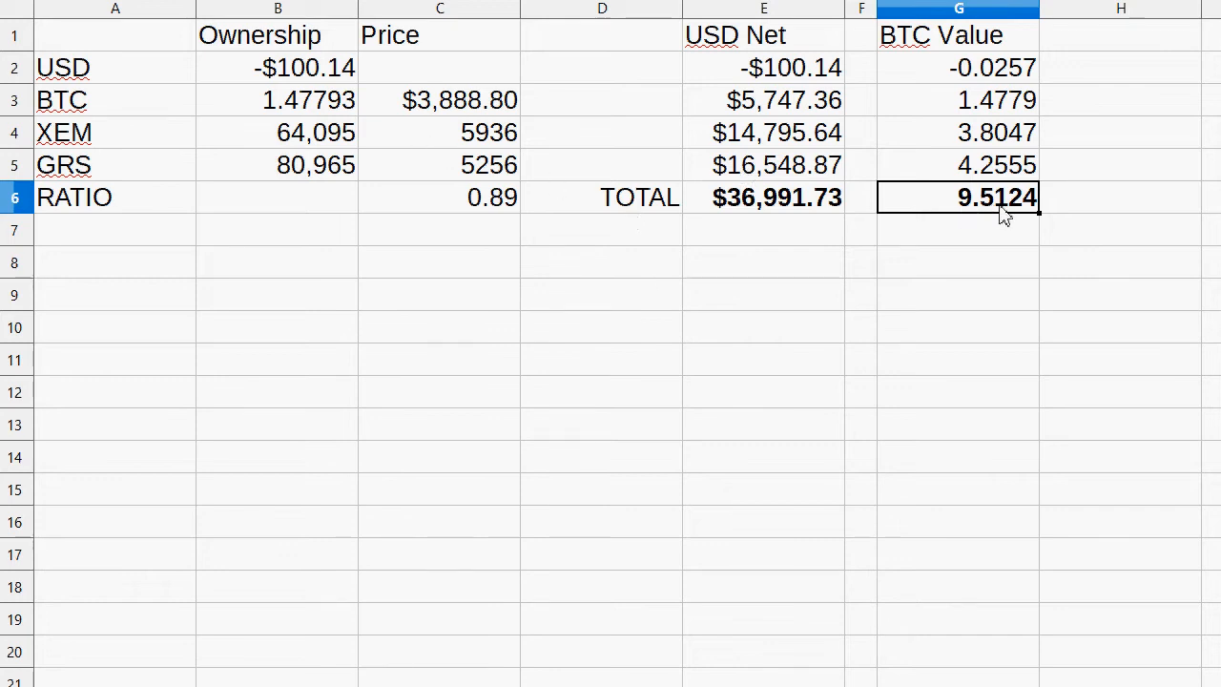
- Enter the next price rows 512–516 below the last logged ratio
click(763, 197)
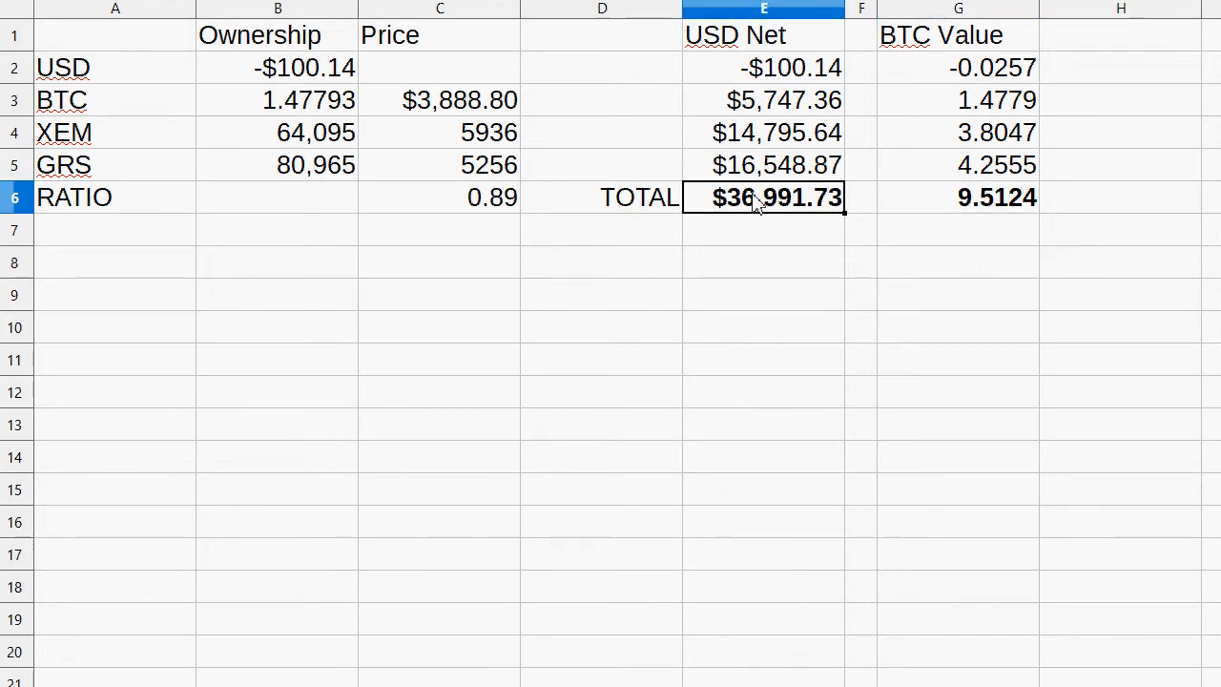
mouse_move(673, 345)
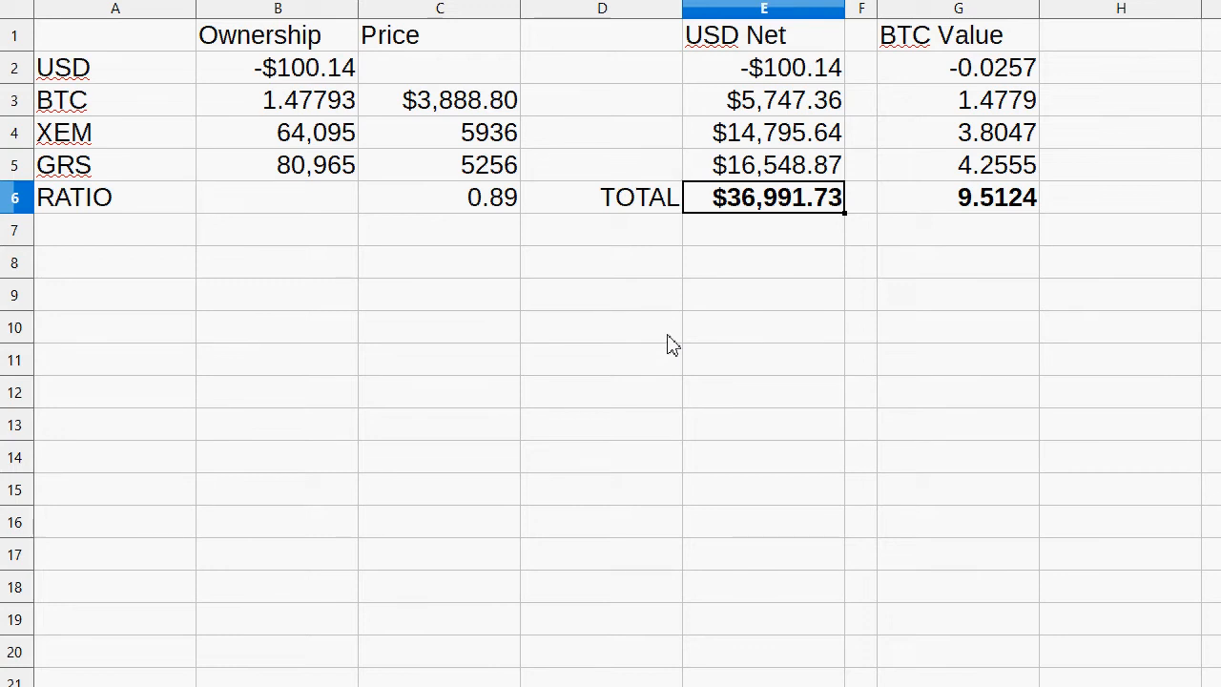
mouse_move(797, 219)
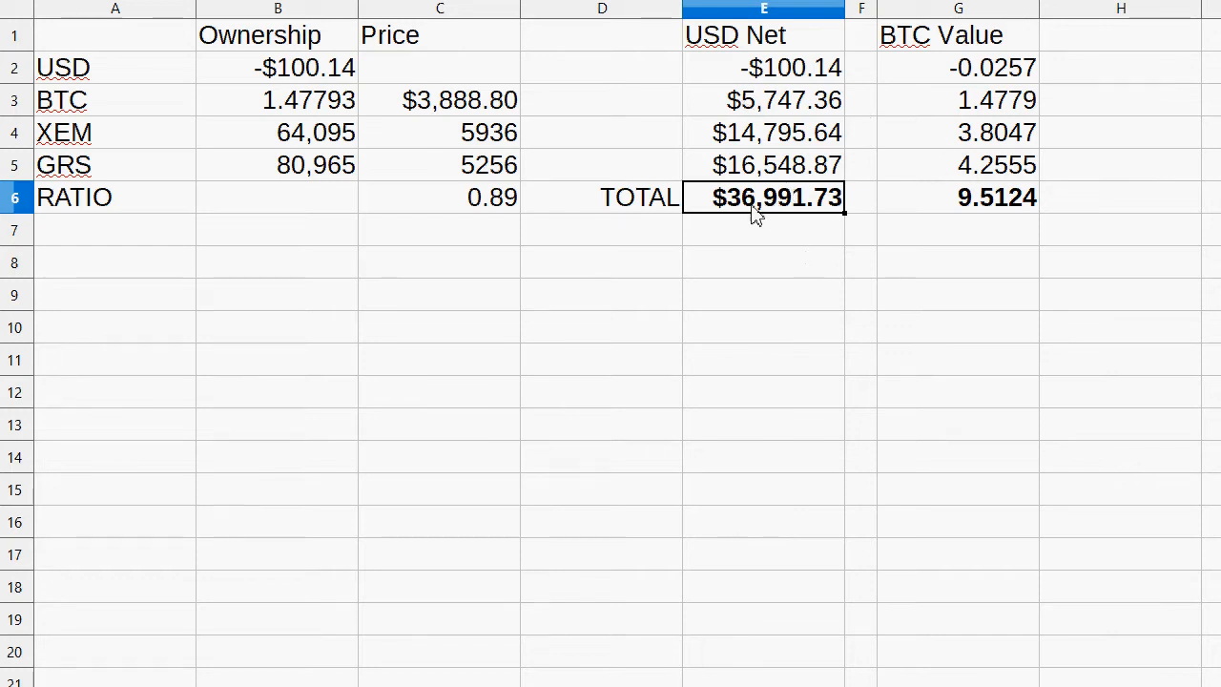
mouse_move(798, 298)
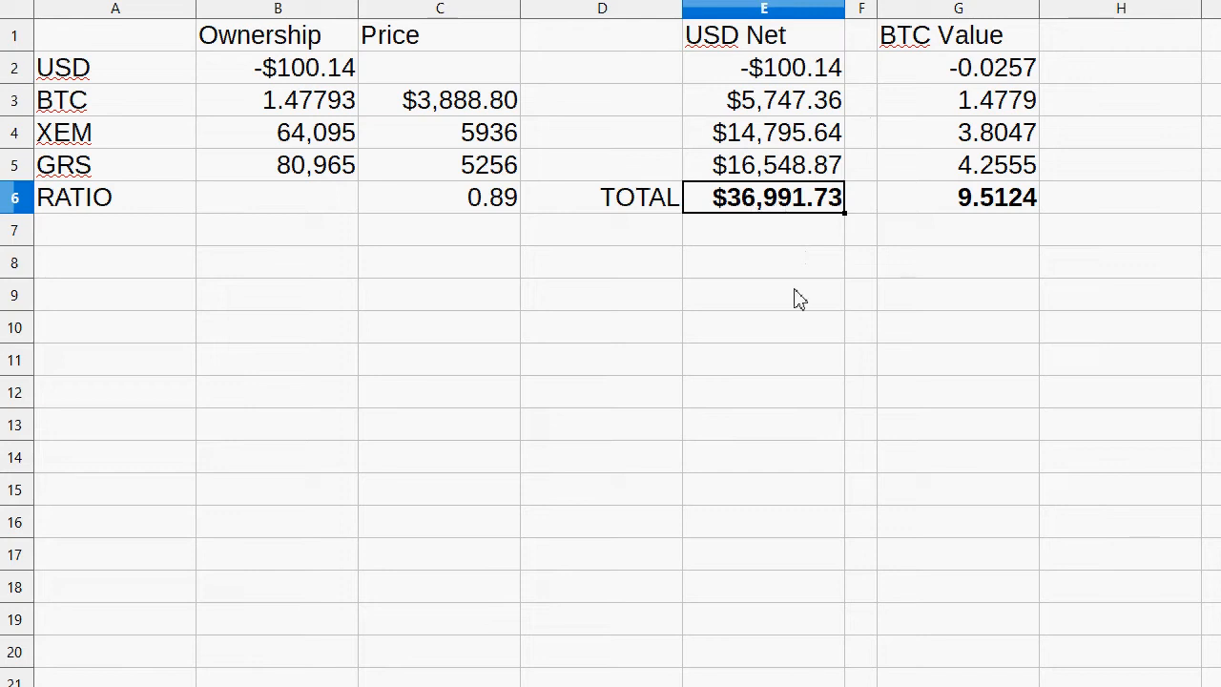
mouse_move(449, 599)
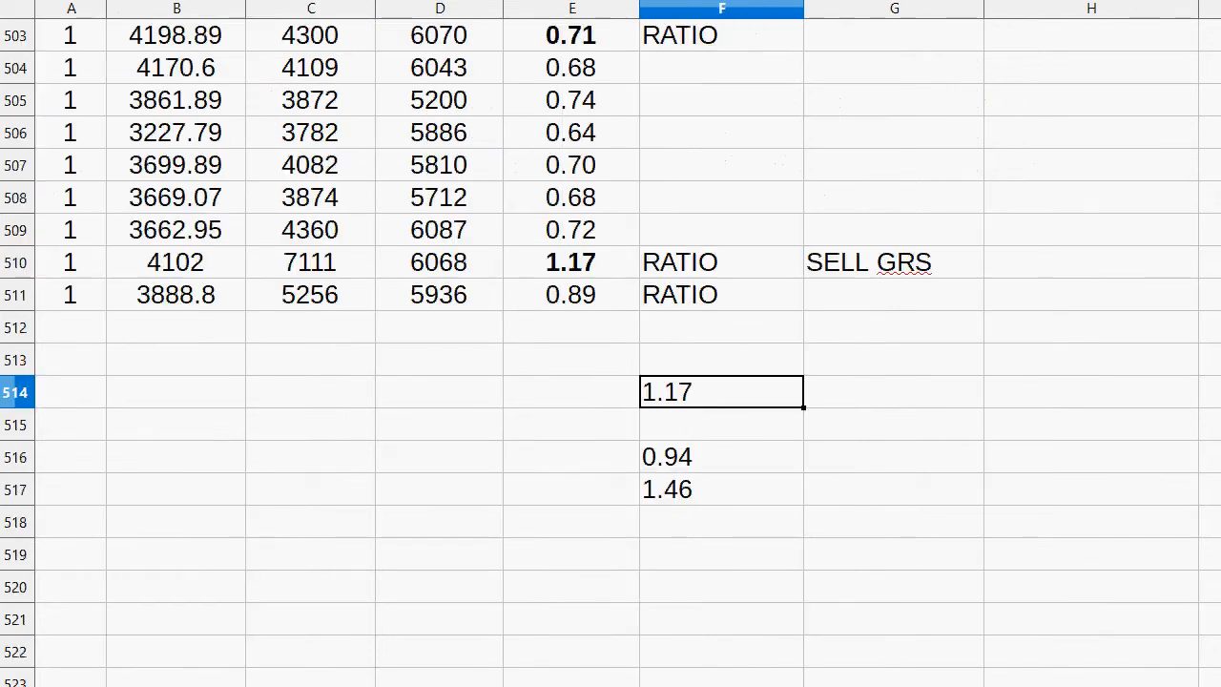
click(572, 326)
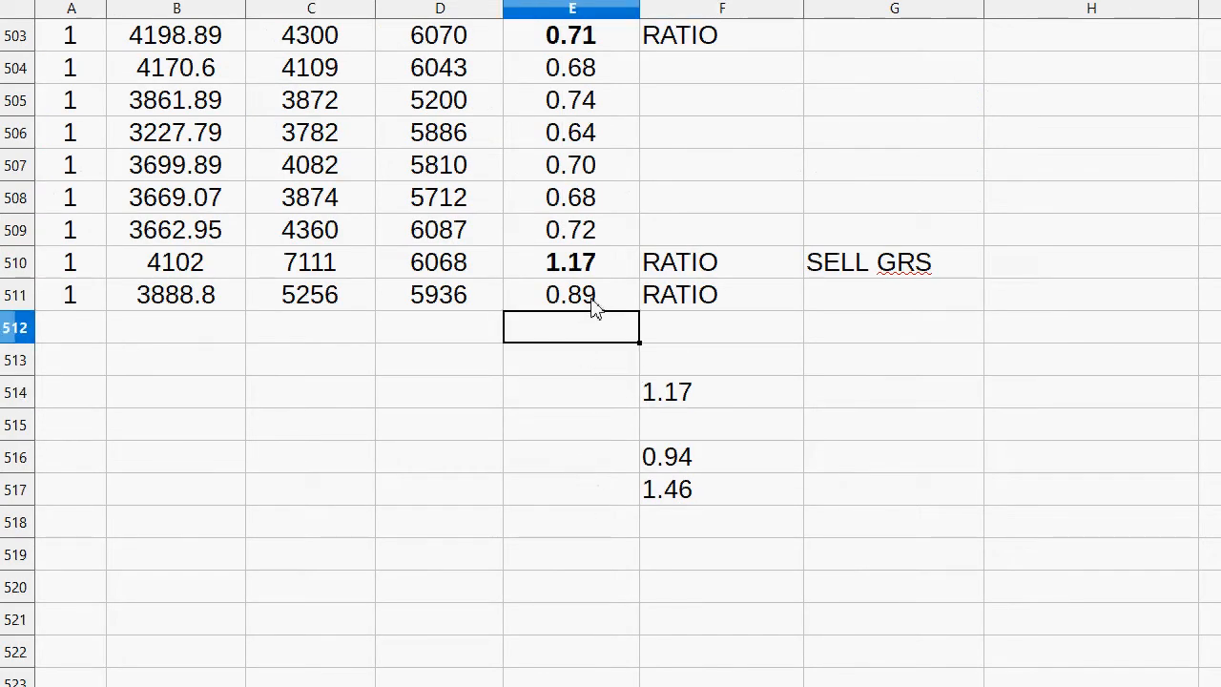
click(570, 294)
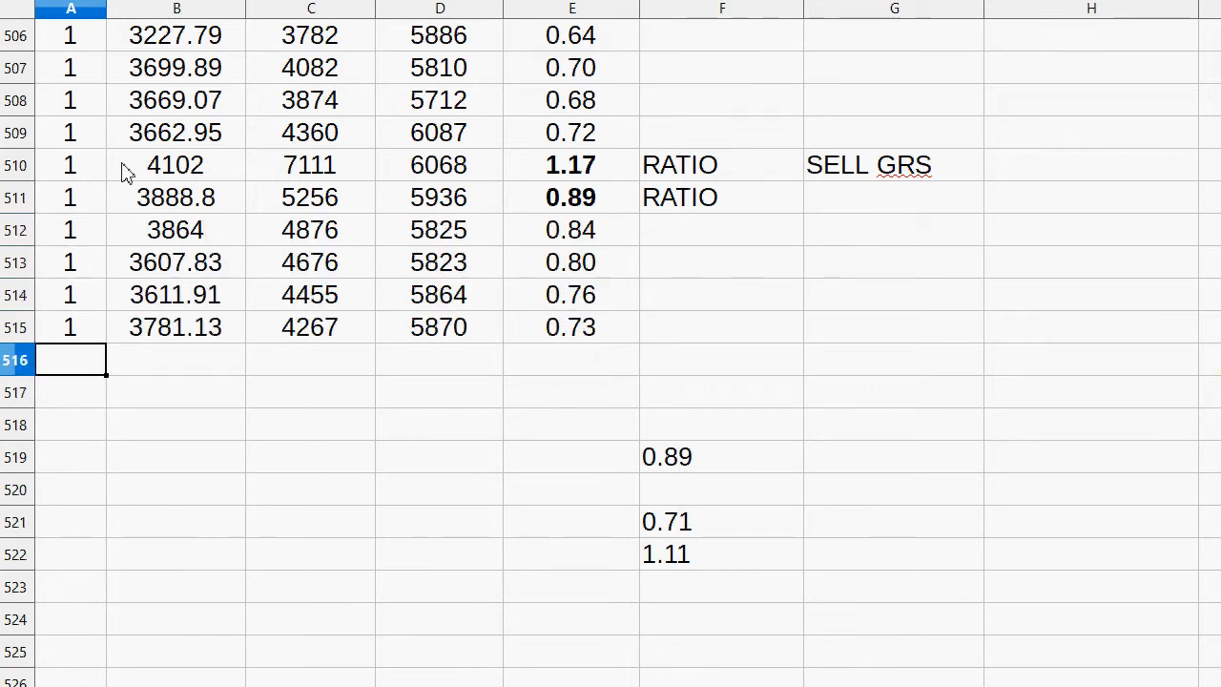
key(Enter)
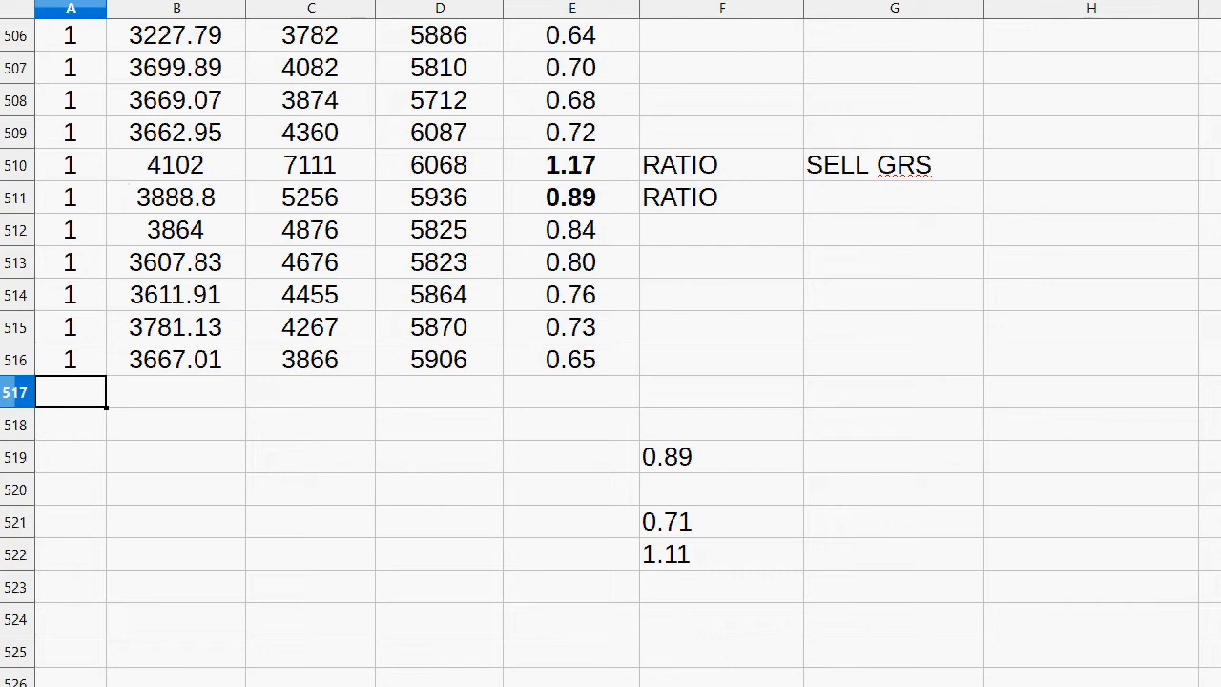
mouse_move(683, 345)
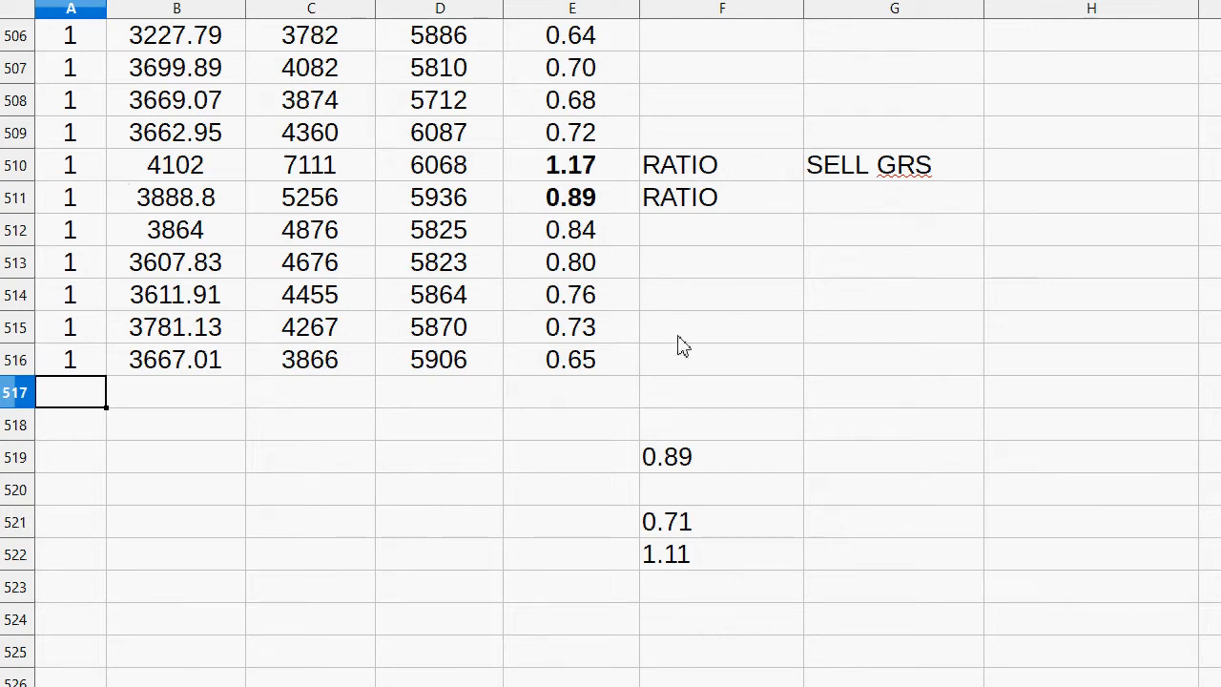
- Label row 516's newest 0.65 ratio RATIO in F516
click(723, 359)
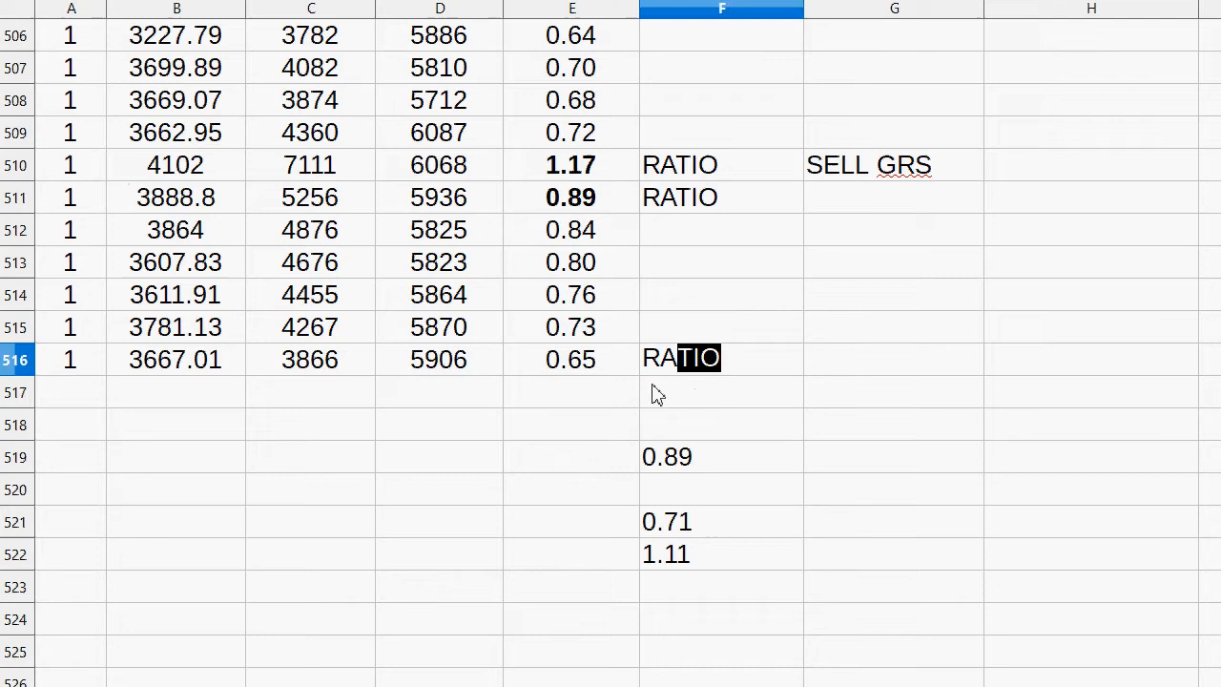
click(439, 489)
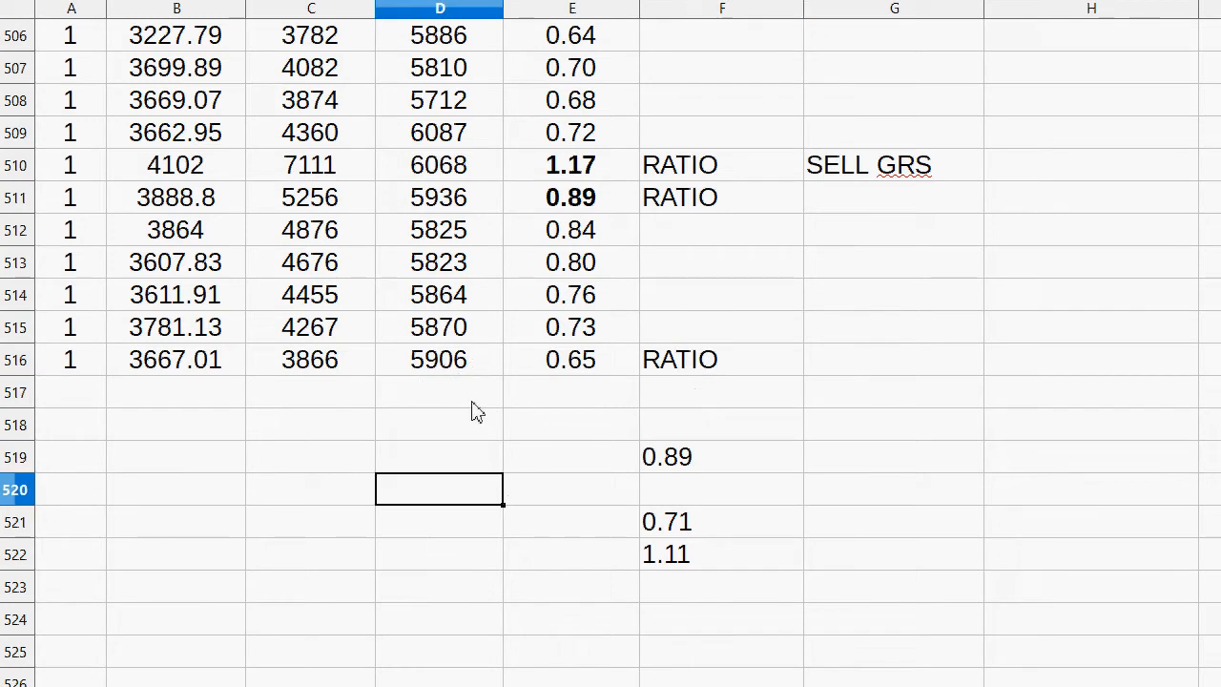
mouse_move(706, 467)
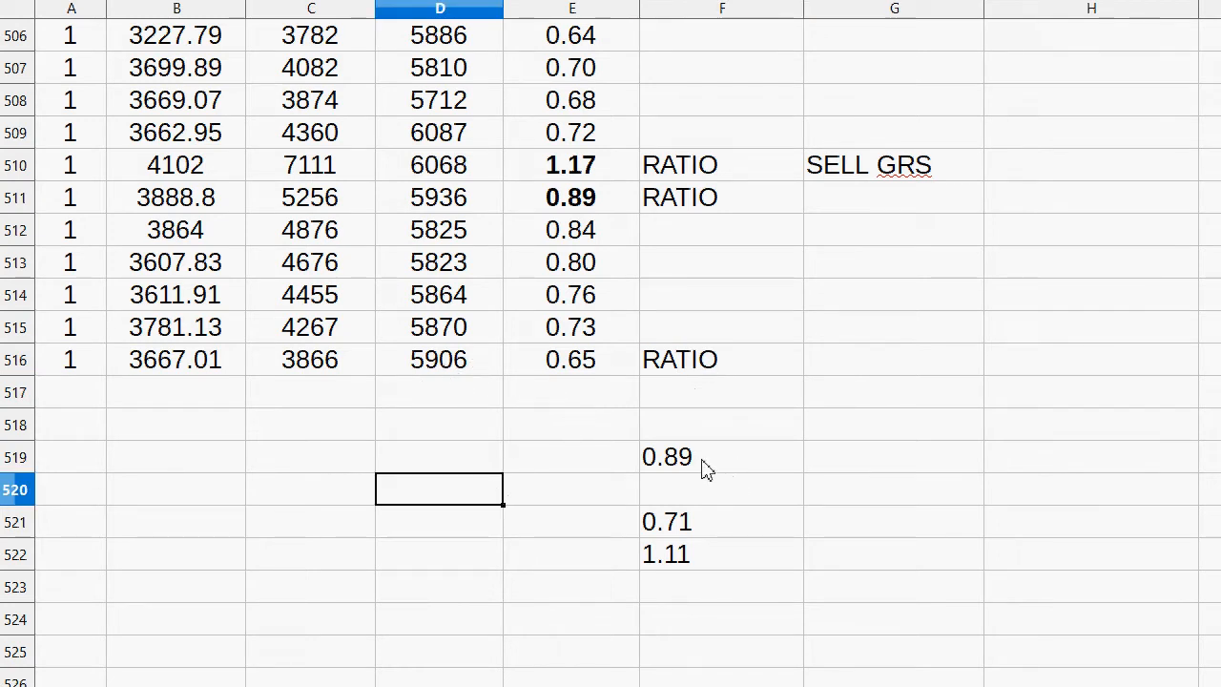
click(571, 359)
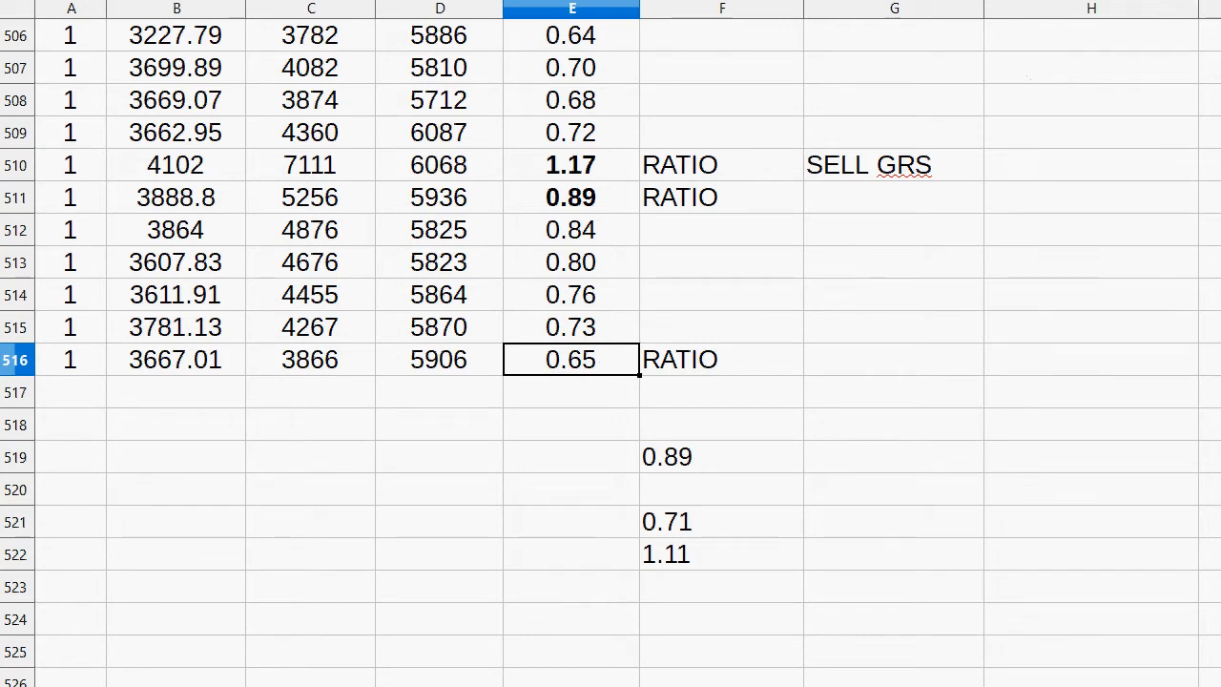
- Log trade row 97: sell 14,400 XEM at 5906, buy 21,700 GRS at 3866
click(571, 392)
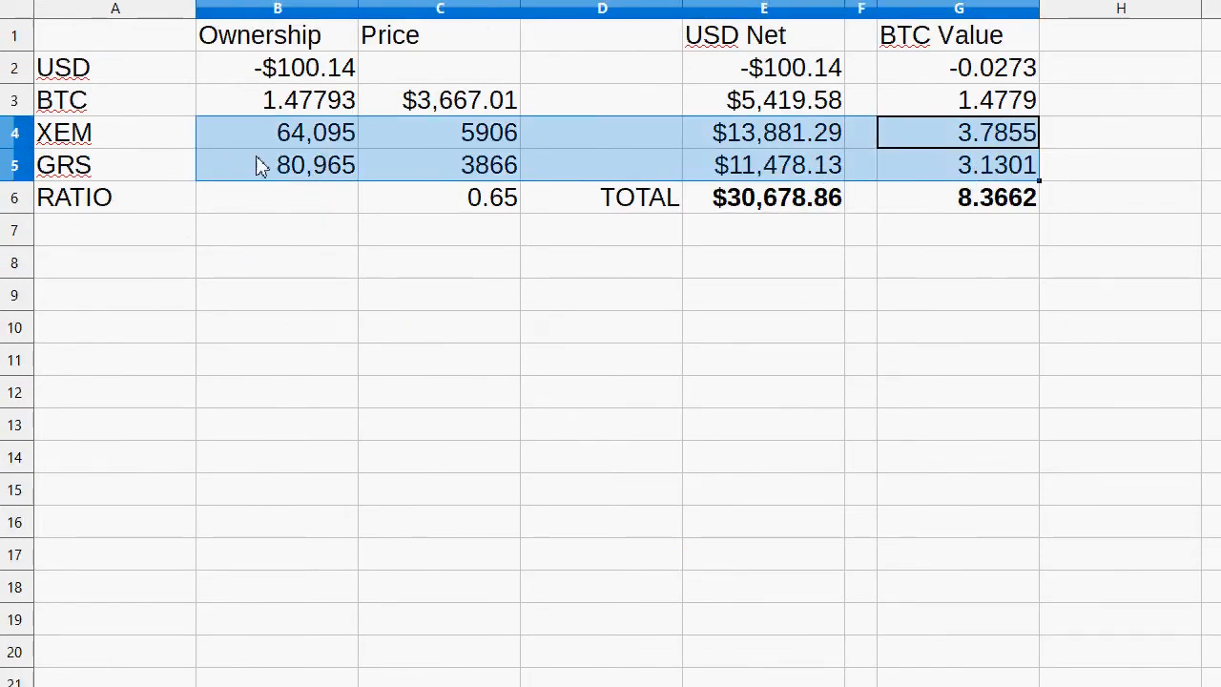
click(276, 132)
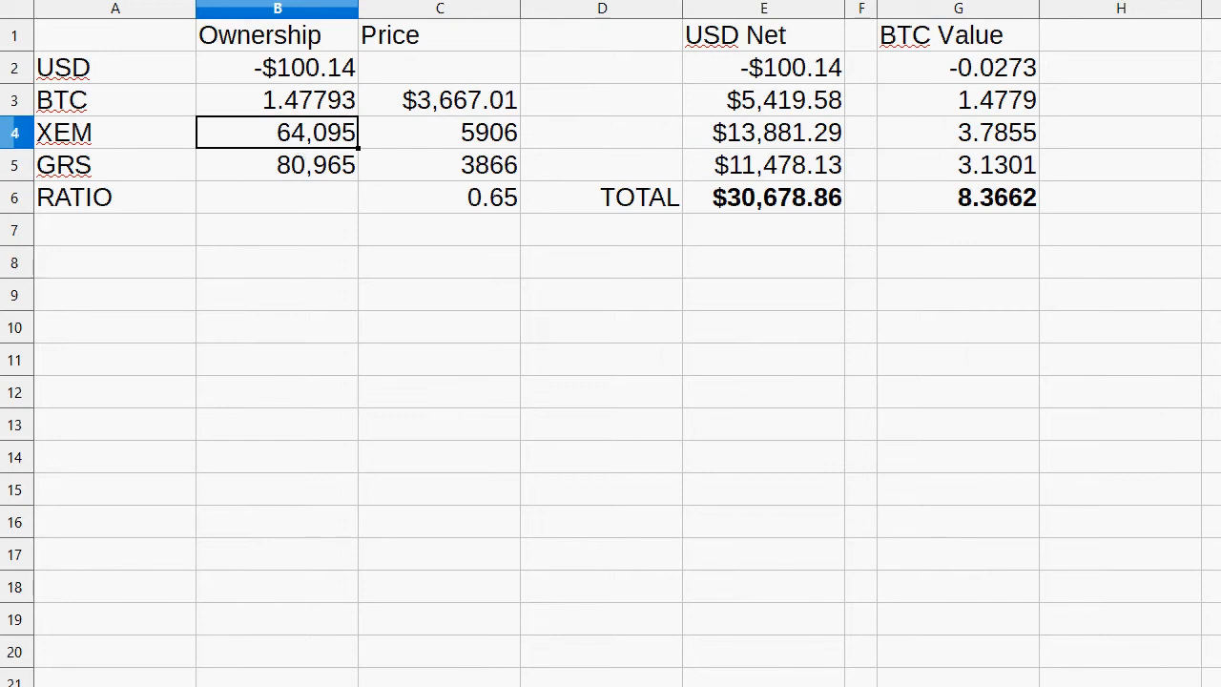
scroll(down, 3)
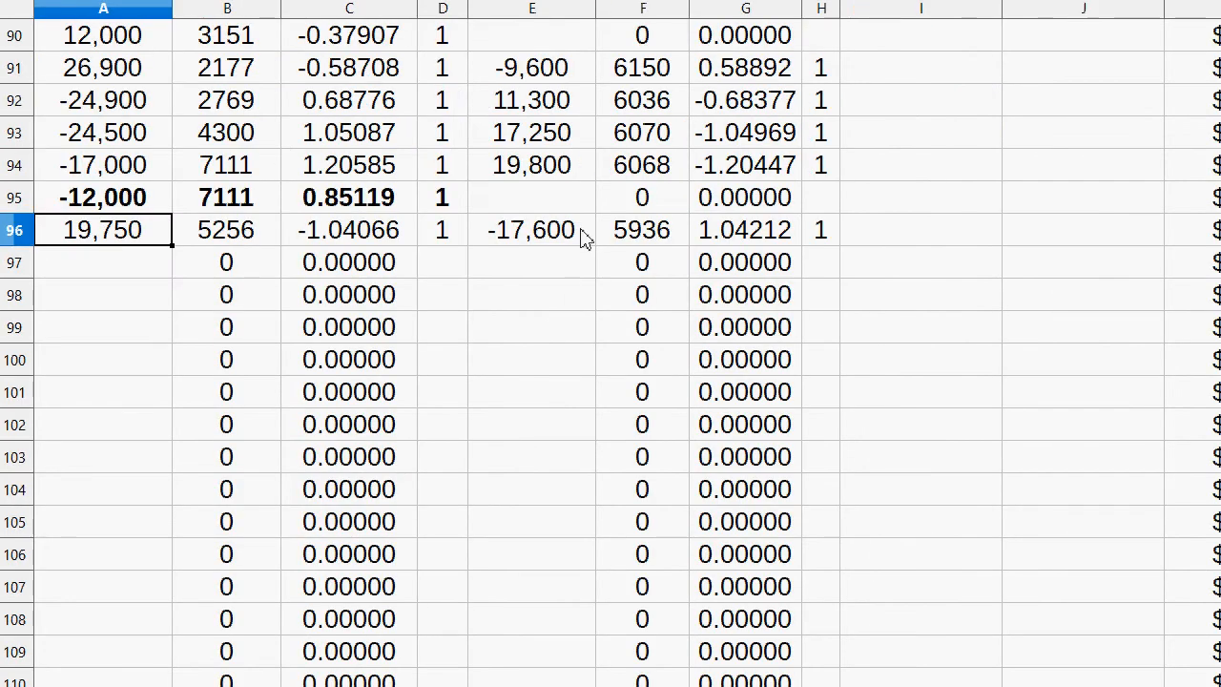
mouse_move(797, 261)
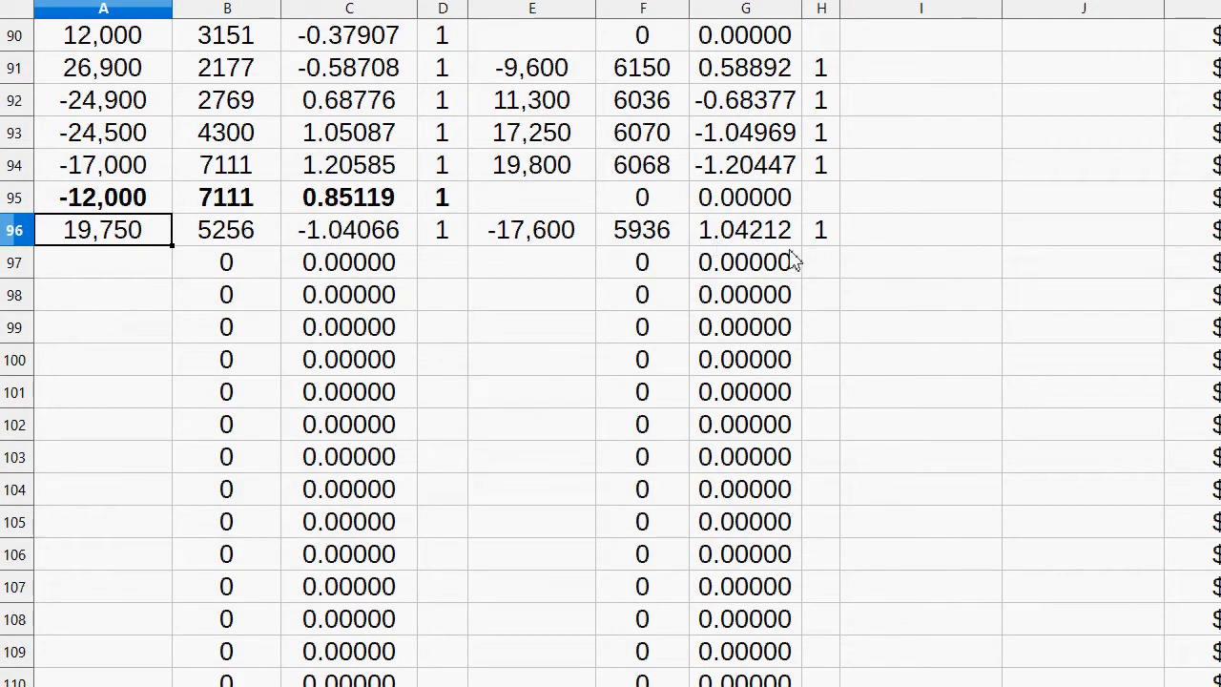
text(1)
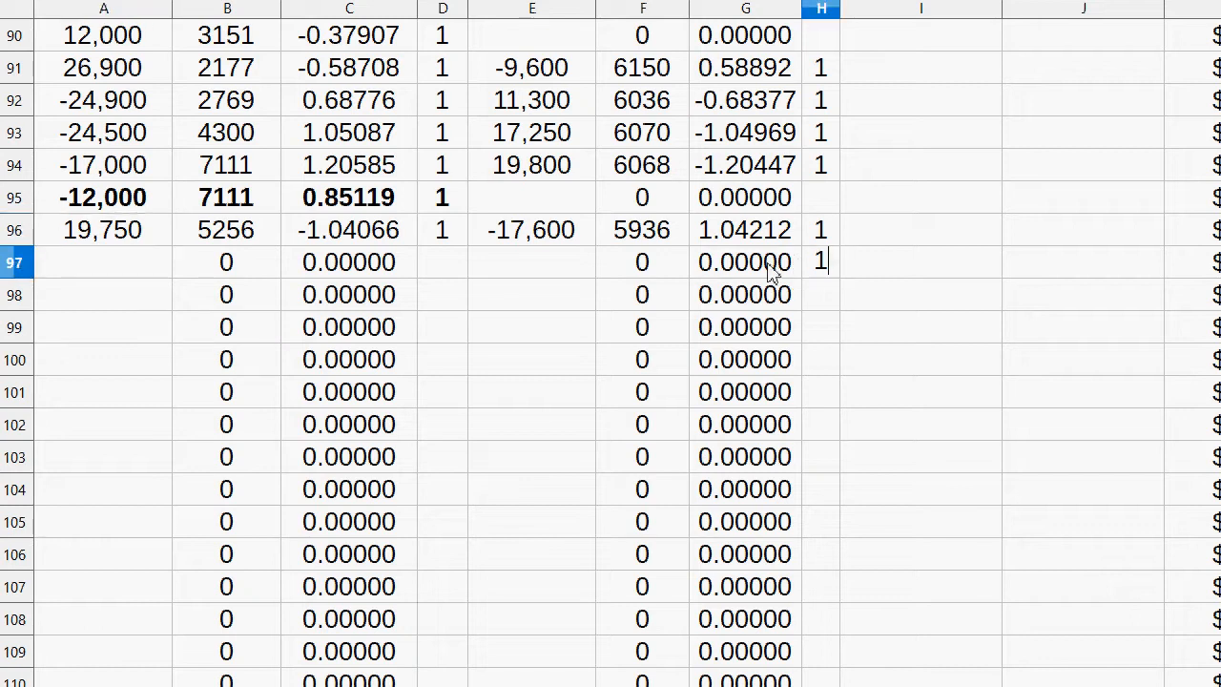
click(532, 262)
text(-14,400)
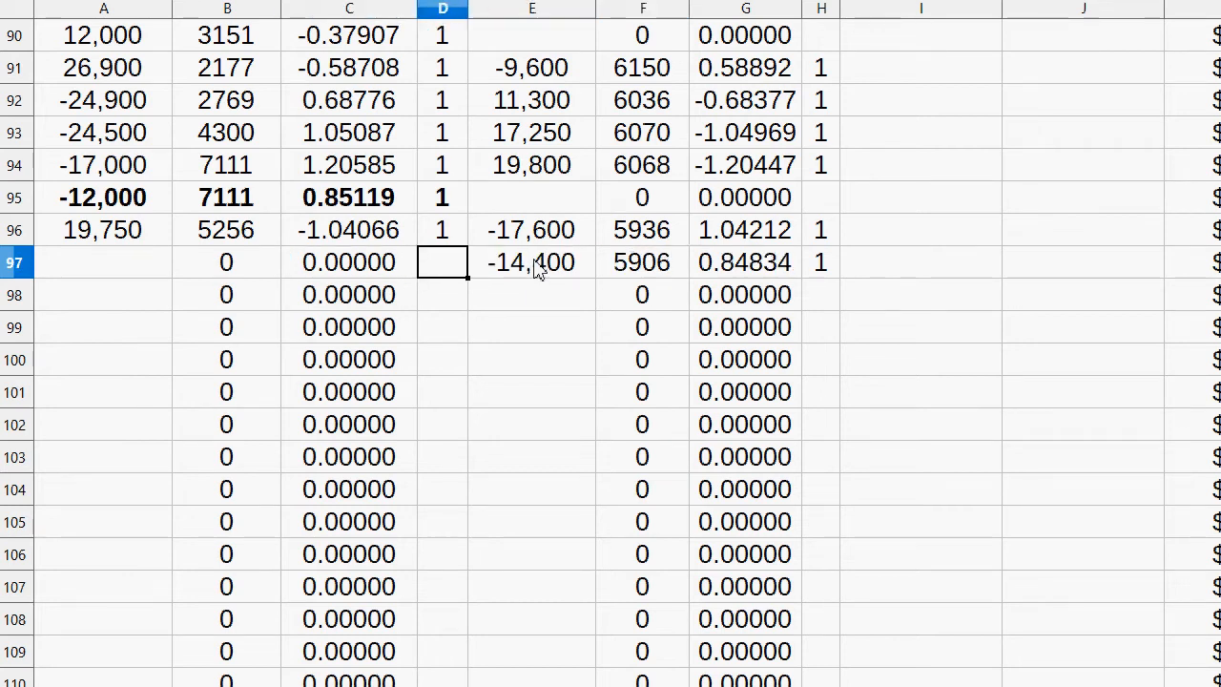
text(3866)
click(103, 262)
text(2)
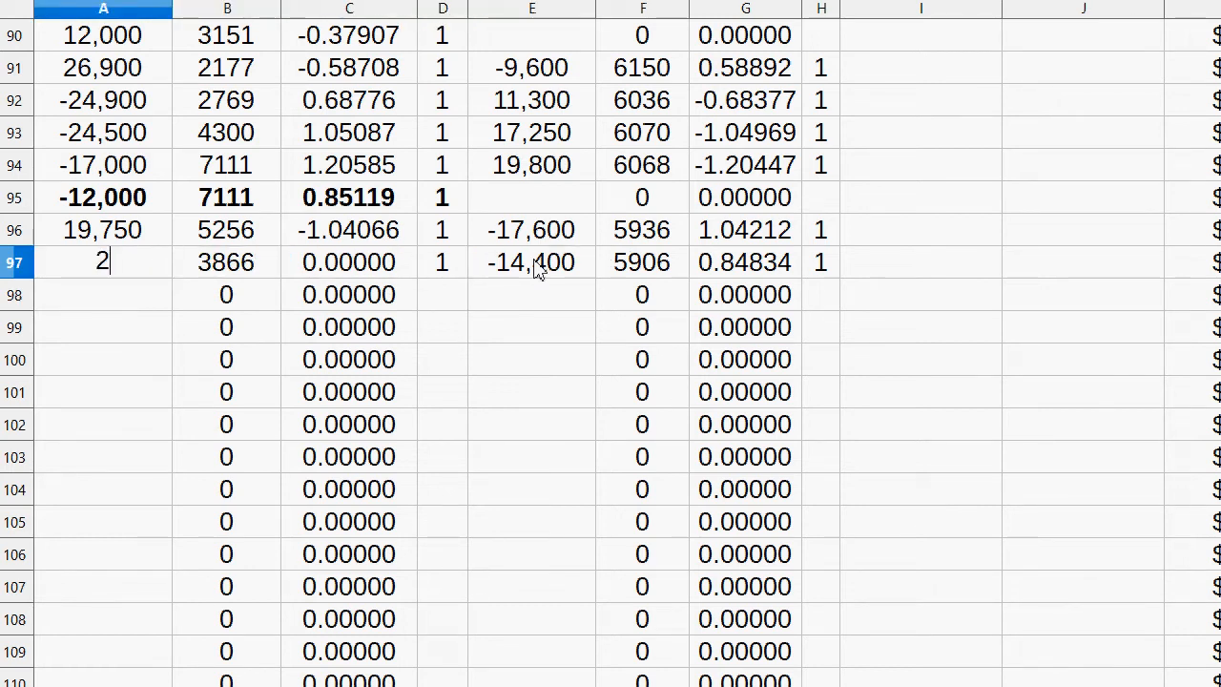
text(1)
key(enter)
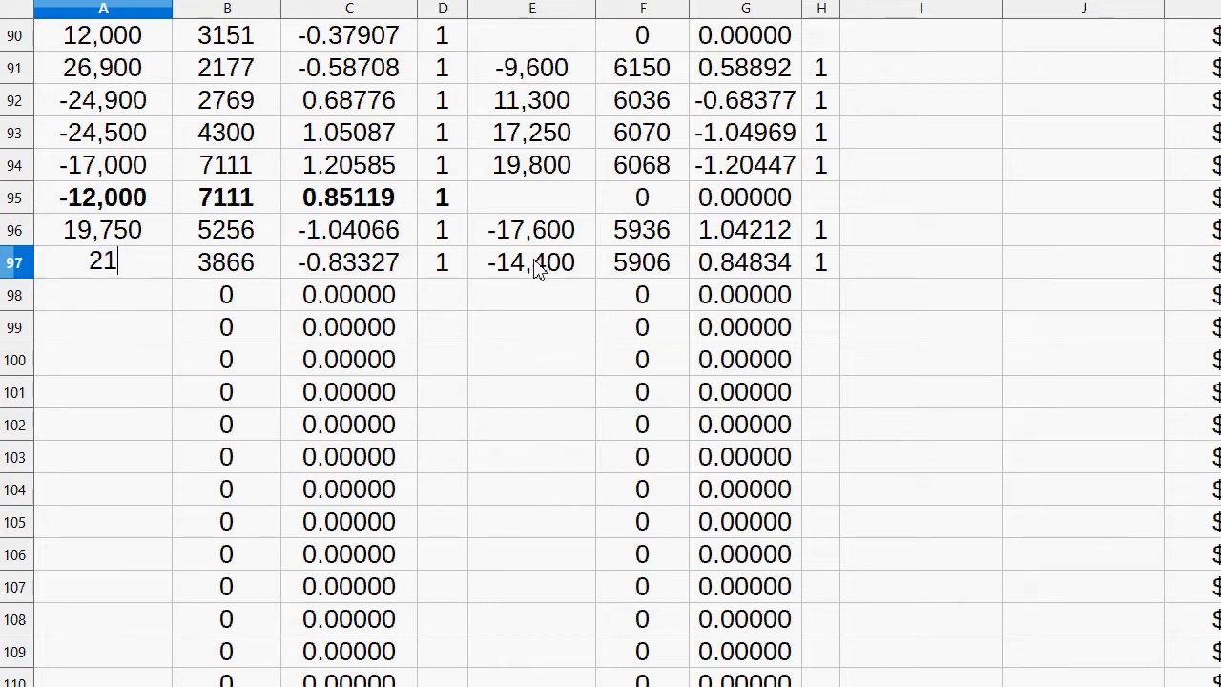
key(enter)
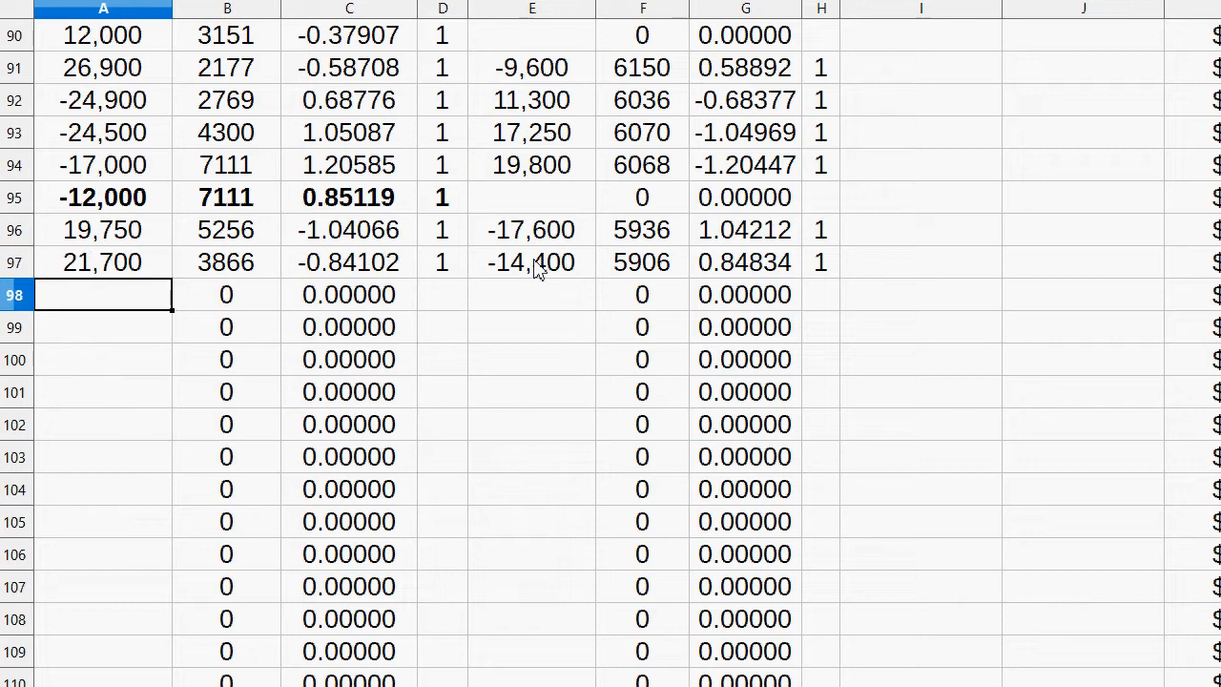
click(226, 262)
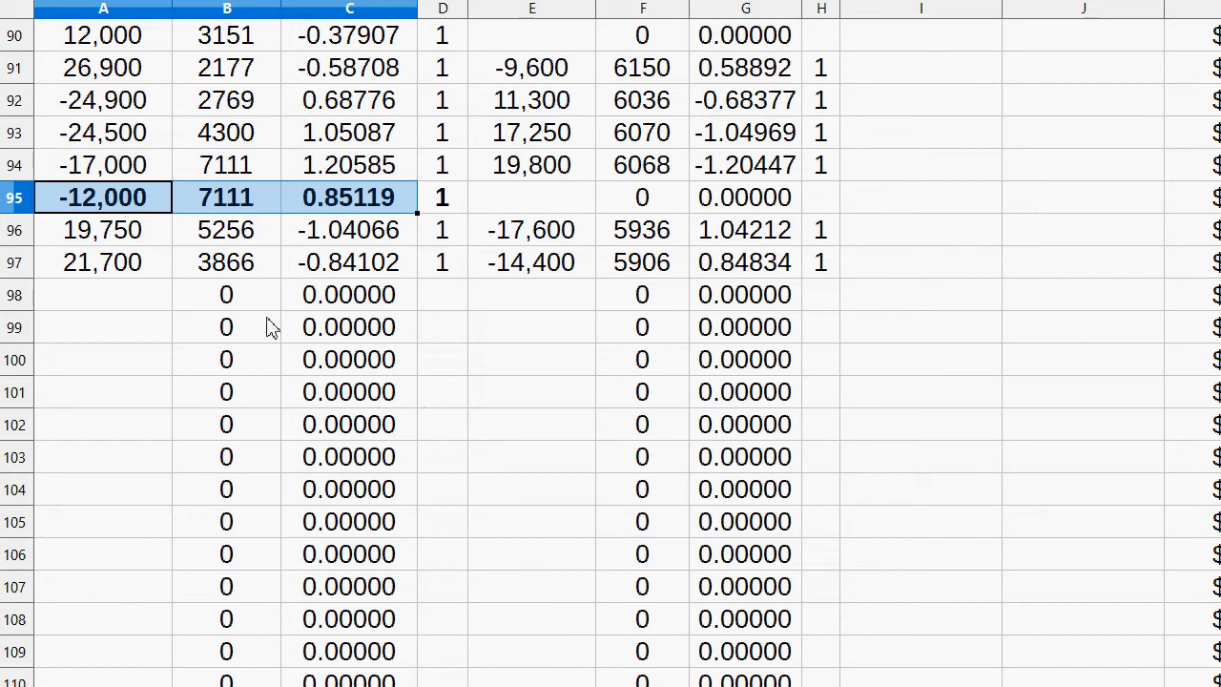
- Enter price rows 517–525, with ratios sliding to 0.54
scroll(up, 3)
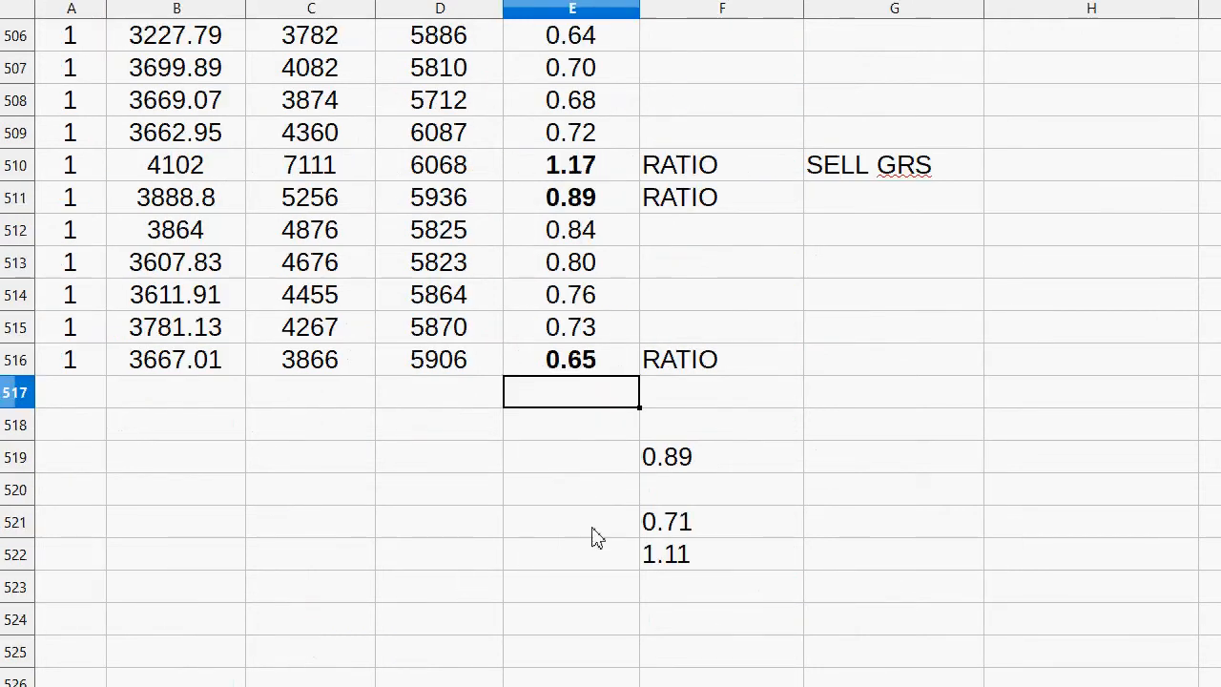
click(721, 456)
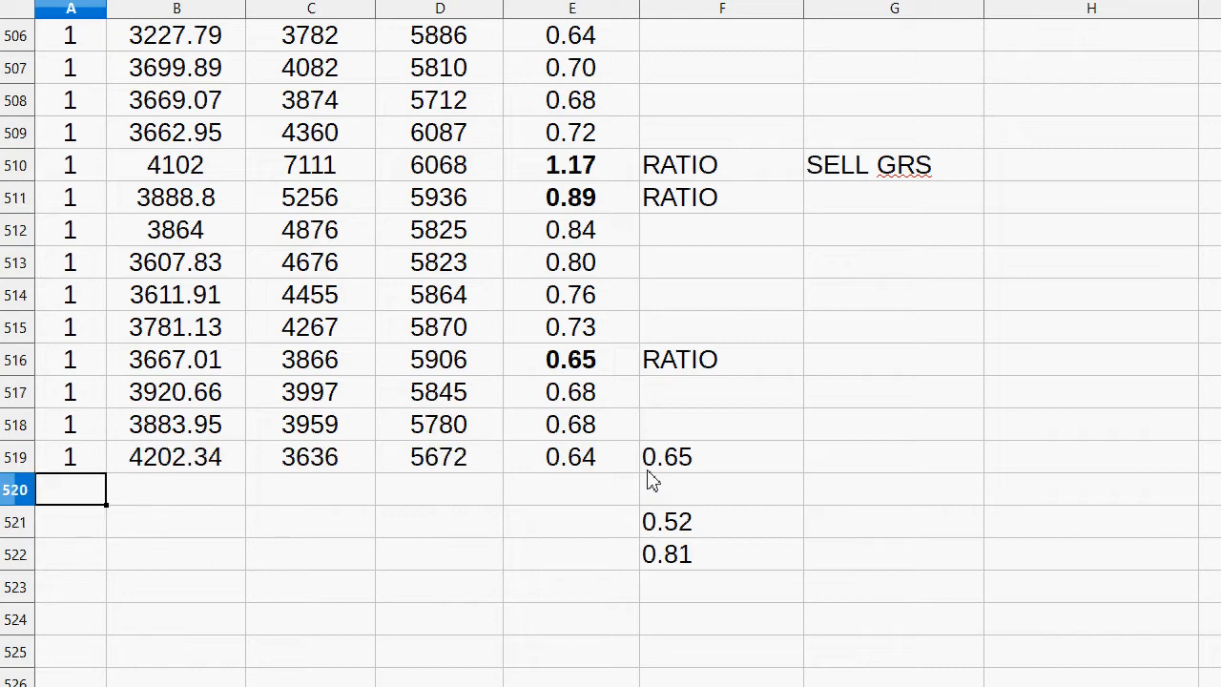
key(enter)
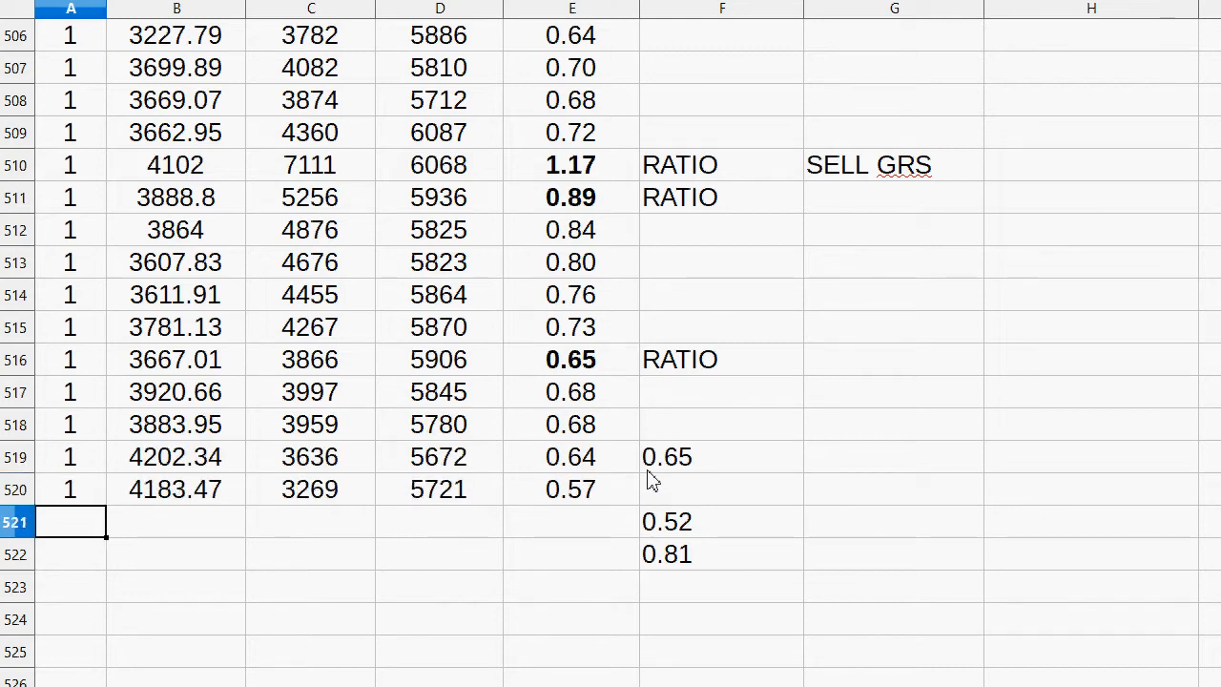
text(1)
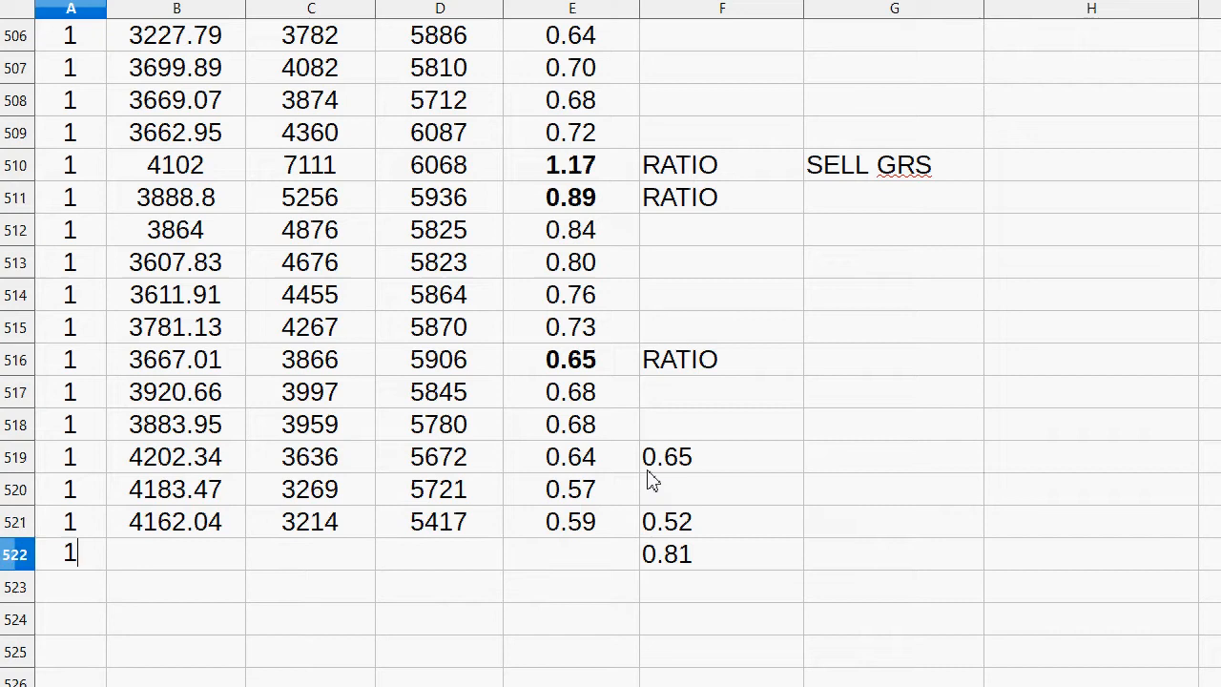
key(enter)
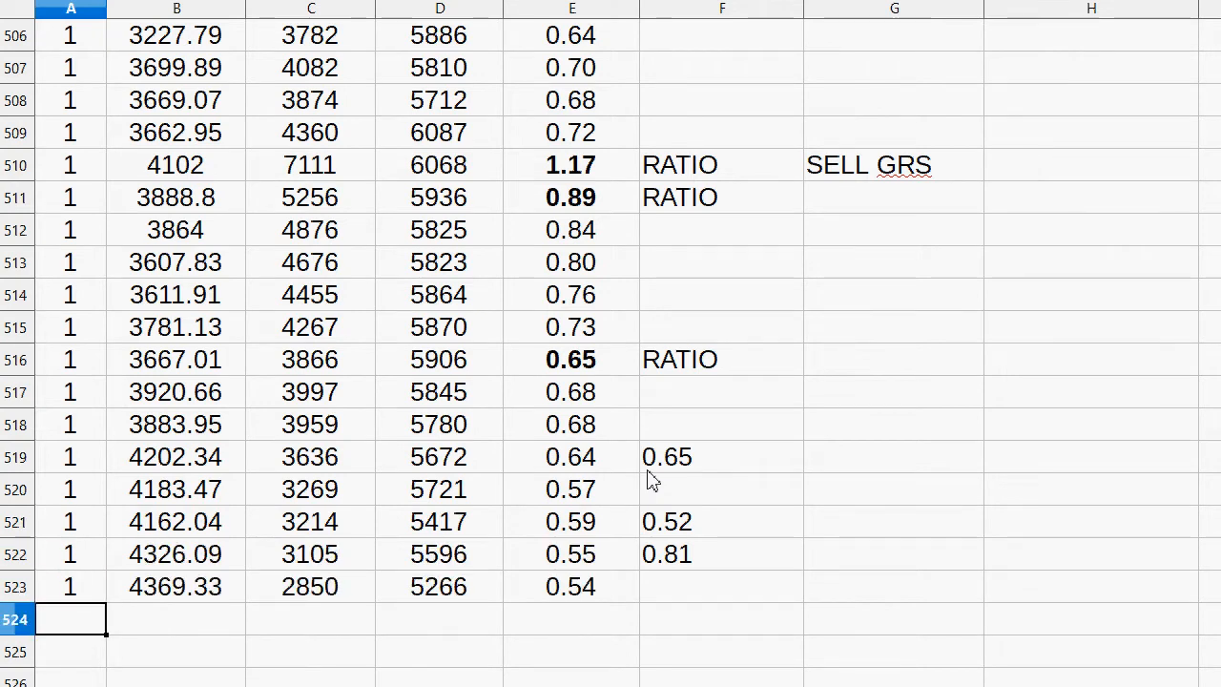
- Label the latest ratio in row 525 BUY GRS
scroll(down, 3)
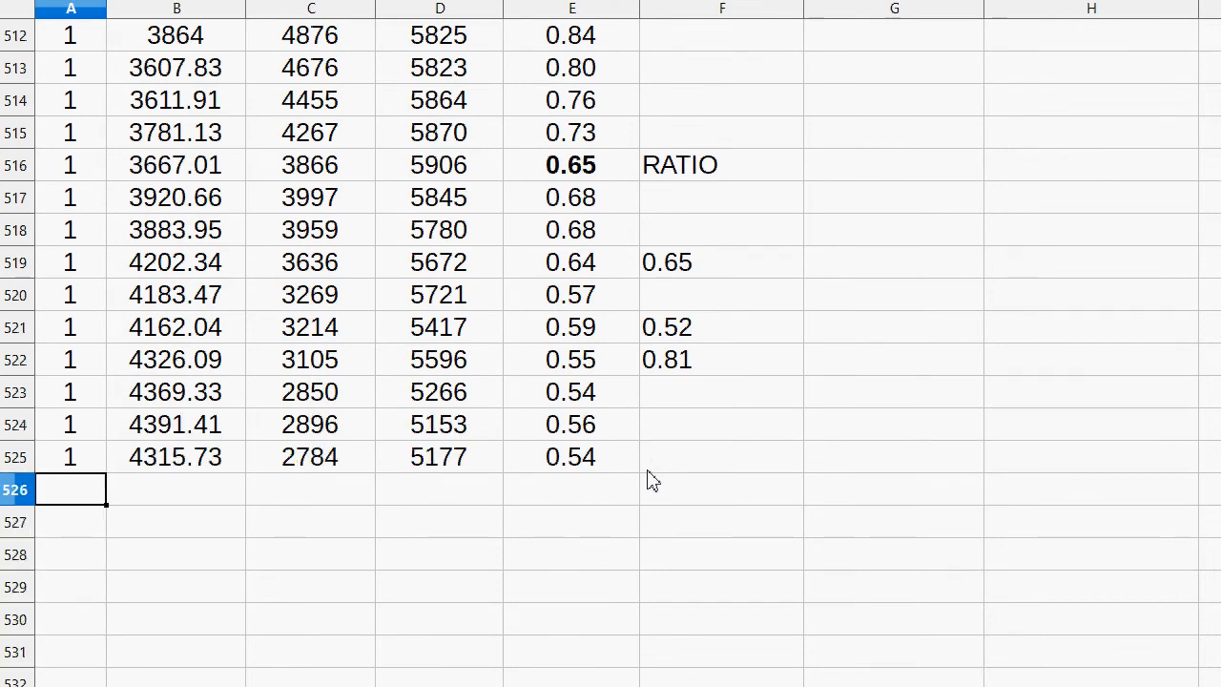
click(721, 456)
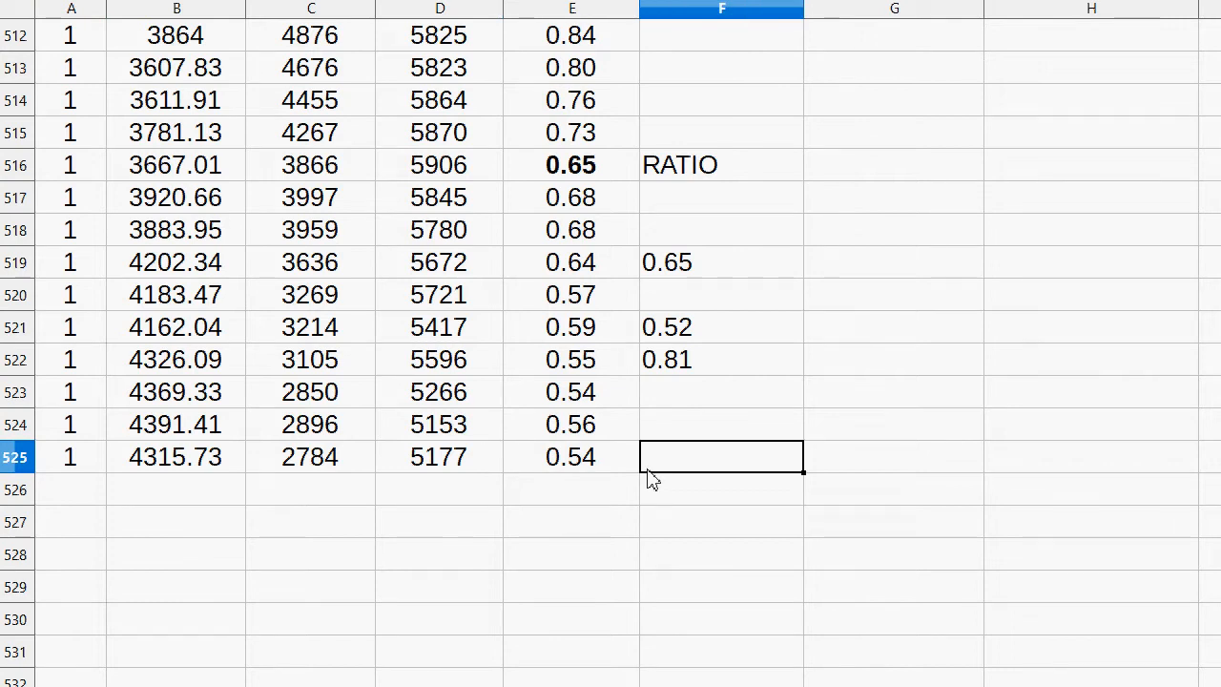
text(BUY GRS)
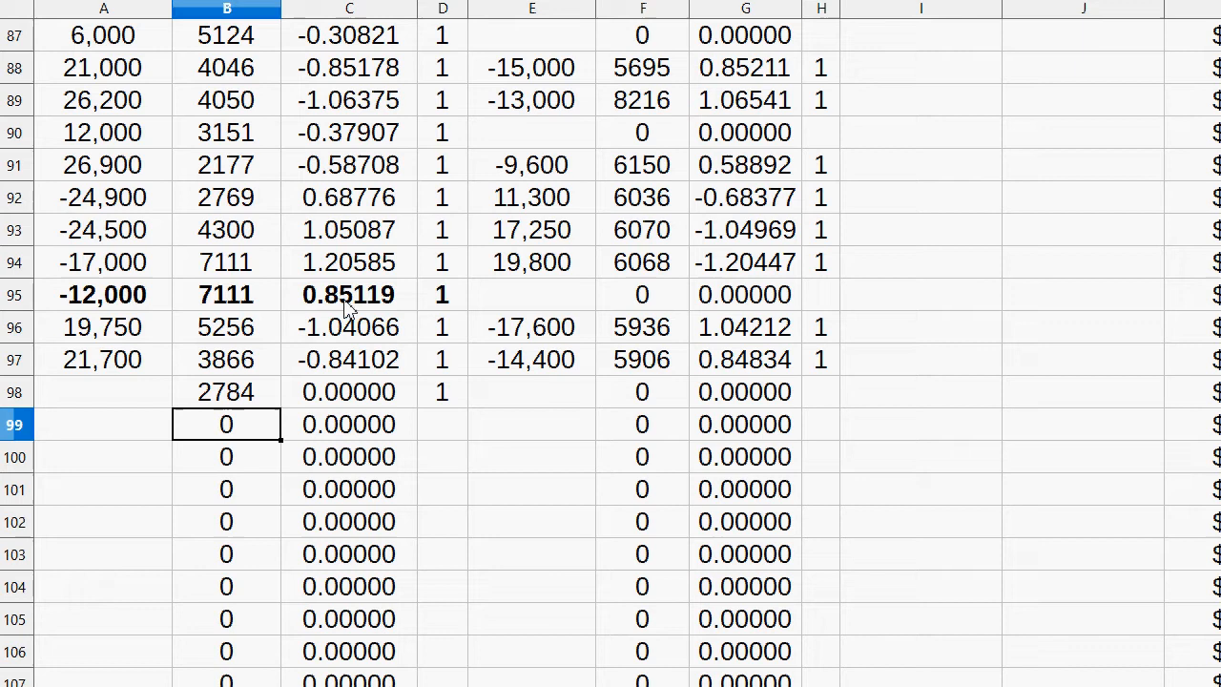
- Enter 22,000 in trade row 98 and check the $29,741.49 (6.8914 BTC) summary
click(103, 392)
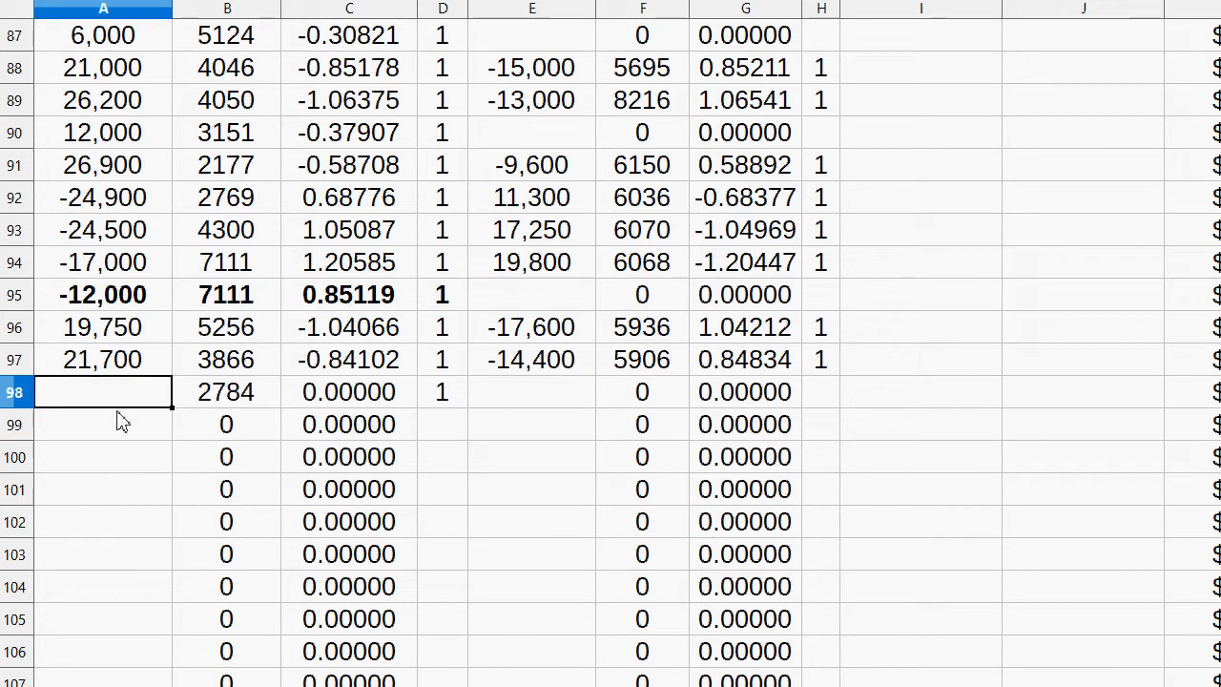
text(2200)
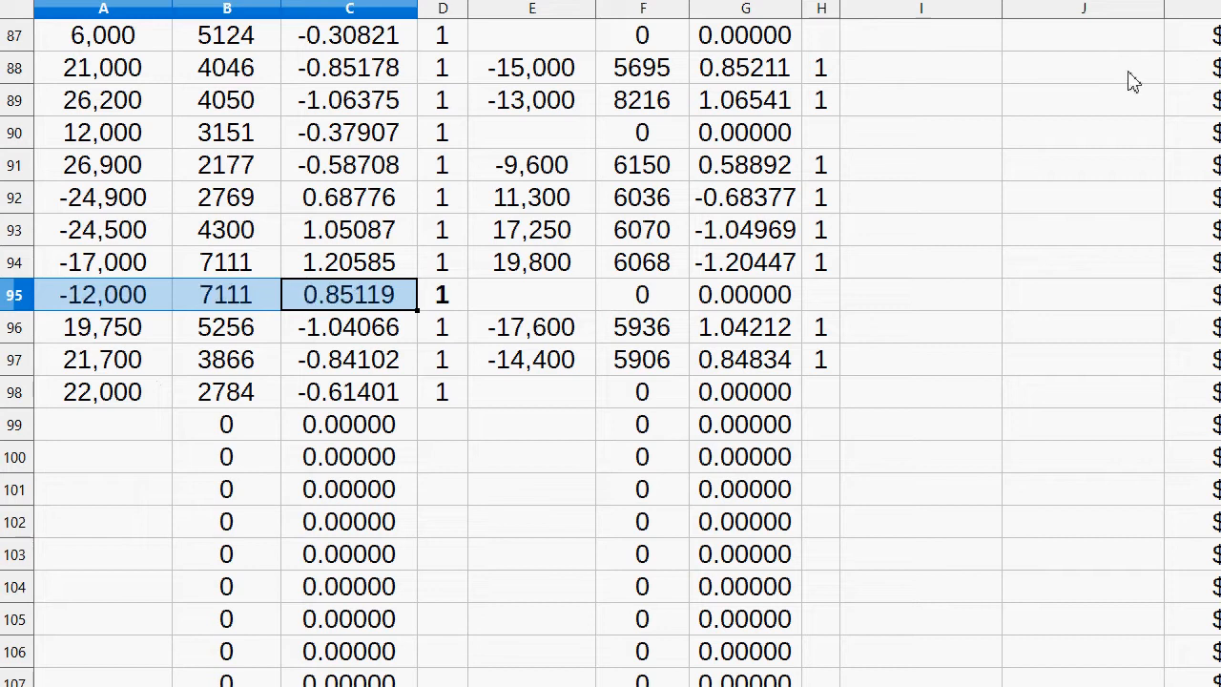
click(226, 391)
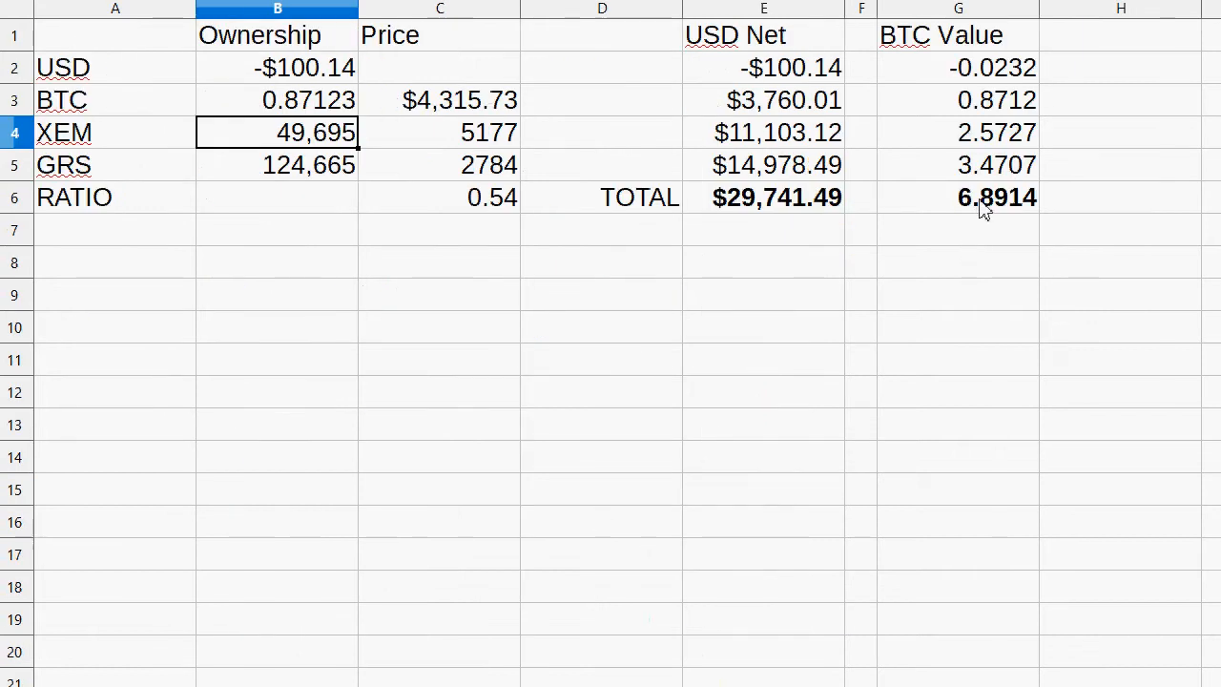
click(764, 198)
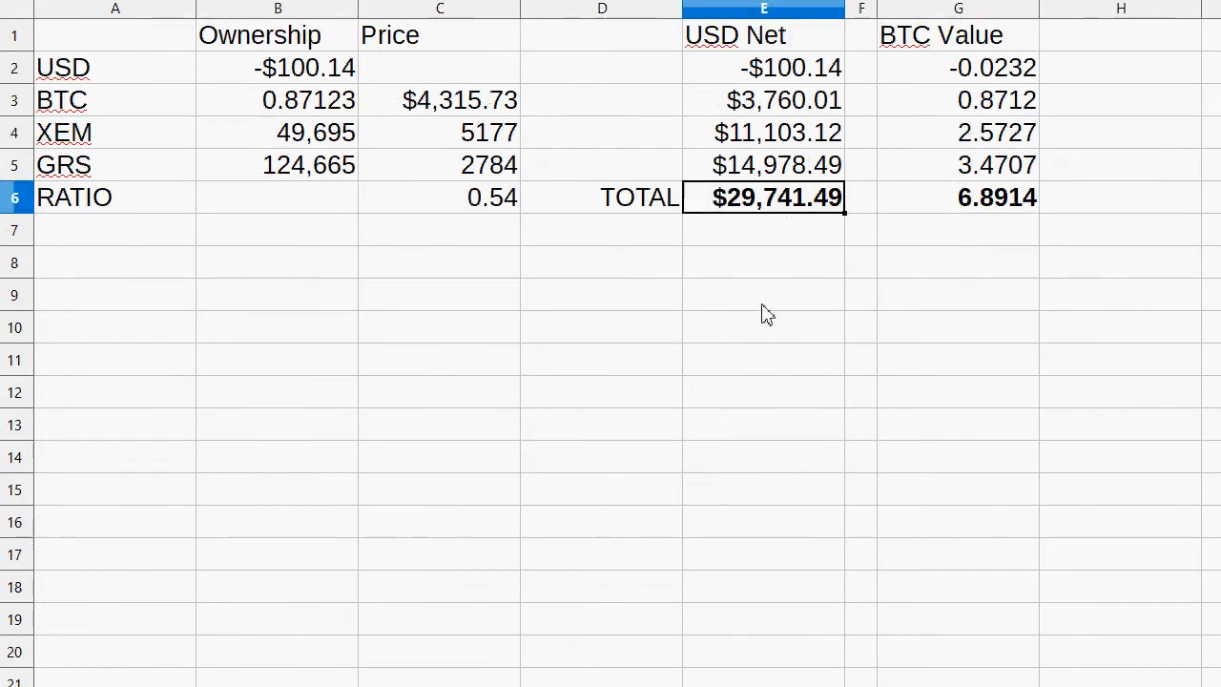
drag(958, 133, 958, 164)
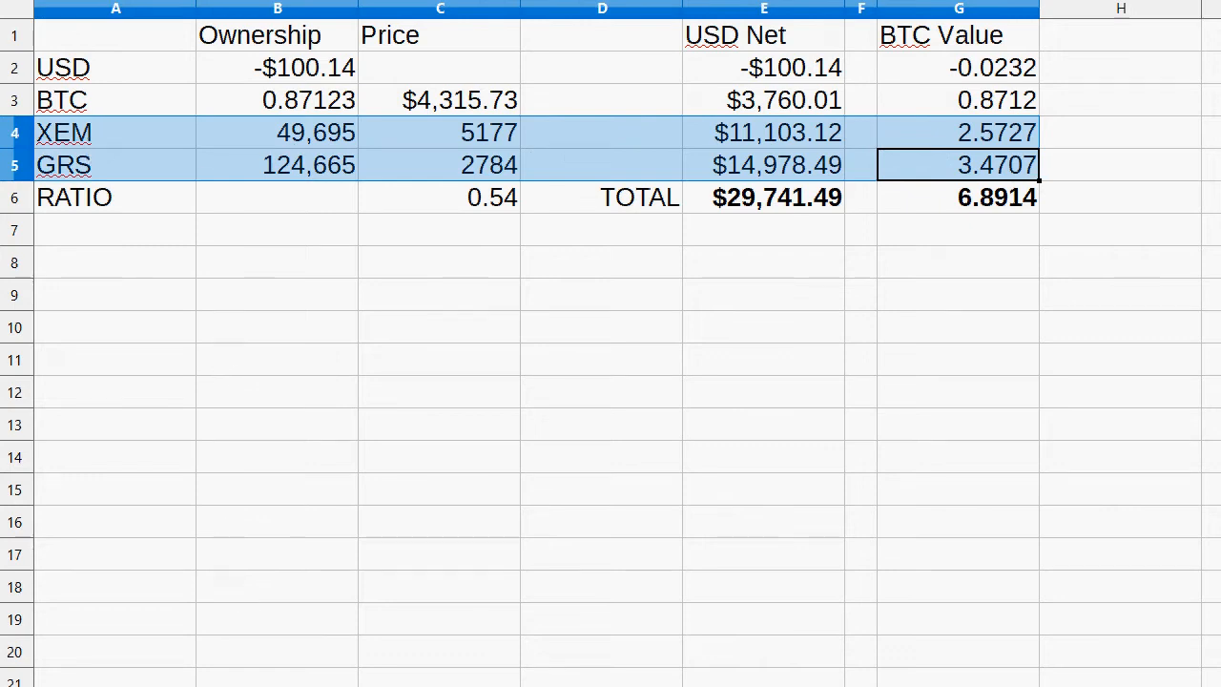
- Add price rows 526–532 with new BTC, GRS, XEM prices and ratios near 0.51–0.55
scroll(down, 3)
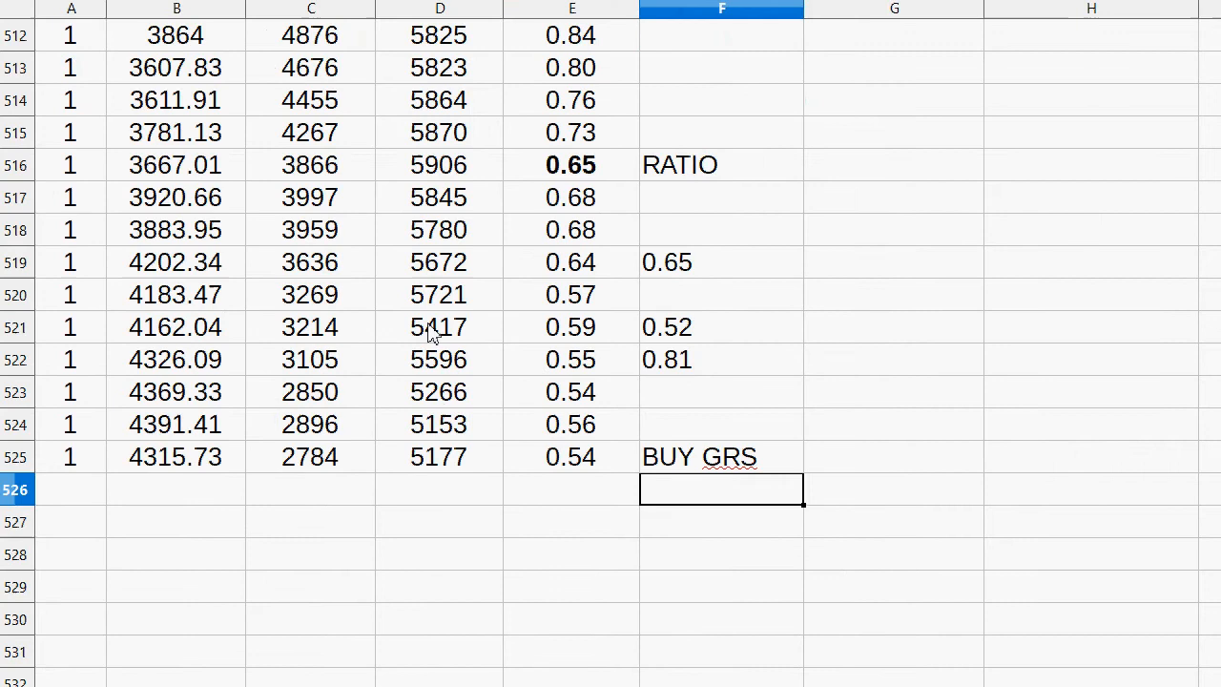
scroll(down, 3)
text(1)
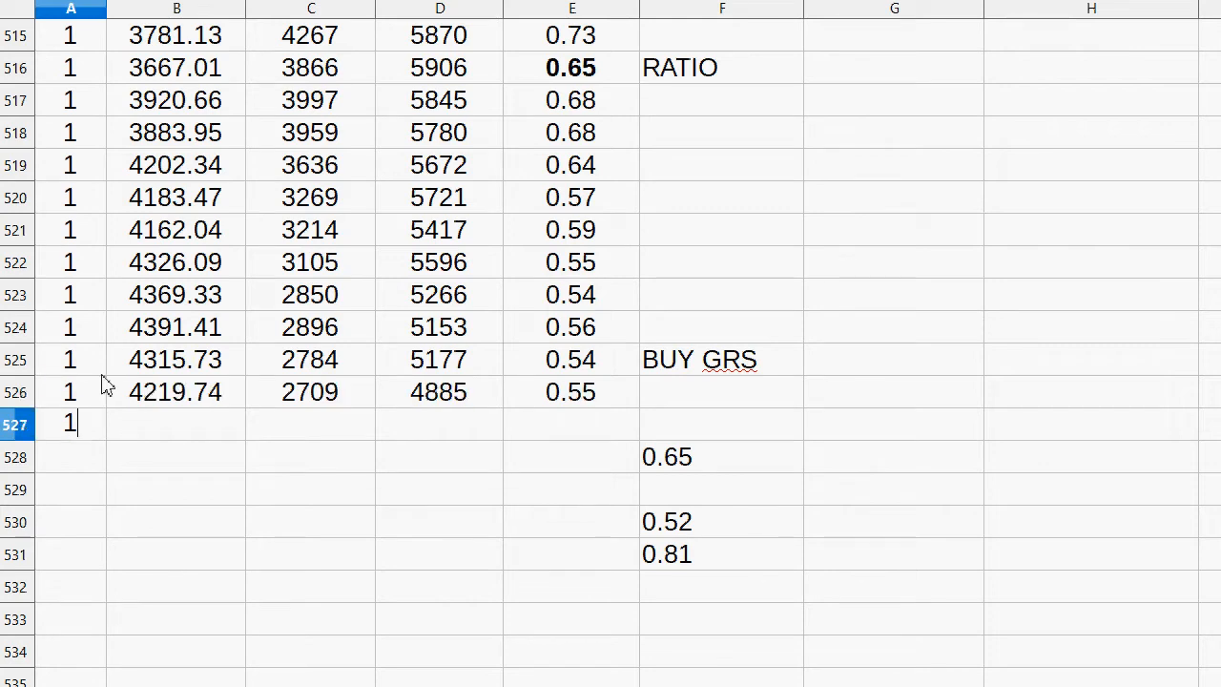
key(enter)
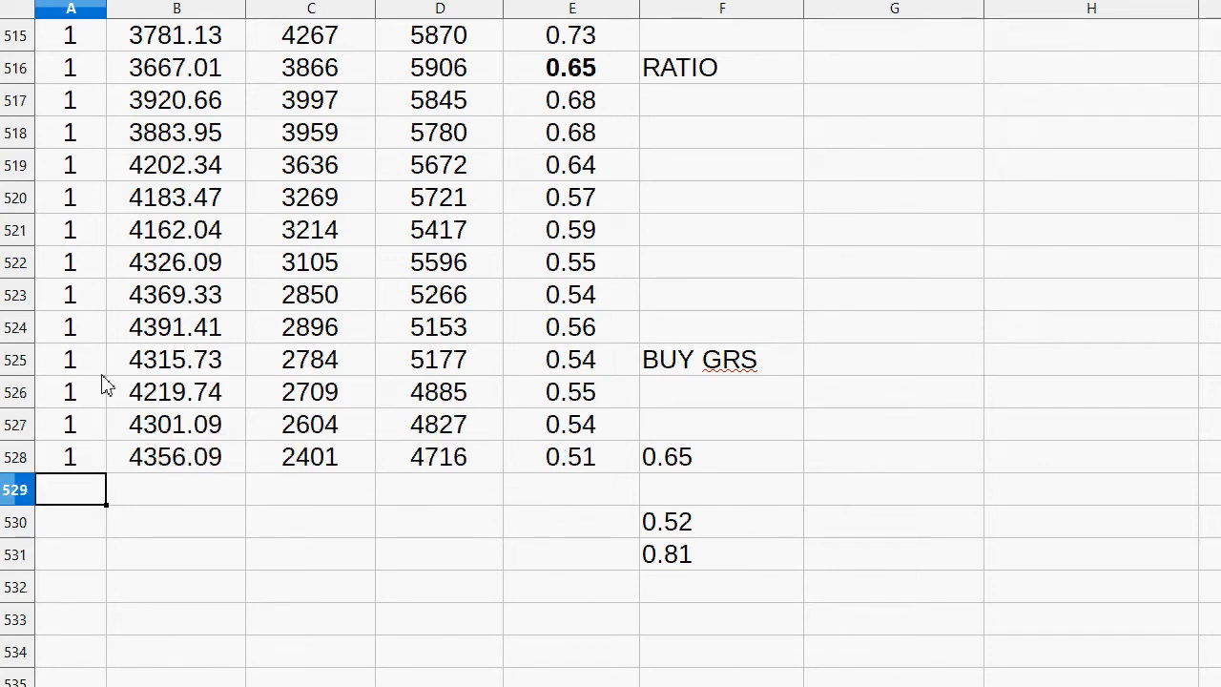
click(310, 457)
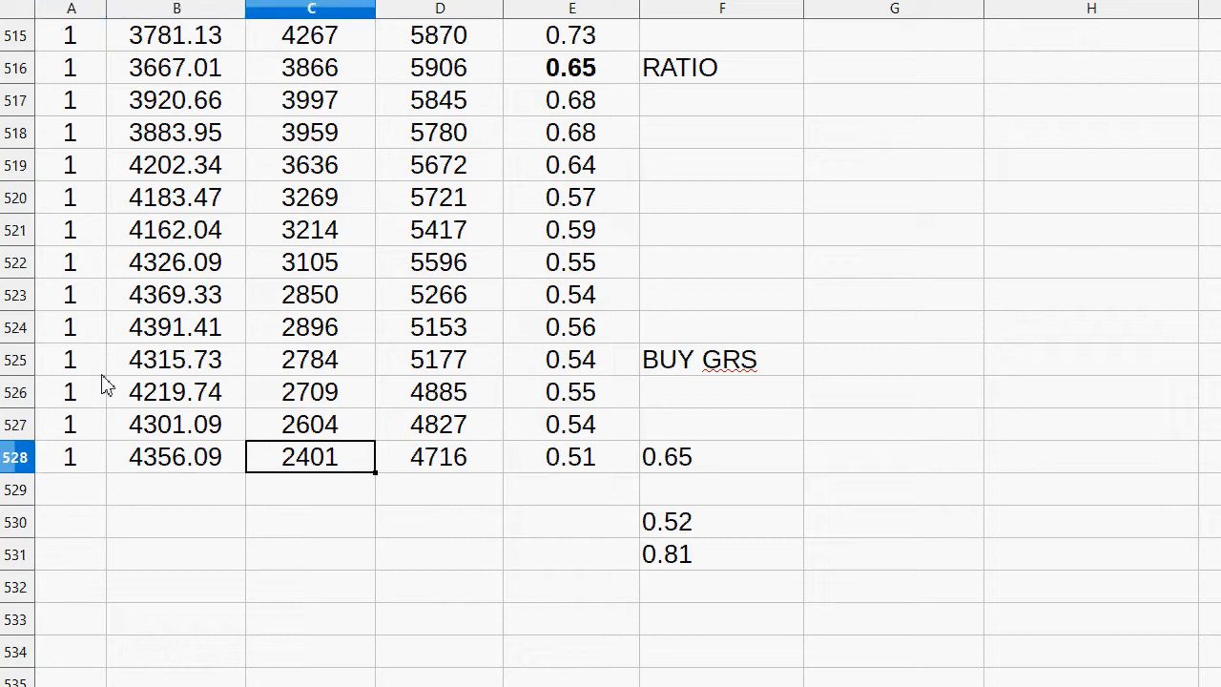
click(70, 489)
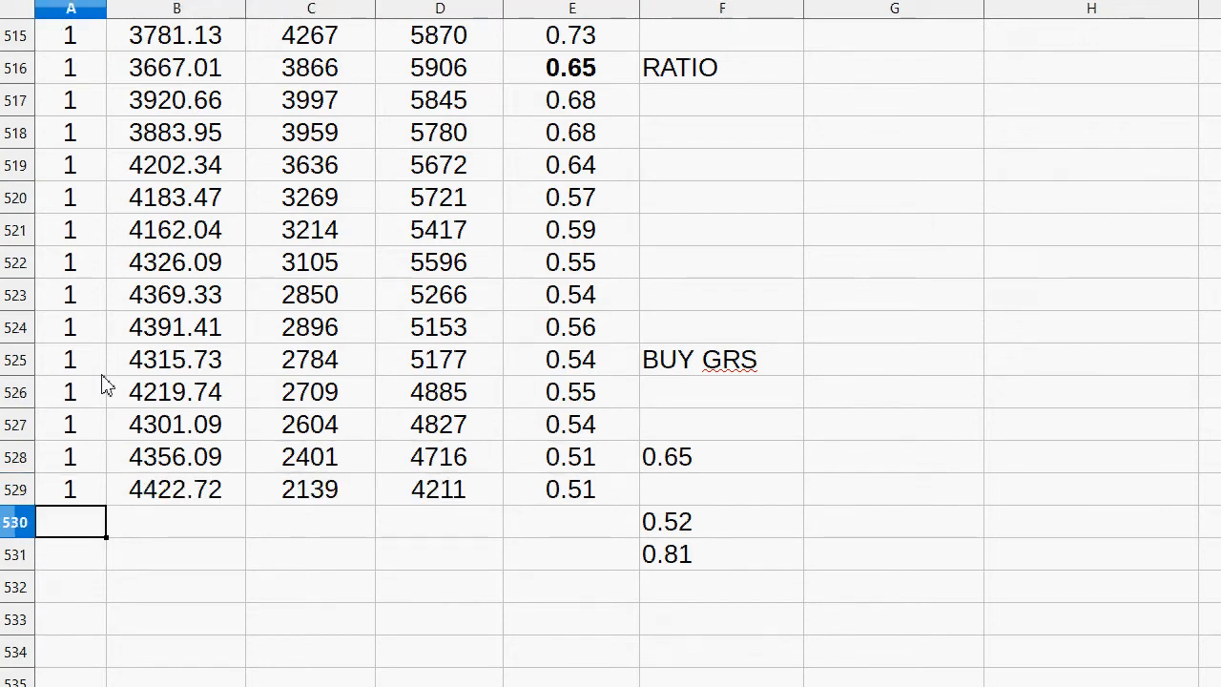
text(1)
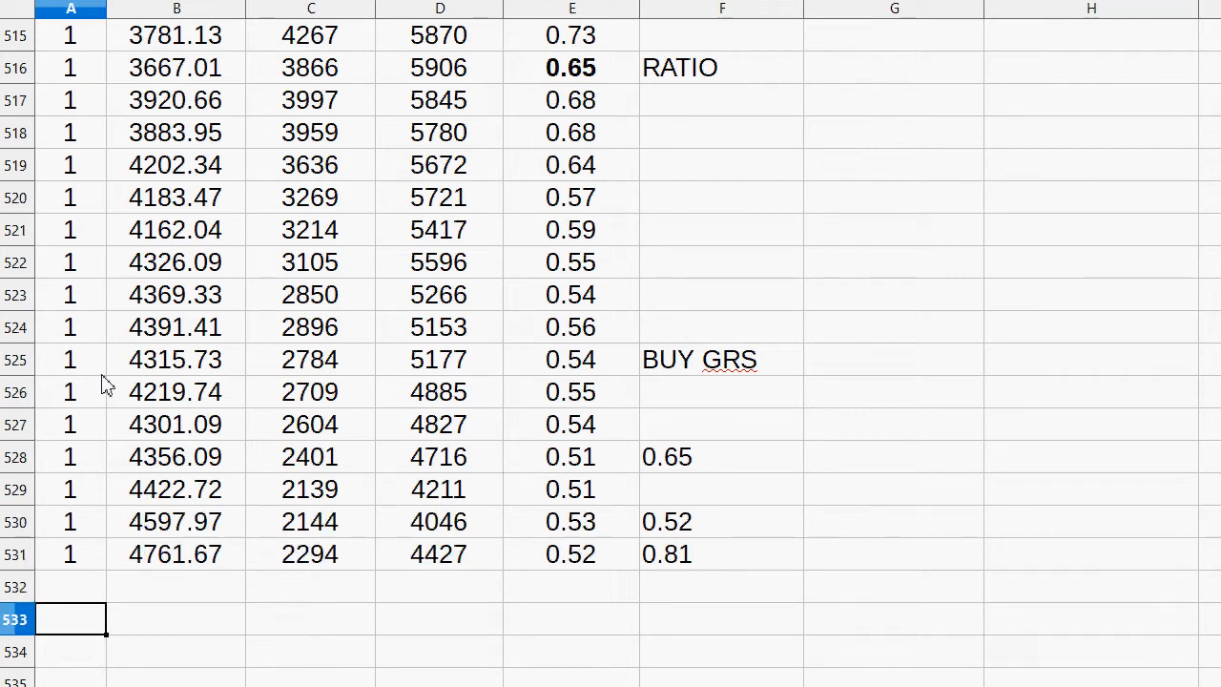
scroll(down, 3)
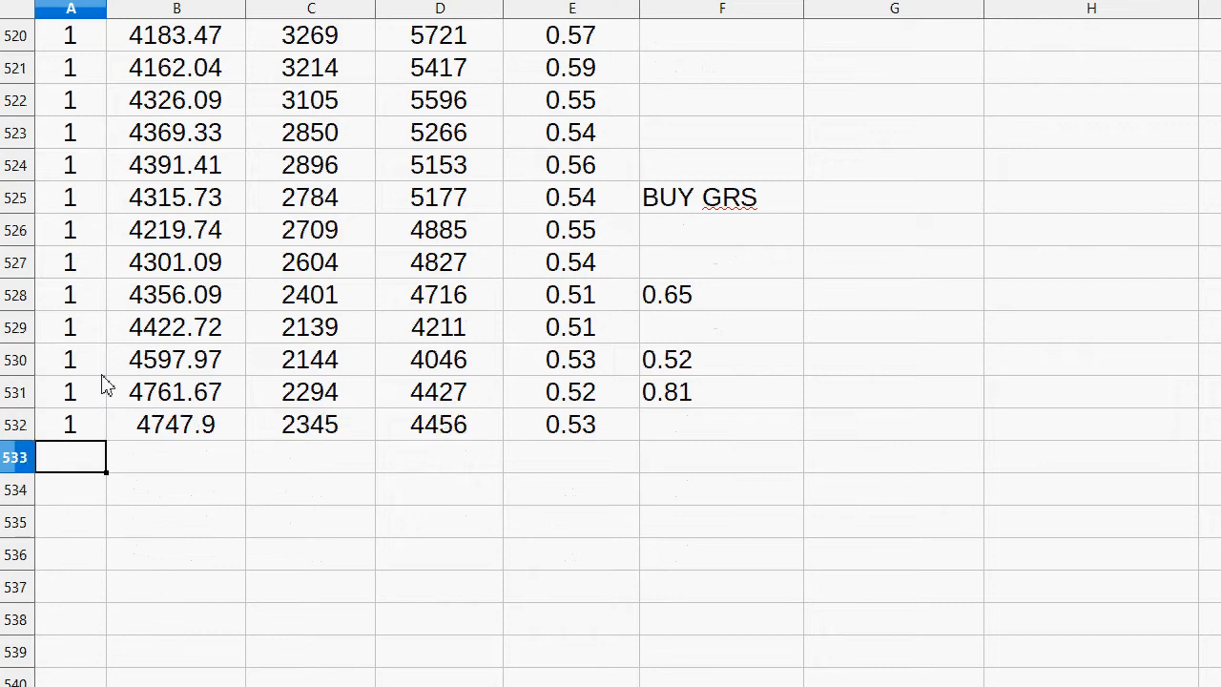
- Commit price row 533 (4822.01, 1855, 3797, 0.49) and label it RATIO
key(Enter)
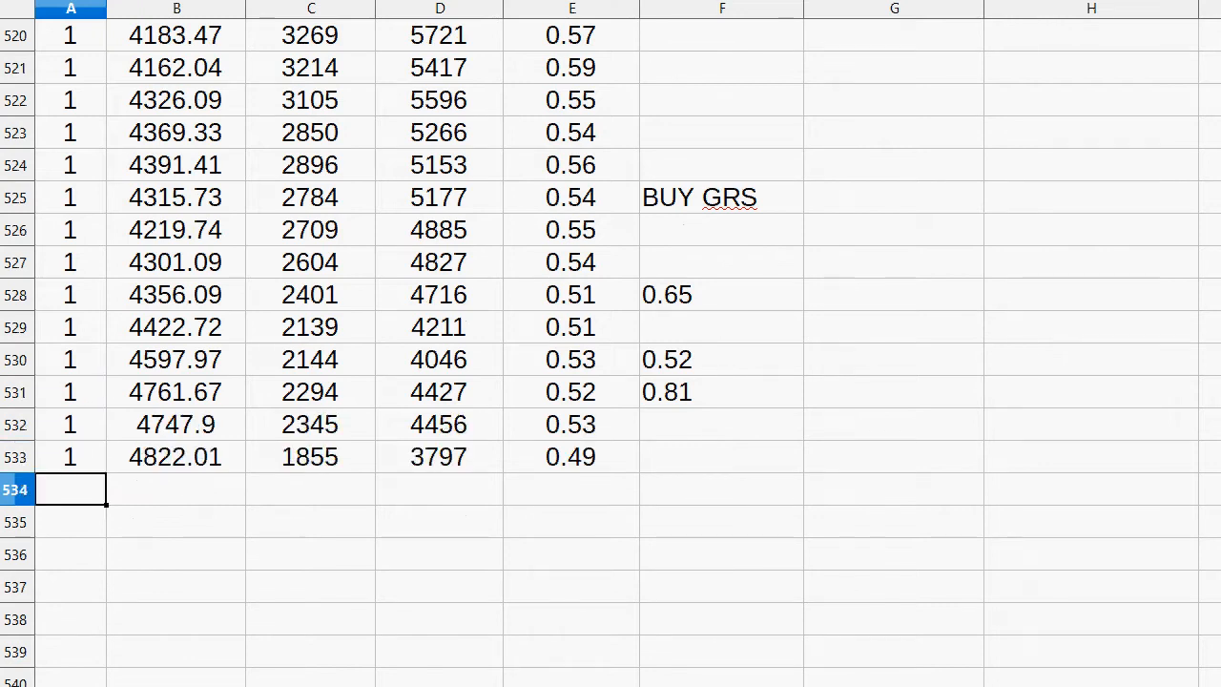
click(720, 456)
text(RATIO)
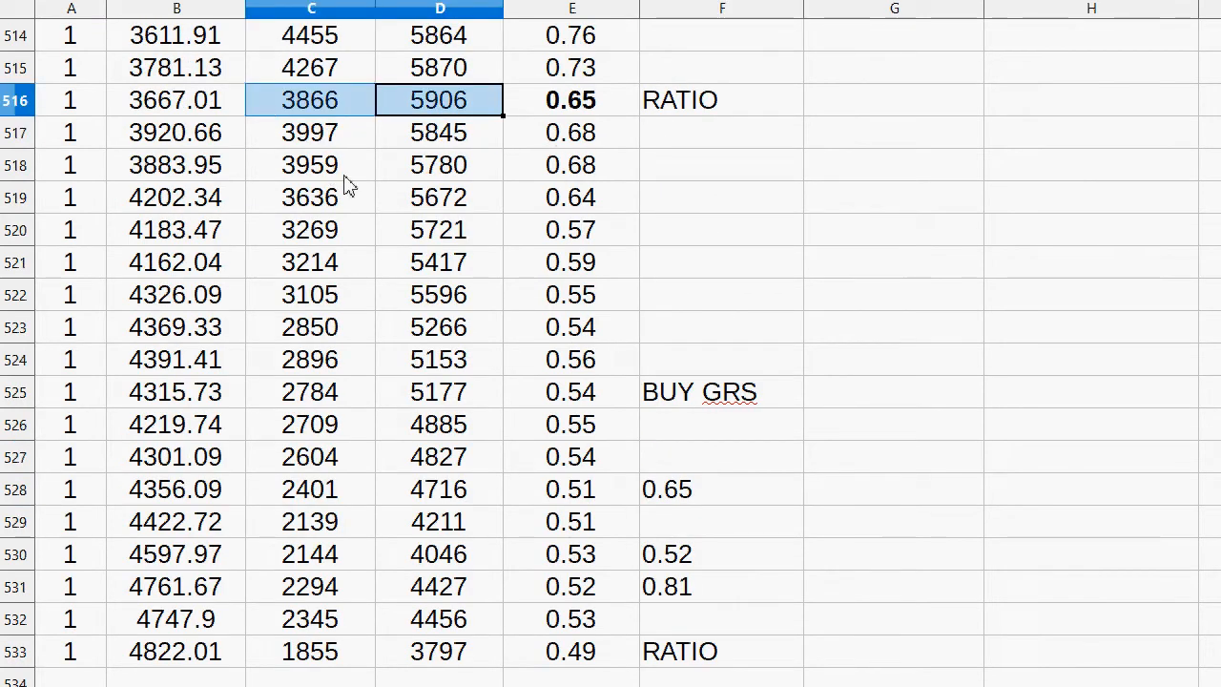
scroll(down, 3)
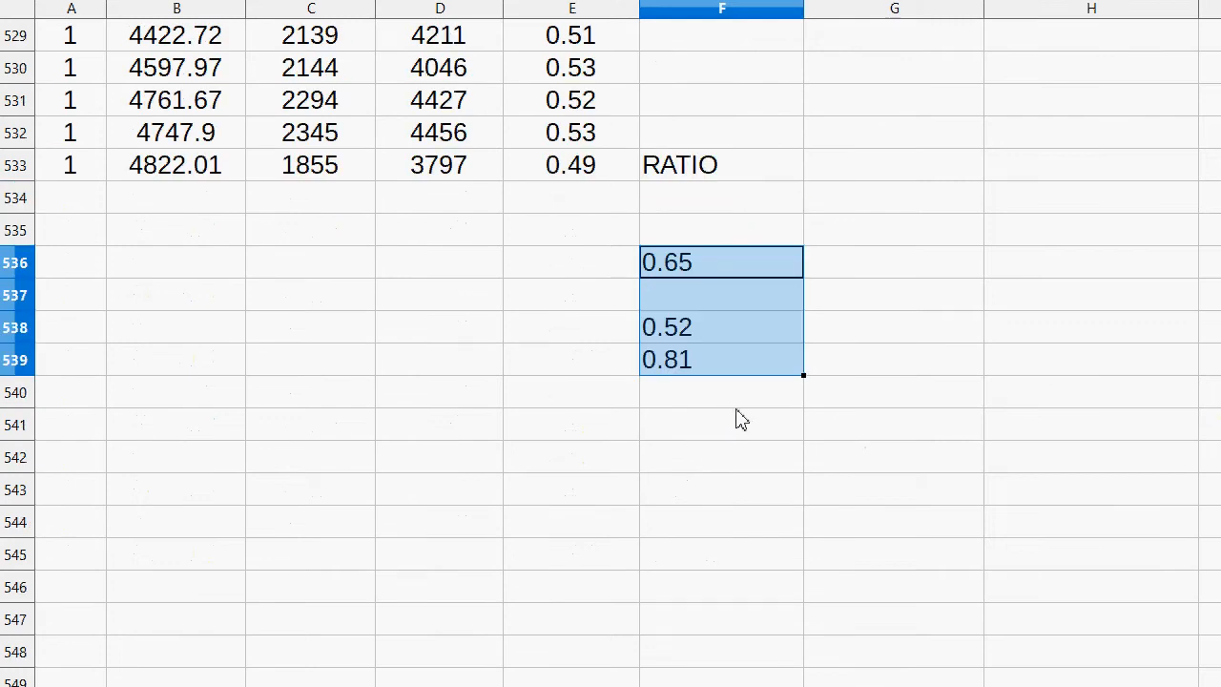
mouse_move(720, 327)
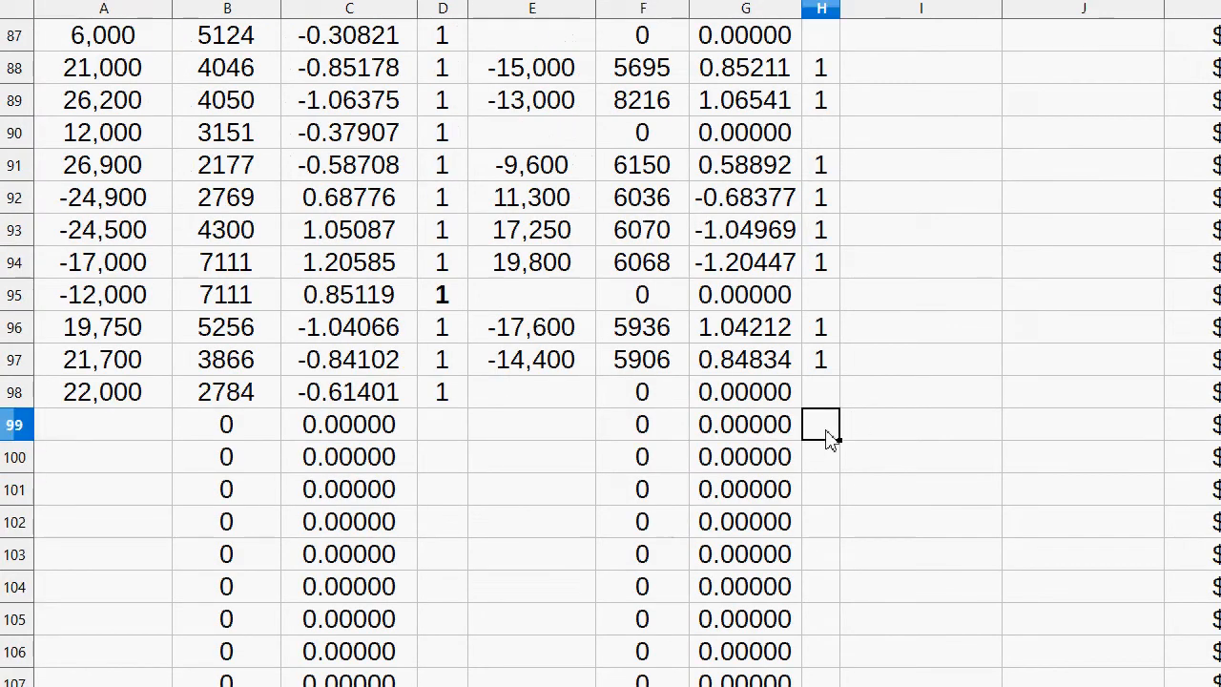
- Record trade row 99: 21,400 at 1855 and −10,500 at 3797
click(532, 456)
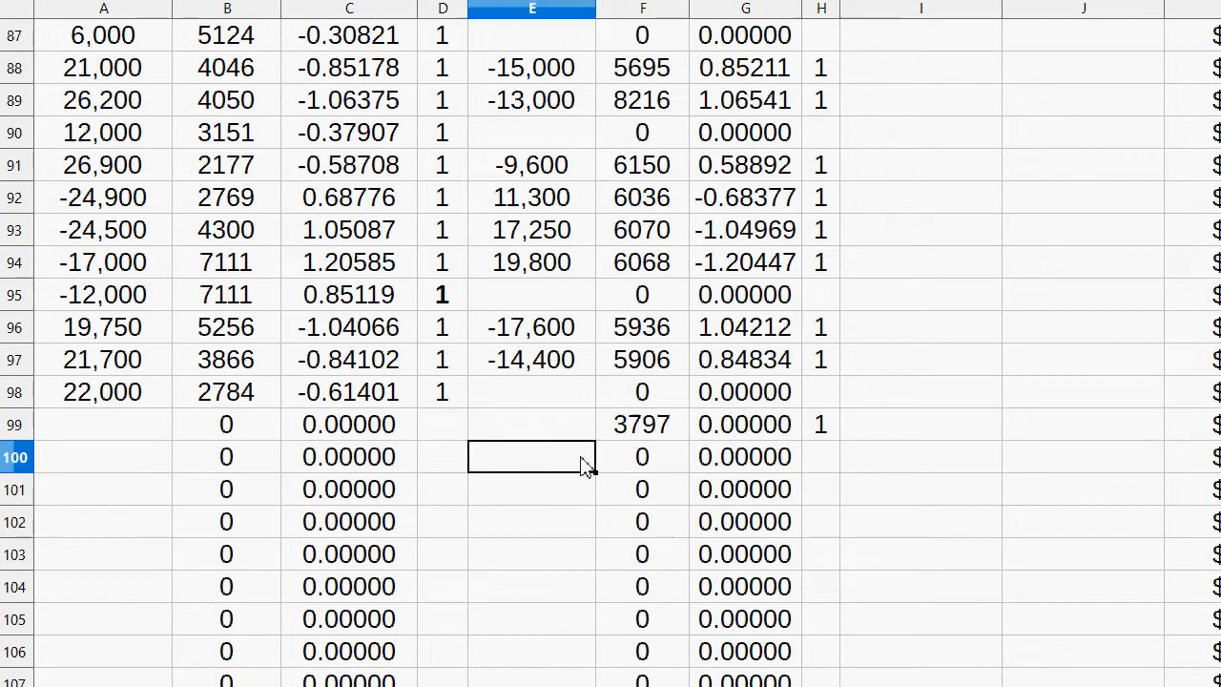
scroll(up, 3)
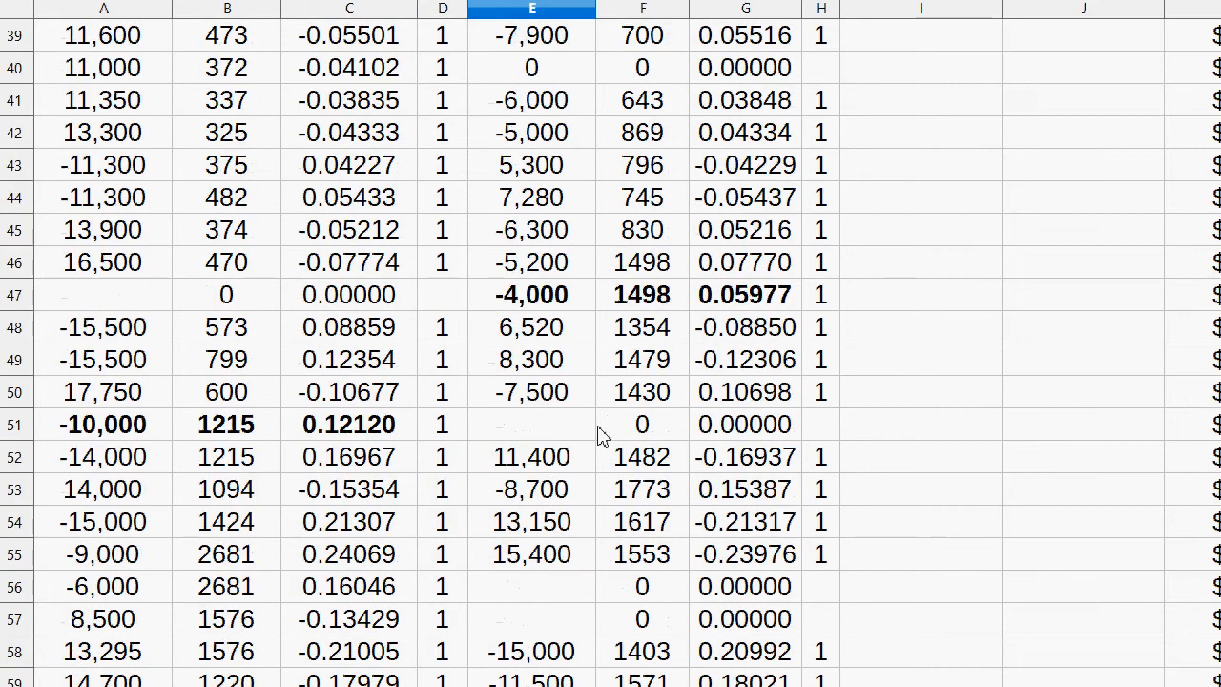
scroll(down, 3)
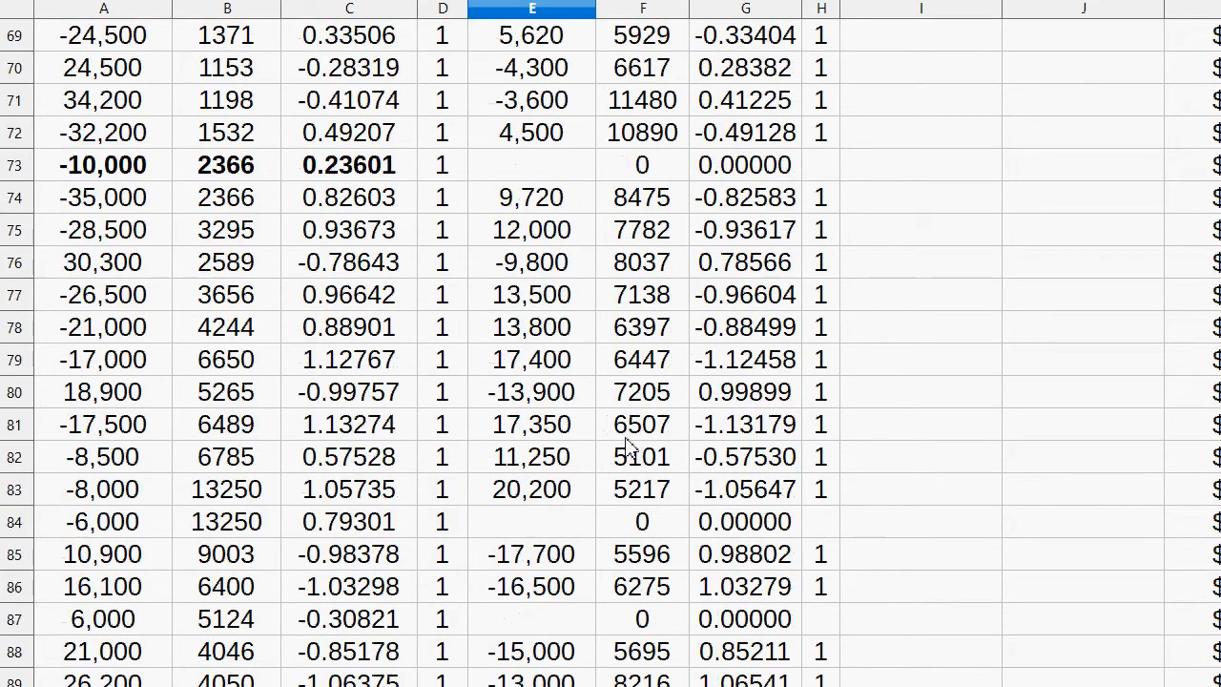
scroll(down, 3)
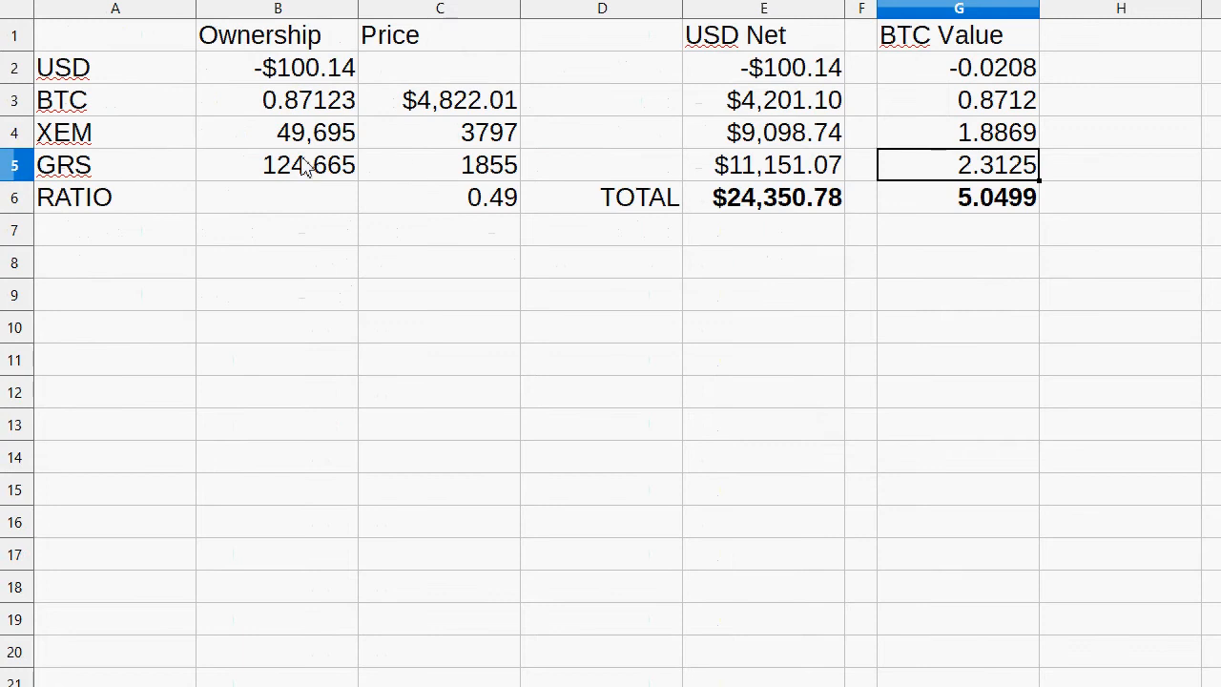
mouse_move(320, 152)
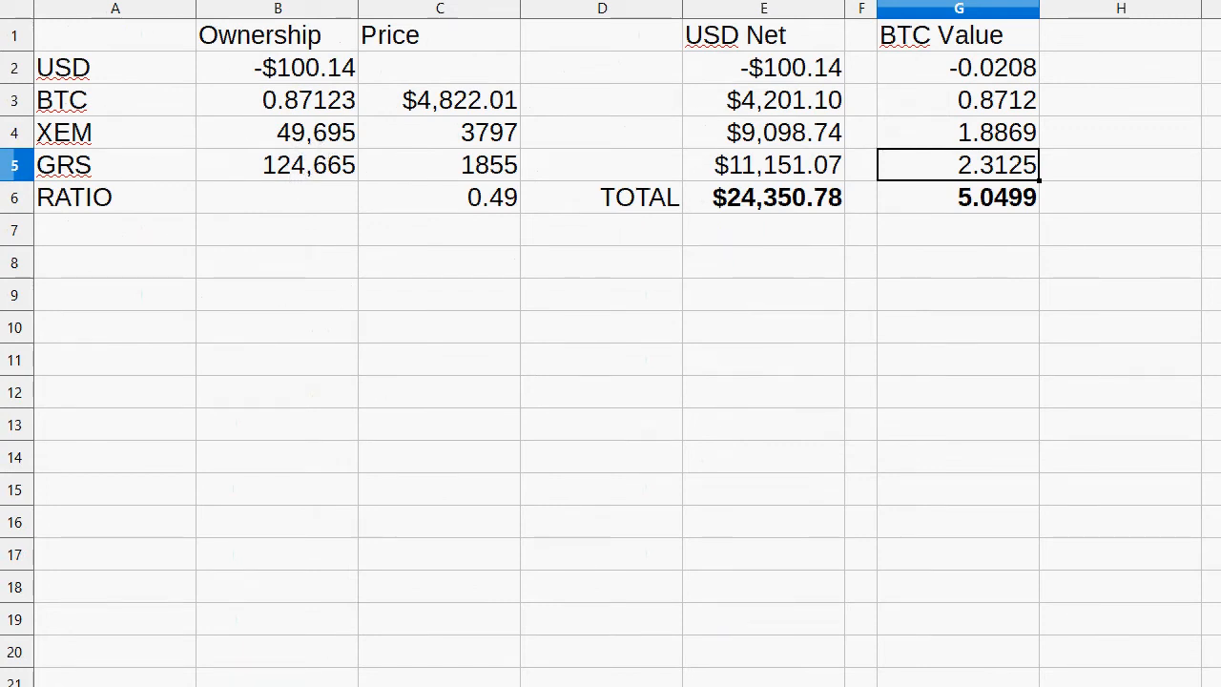
scroll(down, 3)
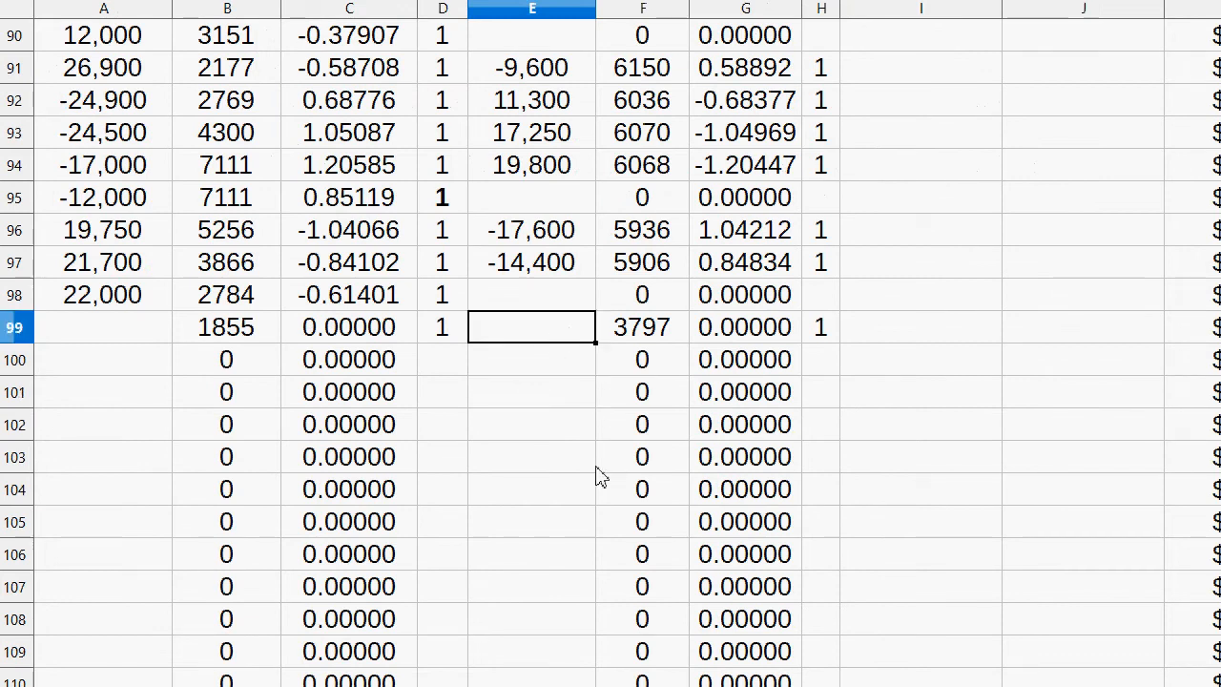
text(-10500)
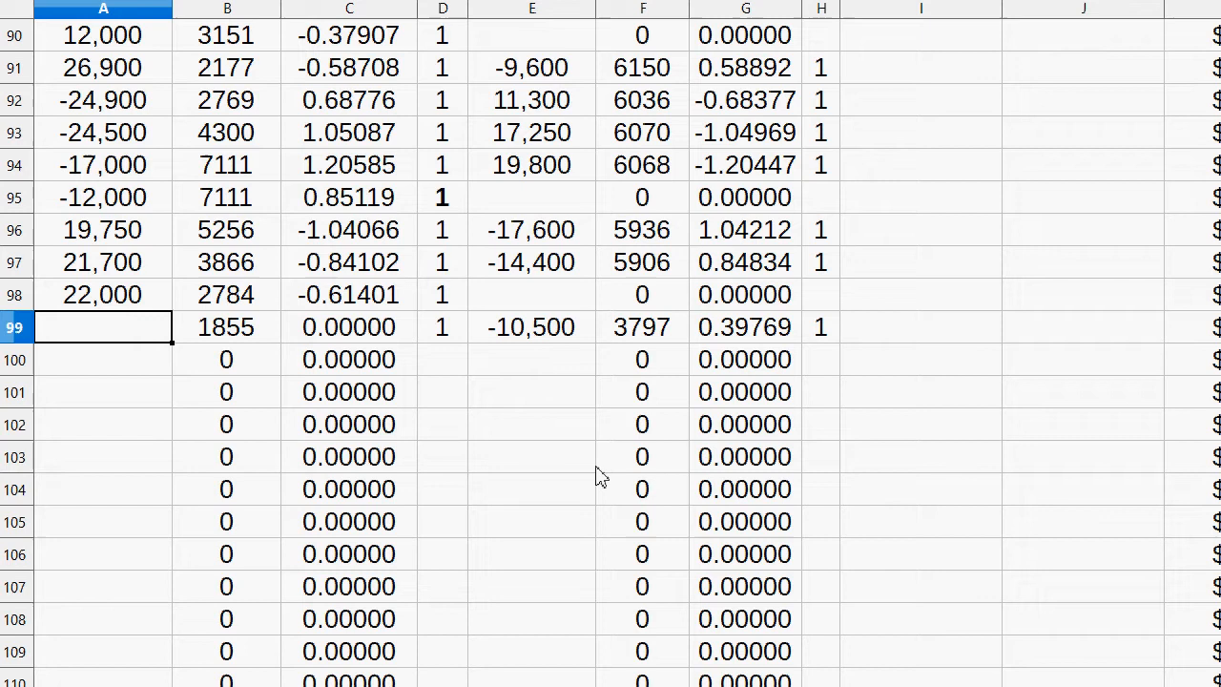
text(20,000)
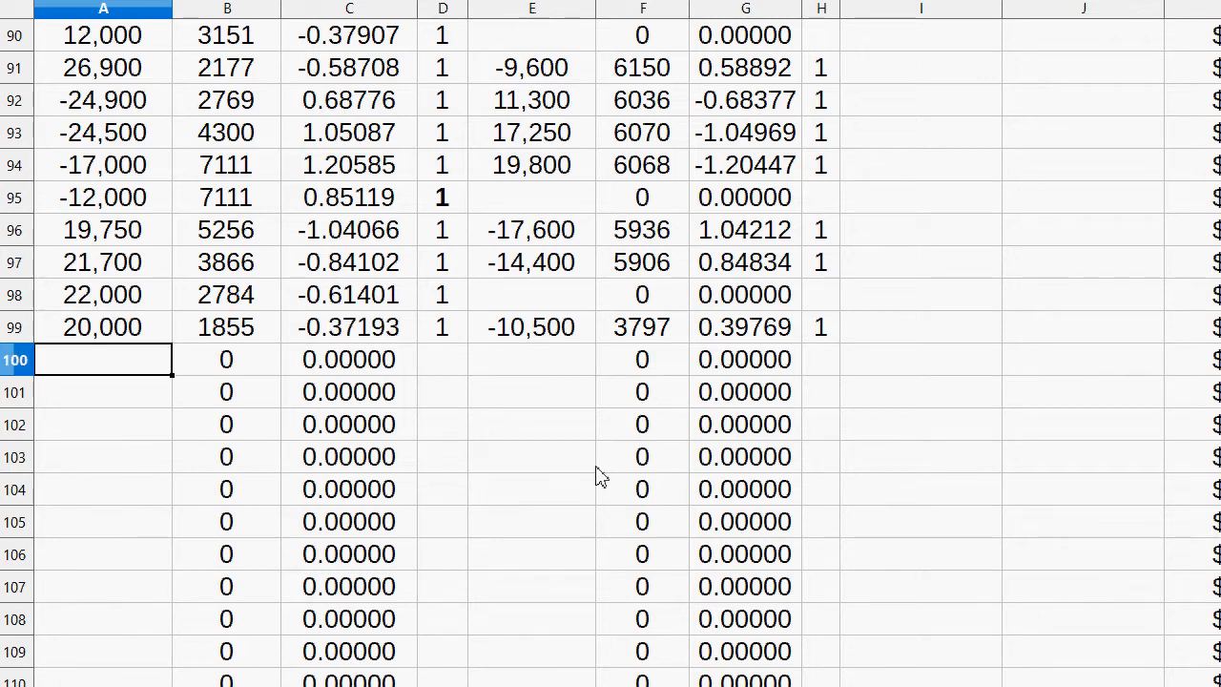
text(20500)
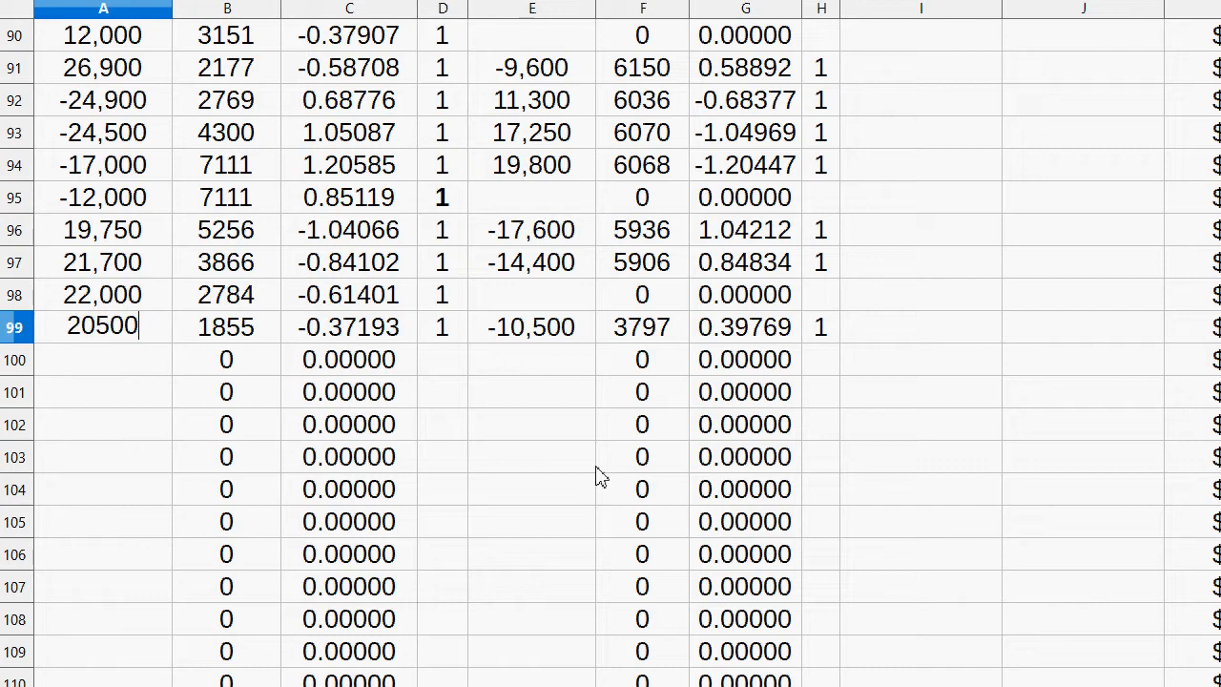
text(3)
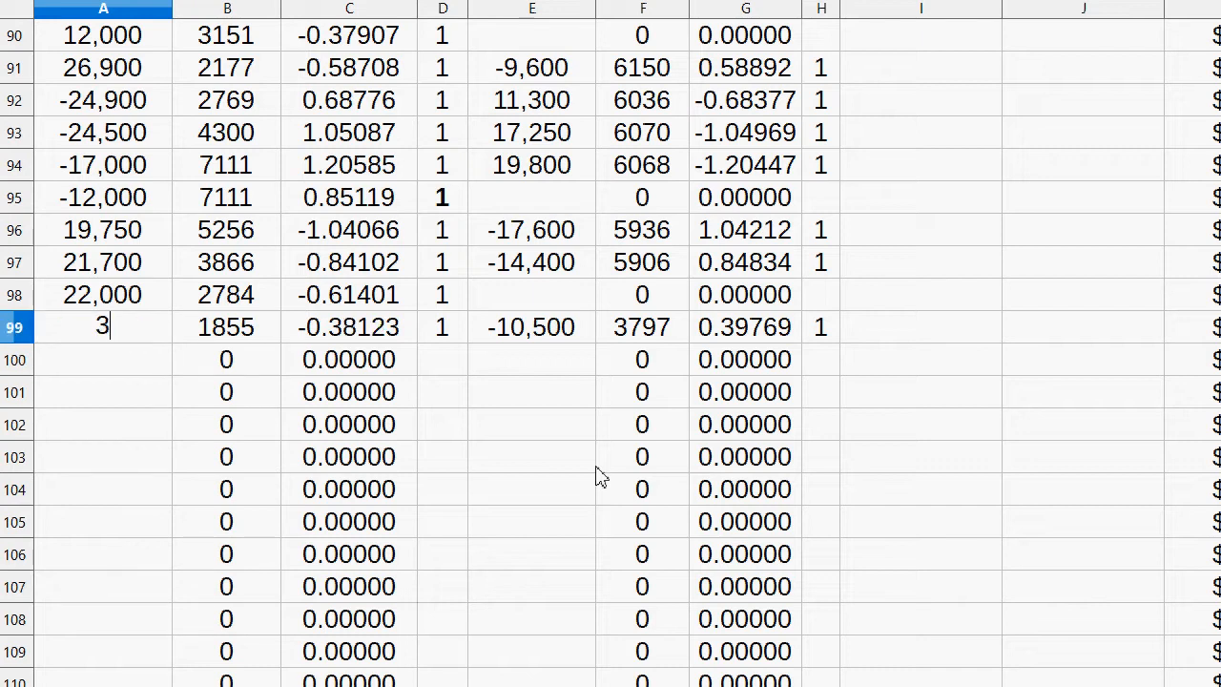
text(120)
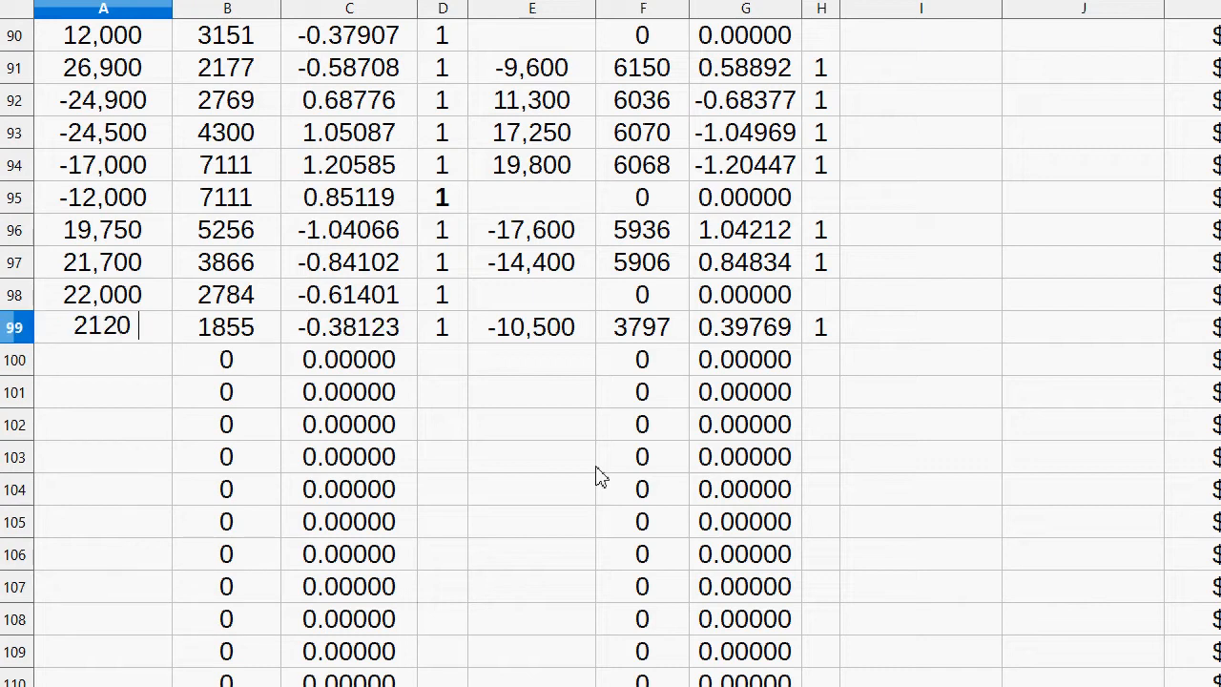
key(BackSpace)
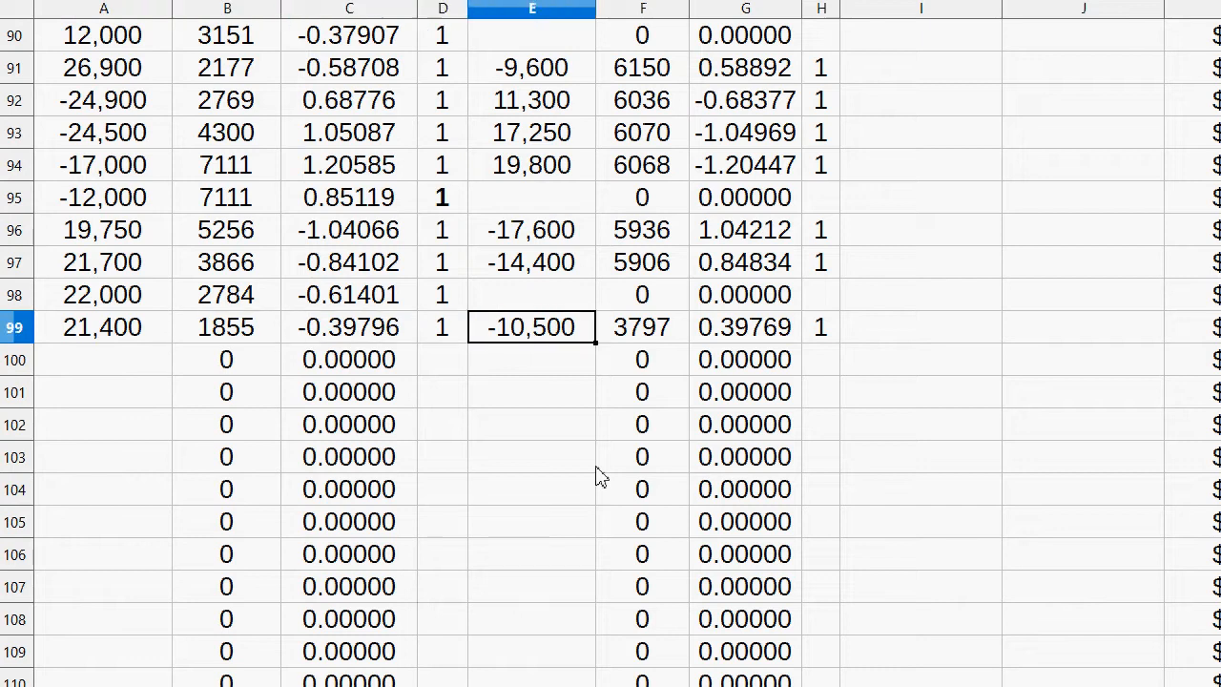
- Check the summary total of $24,341.19 (5.0479 BTC), then scroll the price sheet to row 533
click(642, 326)
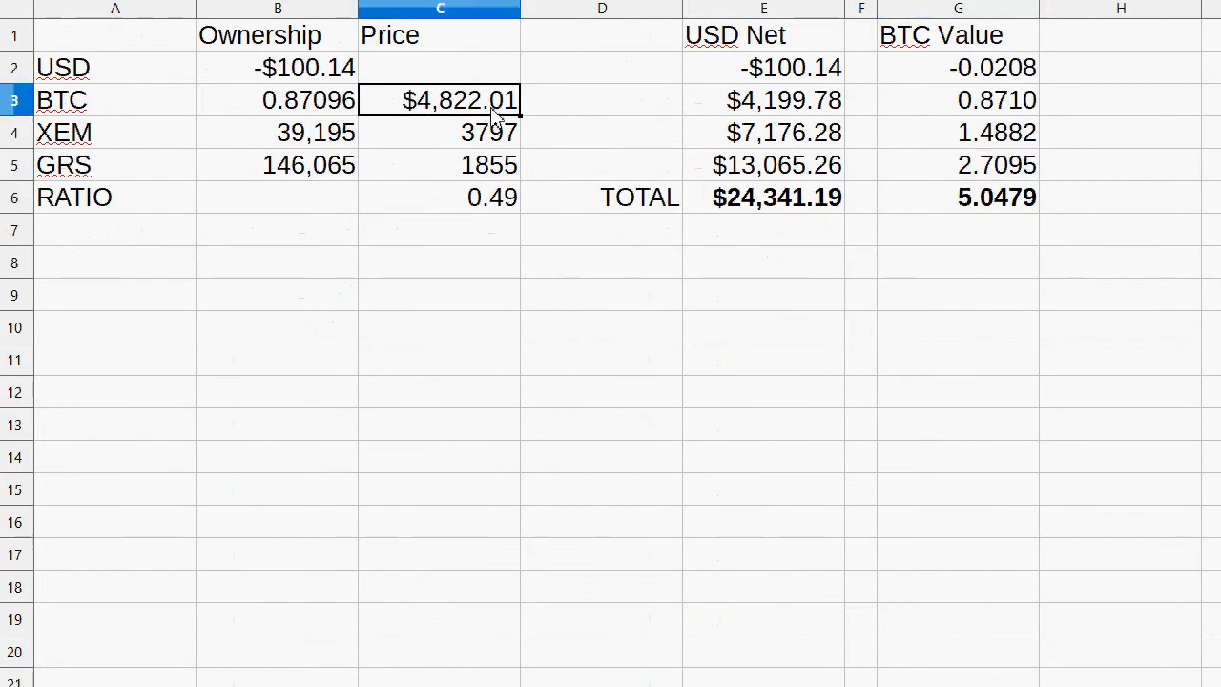
click(958, 198)
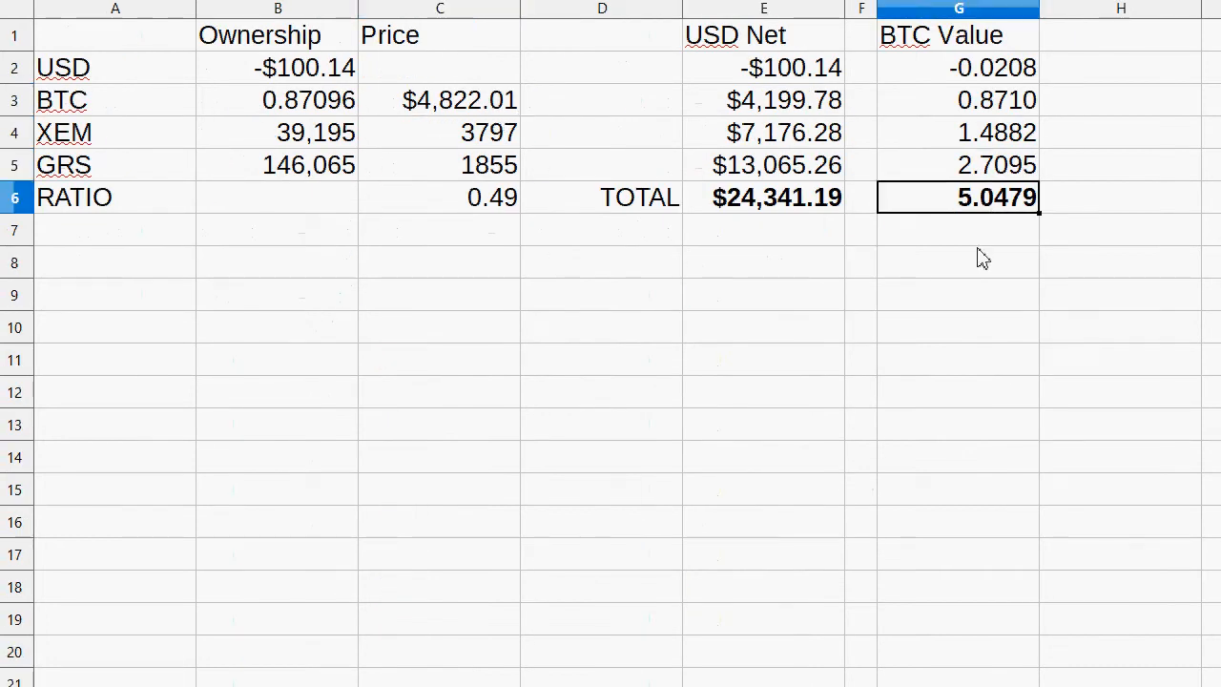
mouse_move(980, 239)
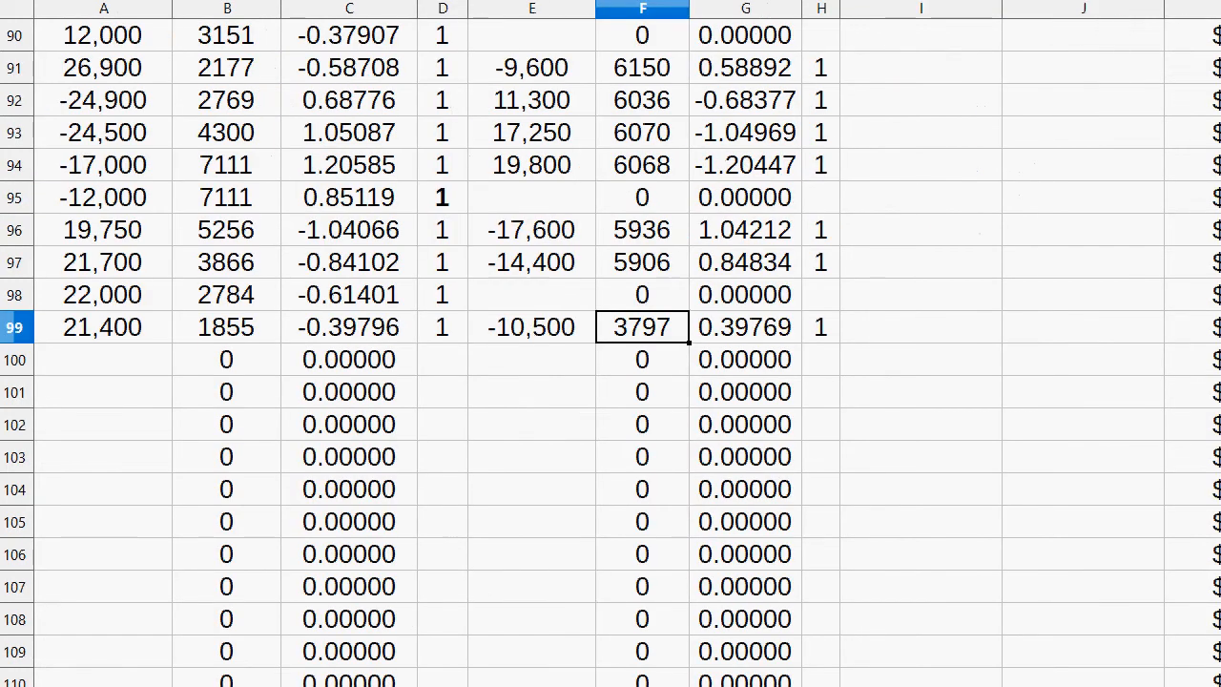
click(821, 359)
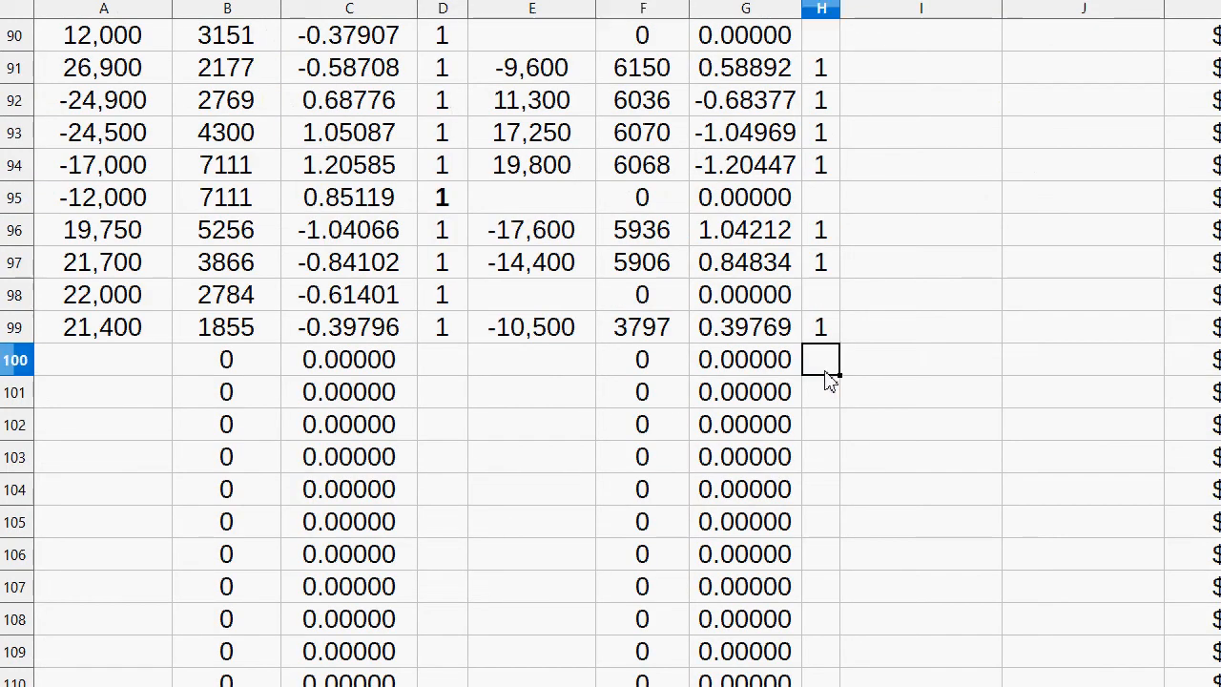
scroll(down, 3)
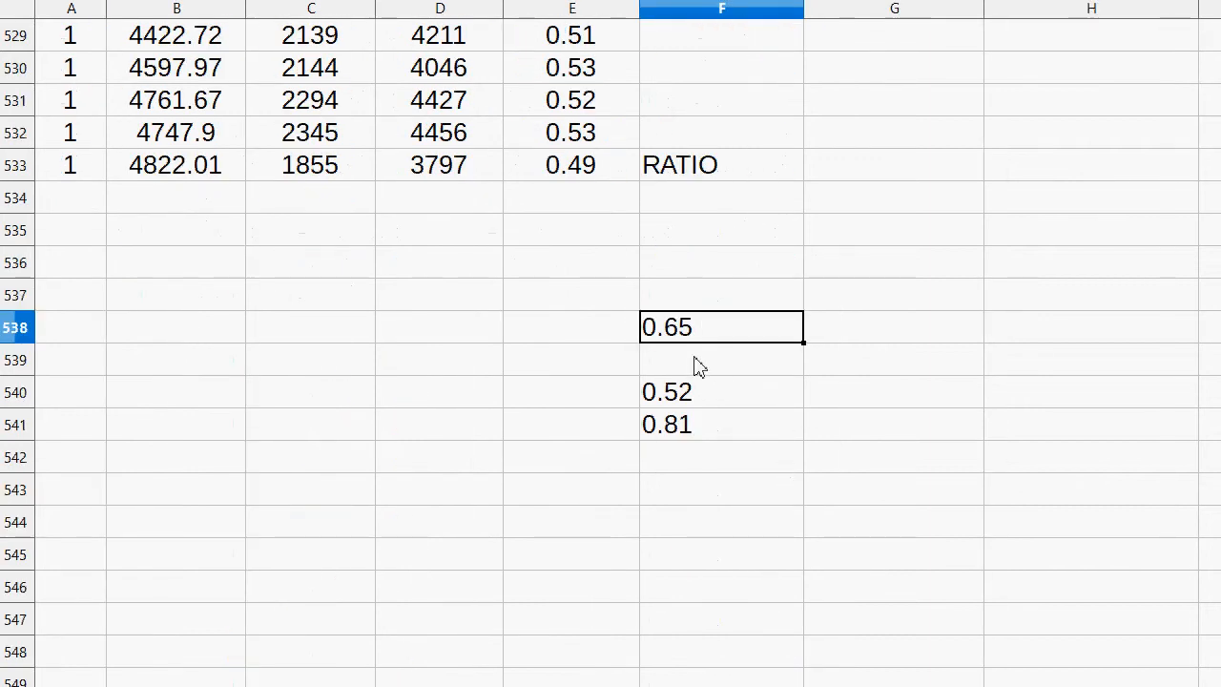
- Bold the 0.49 ratio in E533 and point the F538 ratio note at it
click(572, 164)
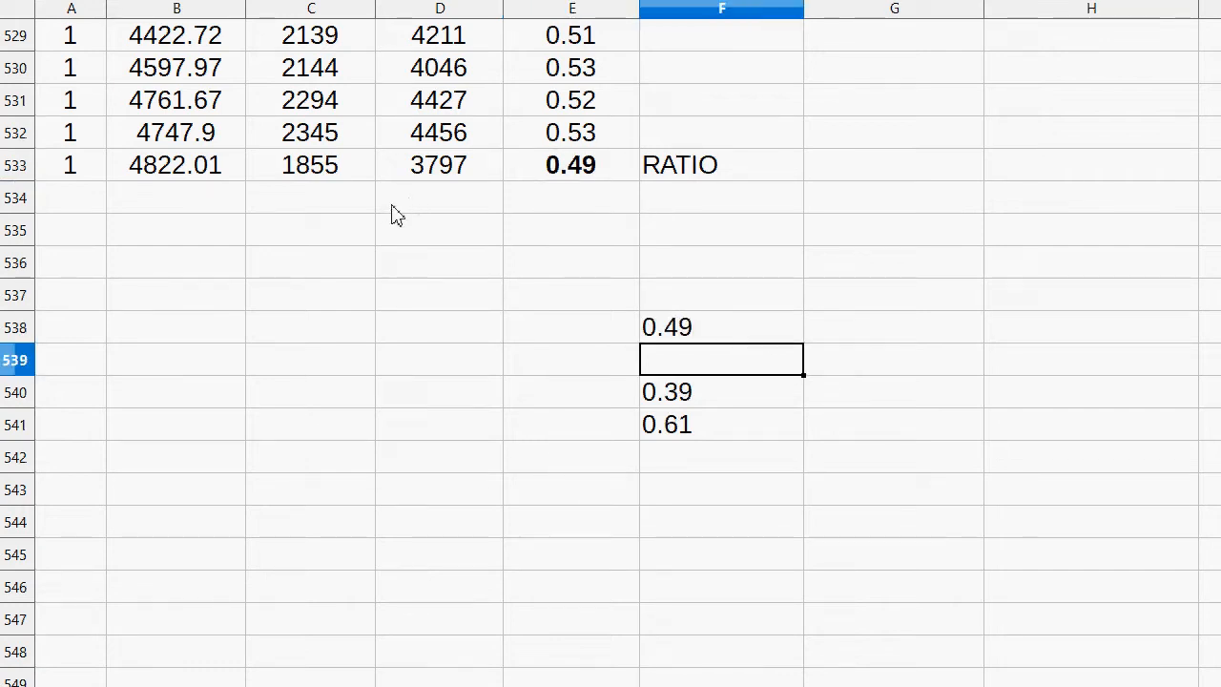
click(311, 164)
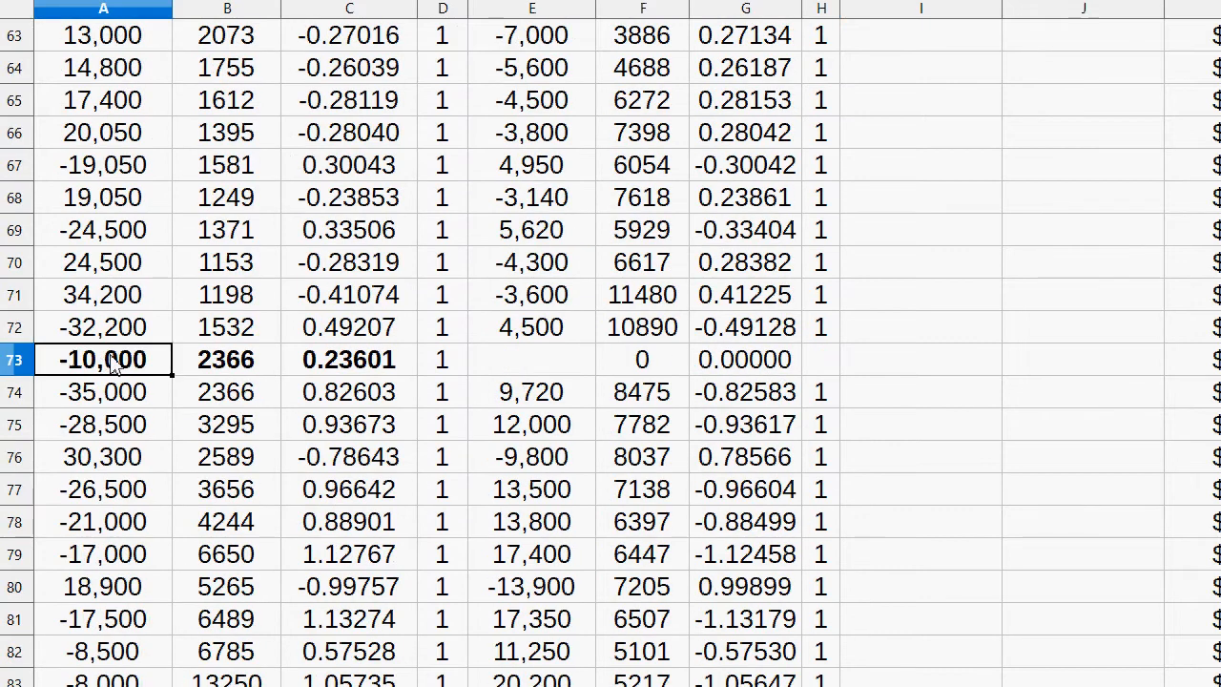
scroll(down, 3)
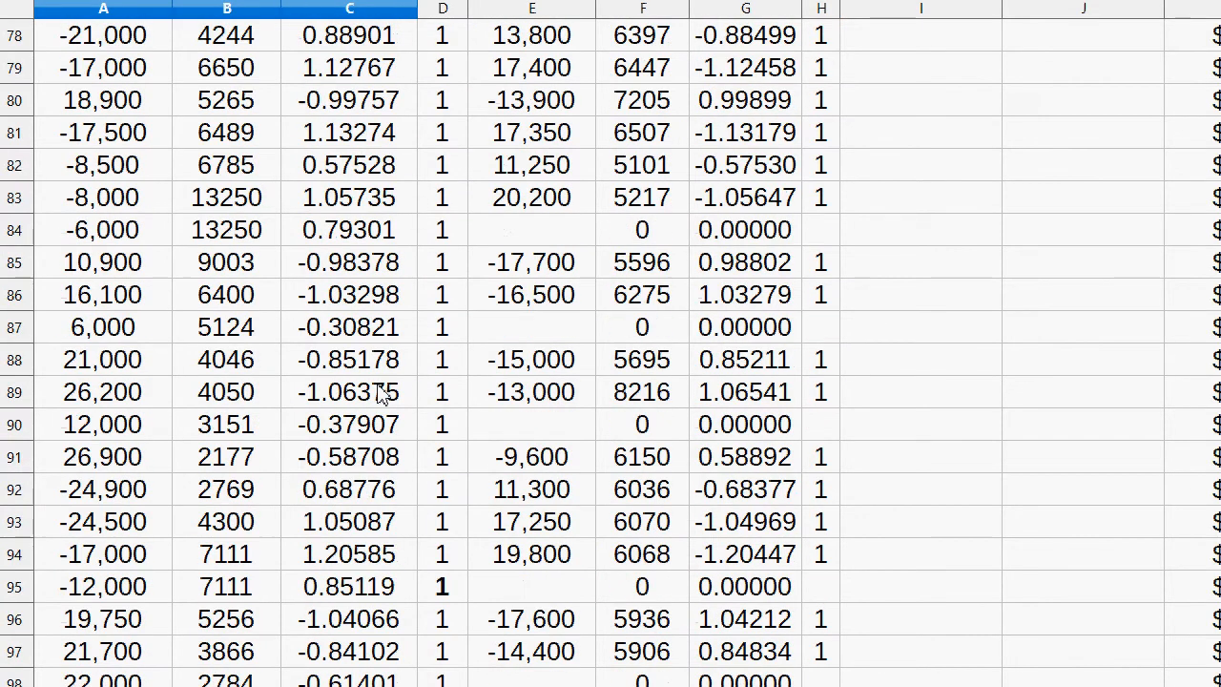
scroll(down, 3)
text(1)
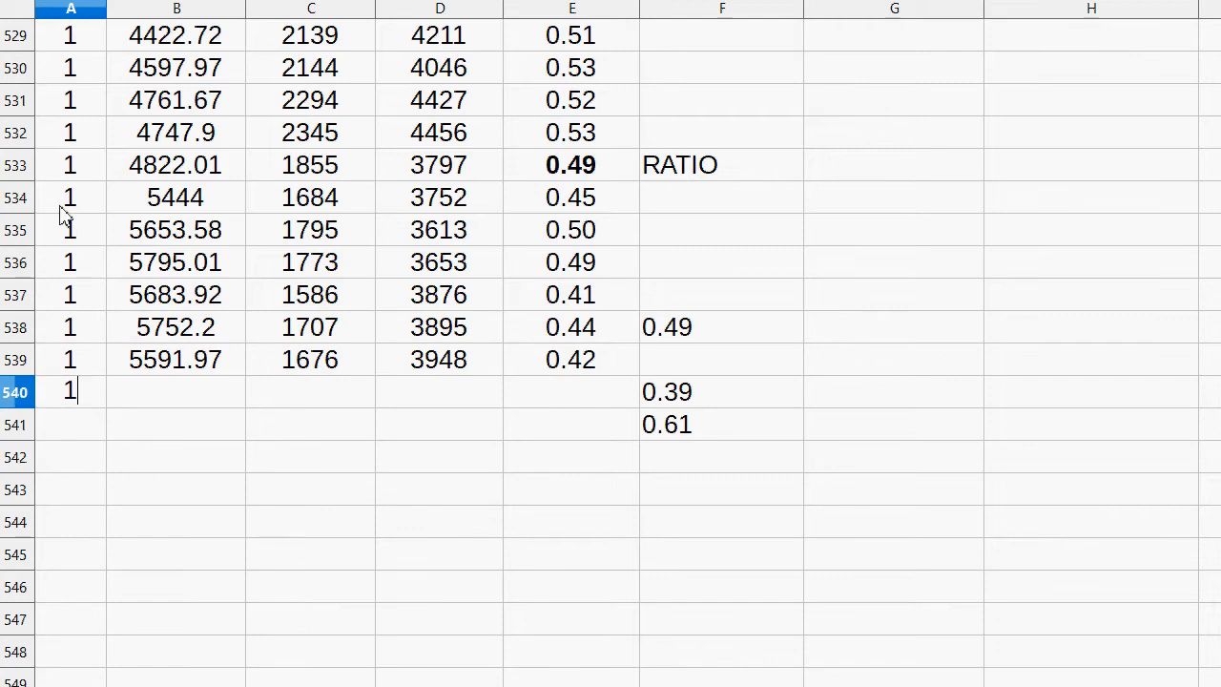
- Add price rows 534–541, label the newest 0.38 ratio RATIO, and view the 4.2239 BTC summary
key(enter)
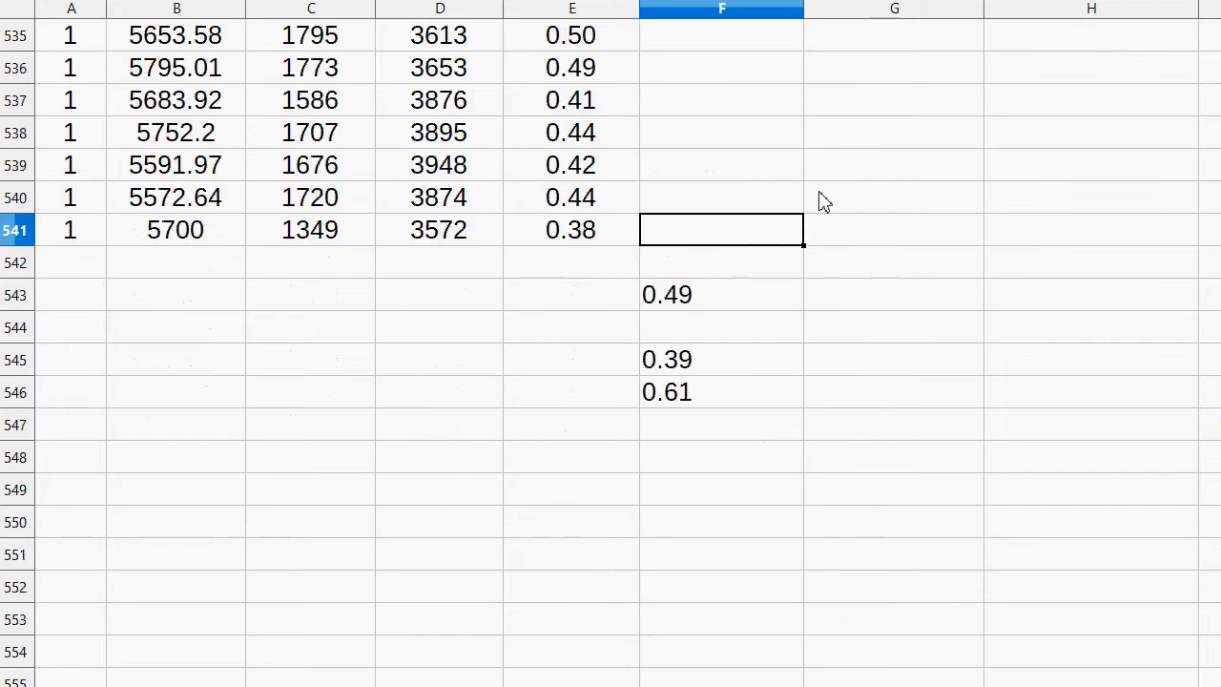
mouse_move(556, 238)
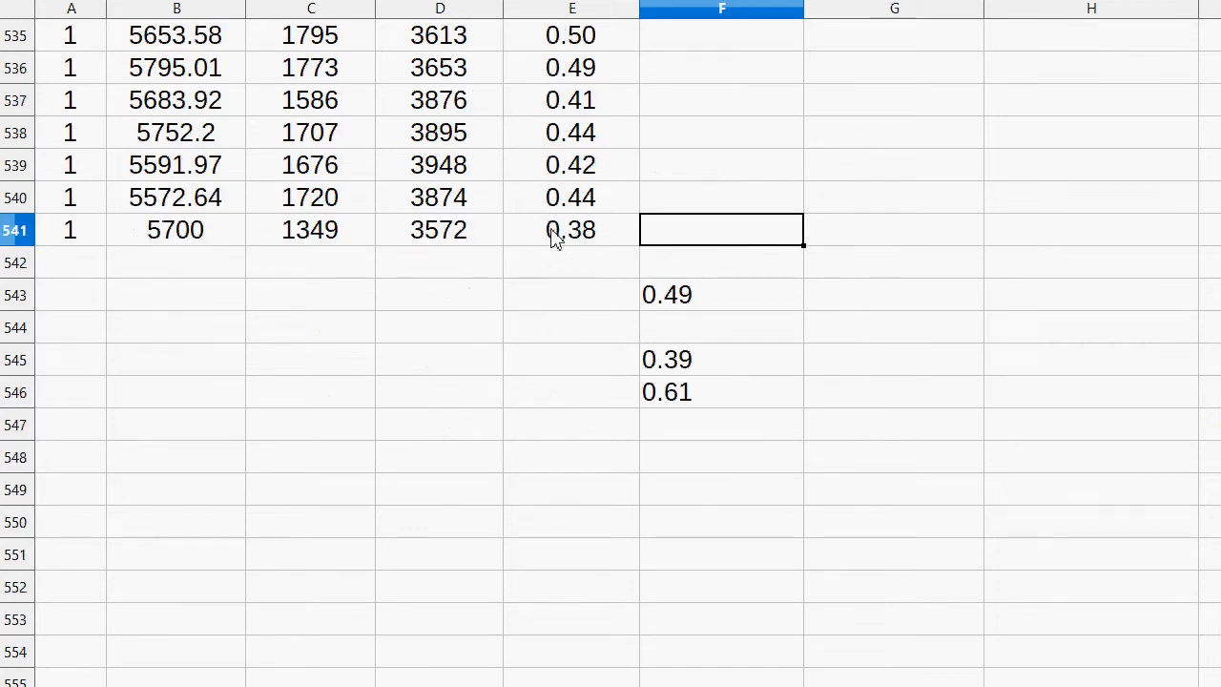
text(RATIO)
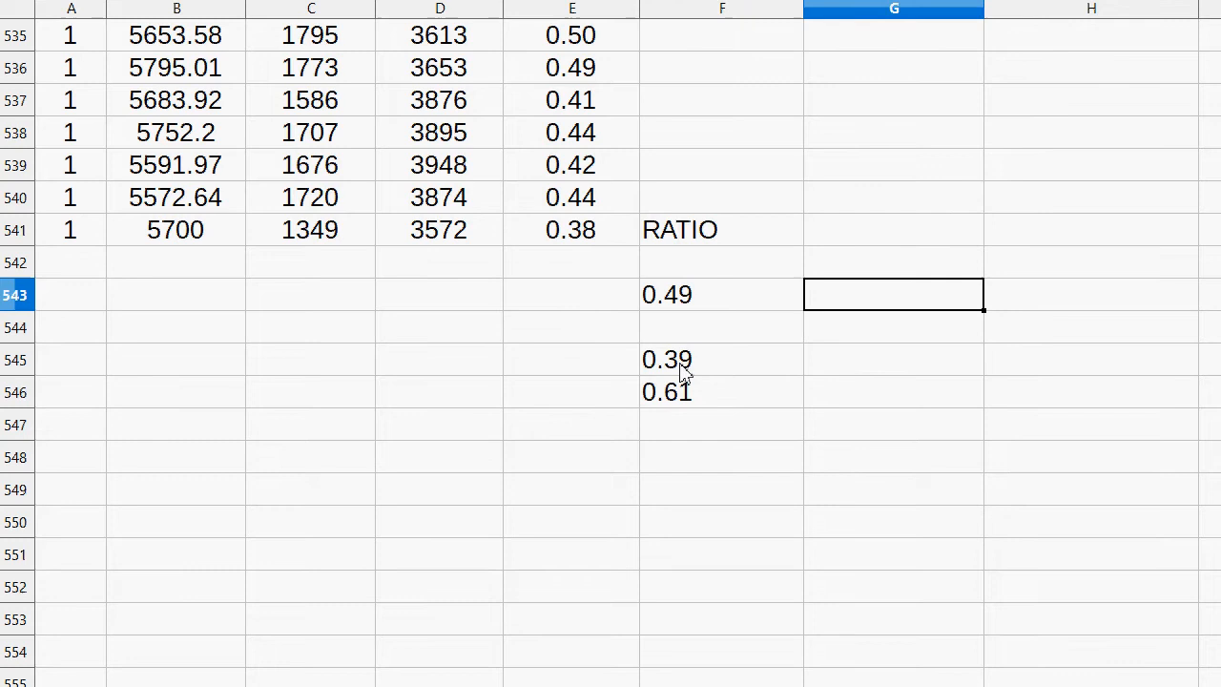
click(722, 294)
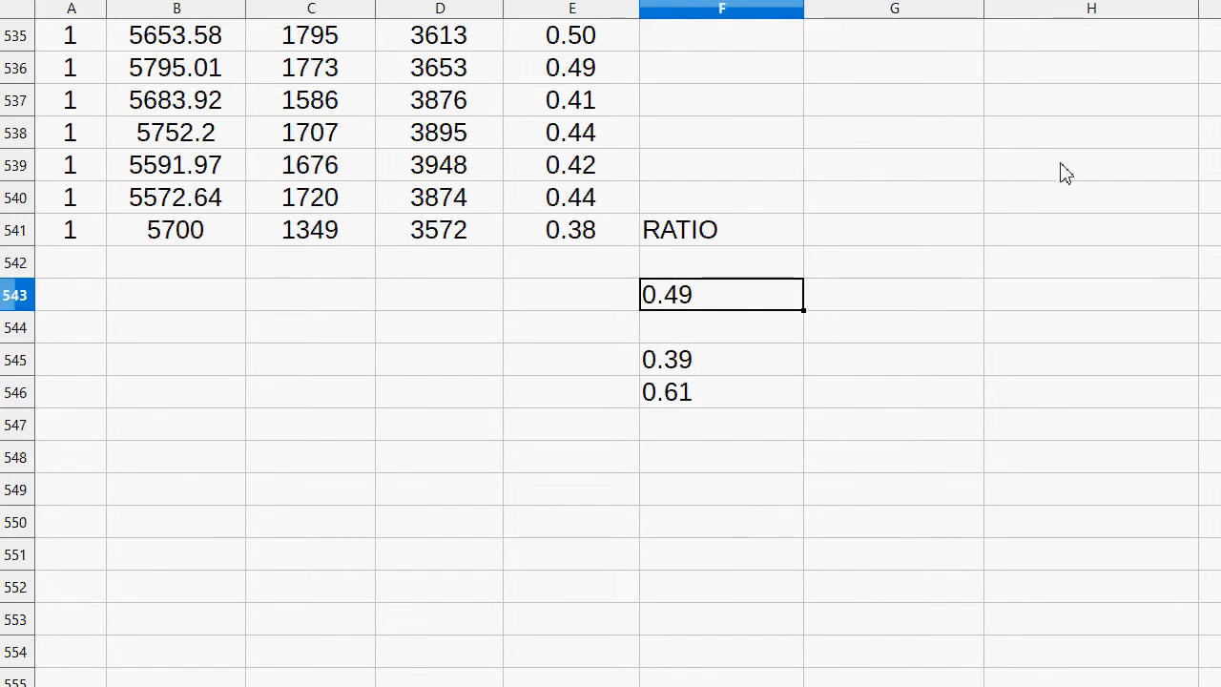
click(570, 229)
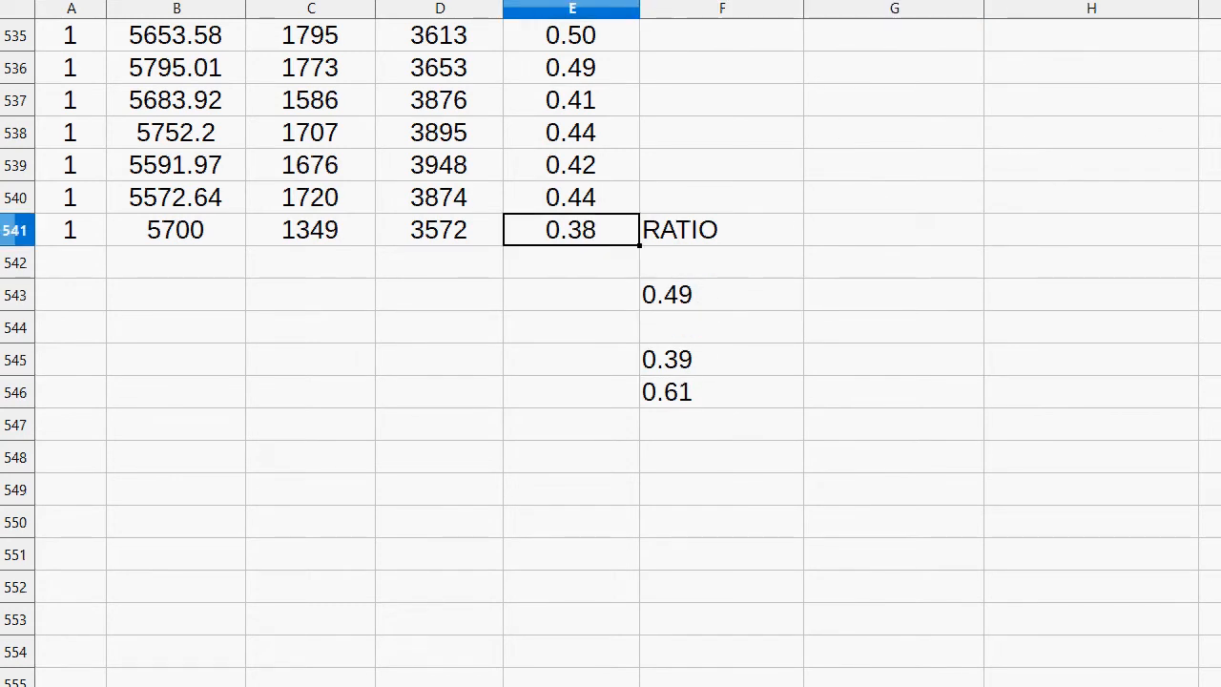
click(893, 262)
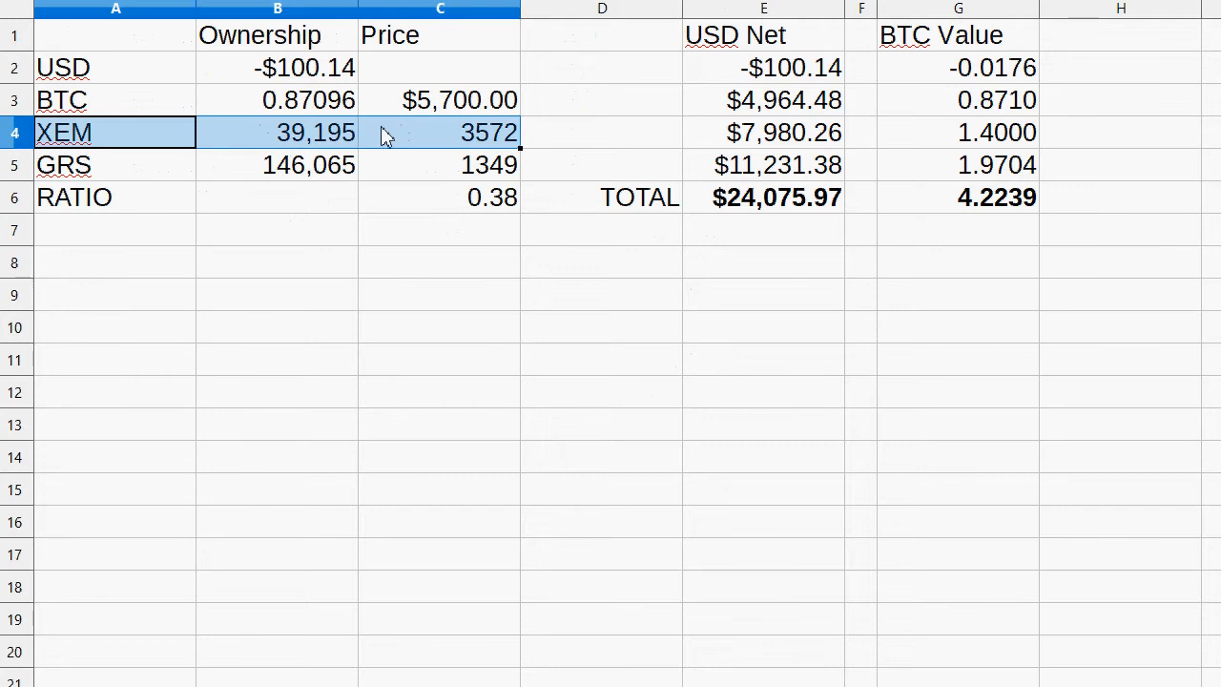
- Log trade row 100: -8,500 XEM at 3572 and 22,400 GRS at 1349
scroll(down, 3)
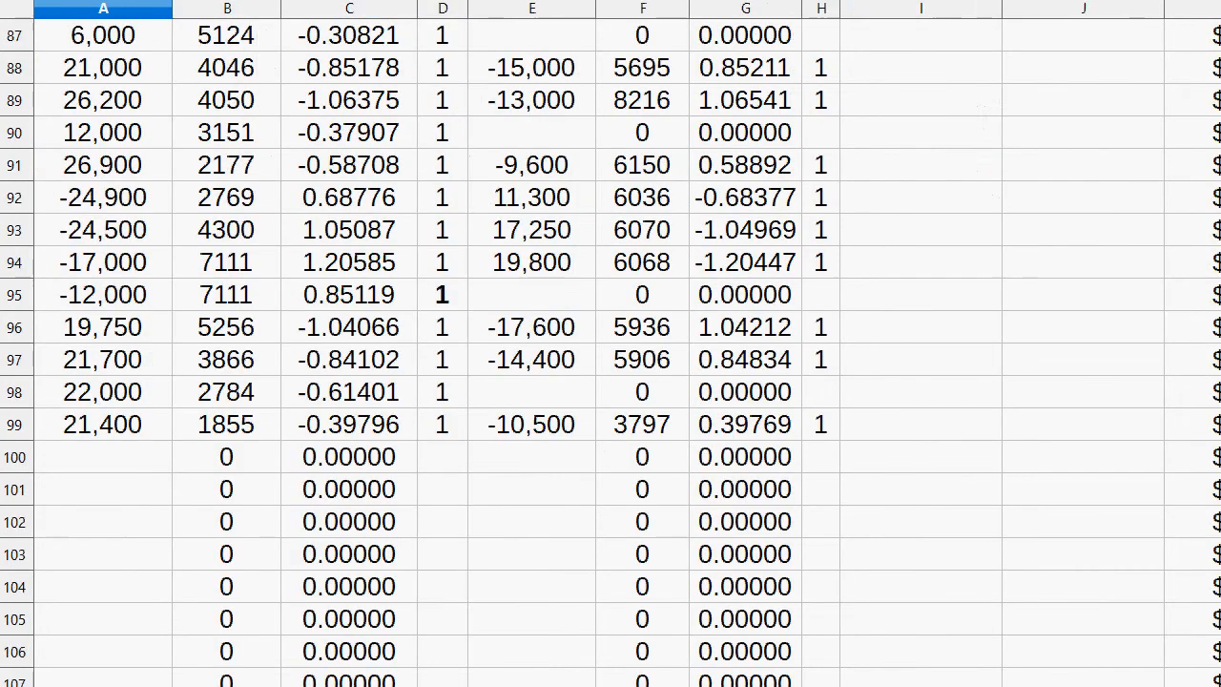
click(821, 456)
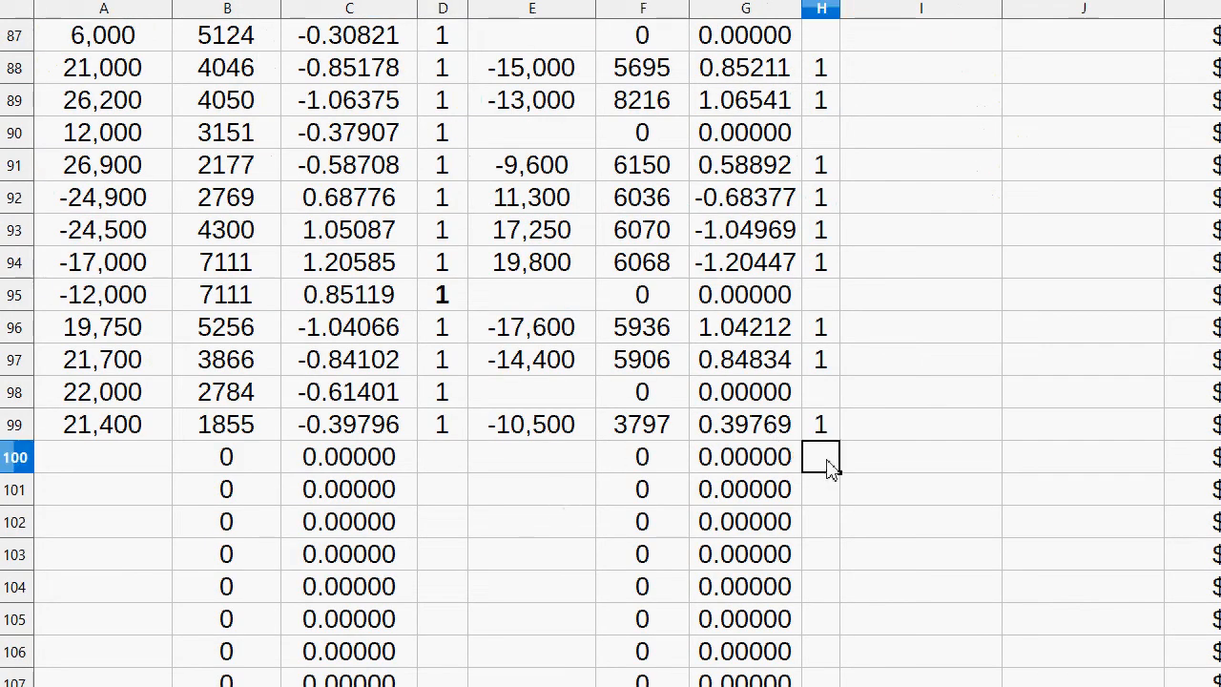
click(532, 456)
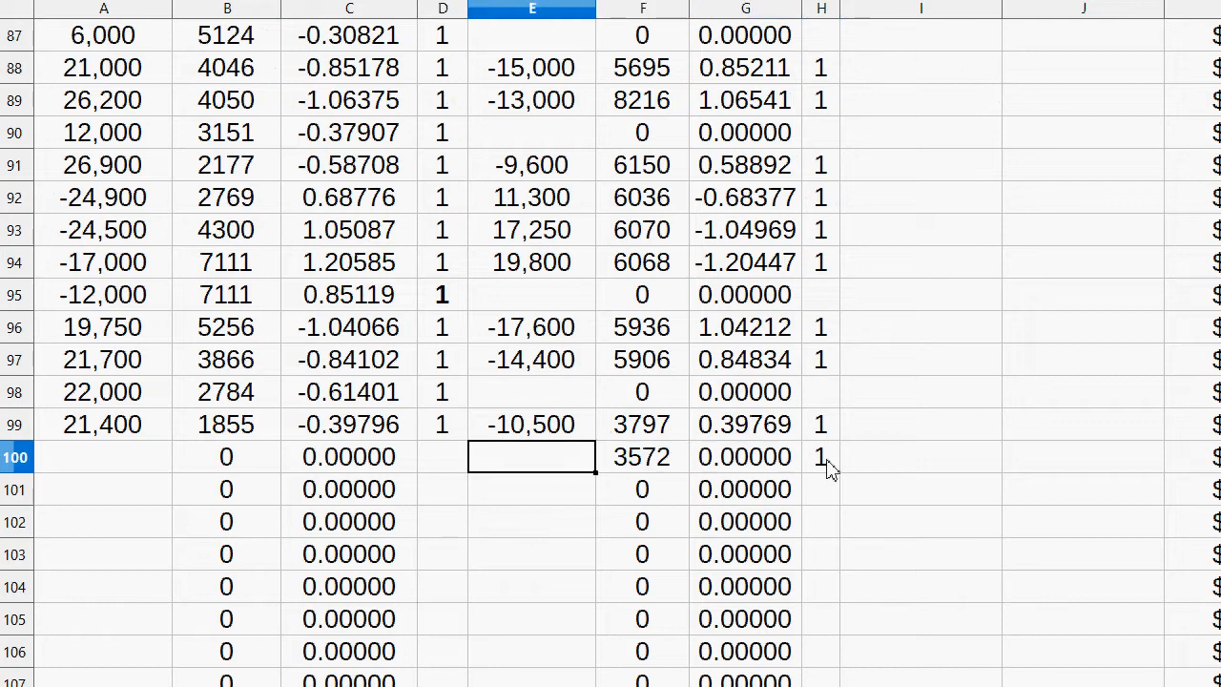
text(-8,500)
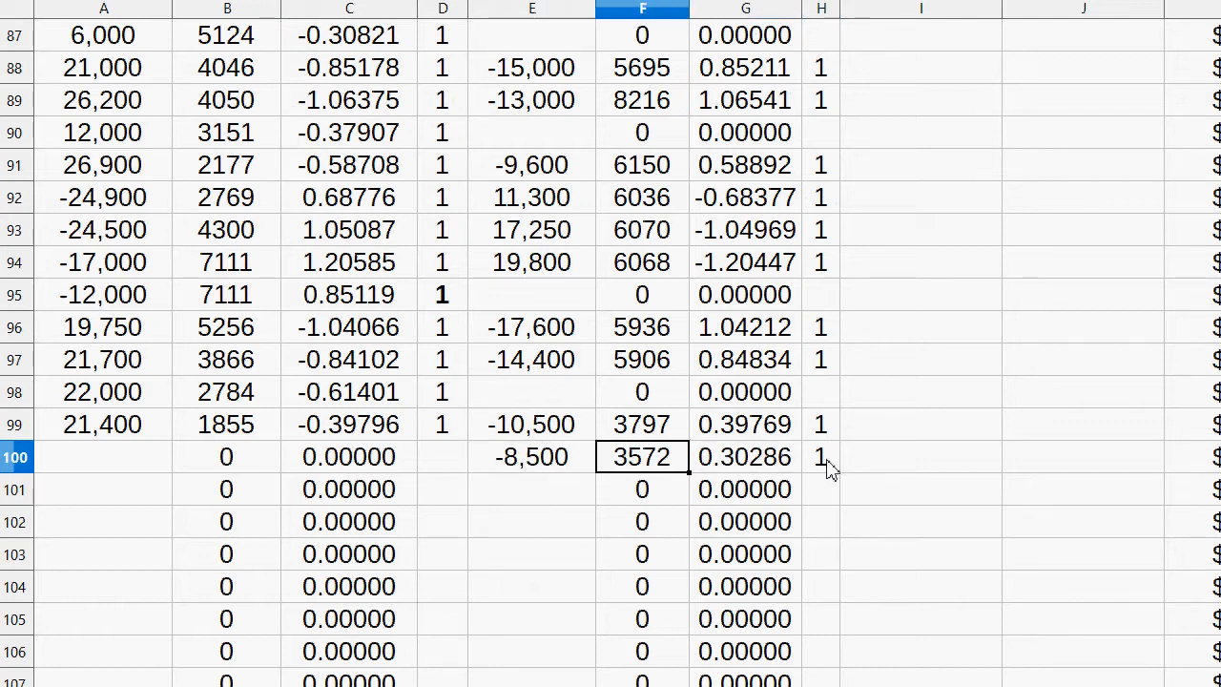
text(357)
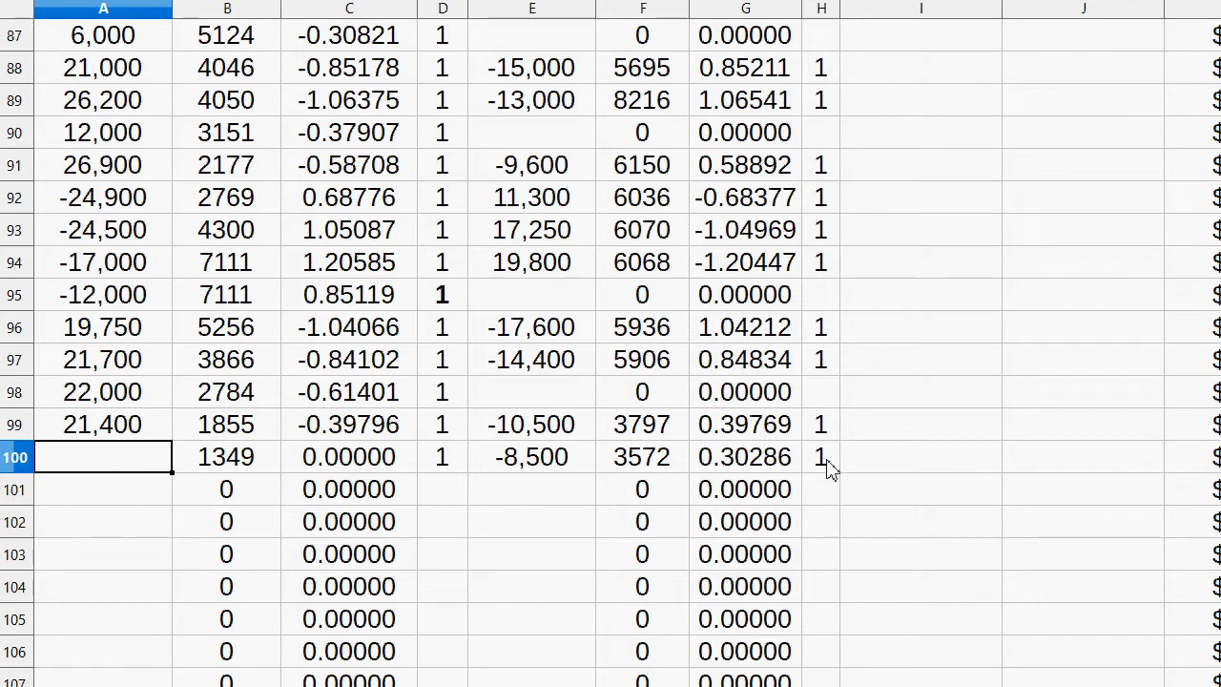
text(20,000)
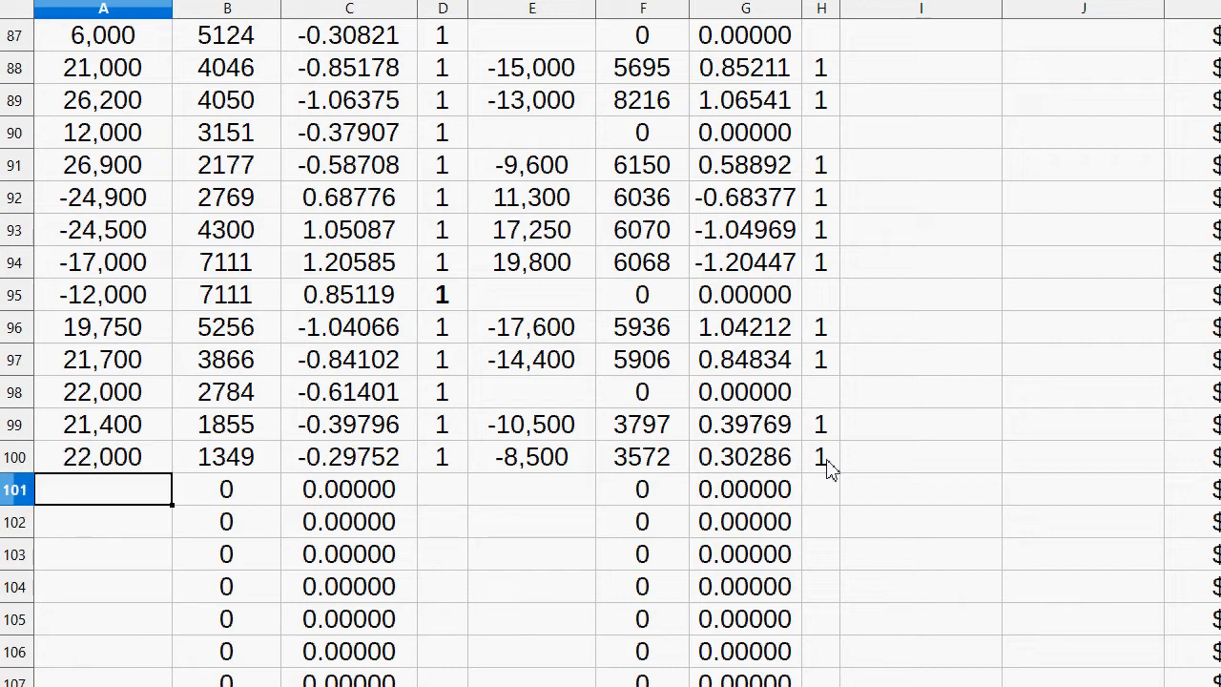
text(225)
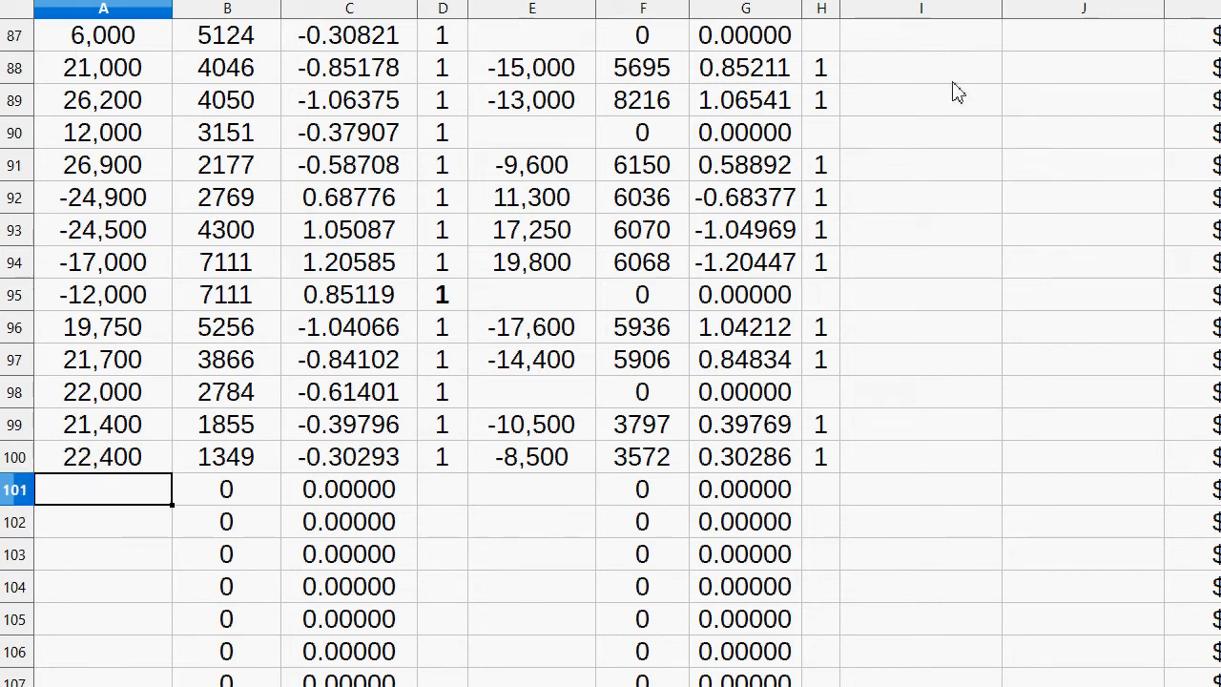
- Verify row 100's GRS price and XEM amount, then view the portfolio summary
click(226, 456)
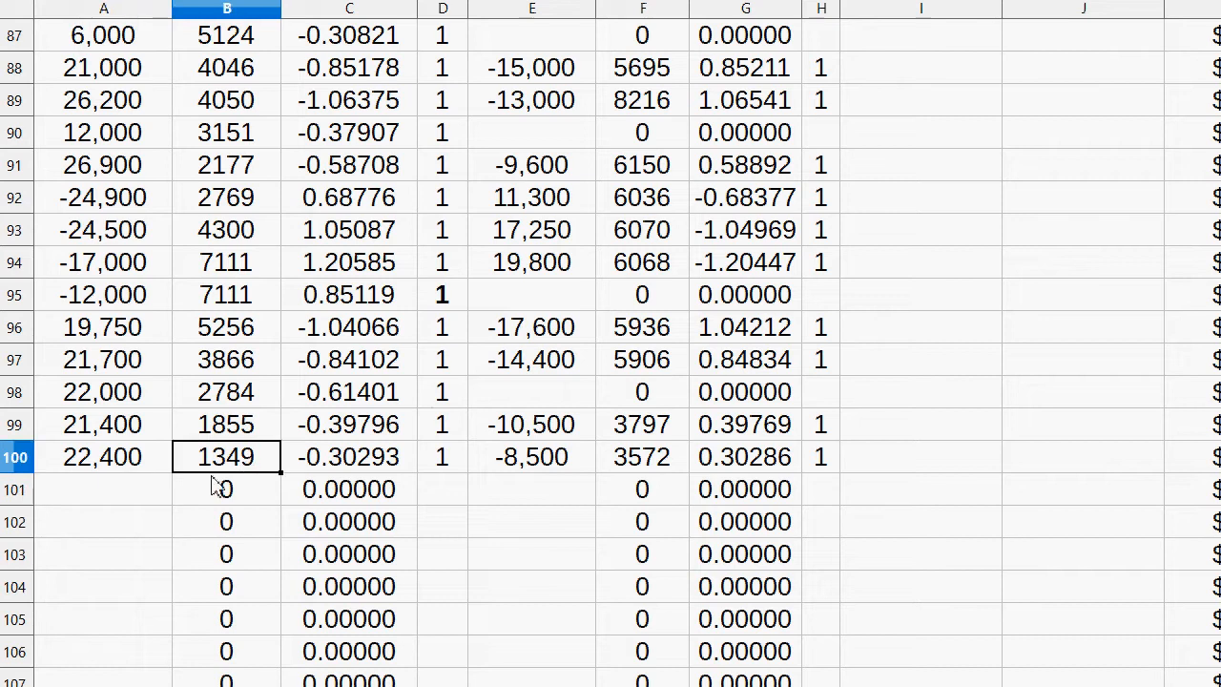
click(531, 456)
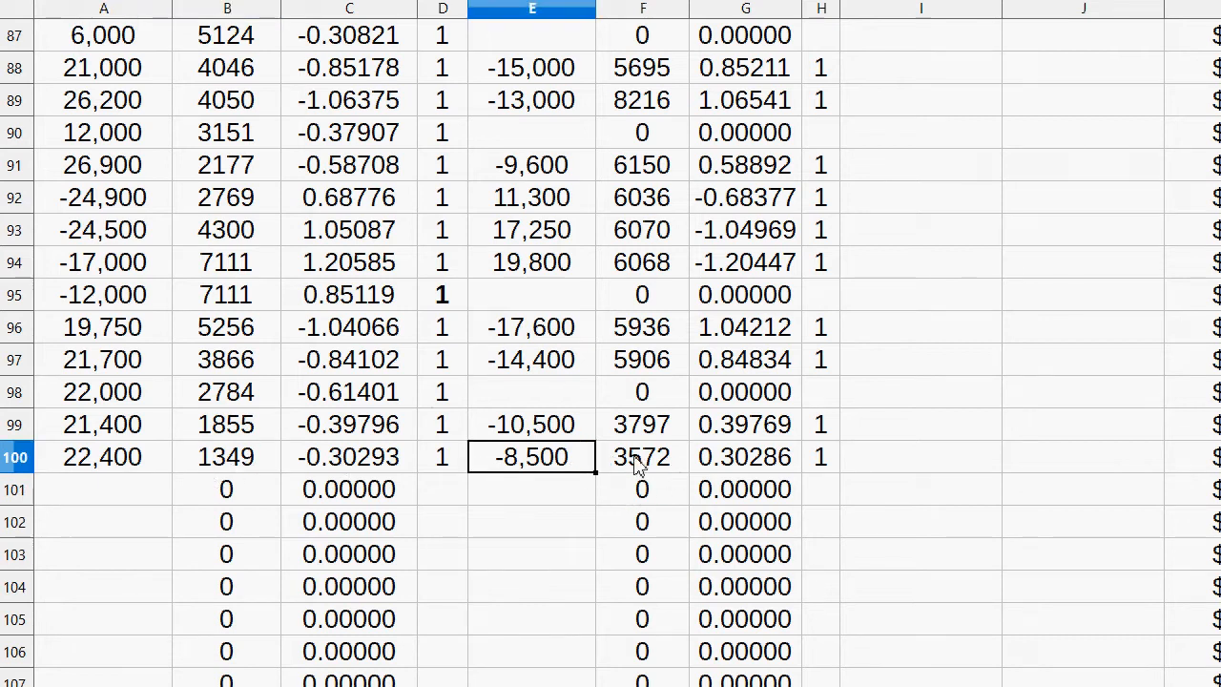
click(642, 456)
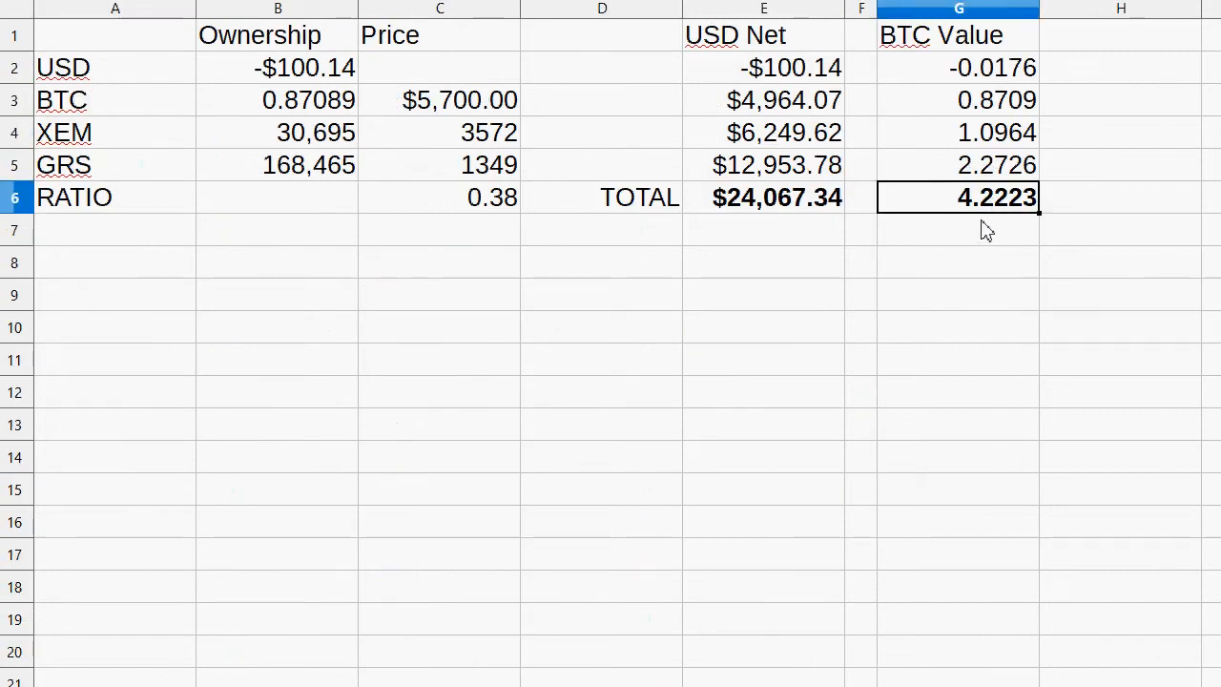
- On the price sheet, pick the 0.38 ratio in row 541 and add price rows 542–543
click(763, 198)
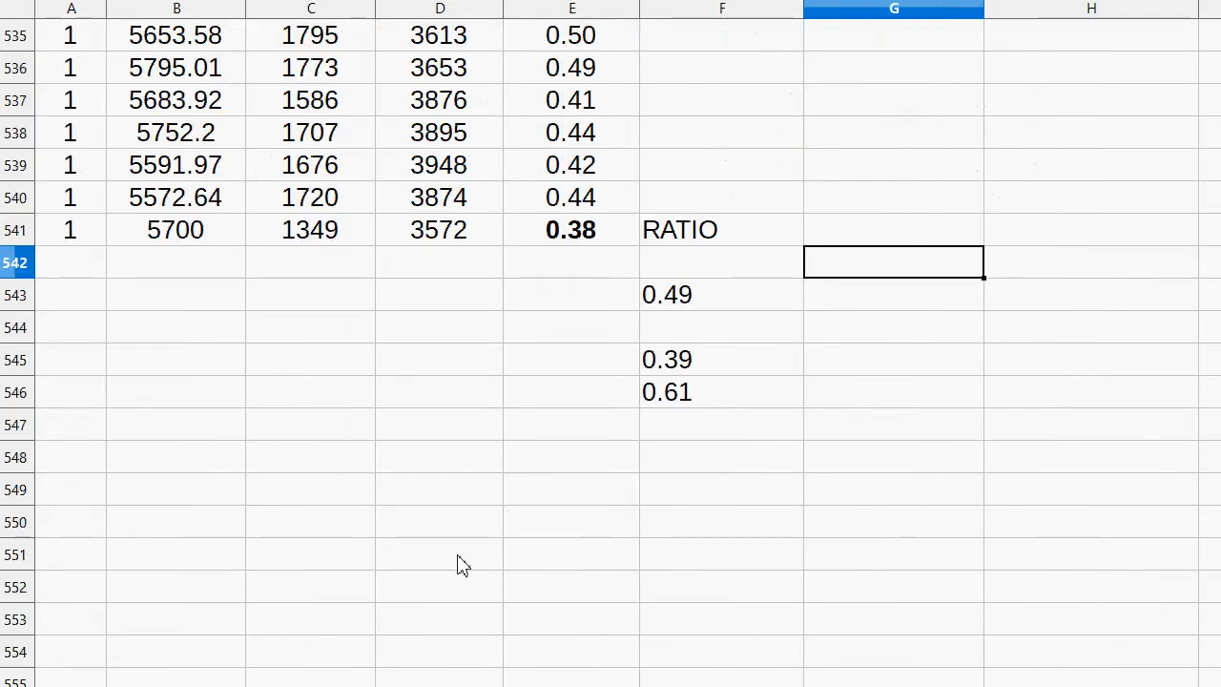
click(721, 293)
text(0.38)
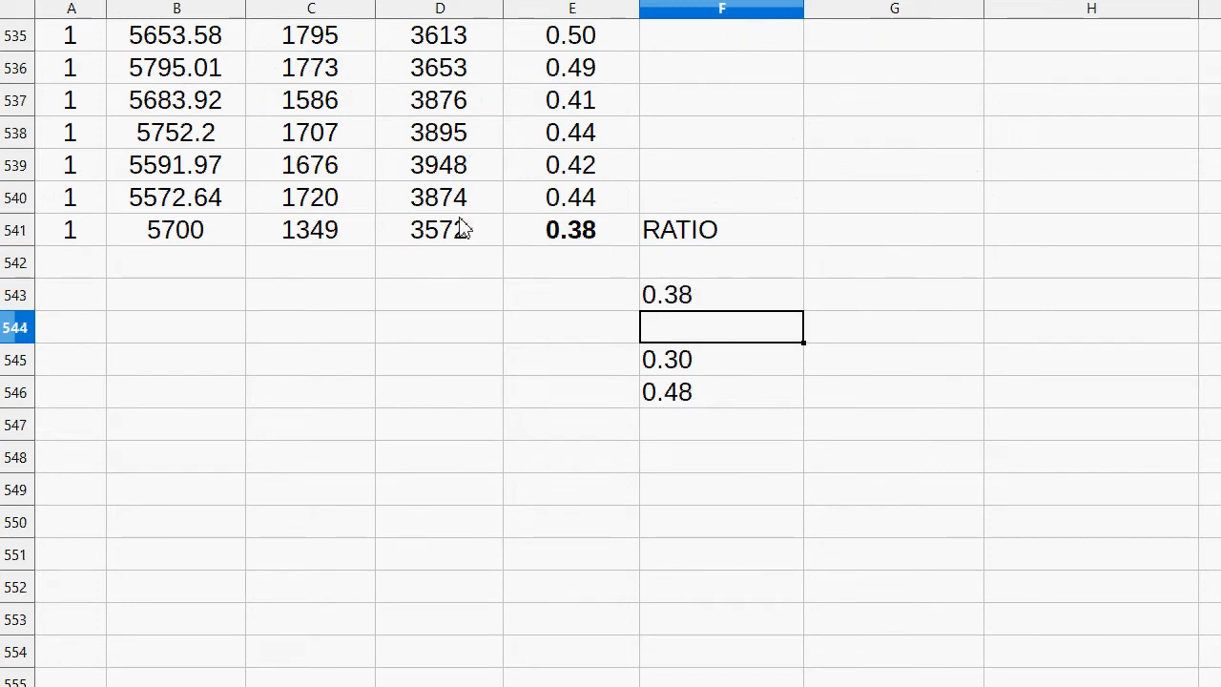
click(71, 263)
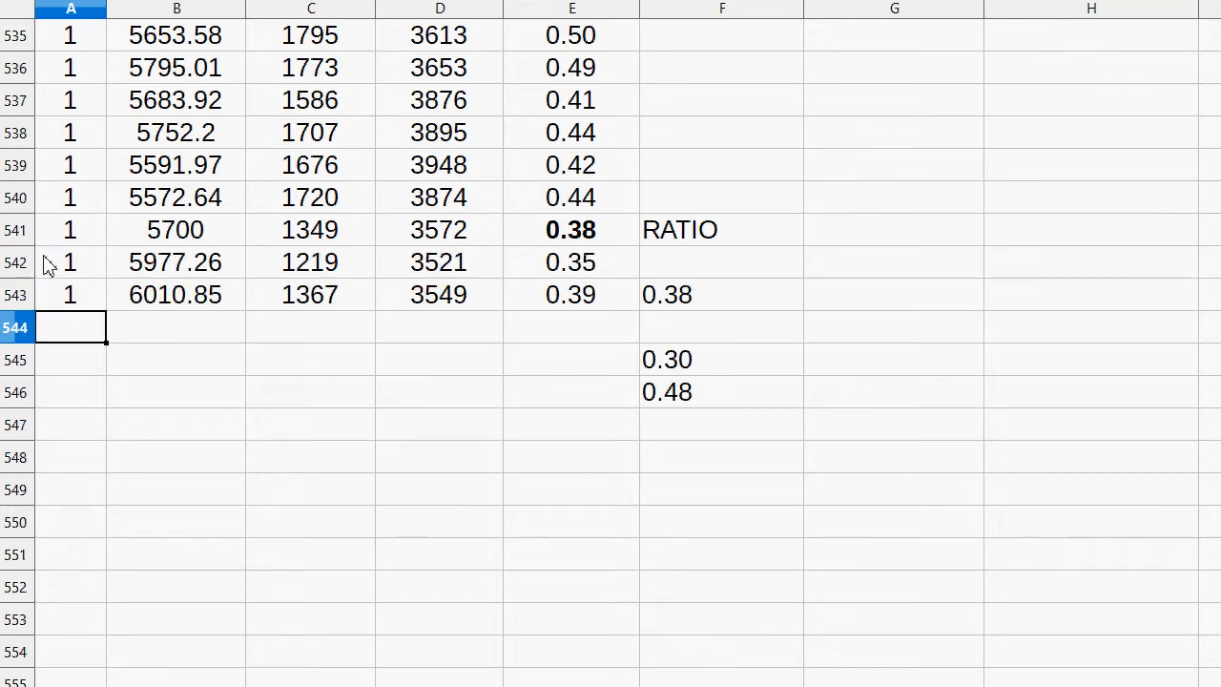
key(enter)
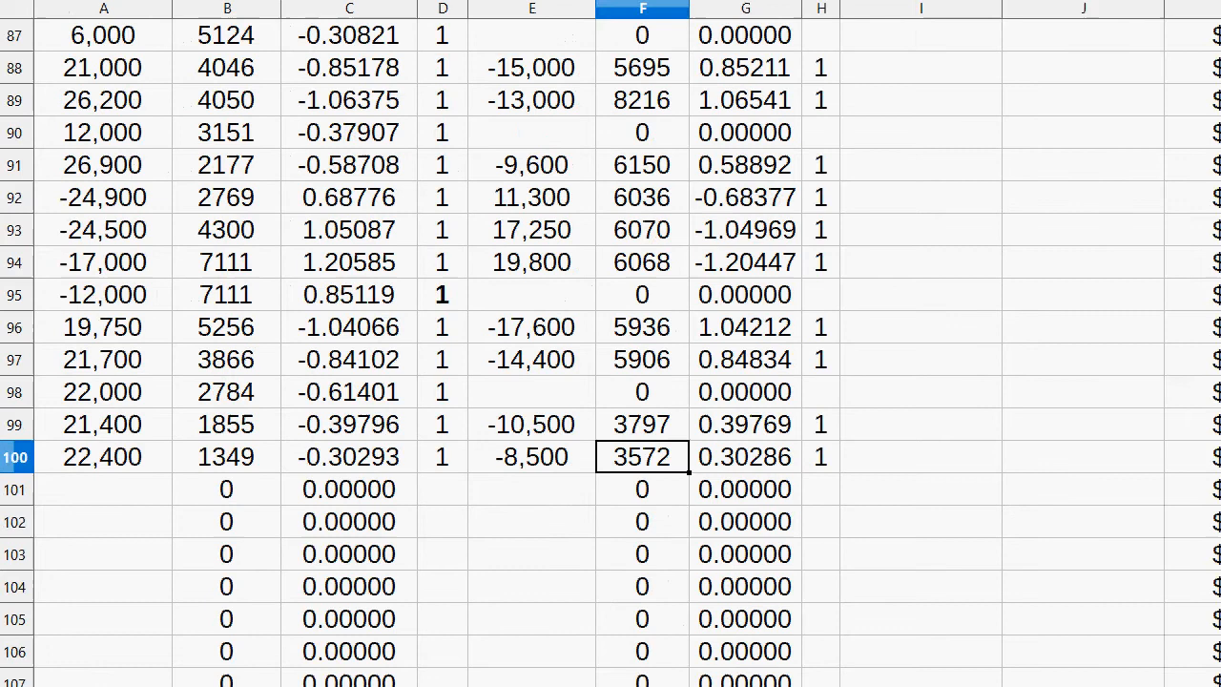
- Check the XEM price in F100 against the updated summary, then return to the trade log
click(103, 457)
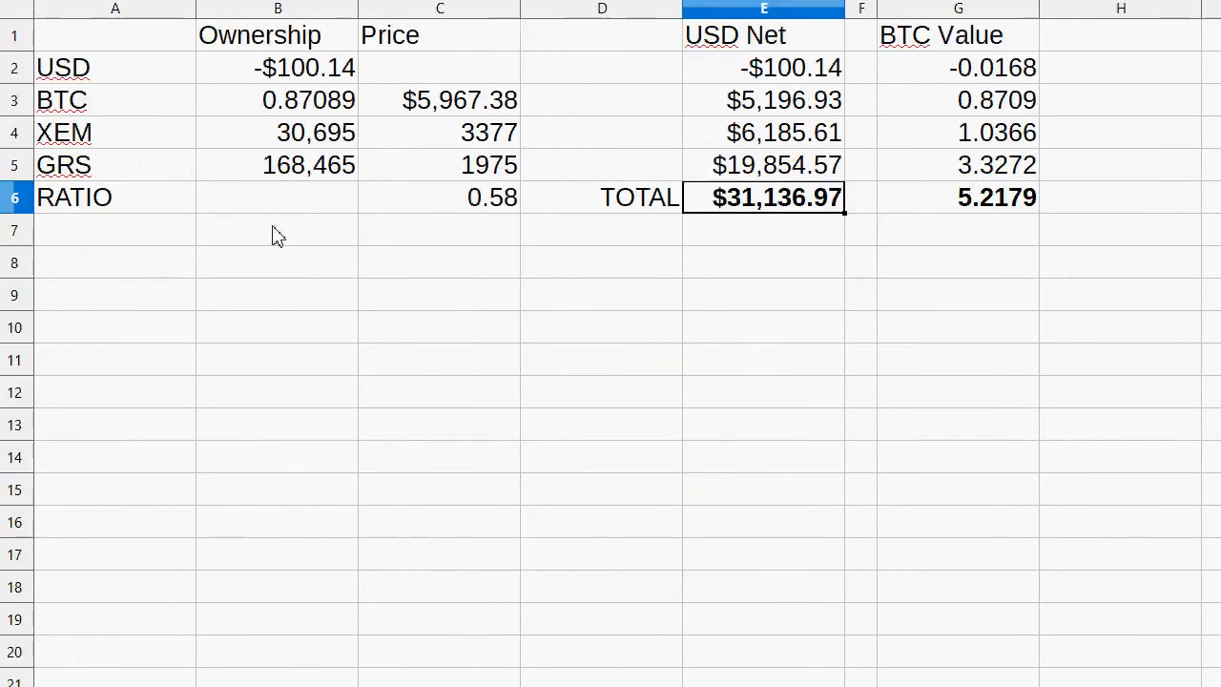
click(958, 164)
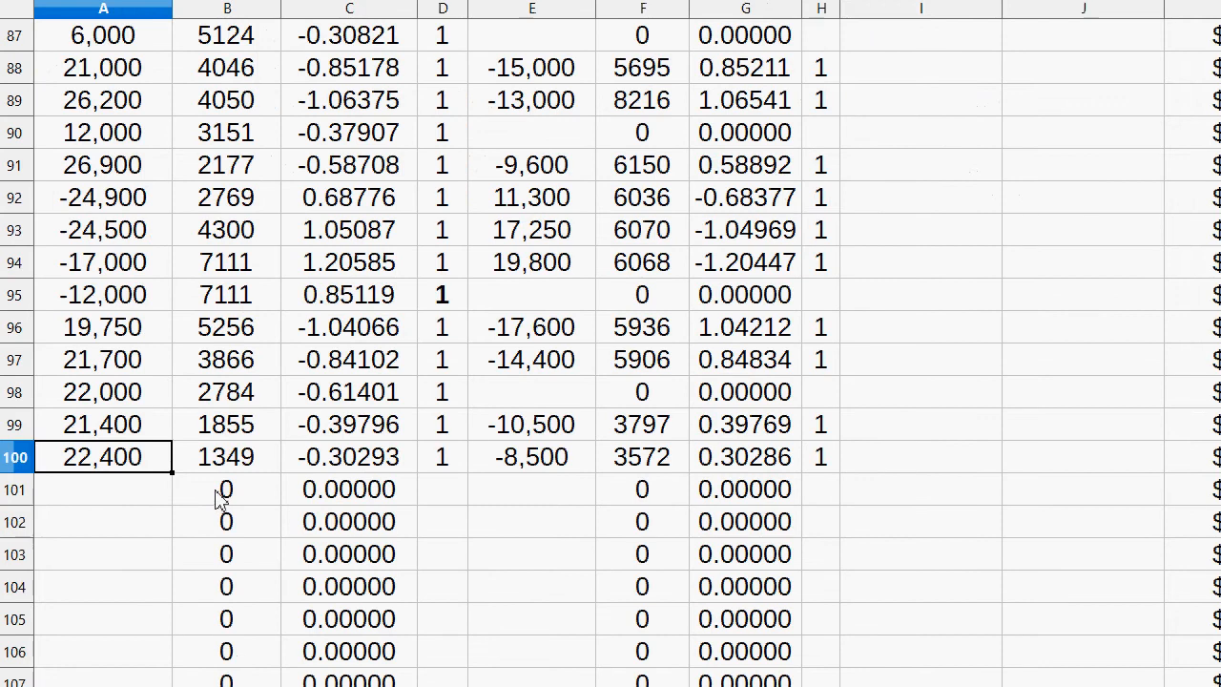
- Start trade row 101 with the 3377 XEM price and the -21,400 amount
click(103, 489)
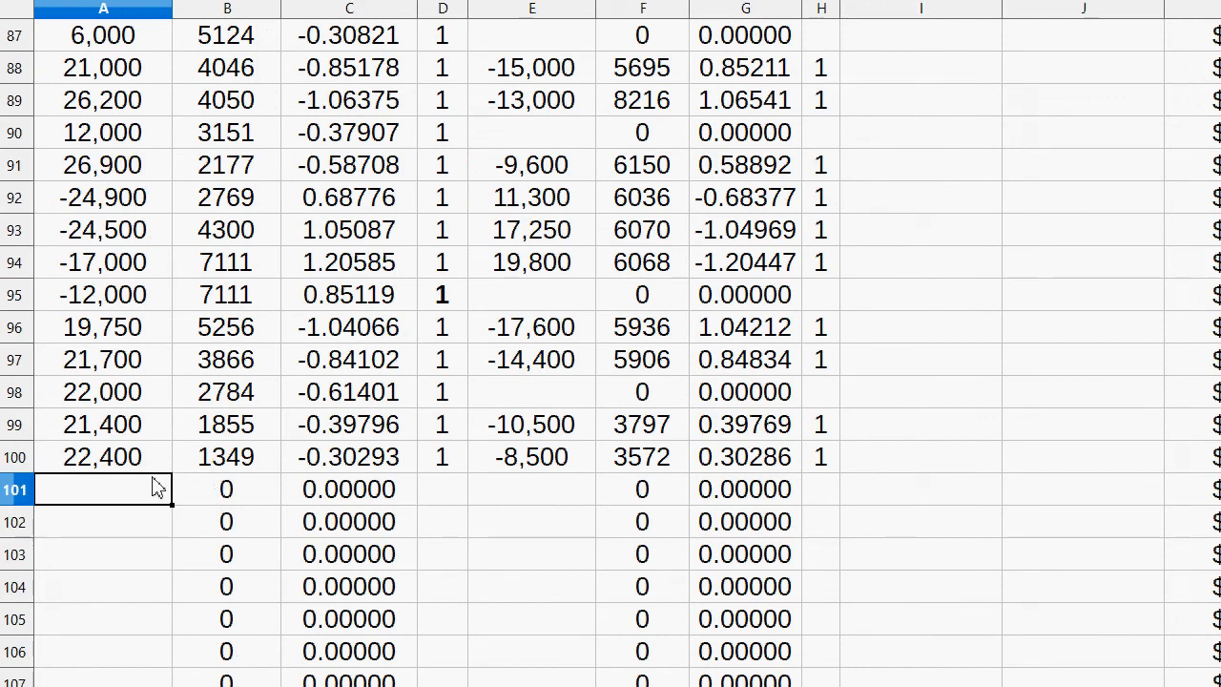
click(532, 490)
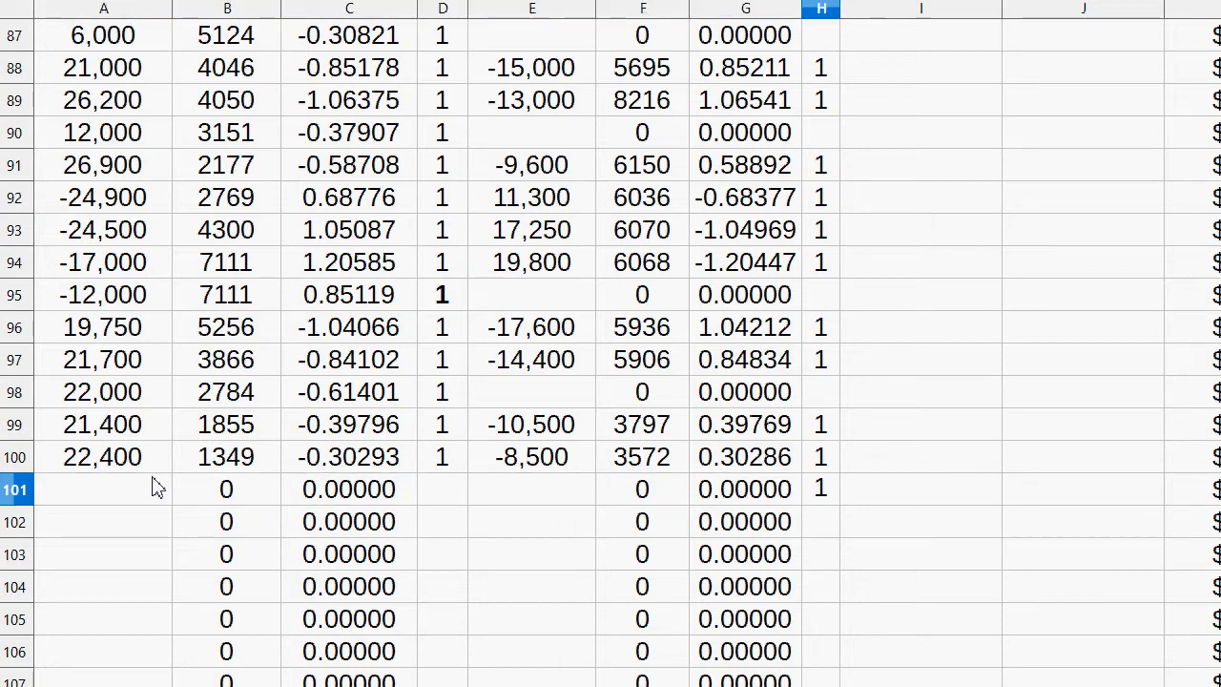
text(3377)
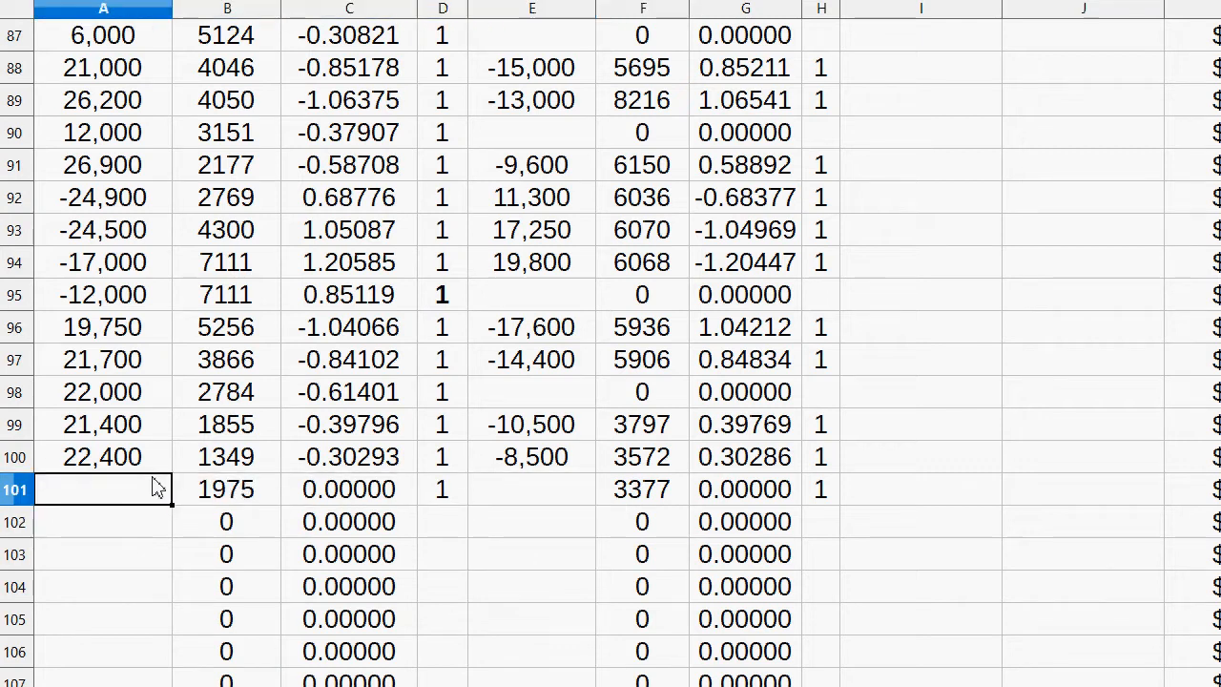
text(-21,400)
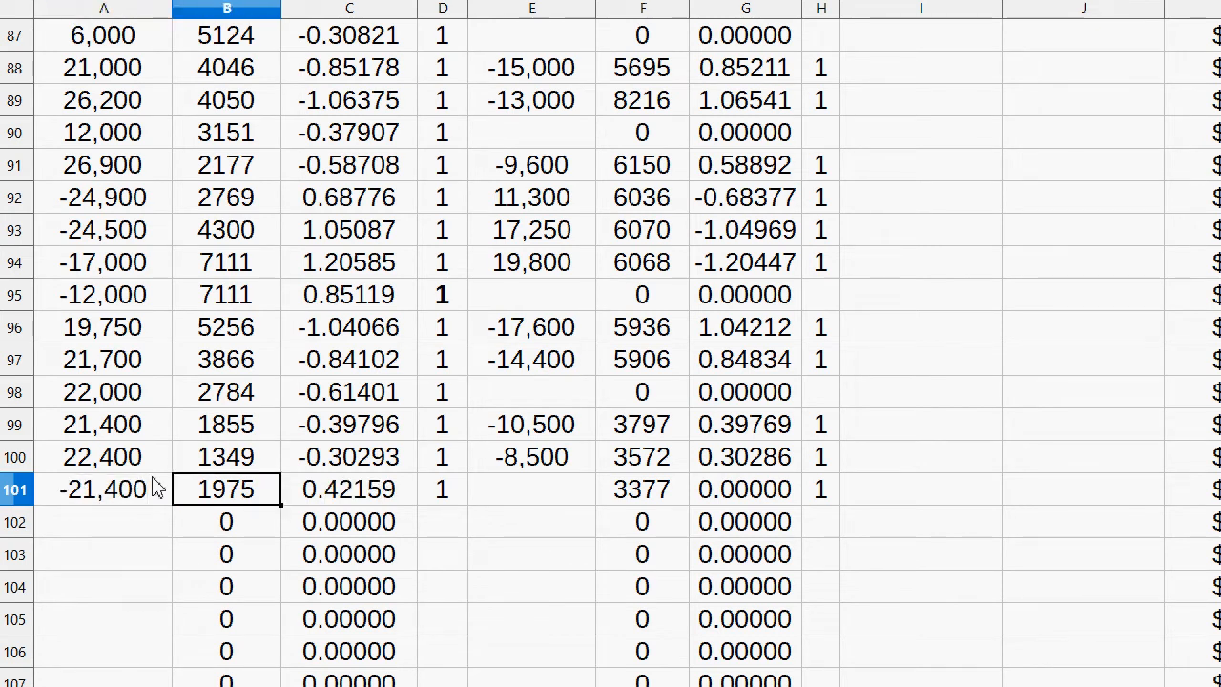
- Enter and correct row 101's amount to 12,300, then view the portfolio summary
click(349, 489)
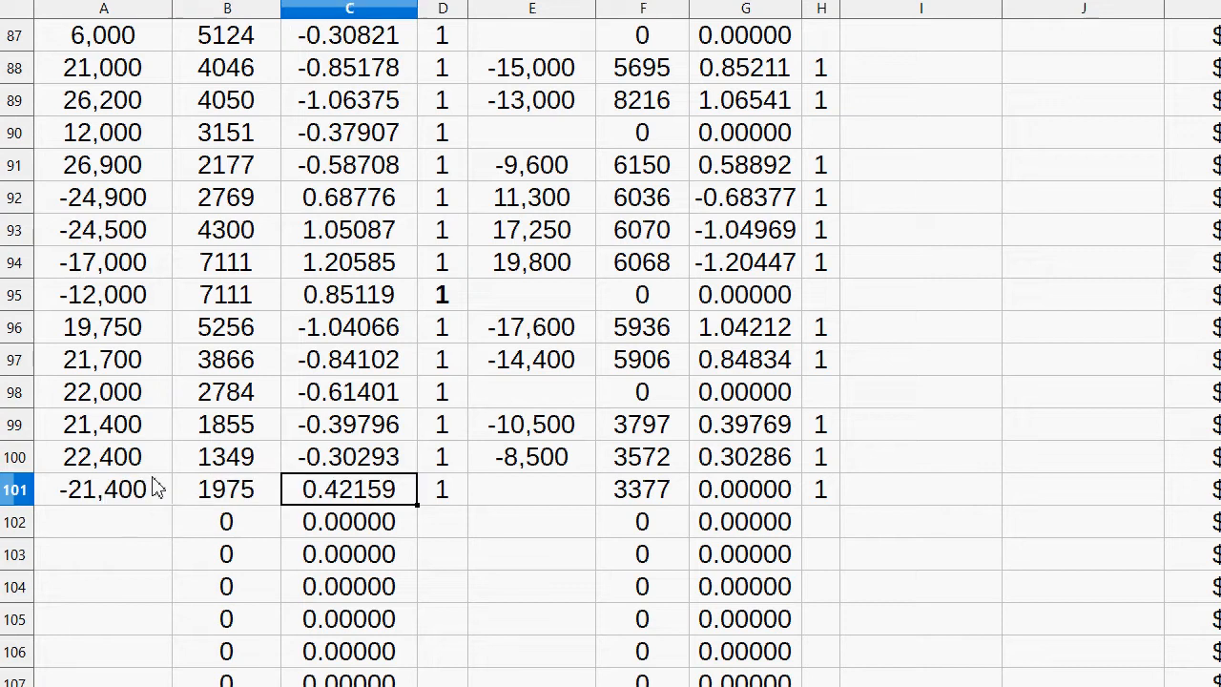
text(11000)
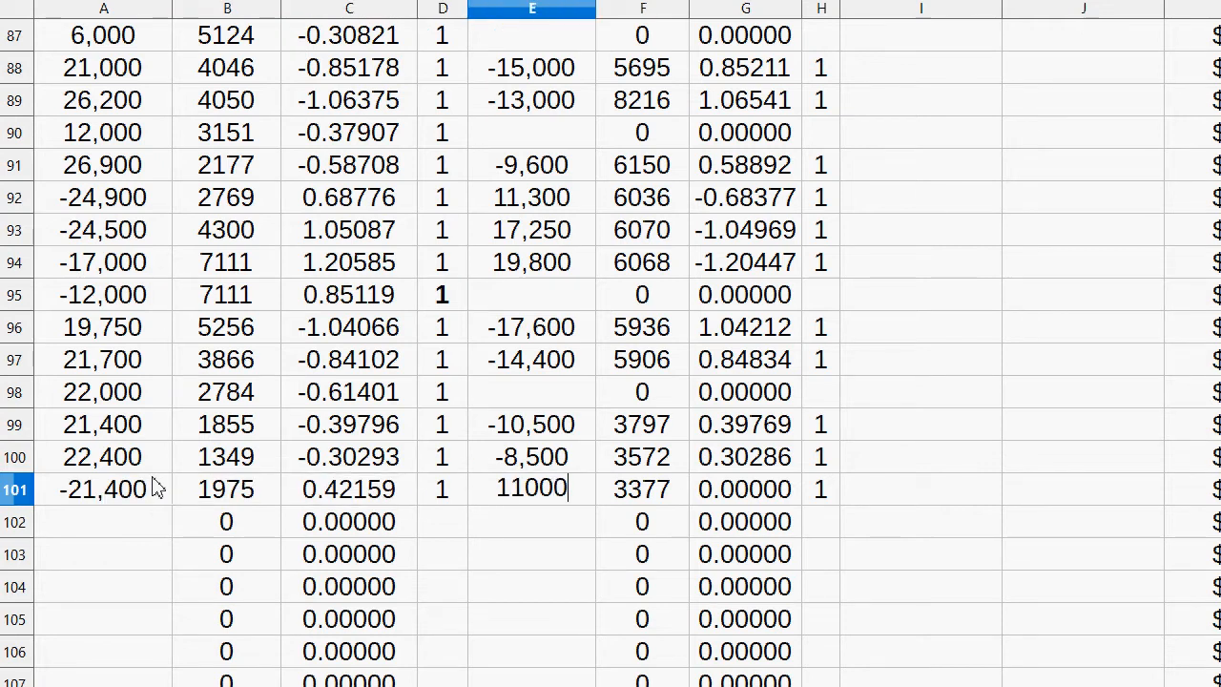
text(12,4)
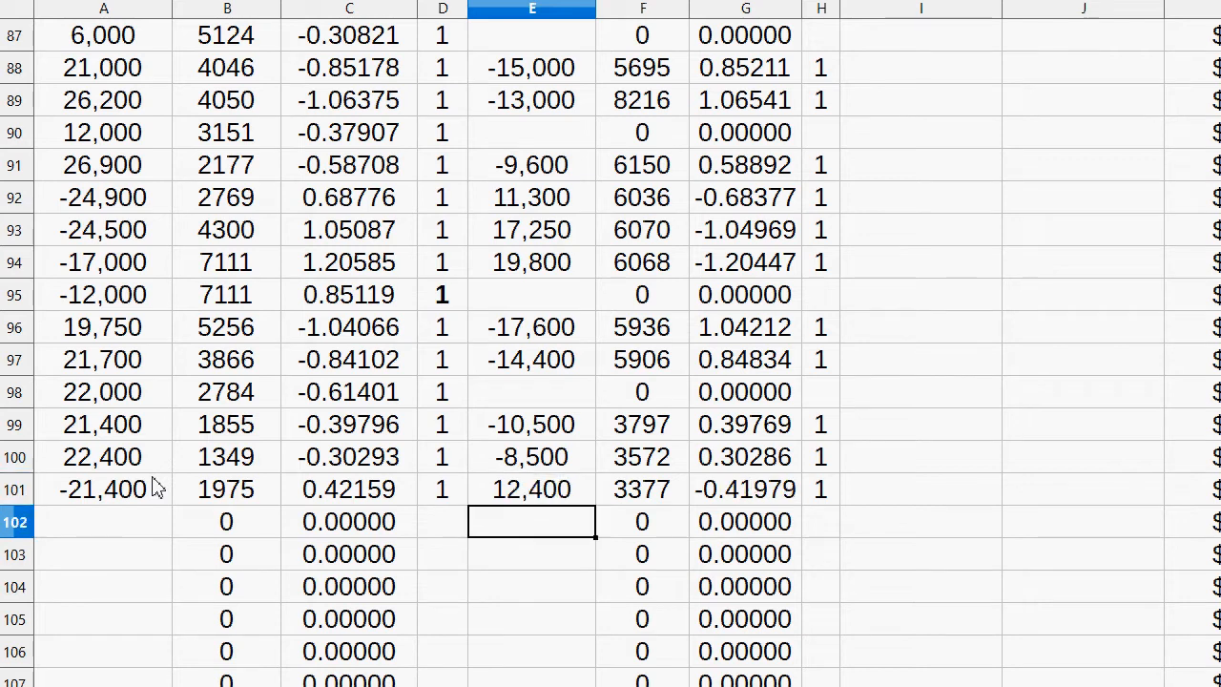
text(12)
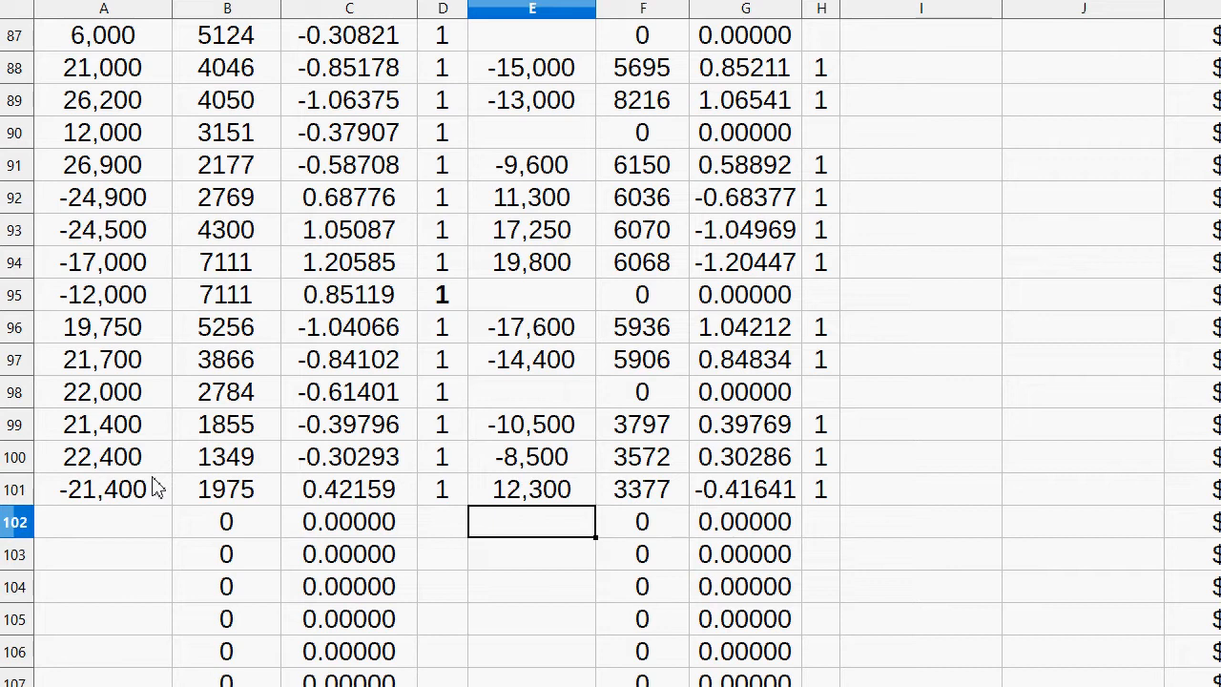
click(531, 488)
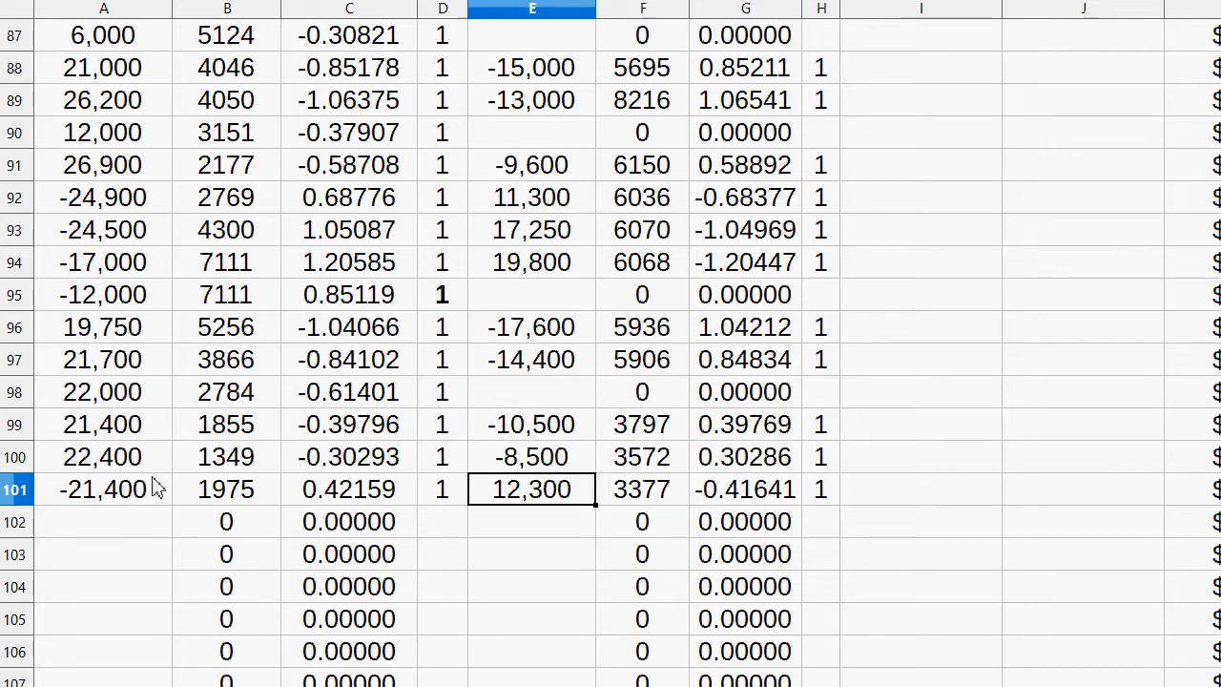
click(226, 488)
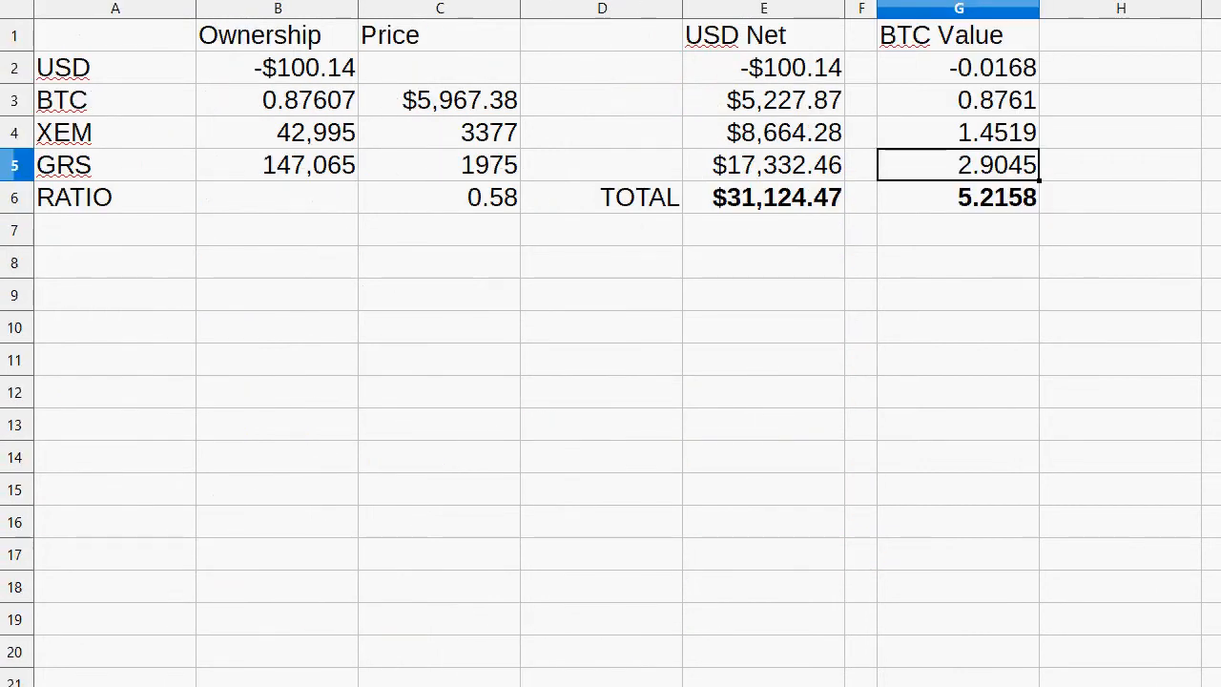
click(959, 198)
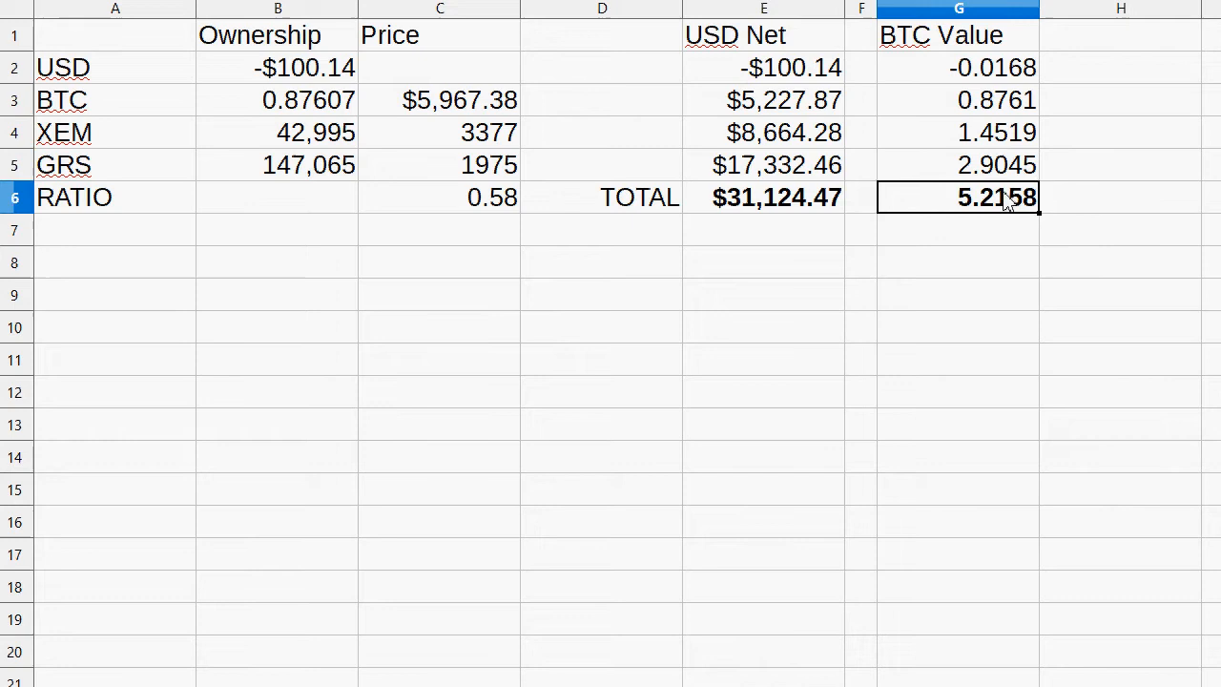
mouse_move(1004, 227)
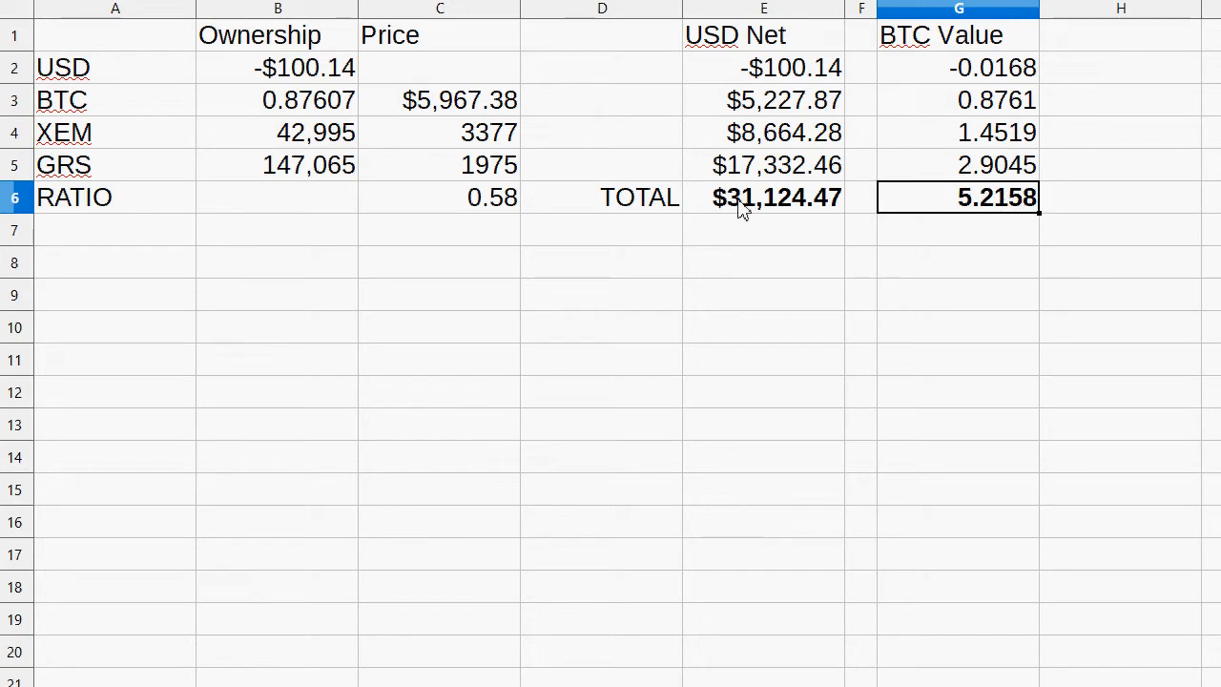
click(763, 197)
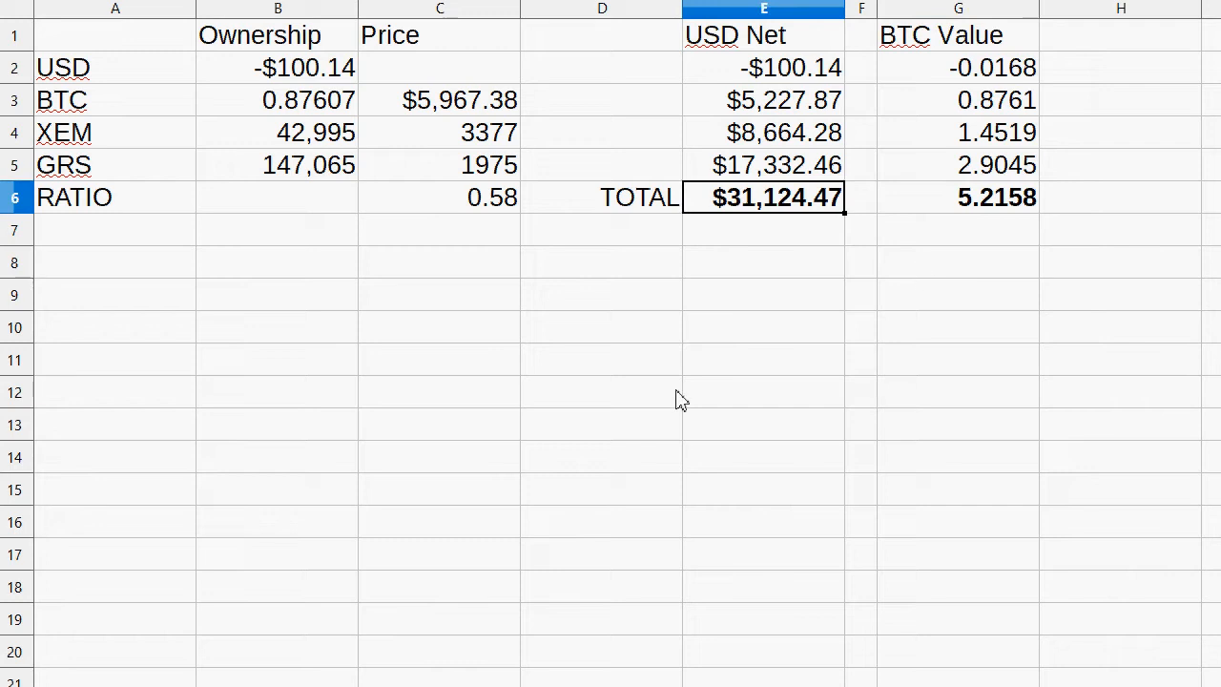
click(440, 99)
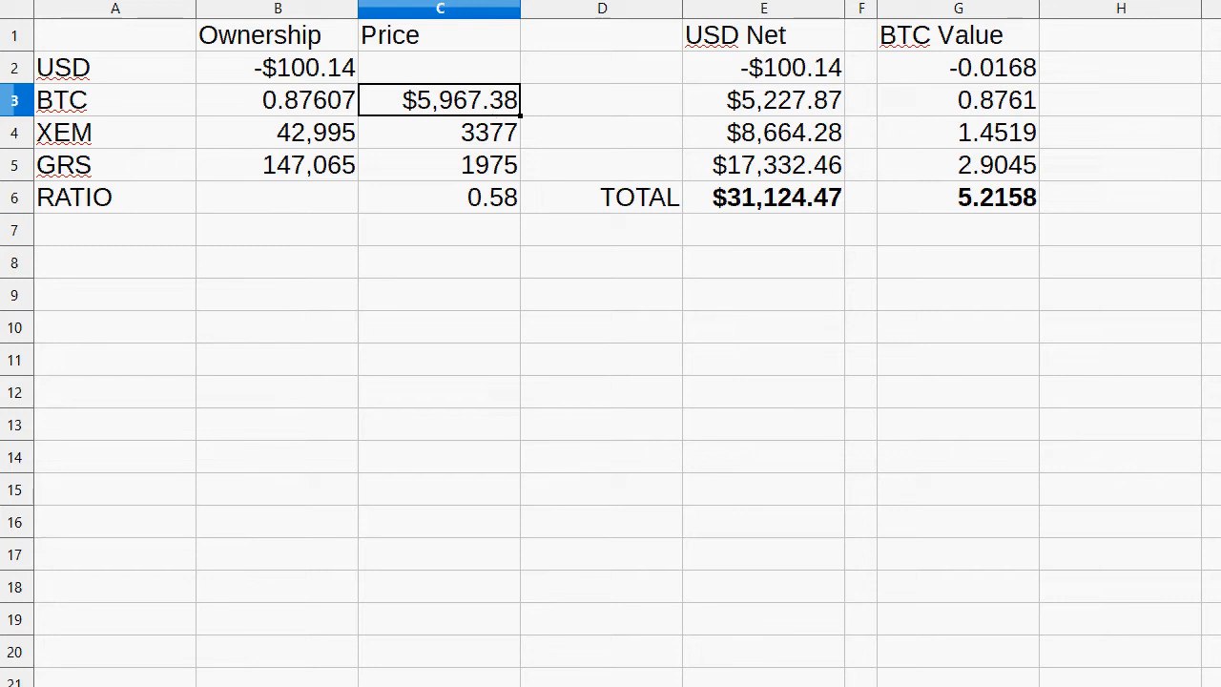
- Enter .58 in the price log and check the latest BTC price 5967.38
scroll(down, 3)
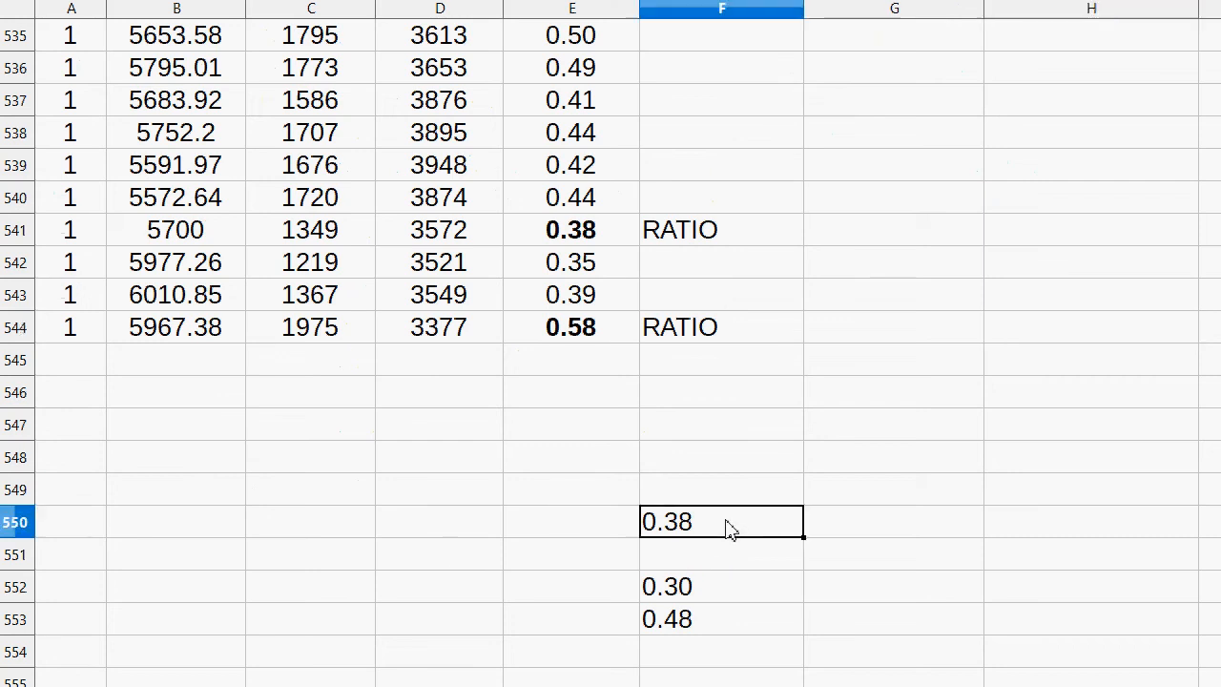
text(.58)
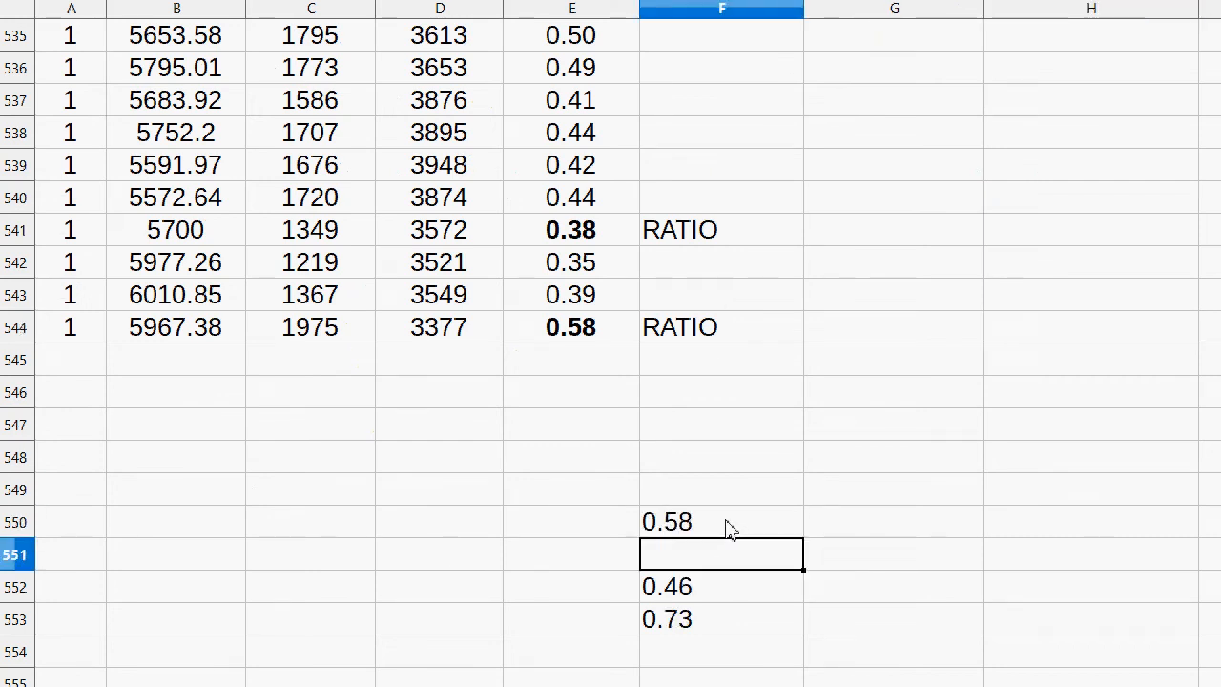
click(571, 553)
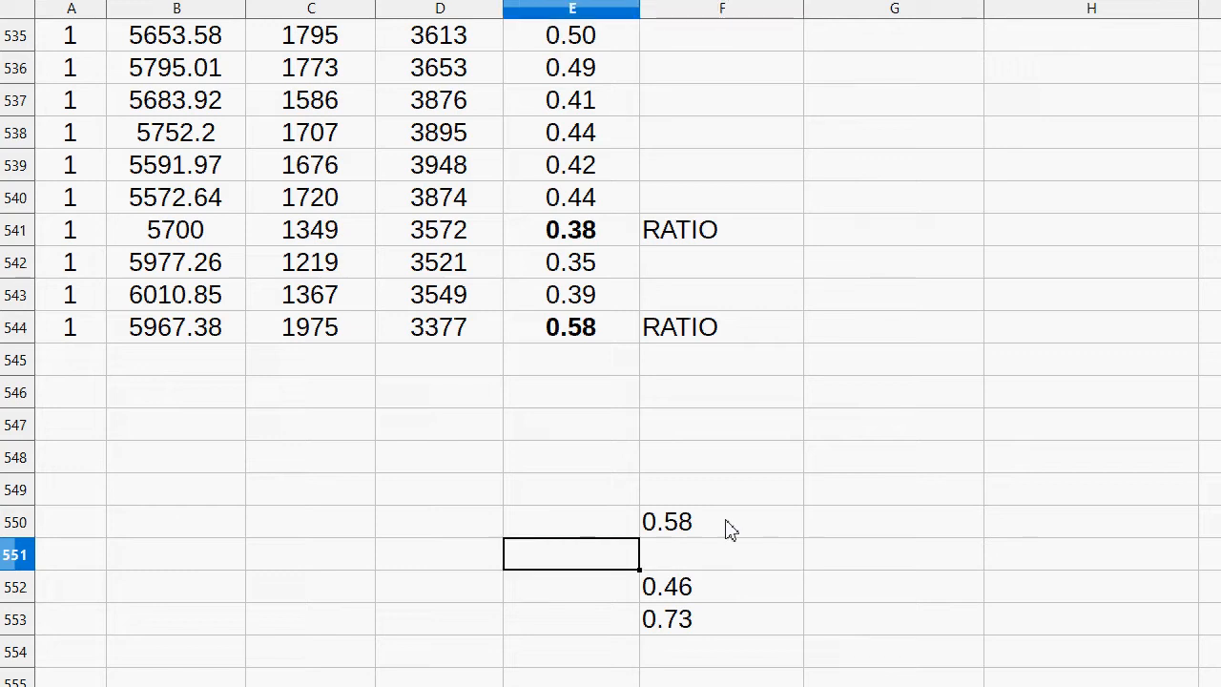
click(175, 326)
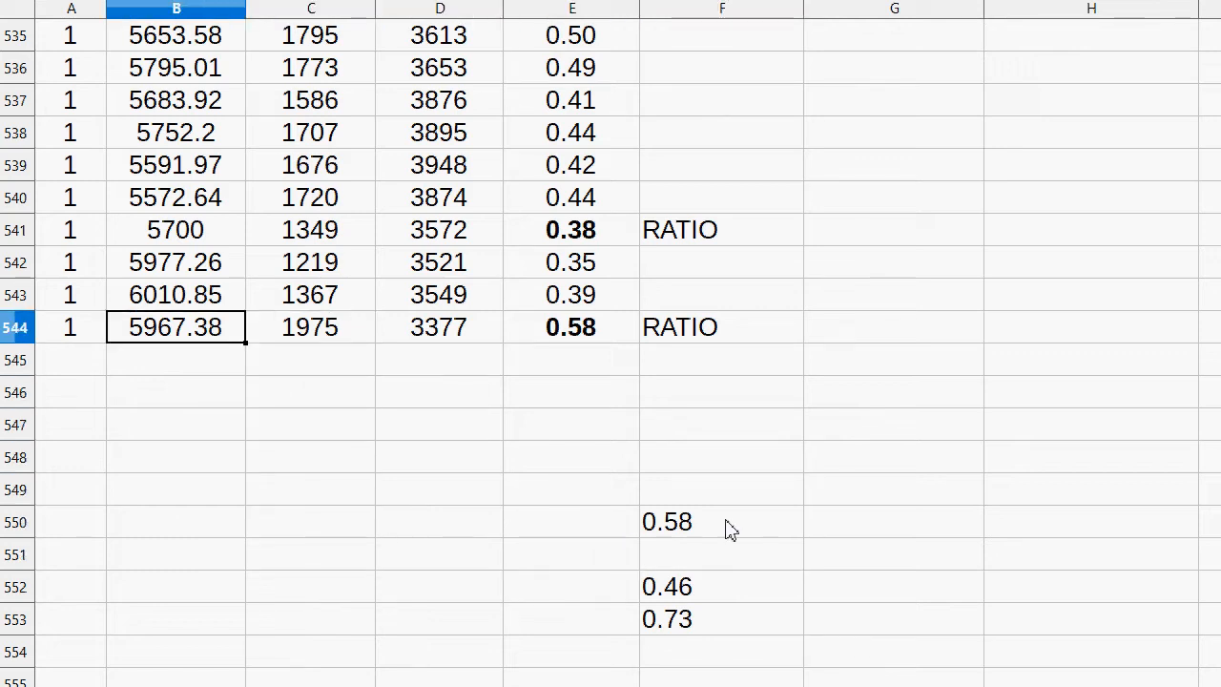
- Add price rows 545–548 ending with ratio 0.98, then view the summary
click(71, 360)
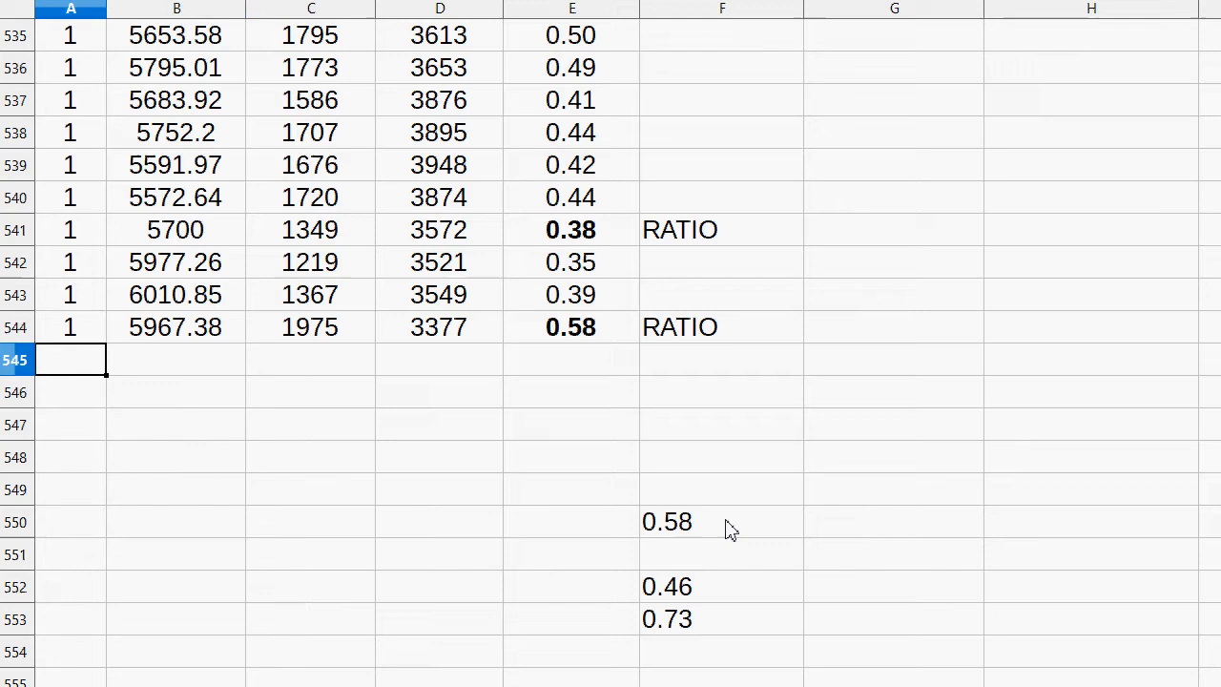
key(enter)
text(1)
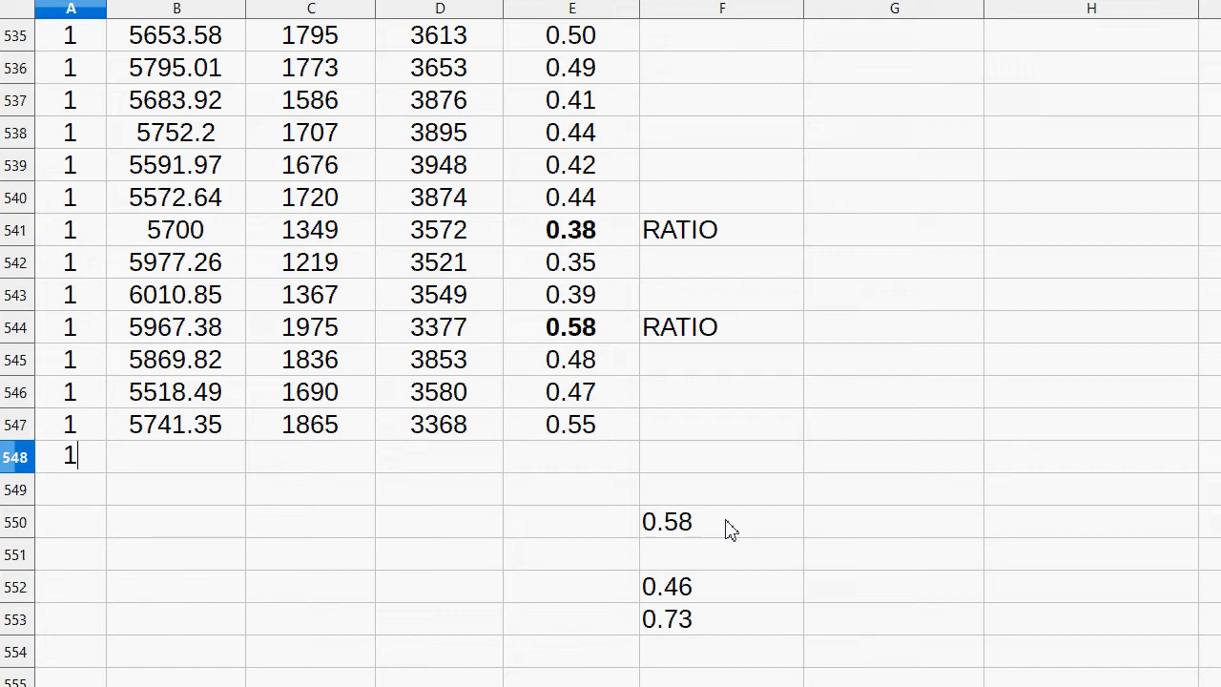
key(Enter)
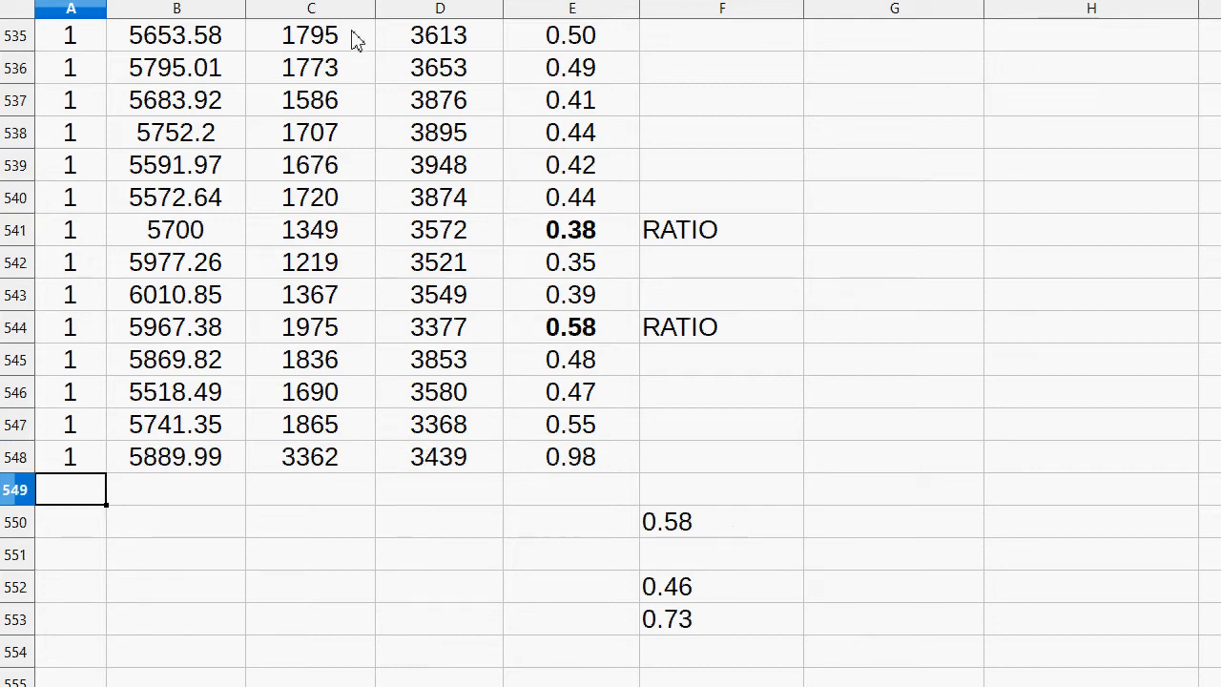
mouse_move(692, 526)
text(RATIO)
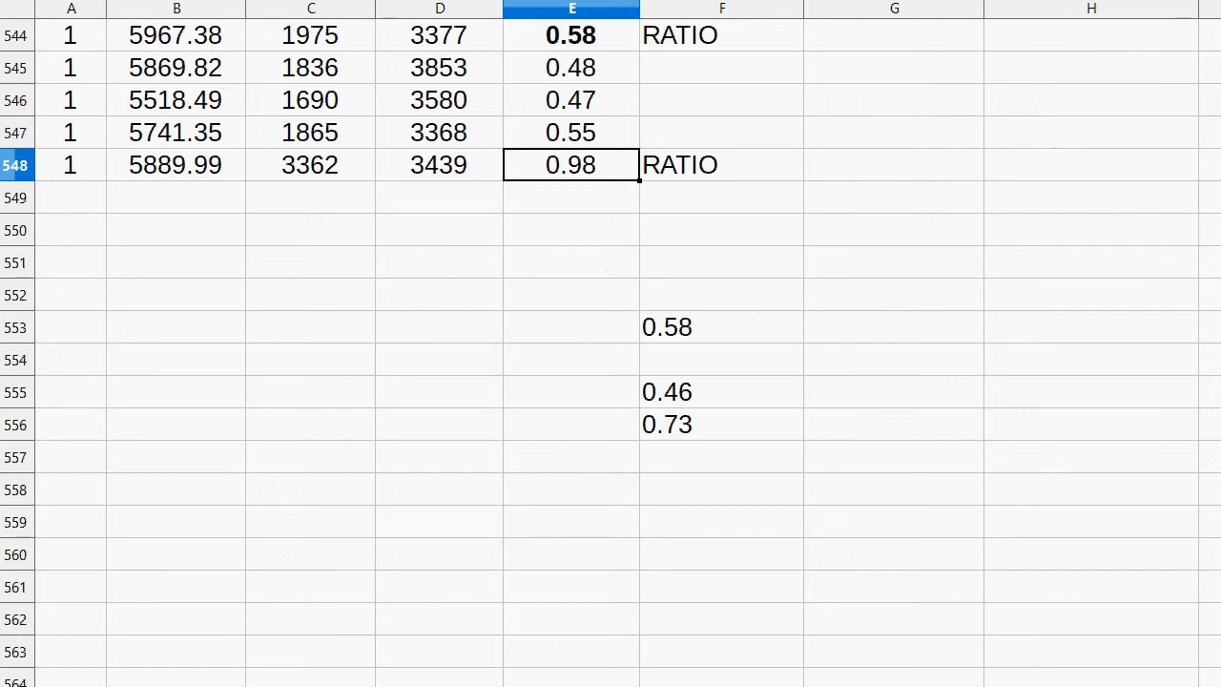
click(720, 391)
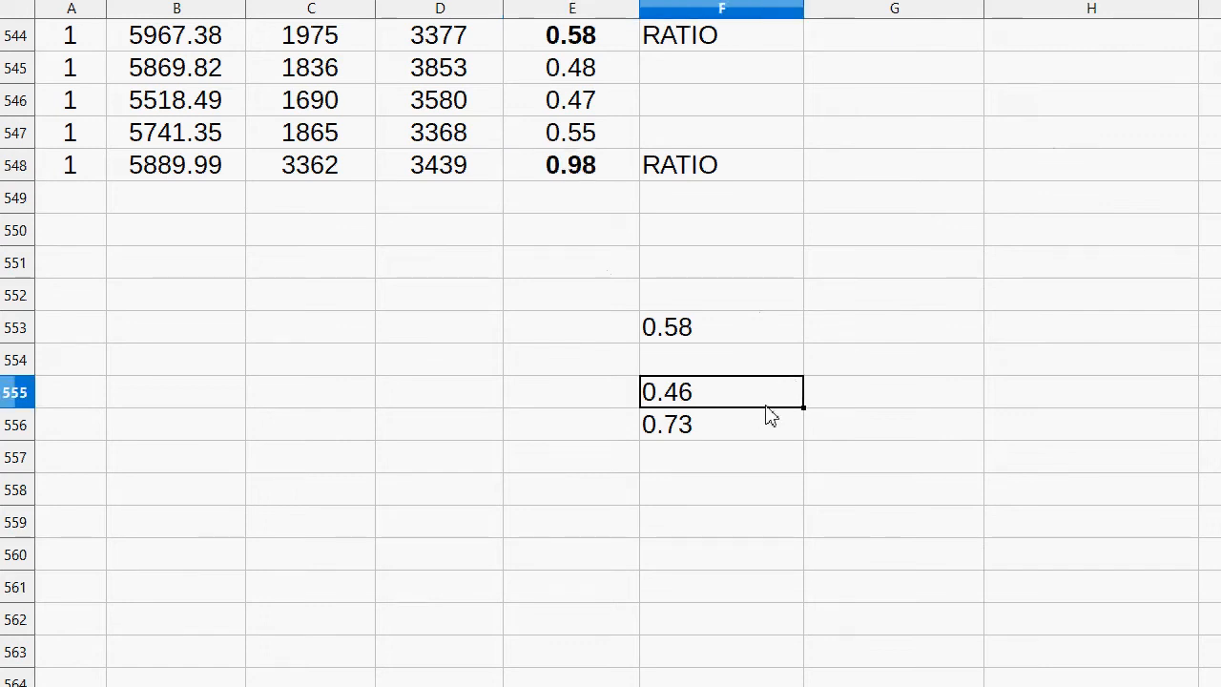
click(310, 164)
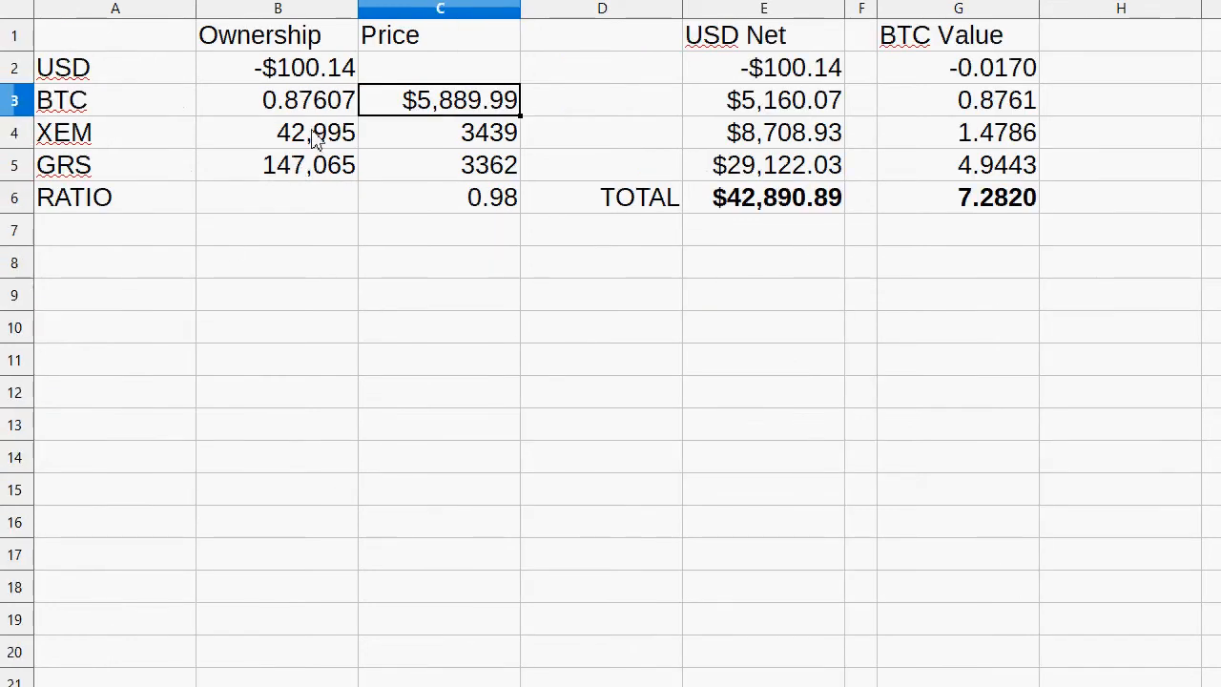
click(278, 164)
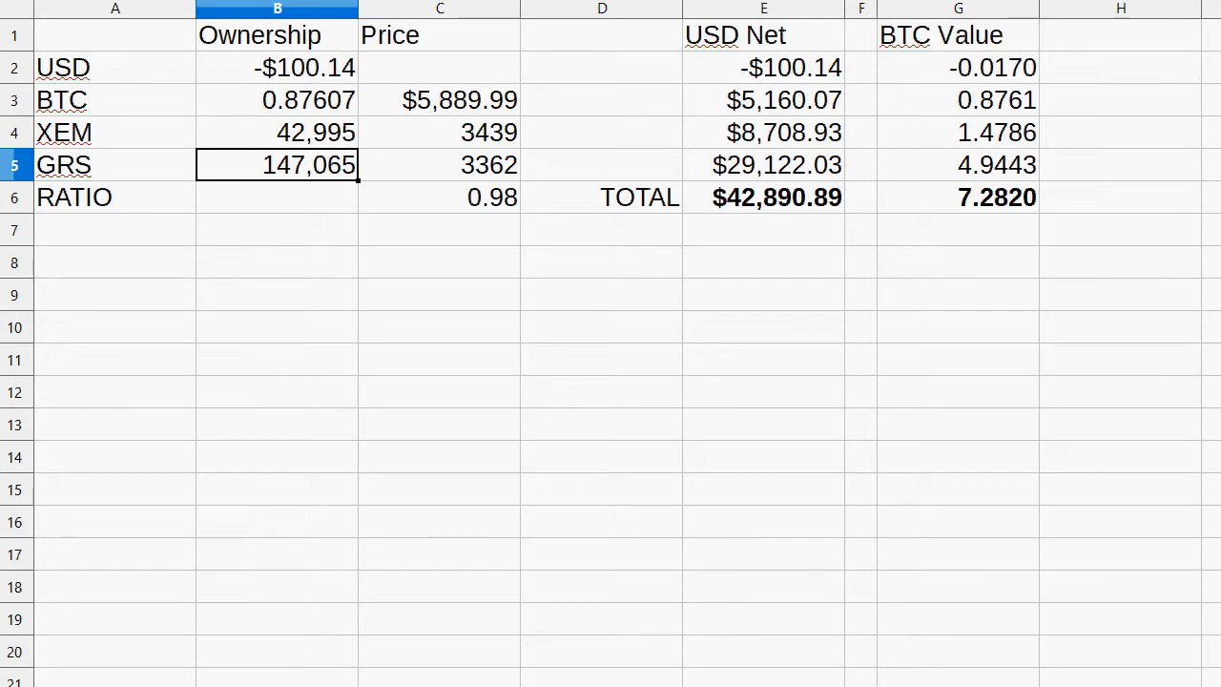
scroll(down, 3)
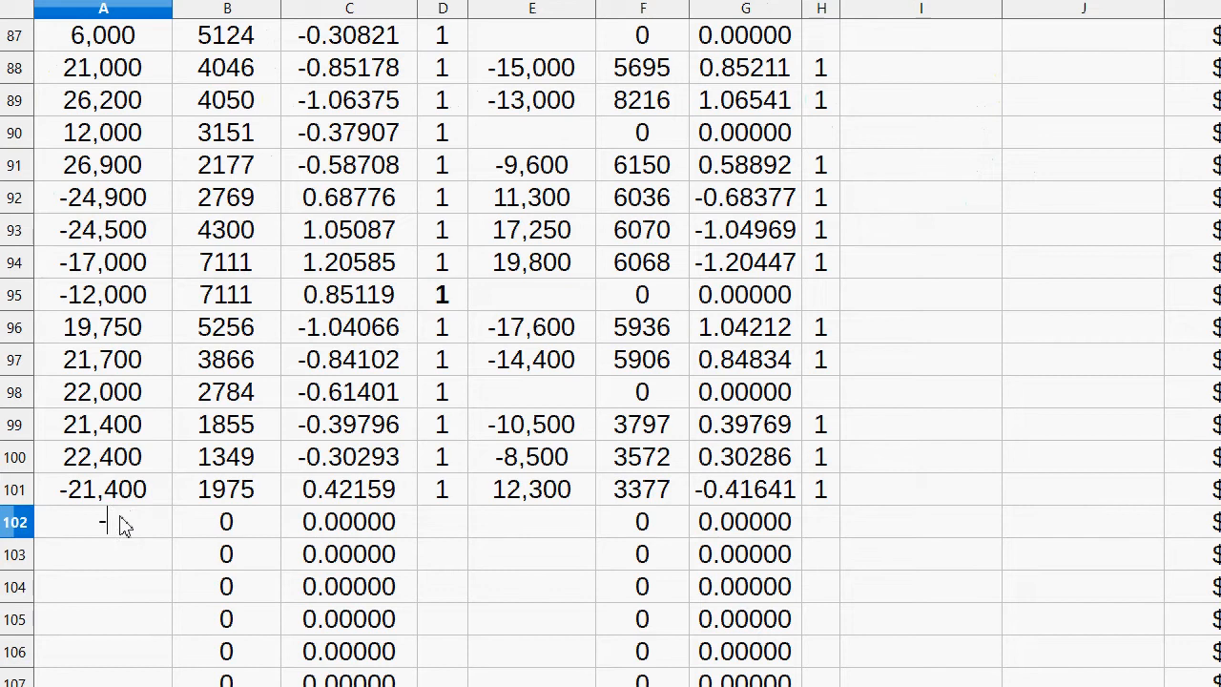
- Log -20,500 in A102 and replace the E102 amount 19,800 with 20,000
text(-20500)
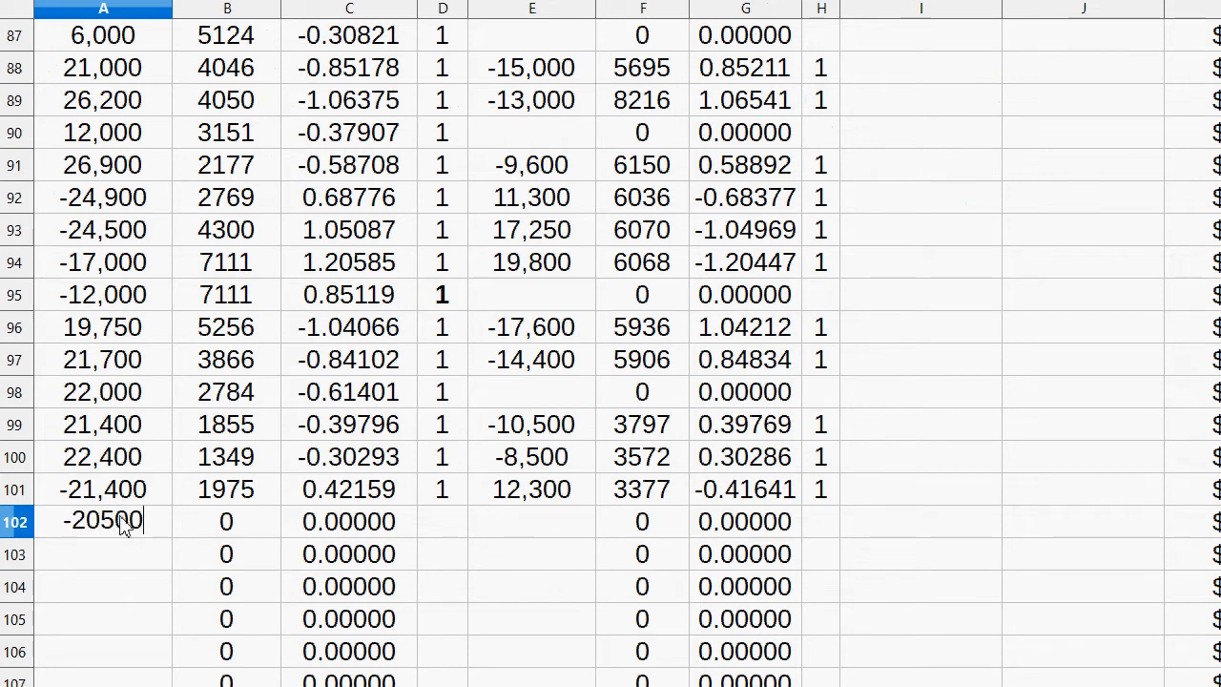
key(Enter)
text(1)
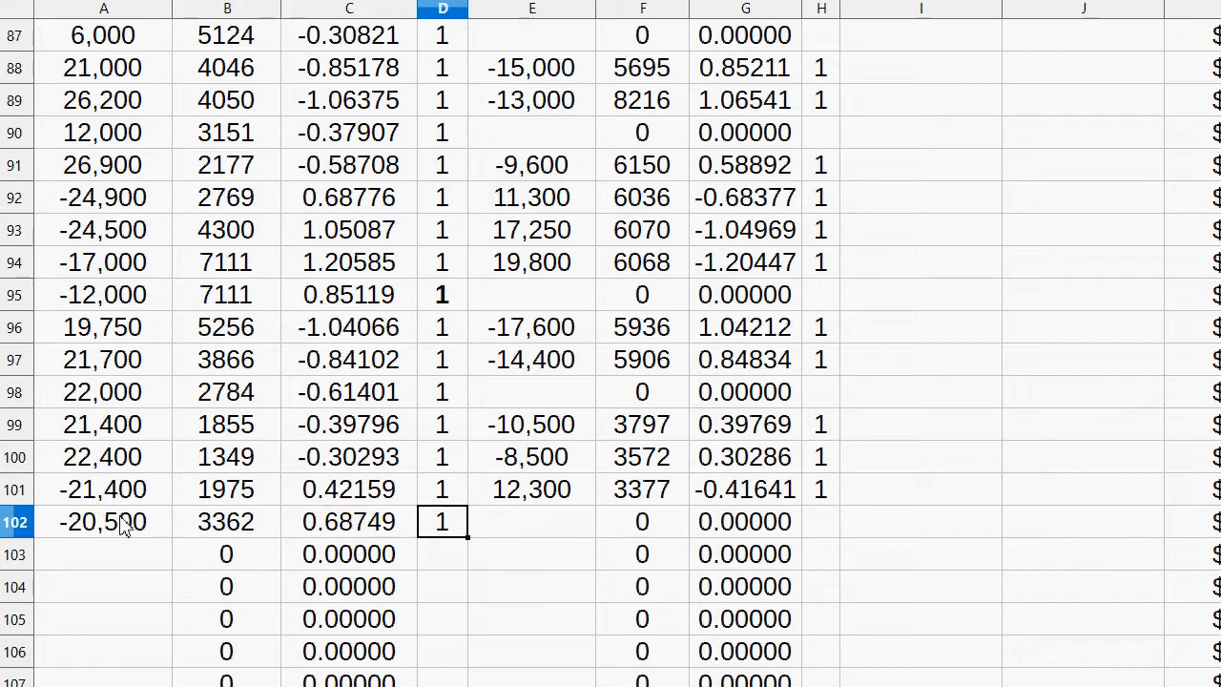
click(642, 521)
text(3439)
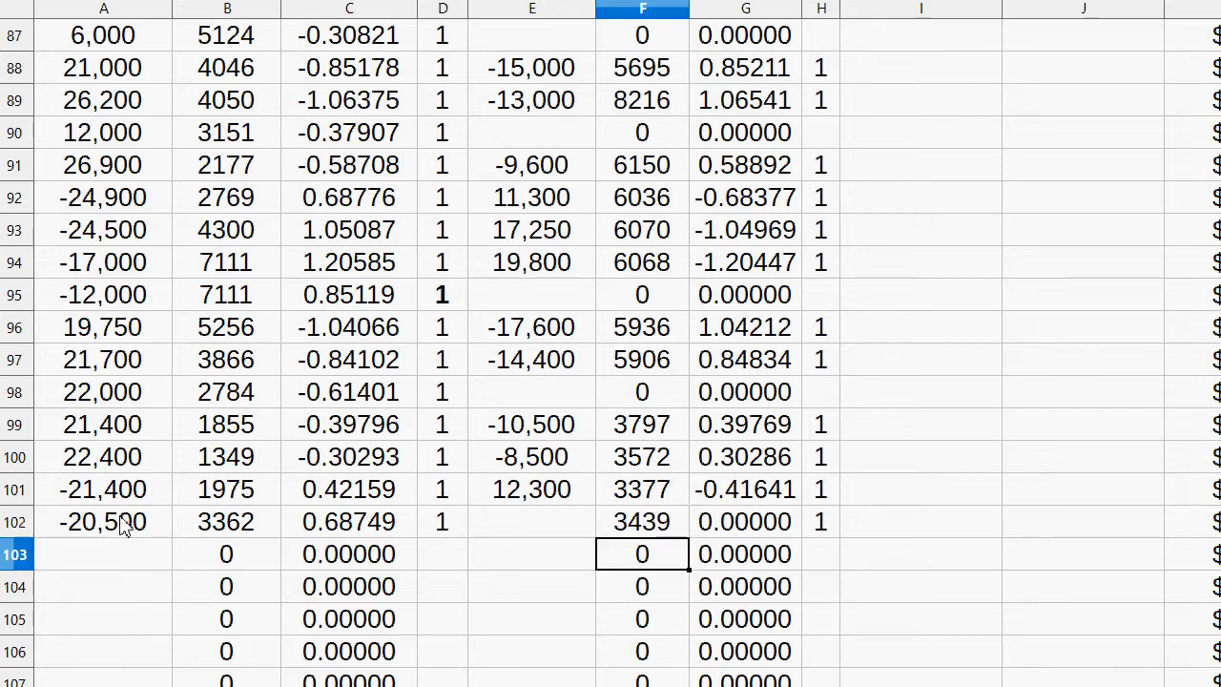
click(532, 553)
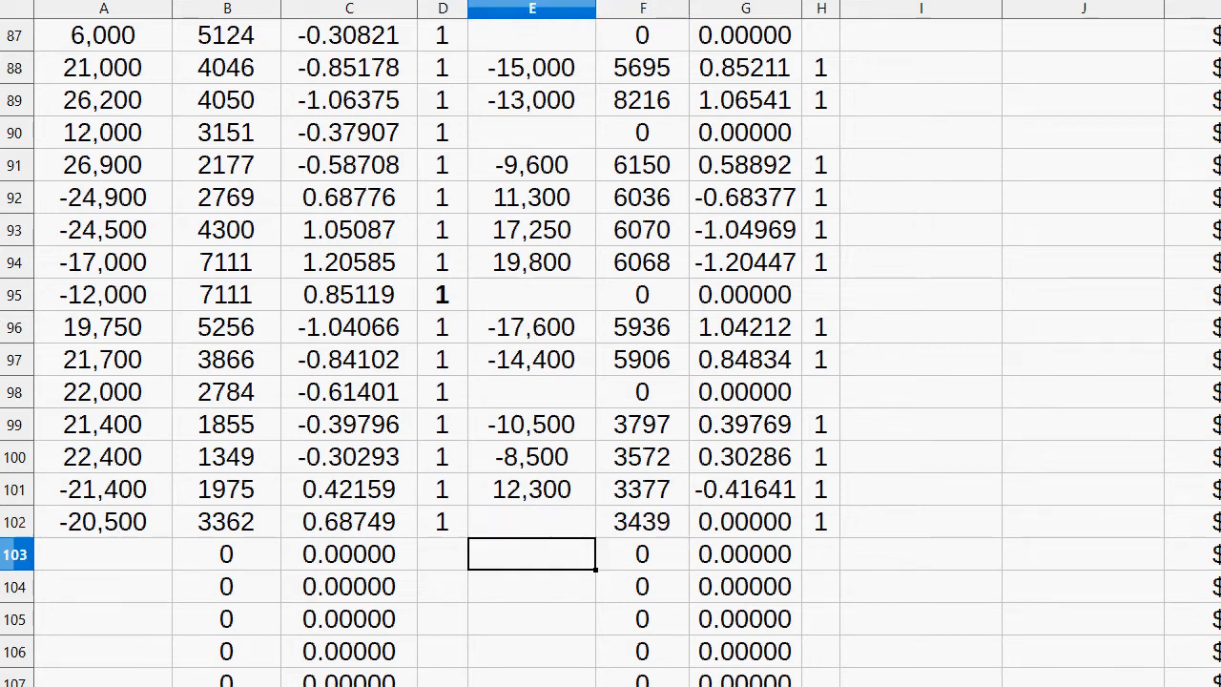
text(19800)
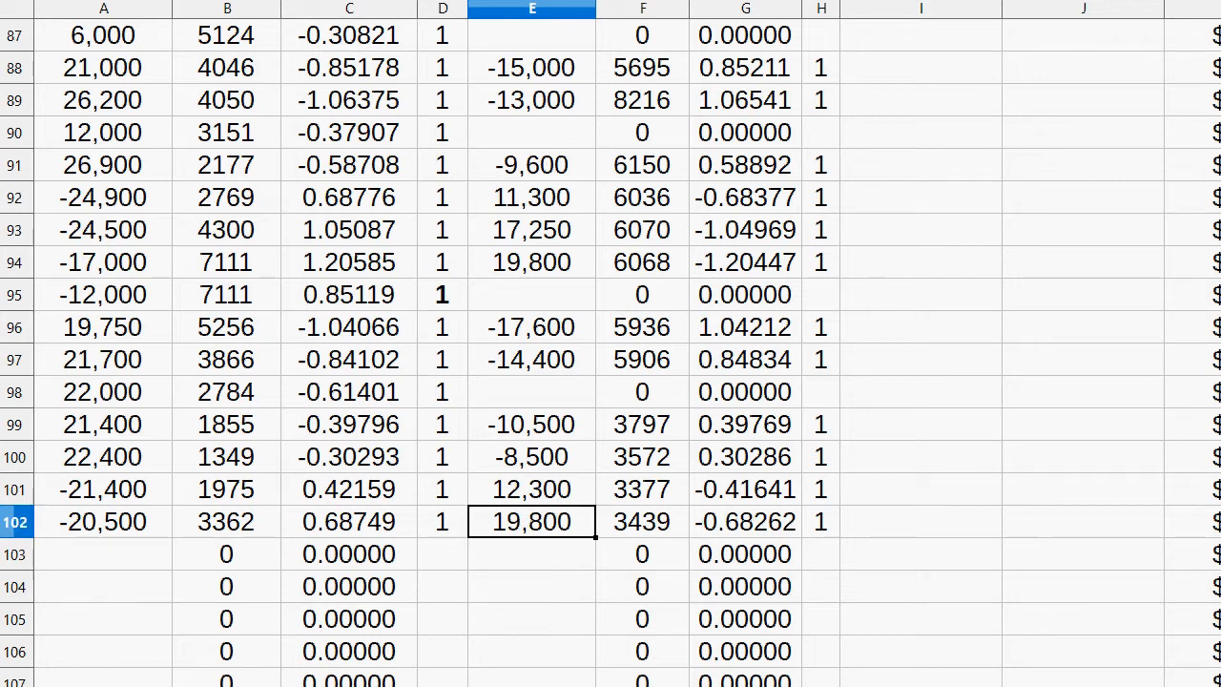
key(Delete)
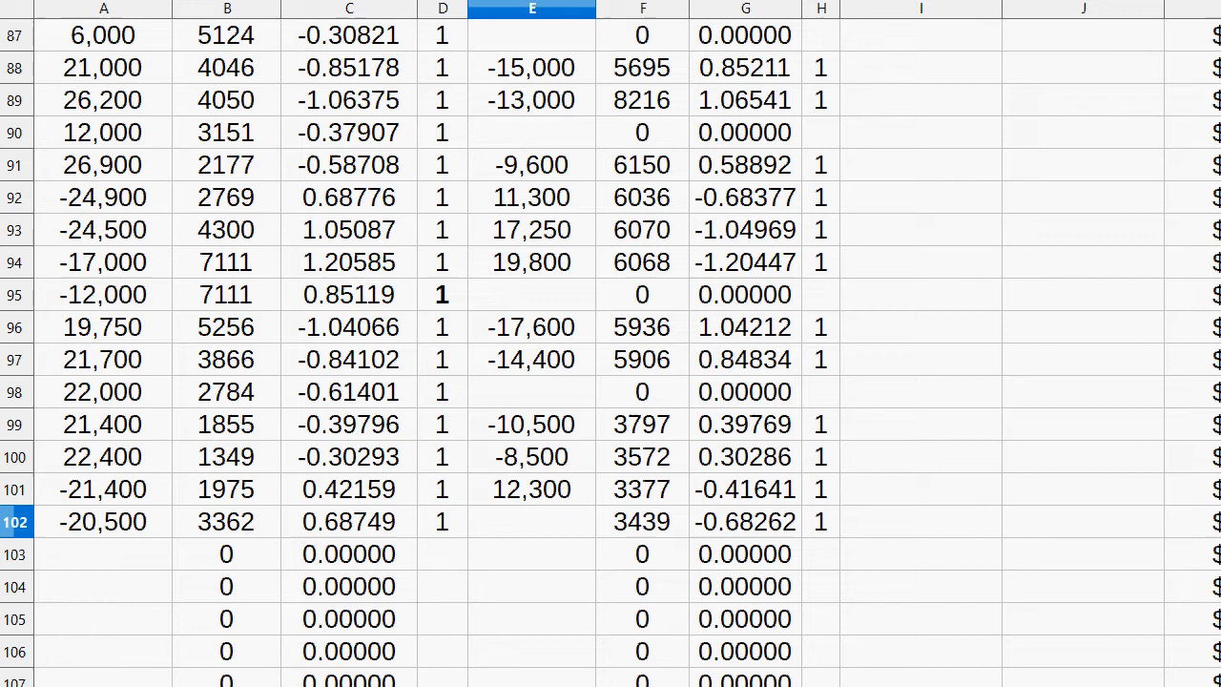
text(20,000)
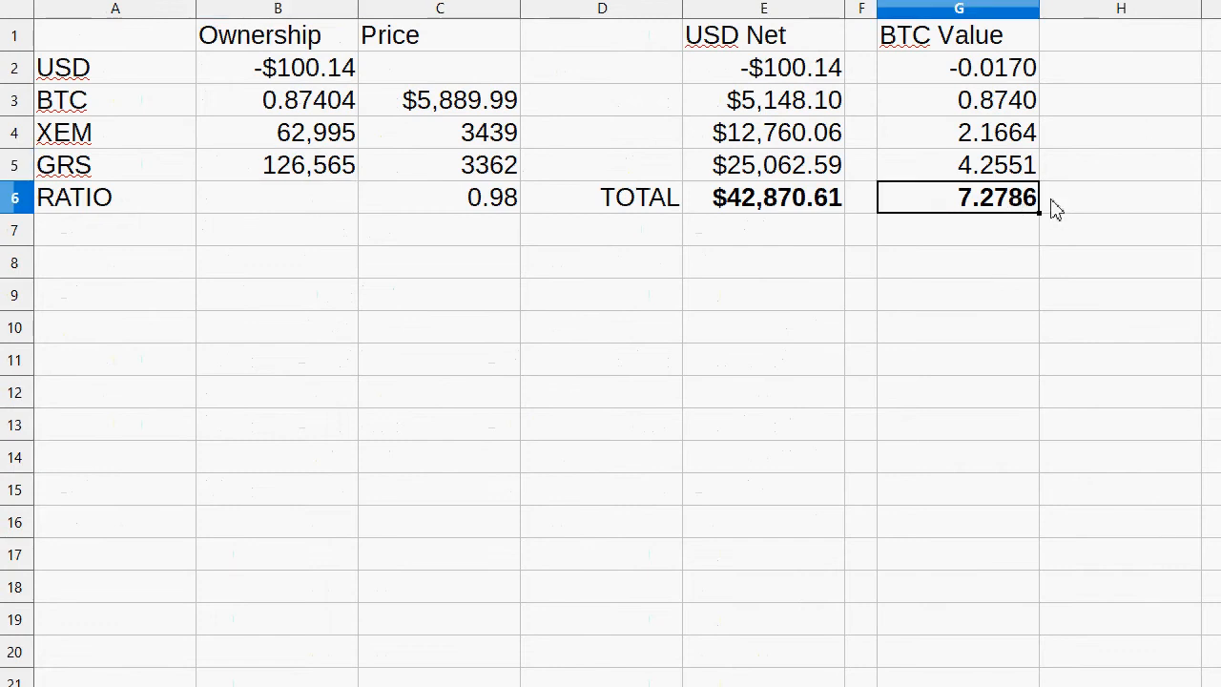
mouse_move(369, 527)
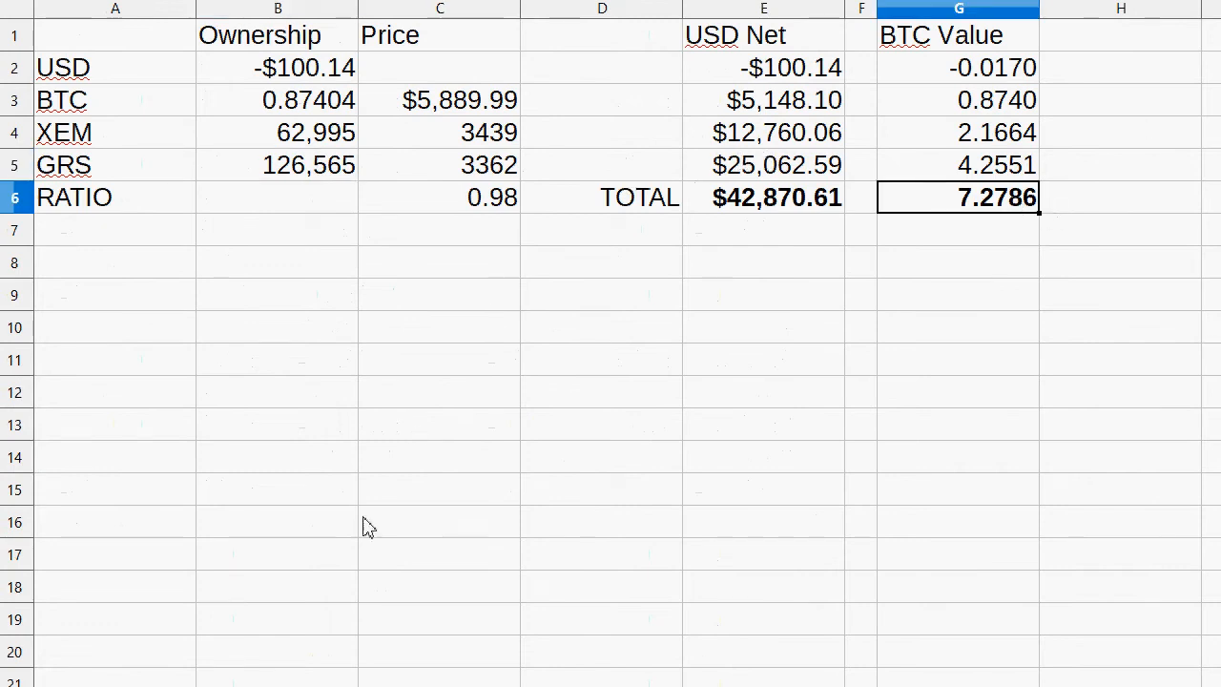
- Scroll the price log down to row 548 and its bold 0.98 ratio
scroll(down, 3)
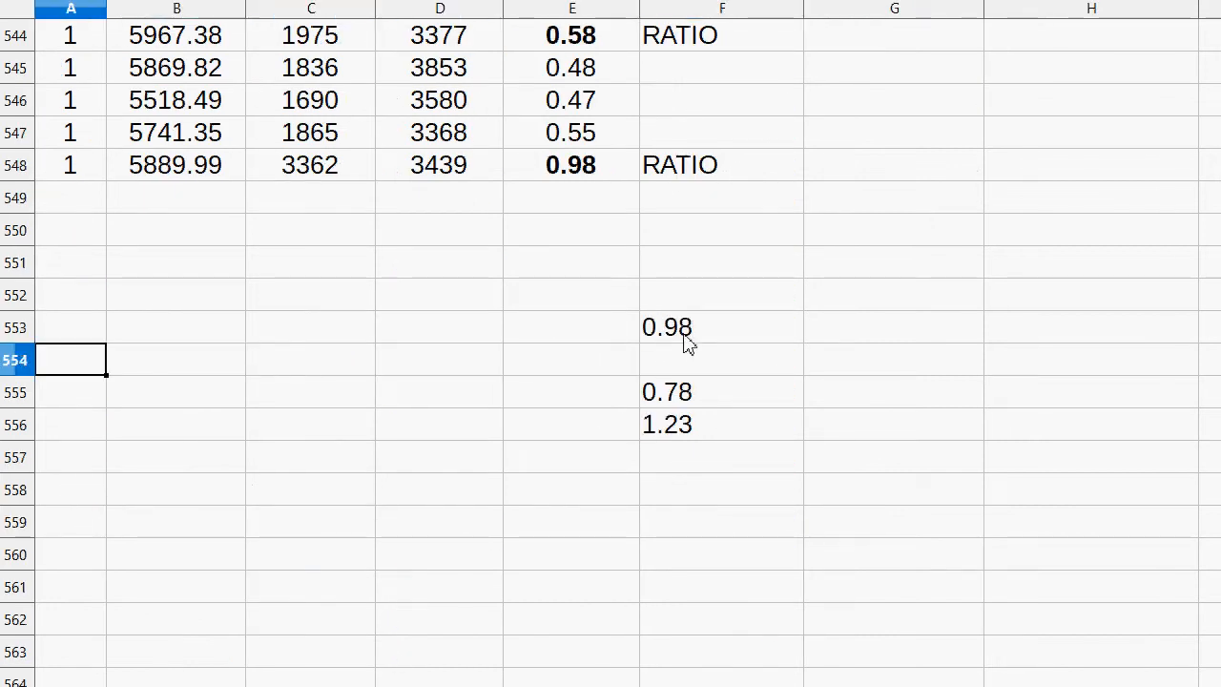
- Log price row 549 (5773.03, 8149, 3445) with a 2.37 ratio labelled SELL GRS
click(70, 198)
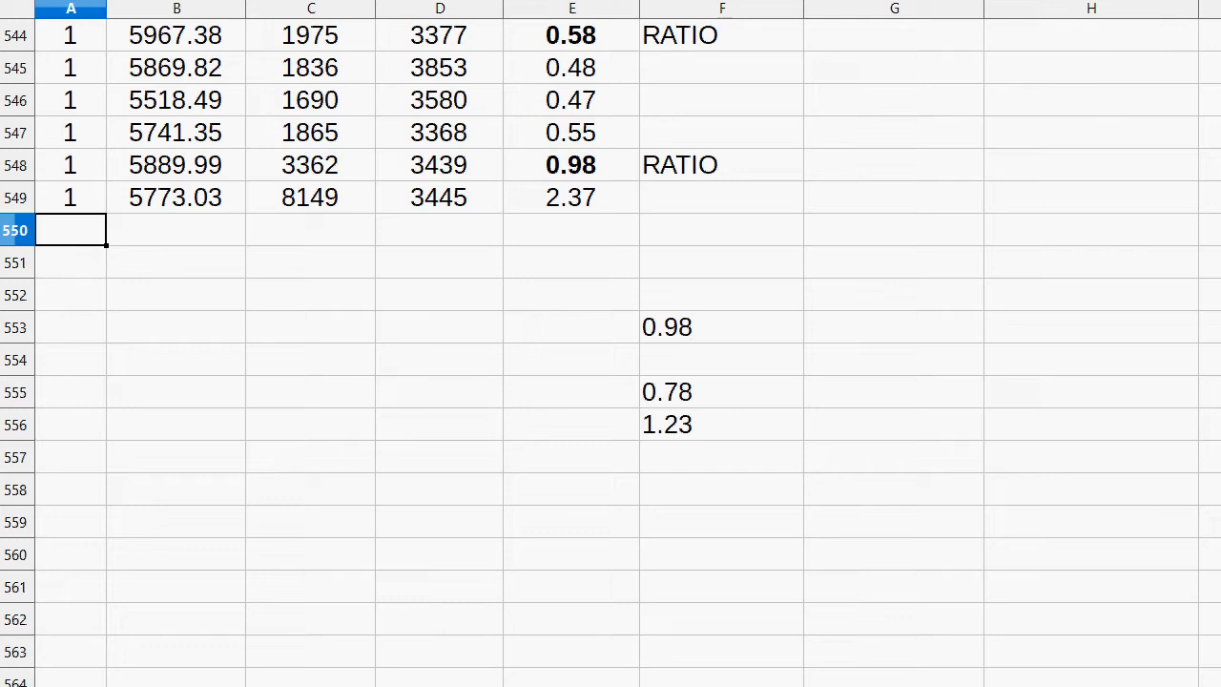
drag(722, 326, 722, 392)
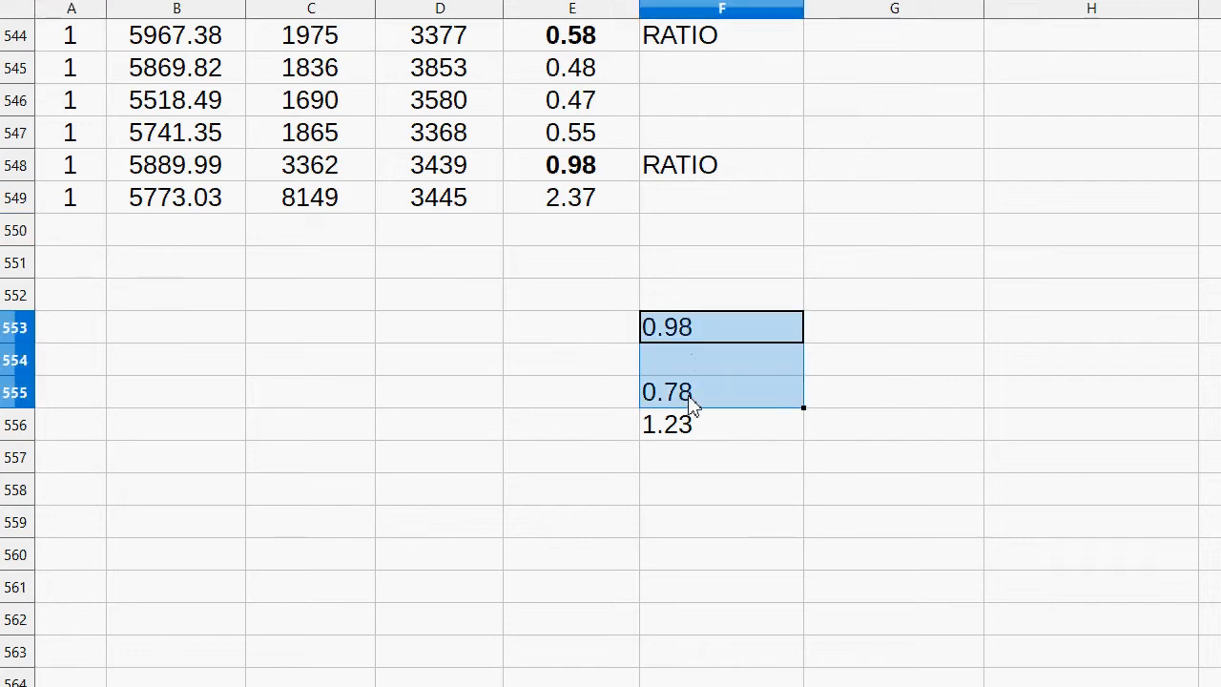
scroll(down, 3)
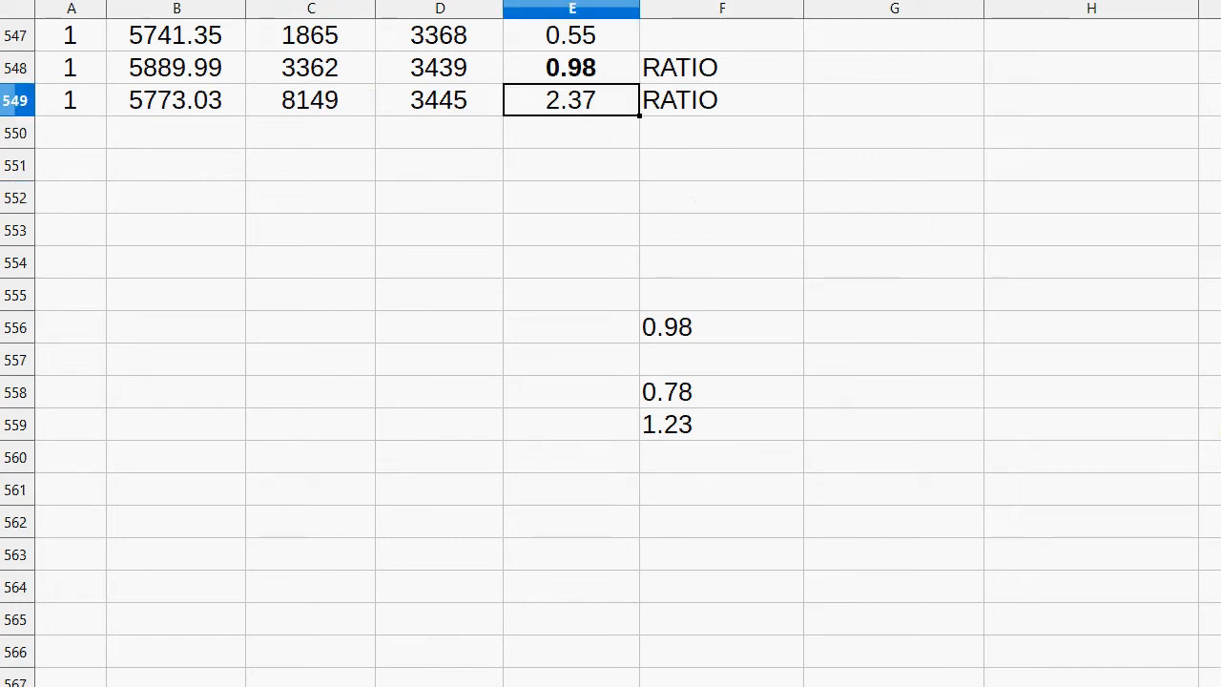
text(SELL GRS)
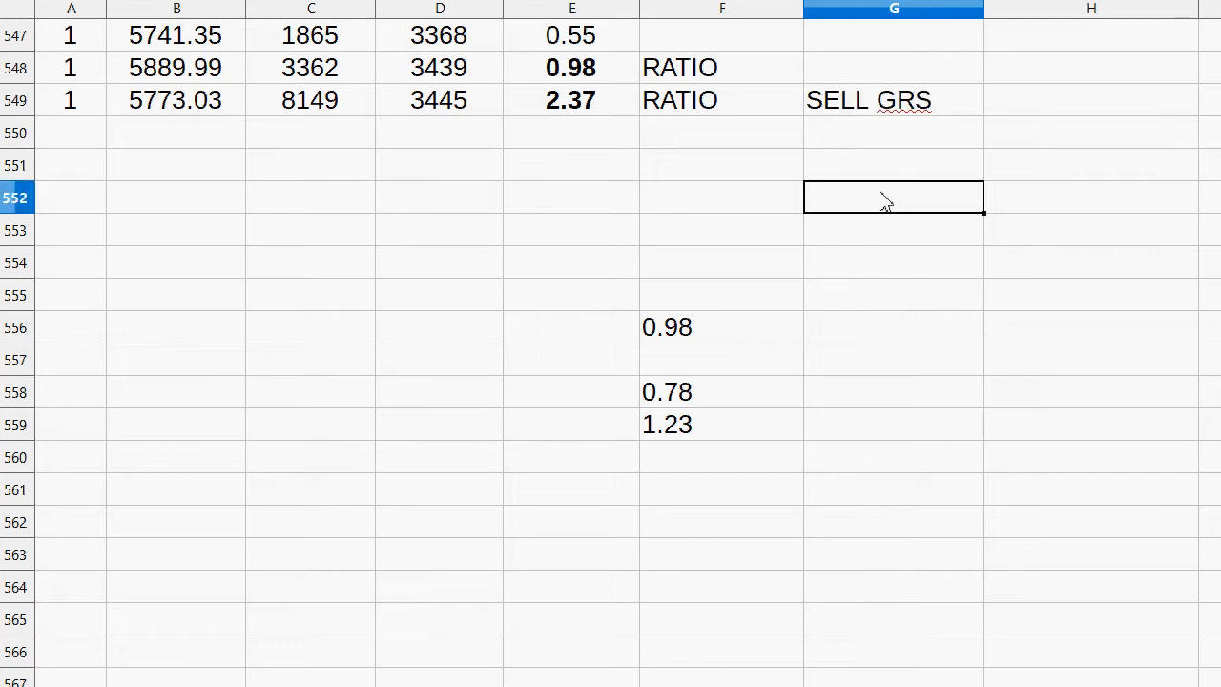
mouse_move(301, 262)
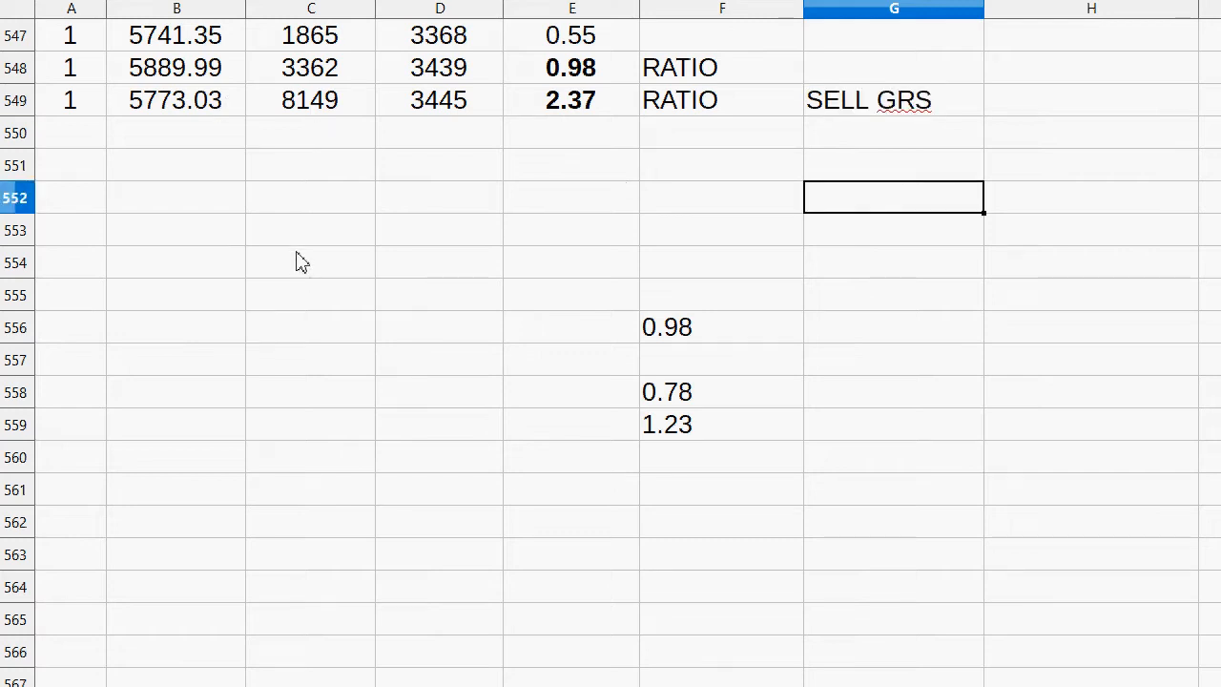
mouse_move(396, 148)
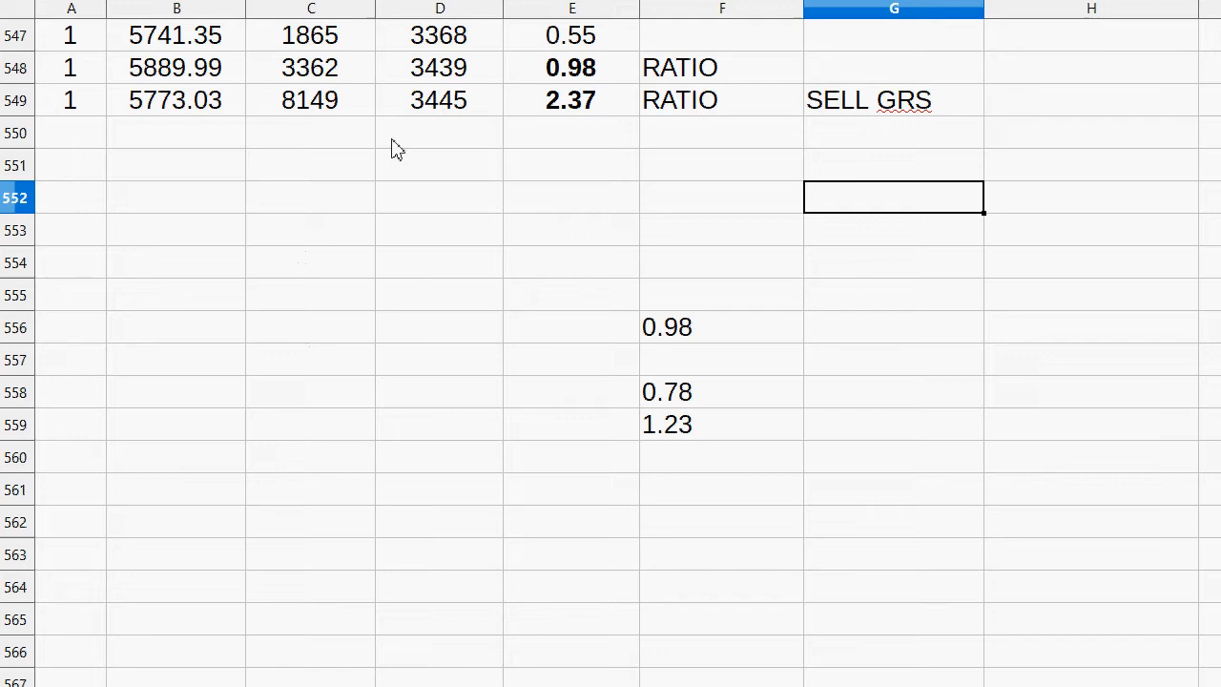
click(311, 67)
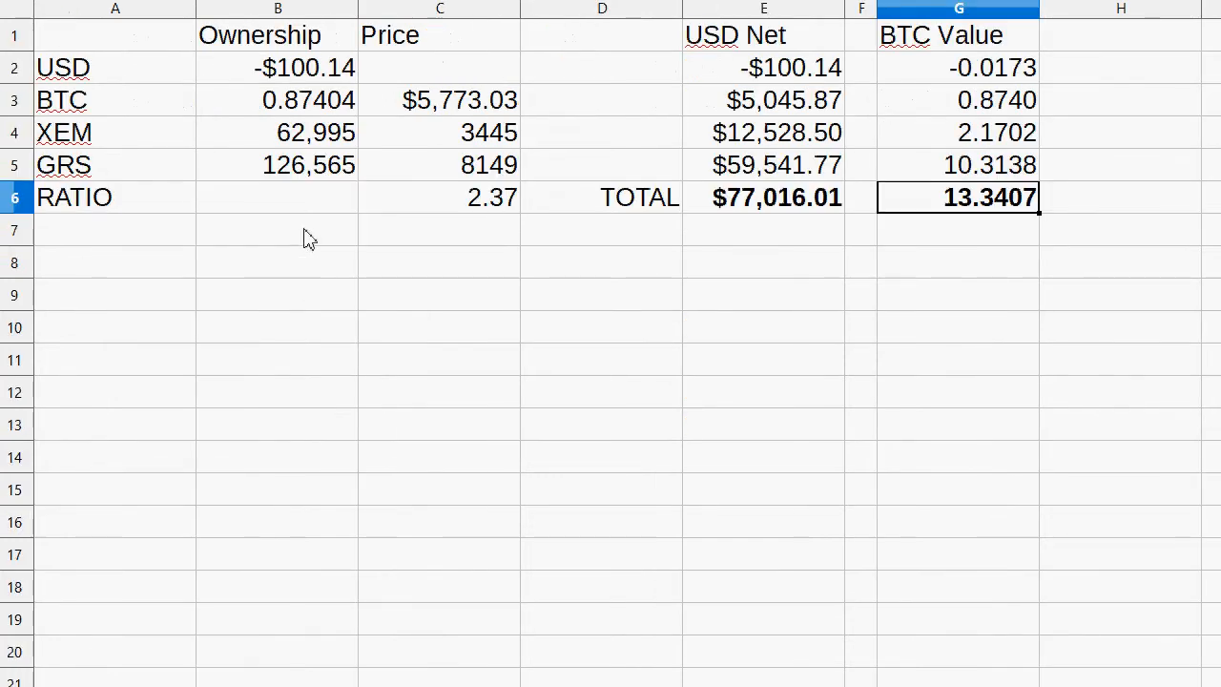
click(277, 164)
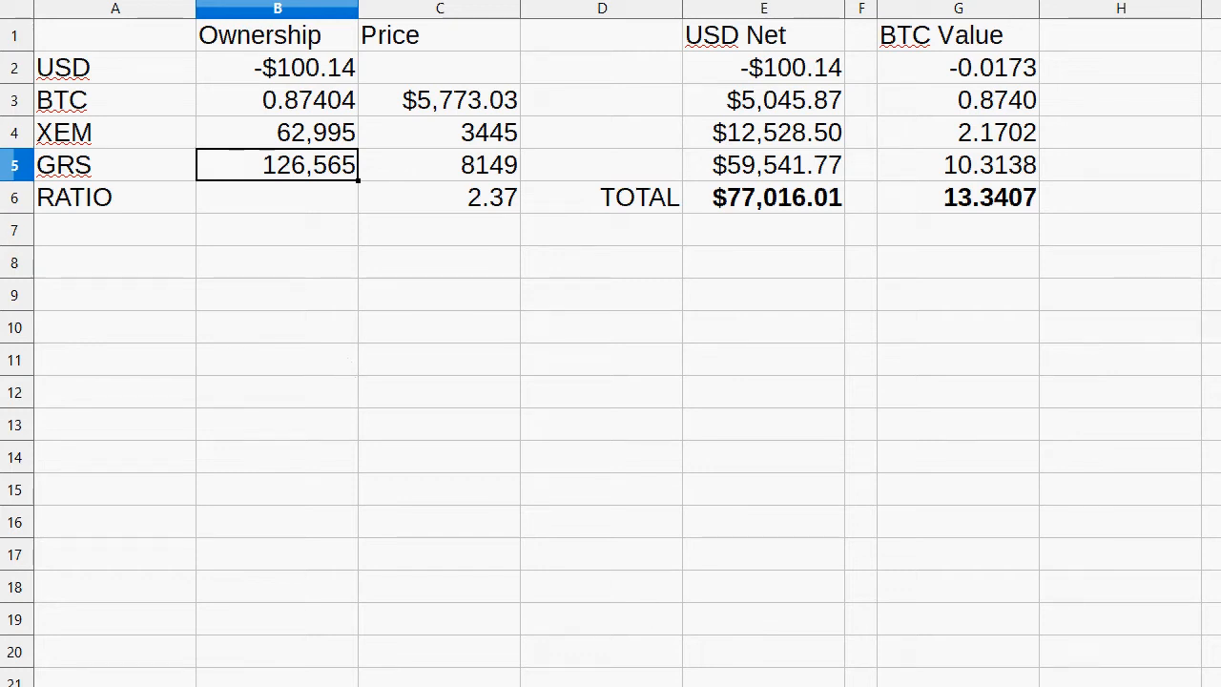
mouse_move(525, 336)
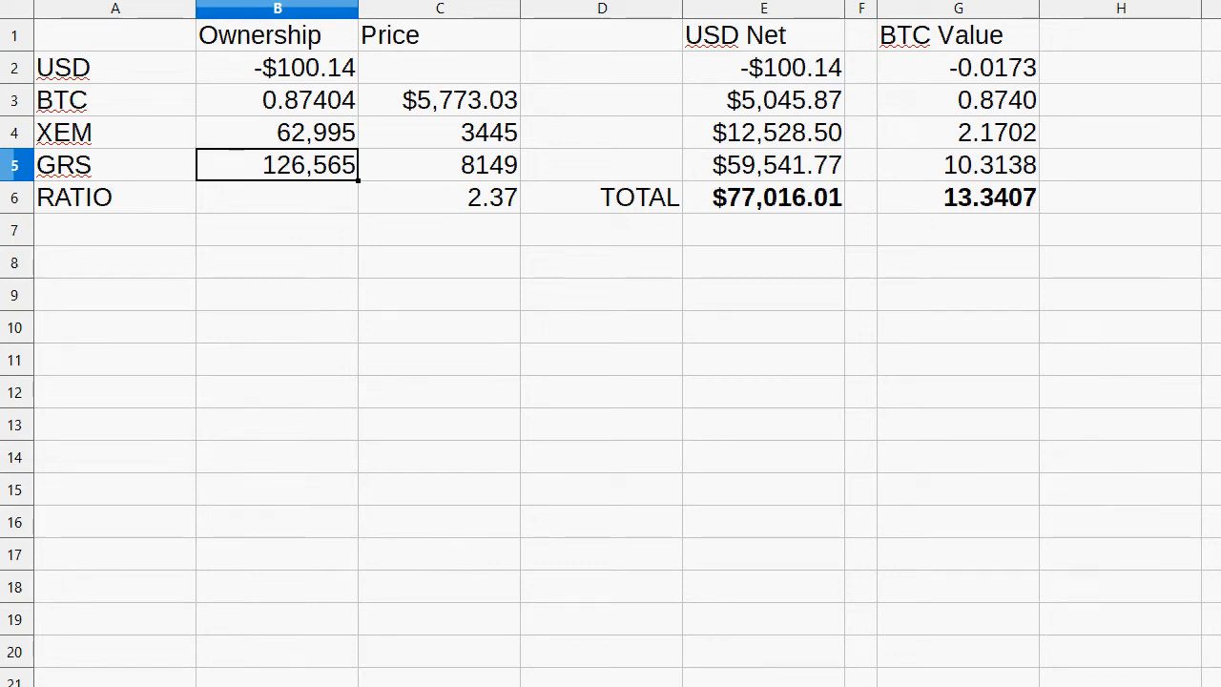
mouse_move(372, 589)
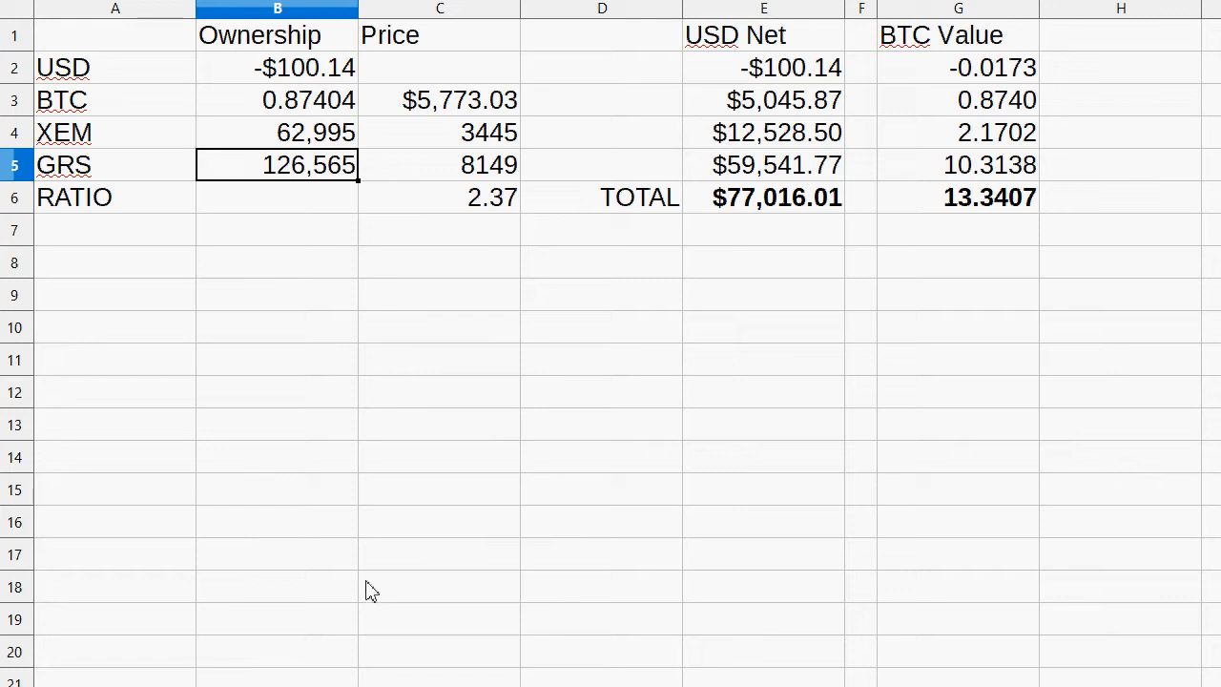
mouse_move(272, 474)
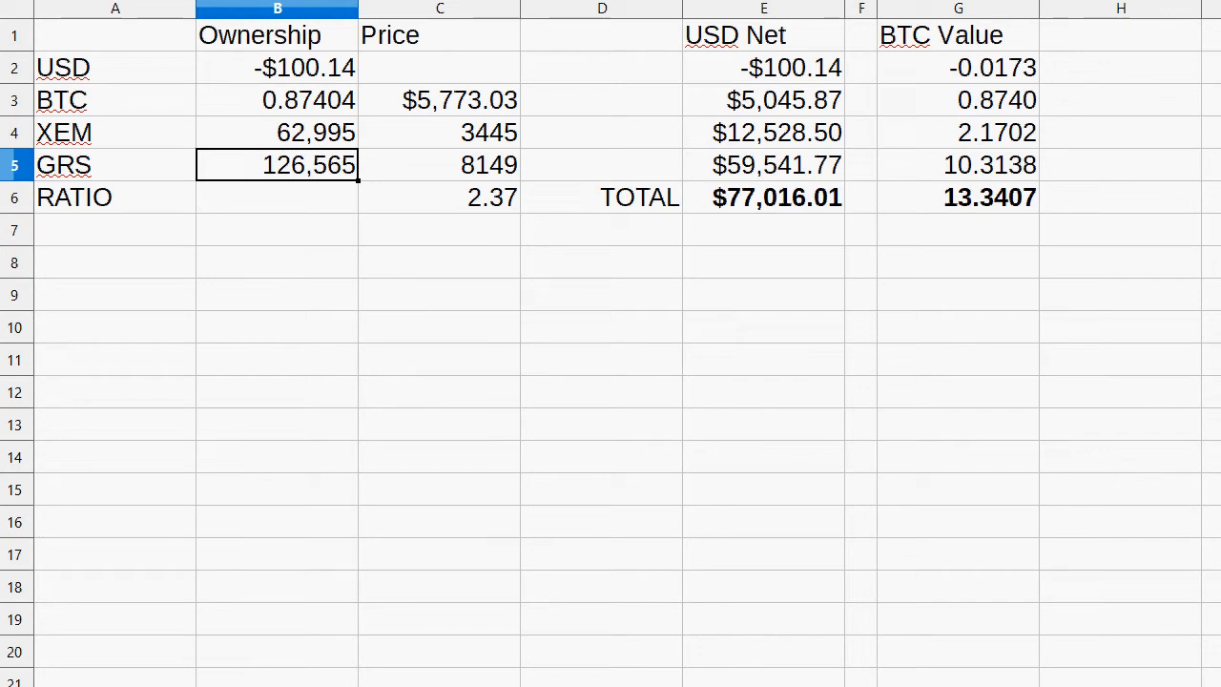
scroll(down, 3)
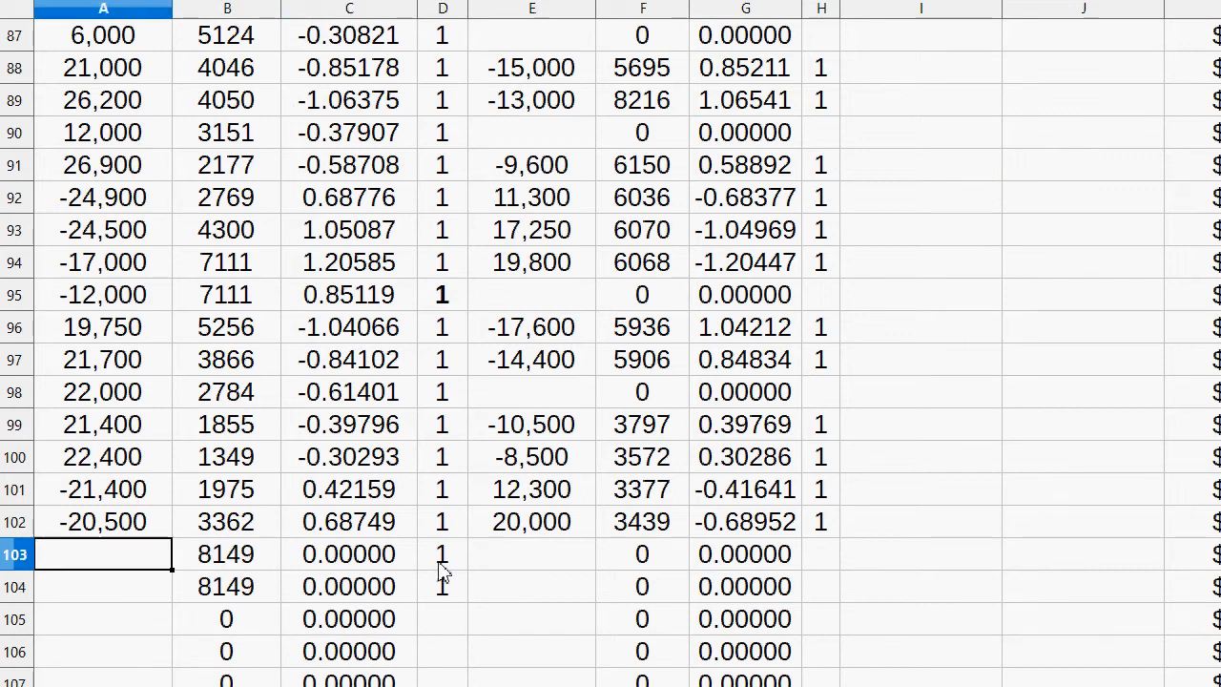
- Enter -26,500 GRS sells in trade rows 103 and 104
text(-)
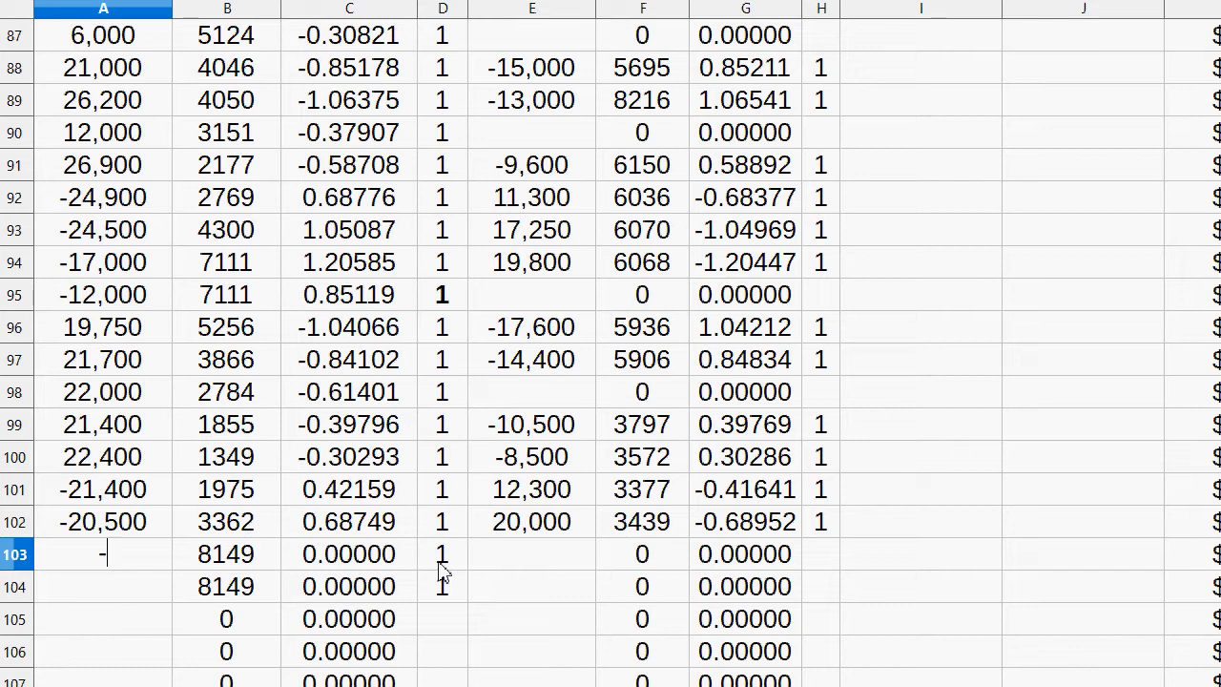
text(2)
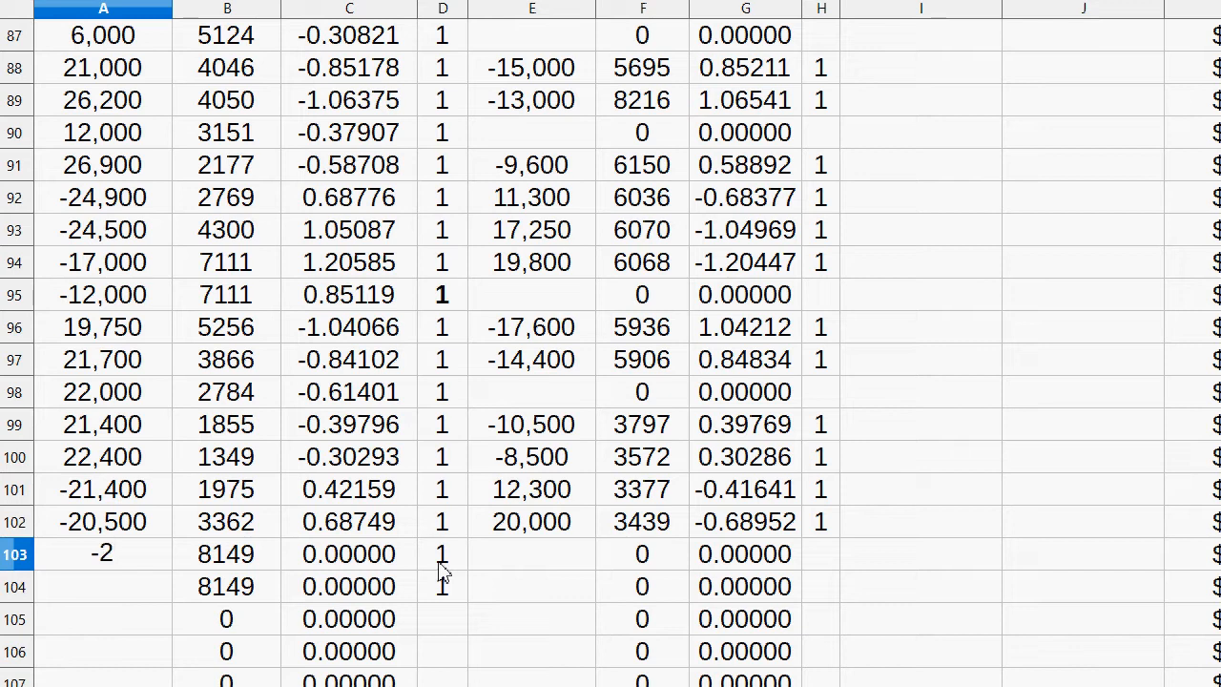
text(26500)
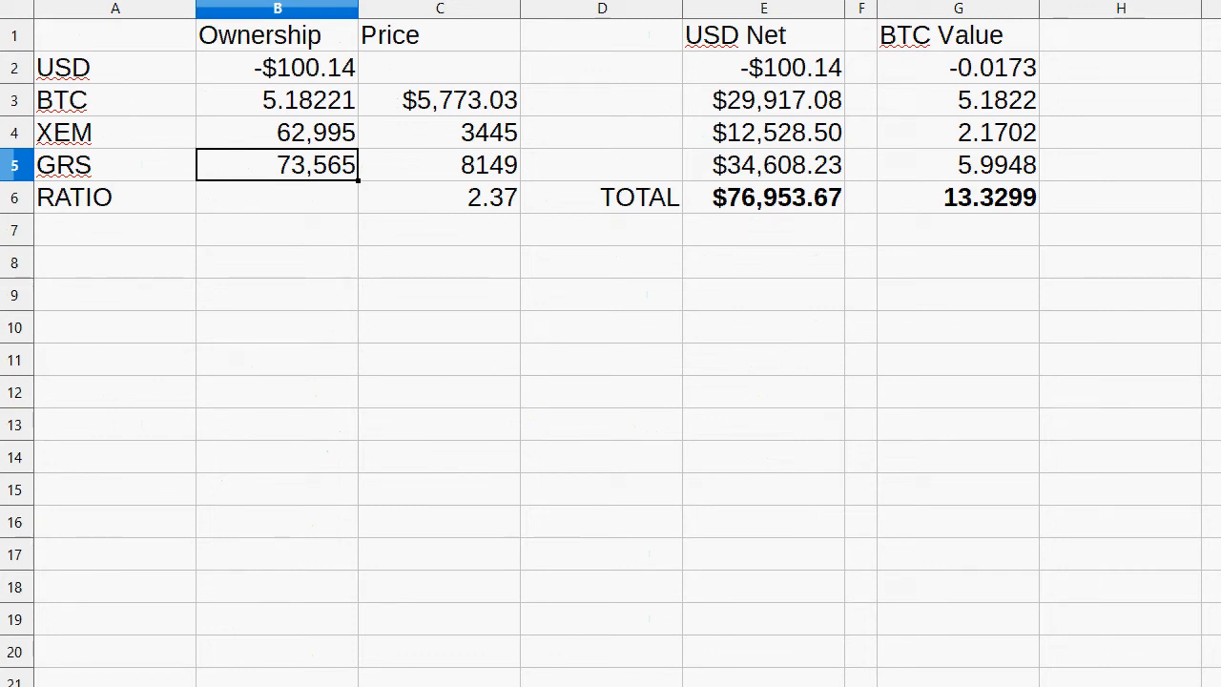
mouse_move(554, 615)
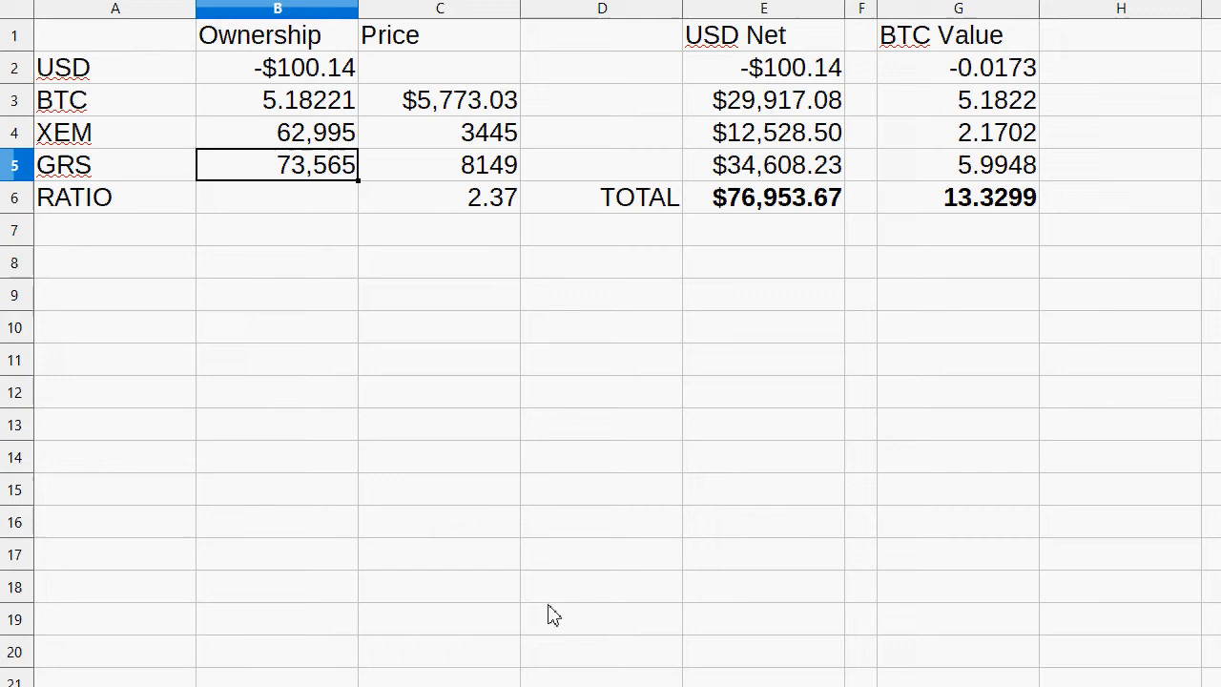
scroll(down, 3)
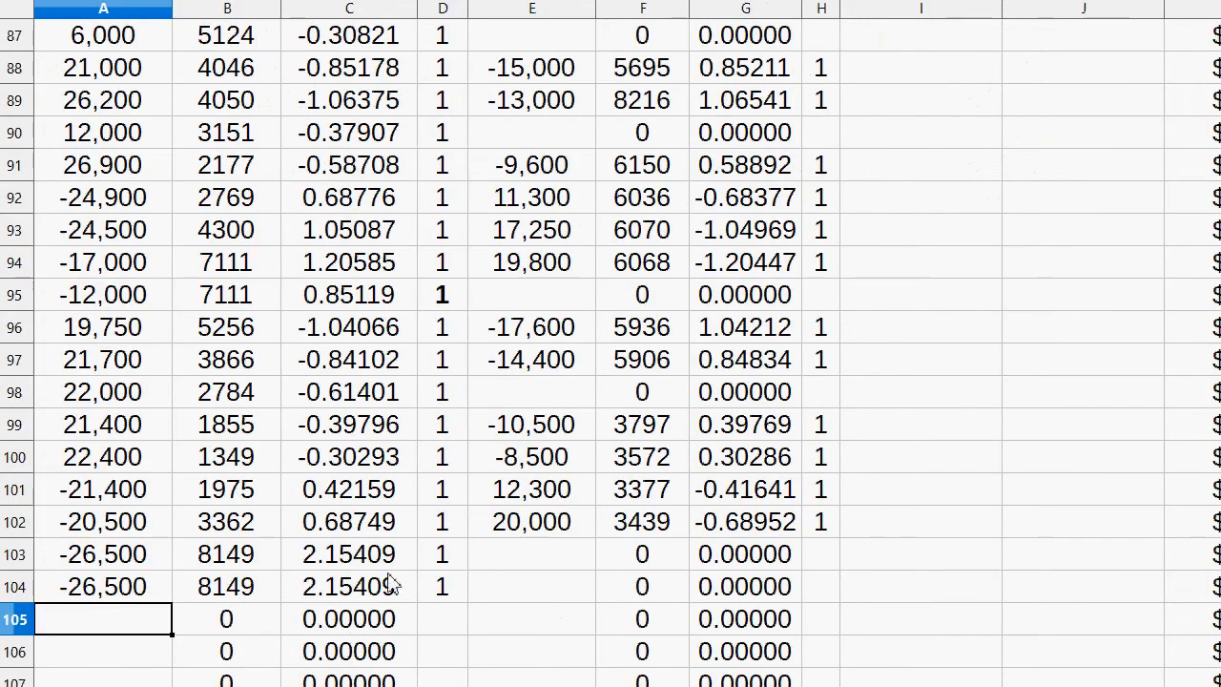
- Log row 104 buying 62,400 XEM at 3445, correcting the mistyped amount
click(226, 586)
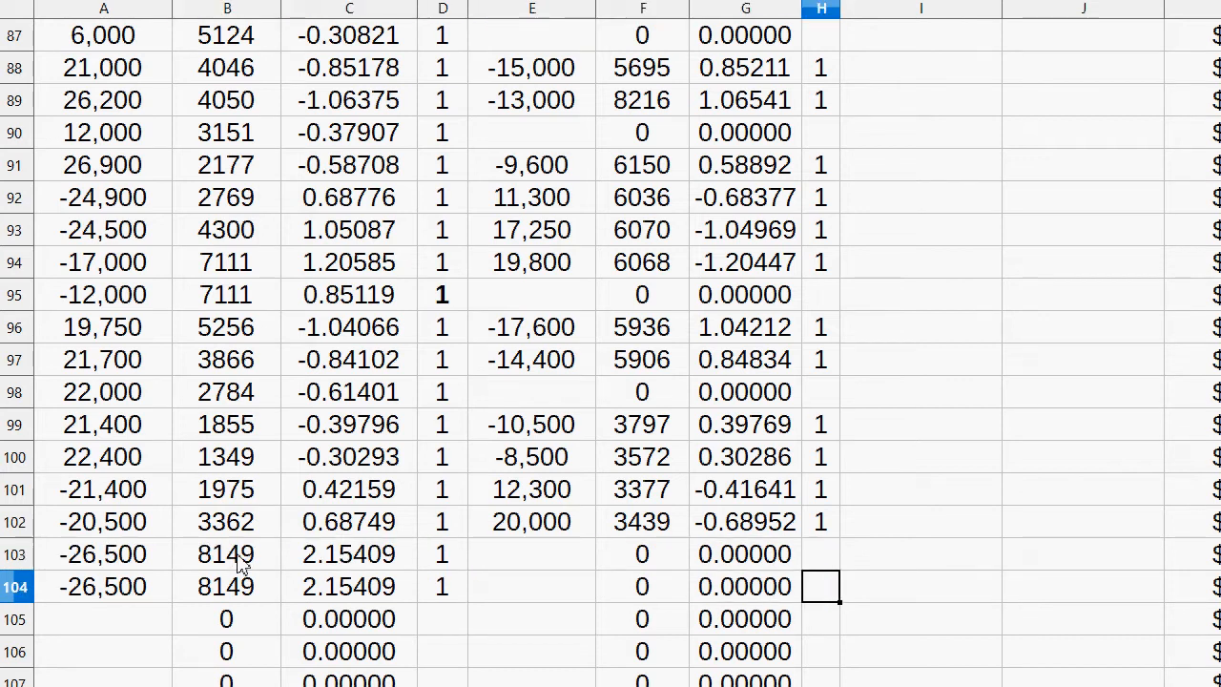
text(3445)
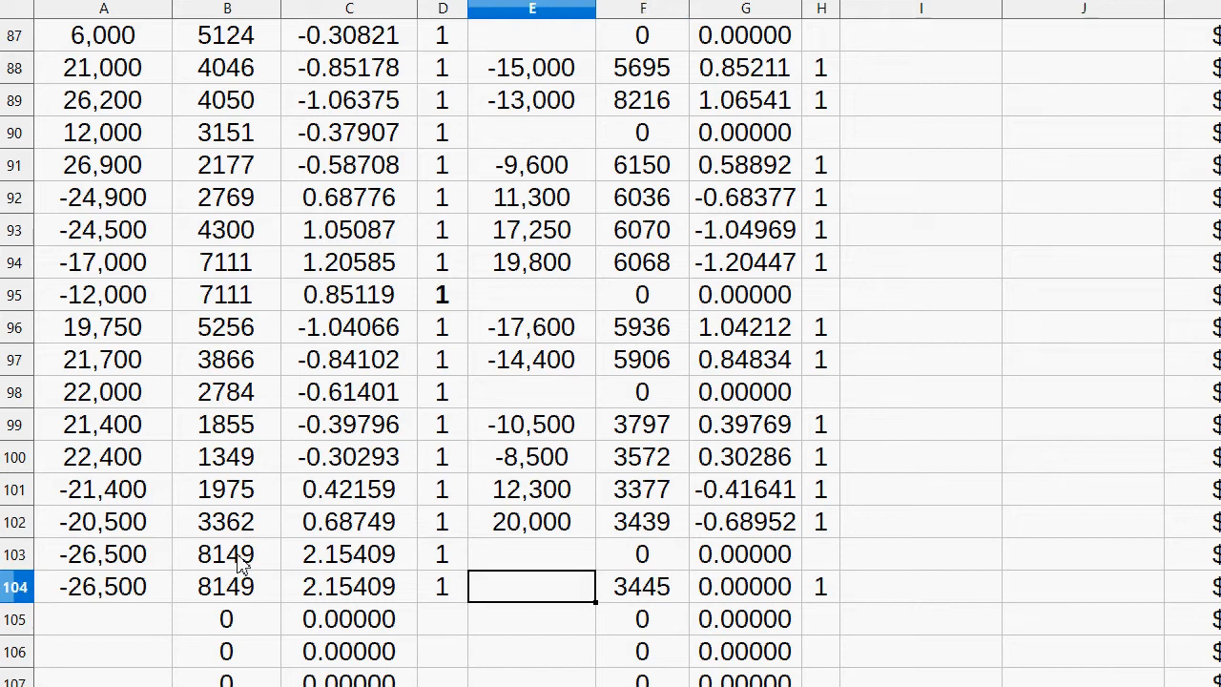
text(60000)
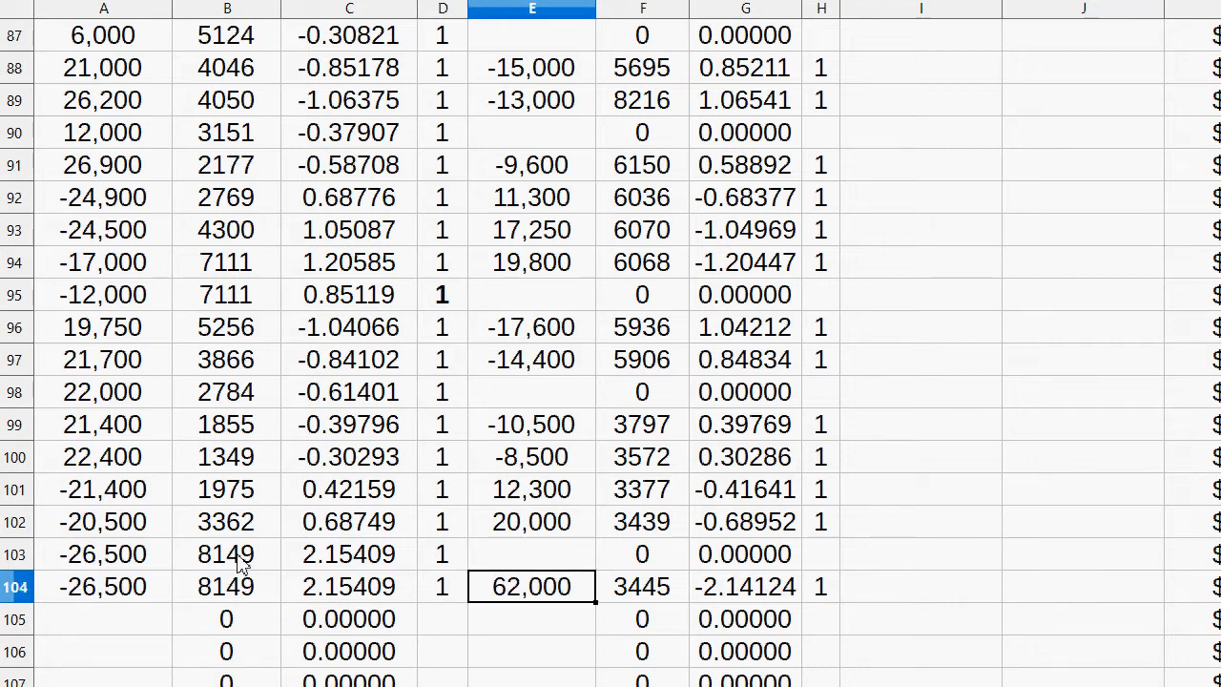
text(6)
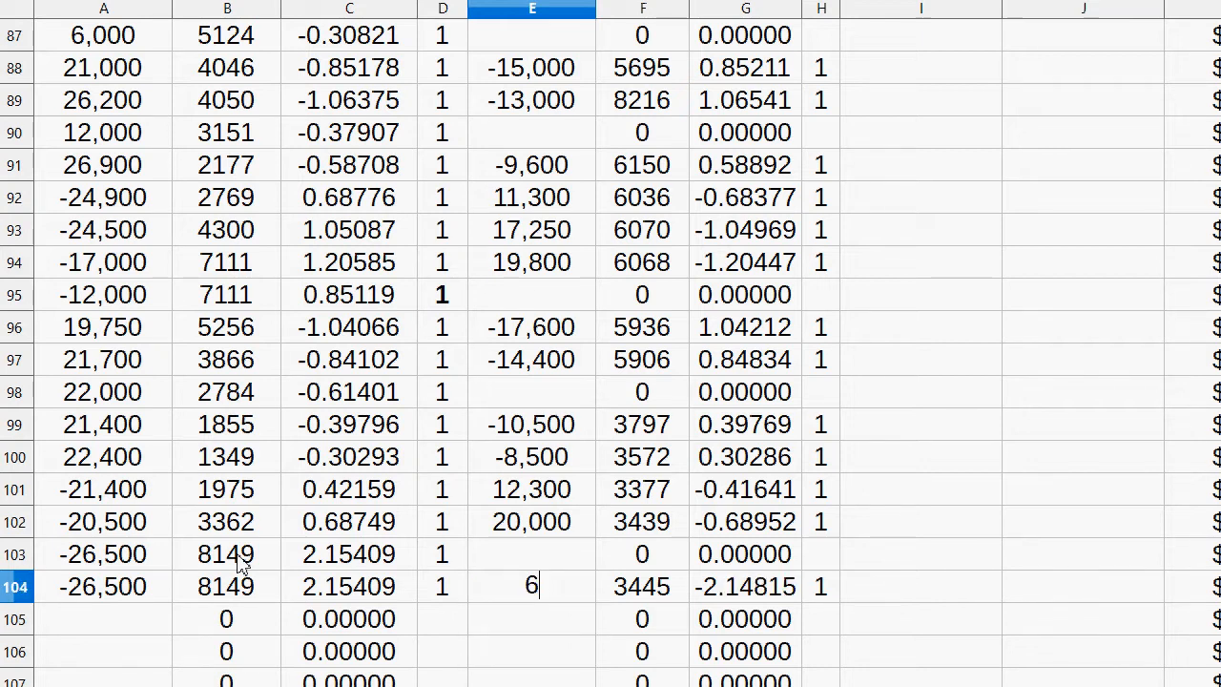
key(enter)
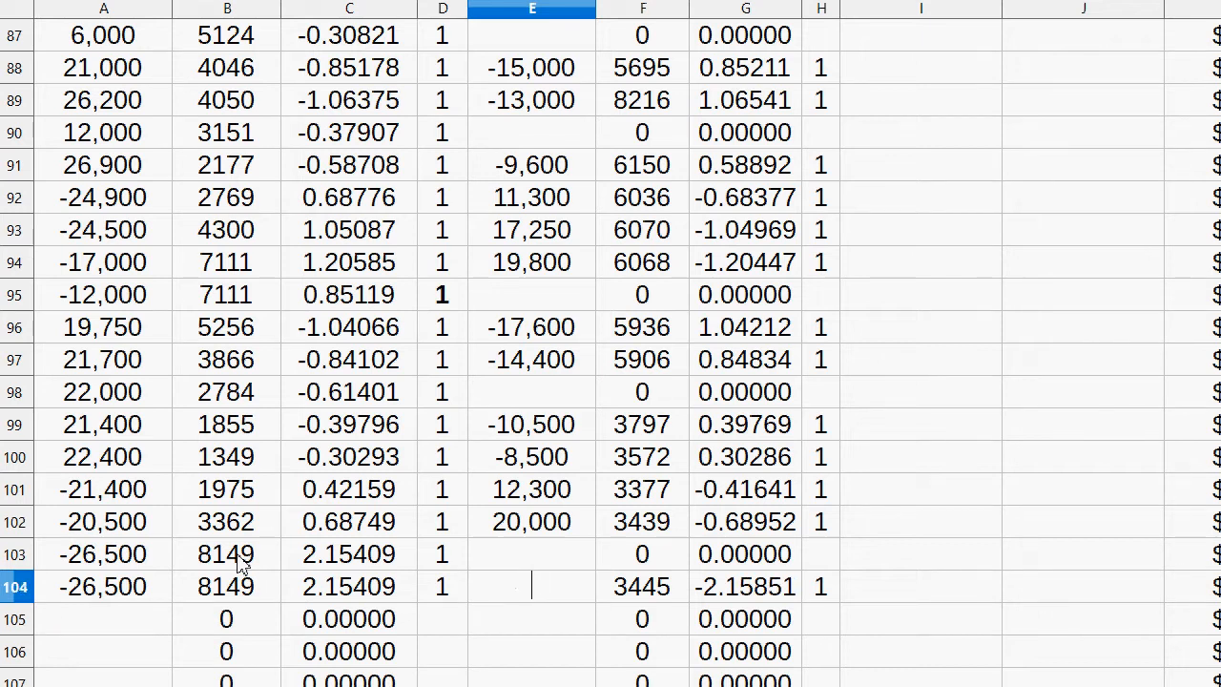
text(62,400)
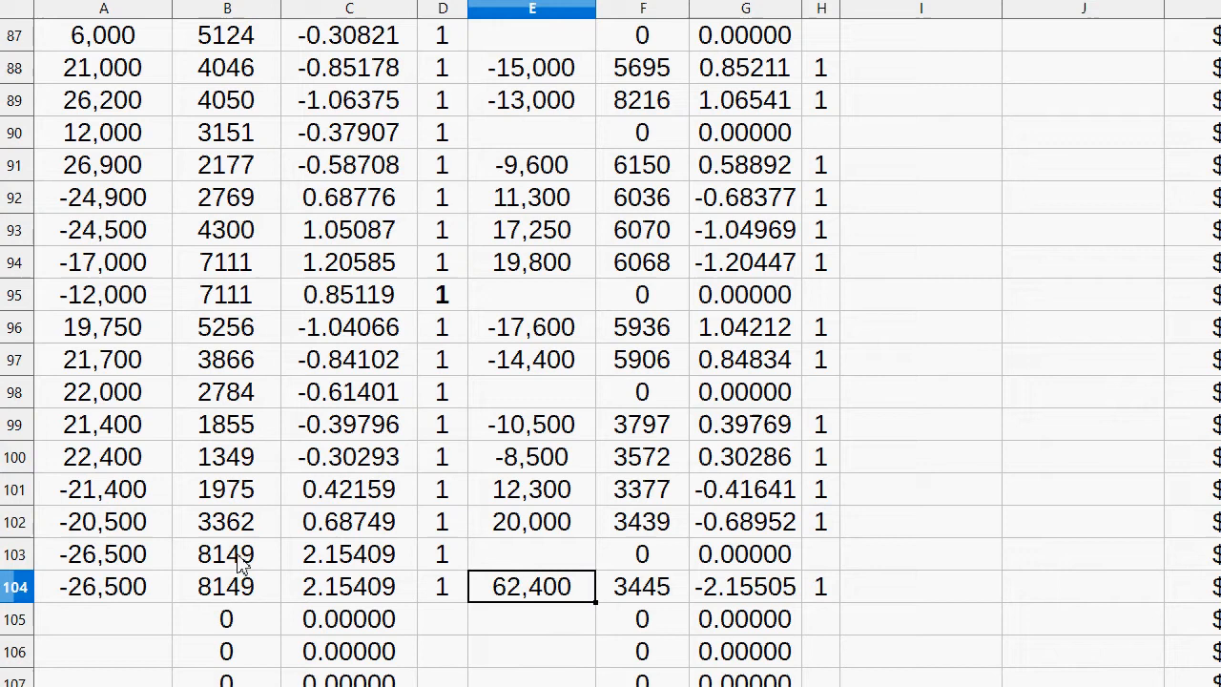
- Check row 104's XEM and GRS prices and bold row 103's GRS figures
click(642, 586)
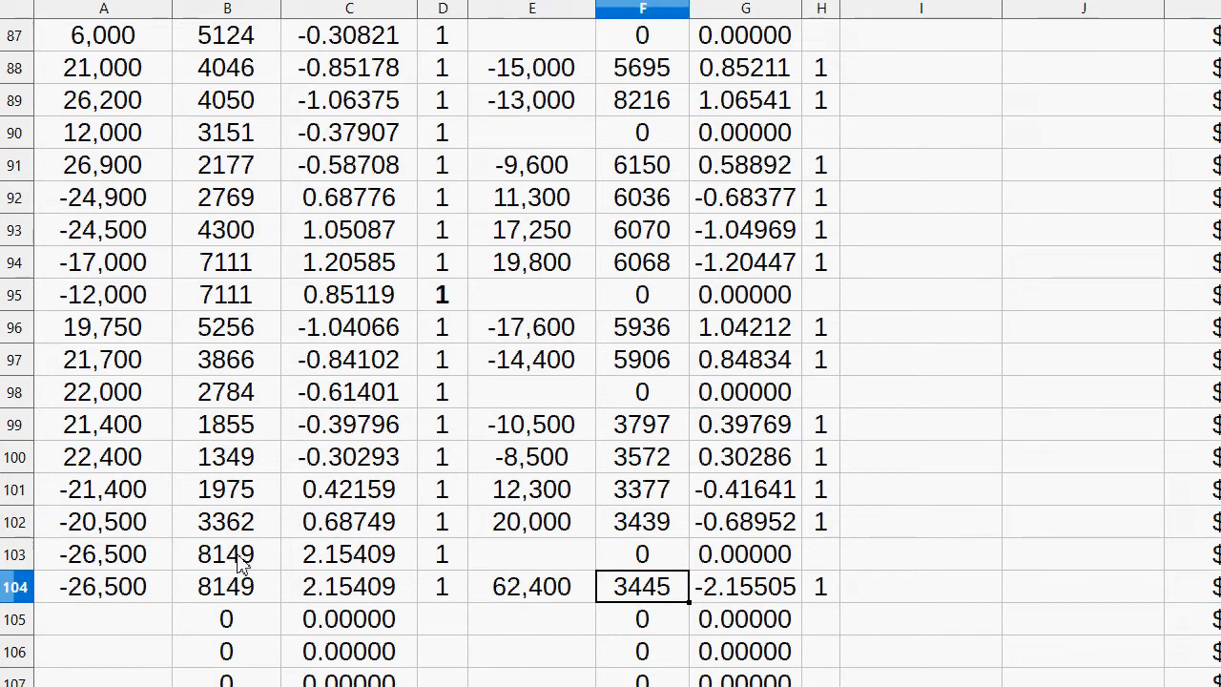
click(227, 586)
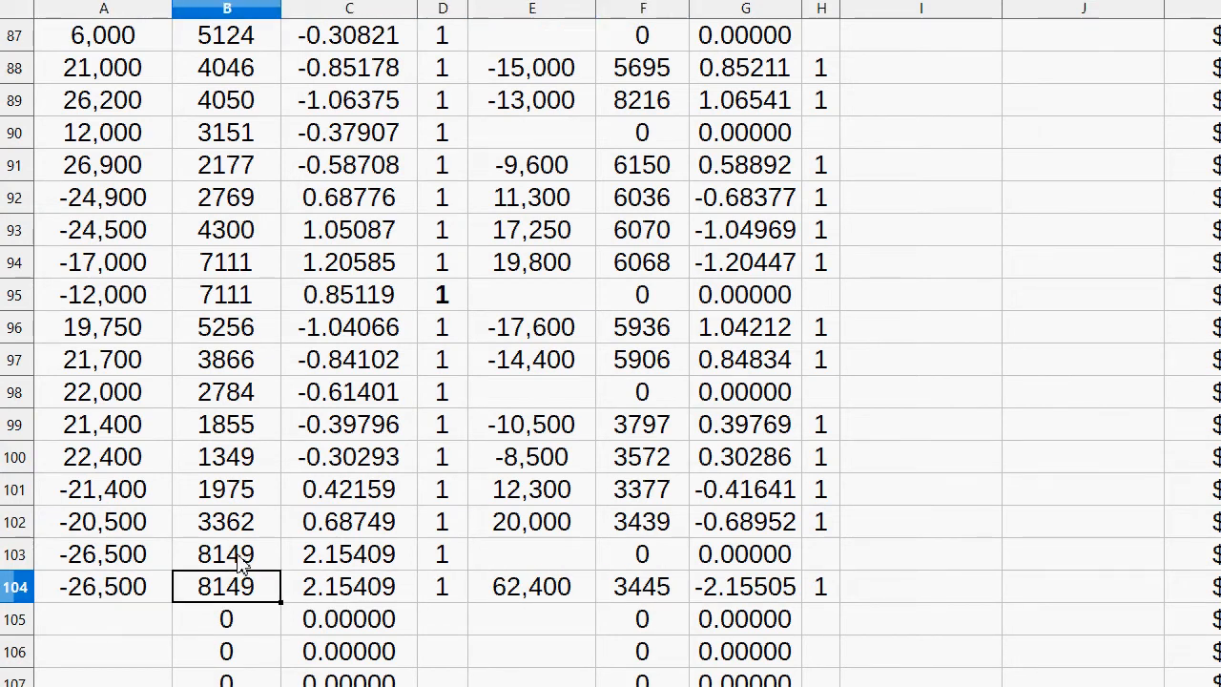
click(226, 554)
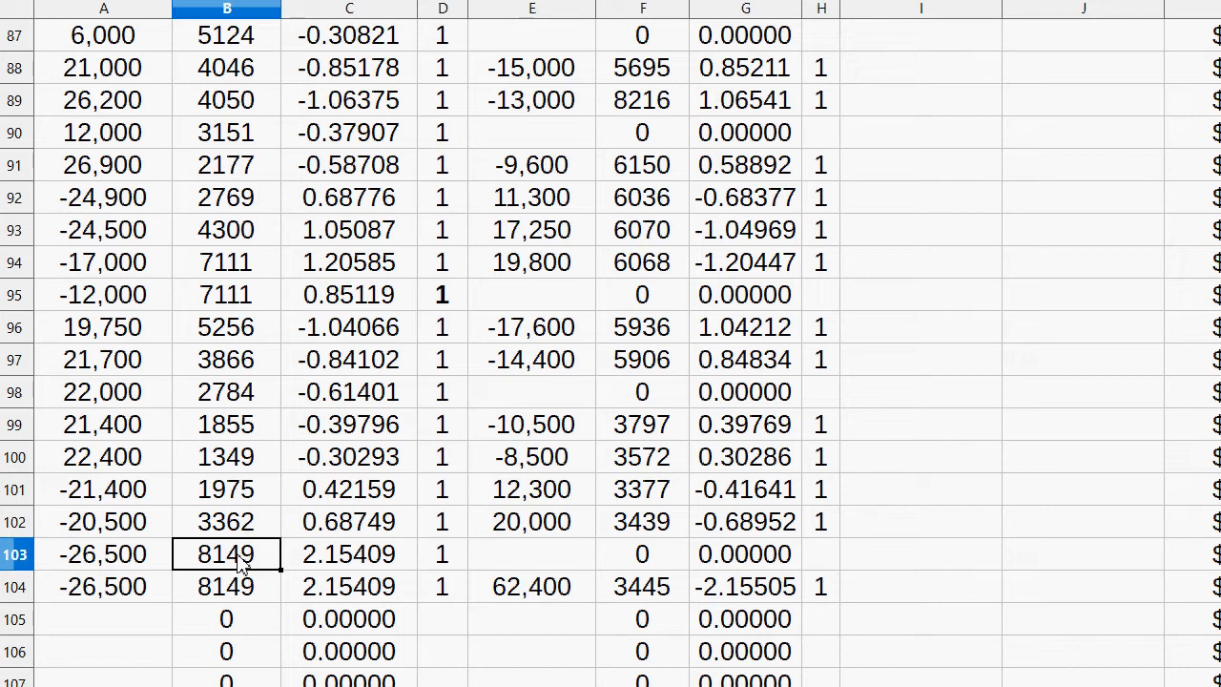
mouse_move(160, 586)
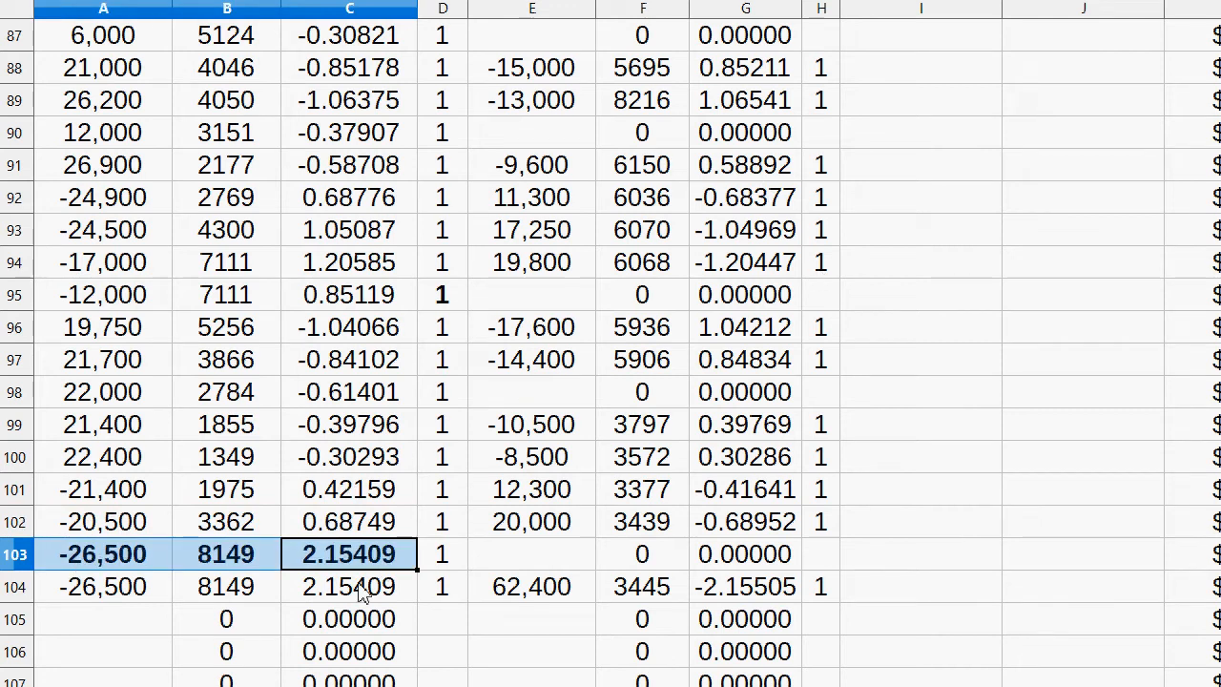
mouse_move(243, 619)
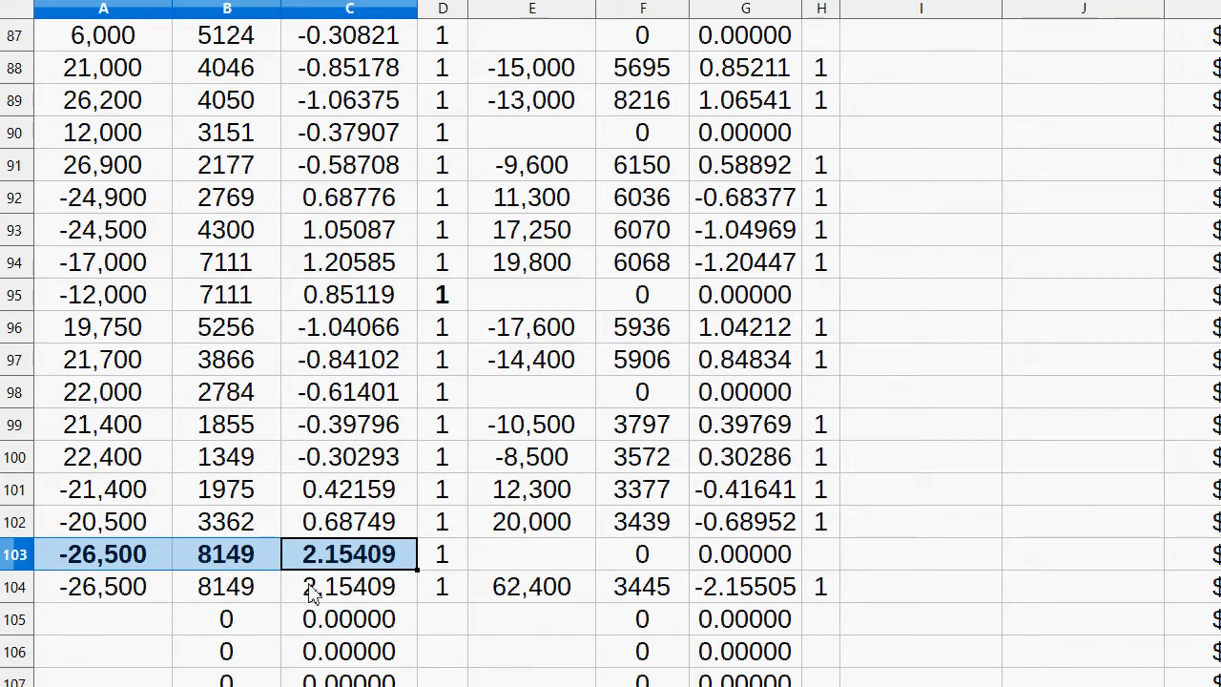
scroll(down, 3)
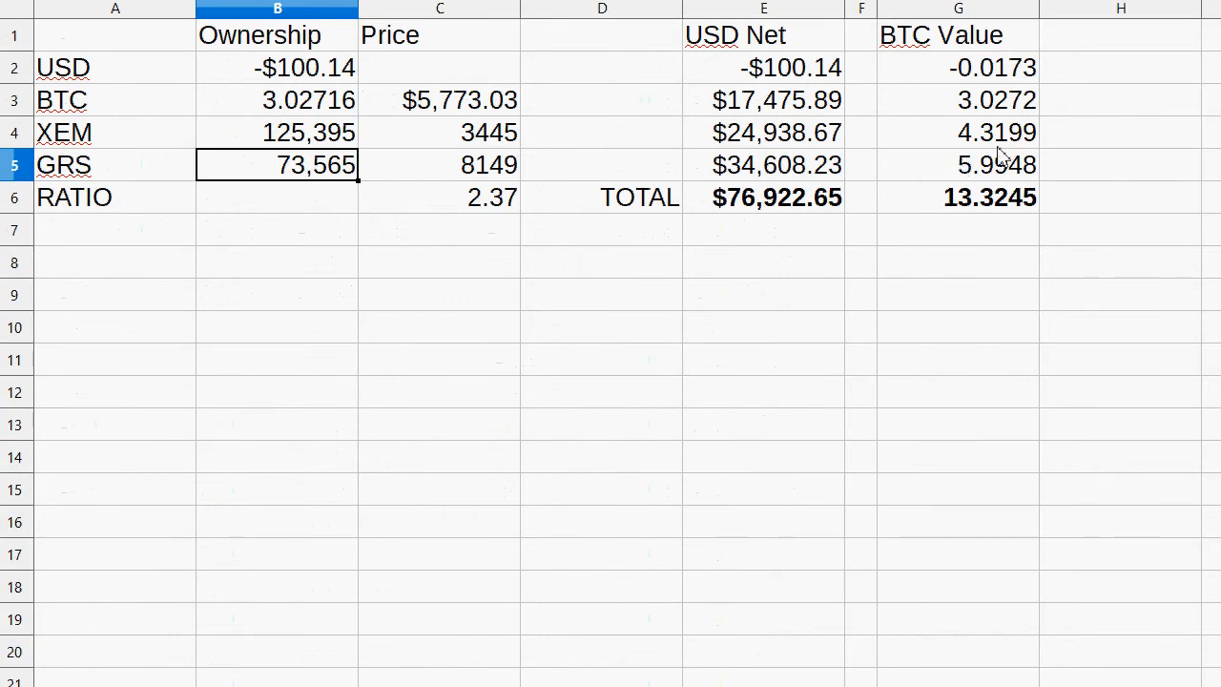
- Check the summary's total BTC and USD net values, then return to the trade log's price rows
click(958, 164)
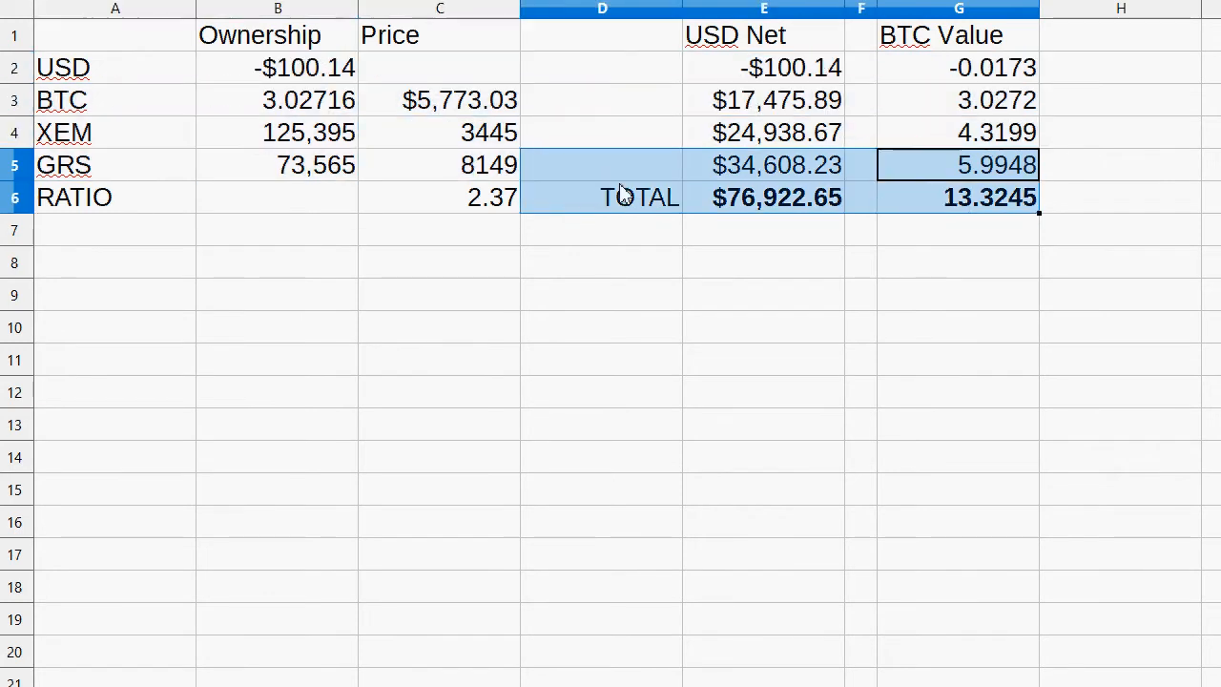
click(959, 197)
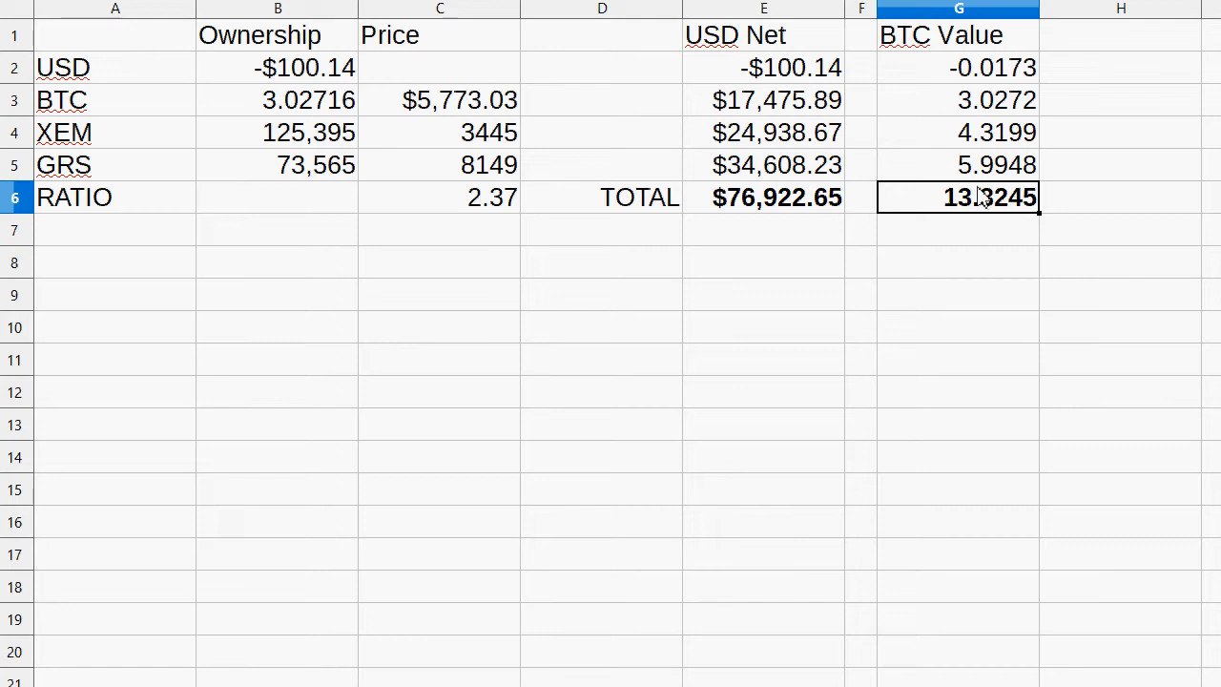
mouse_move(993, 246)
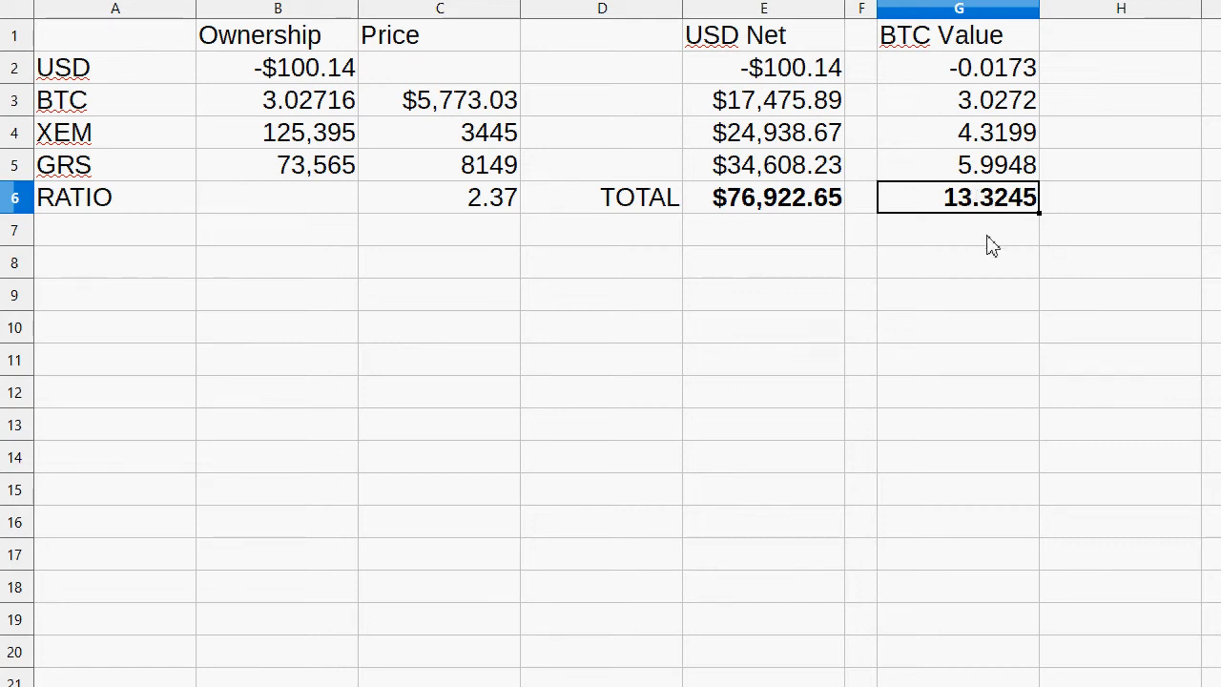
click(763, 197)
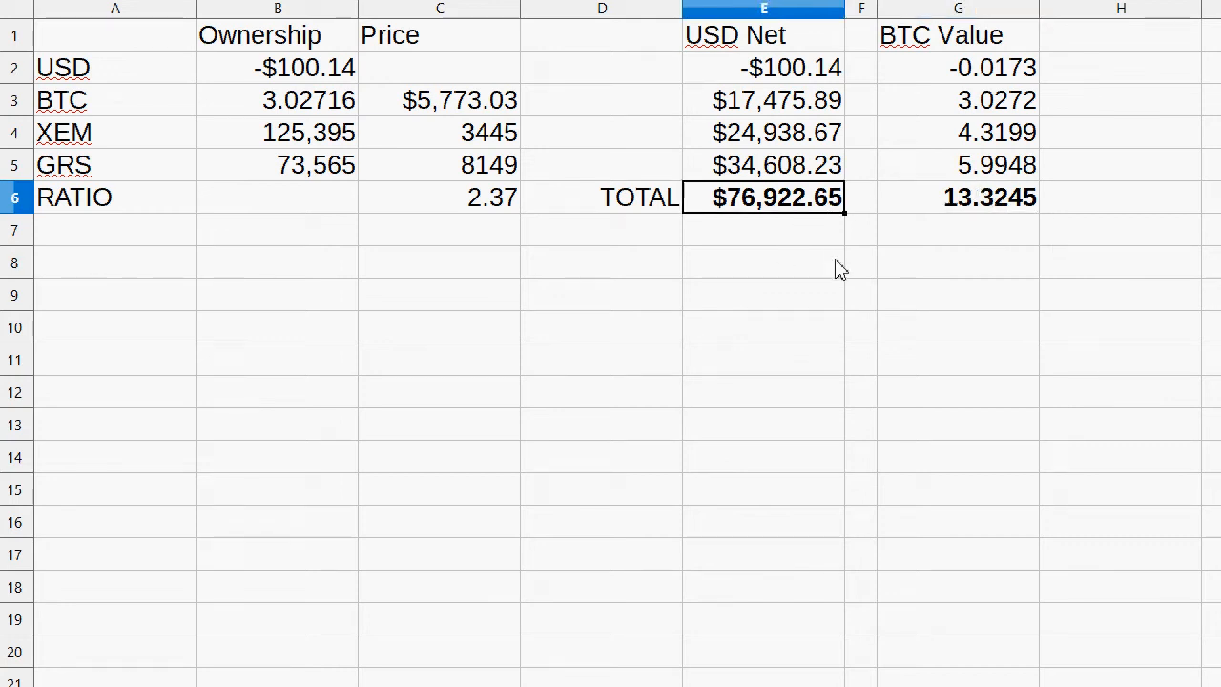
mouse_move(735, 212)
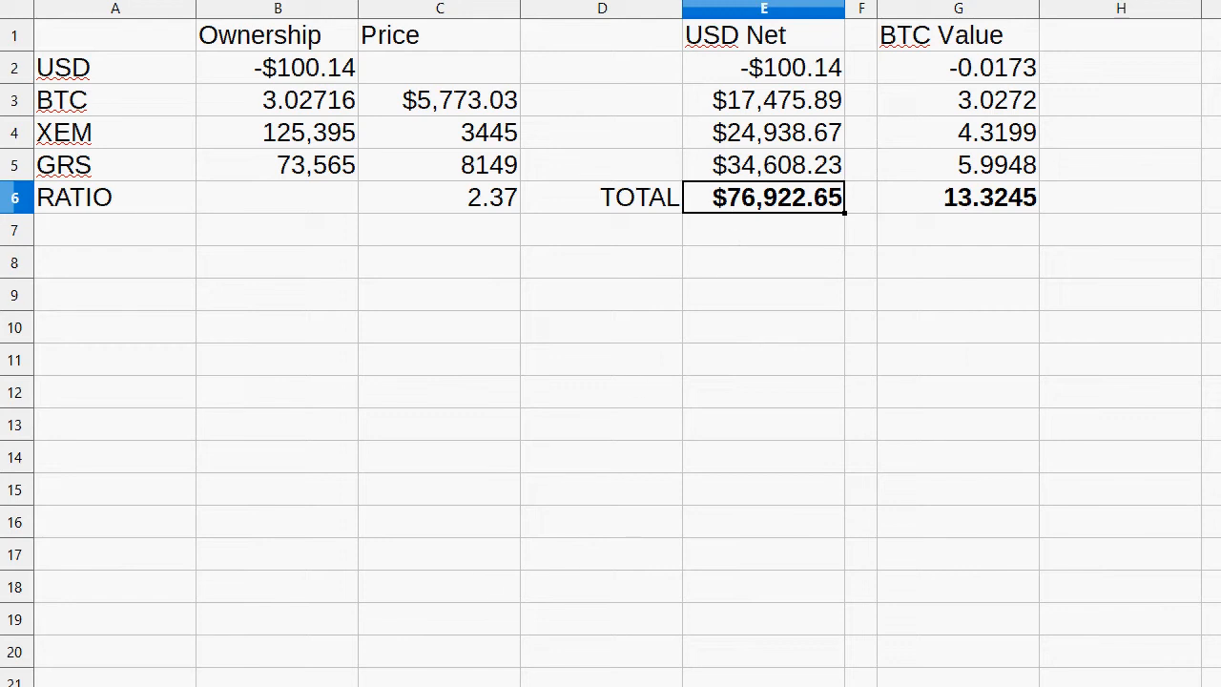
click(763, 68)
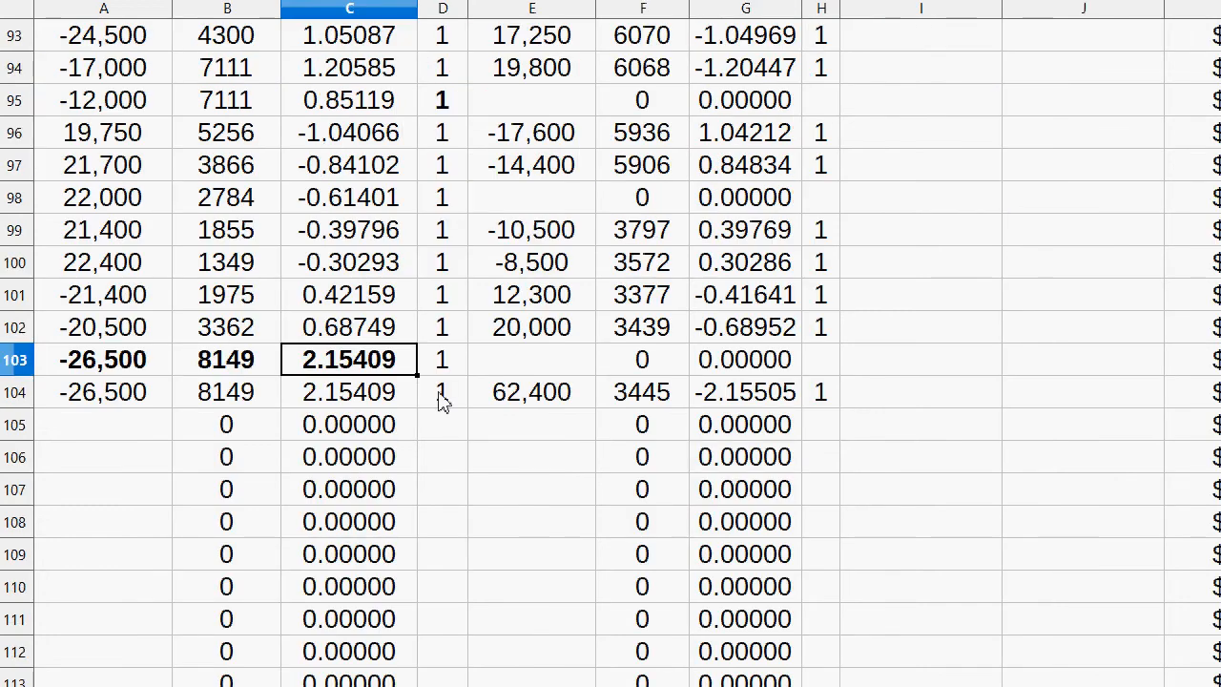
click(1083, 327)
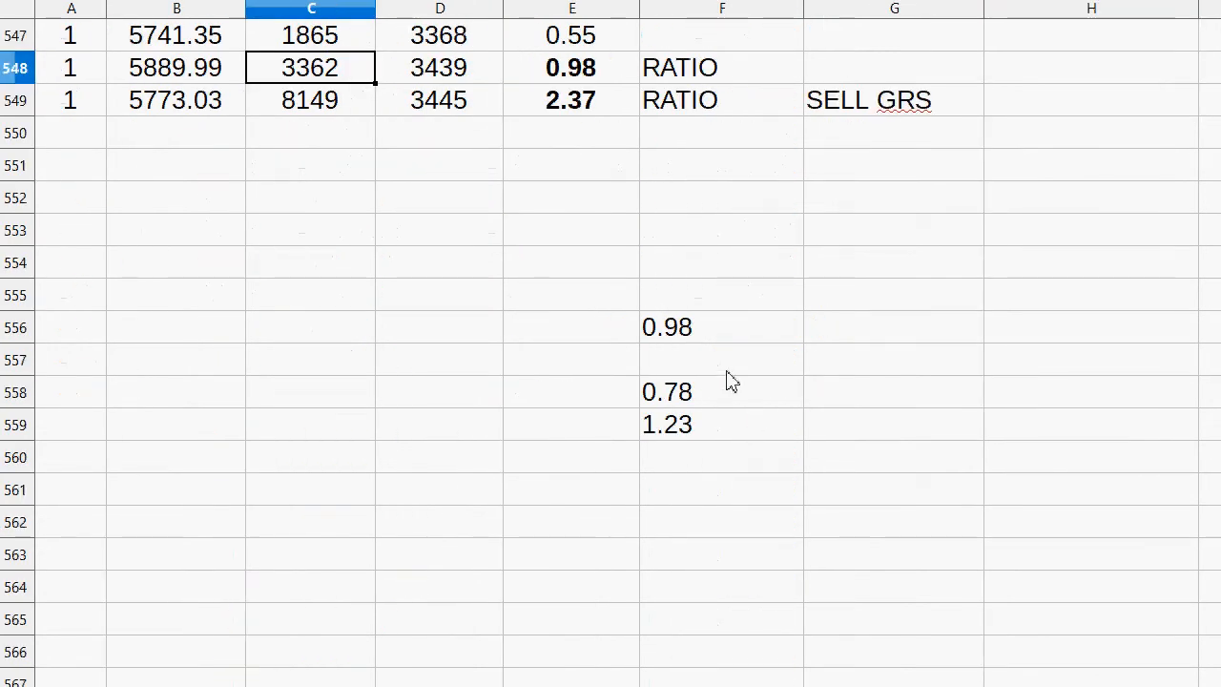
- Log prices 5731.7, 4601, 3244 in row 550 and fill the bold 1.42 ratio and RATIO label down
click(720, 326)
text(2.37)
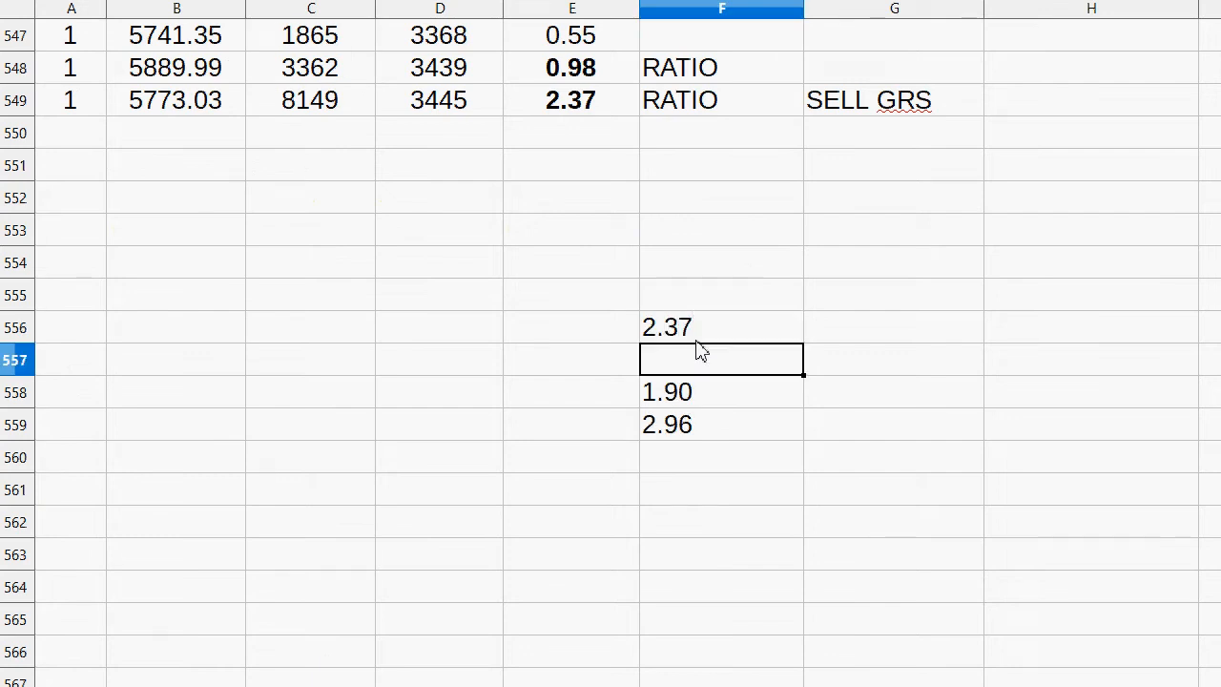
click(721, 262)
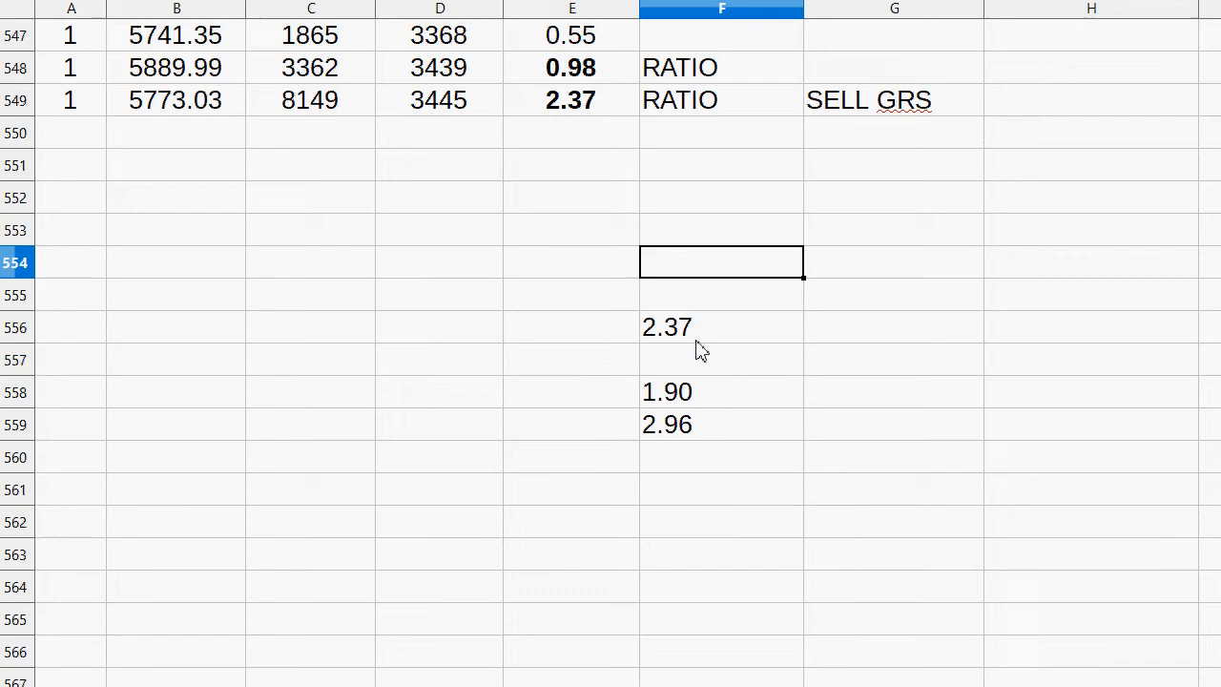
mouse_move(807, 262)
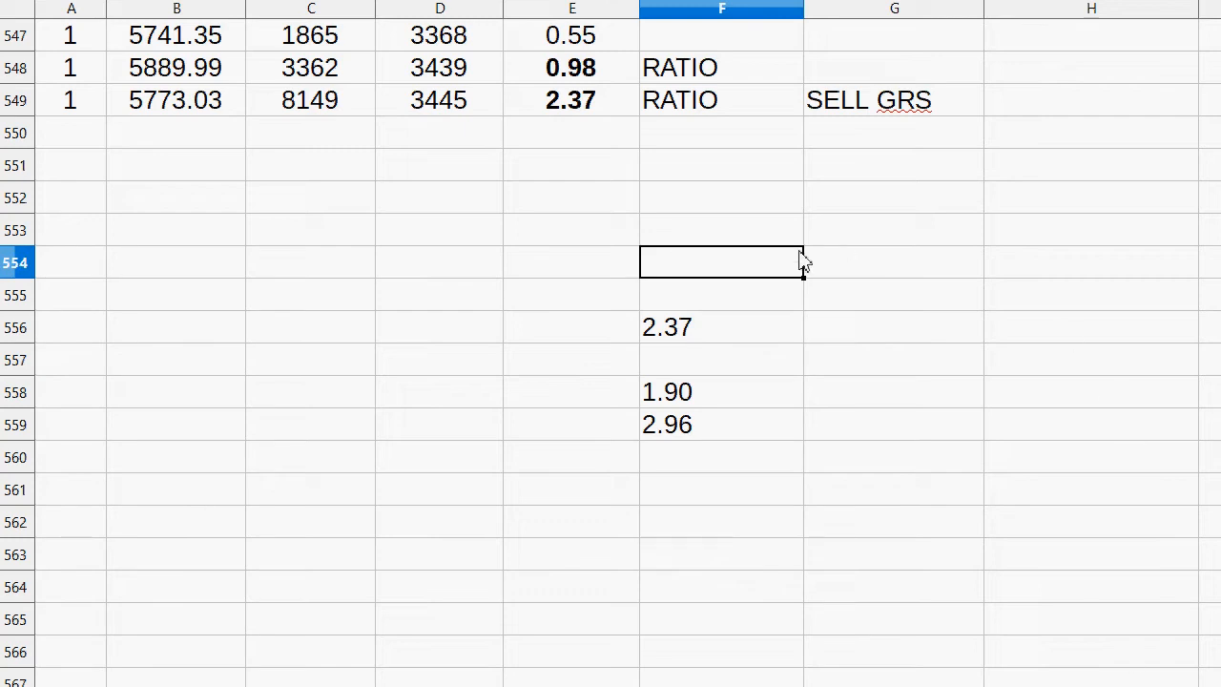
mouse_move(122, 184)
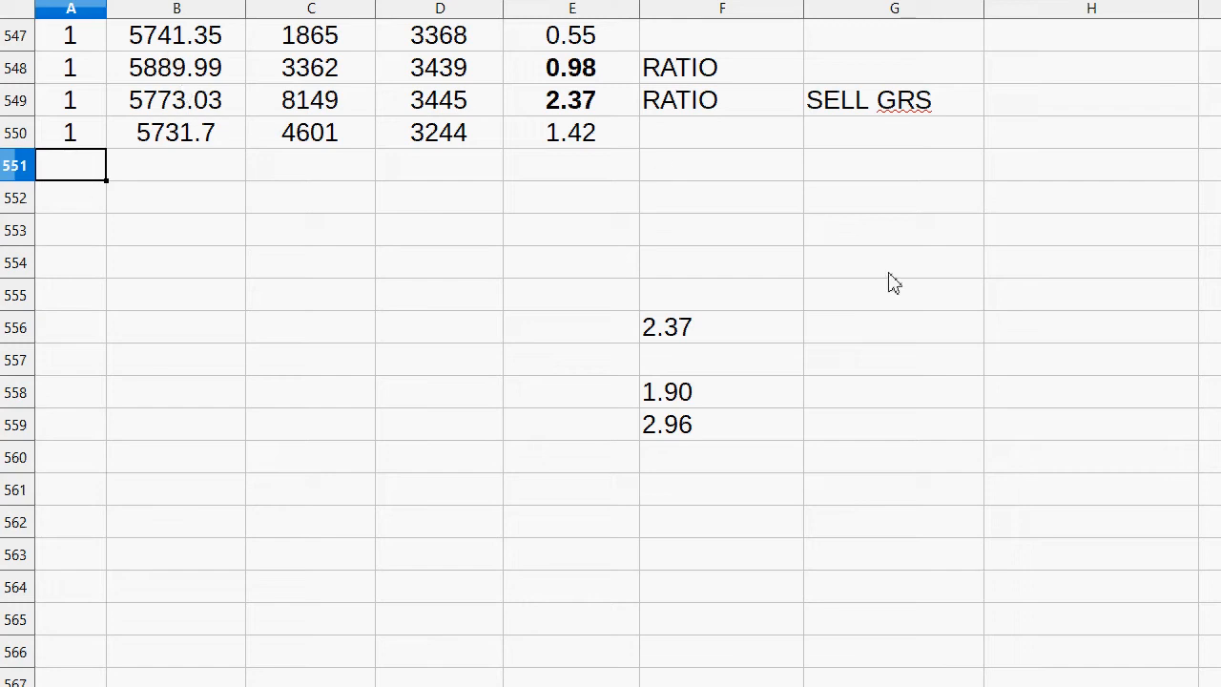
mouse_move(843, 273)
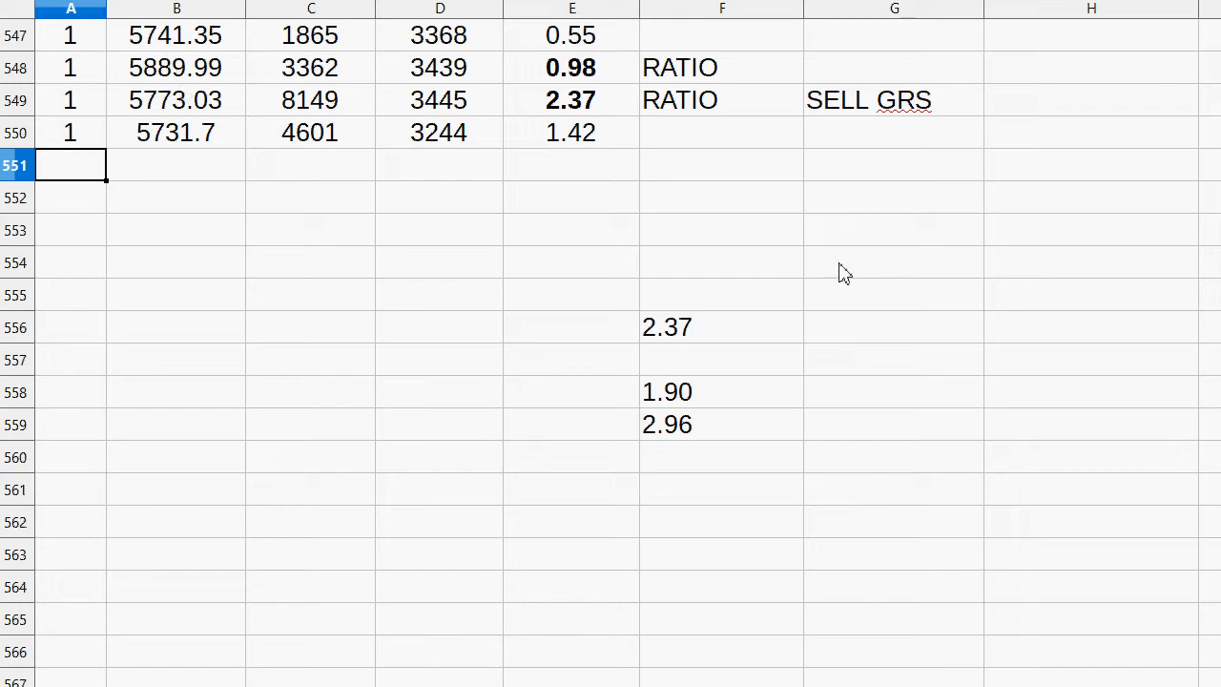
mouse_move(344, 177)
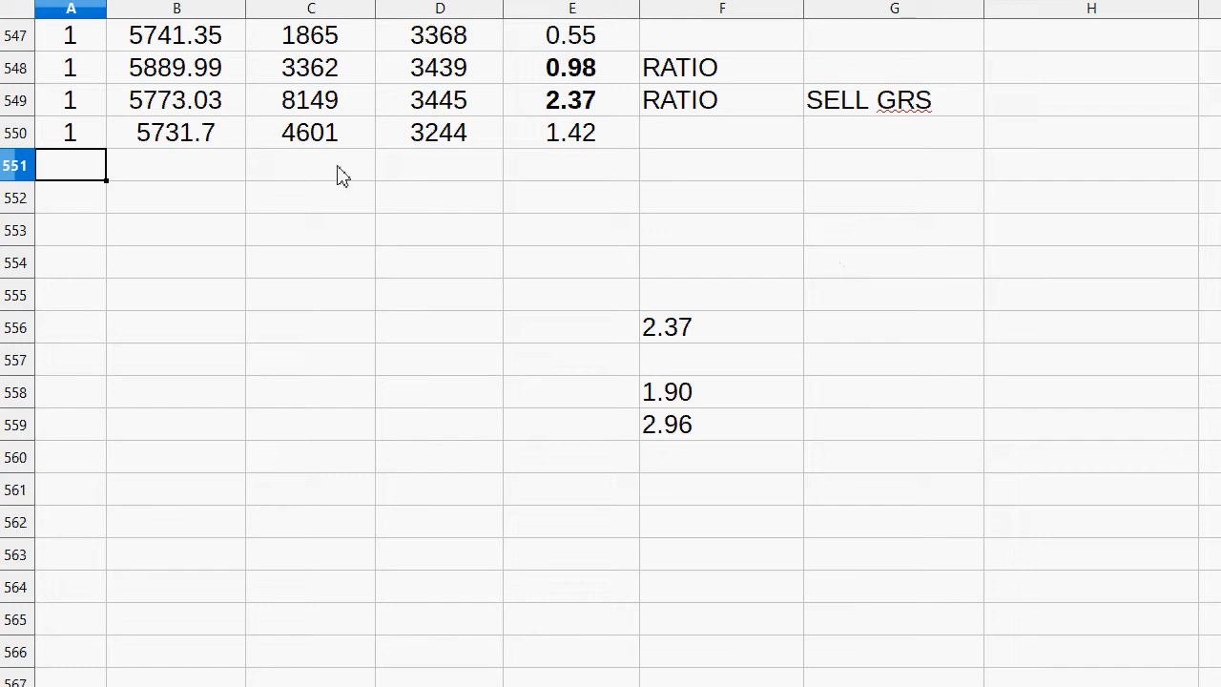
drag(311, 100, 440, 132)
text(RATIO)
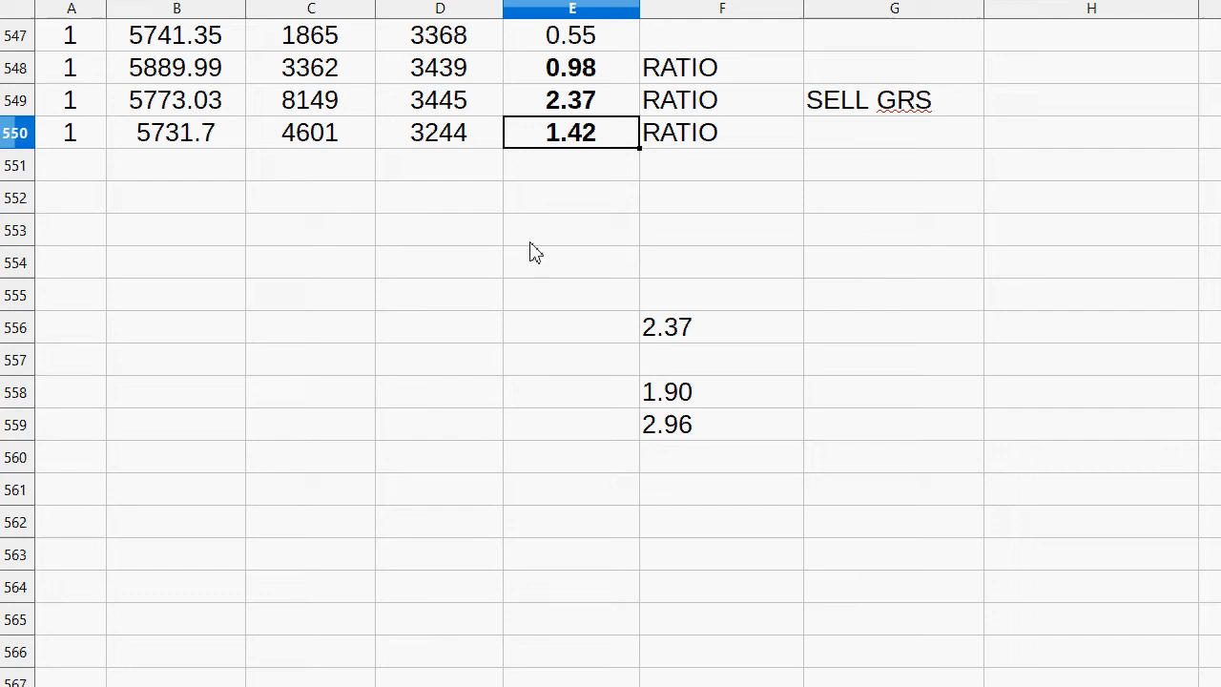
mouse_move(735, 337)
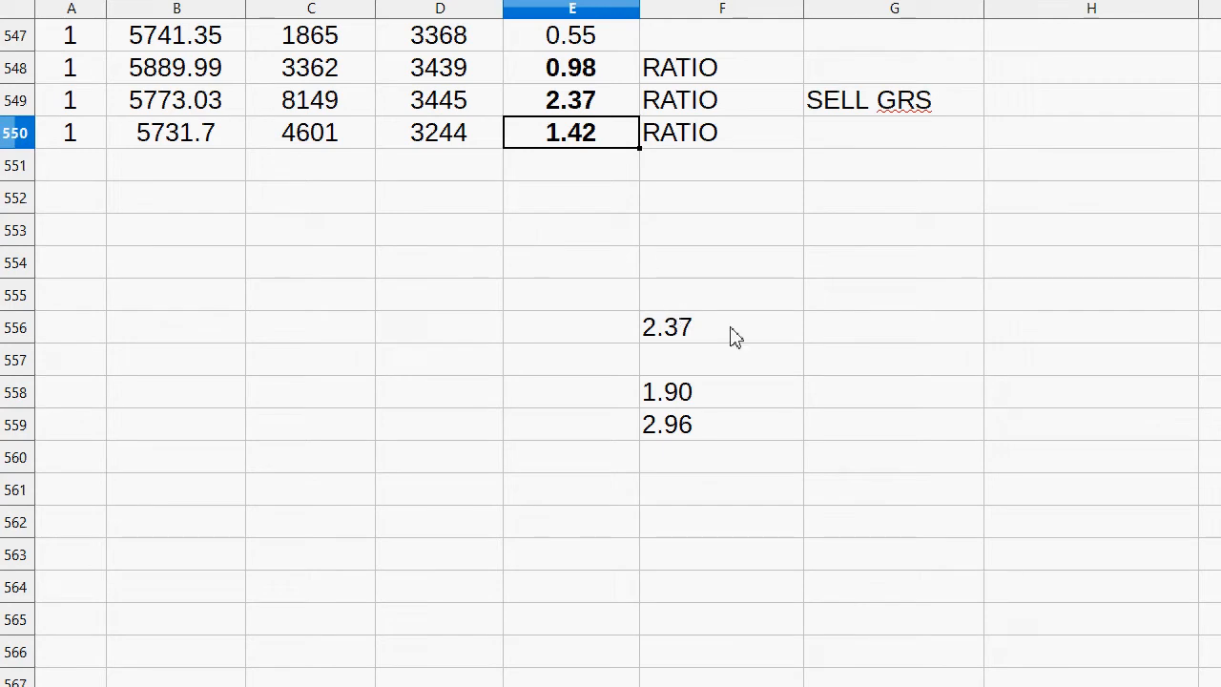
mouse_move(584, 212)
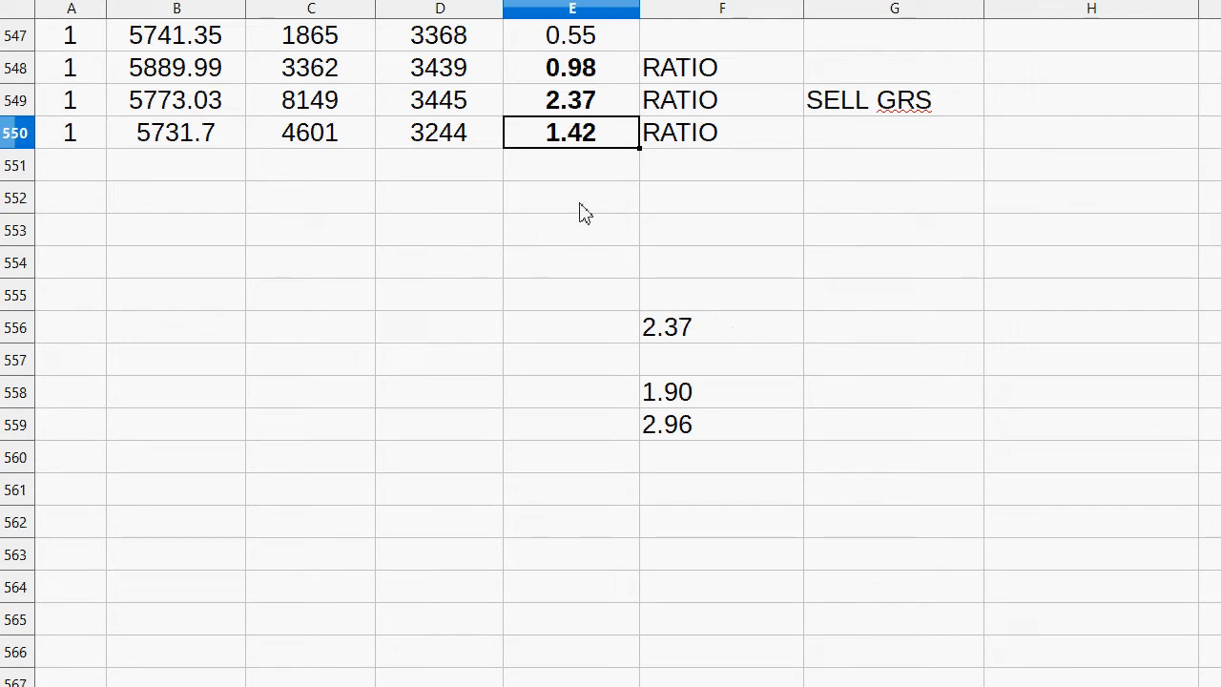
mouse_move(515, 428)
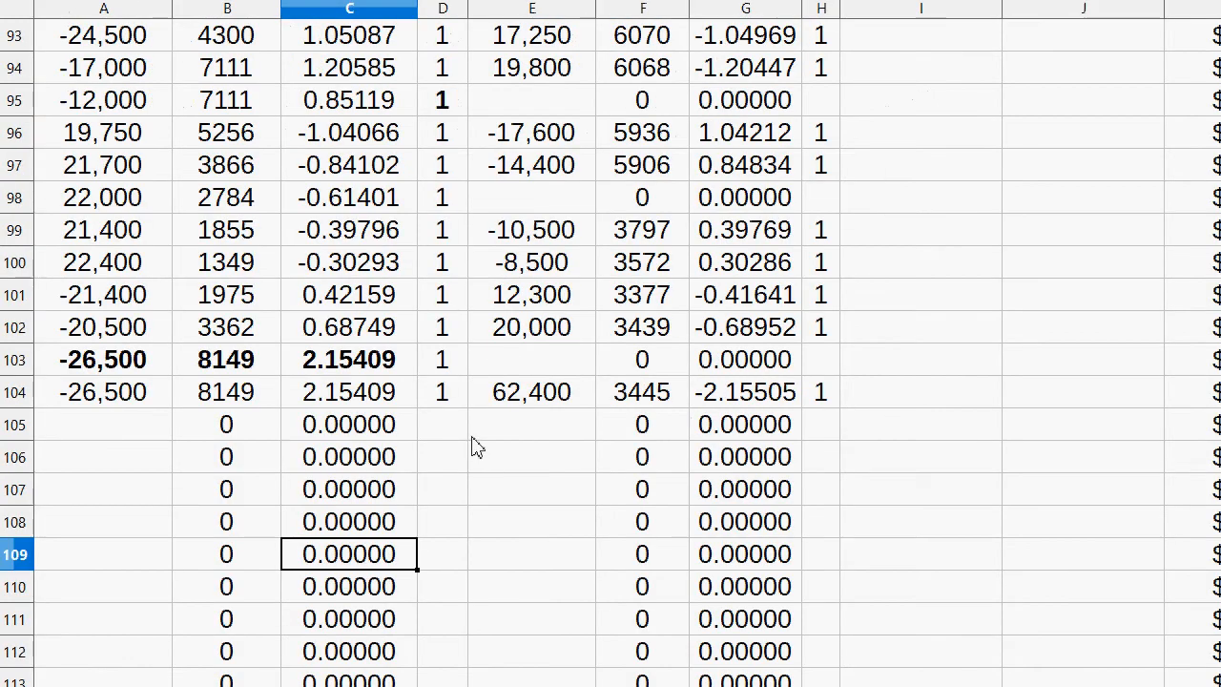
mouse_move(828, 432)
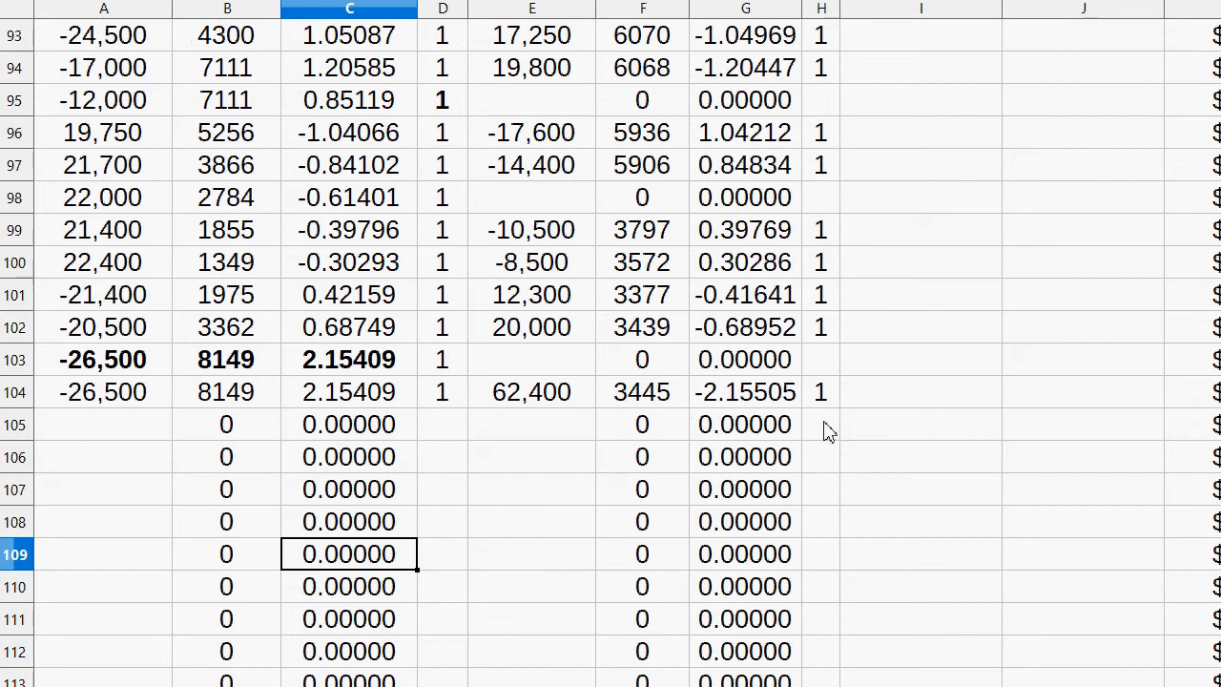
- Enter 32,500 at price 4601 in row 105, flagged 1
click(821, 424)
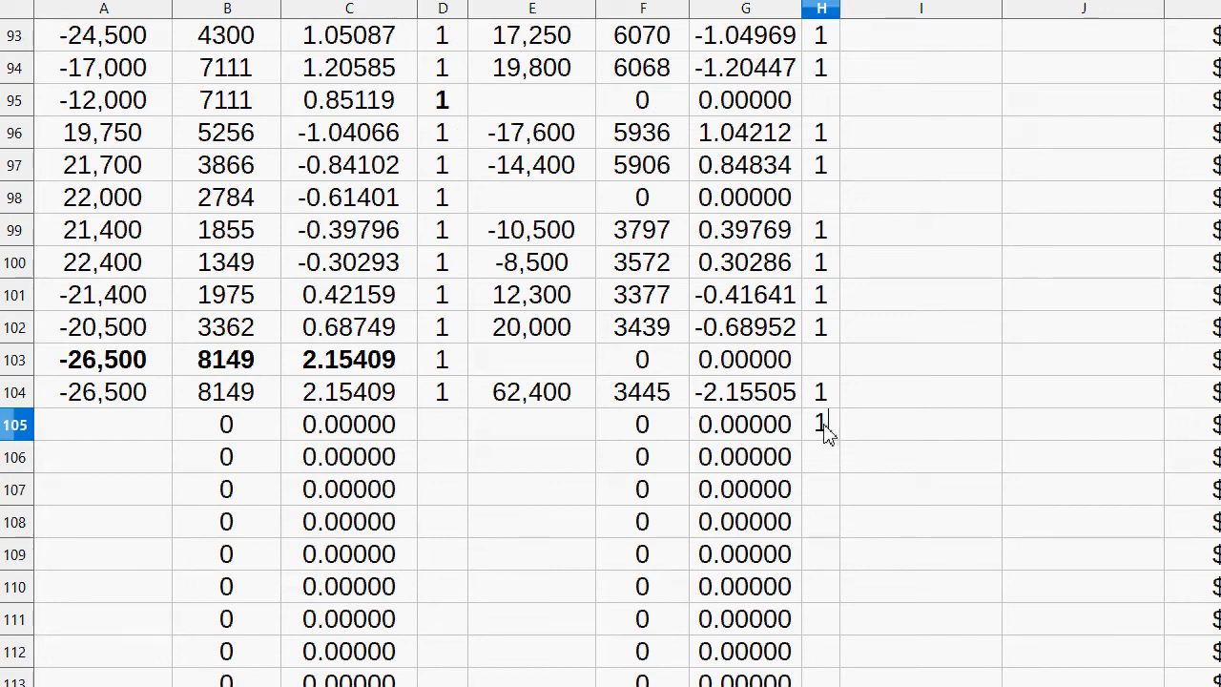
text(3244)
click(443, 424)
text(1)
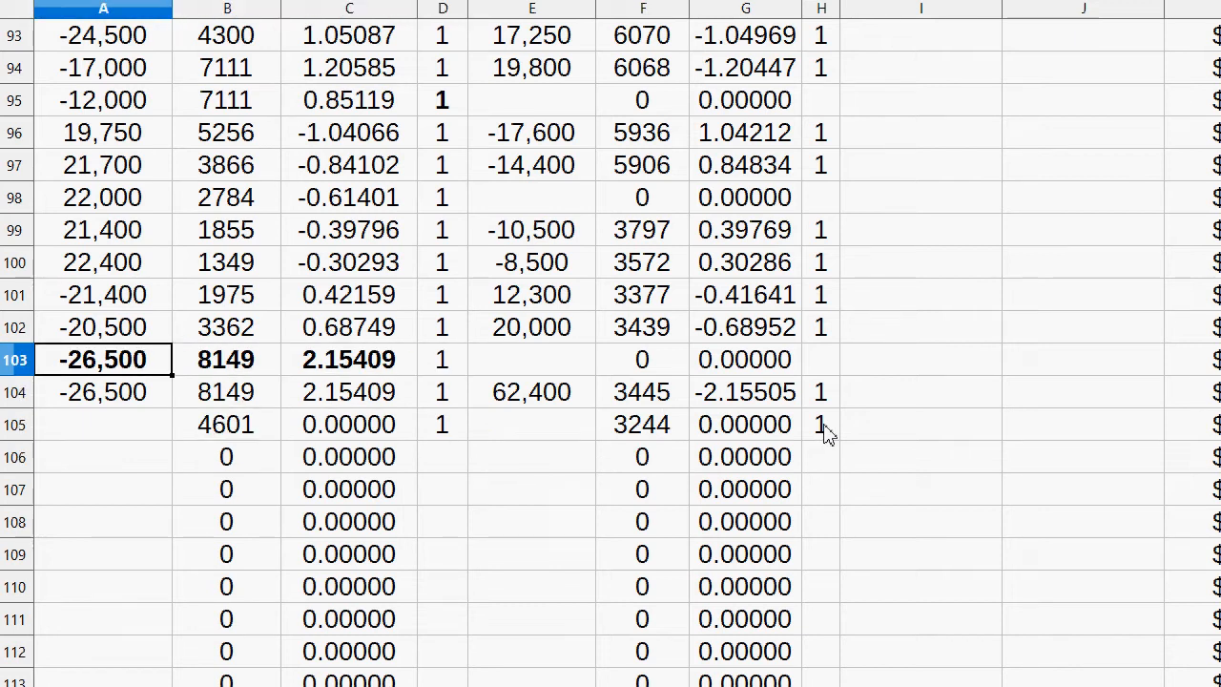
click(531, 424)
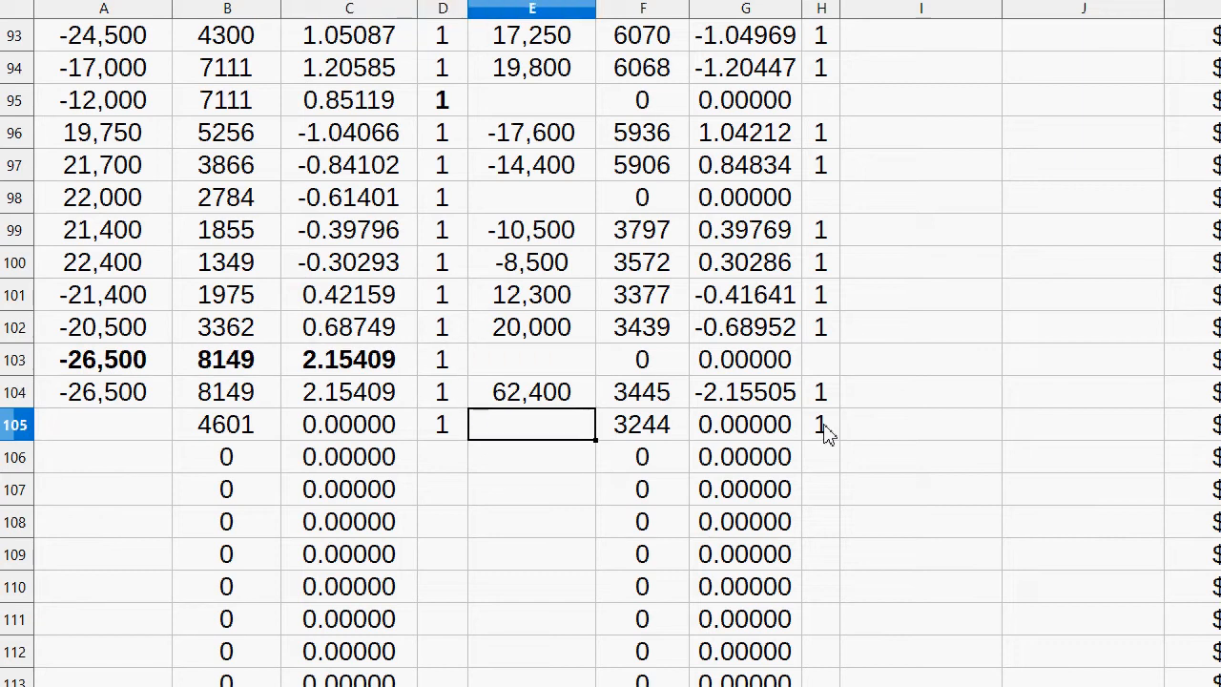
click(441, 425)
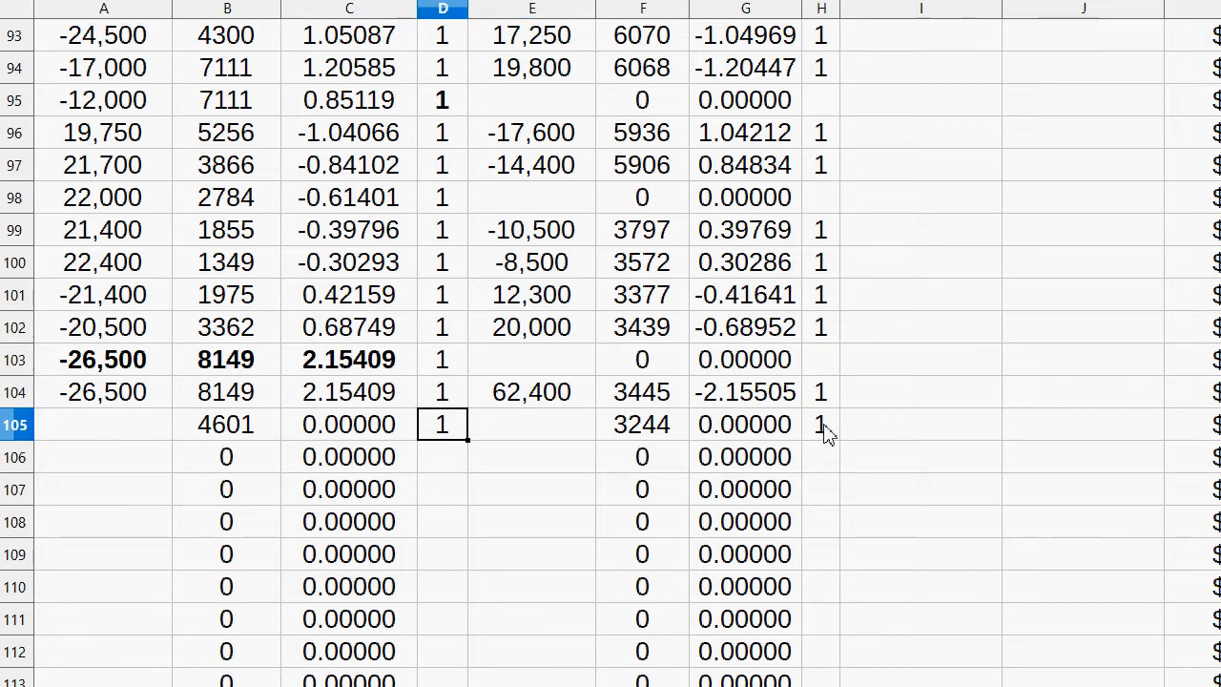
click(103, 424)
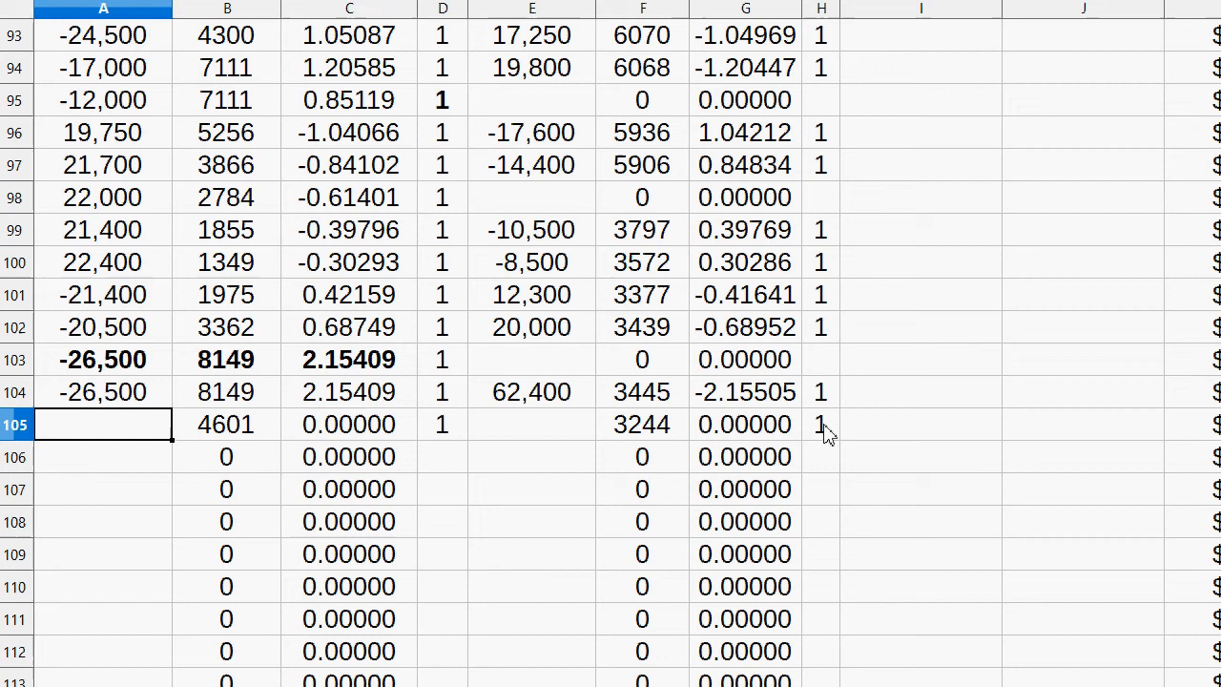
text(3)
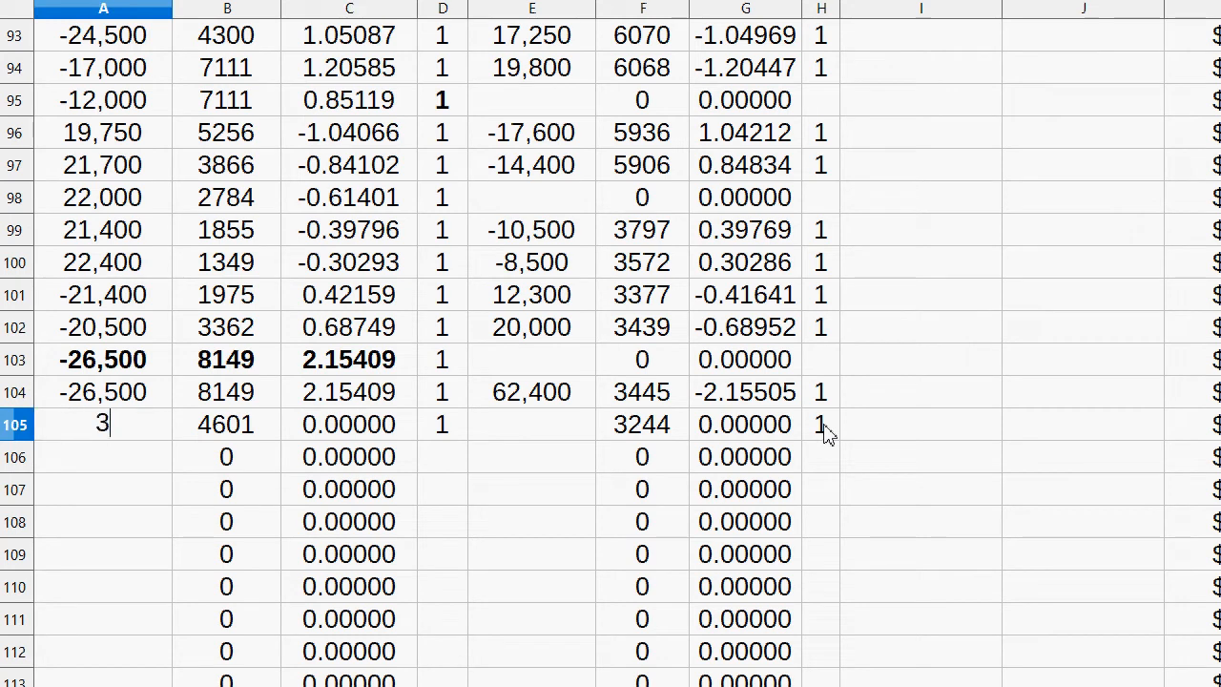
text(0500)
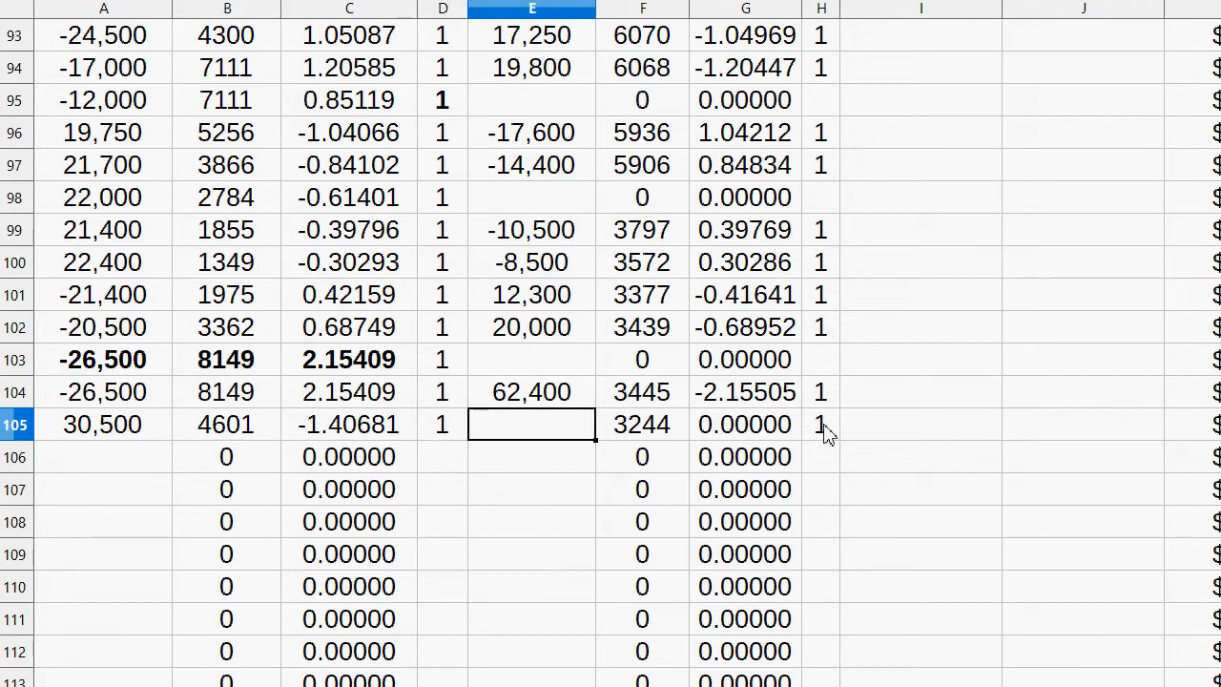
text(-50000)
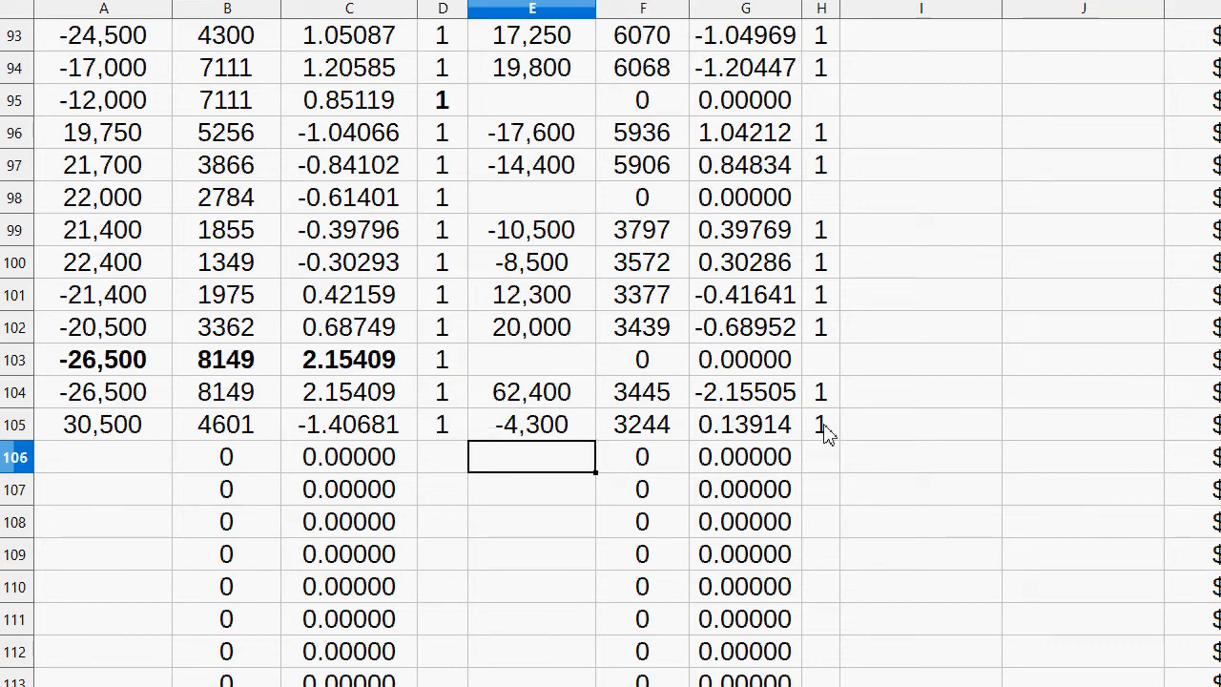
- Enter -46,400 at price 3244 in row 105, flagged 1
click(102, 424)
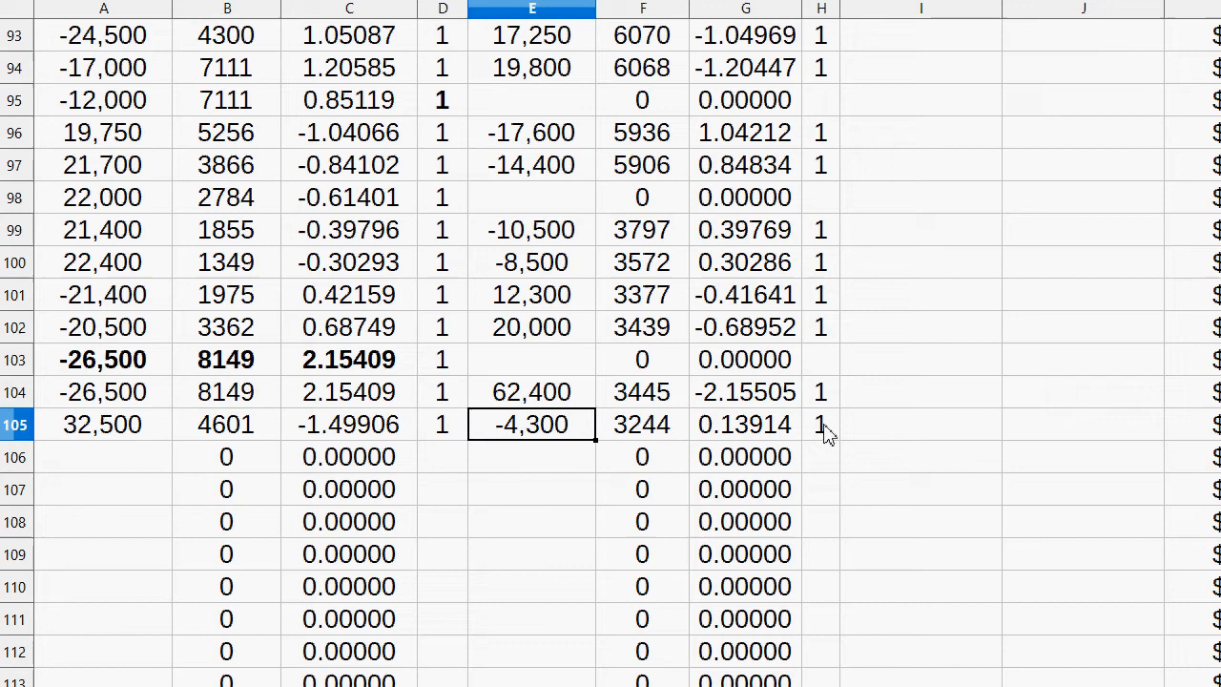
text(-46000)
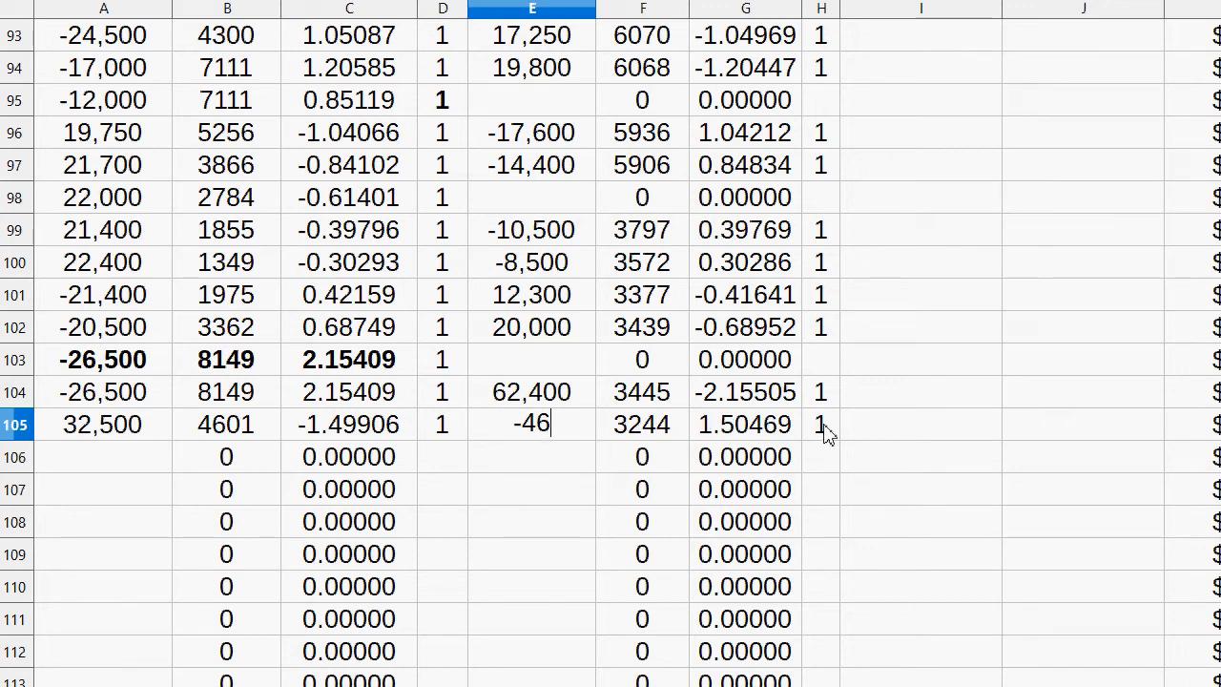
text(4)
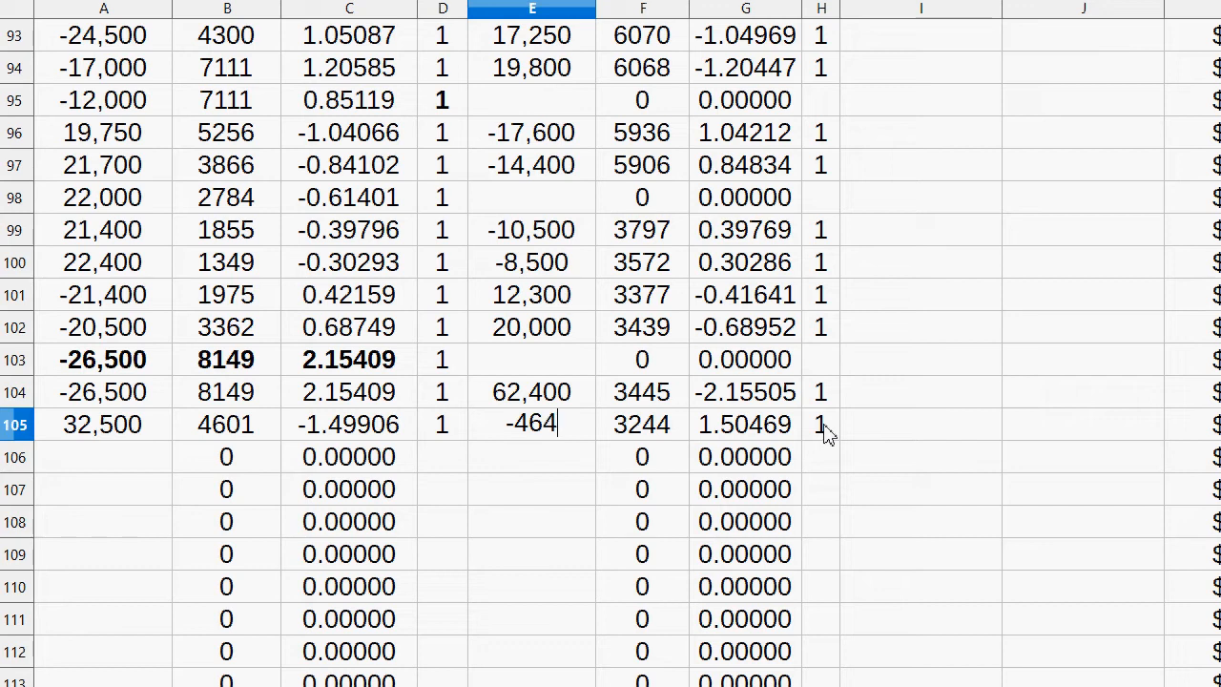
key(BackSpace)
text(,400)
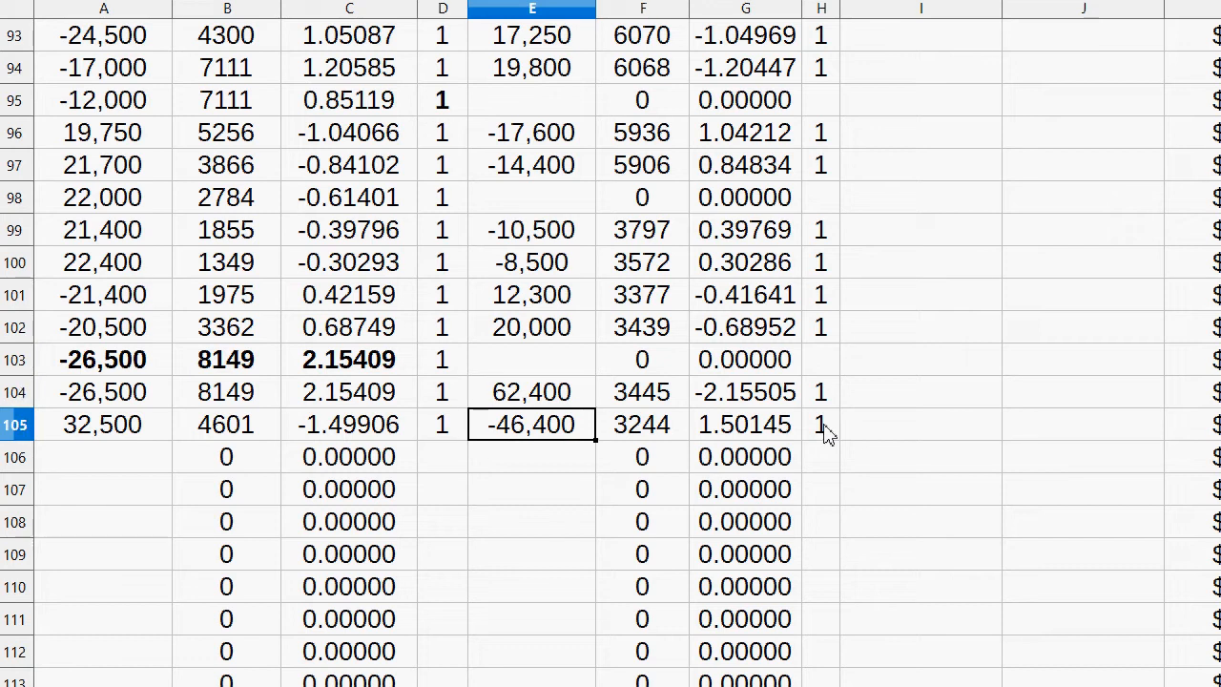
click(531, 391)
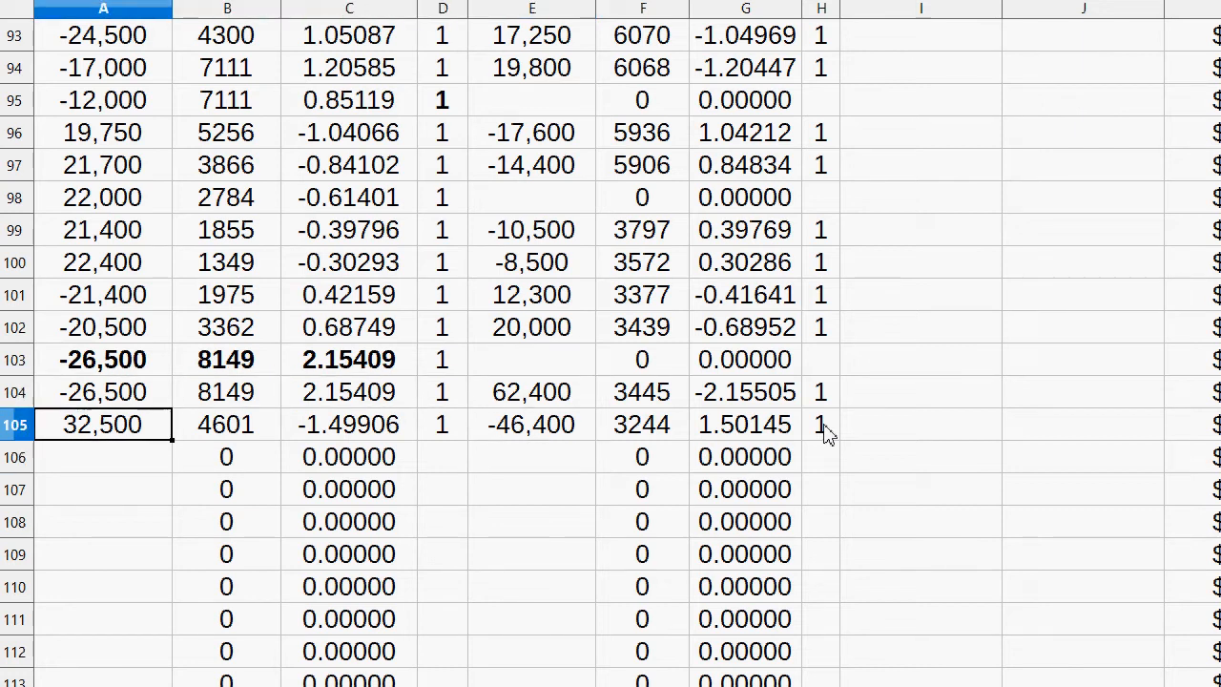
click(103, 360)
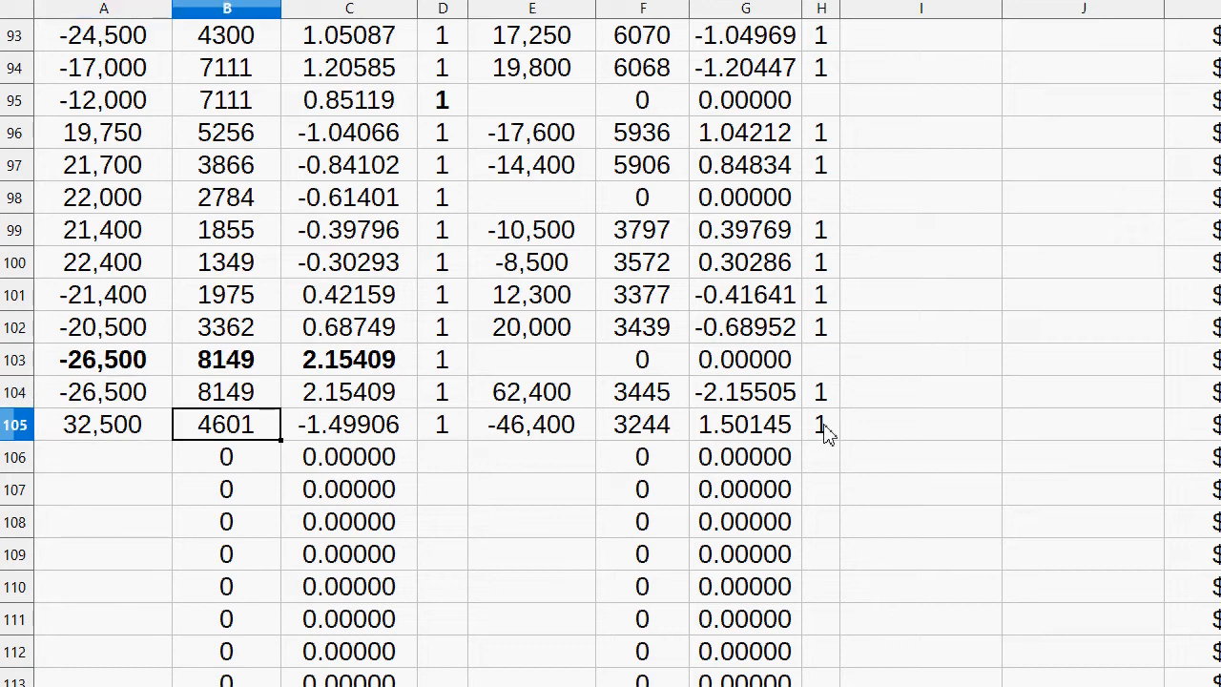
mouse_move(894, 456)
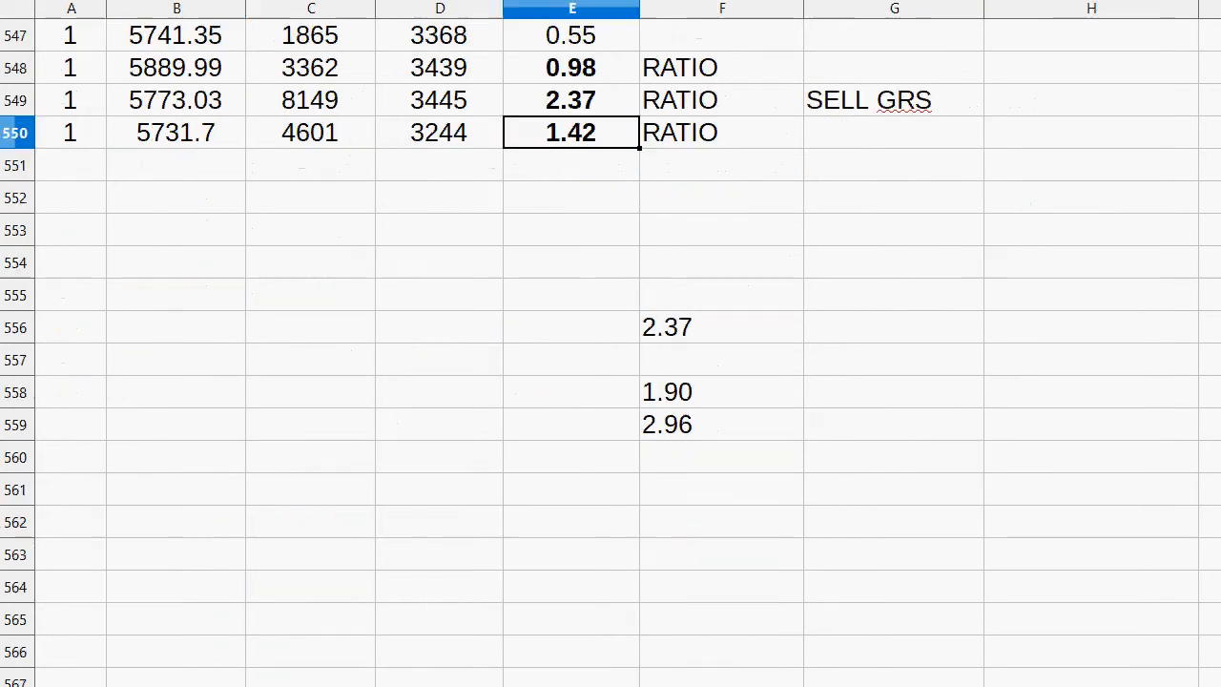
- Set the reference ratio in F556 to 1.42
click(720, 326)
text(1.42)
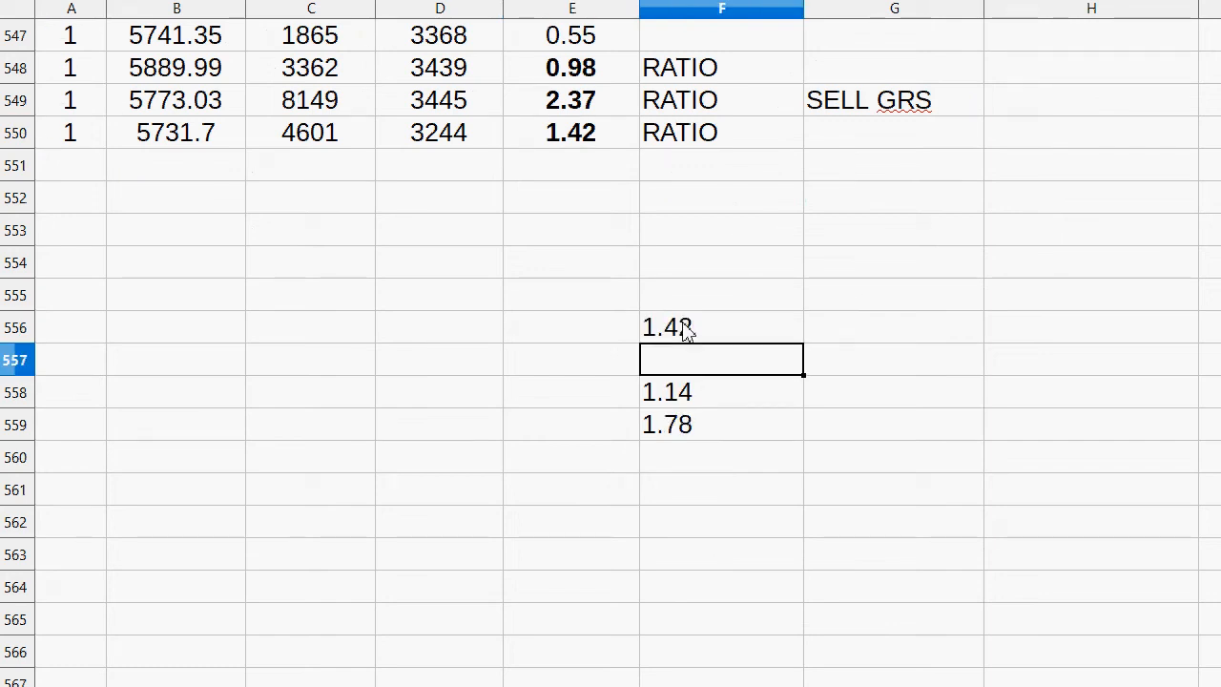
click(722, 326)
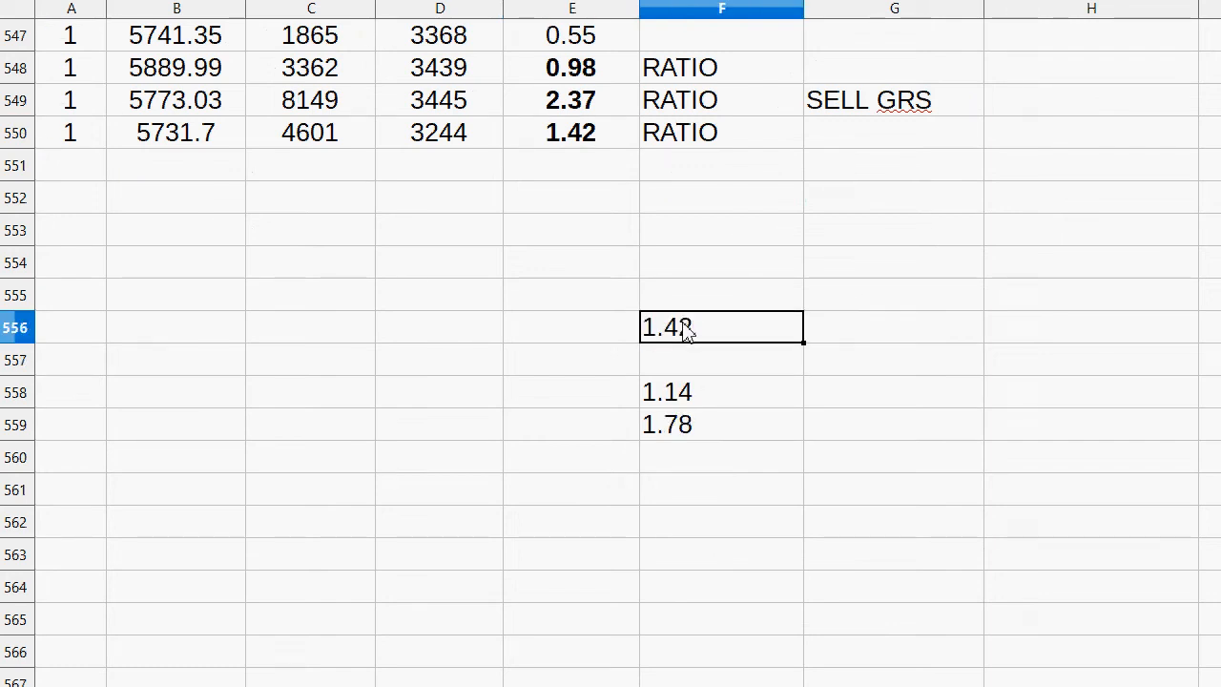
click(721, 198)
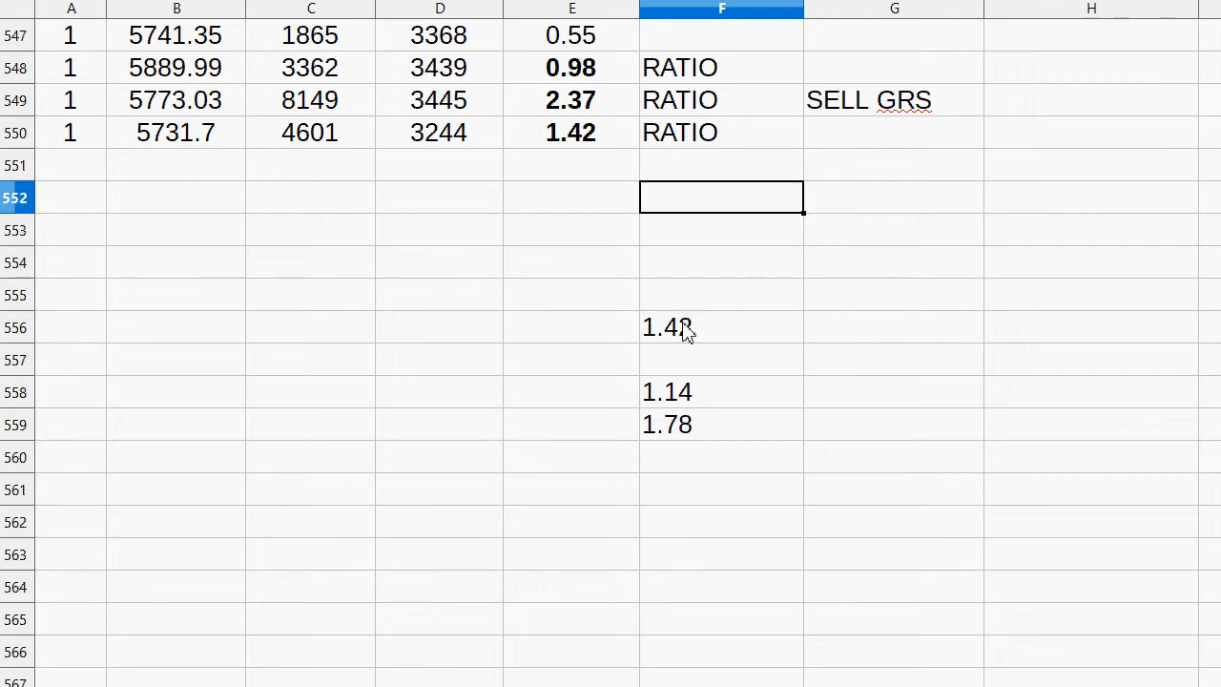
- Add price row 551 with 6133.01, 7348, 3258, giving ratio 2.26
click(310, 164)
text(7348)
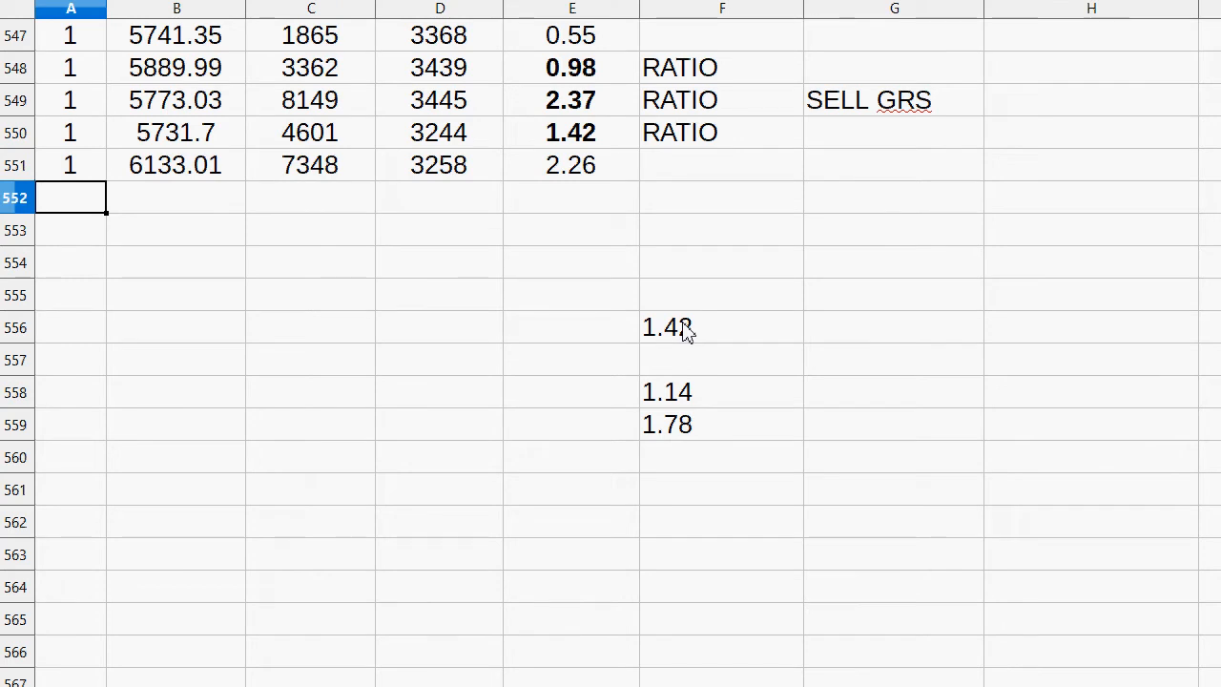
click(721, 197)
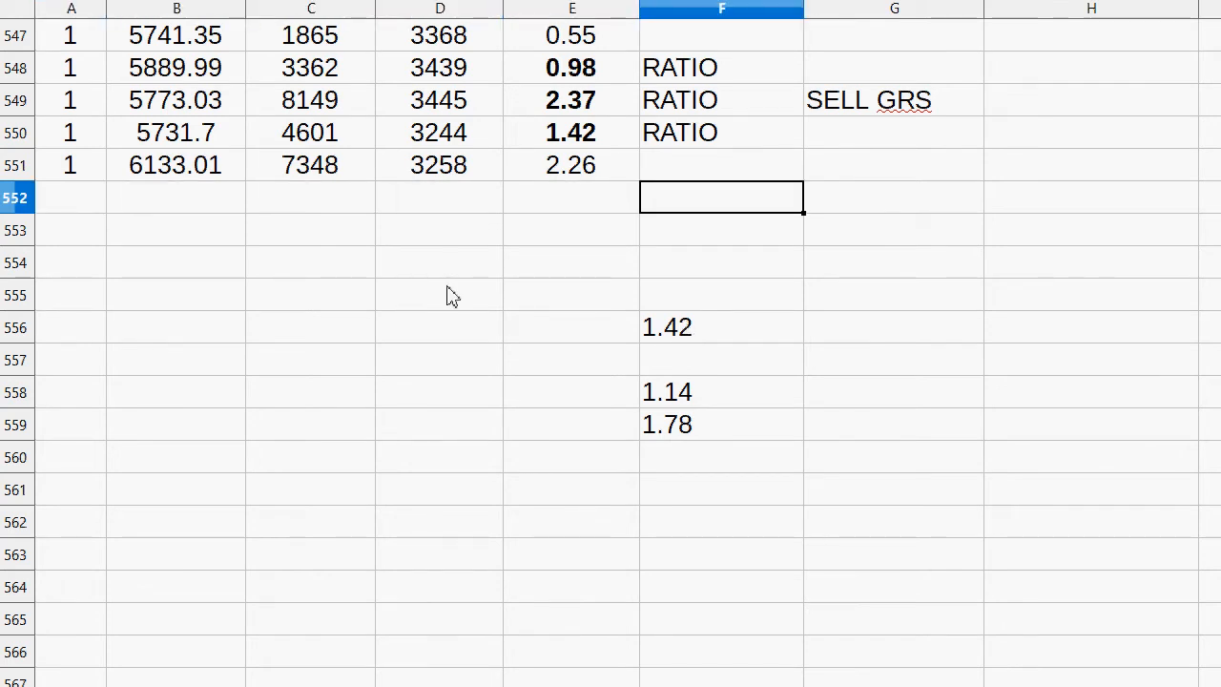
click(310, 164)
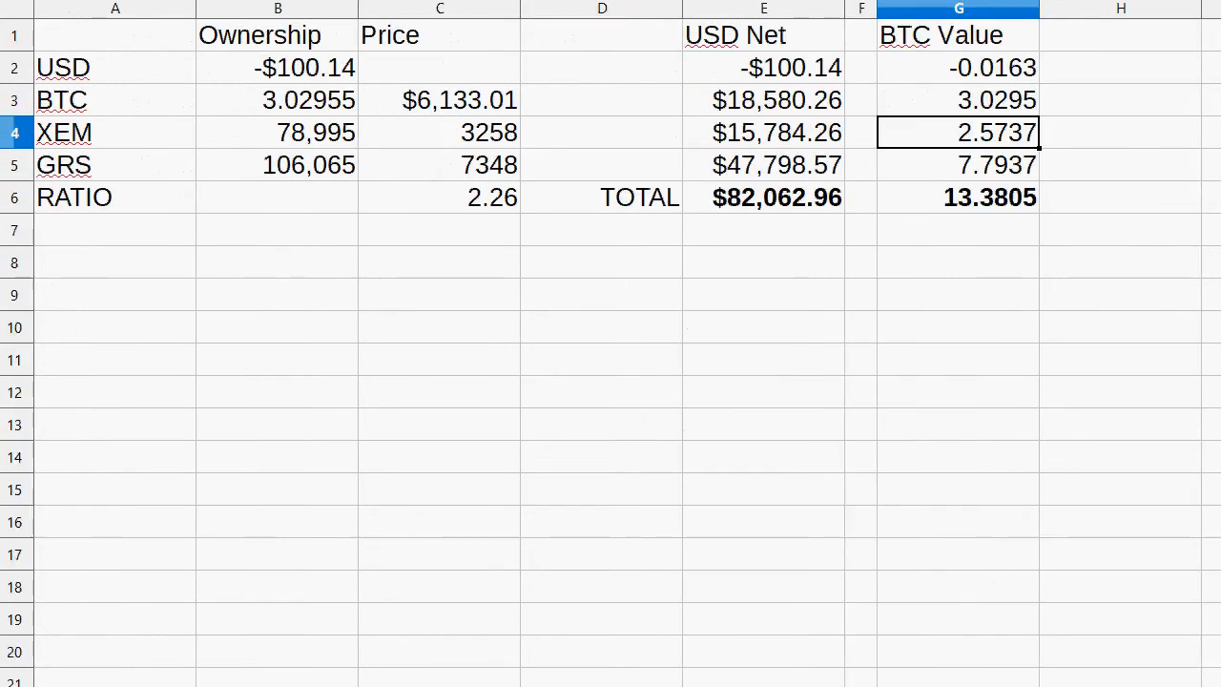
- Review the 106,065 GRS holding and its 7.7937 BTC value
click(277, 165)
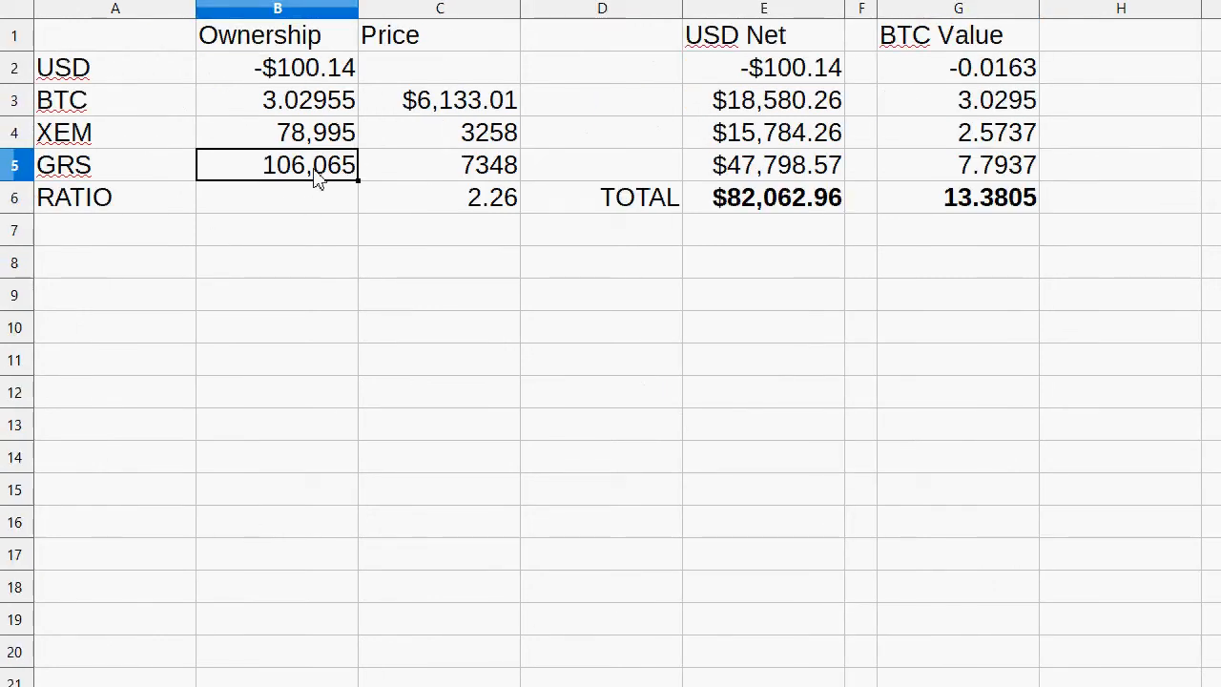
click(958, 165)
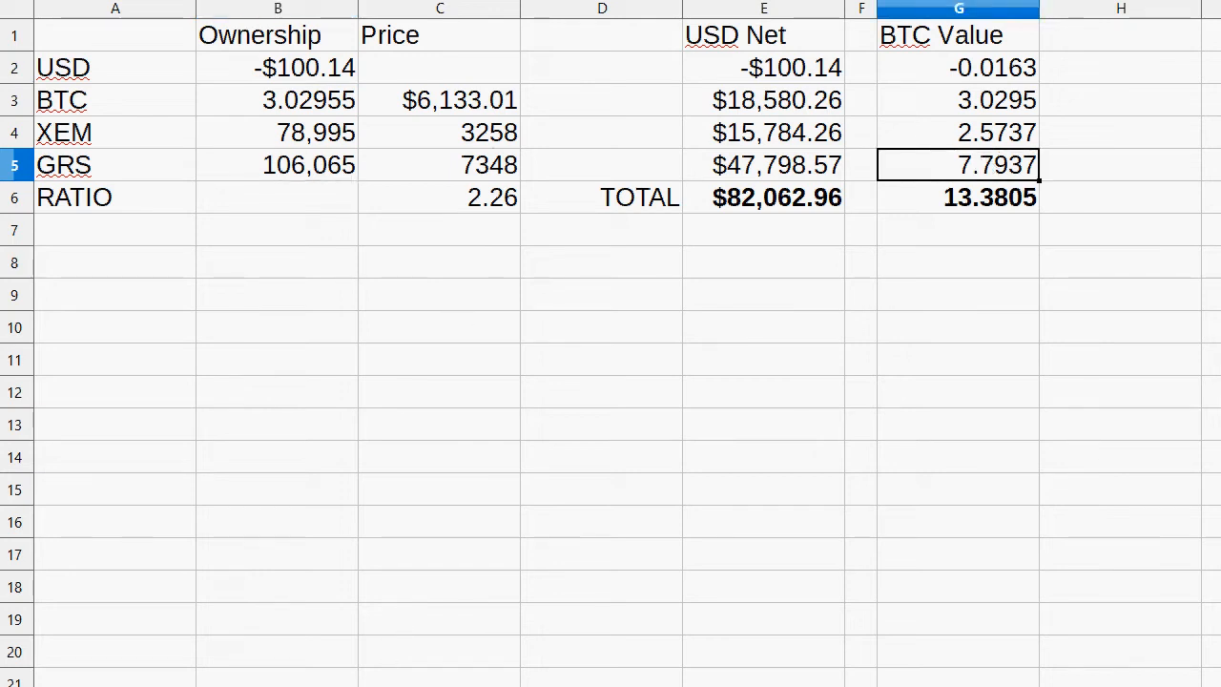
mouse_move(391, 647)
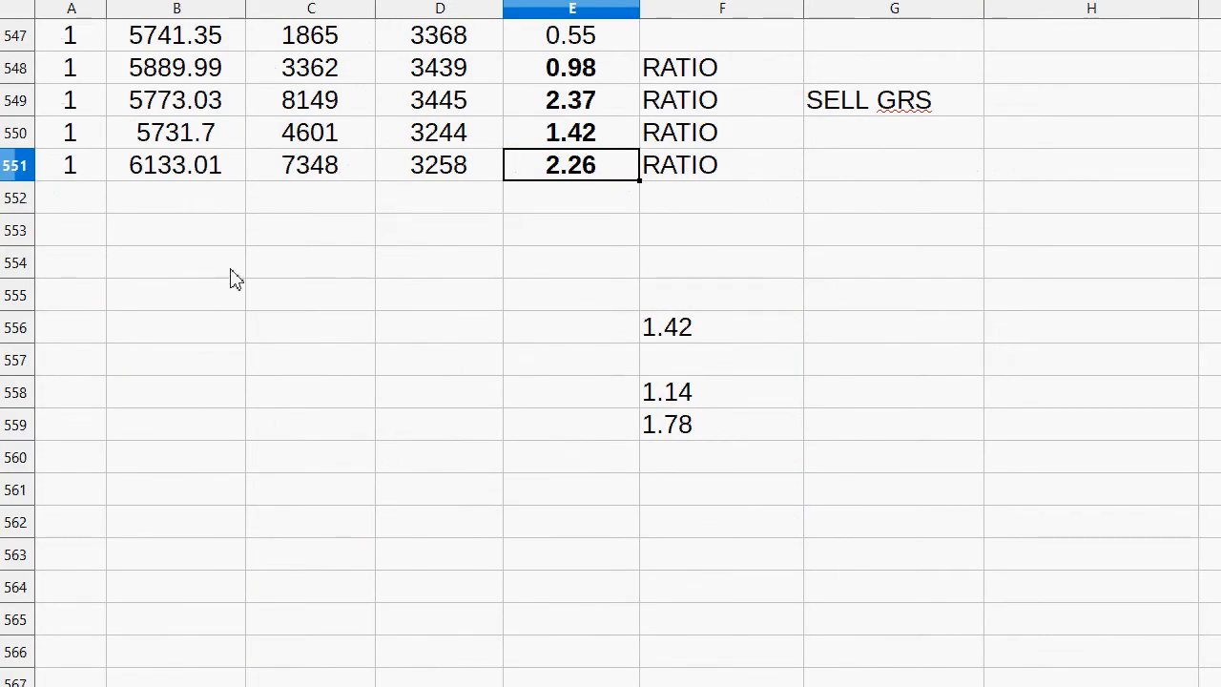
mouse_move(721, 568)
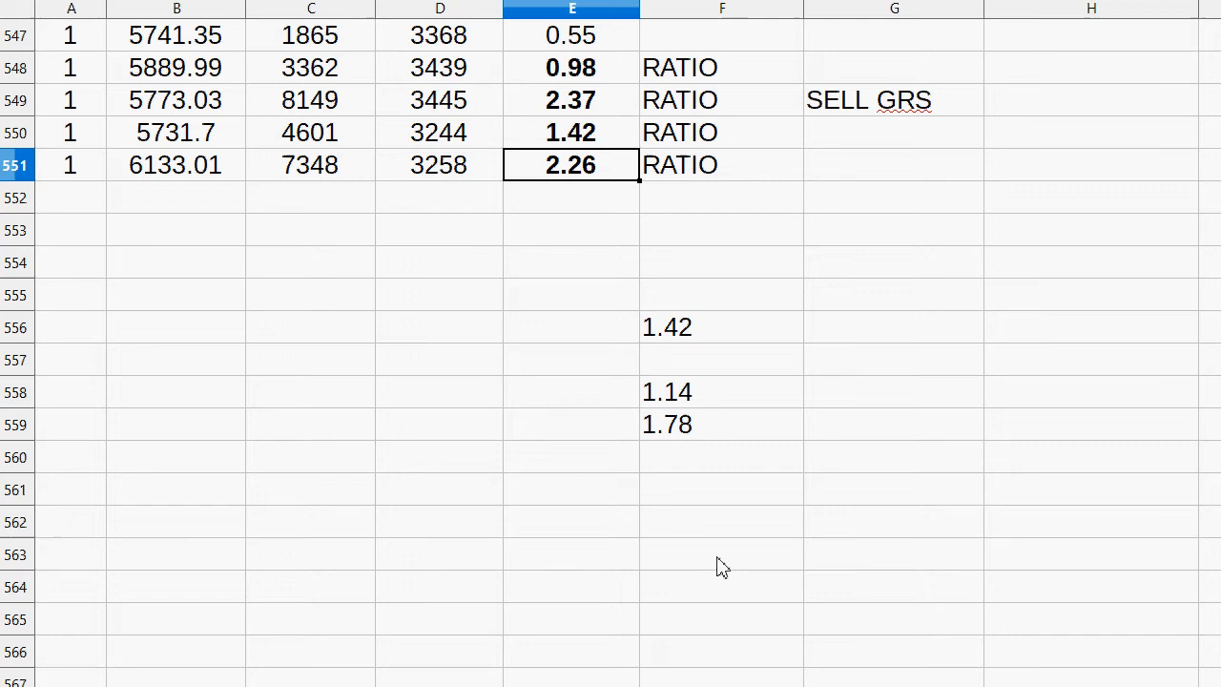
- Bold the 2.26 ratio in E551, label it RATIO, and move off the row
click(720, 554)
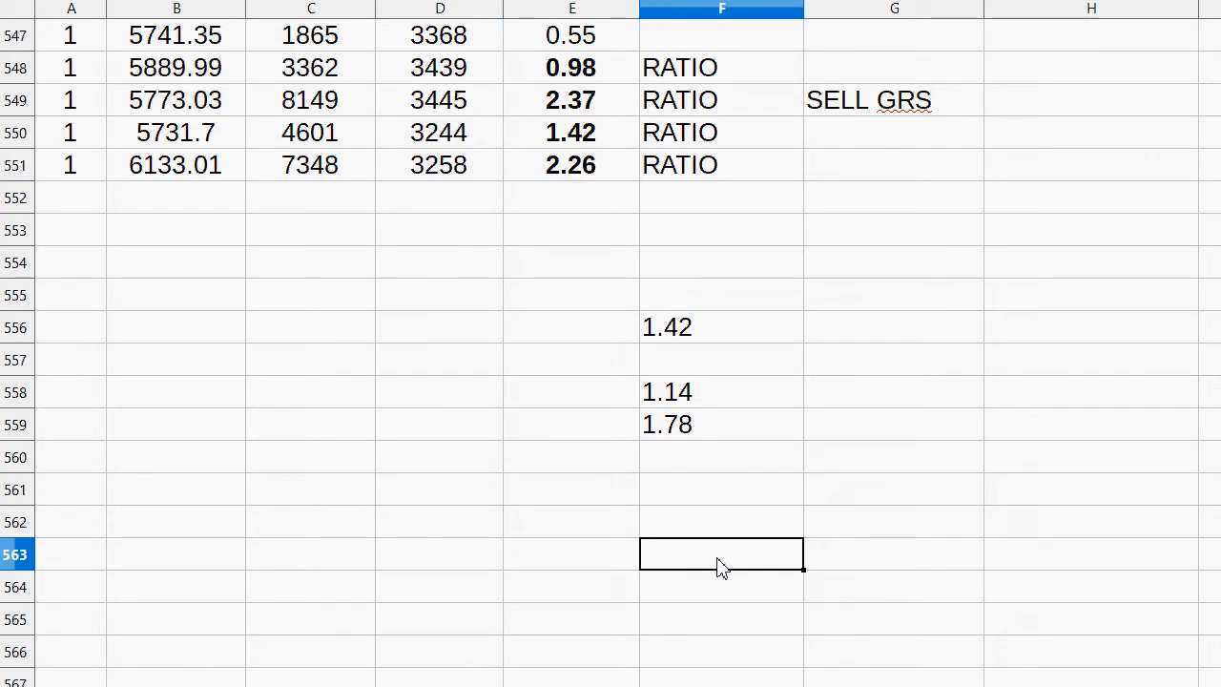
mouse_move(596, 138)
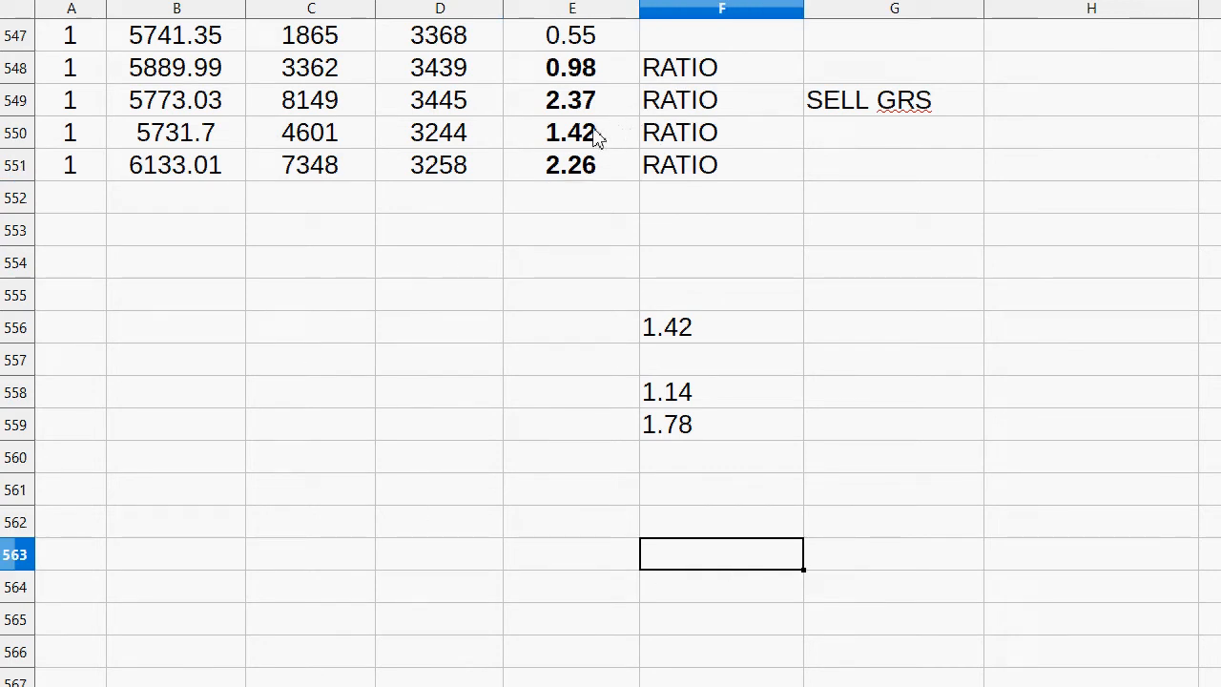
mouse_move(582, 181)
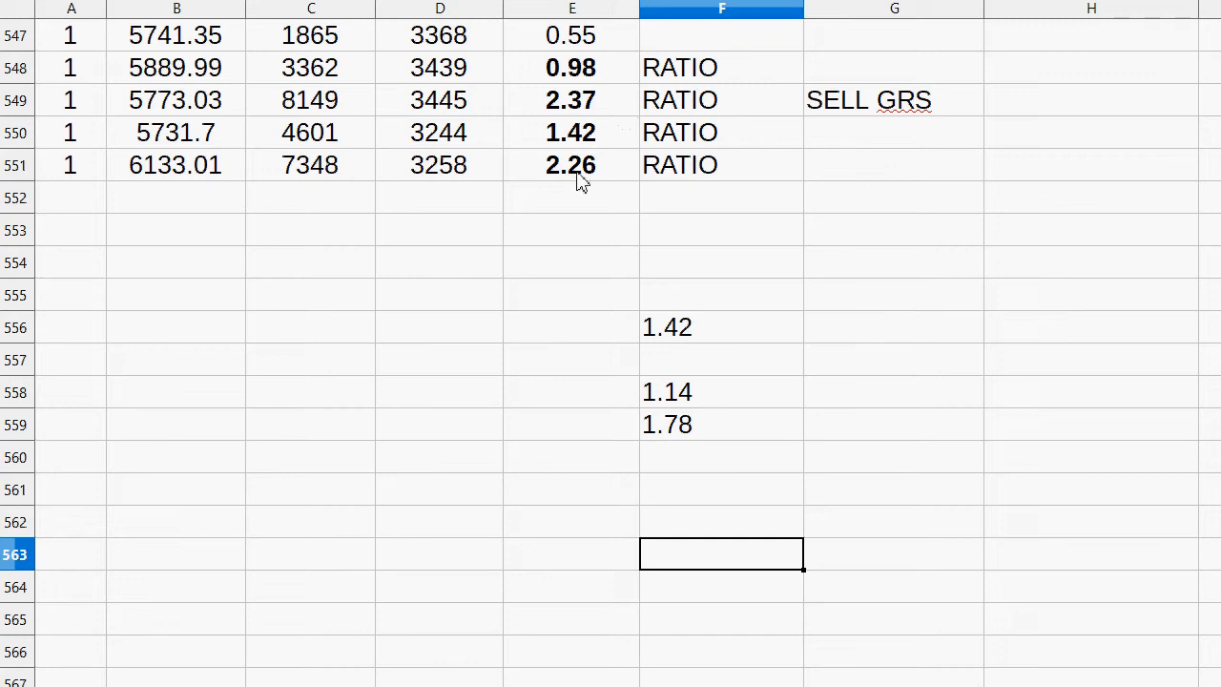
mouse_move(609, 167)
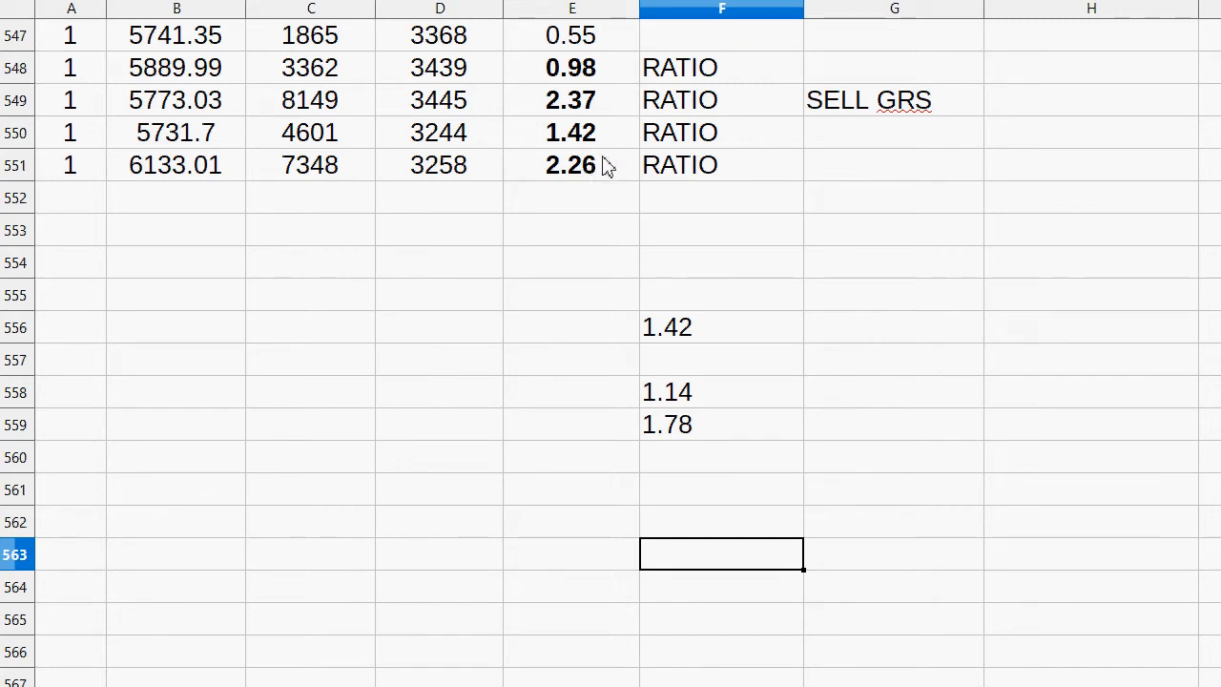
mouse_move(771, 375)
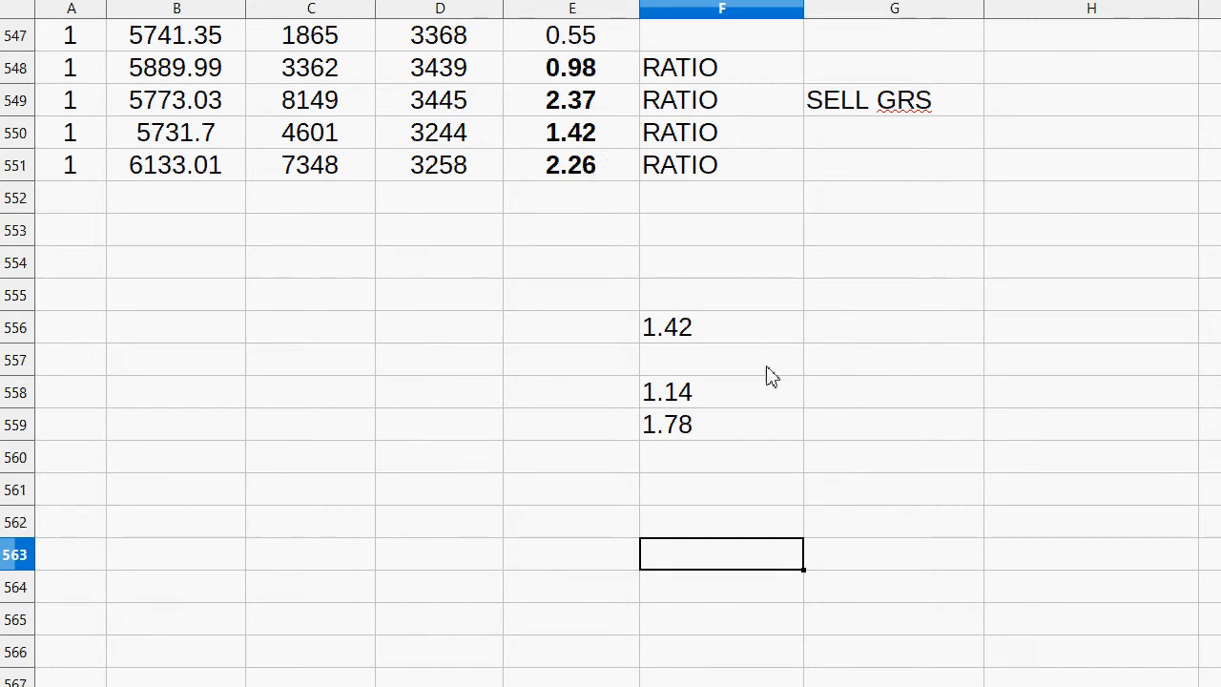
mouse_move(797, 410)
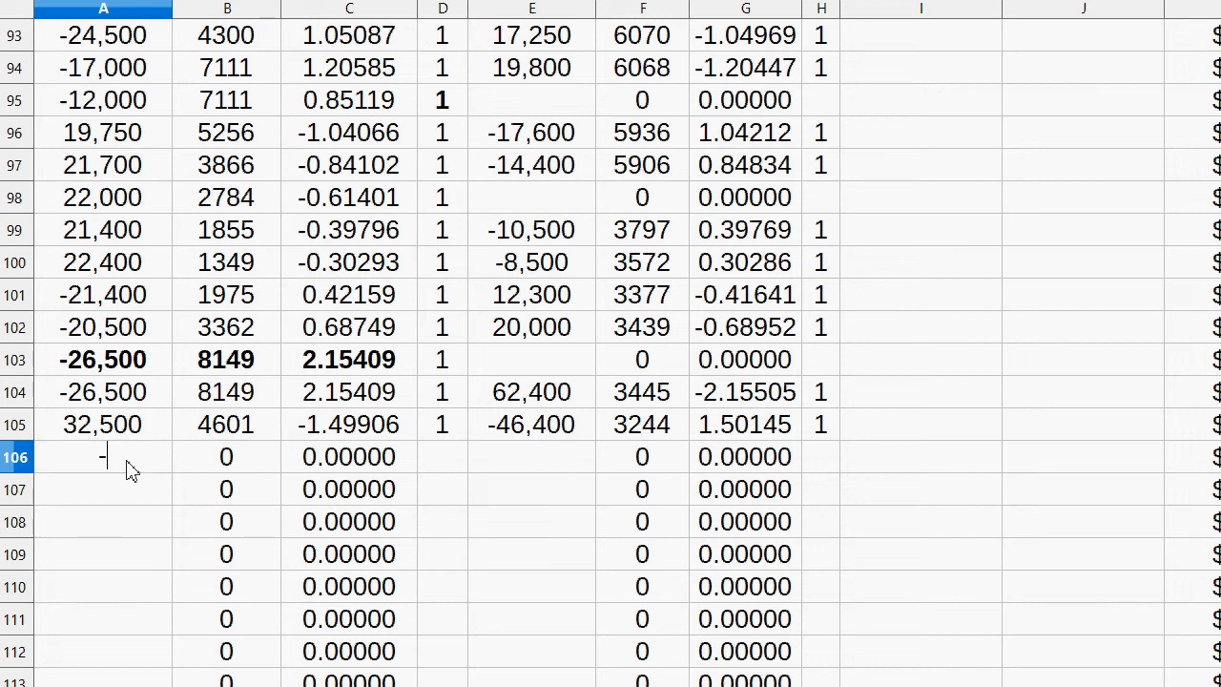
- Log trade row 106: -27,000 at 7348 and 60,500 at 3258
text(-270000)
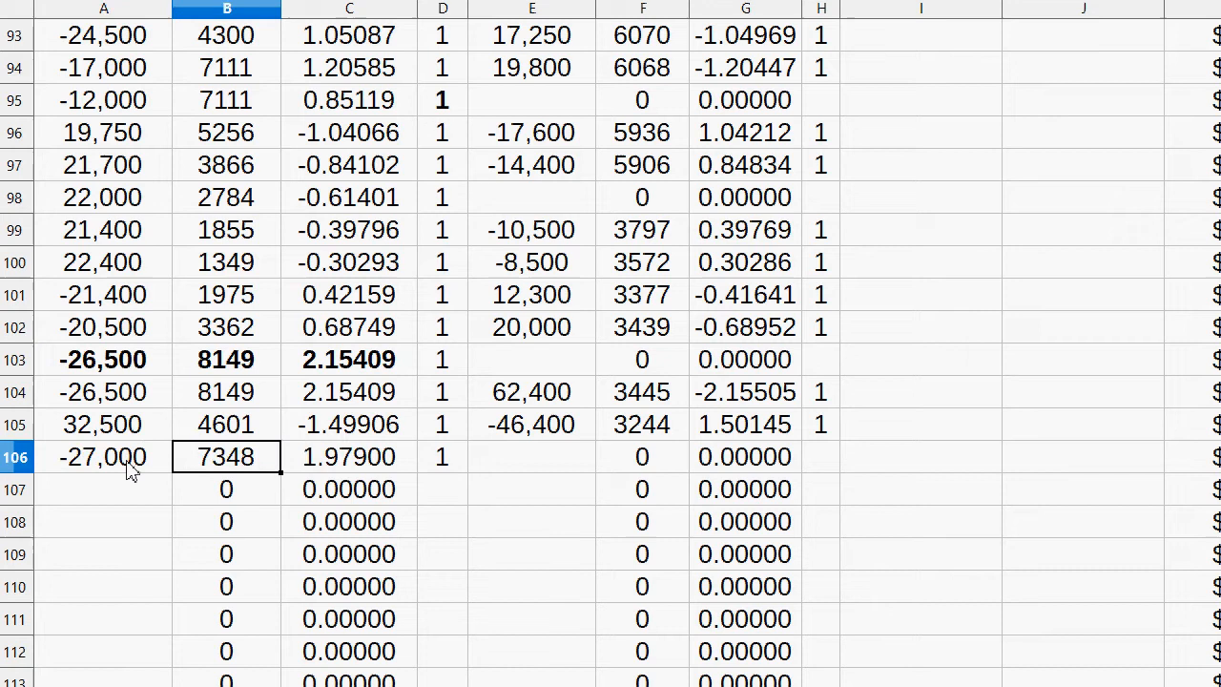
text(73)
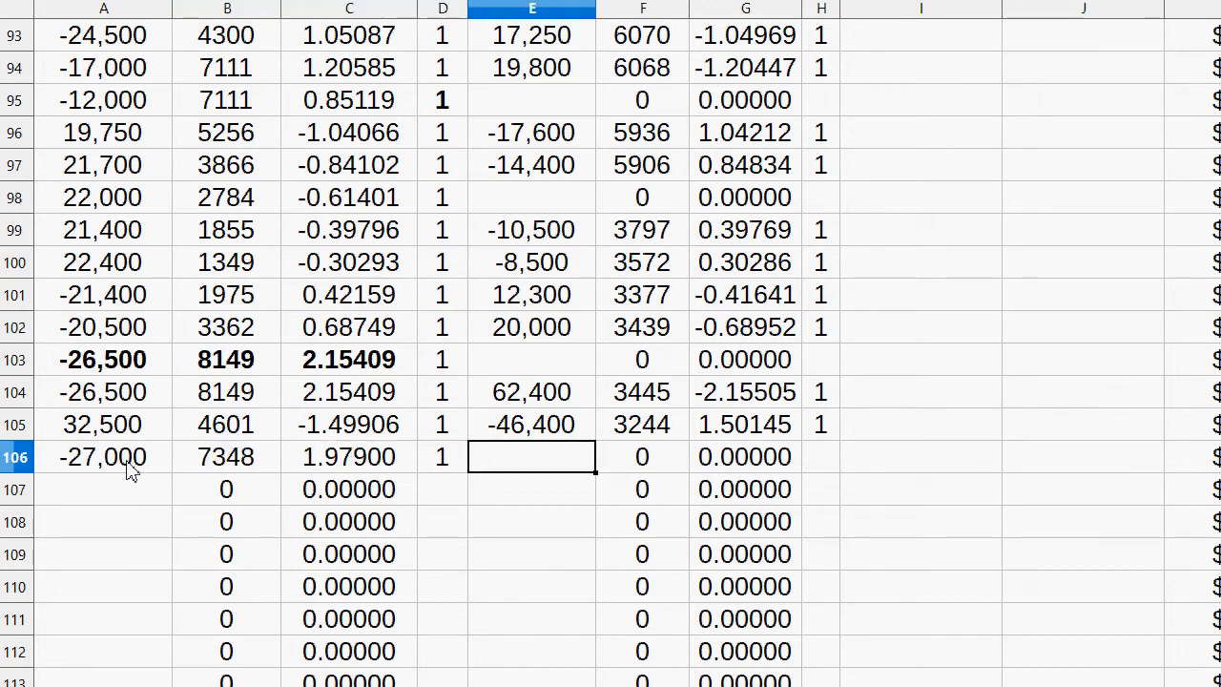
click(642, 456)
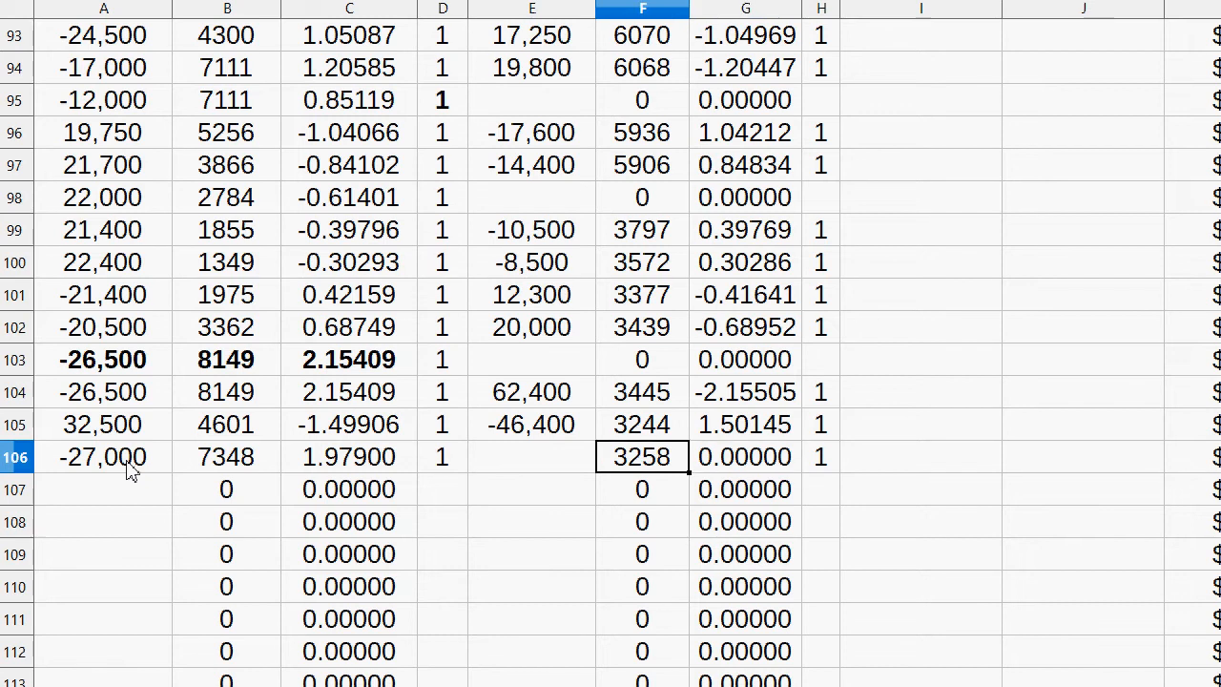
click(531, 456)
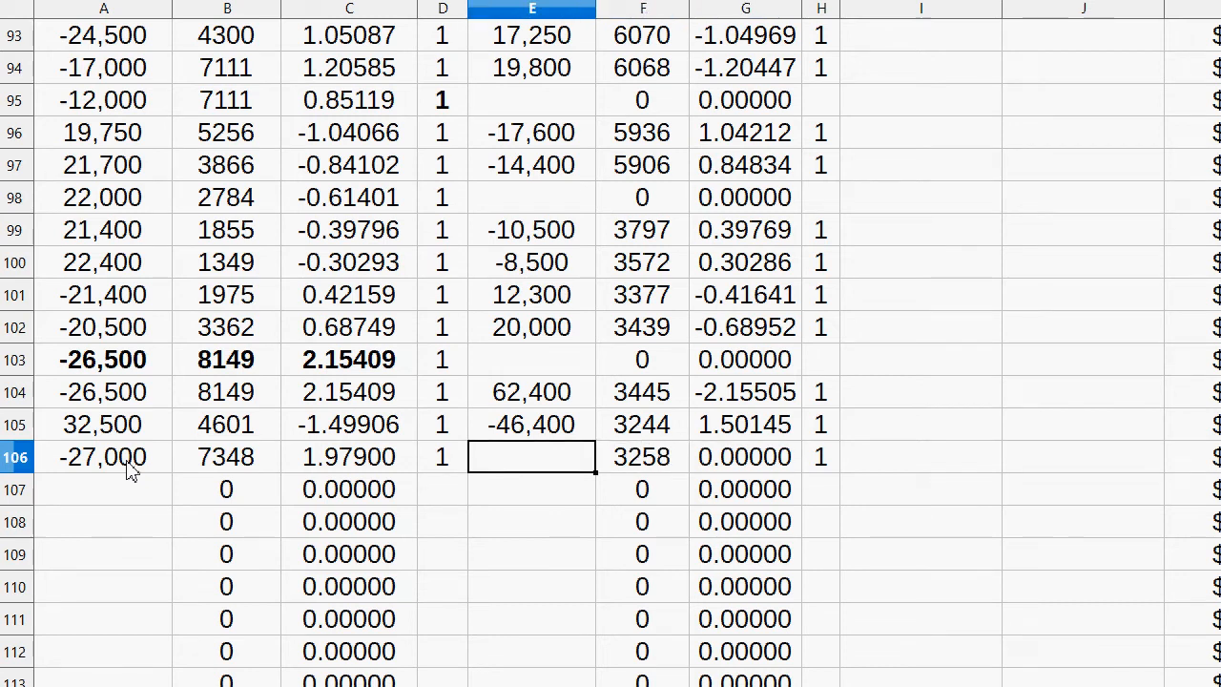
text(55000)
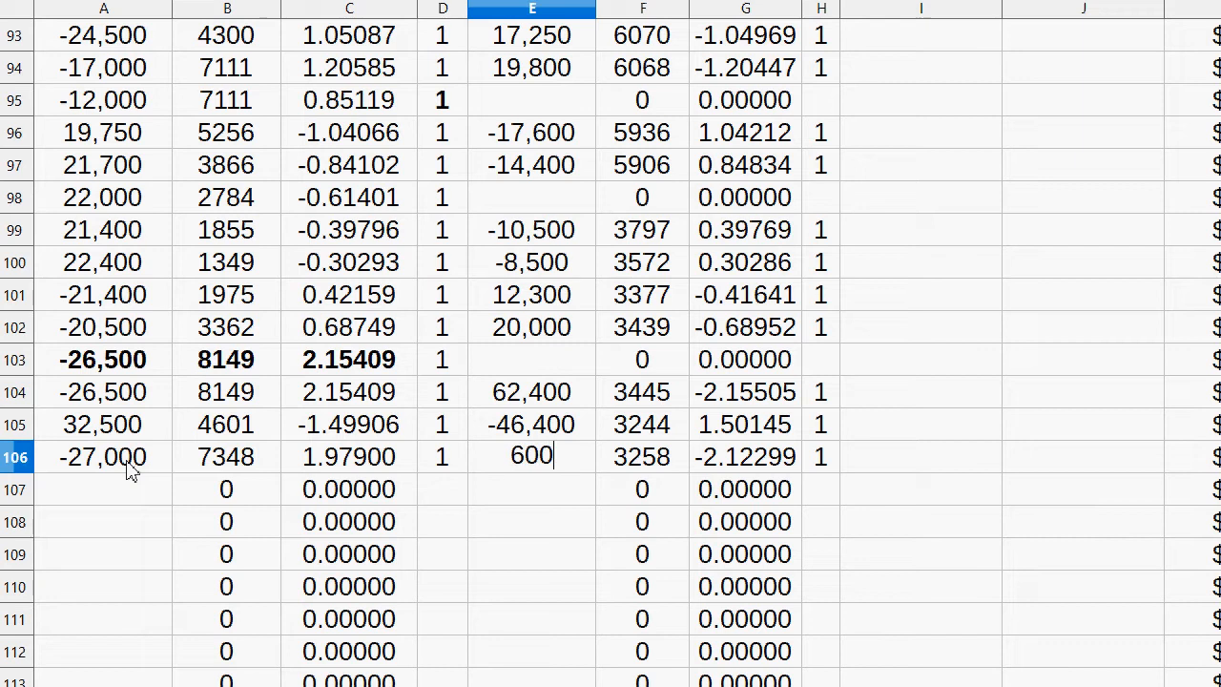
text(0,000)
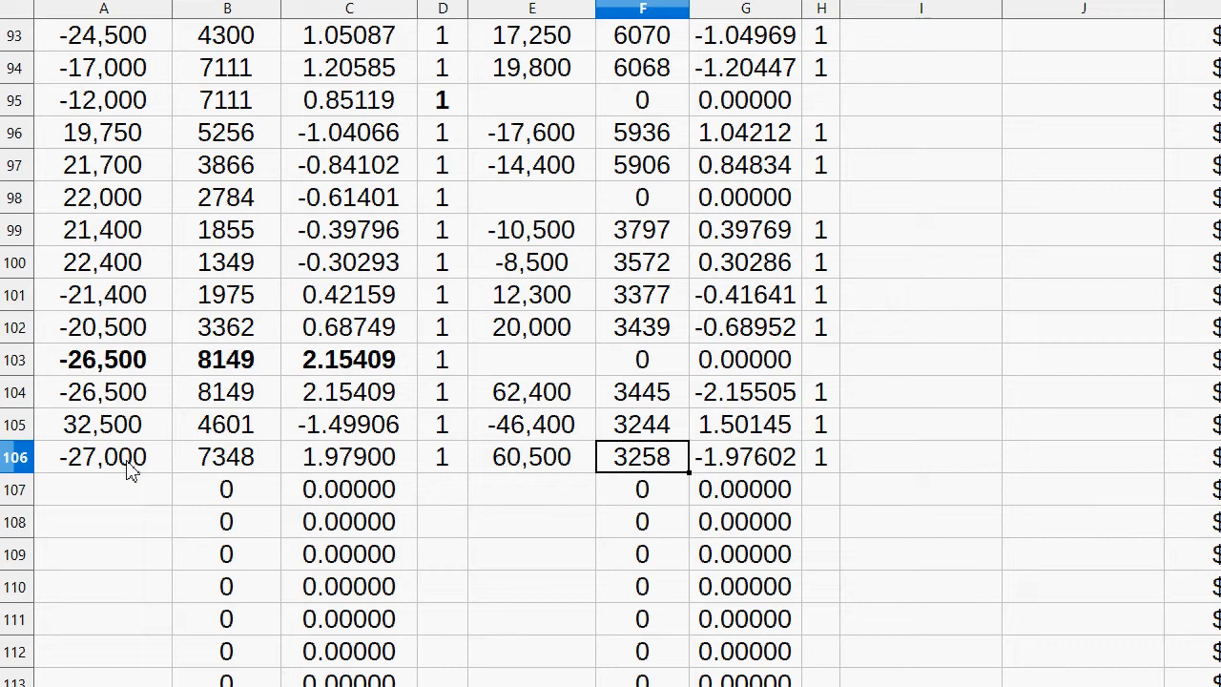
click(226, 456)
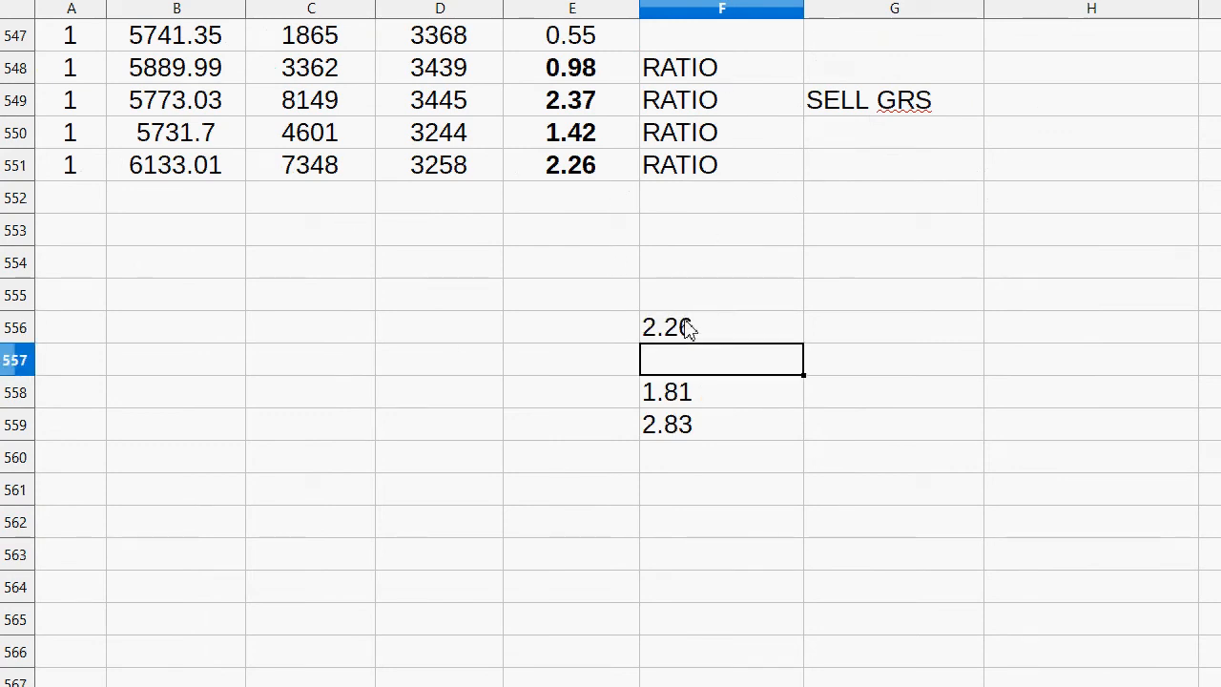
- Set F556 to 2.26, log row 552 prices 6120, 11650, 2888, and copy RATIO and SELL GRS labels
click(71, 197)
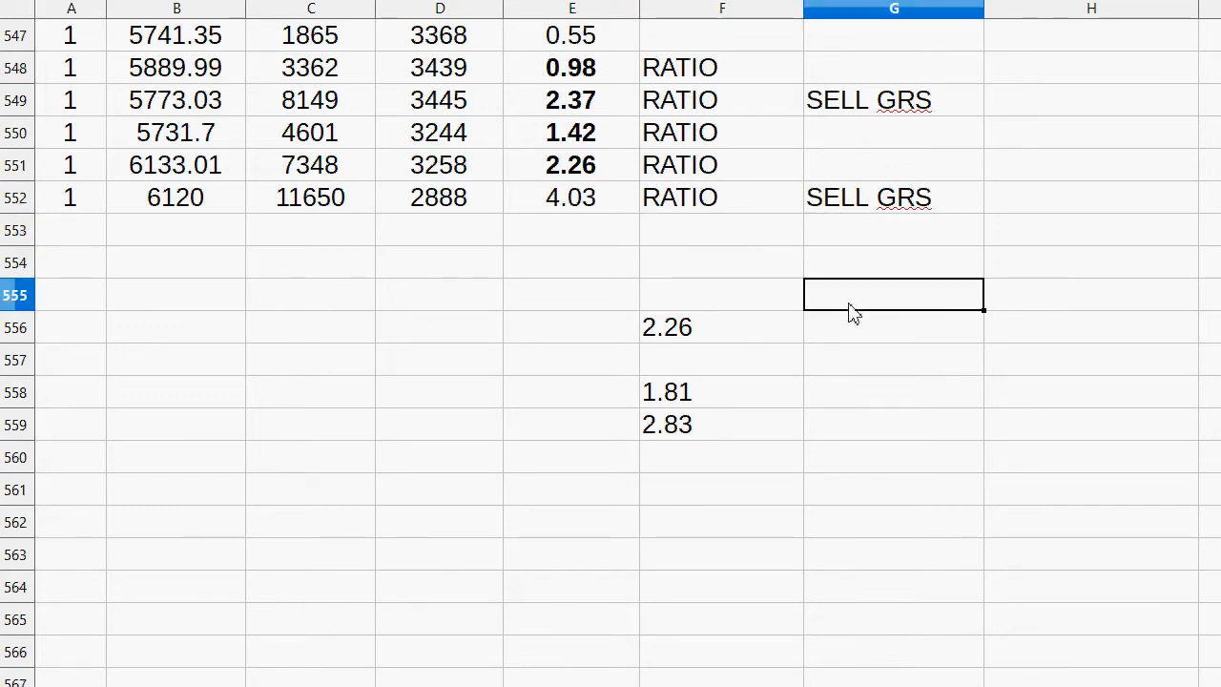
drag(722, 326, 722, 425)
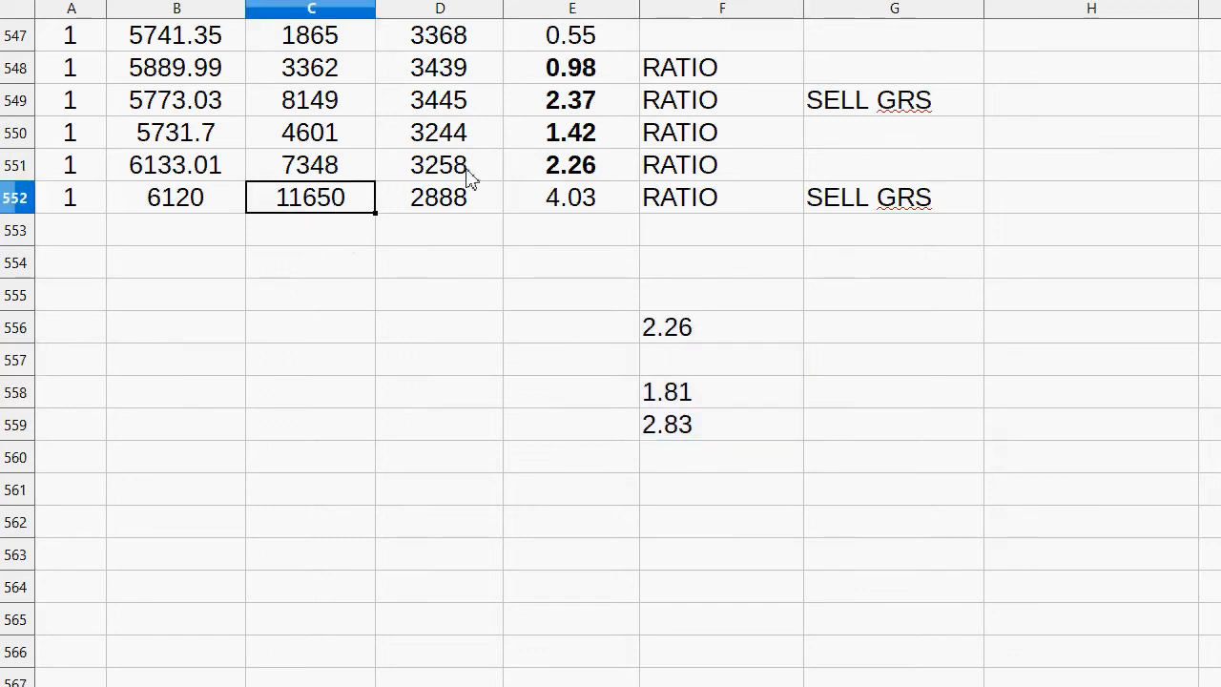
click(572, 197)
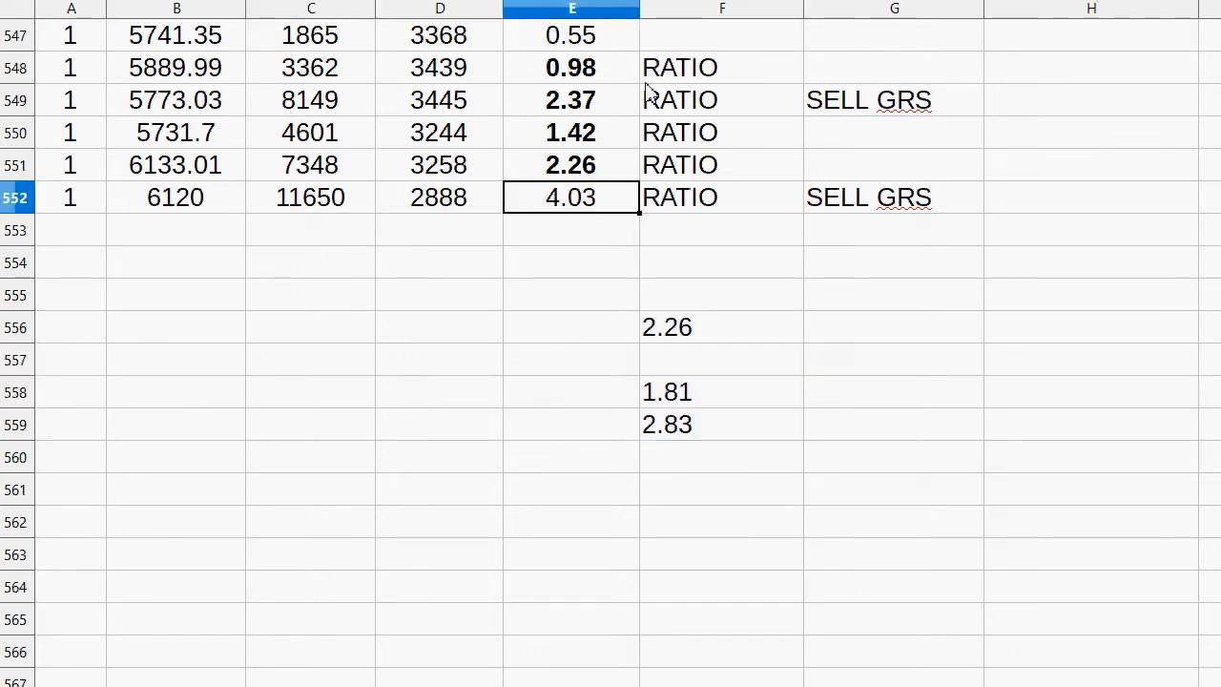
mouse_move(644, 171)
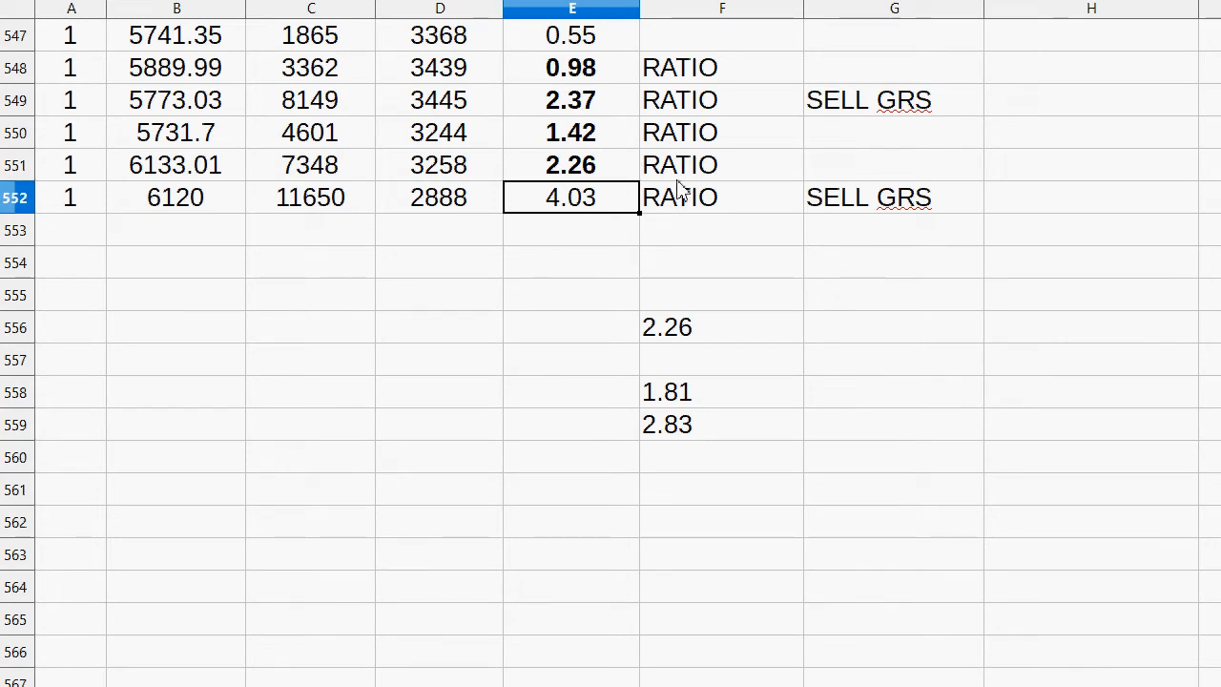
mouse_move(577, 188)
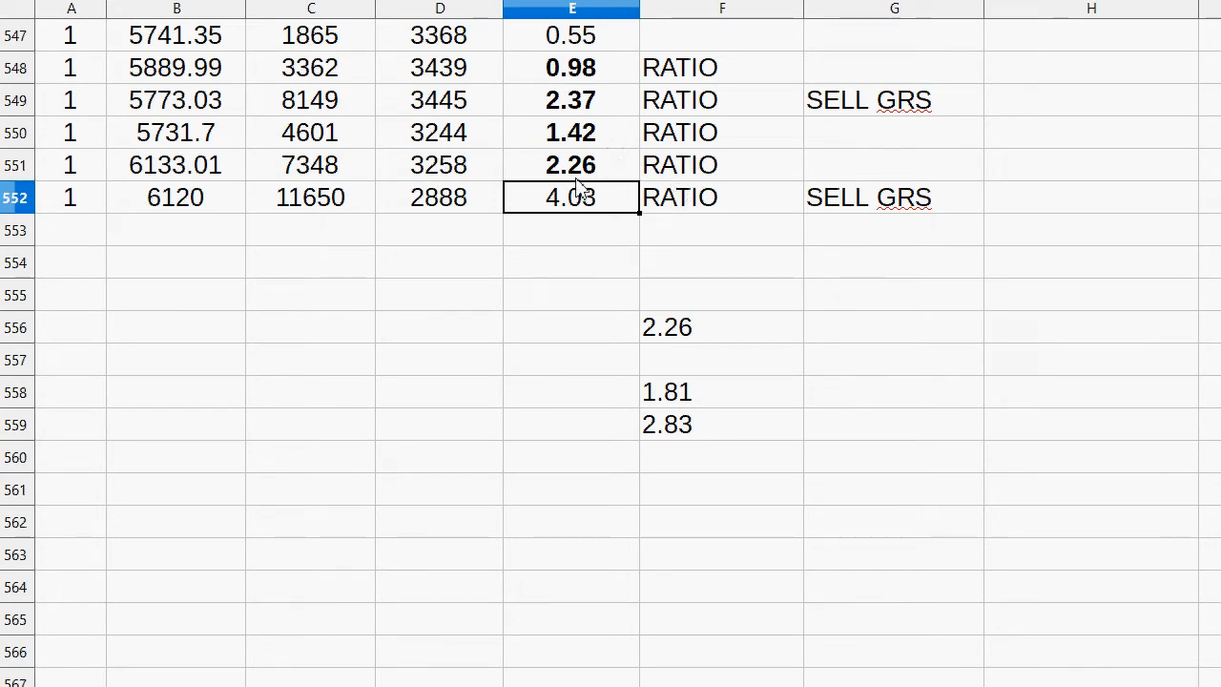
mouse_move(387, 614)
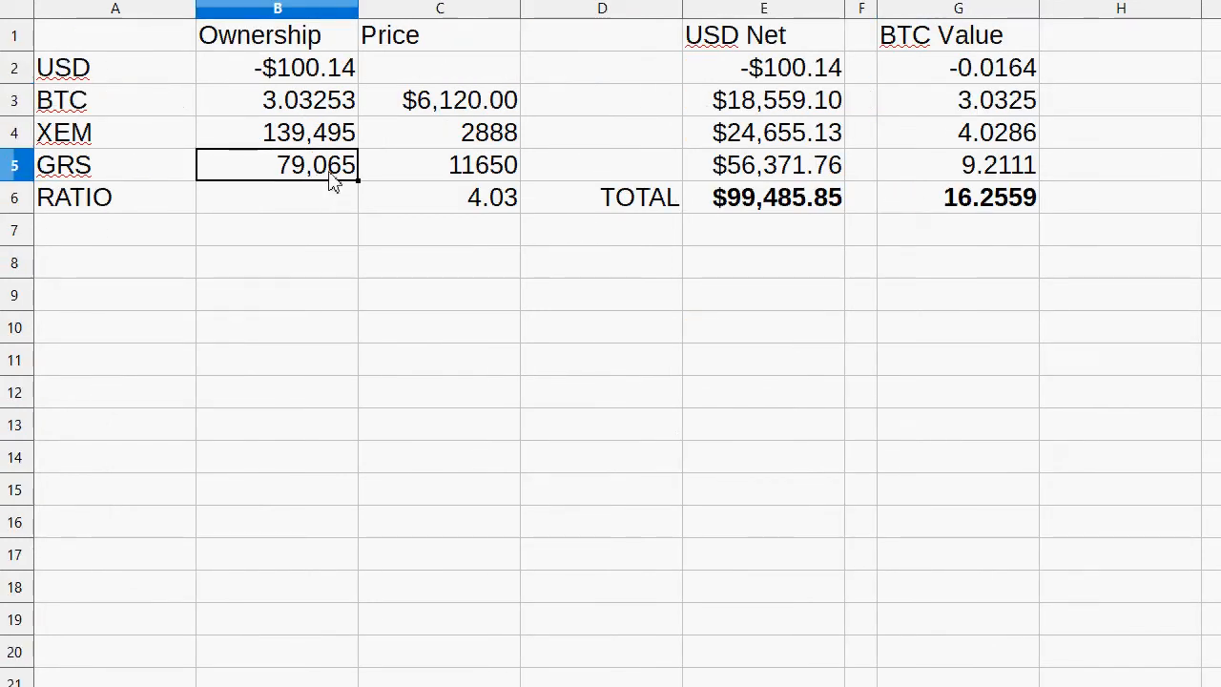
mouse_move(297, 181)
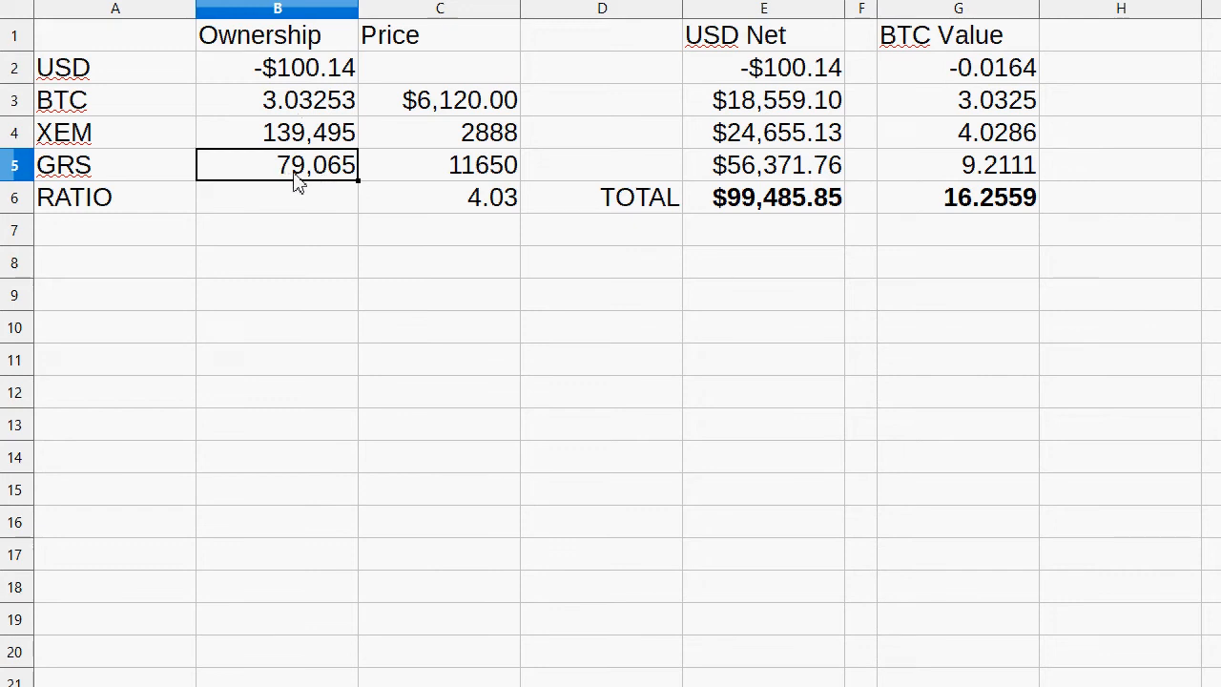
mouse_move(305, 184)
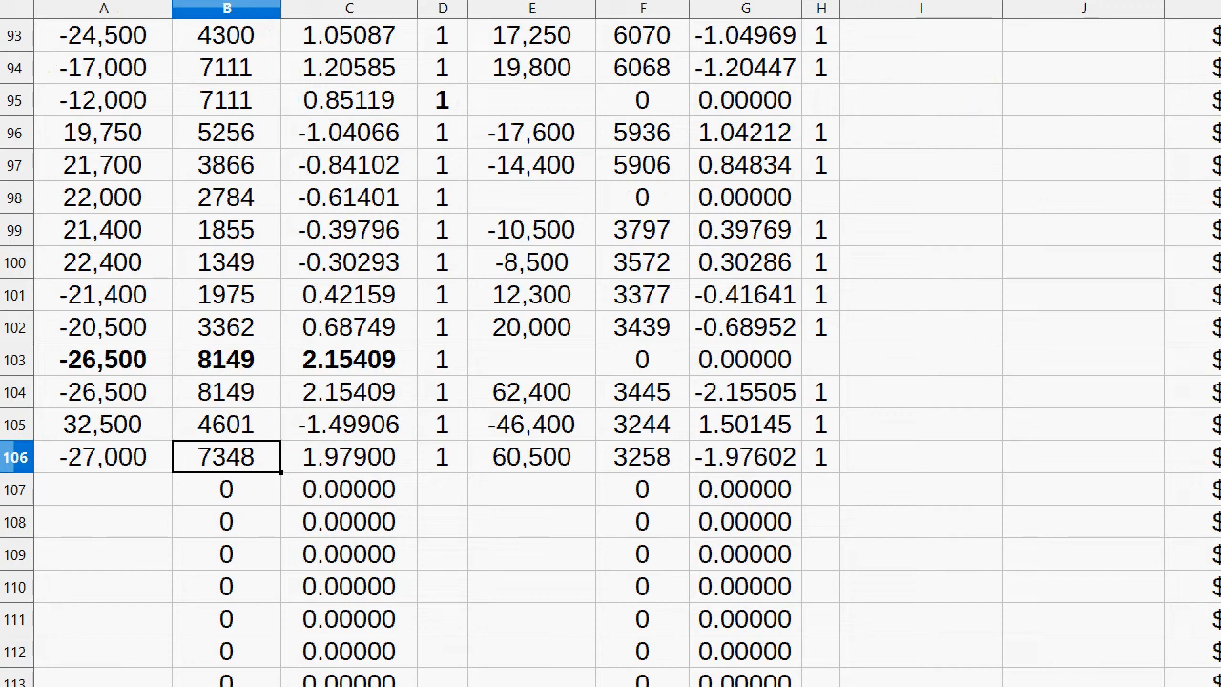
- Enter -16,000 and -10,000 in A107:A108 and bold row 107
click(103, 488)
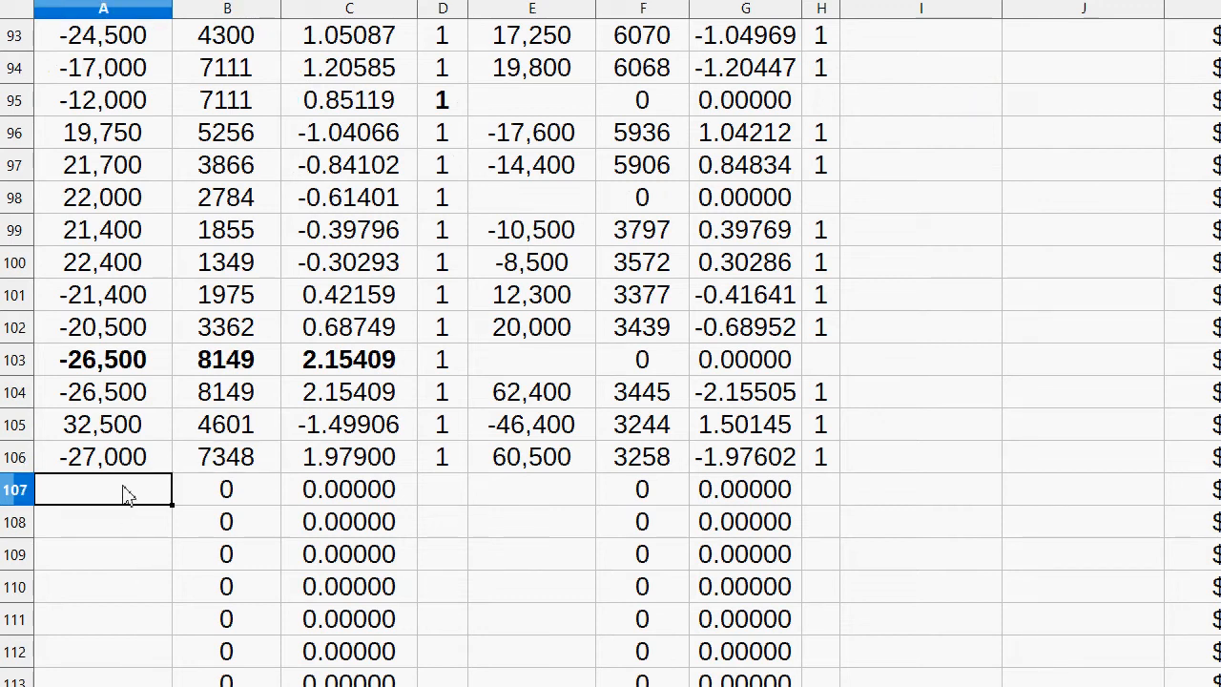
text(-160)
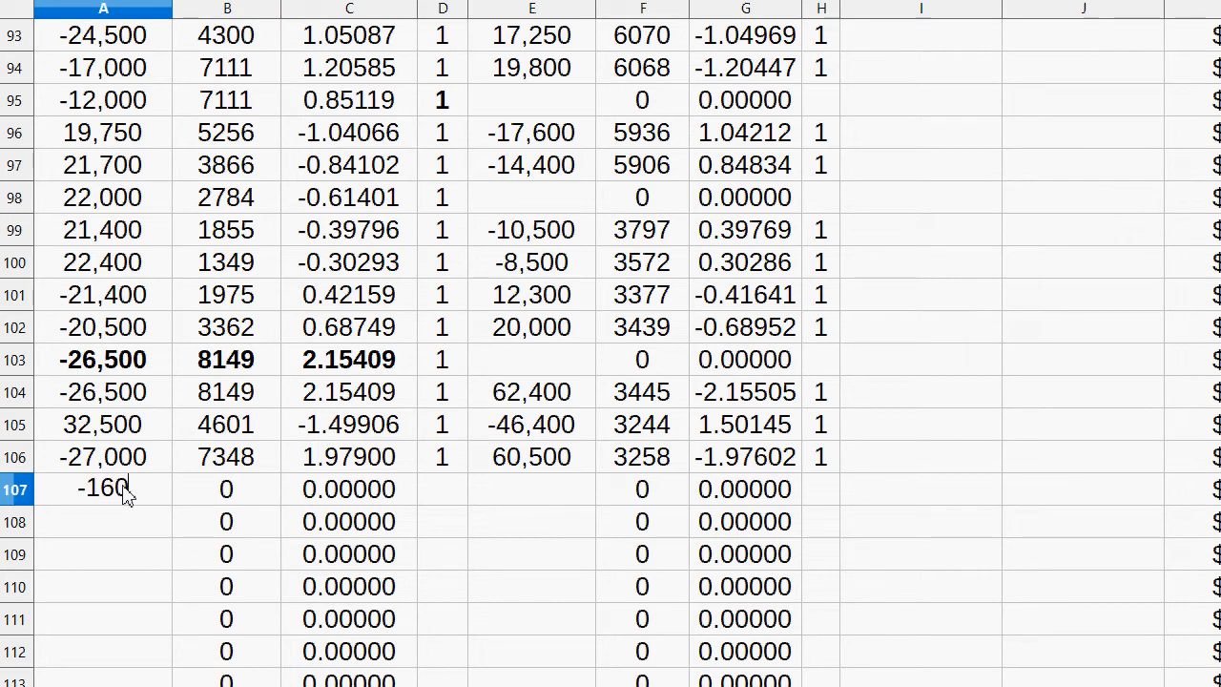
text(-1000)
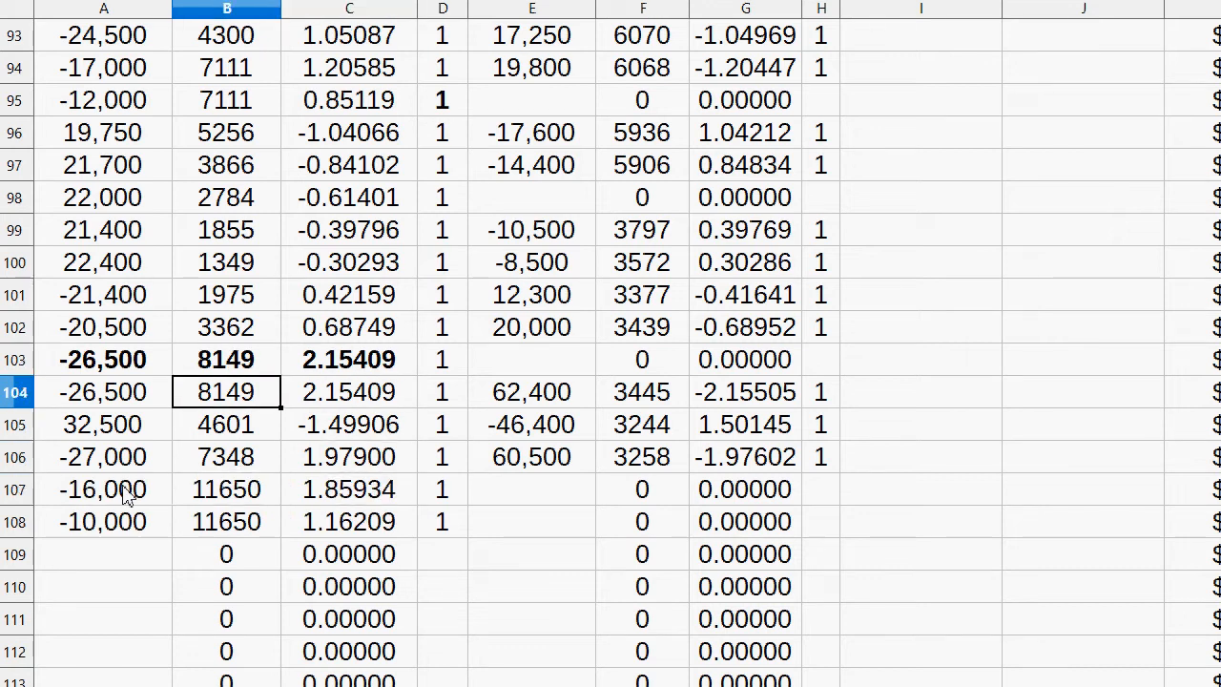
click(226, 522)
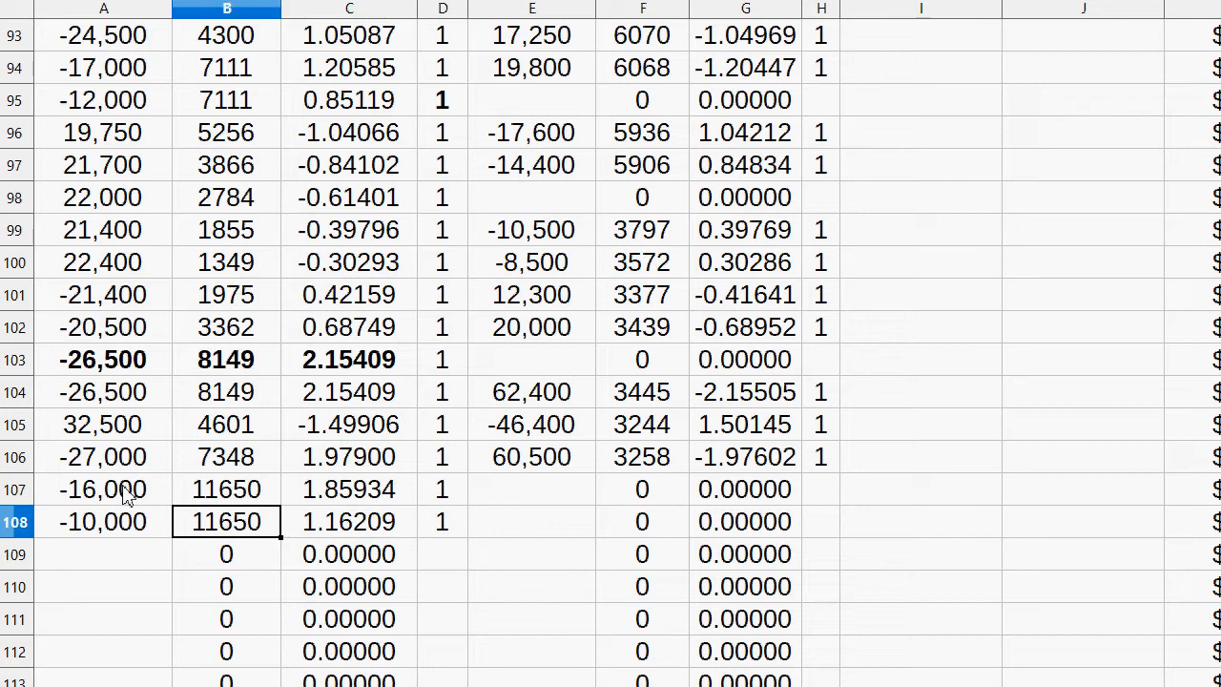
click(349, 522)
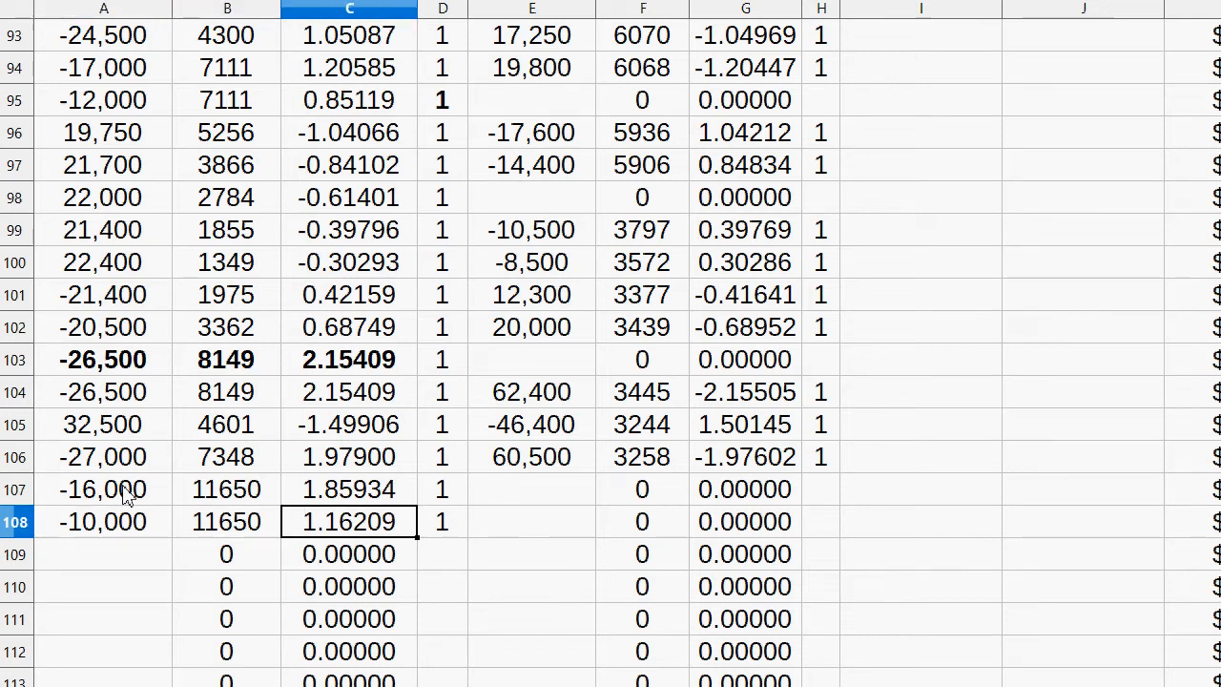
click(348, 359)
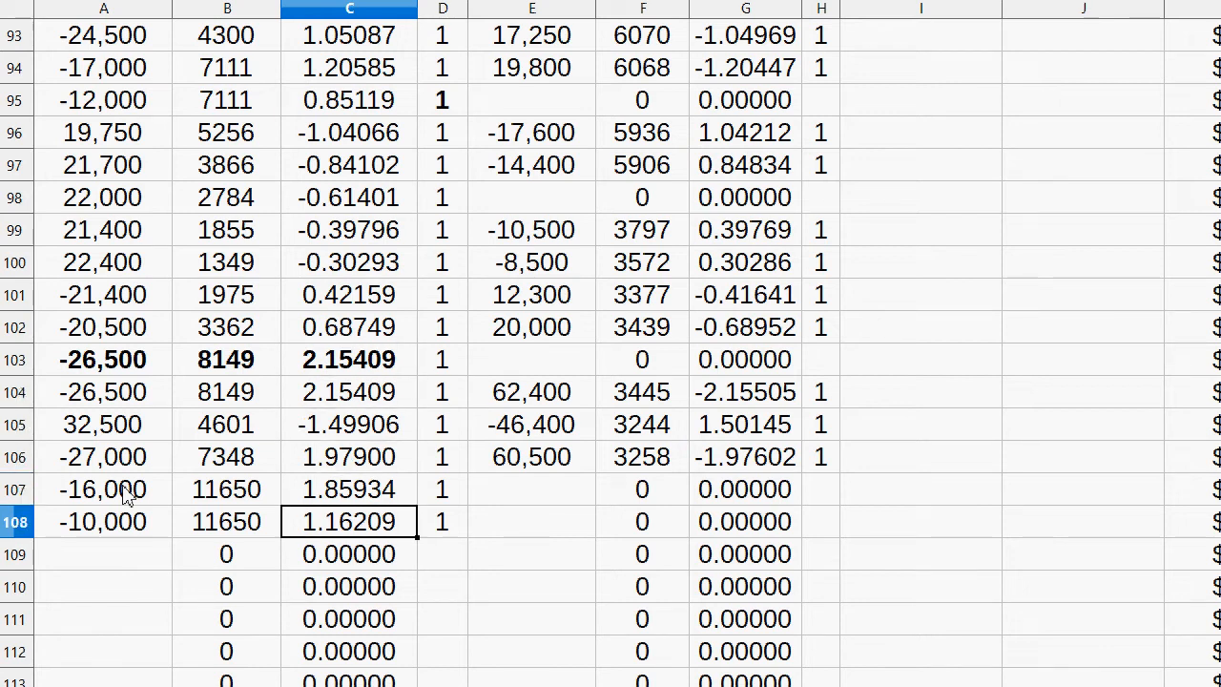
mouse_move(381, 523)
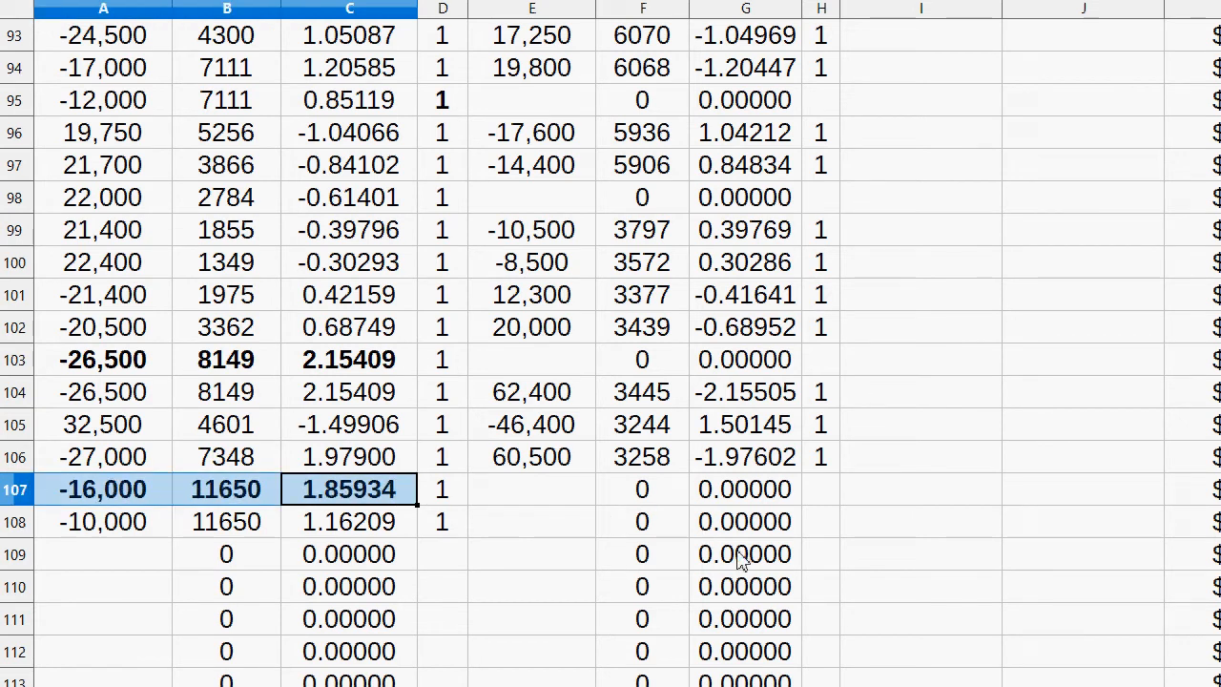
- Fill row 108 with 40,100 XEM at 2888, flagged 1
click(821, 554)
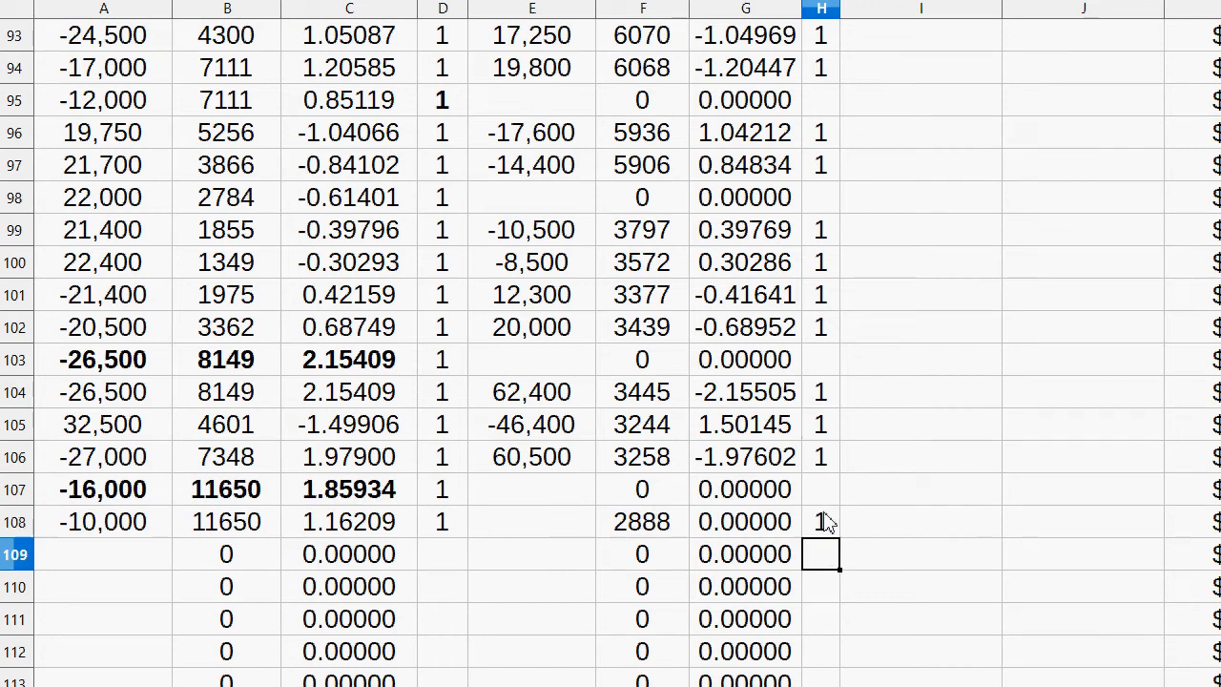
text(28)
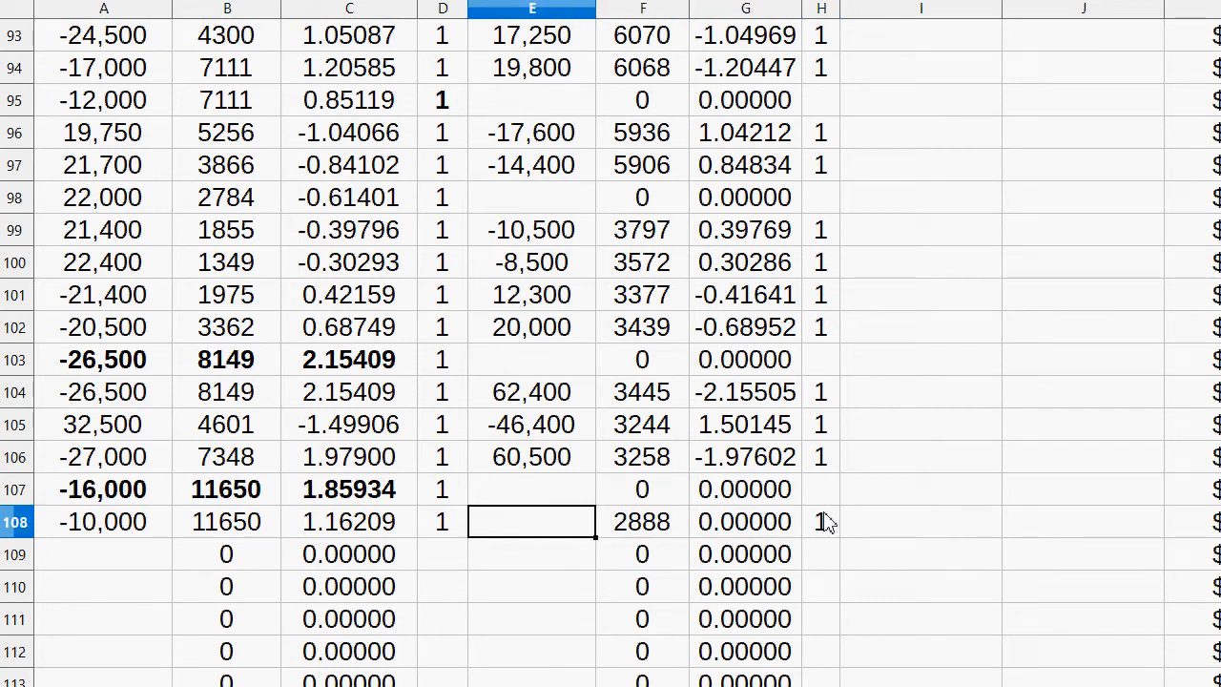
click(642, 522)
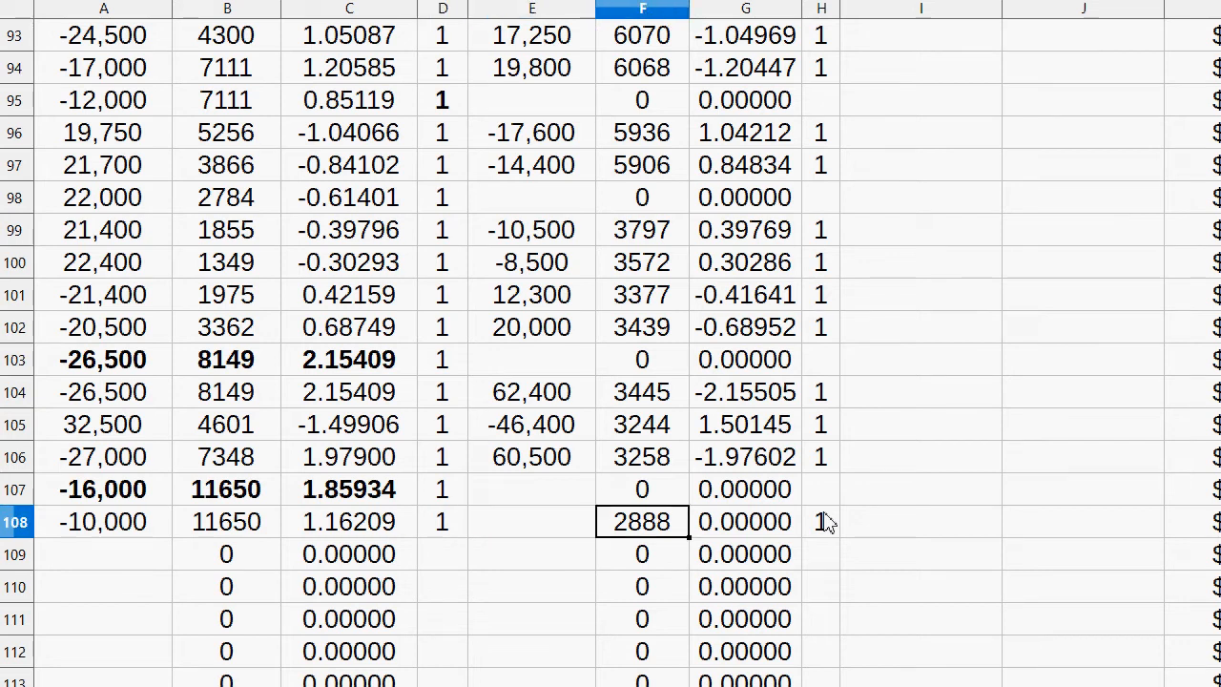
click(531, 522)
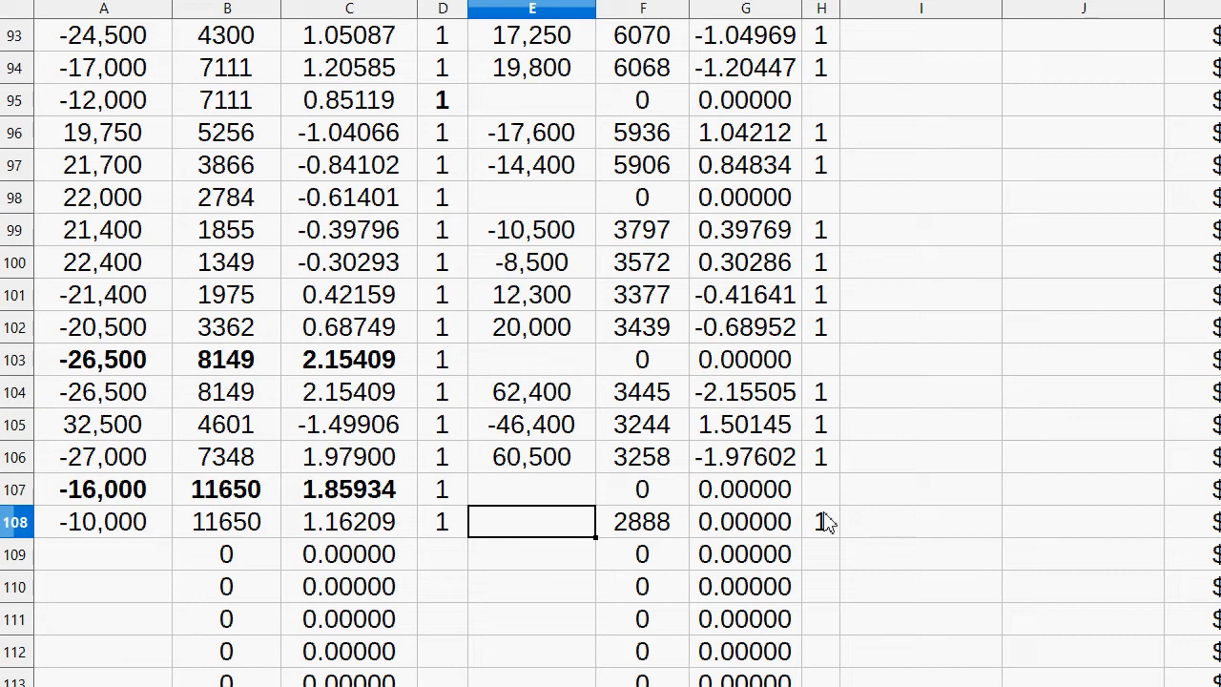
text(400)
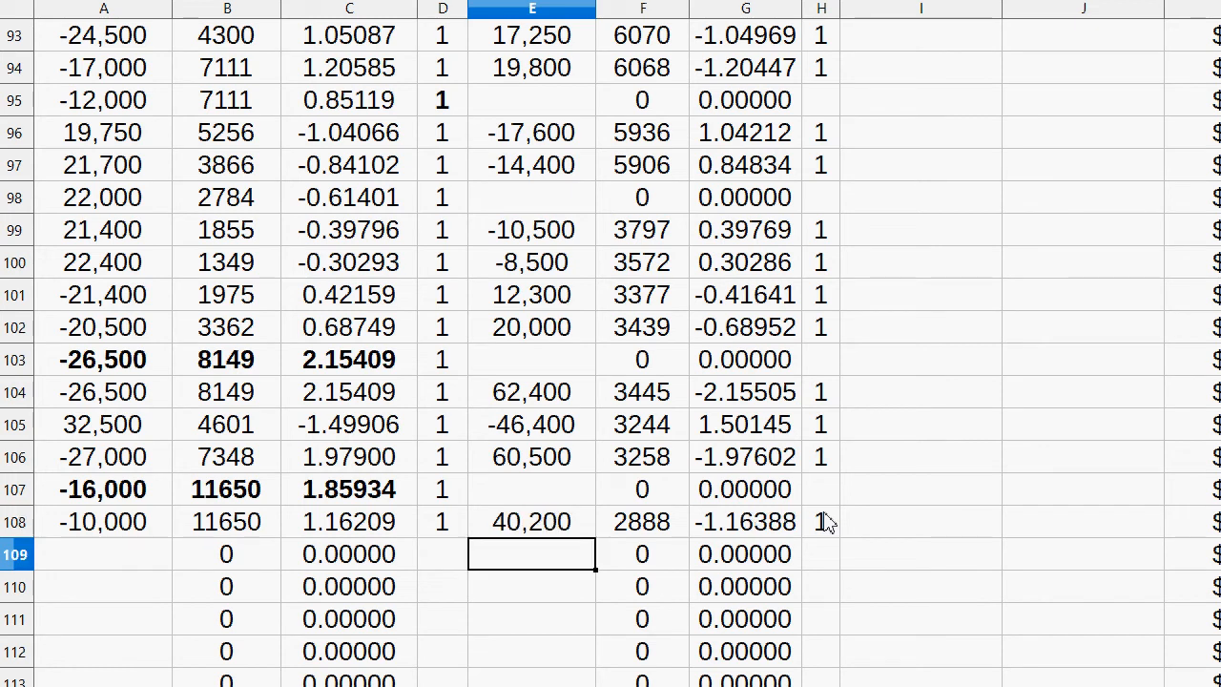
text(4)
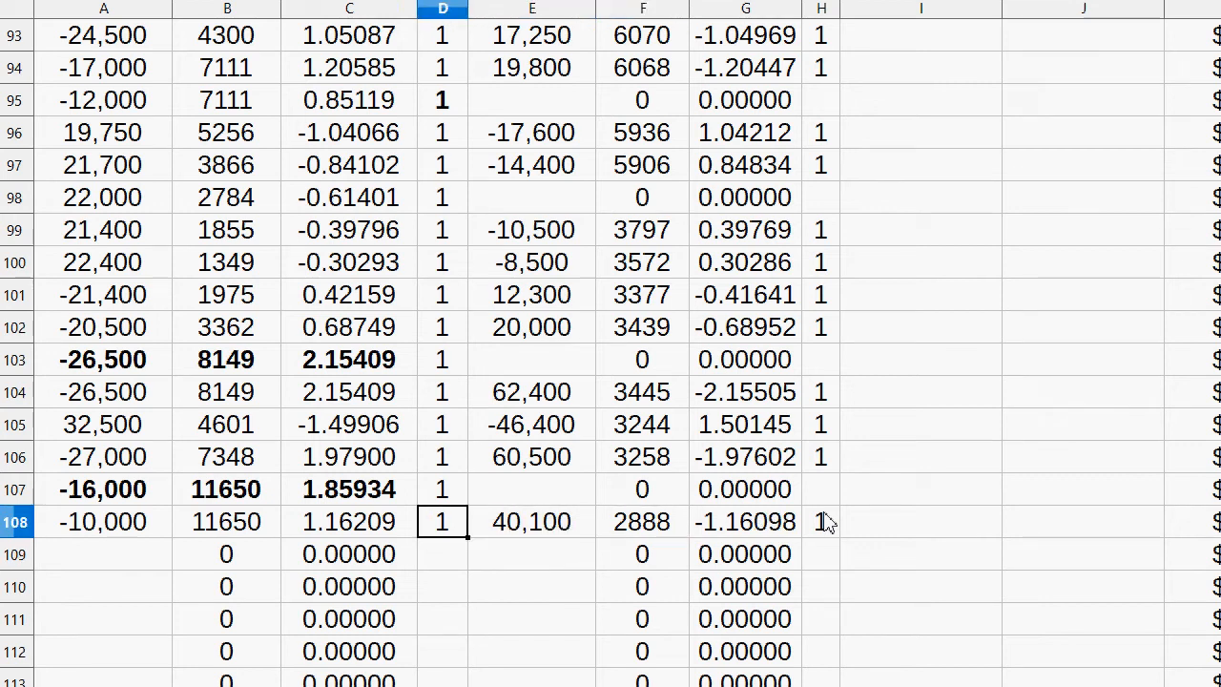
click(226, 521)
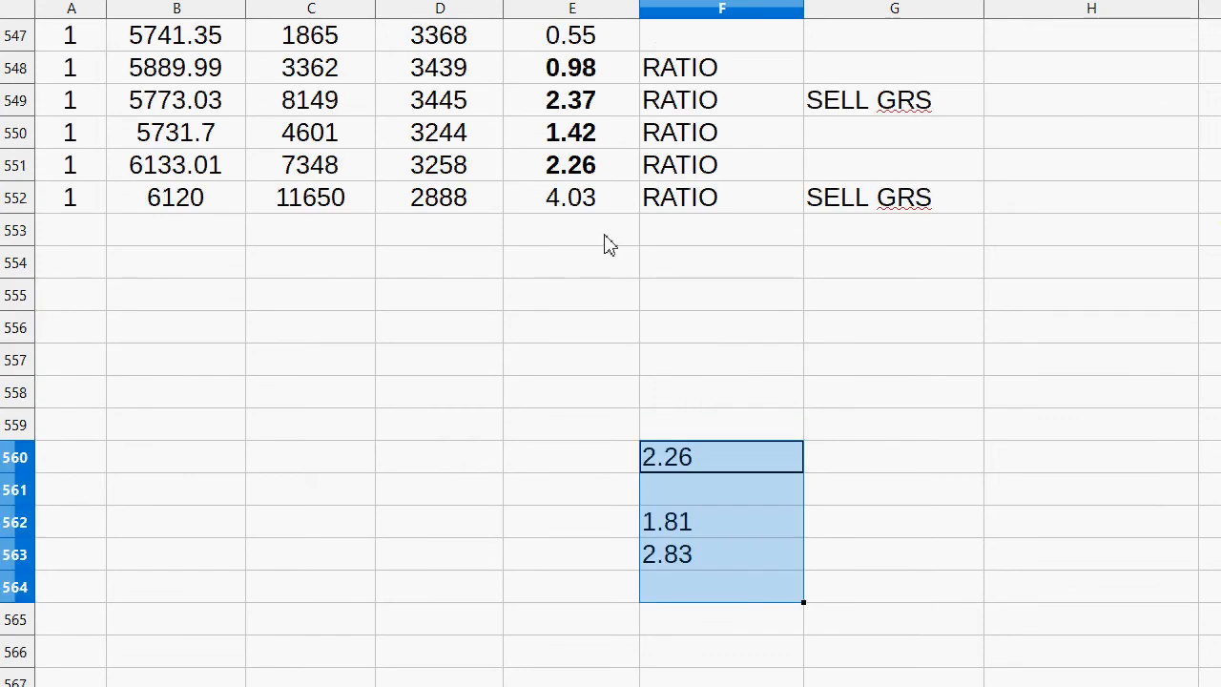
- Bold the 4.03 ratio and log row 553 prices 6434.24, 14080, 2465 labelled RATIO
click(570, 198)
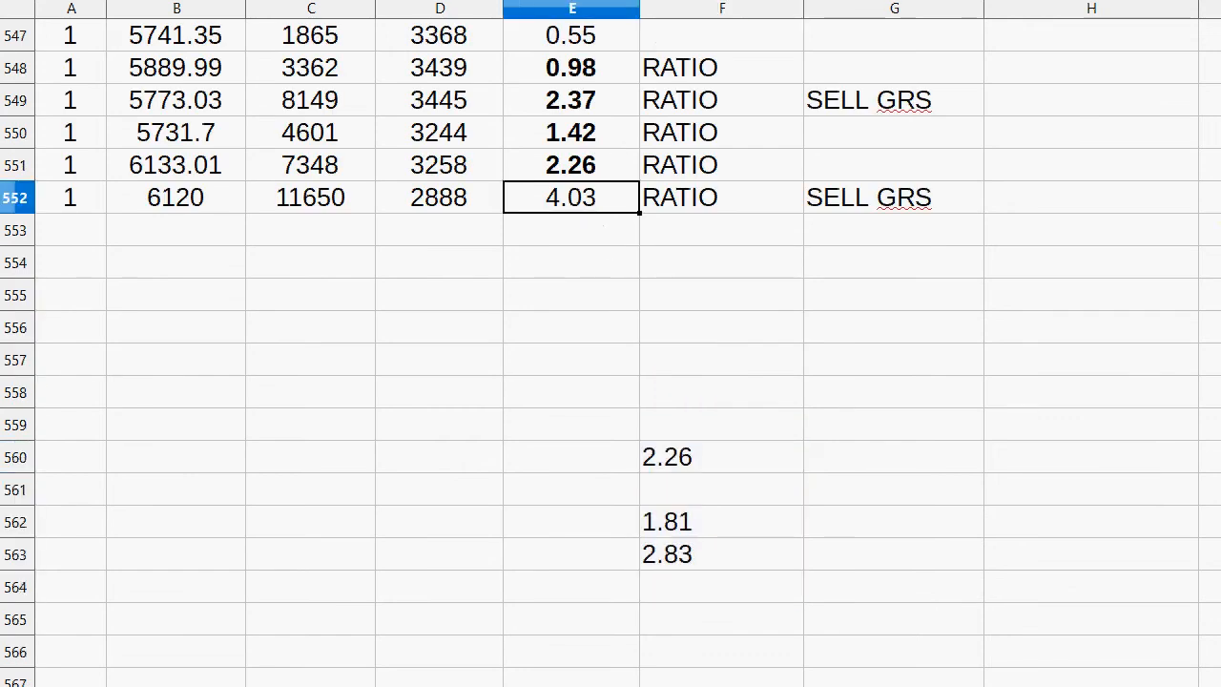
mouse_move(663, 516)
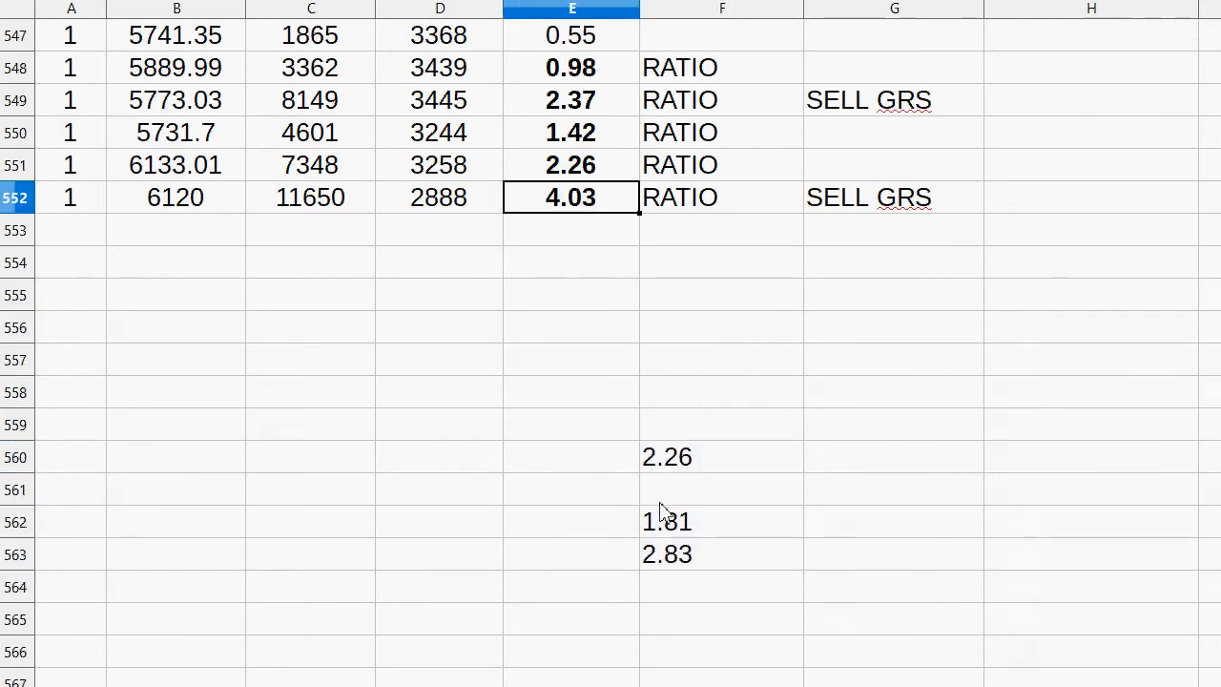
click(721, 456)
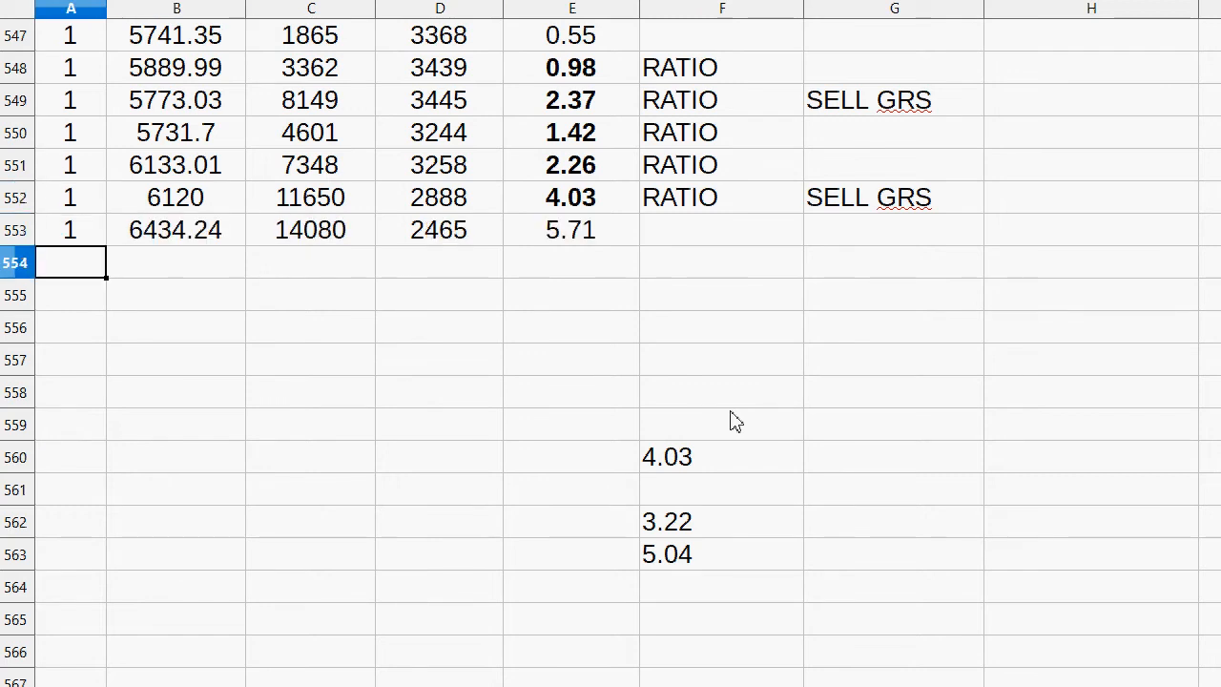
mouse_move(782, 299)
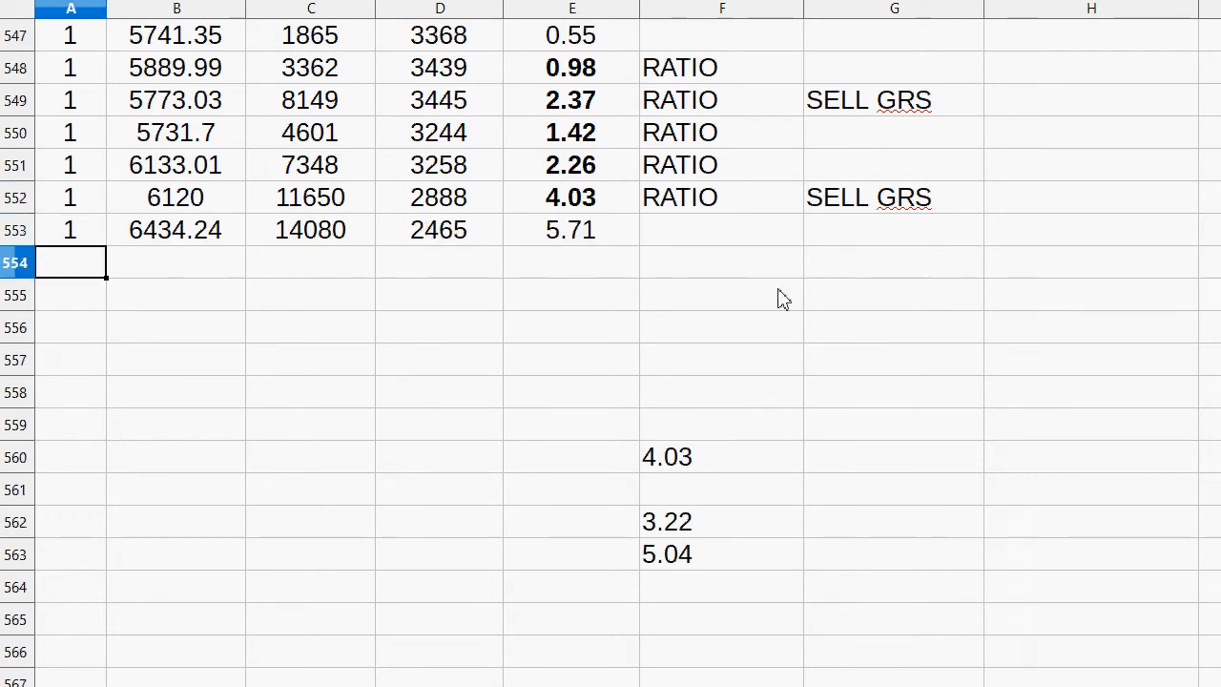
text(RATIO)
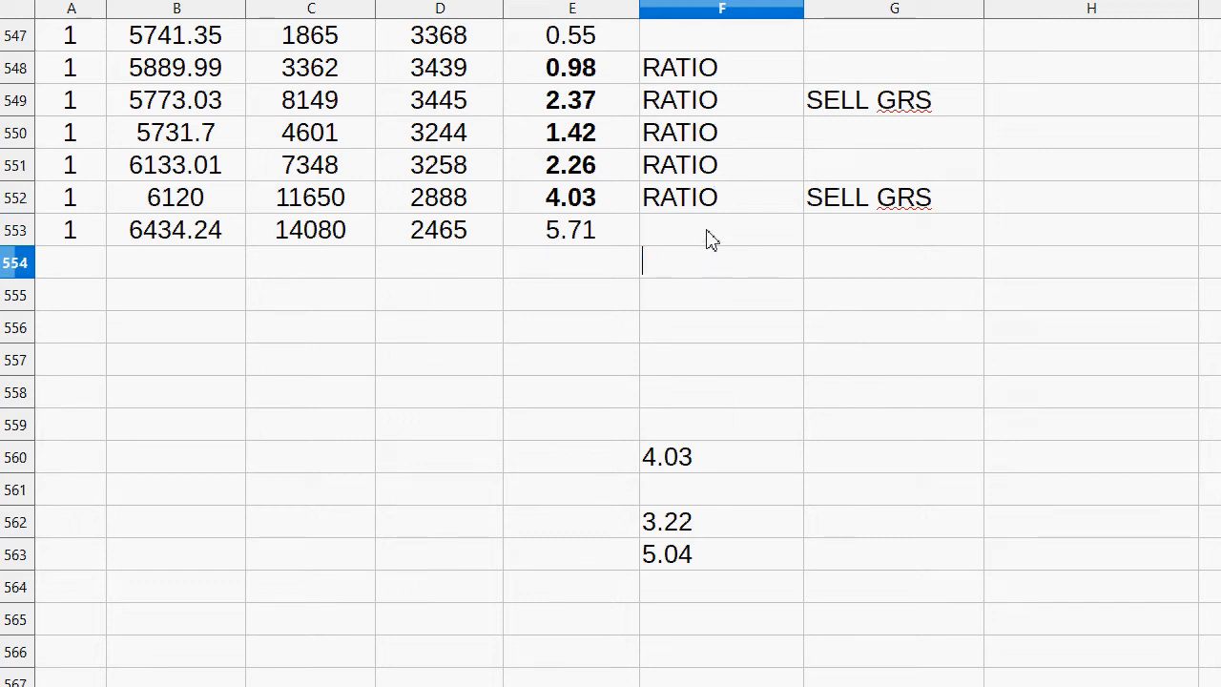
text(RATIO)
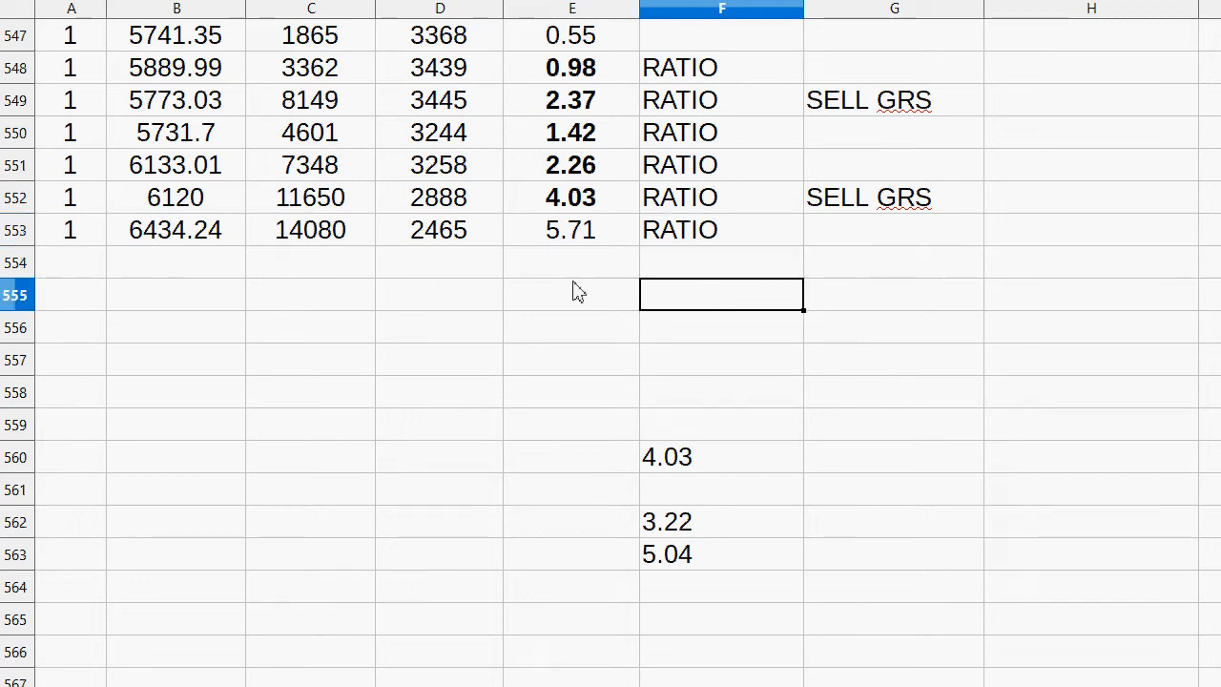
mouse_move(308, 223)
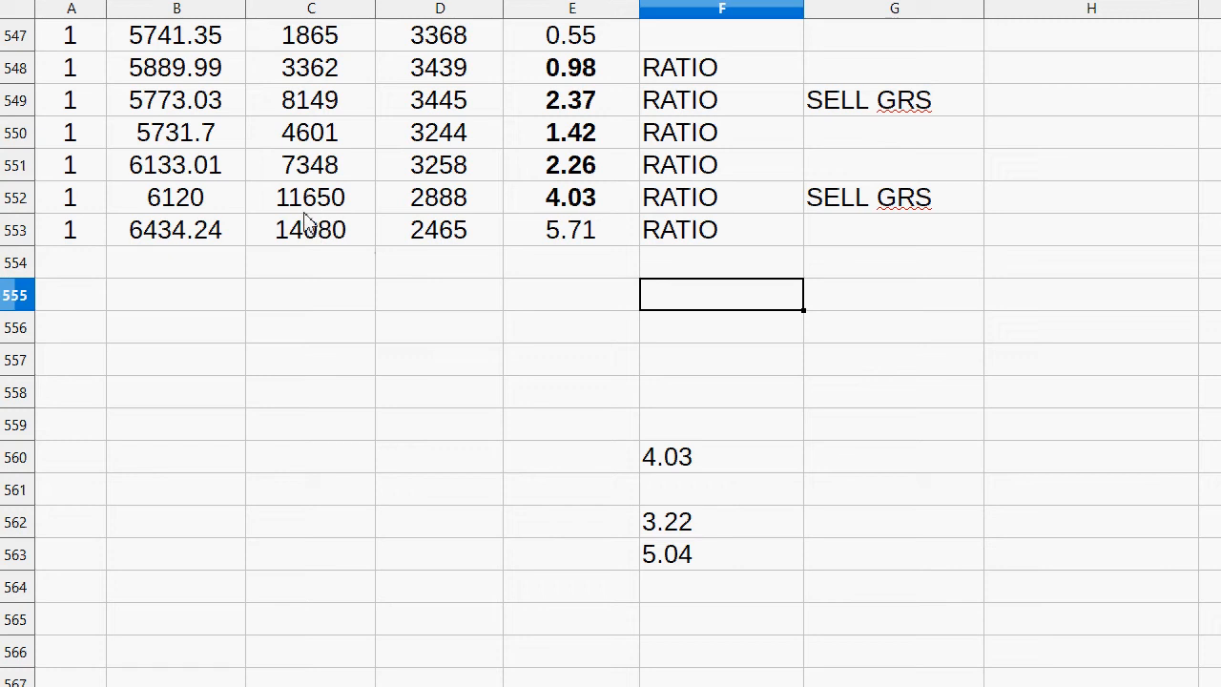
mouse_move(916, 274)
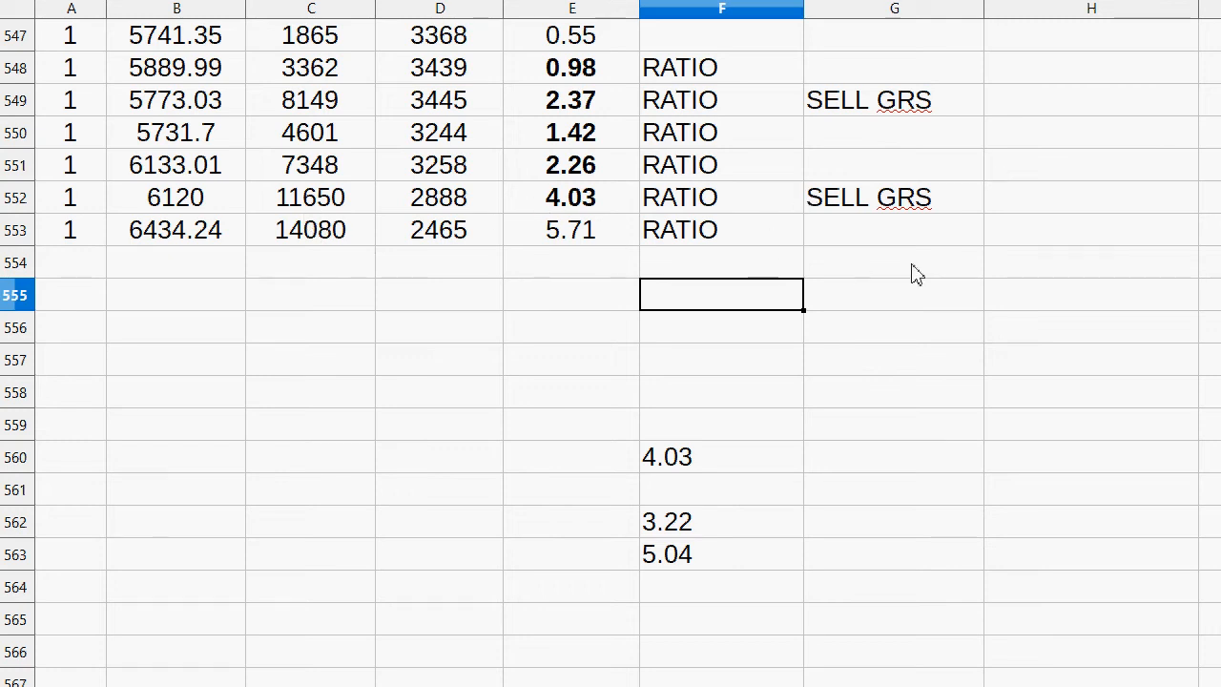
mouse_move(237, 626)
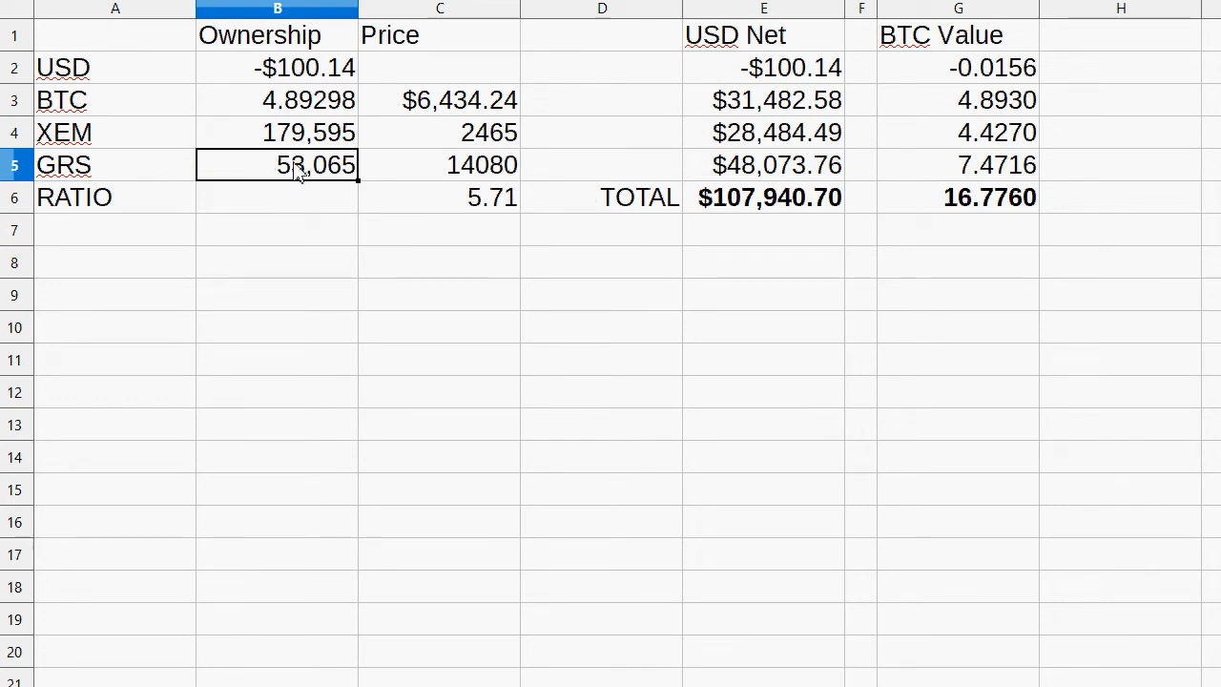
- Enter the -13,000 GRS amount in row 109 and check the XEM cells
scroll(down, 3)
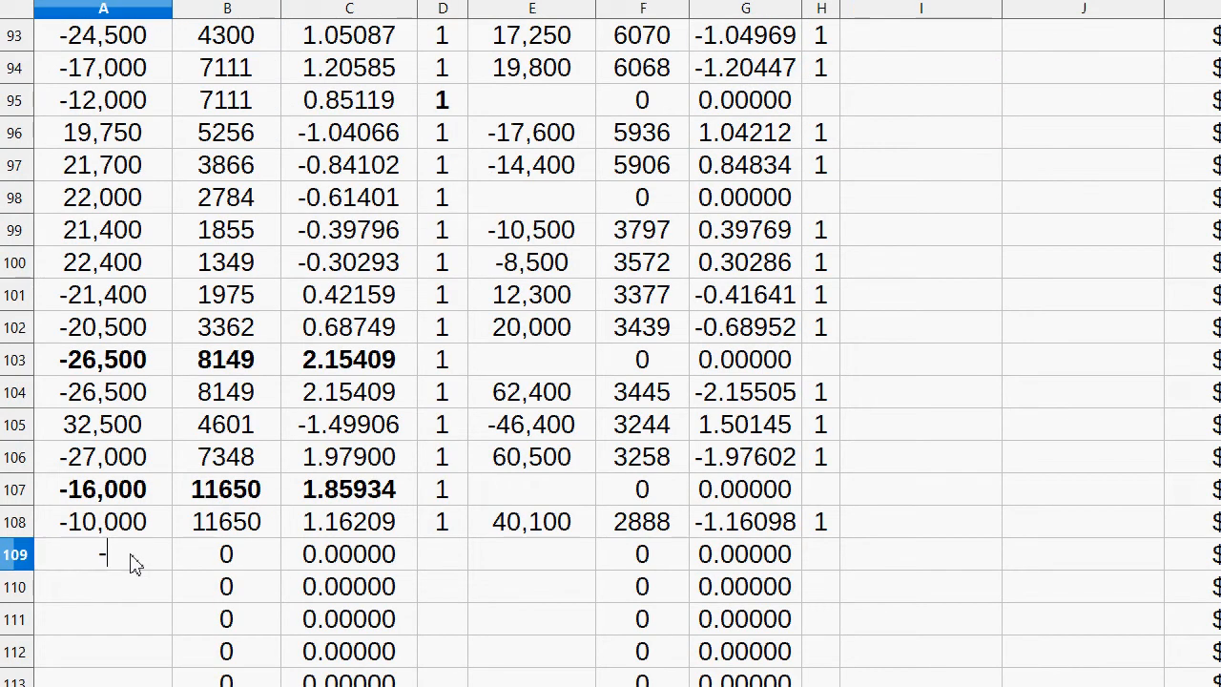
text(-13000)
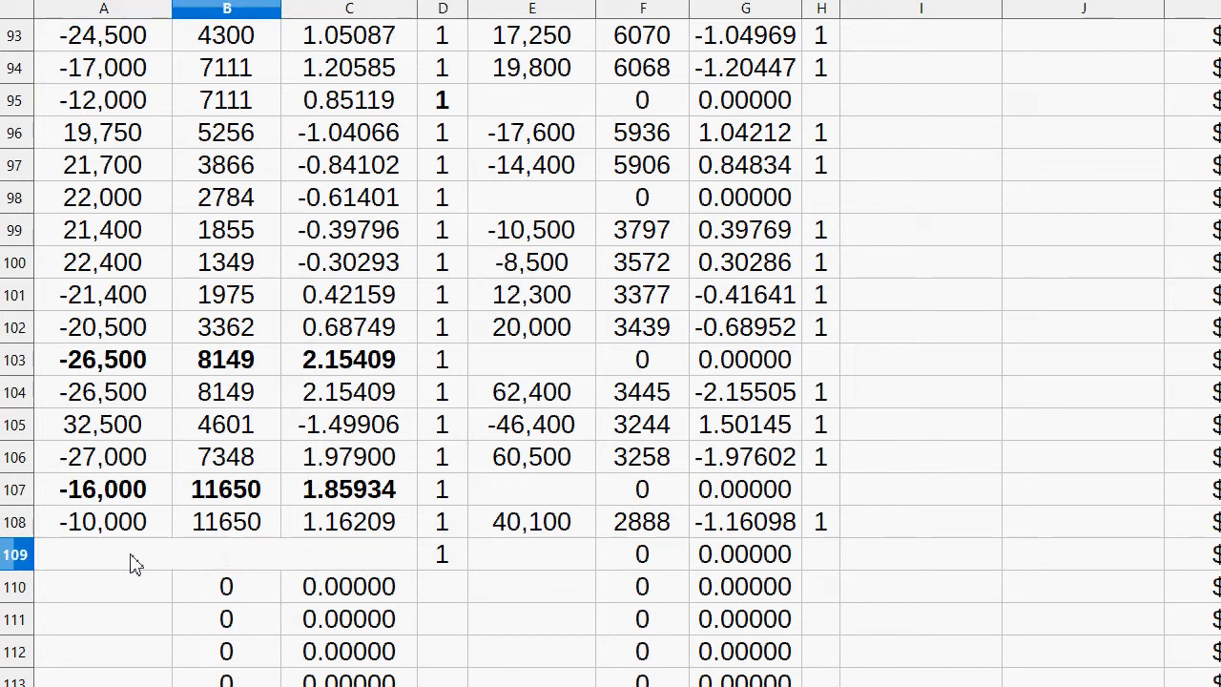
click(747, 554)
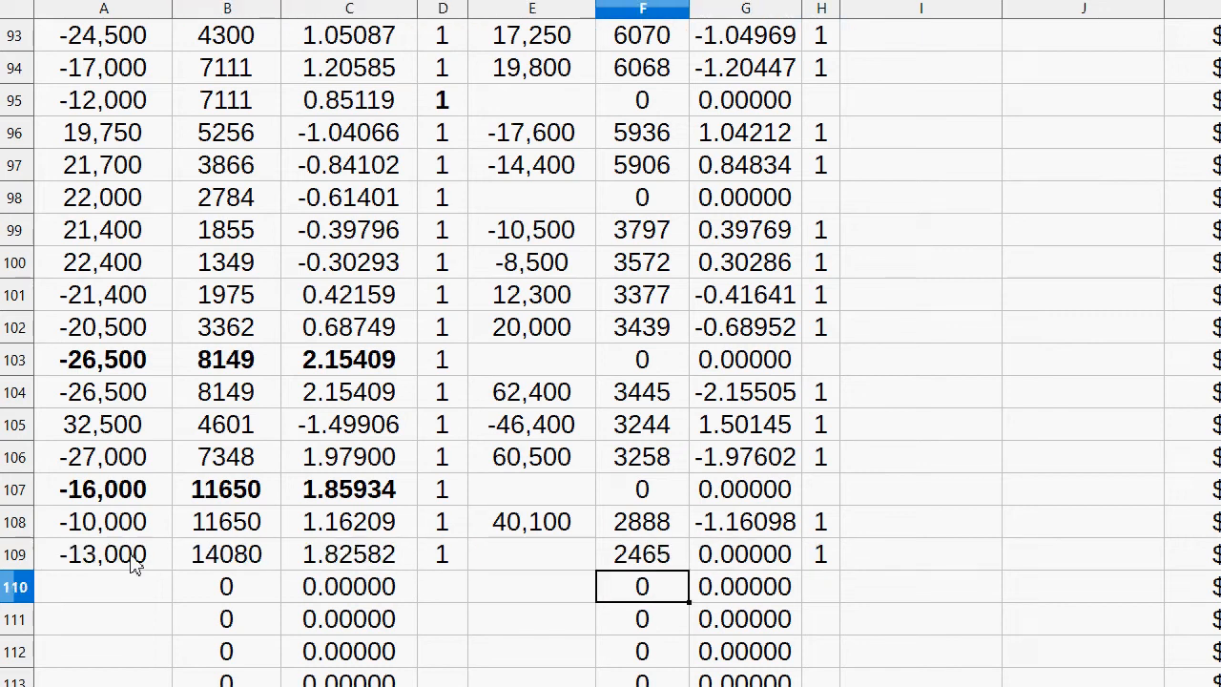
click(531, 554)
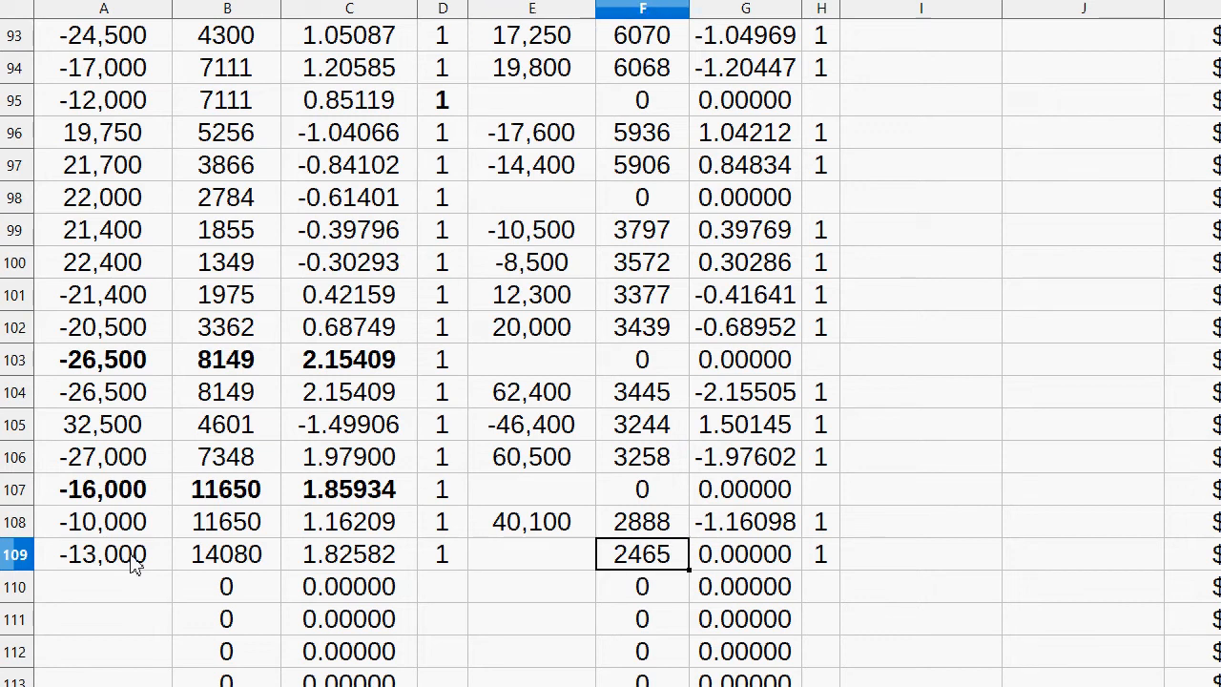
click(532, 553)
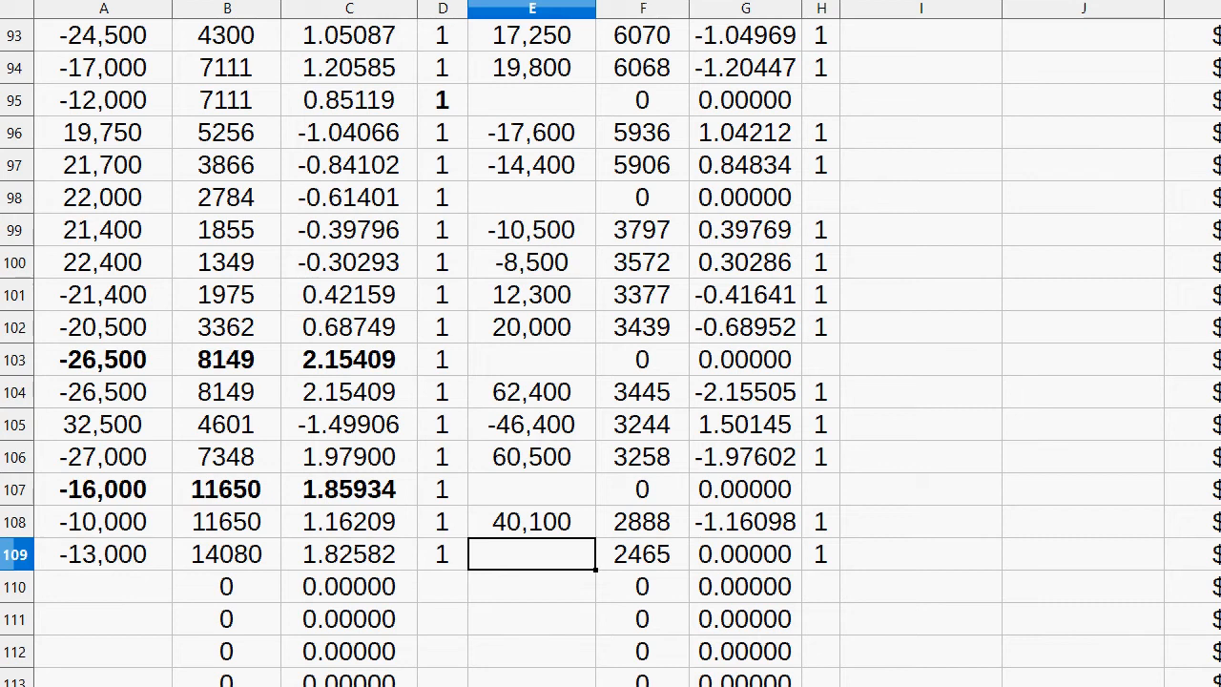
- Fill in the XEM side of row 109, 74,000 at 2465, and review F109, E109, B109
scroll(down, 3)
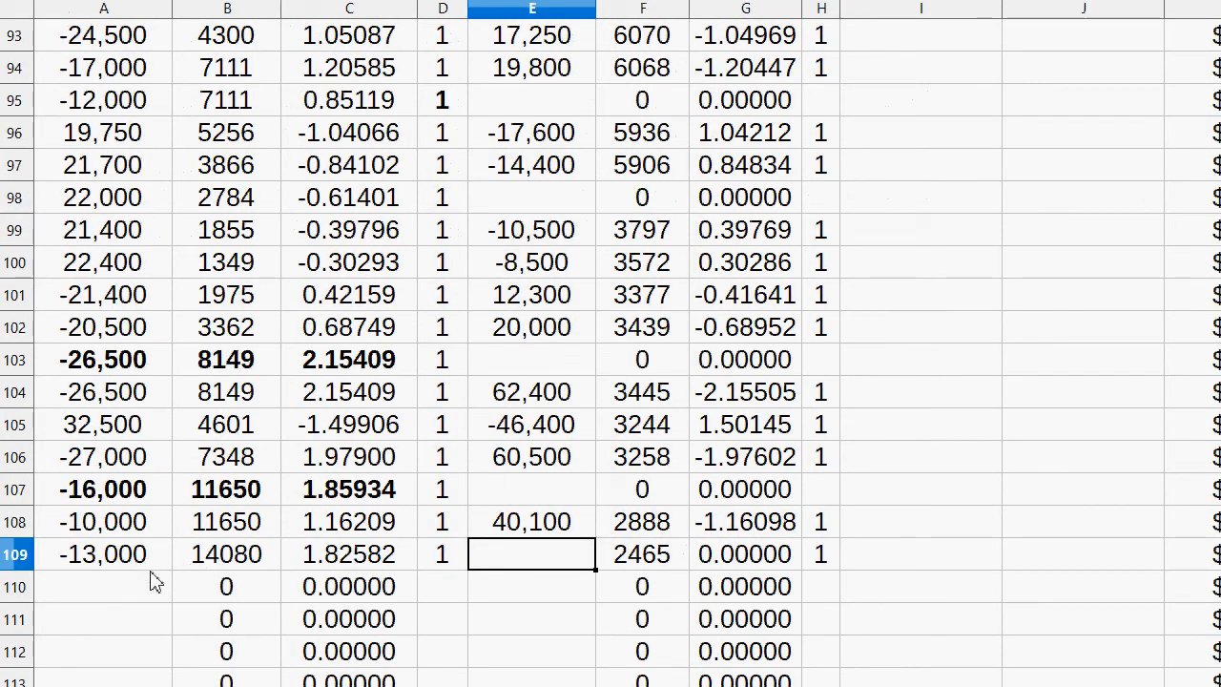
mouse_move(134, 563)
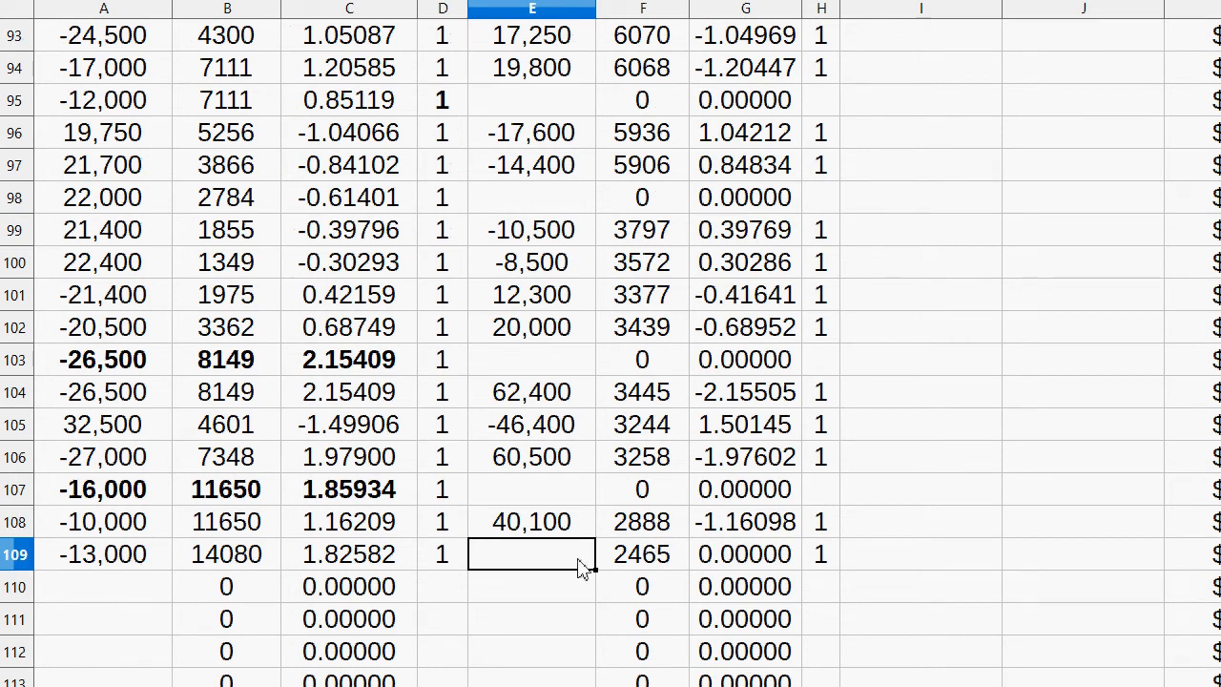
text(705)
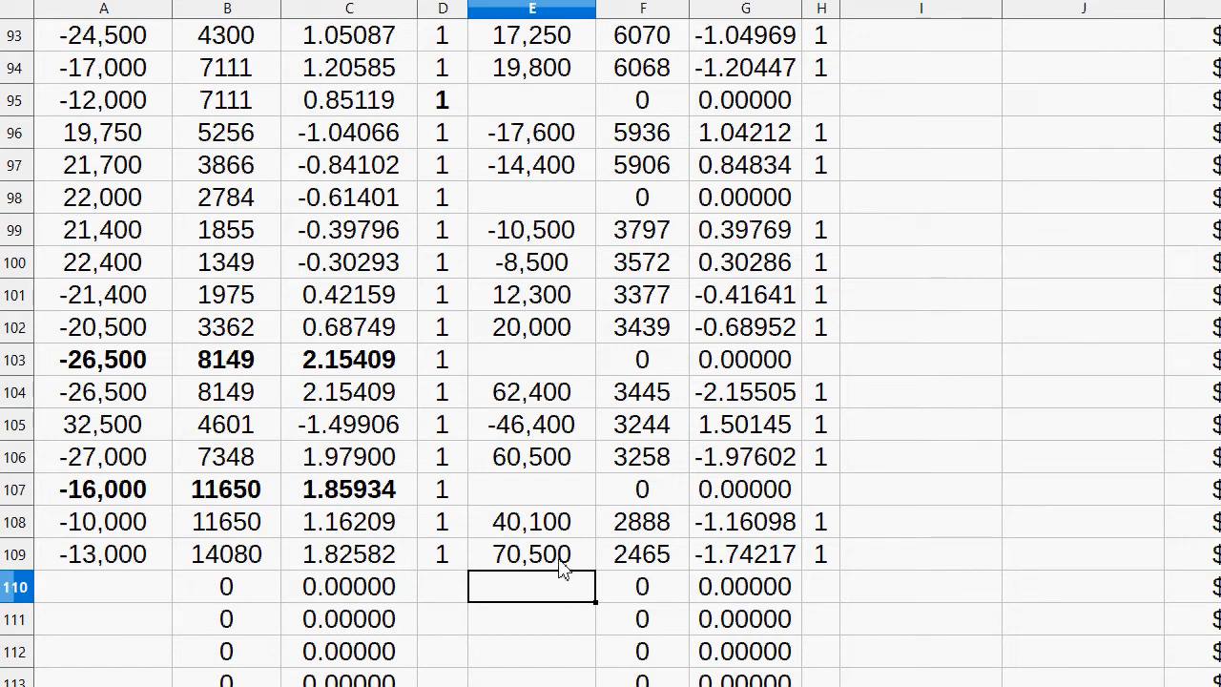
text(720)
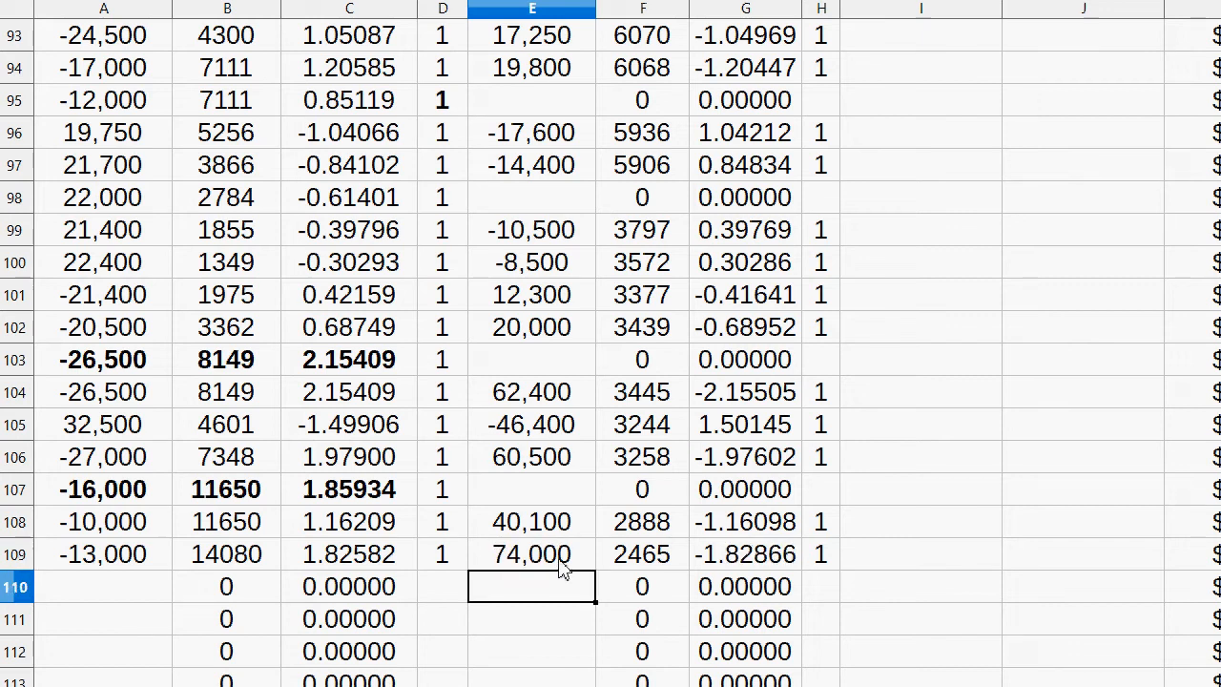
click(642, 554)
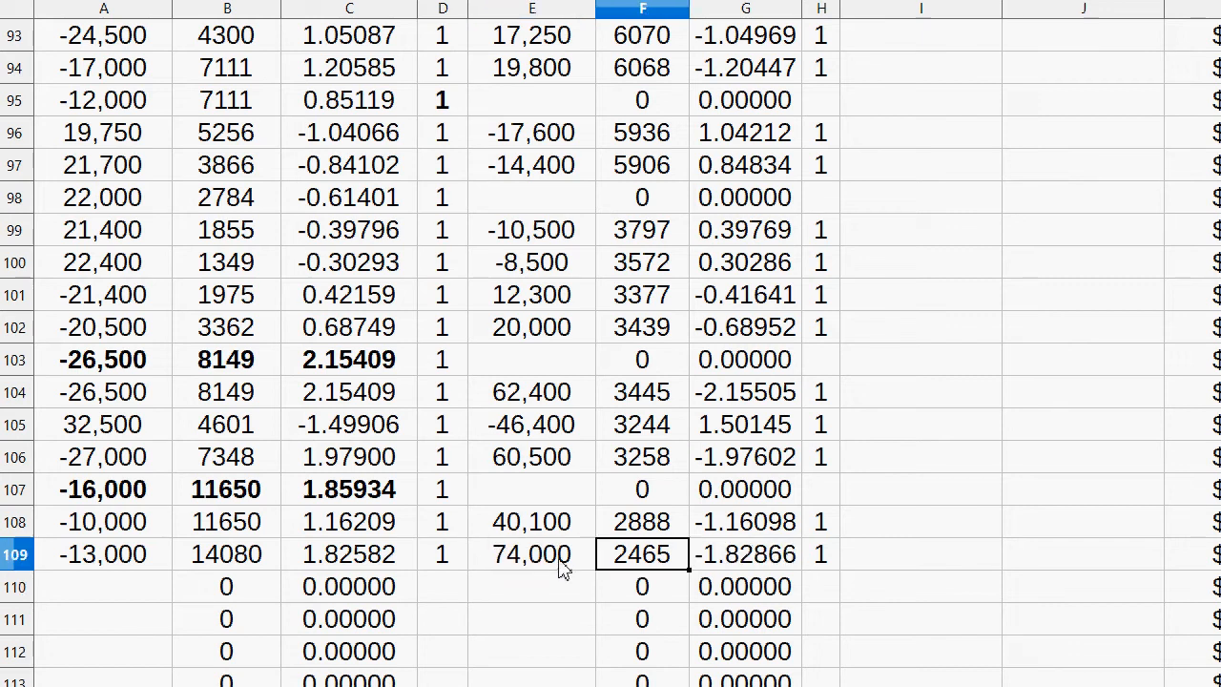
click(531, 554)
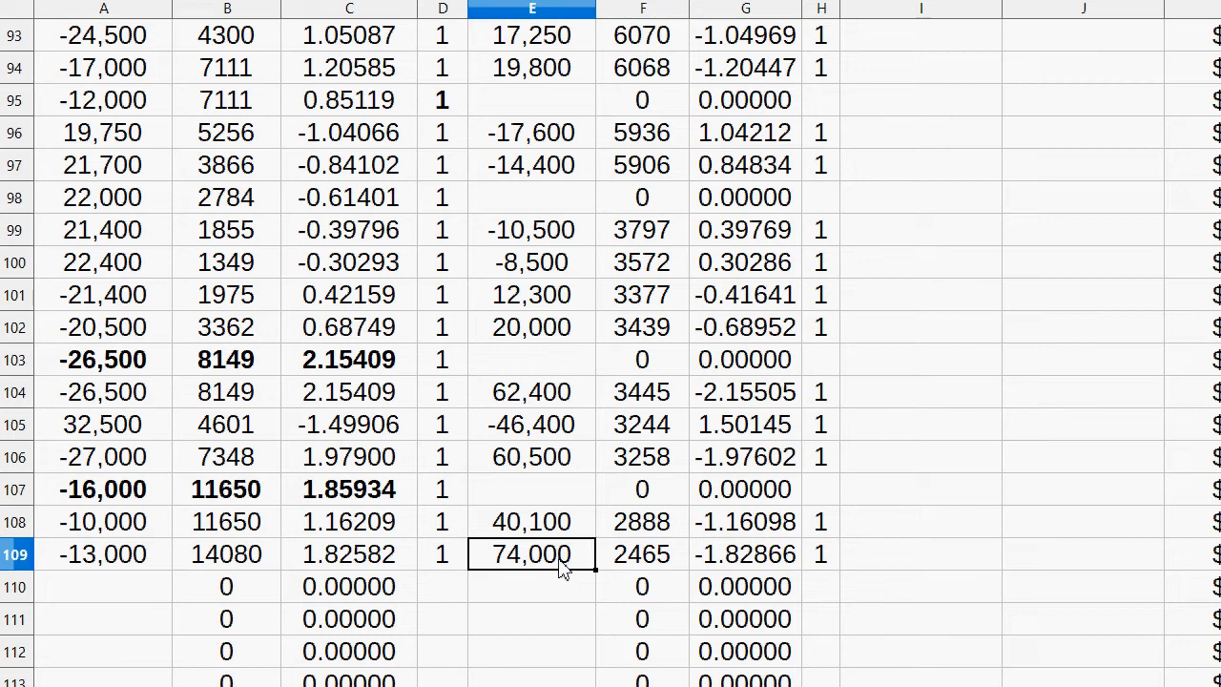
click(227, 555)
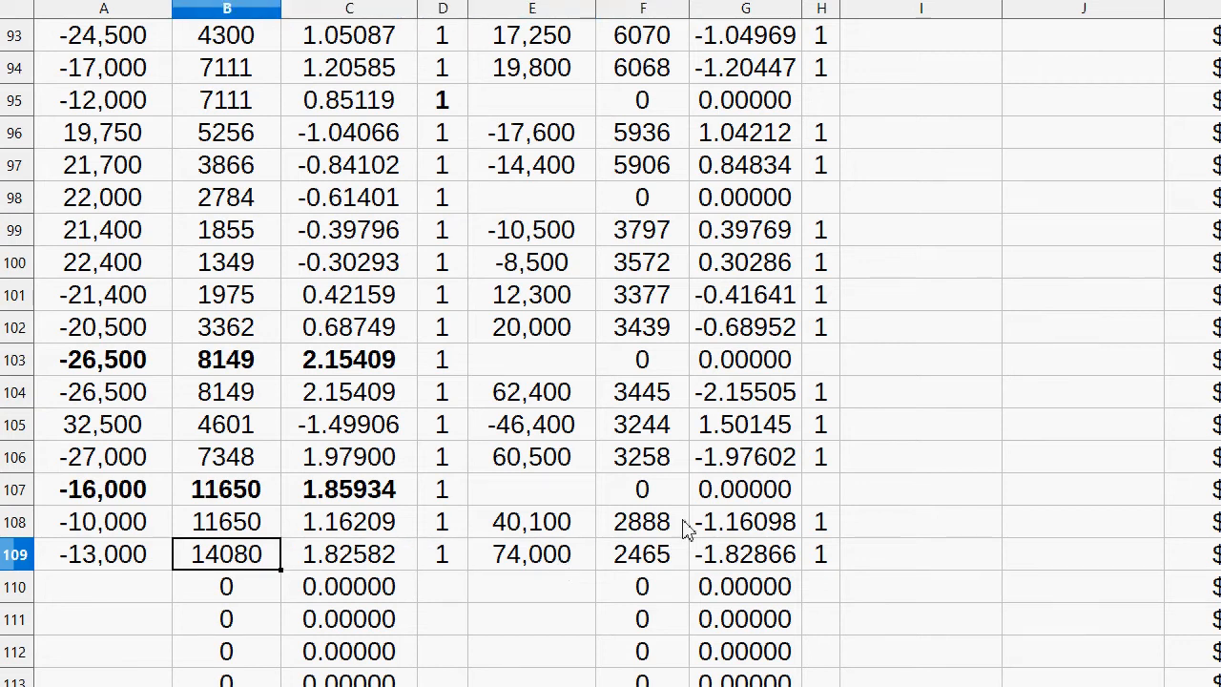
scroll(down, 3)
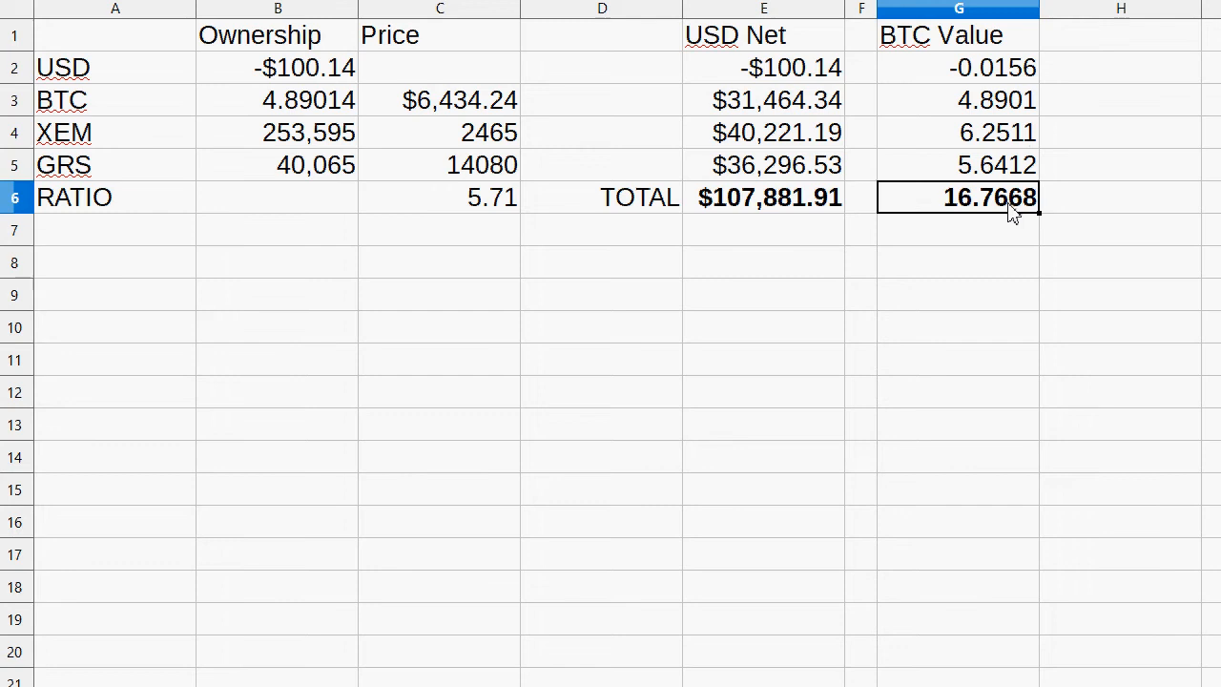
- Check the USD net total, then scroll the price log down to row 553
click(763, 198)
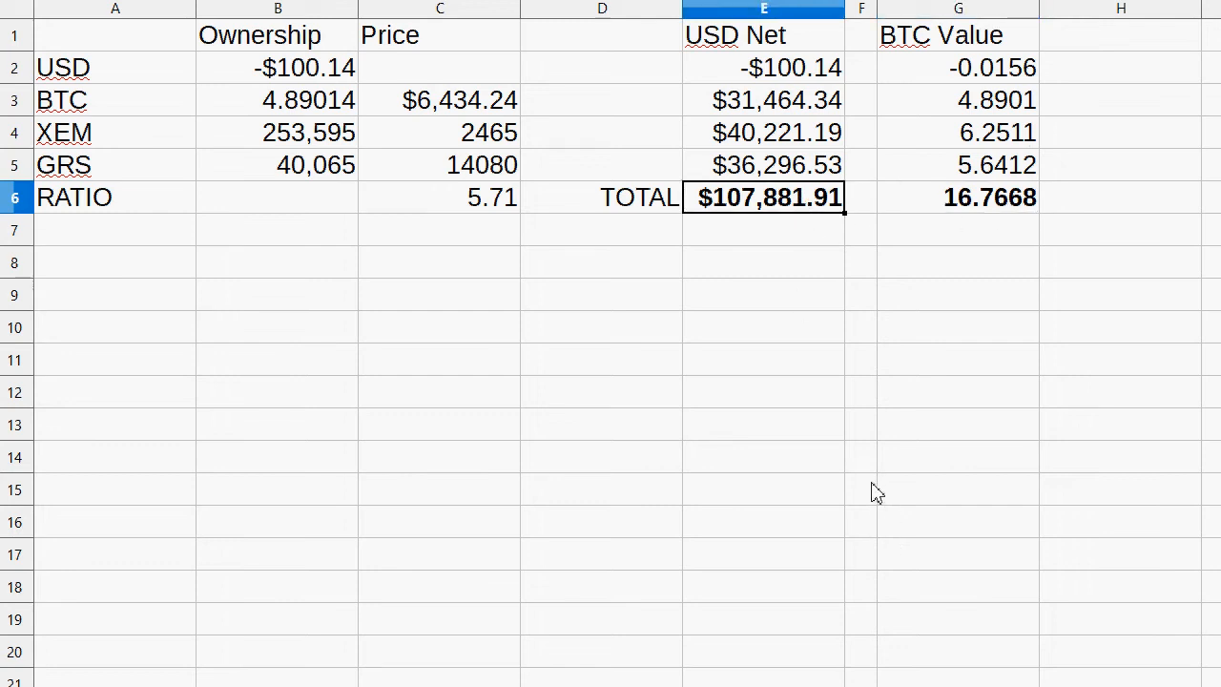
mouse_move(860, 547)
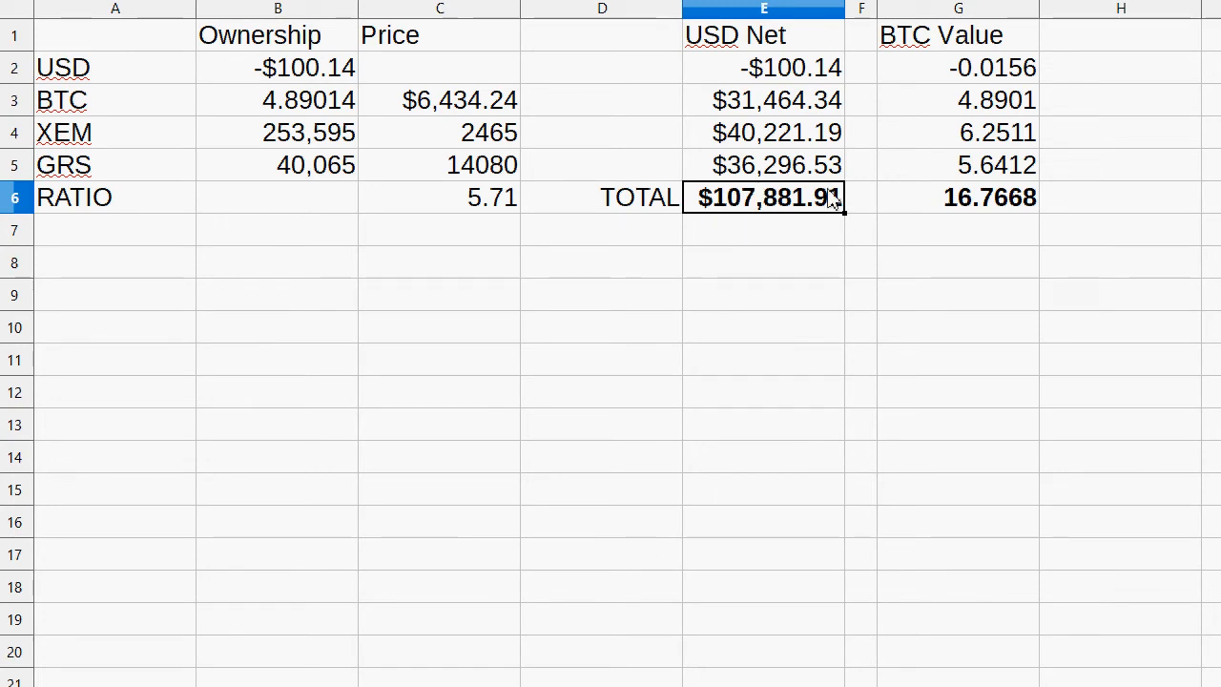
mouse_move(600, 633)
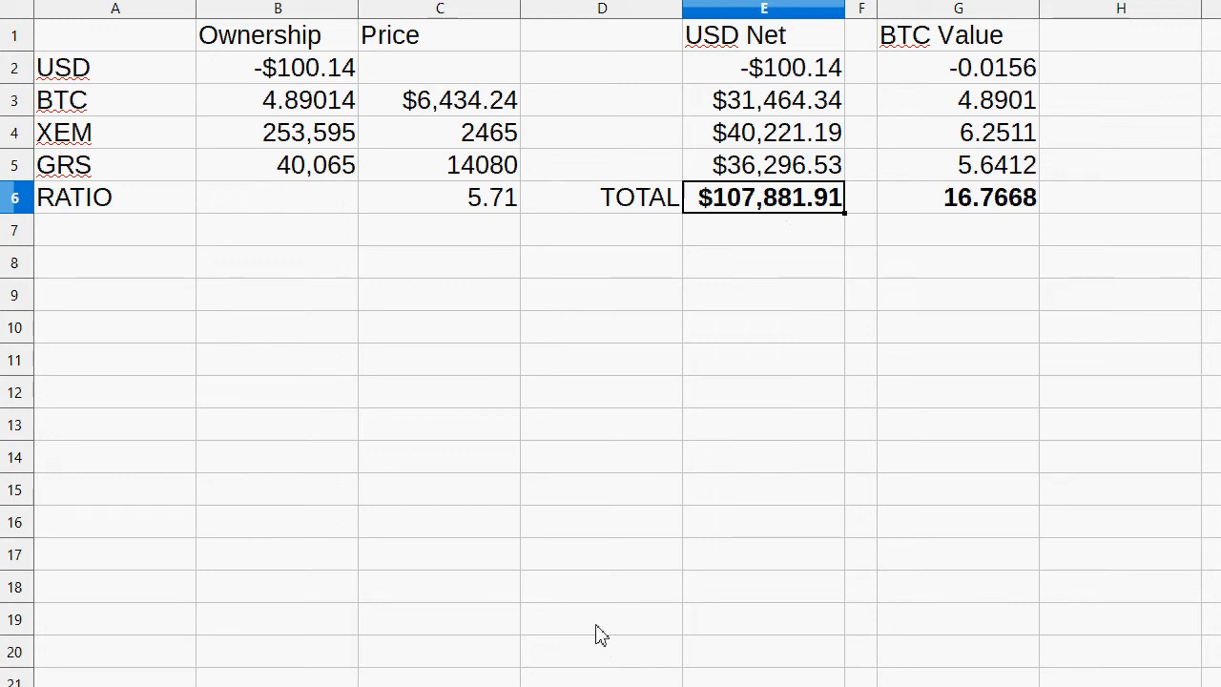
scroll(down, 3)
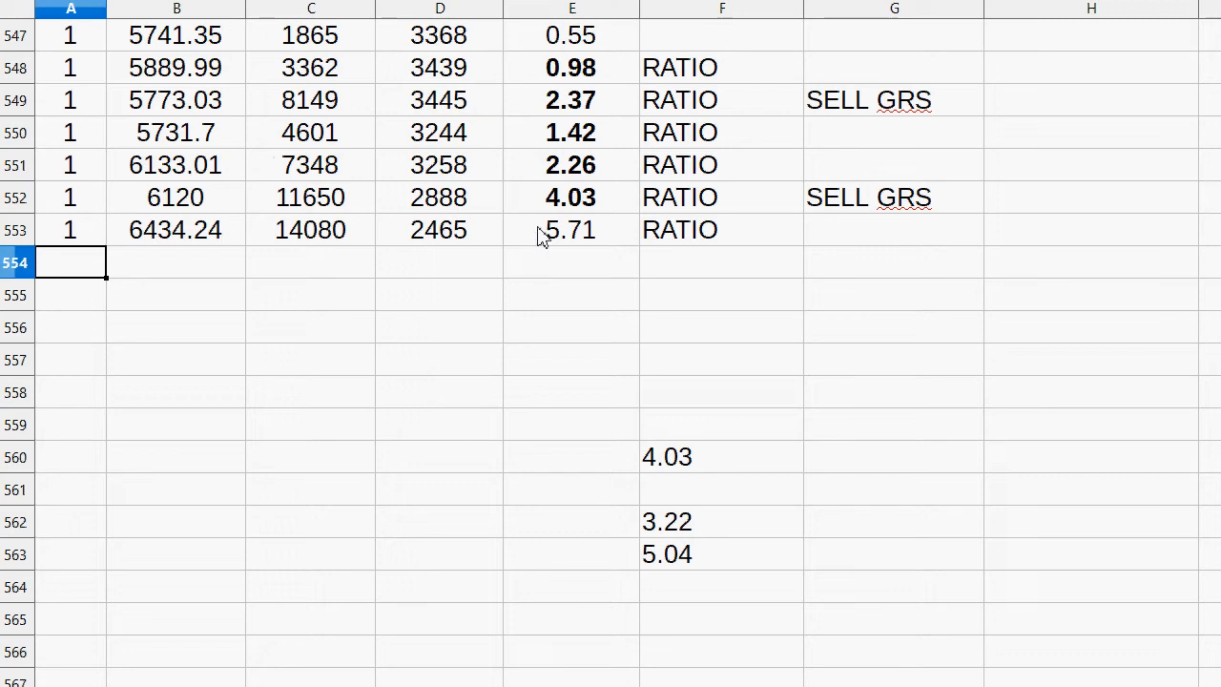
- Log price row 554 with 6745.04, 9340, 2373 and ratio 3.94
click(571, 229)
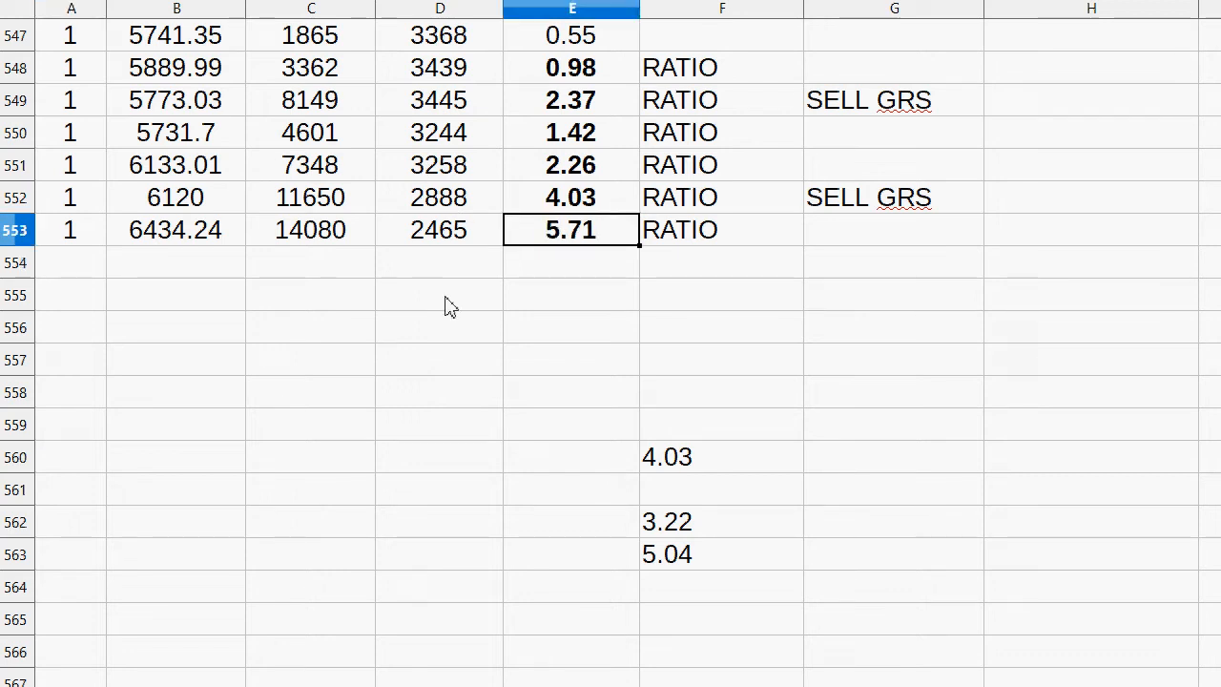
click(70, 262)
text(1)
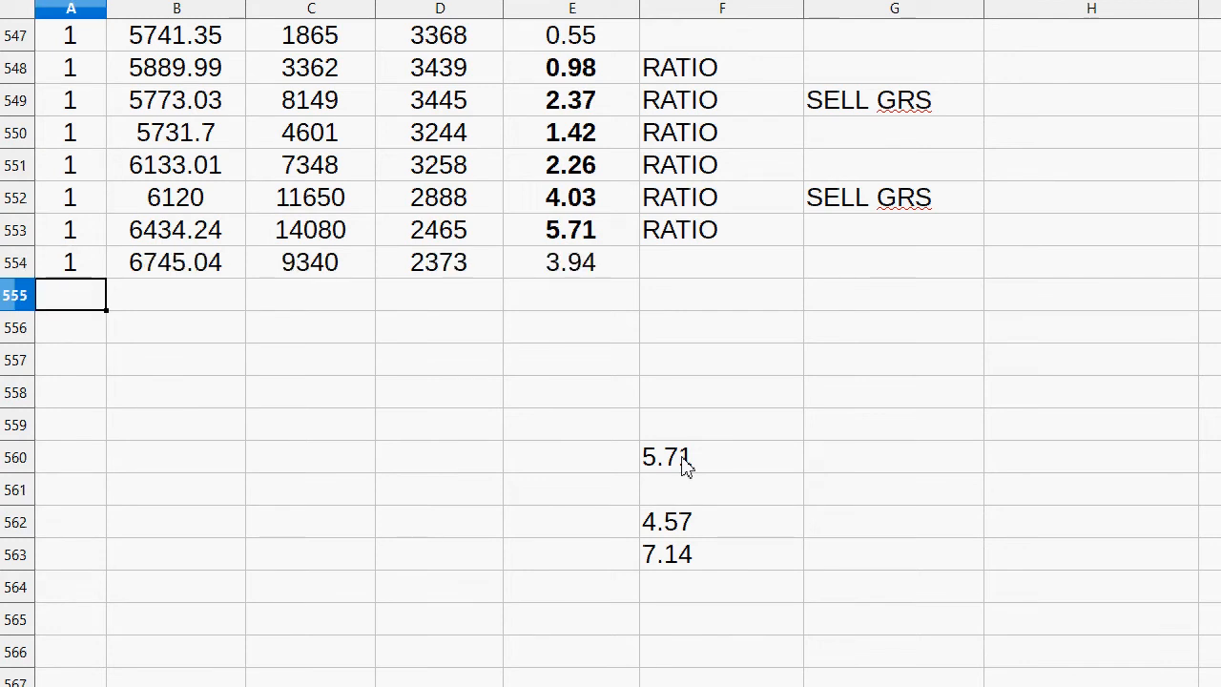
mouse_move(725, 480)
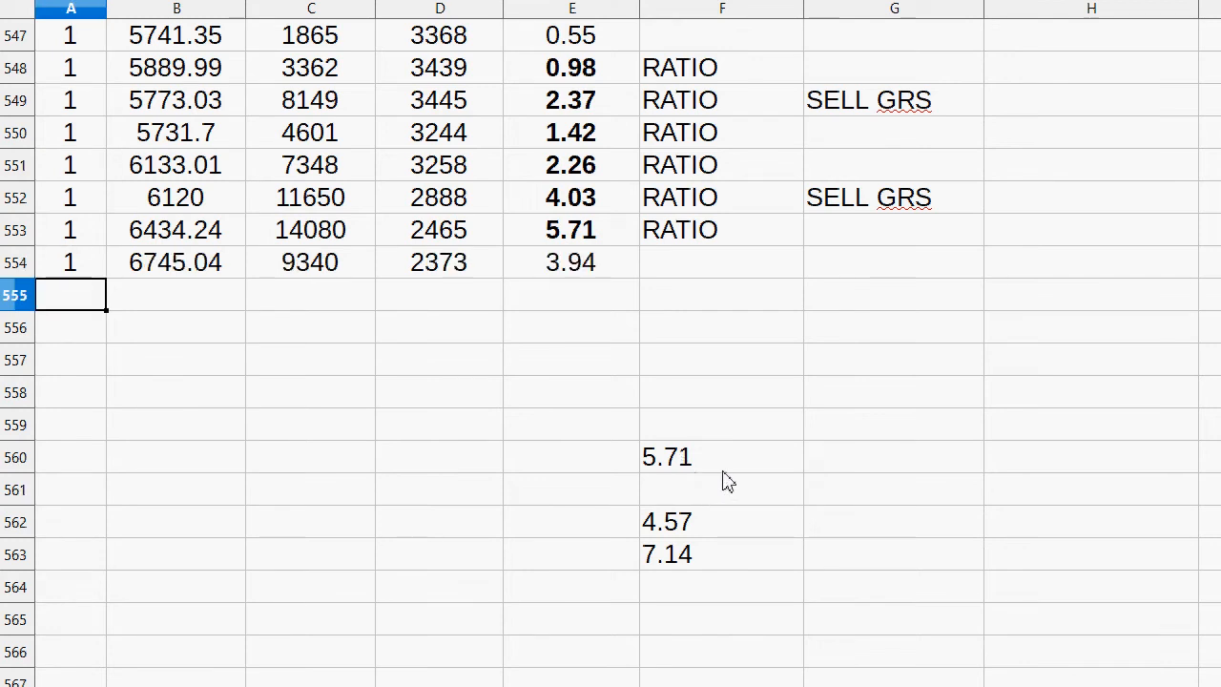
click(722, 262)
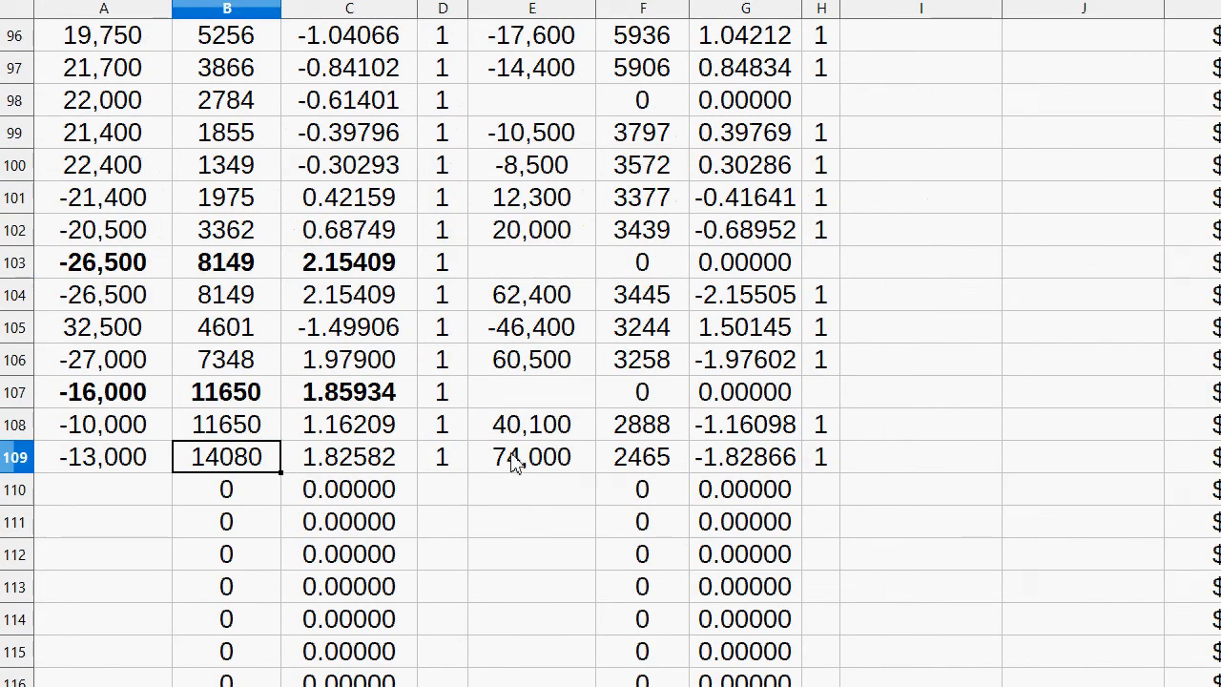
- Review the summary totals of $98,714.84 and 14.6352 BTC
click(532, 359)
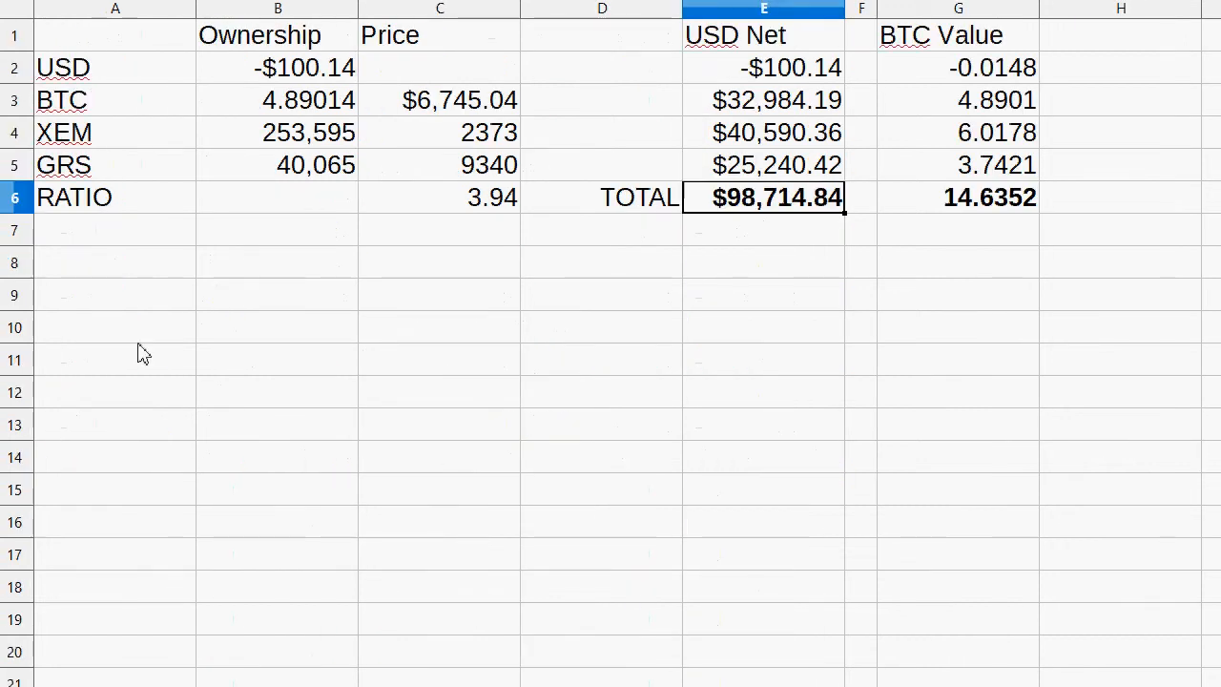
mouse_move(281, 143)
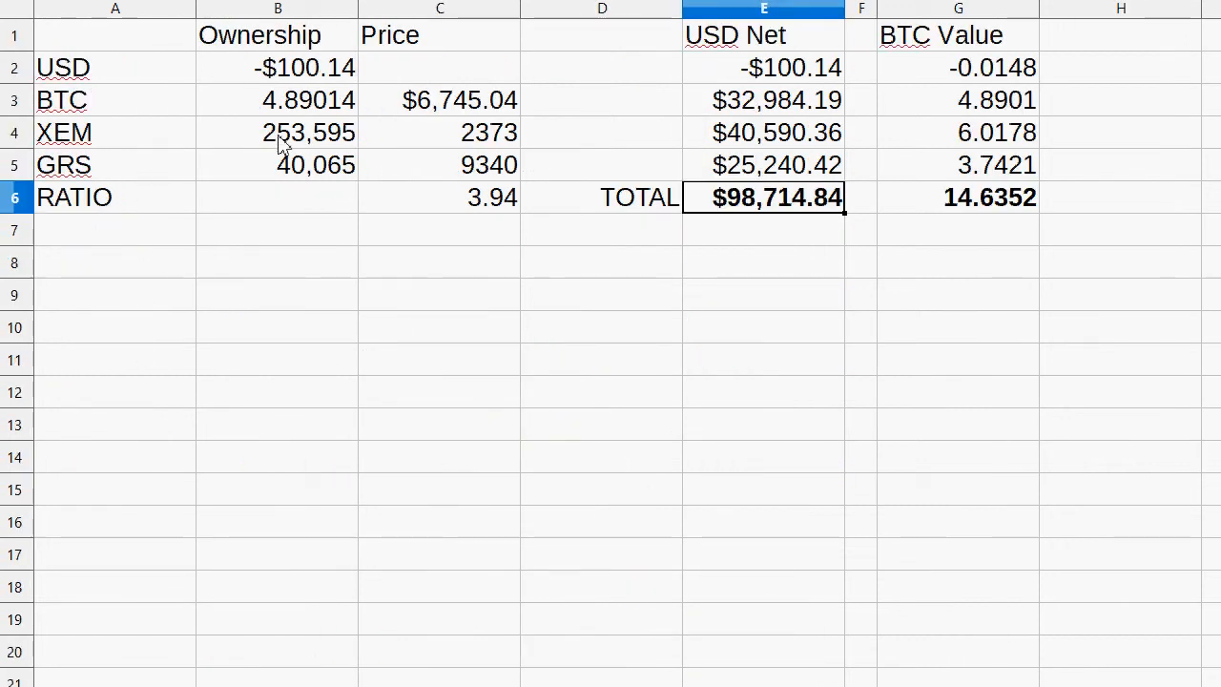
click(278, 132)
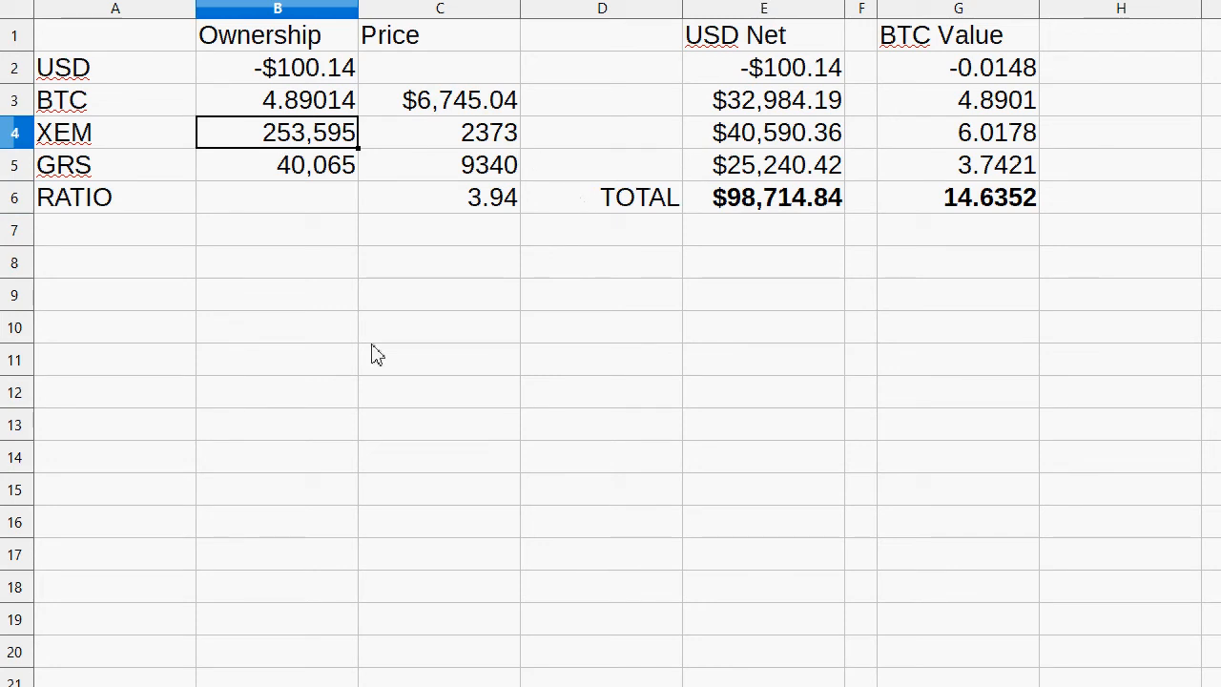
scroll(down, 3)
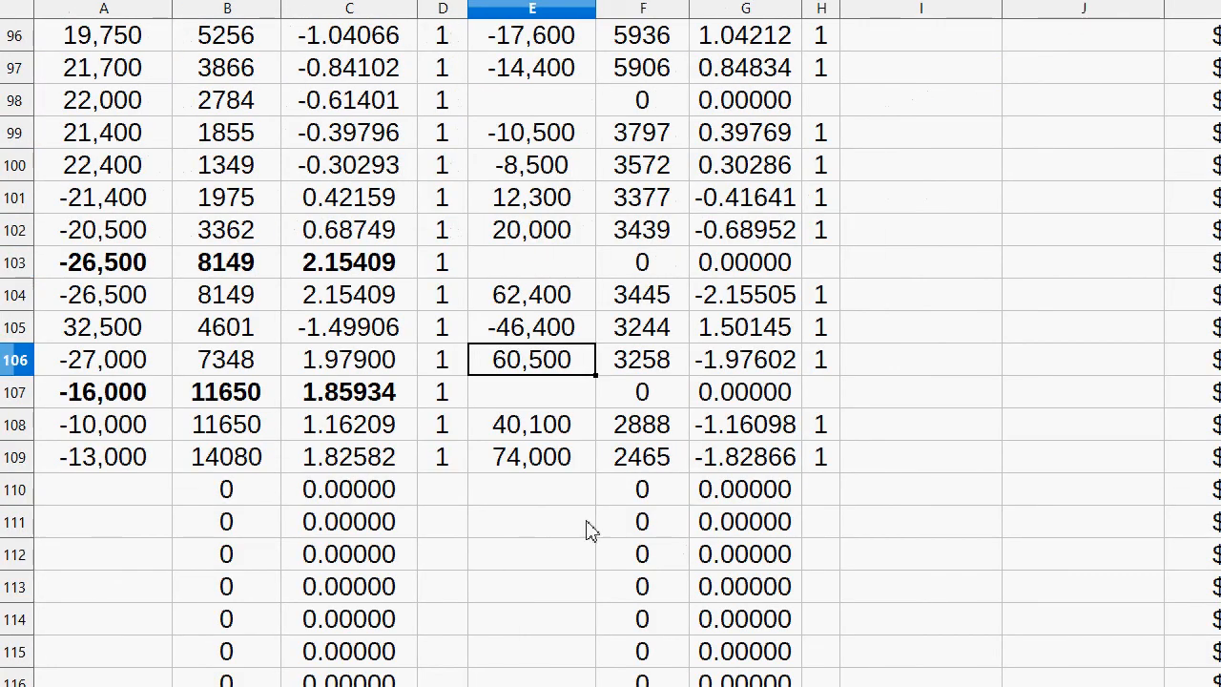
- Enter the GRS amount and 9340 price in row 110, checking C110 and D110
click(531, 489)
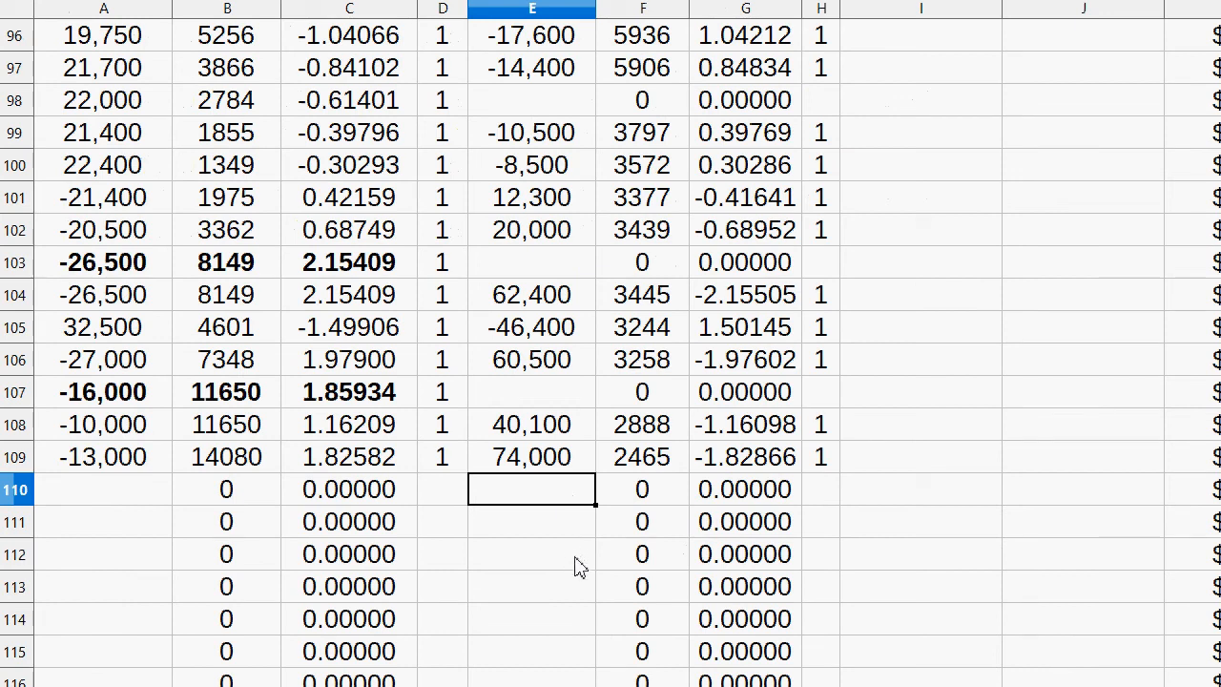
mouse_move(525, 477)
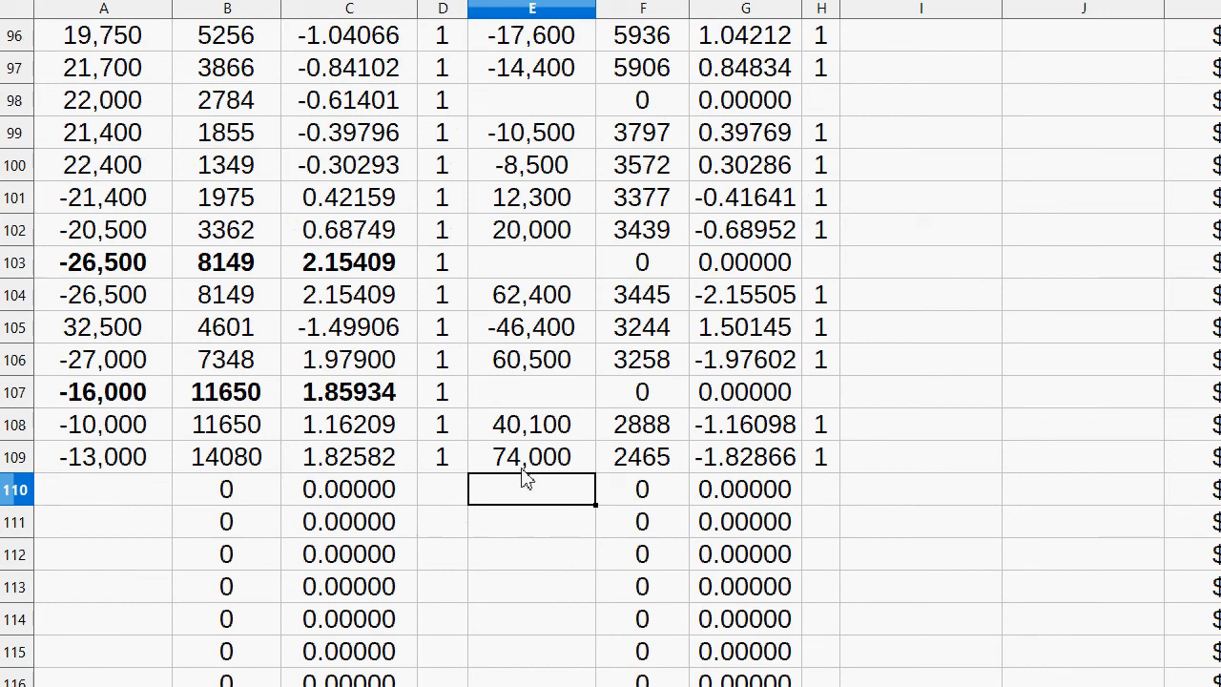
mouse_move(484, 482)
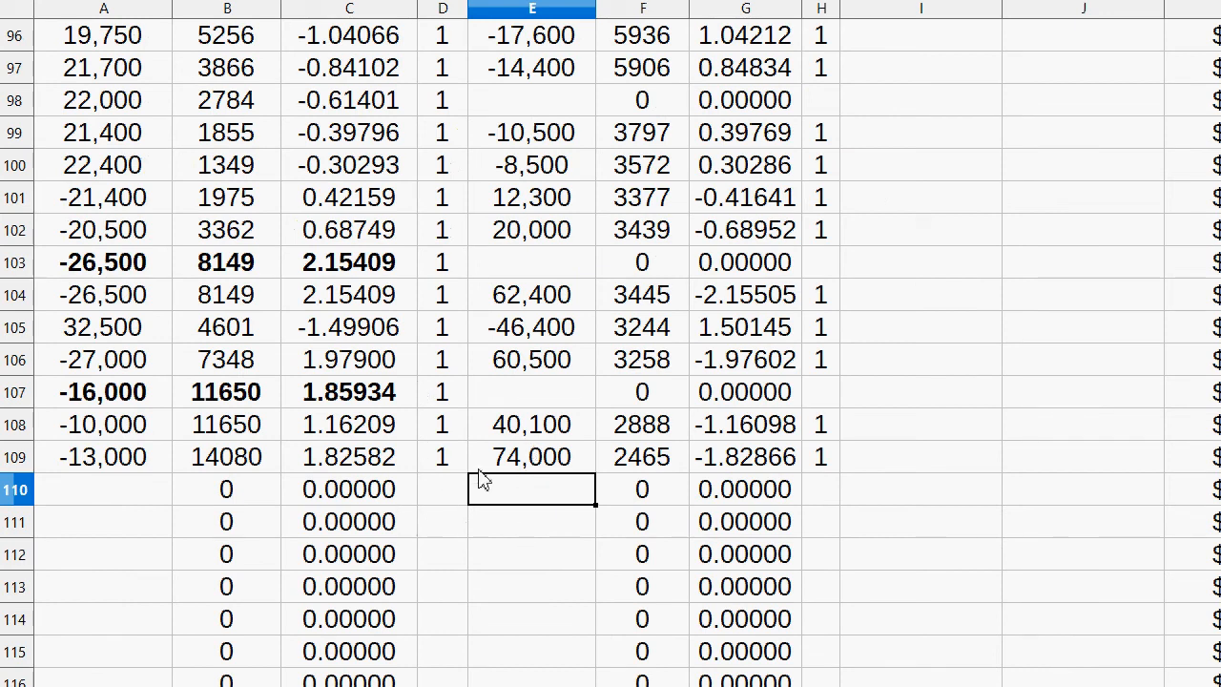
click(103, 488)
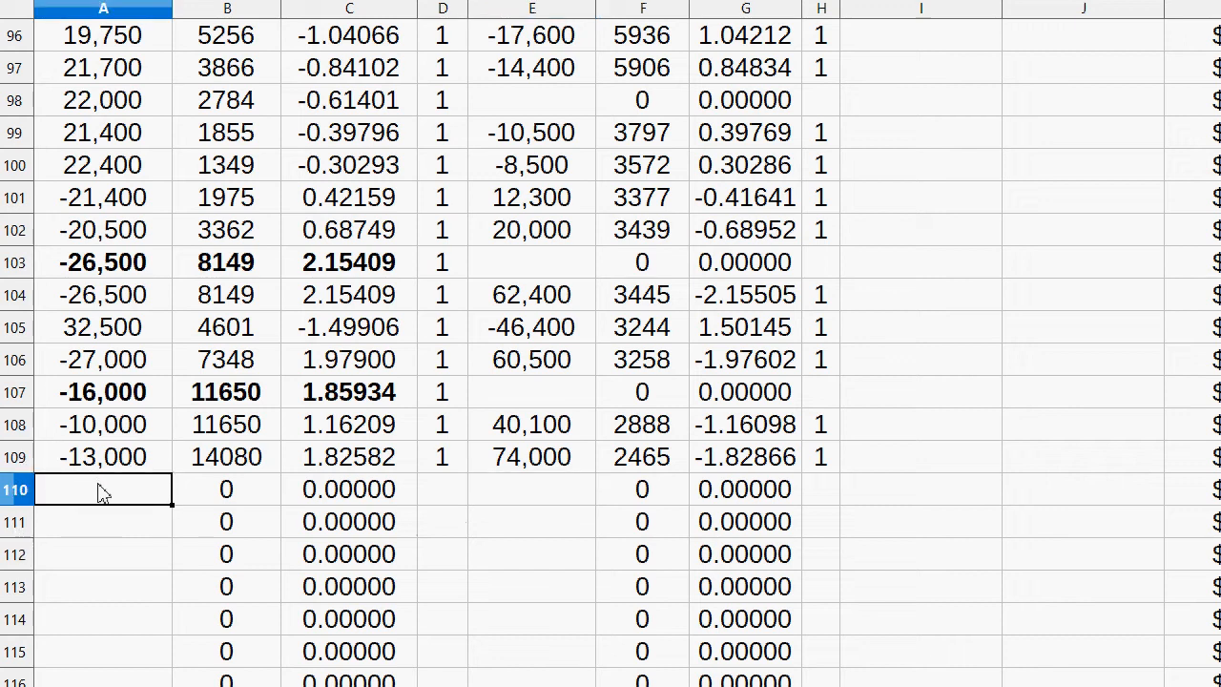
text(13,000)
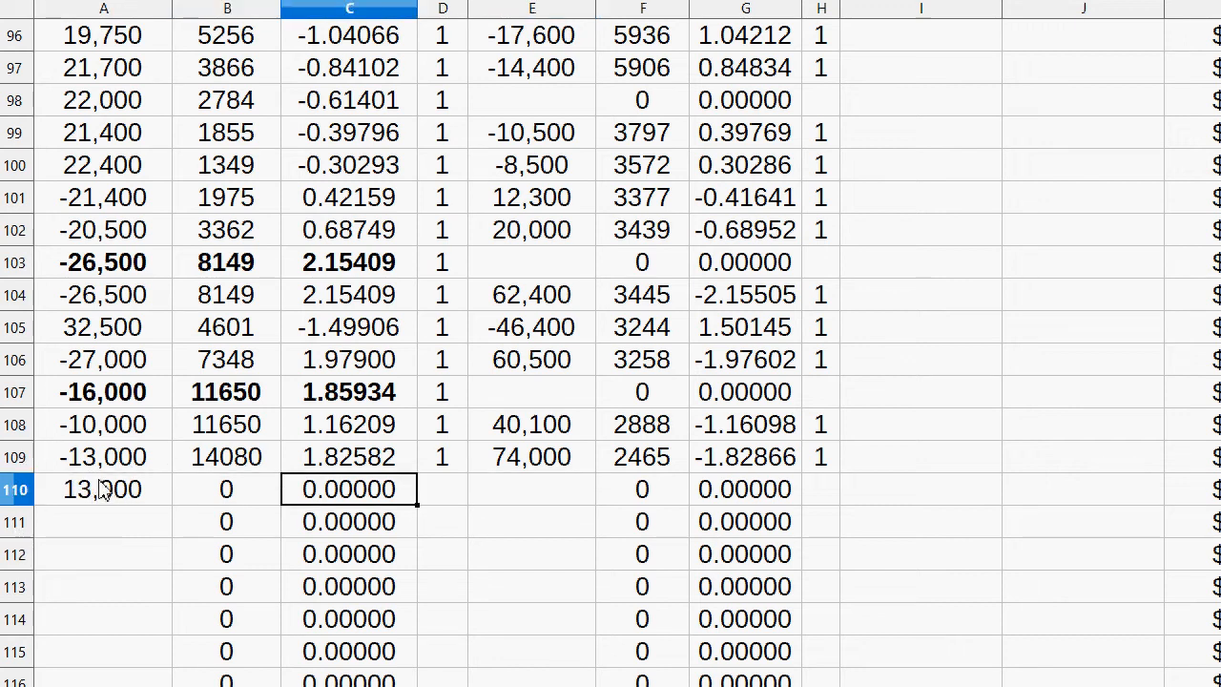
text(9340)
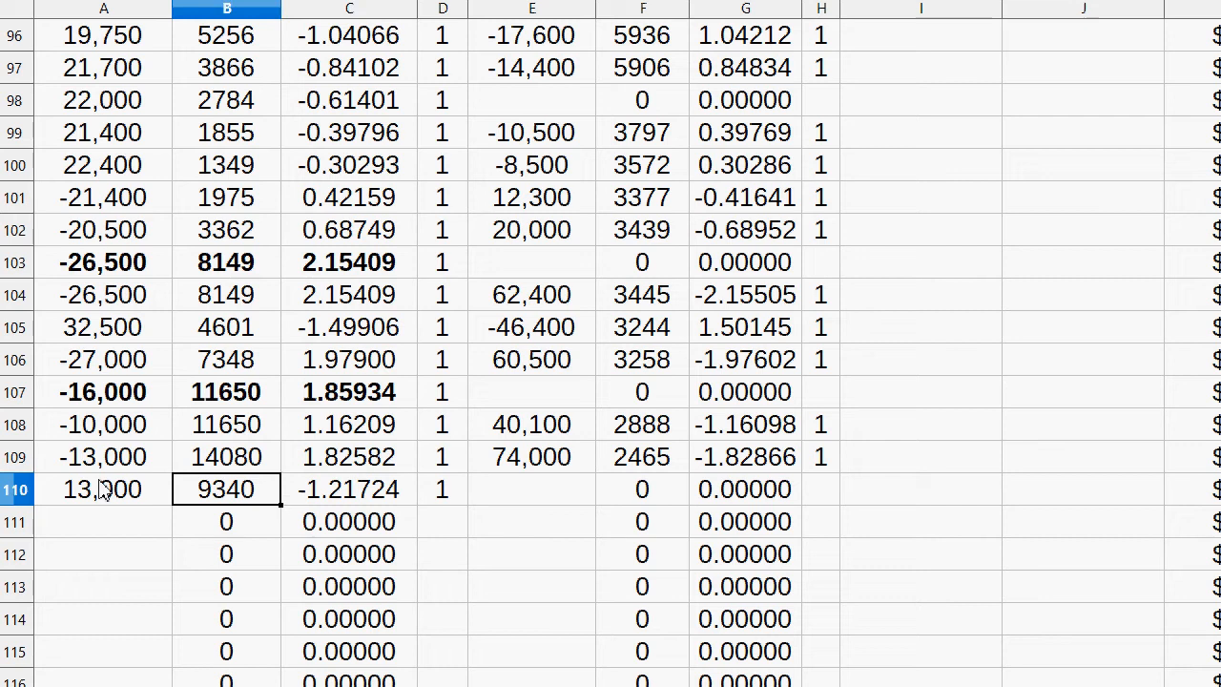
click(349, 489)
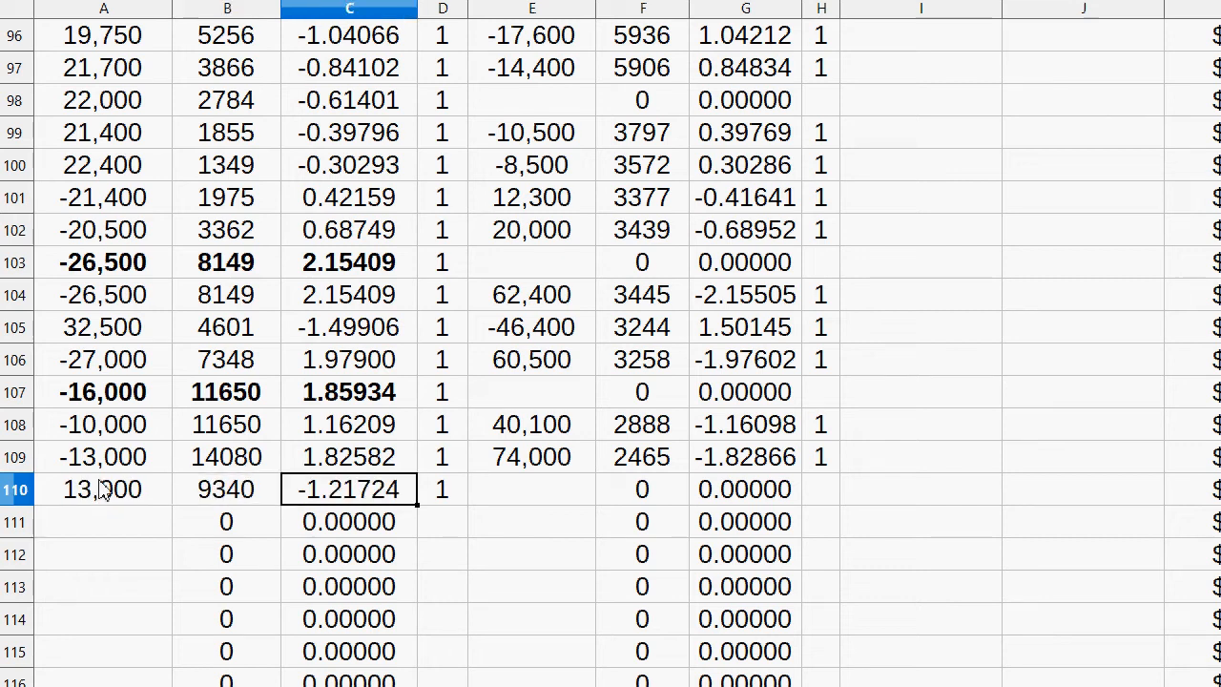
click(442, 490)
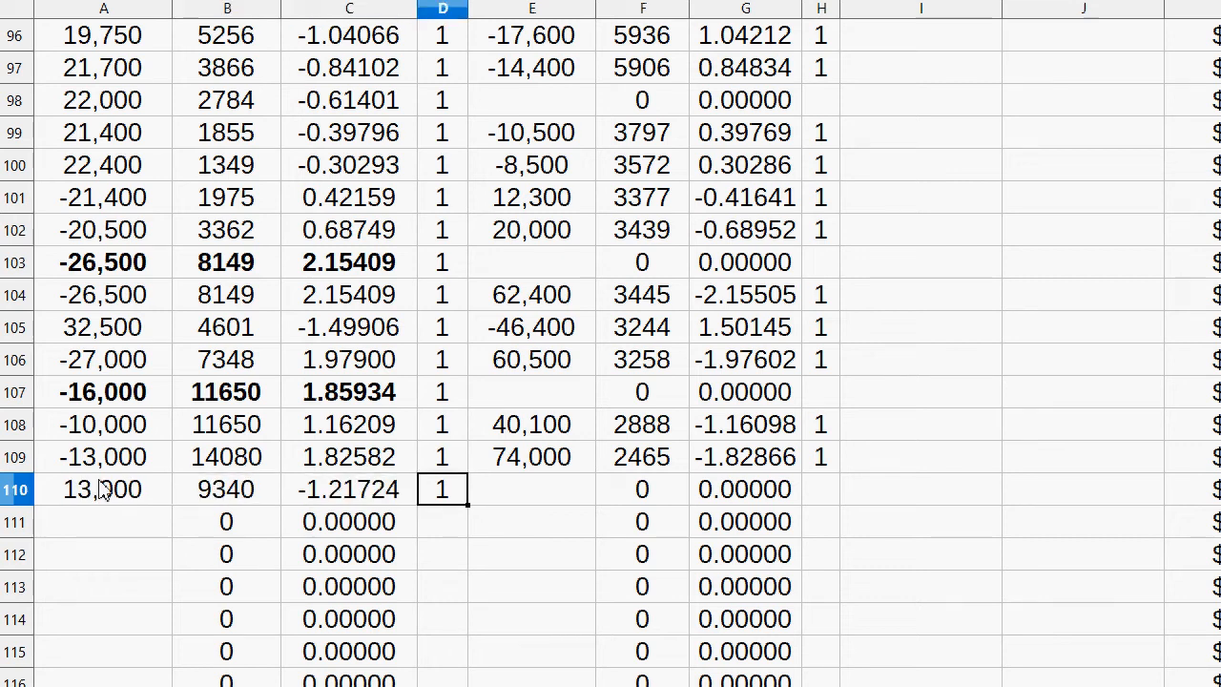
- Correct the row 110 XEM amount to -55,400, giving ratio 1.31136
text(-500)
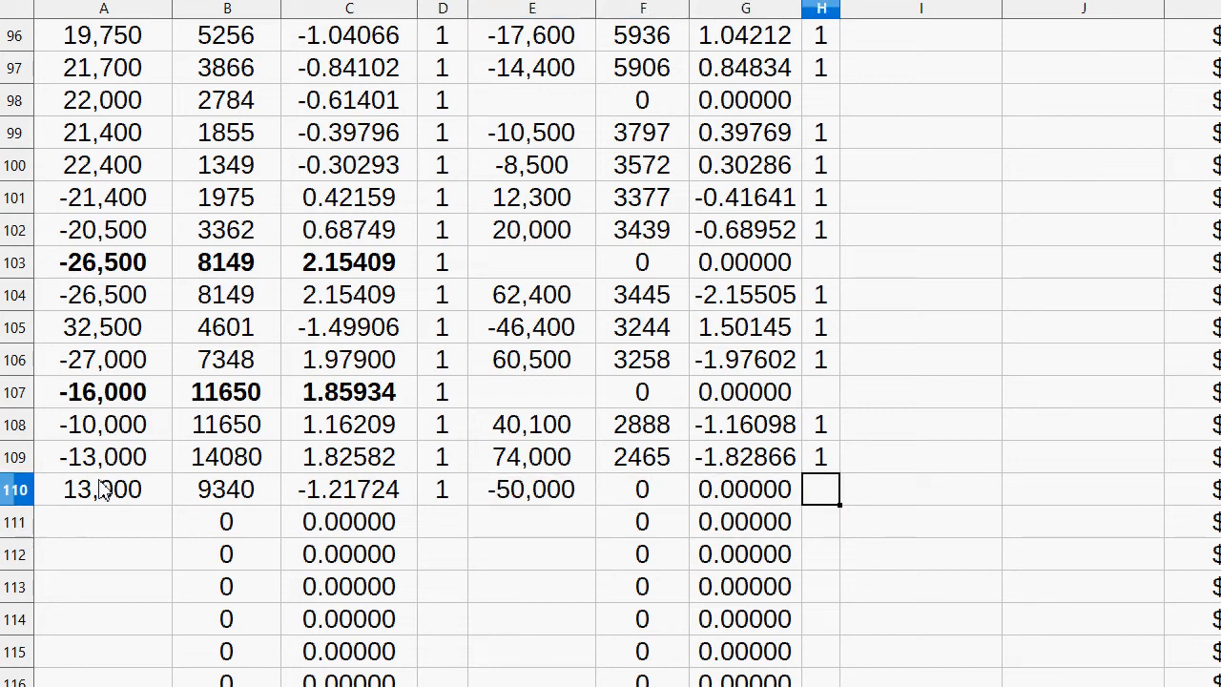
click(746, 489)
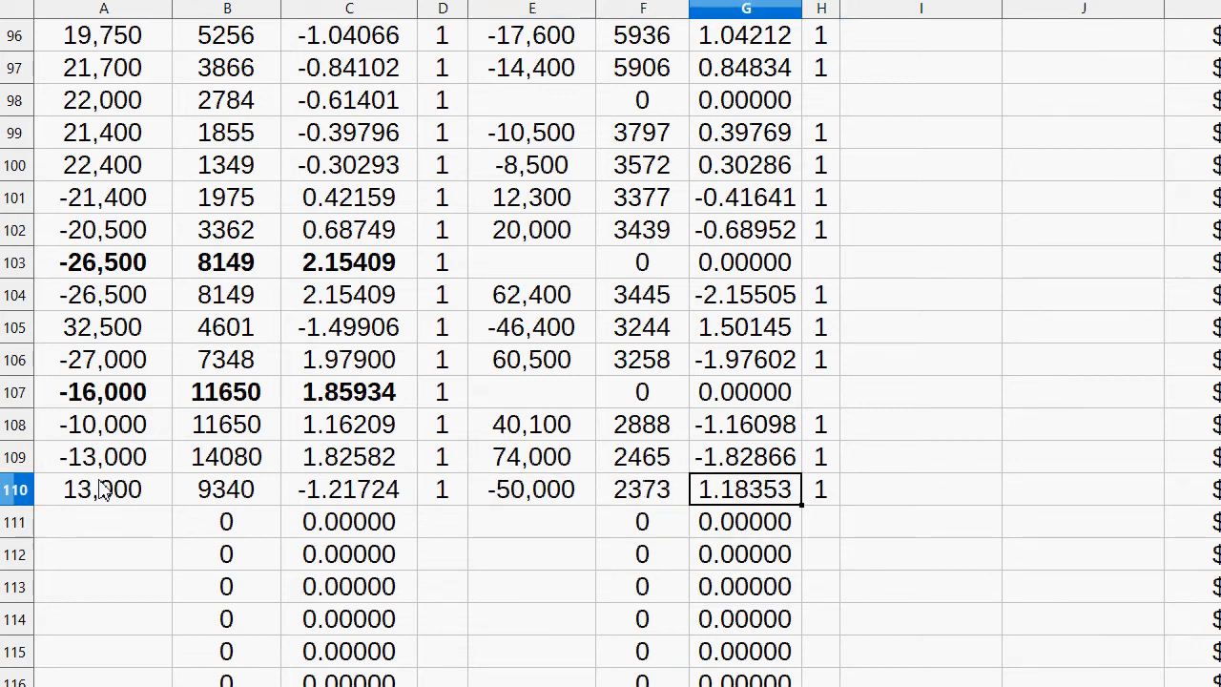
click(104, 489)
text(14,000)
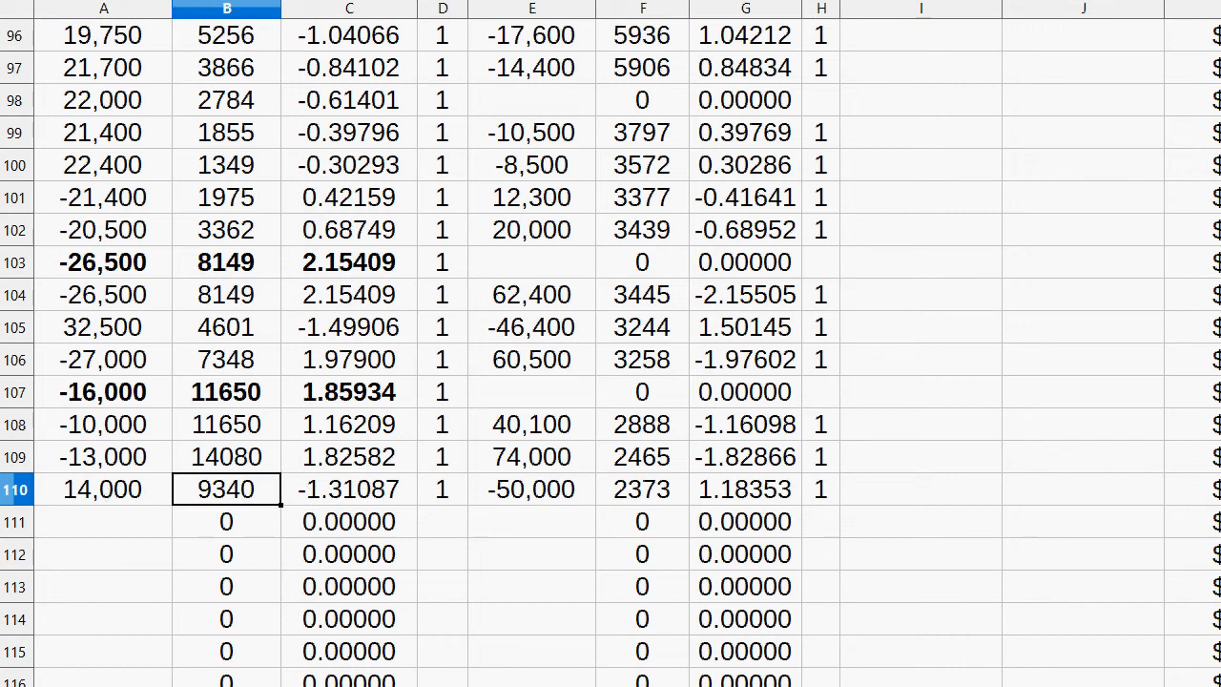
text(-5)
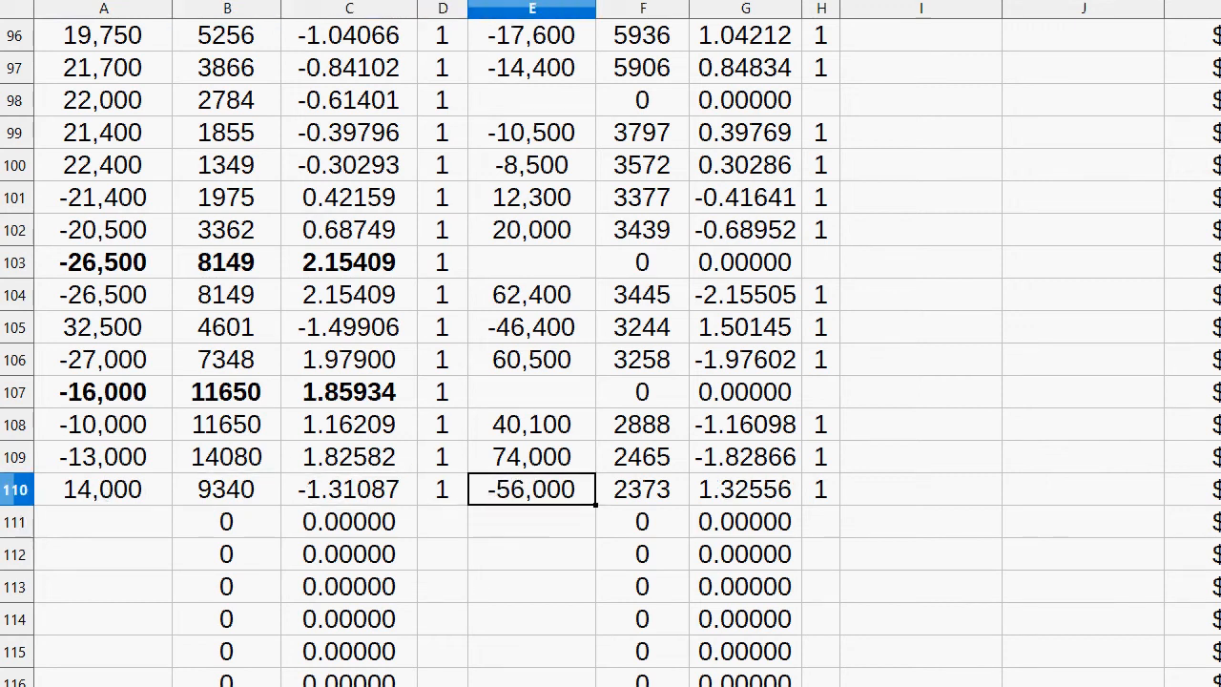
text(-555)
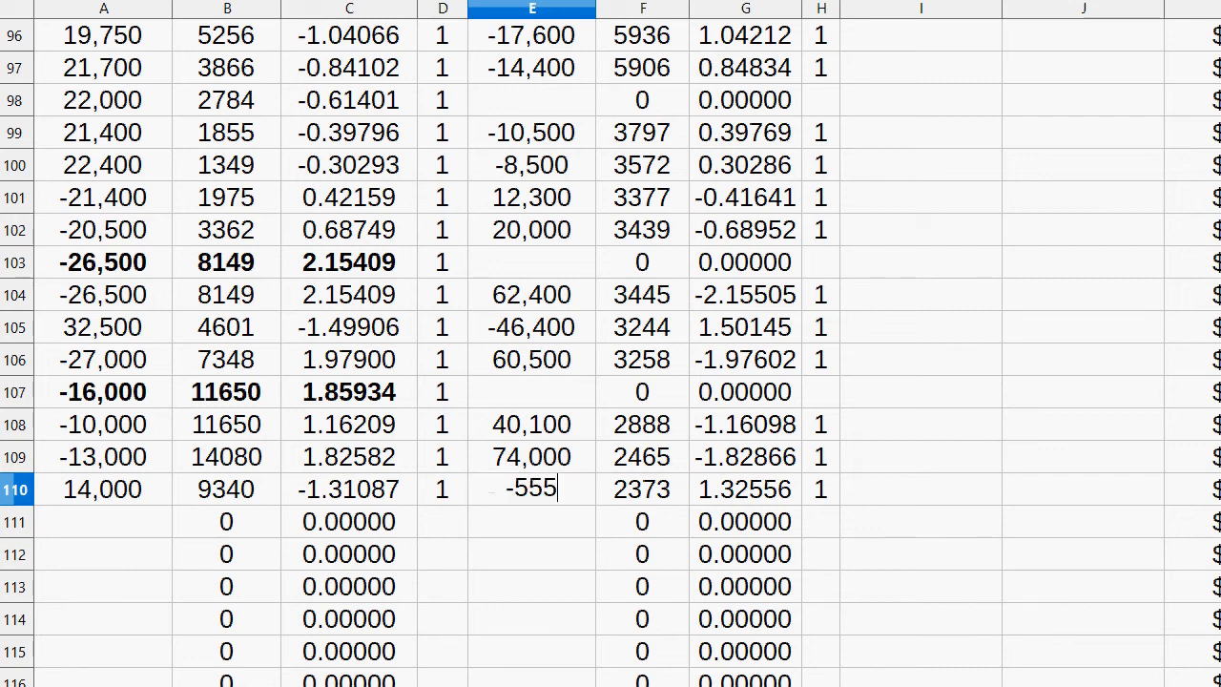
key(enter)
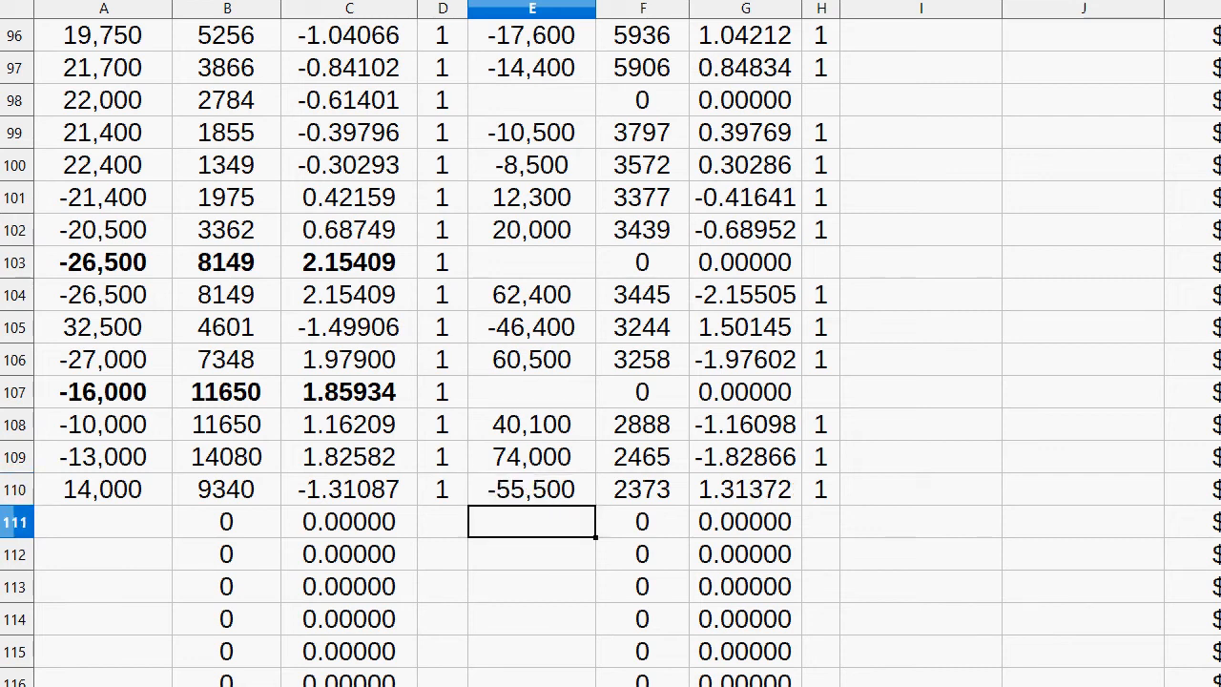
text(-552)
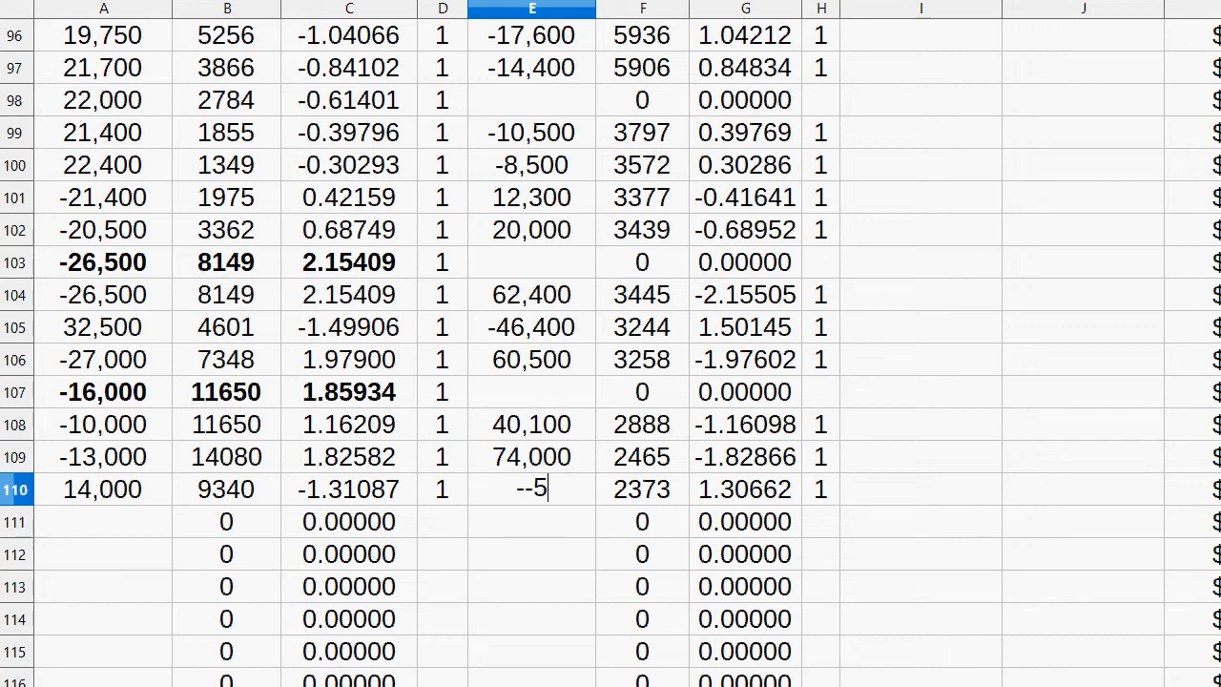
key(BackSpace)
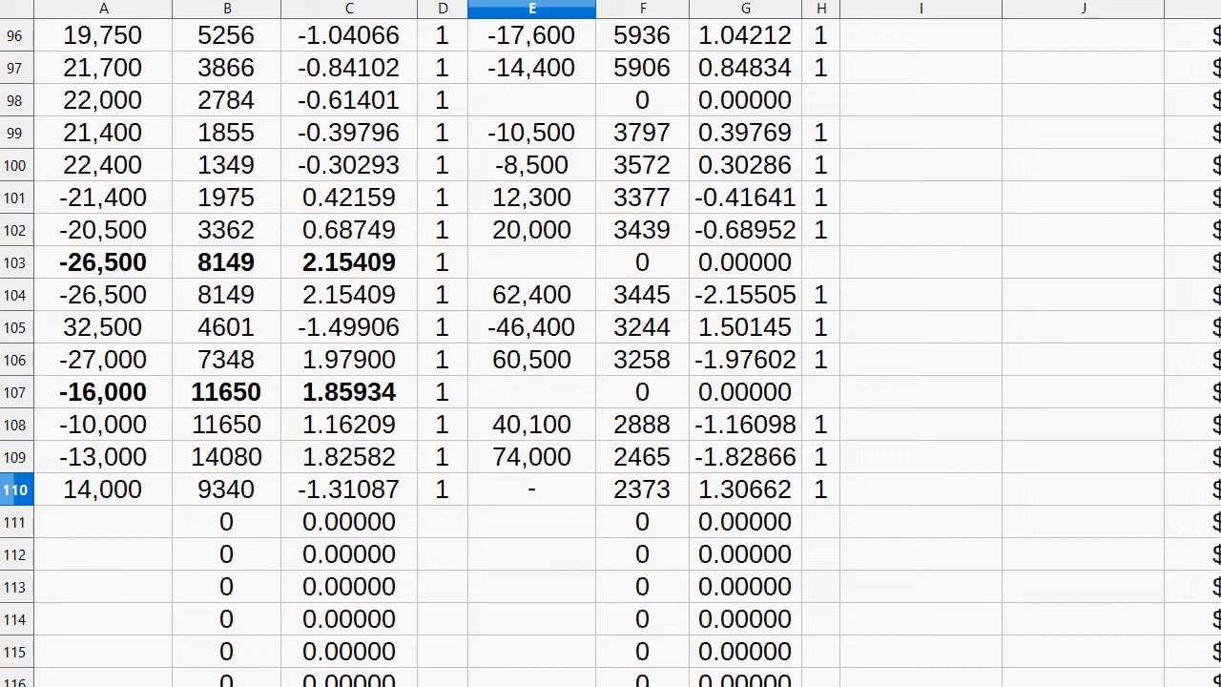
text(-55,400)
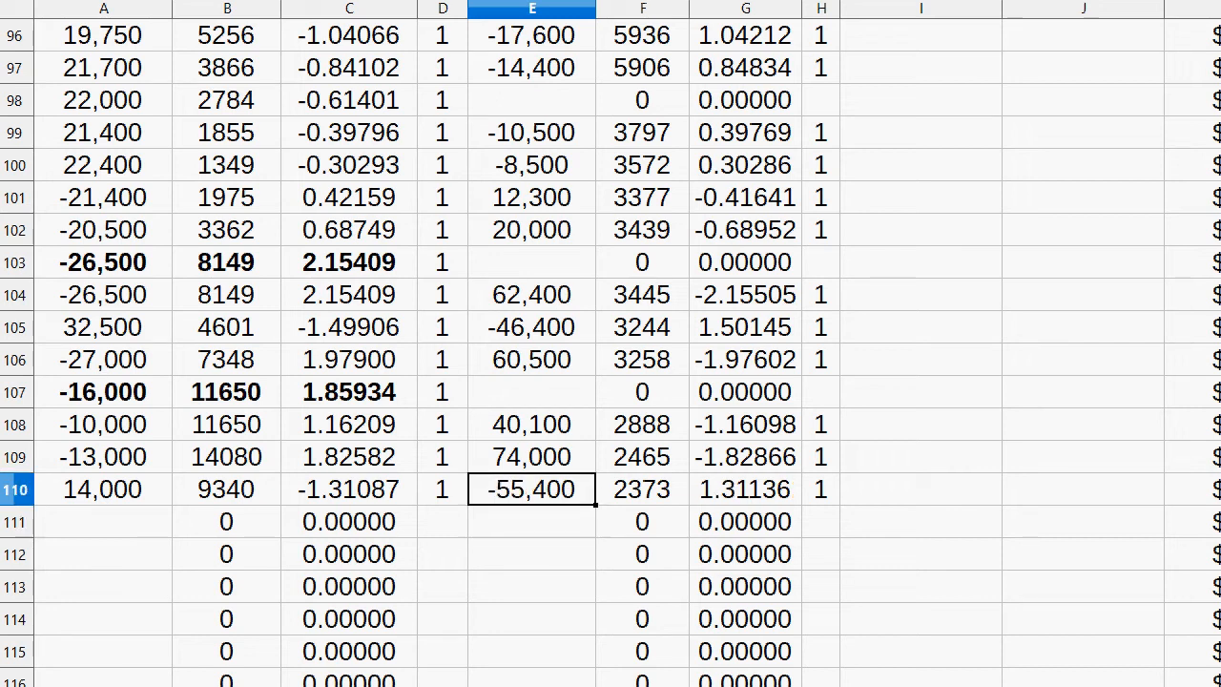
click(642, 489)
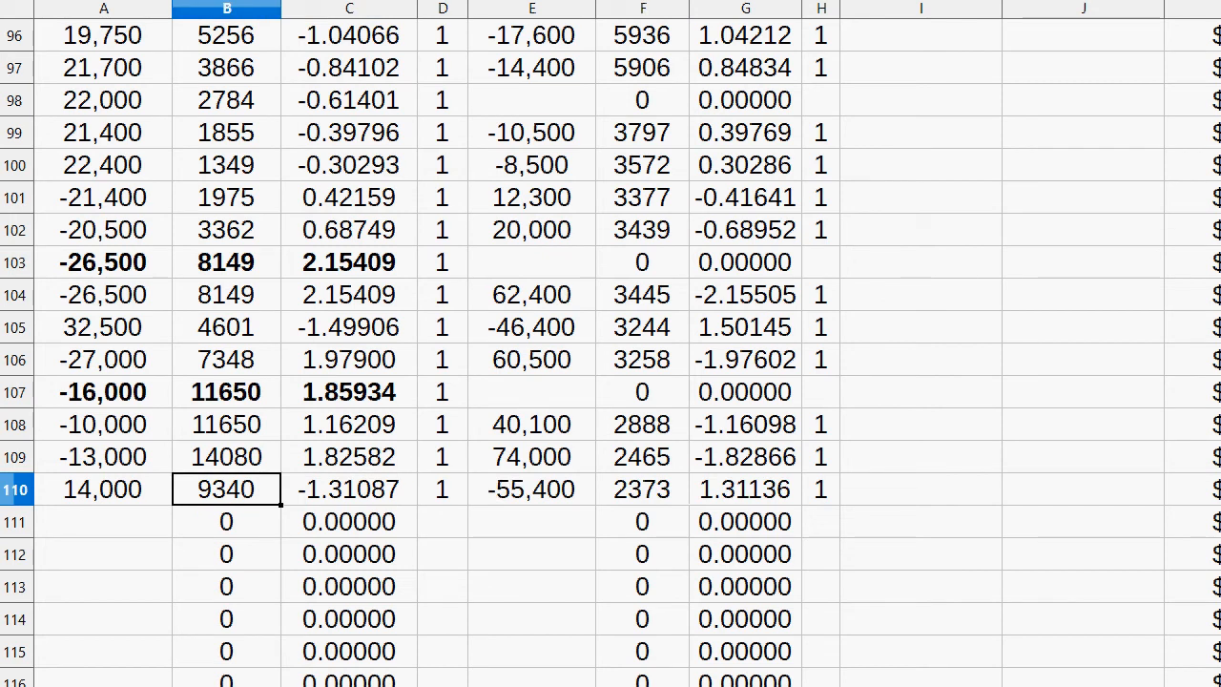
mouse_move(250, 422)
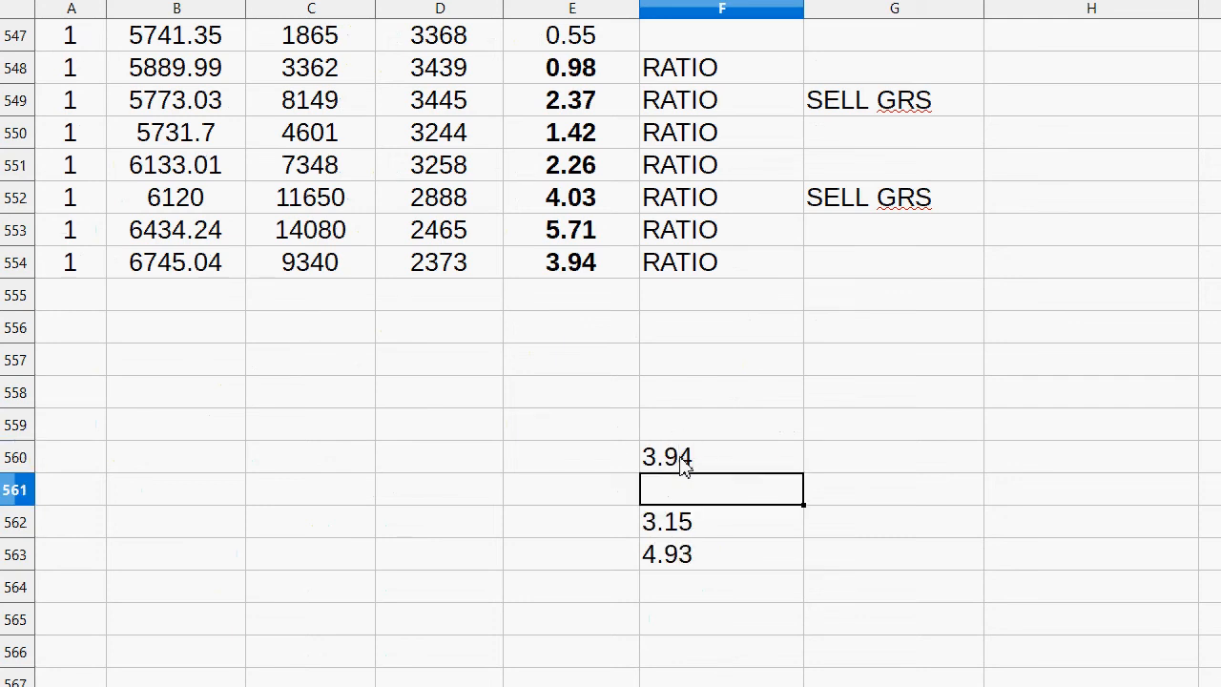
- Add price rows 555–556 (GRS 7975, 12000), bold the 5.19 ratio, and select C553:D556
click(71, 359)
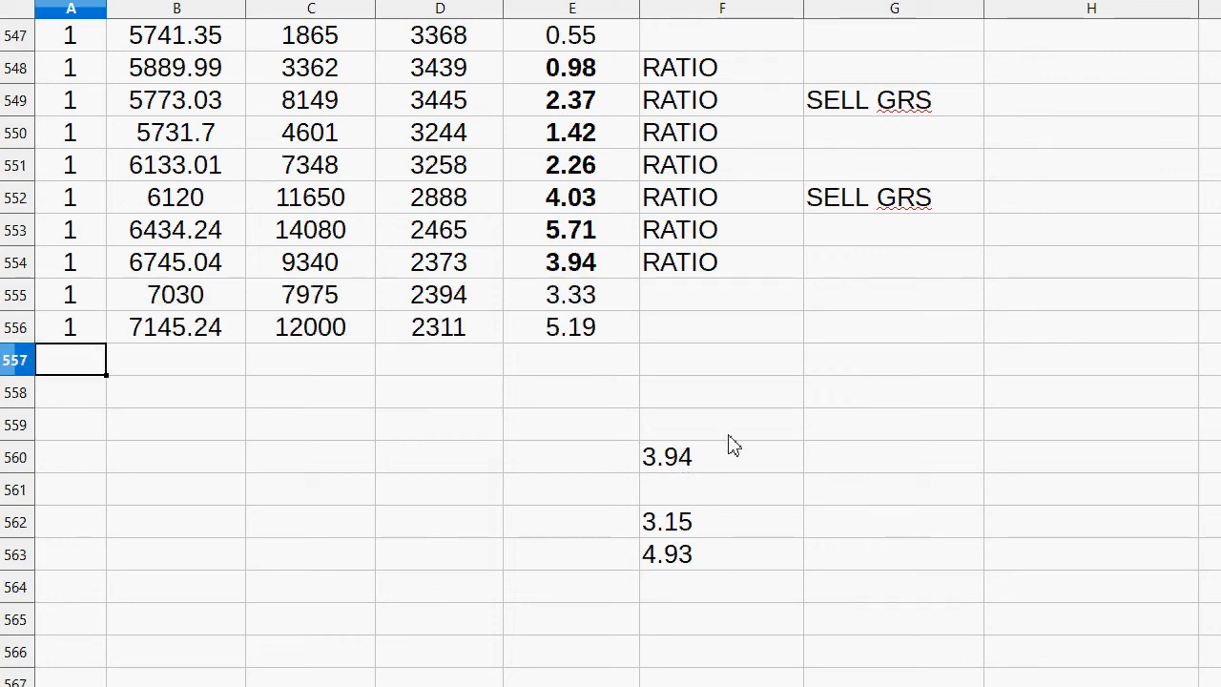
mouse_move(689, 342)
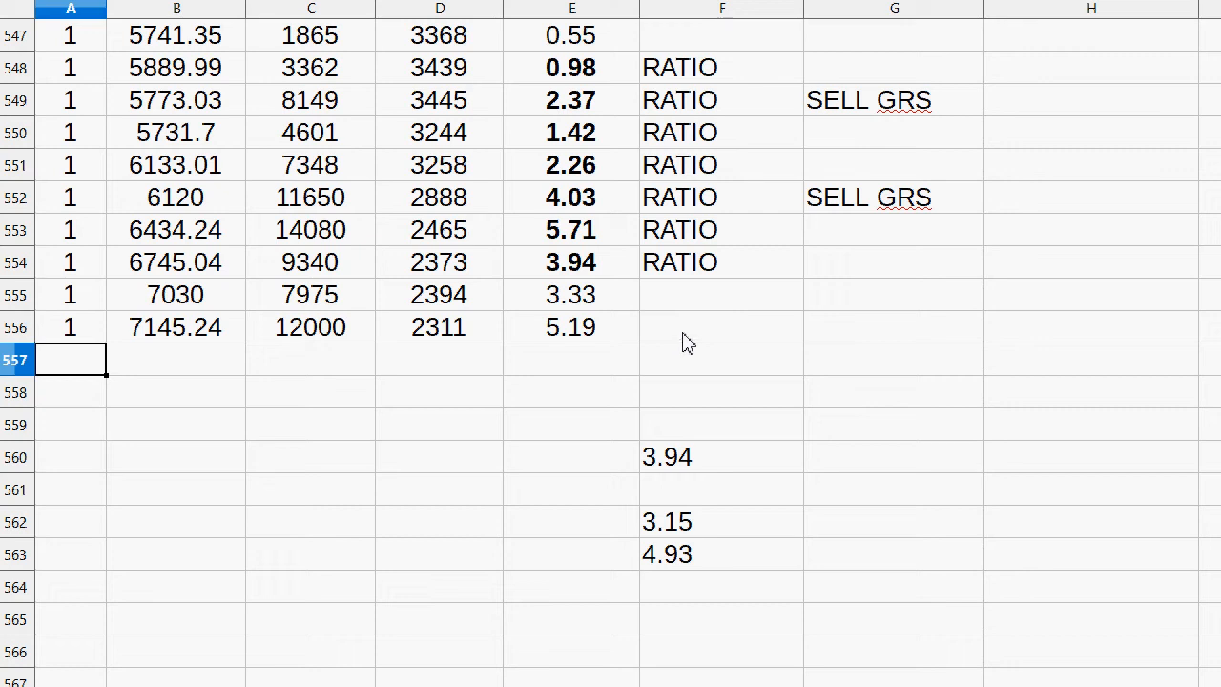
mouse_move(648, 334)
text(RATIO)
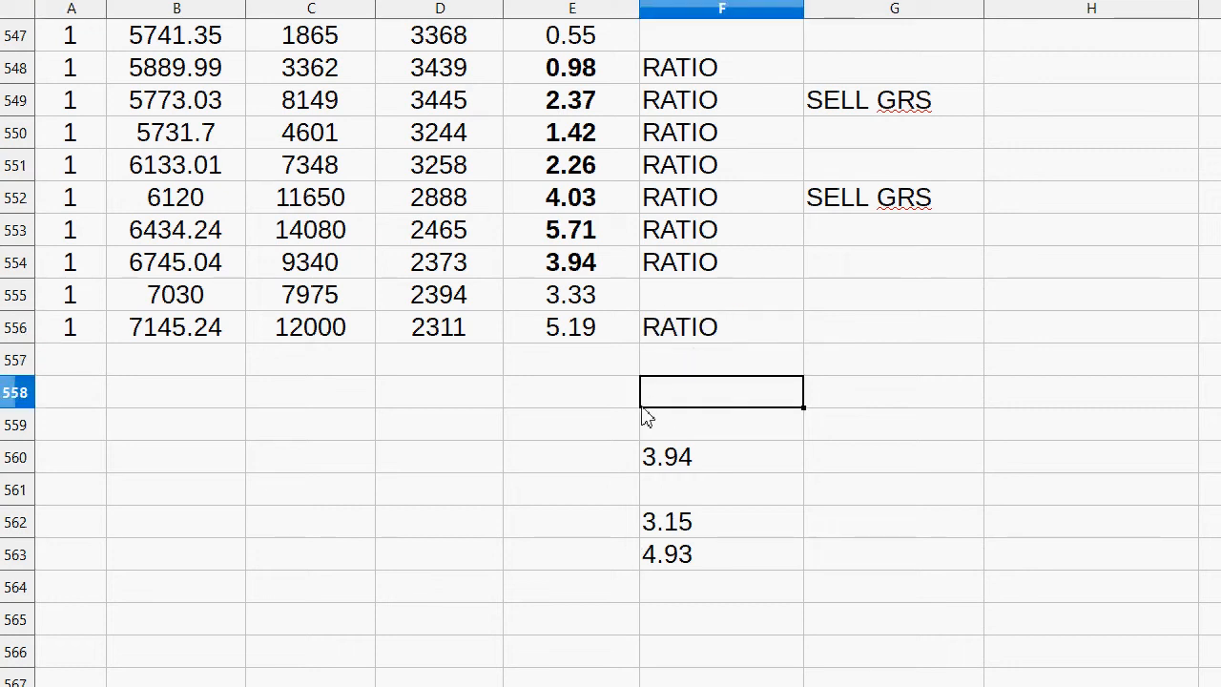
click(571, 326)
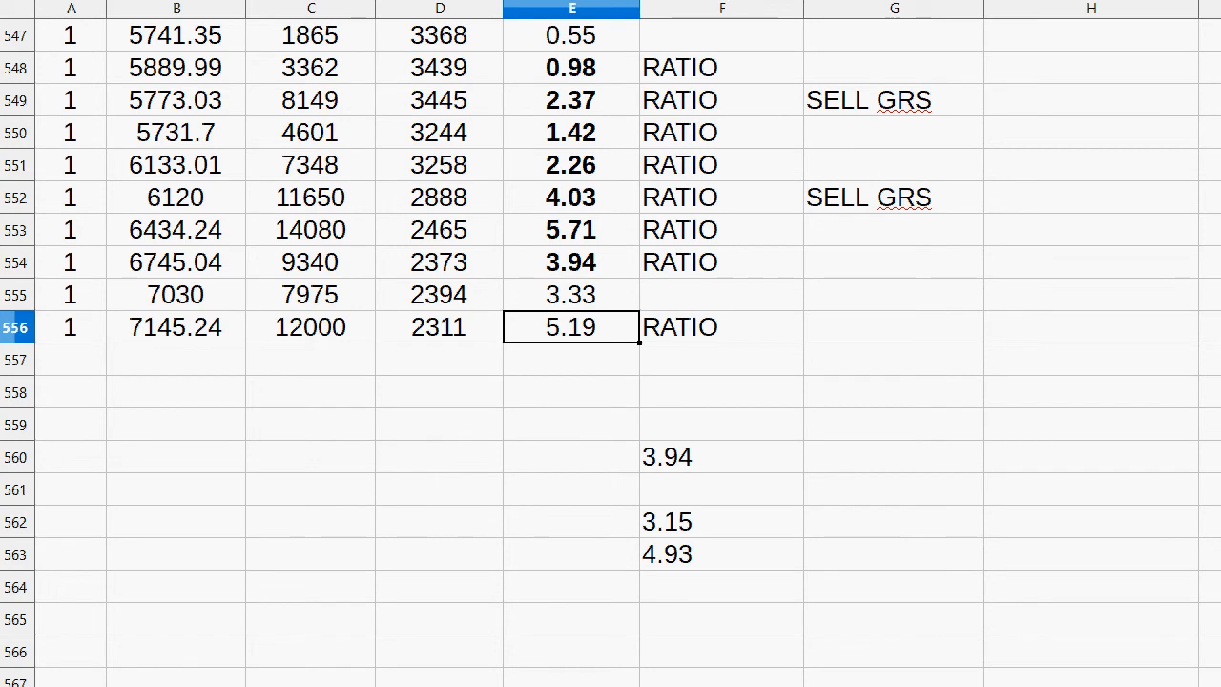
click(570, 456)
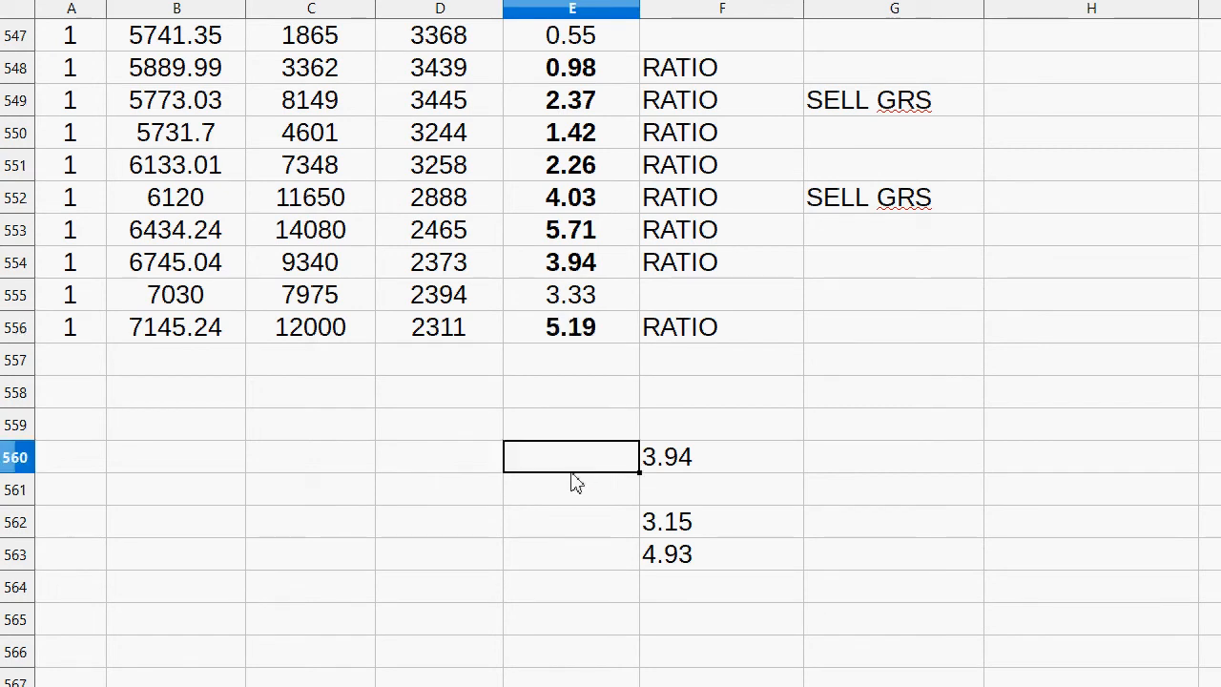
mouse_move(469, 344)
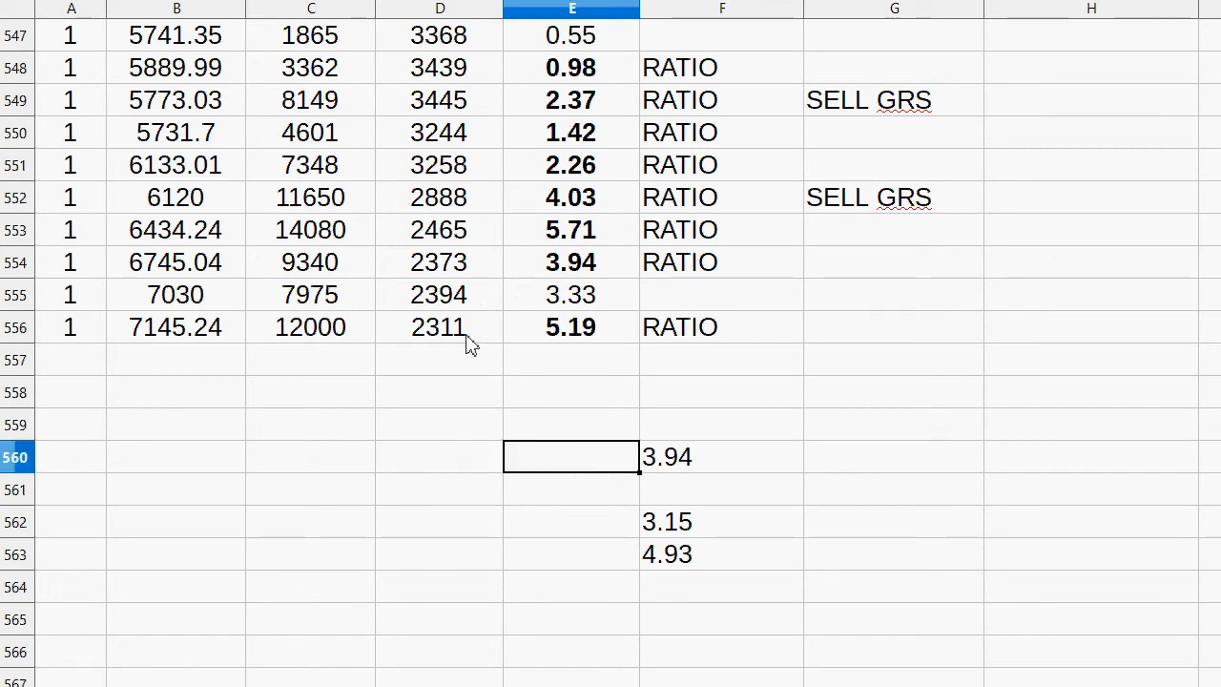
drag(439, 229, 438, 326)
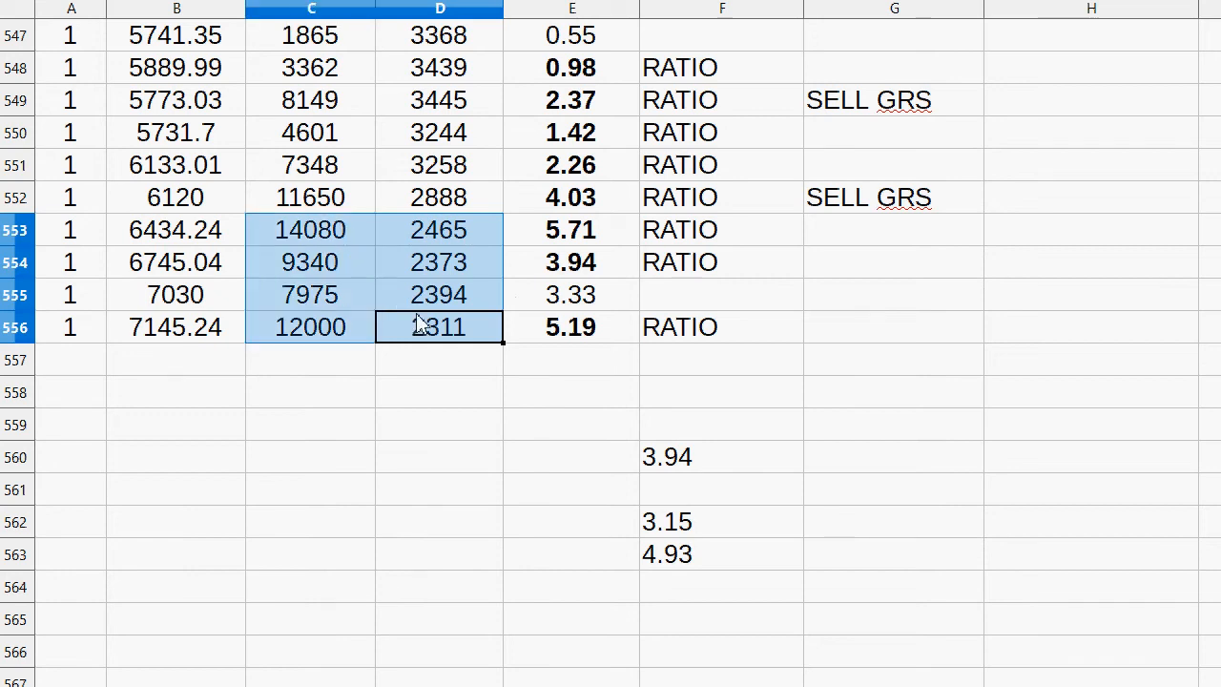
click(311, 262)
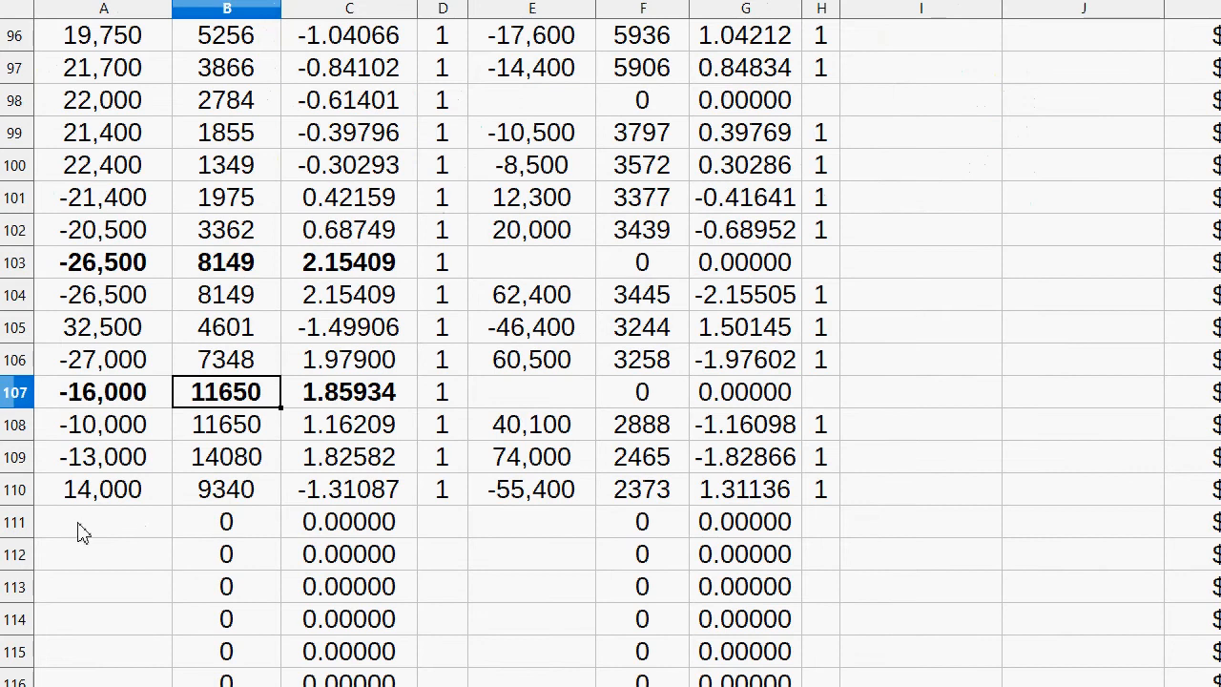
- Enter the -12,000 GRS amount at 12000 in row 111
click(104, 522)
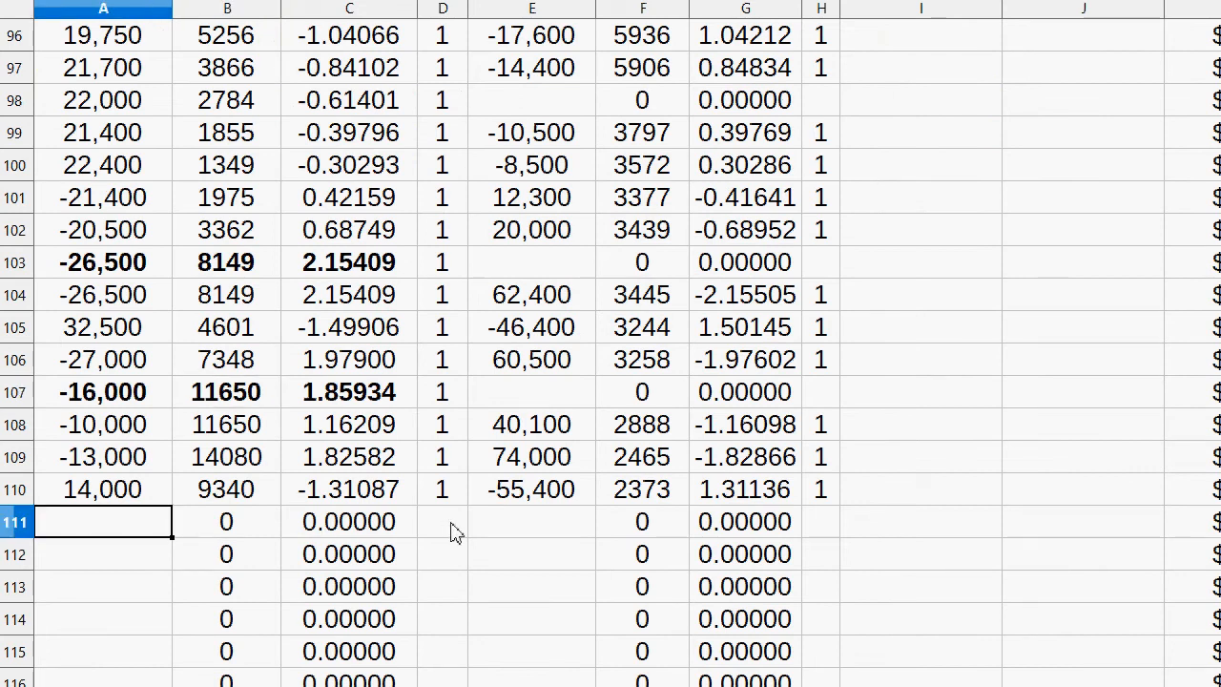
text(-)
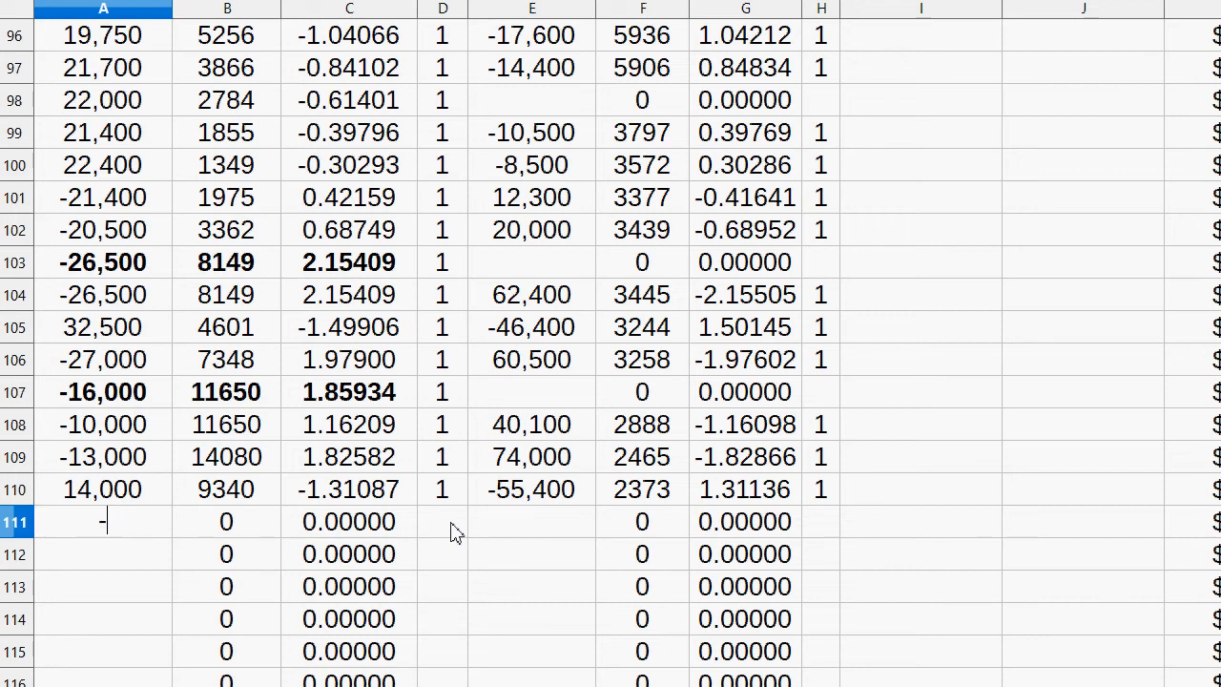
text(1250)
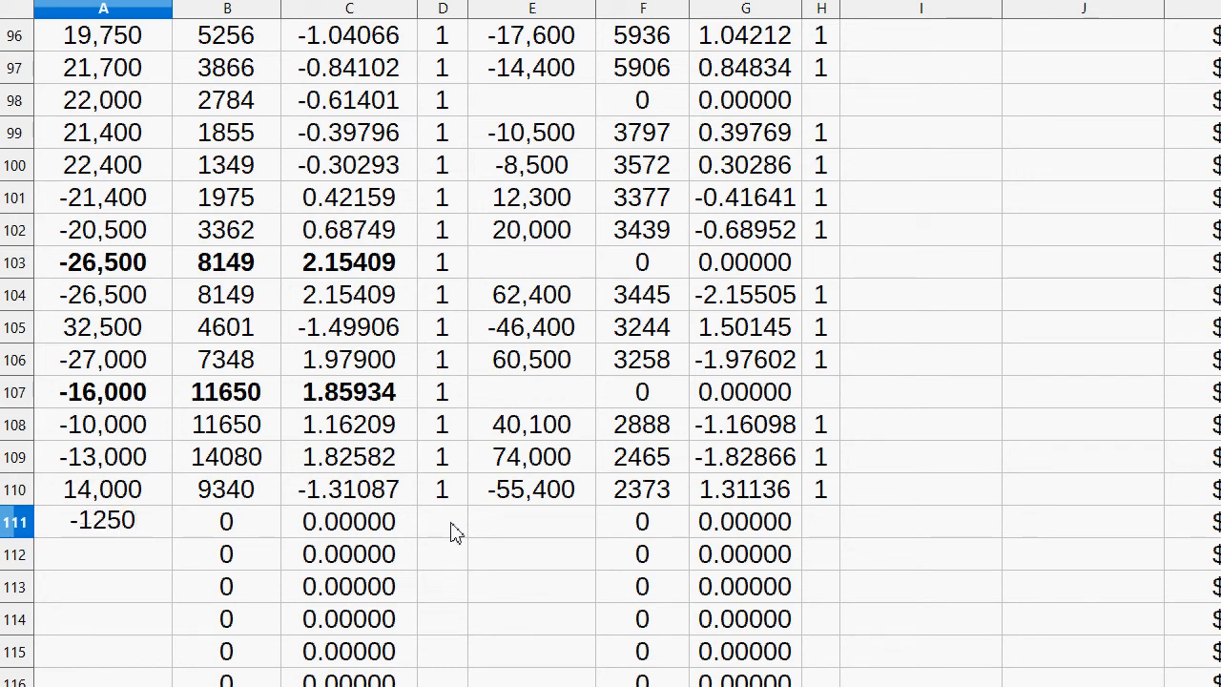
text(-120000)
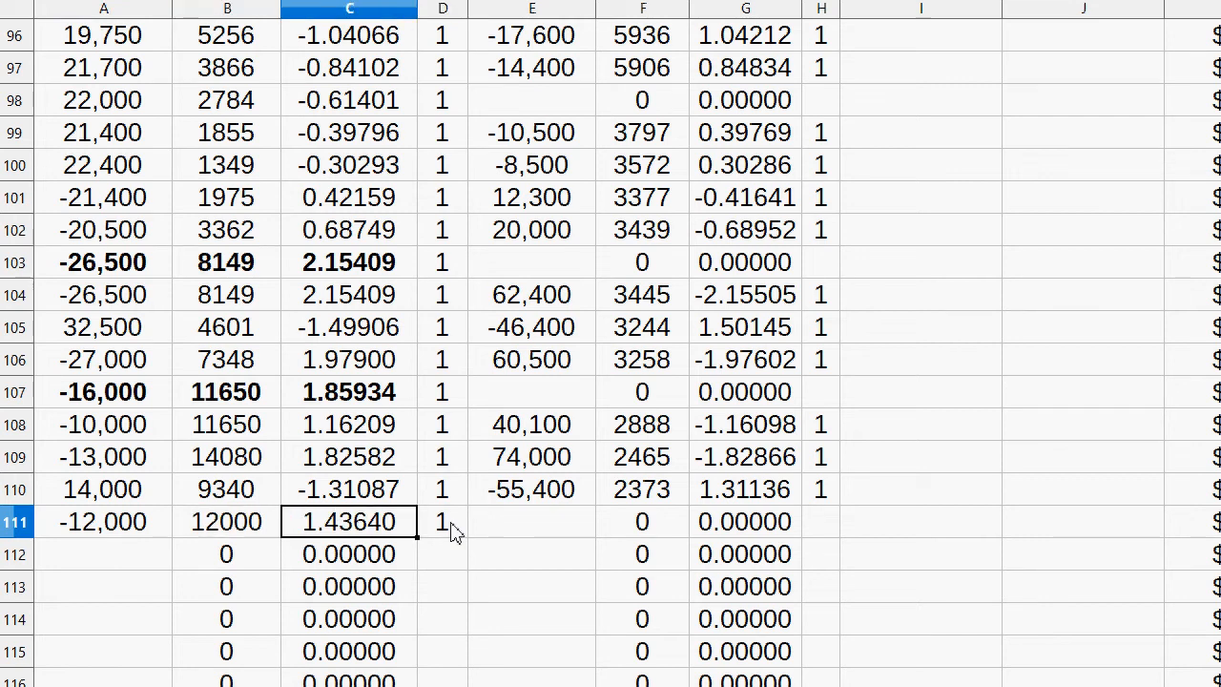
click(226, 554)
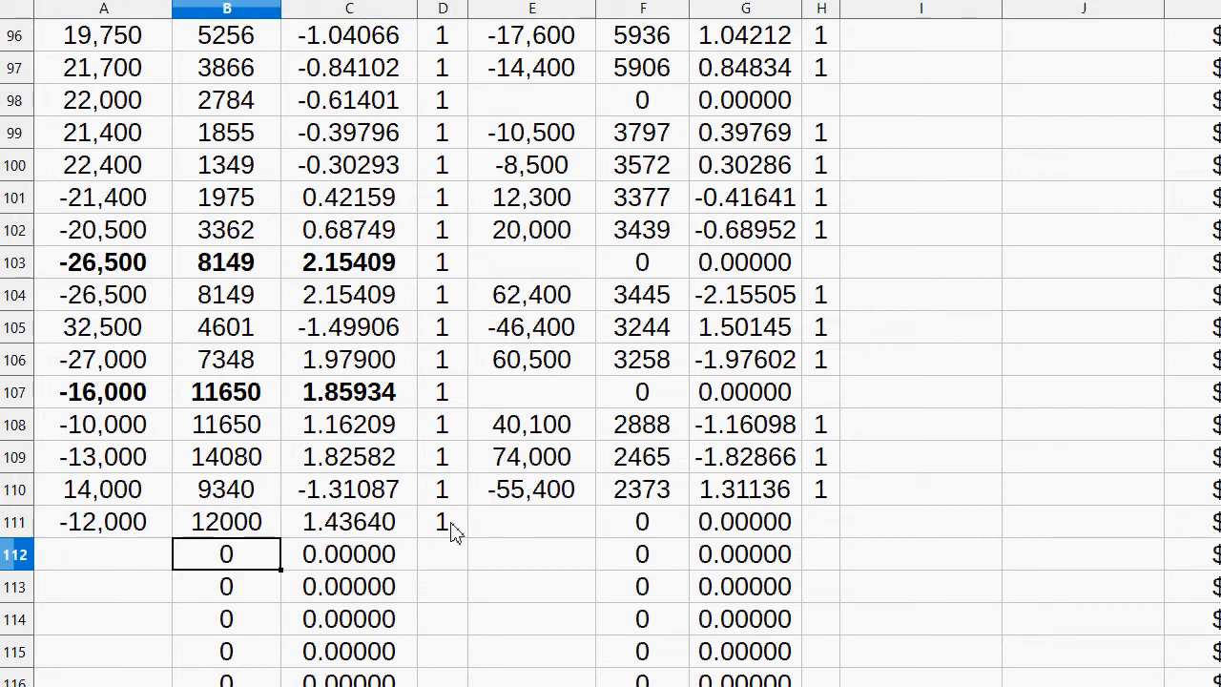
- Enter the 62,000 XEM amount at 2311 in row 111
click(745, 522)
text(2311)
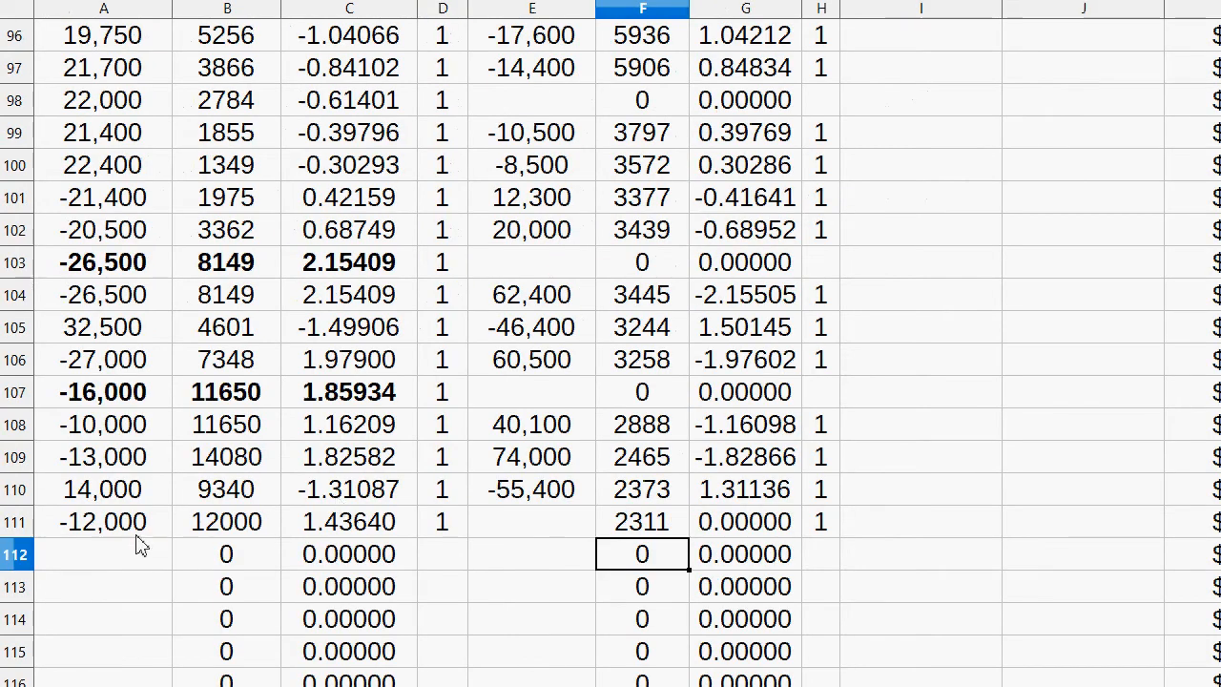
text(64,000)
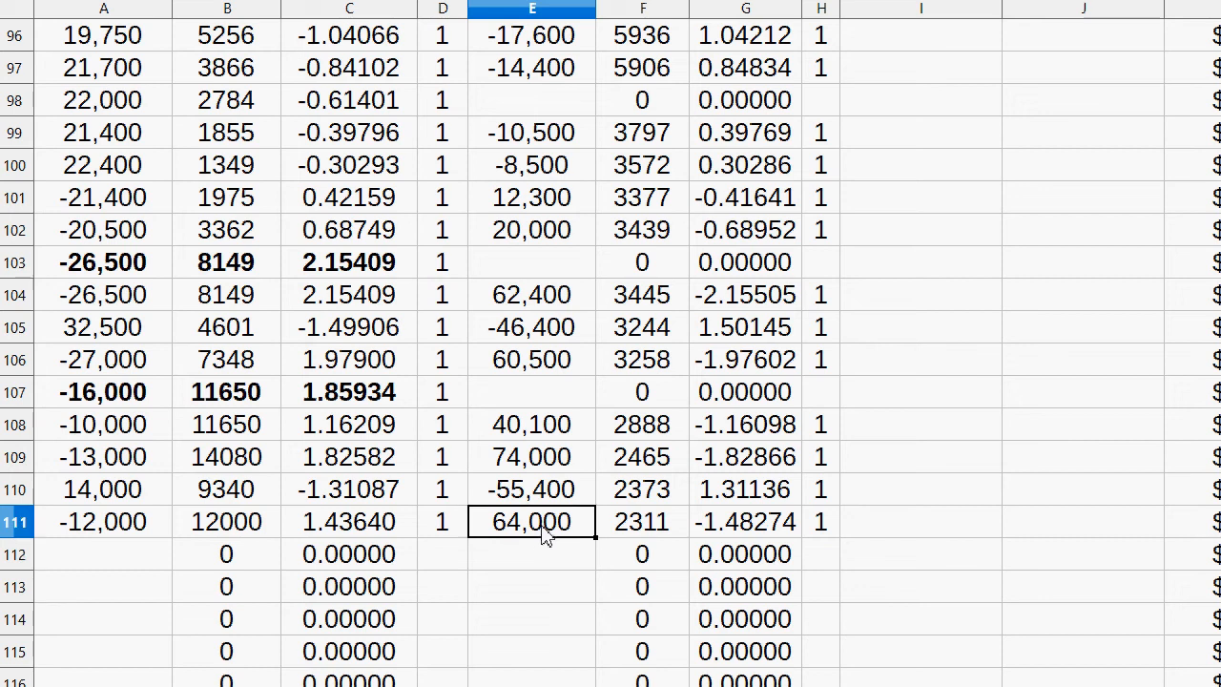
text(6200)
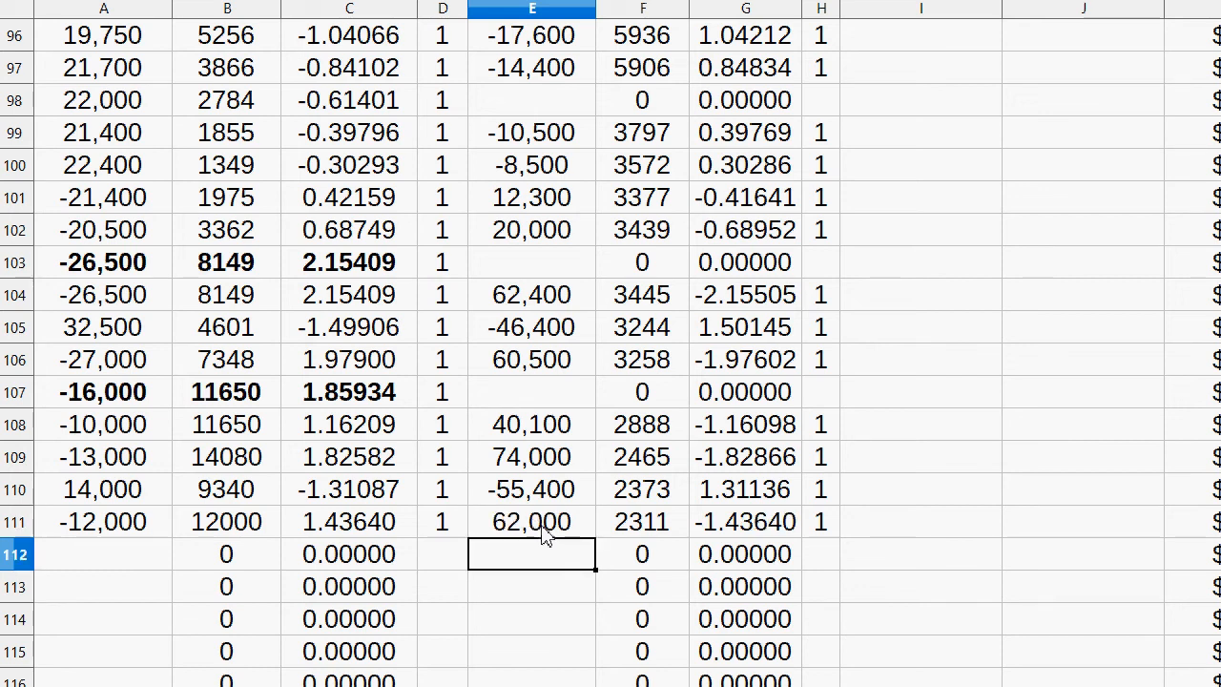
click(641, 522)
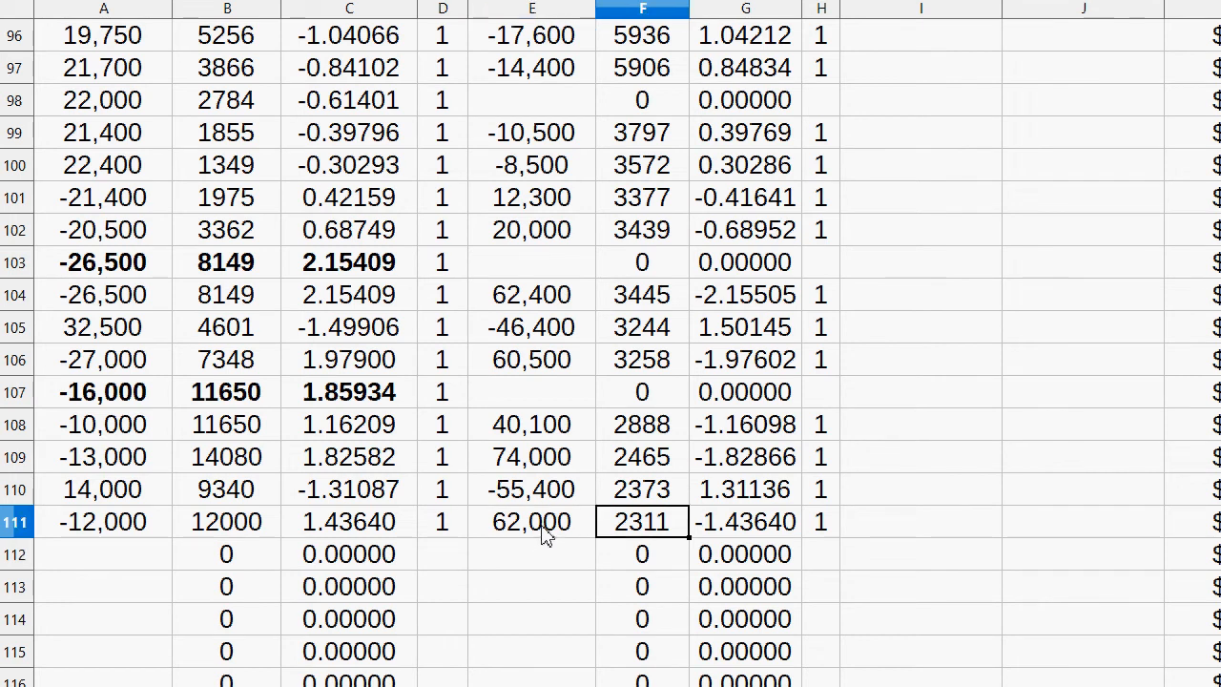
- Review the summary total of $113,877.38 (15.9375 BTC) and return to the trade log
click(226, 521)
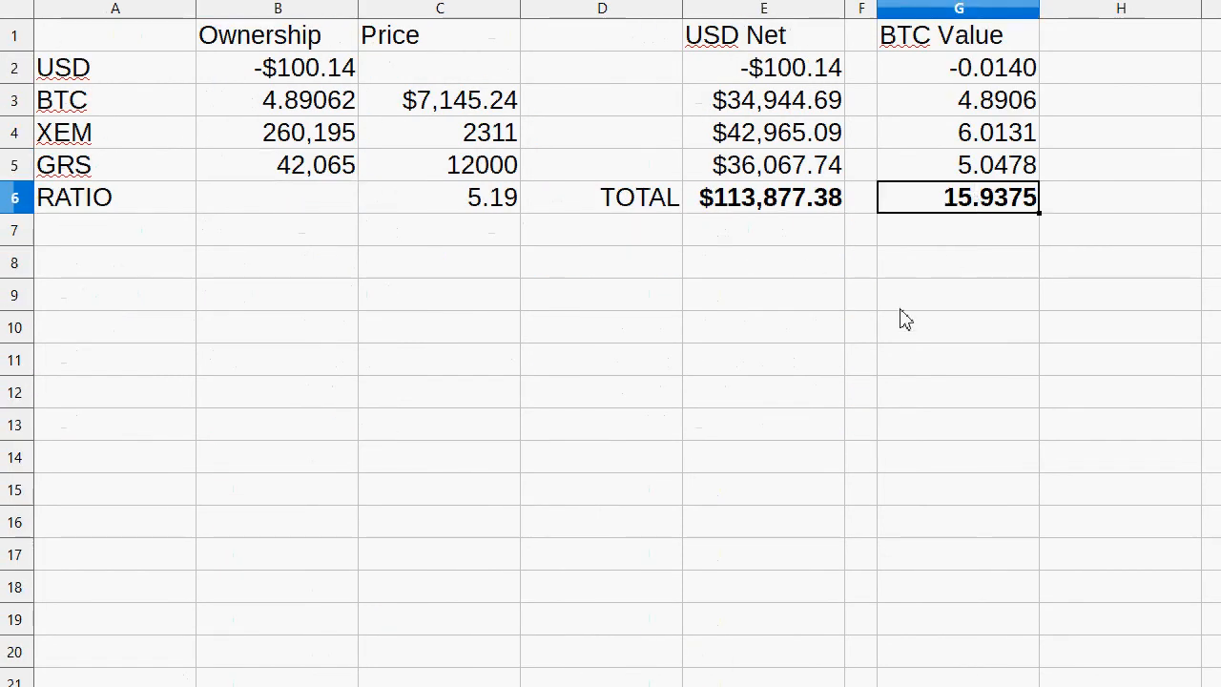
click(763, 198)
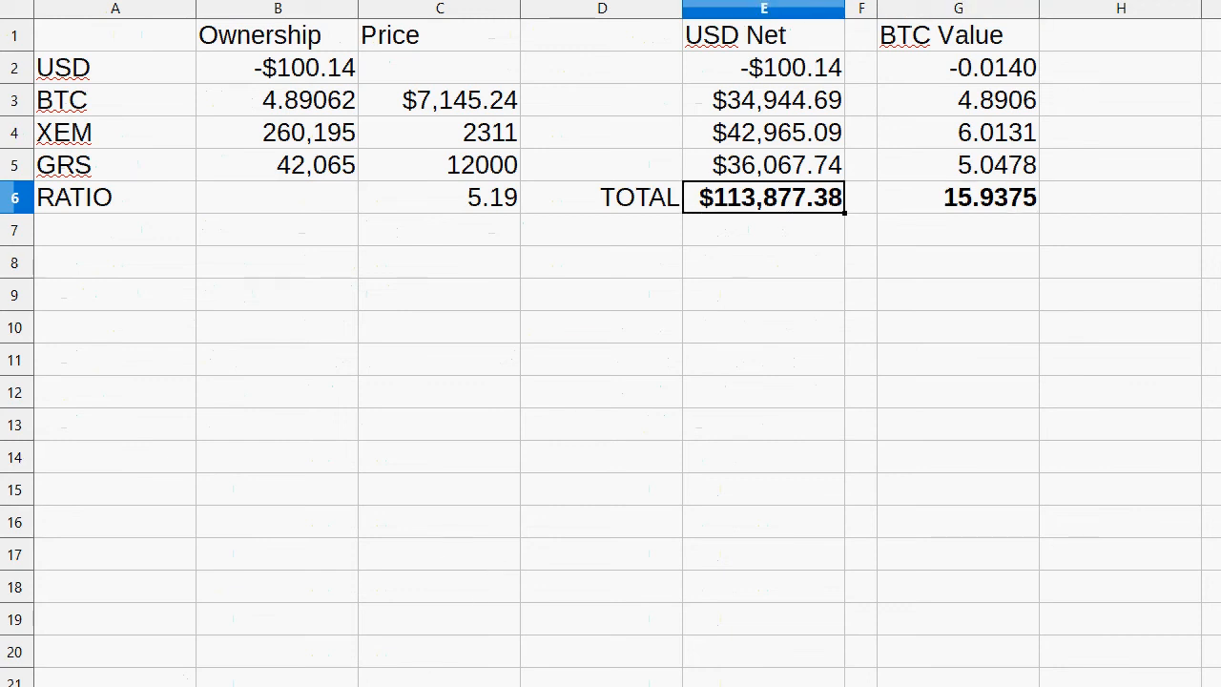
click(440, 100)
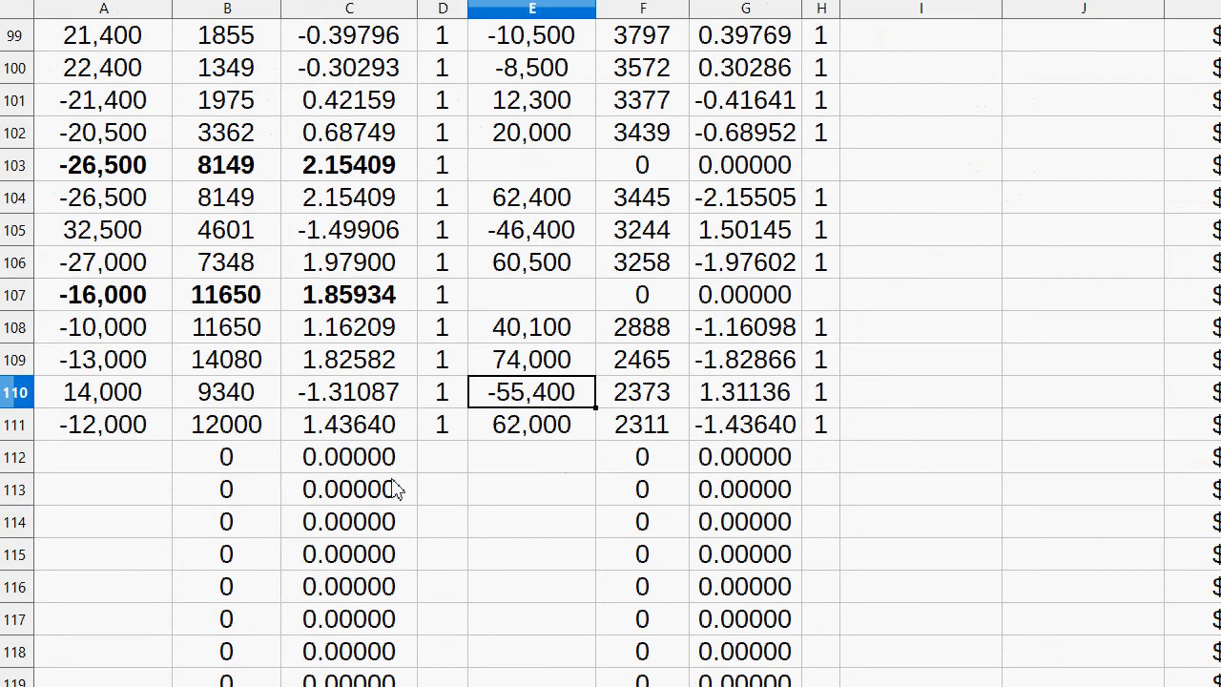
mouse_move(300, 677)
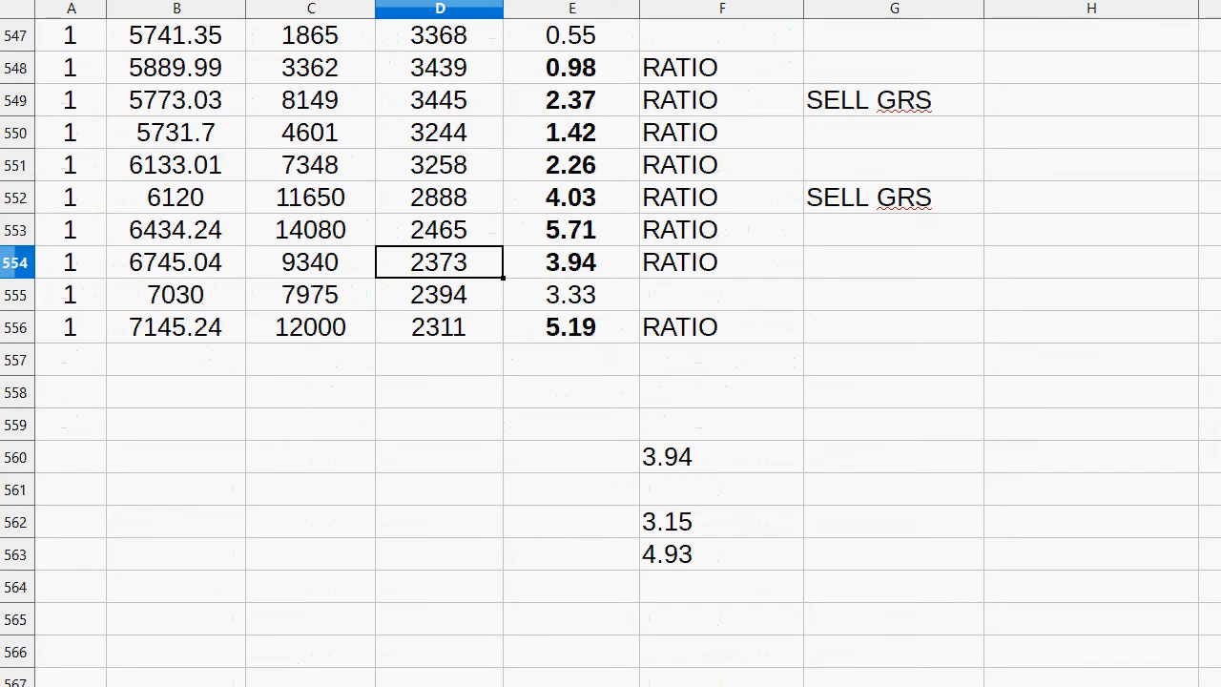
mouse_move(515, 563)
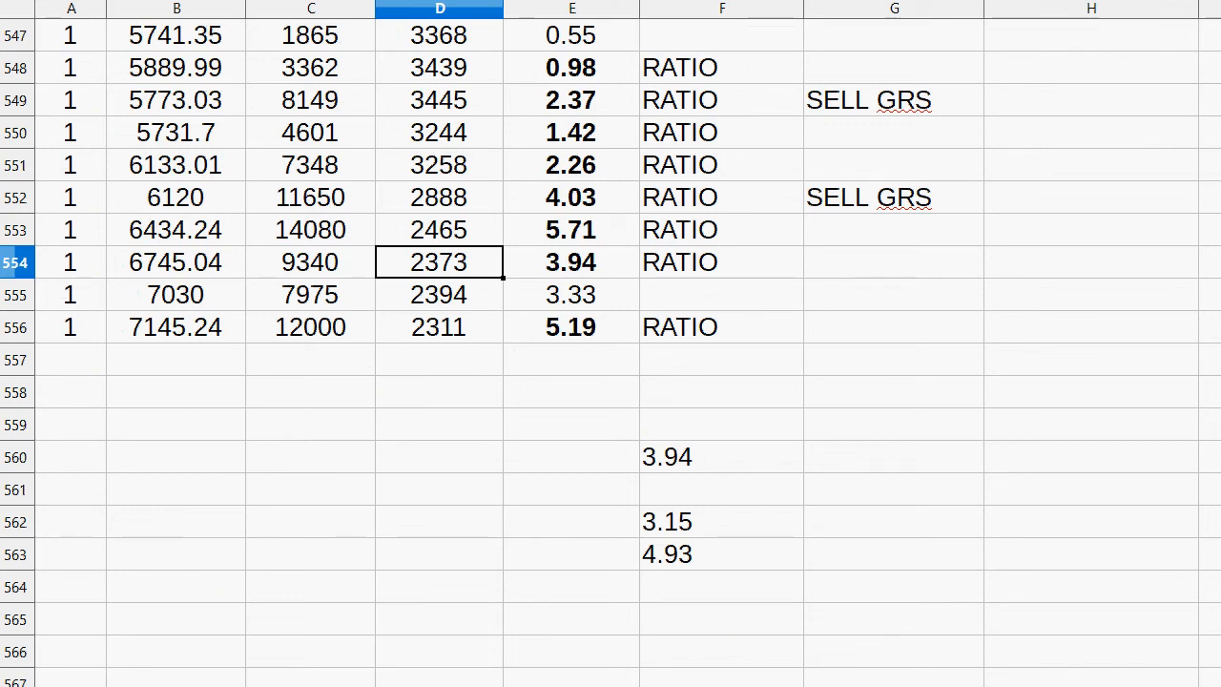
click(894, 294)
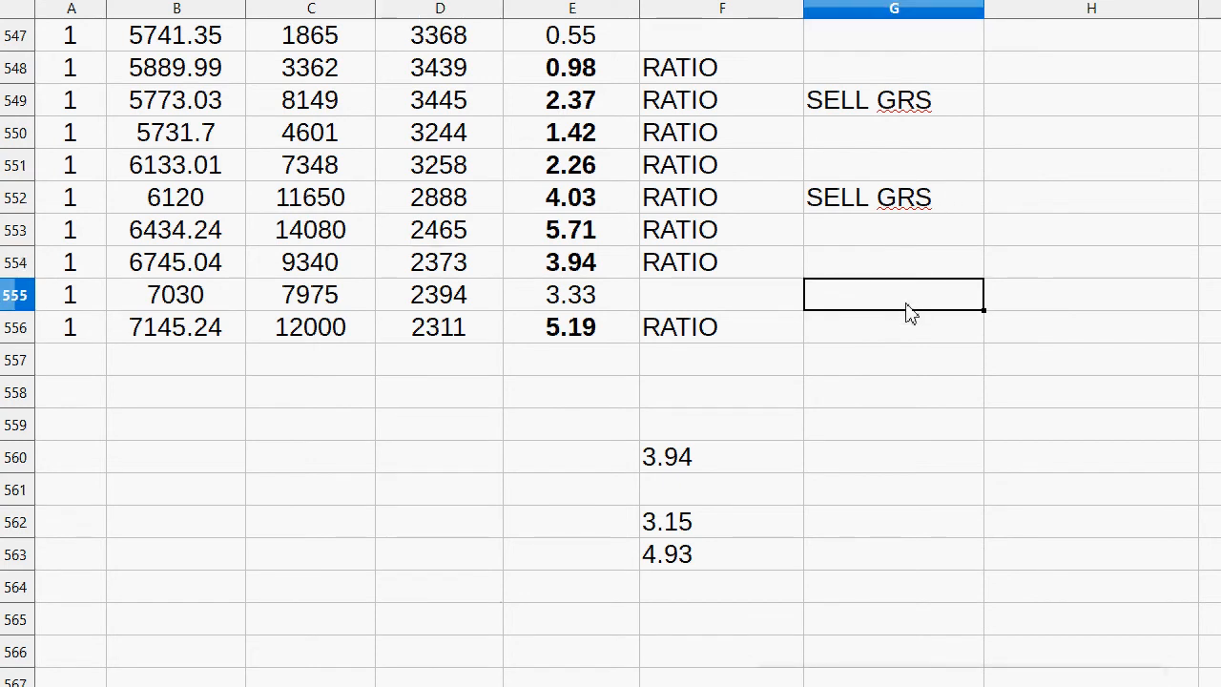
double_click(896, 326)
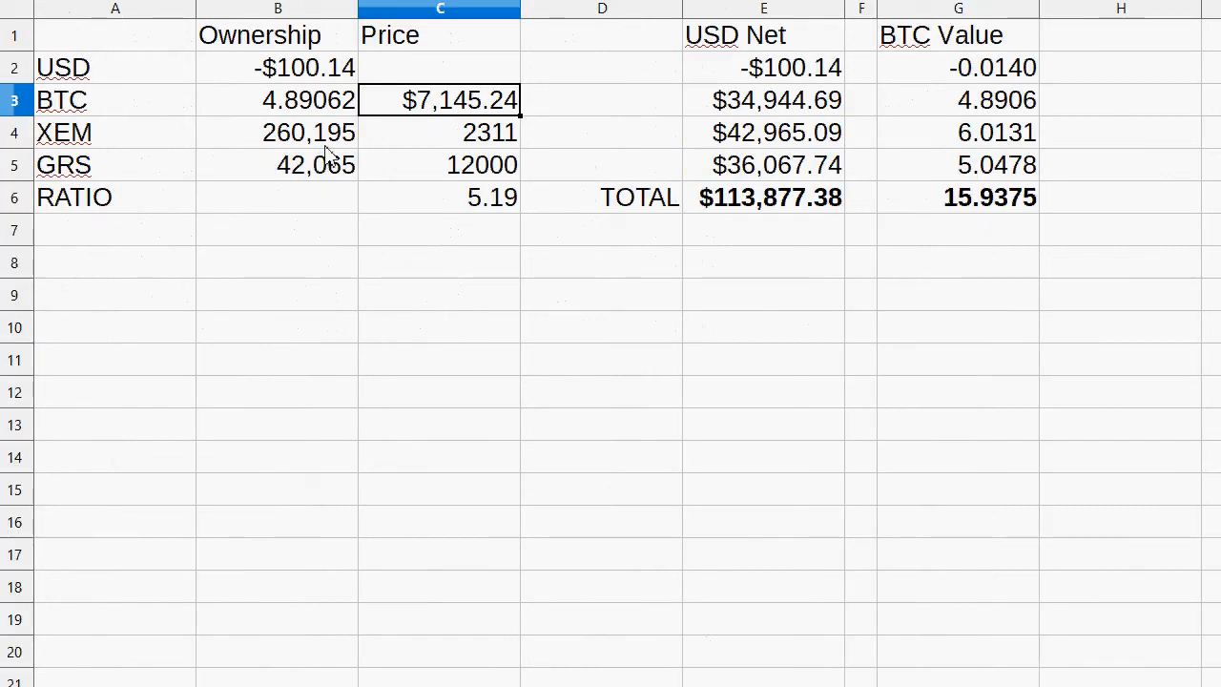
click(278, 100)
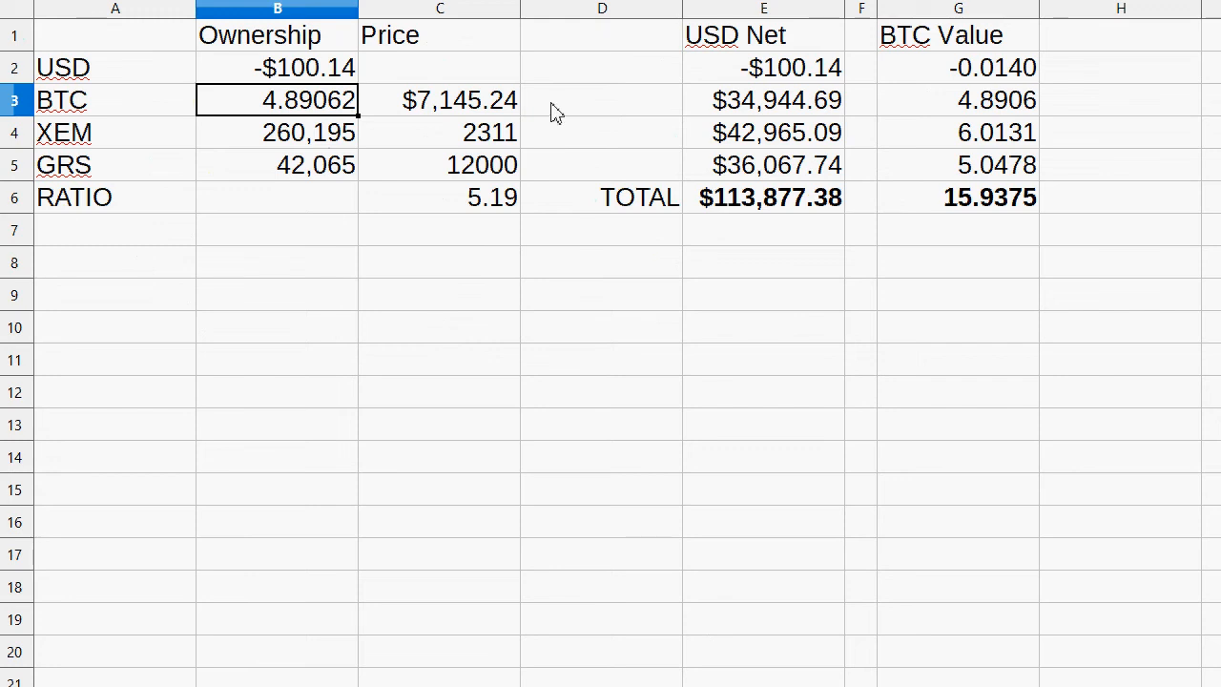
mouse_move(525, 181)
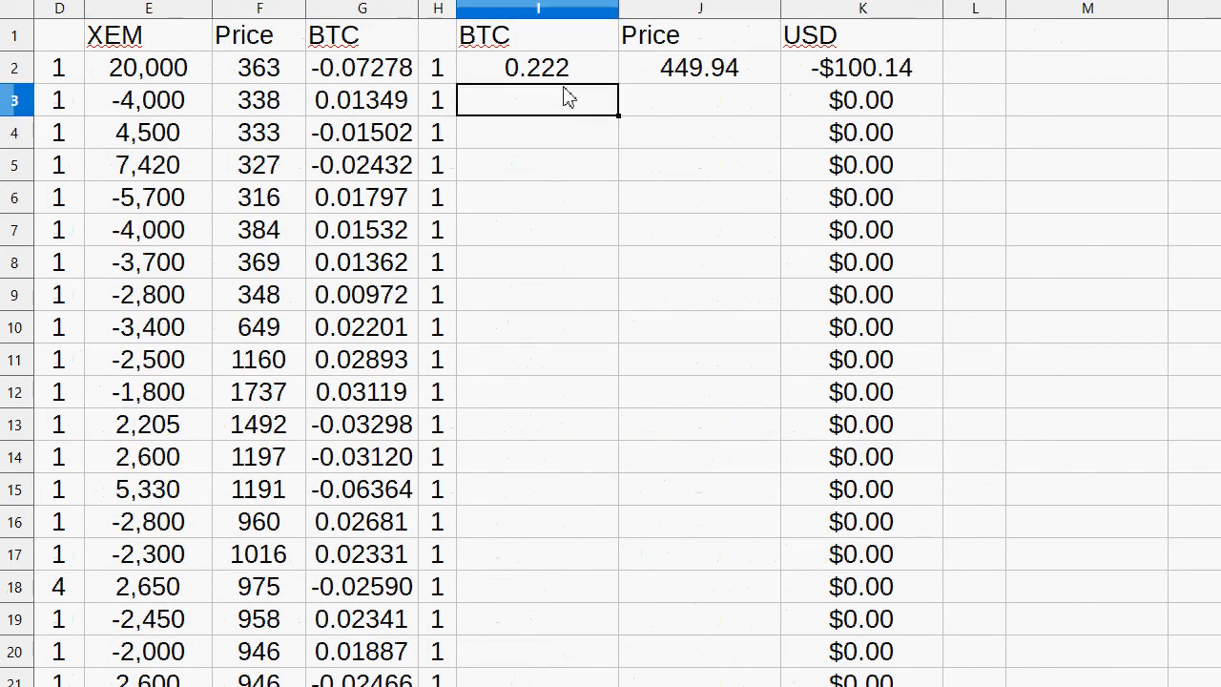
- Log a sale of 0.35 BTC at 7145, leaving $2,394.36 and 4.54062 BTC
text(-0.35)
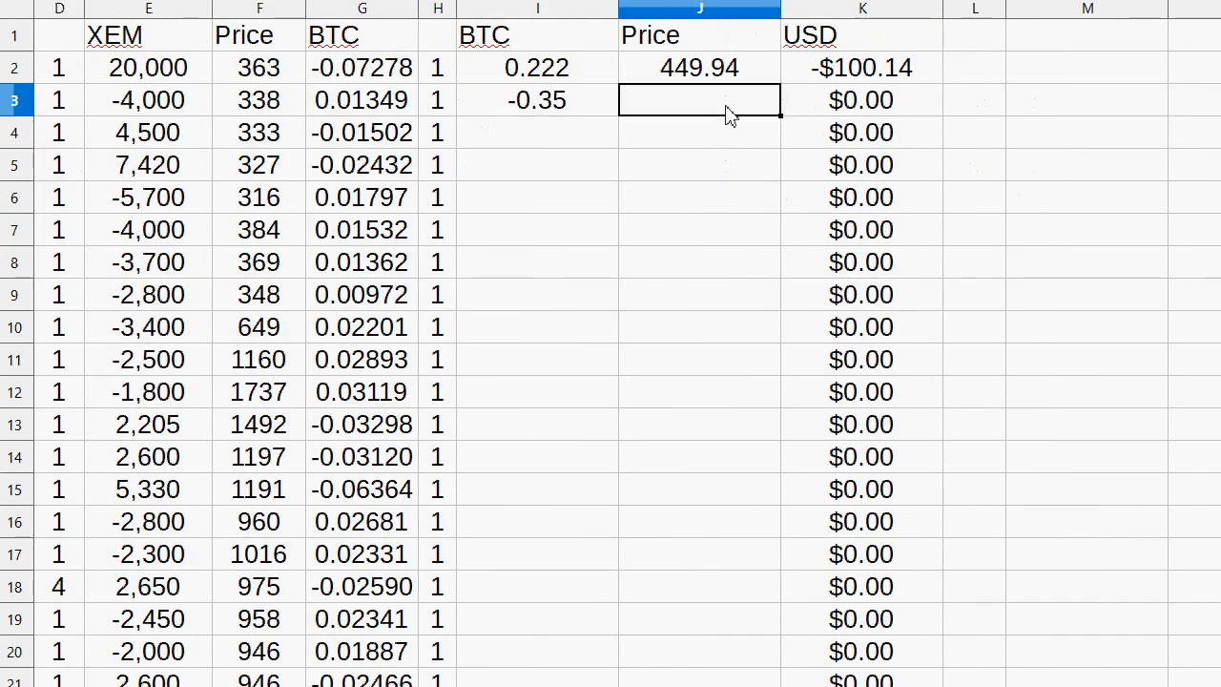
text(7145)
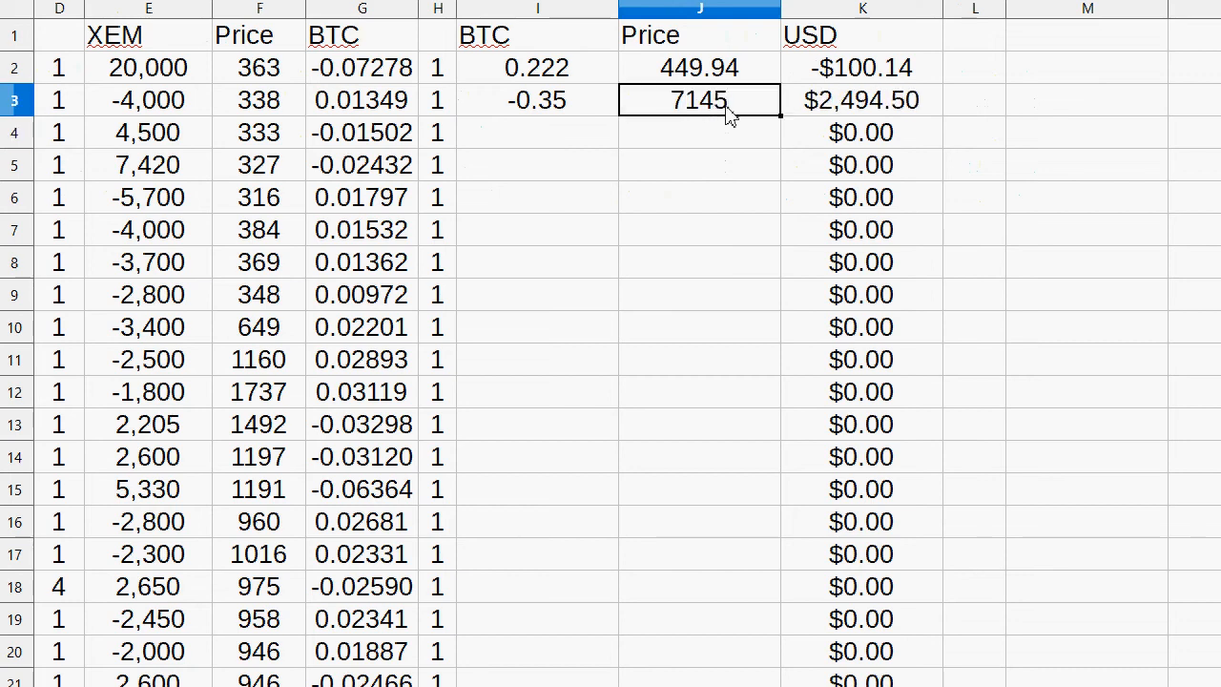
click(536, 99)
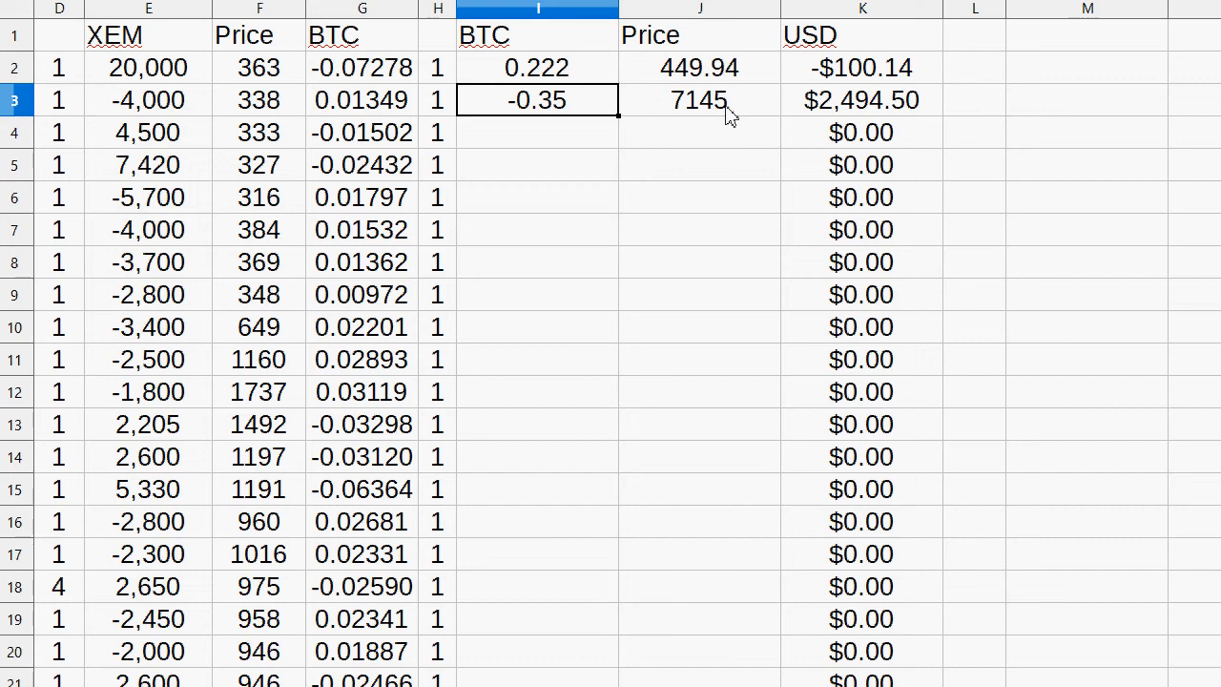
mouse_move(1040, 96)
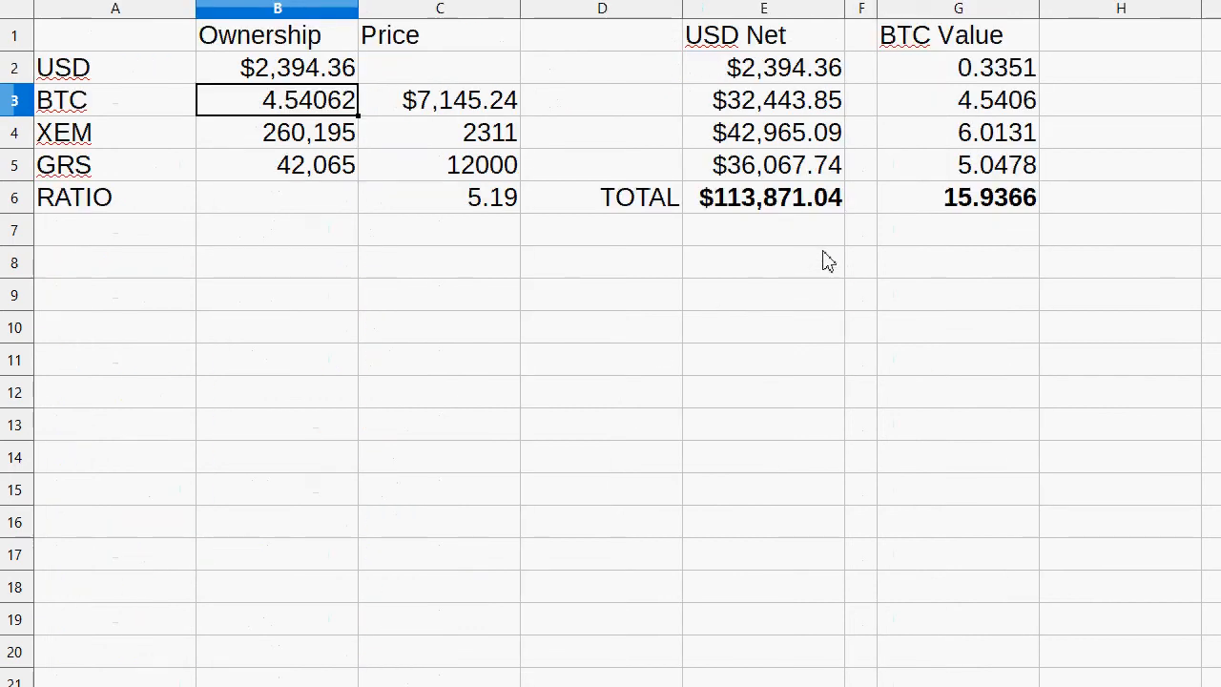
click(763, 229)
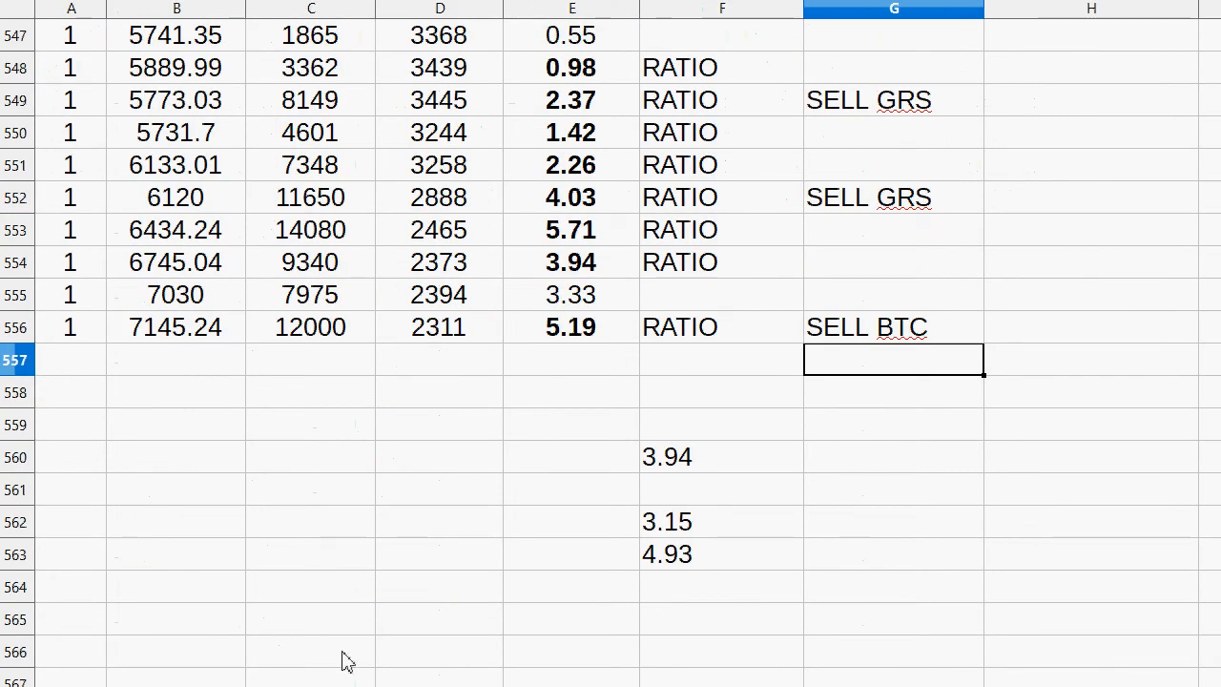
mouse_move(693, 490)
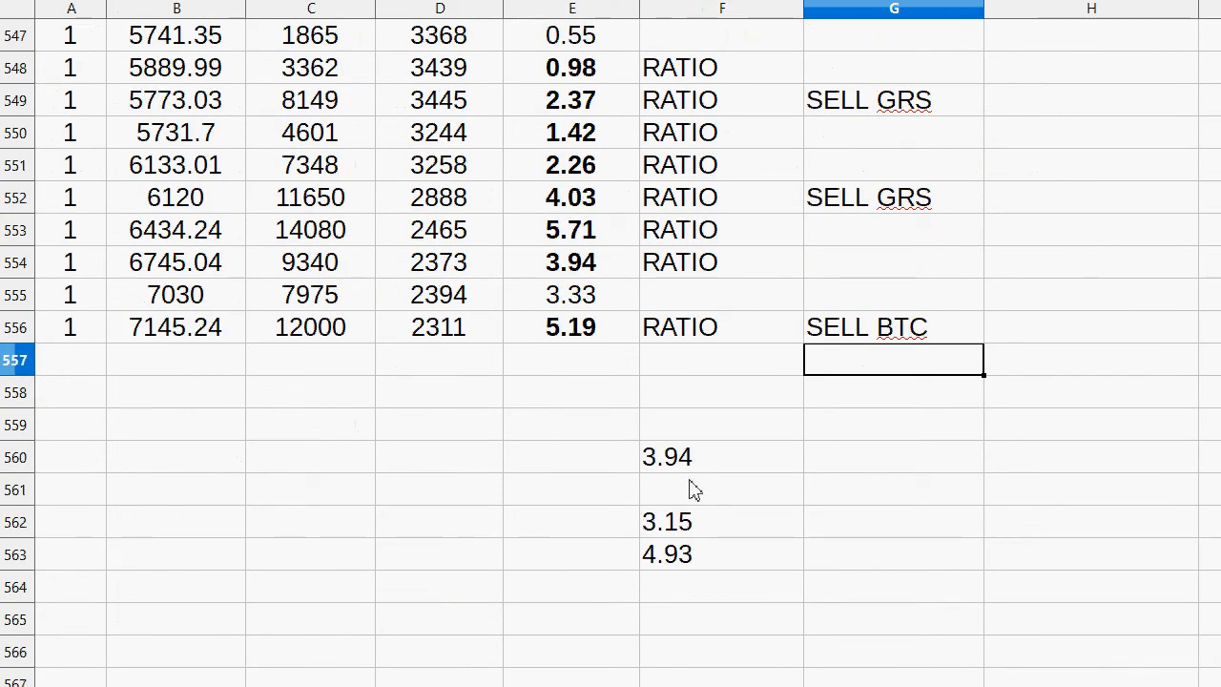
- Set the reference ratio to 5.19 and log price rows 557–558 (ratios 4.14, 3.88)
click(721, 456)
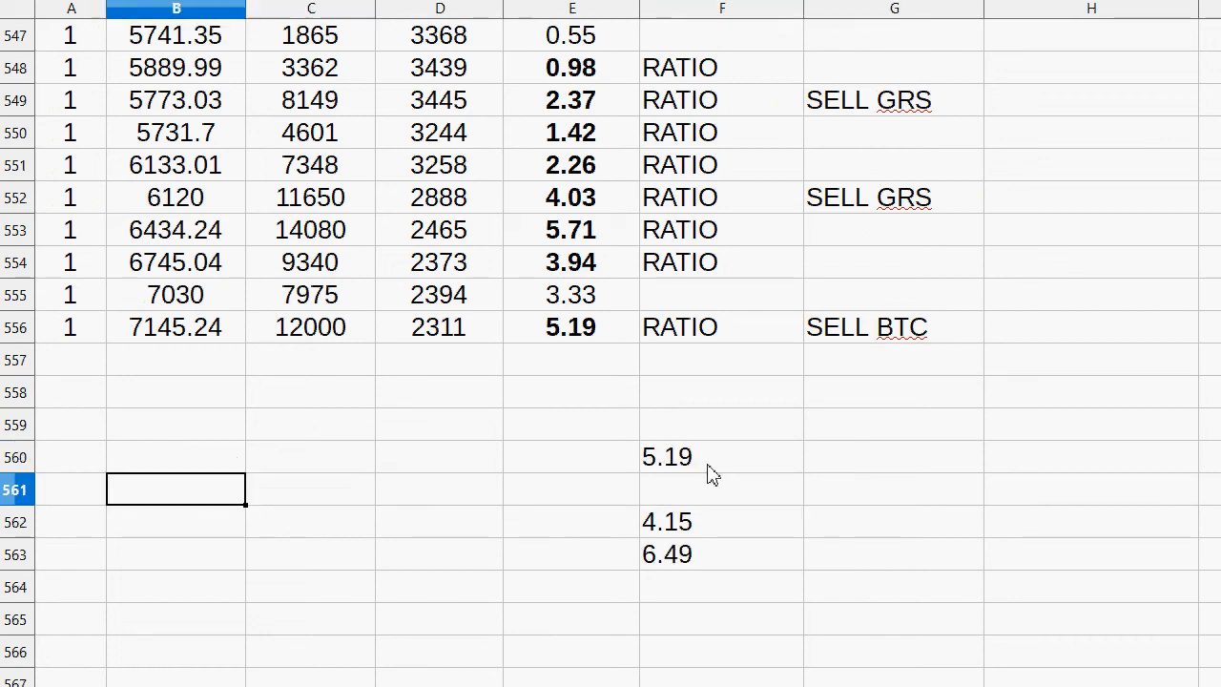
click(69, 360)
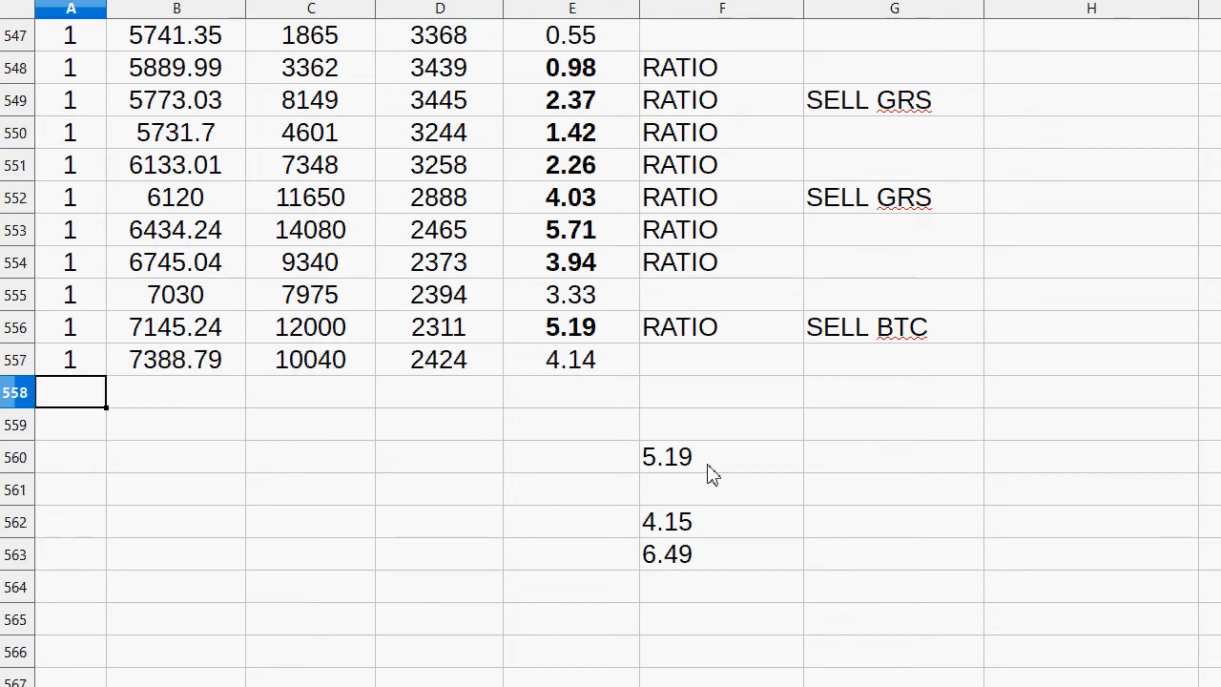
text(1)
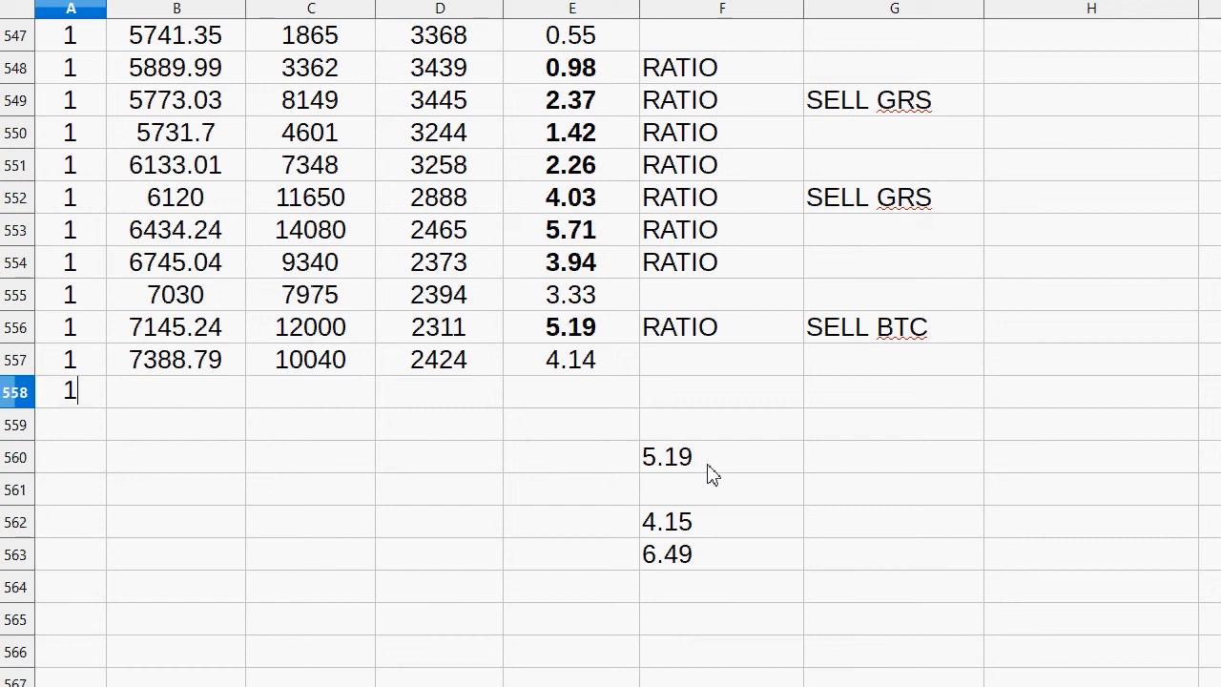
key(enter)
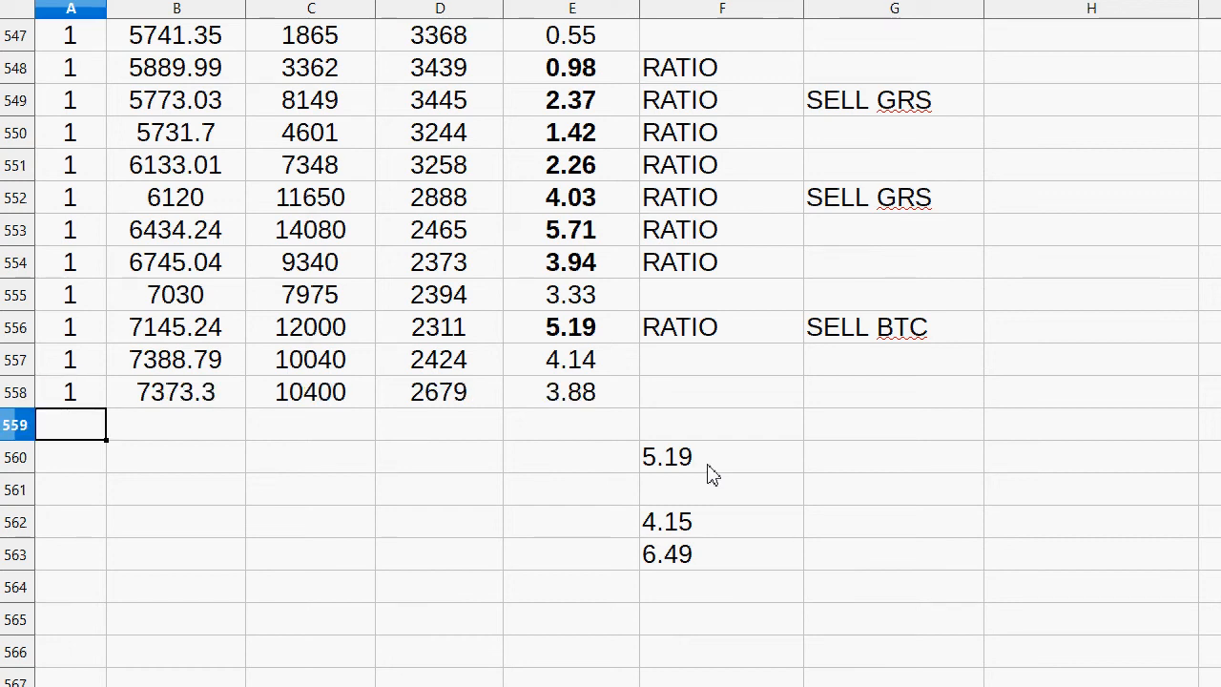
scroll(down, 3)
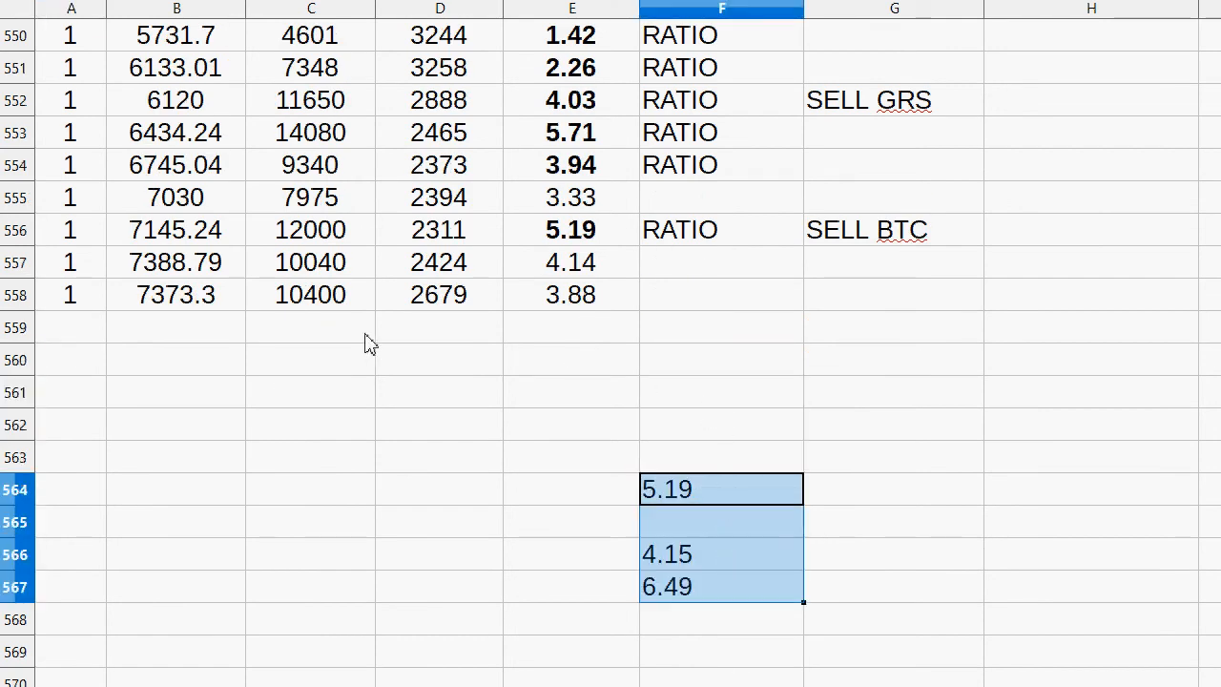
- Log price row 559 (6967.64, 8696, 2517, ratio 3.45) labelled RATIO
click(71, 327)
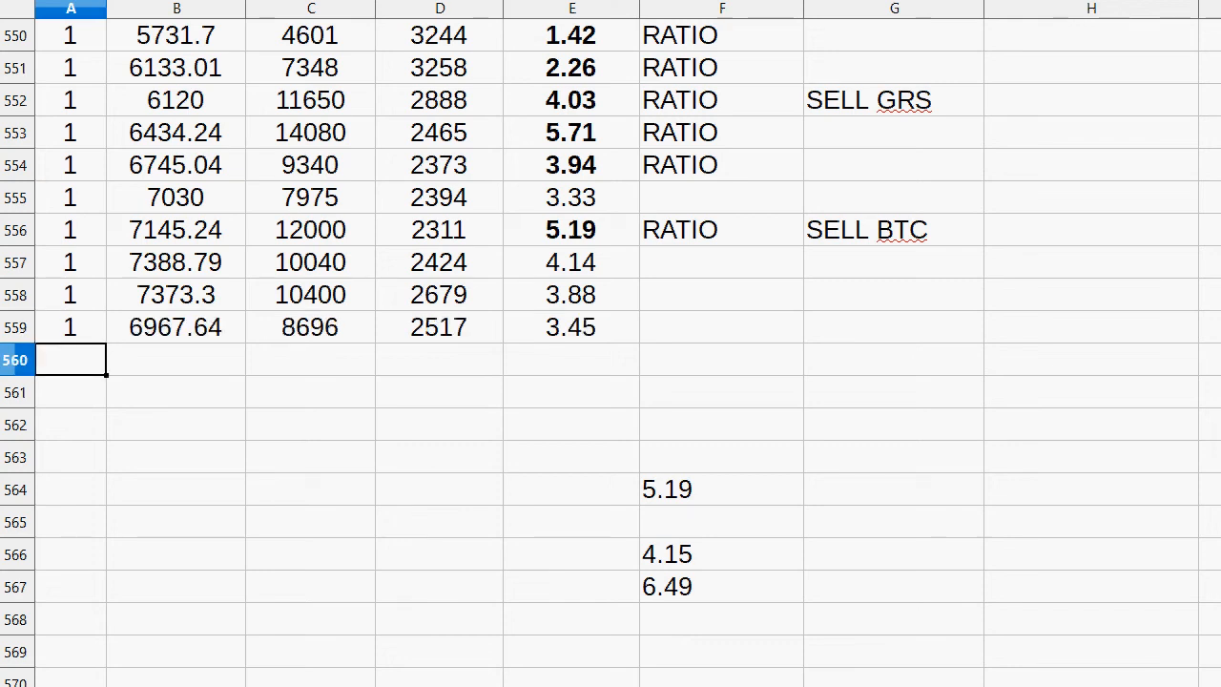
mouse_move(768, 417)
text(RATIO)
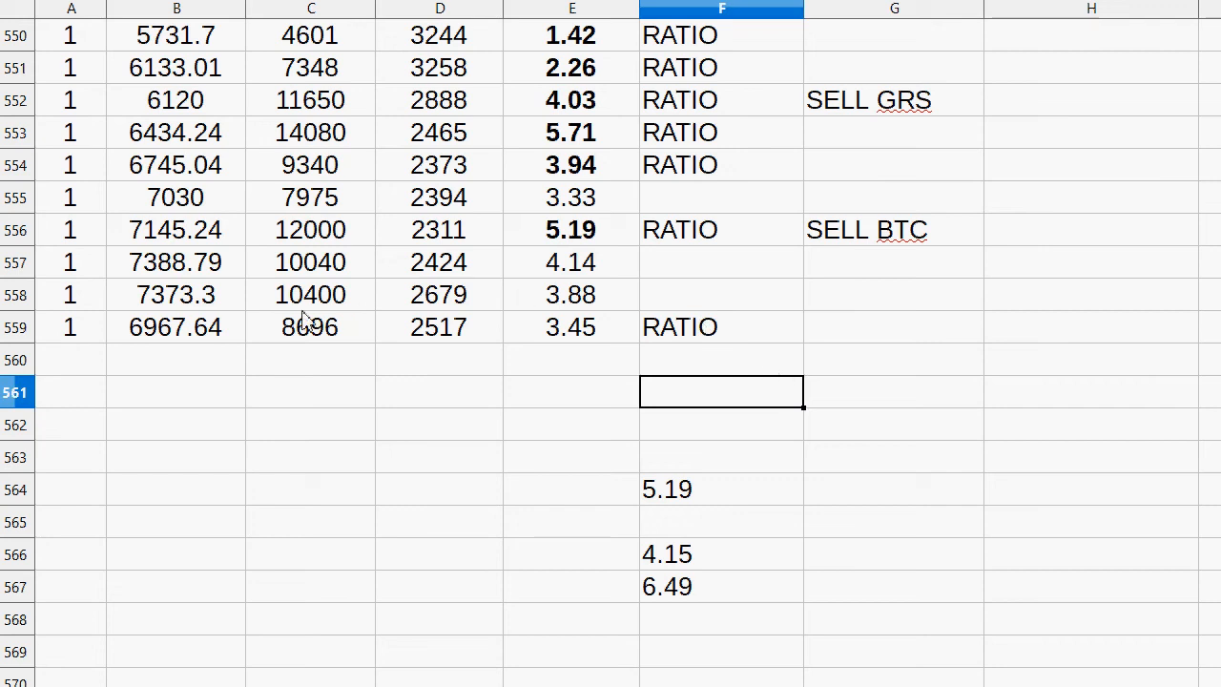
drag(311, 229, 572, 327)
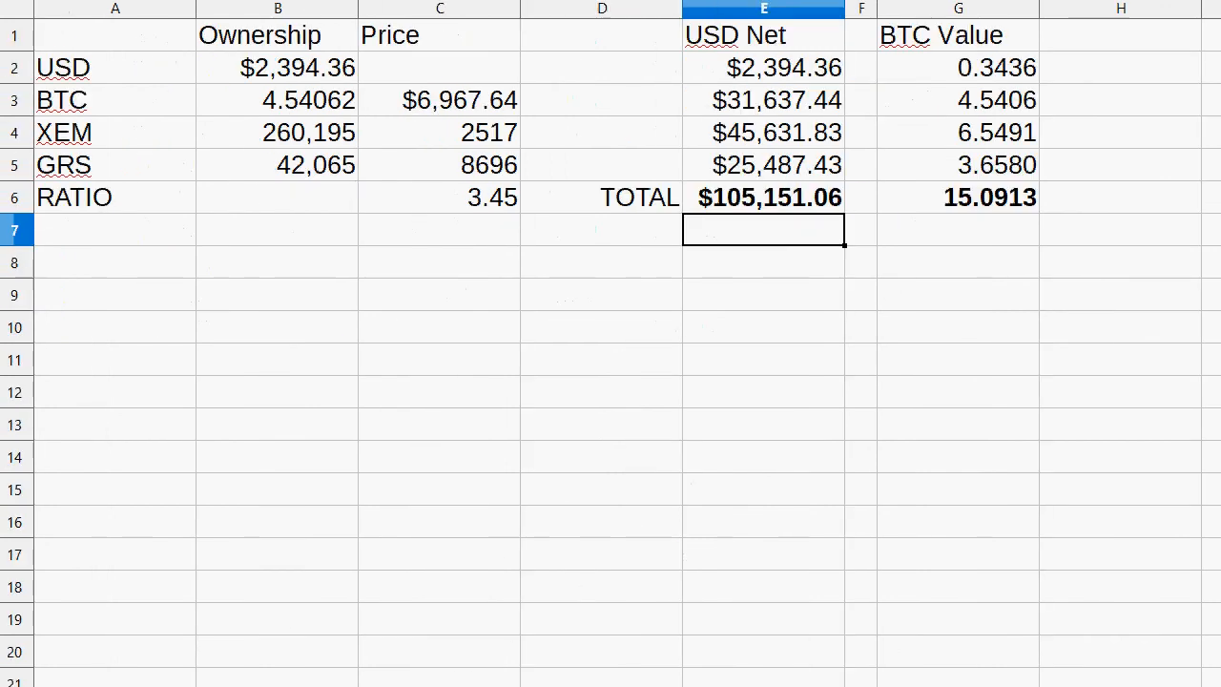
mouse_move(1014, 145)
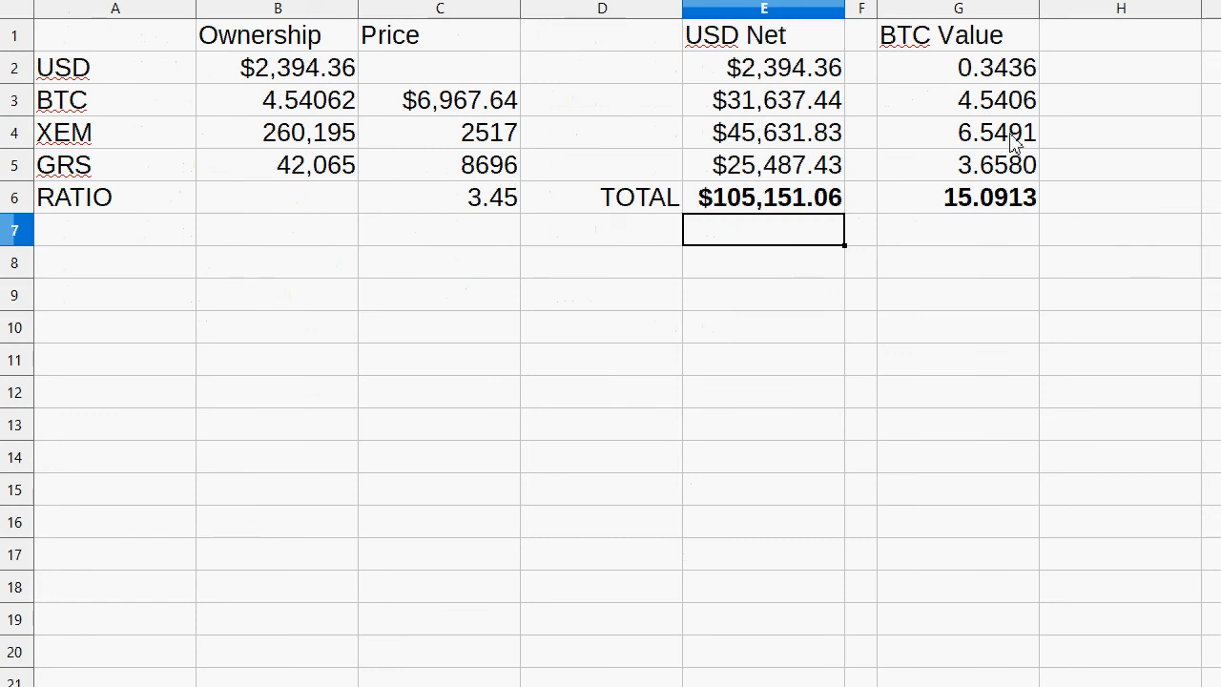
mouse_move(985, 144)
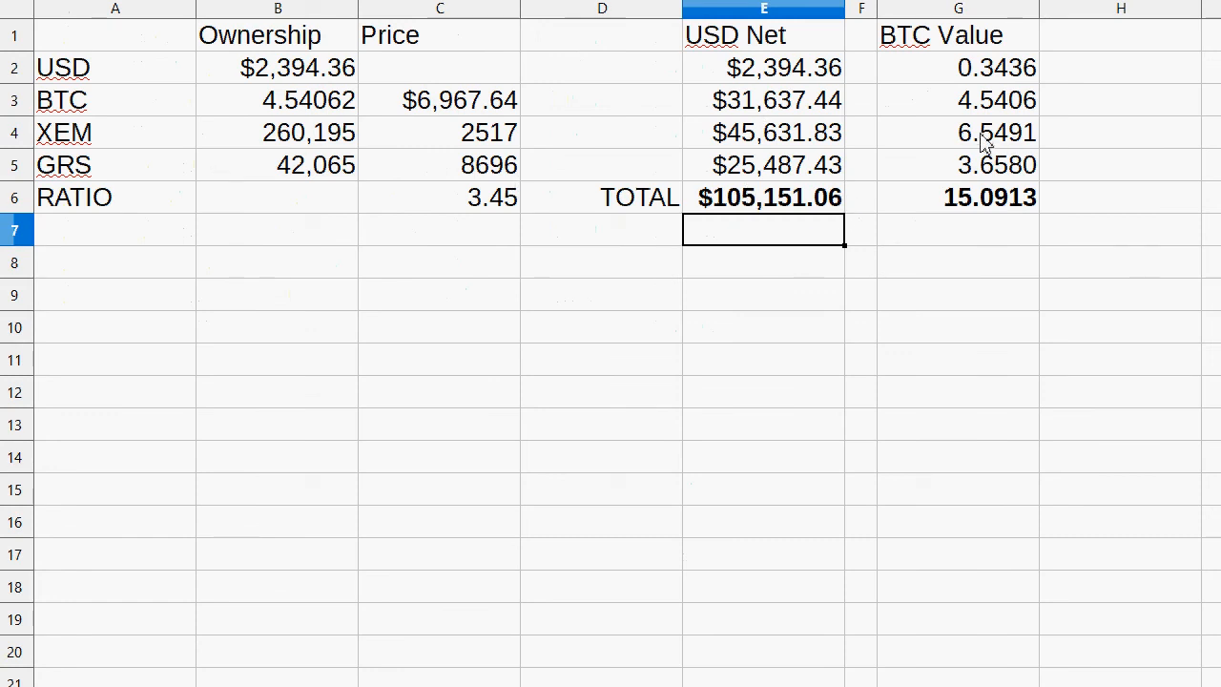
mouse_move(329, 140)
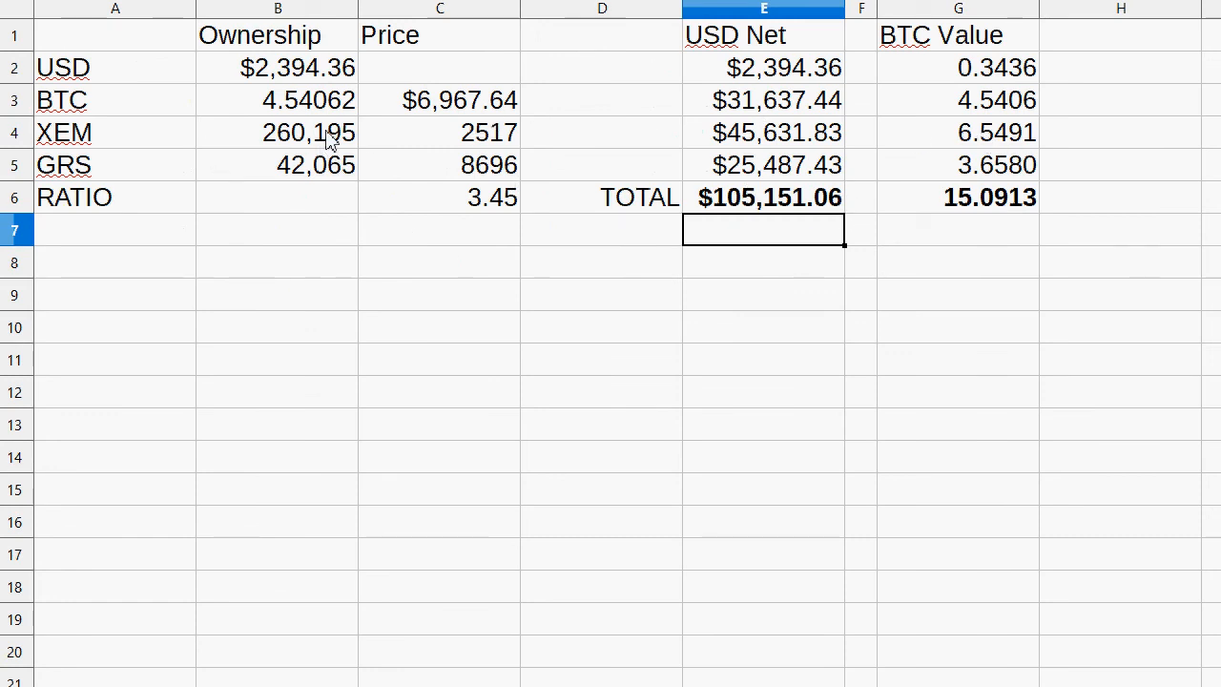
mouse_move(993, 148)
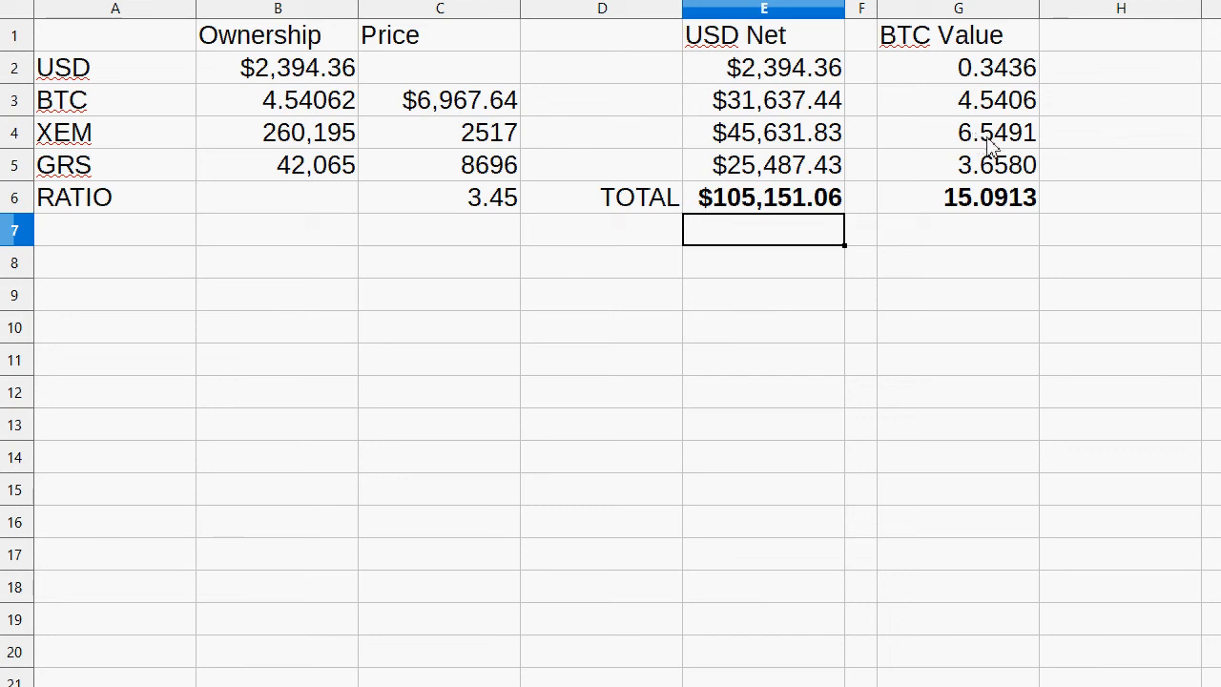
mouse_move(330, 682)
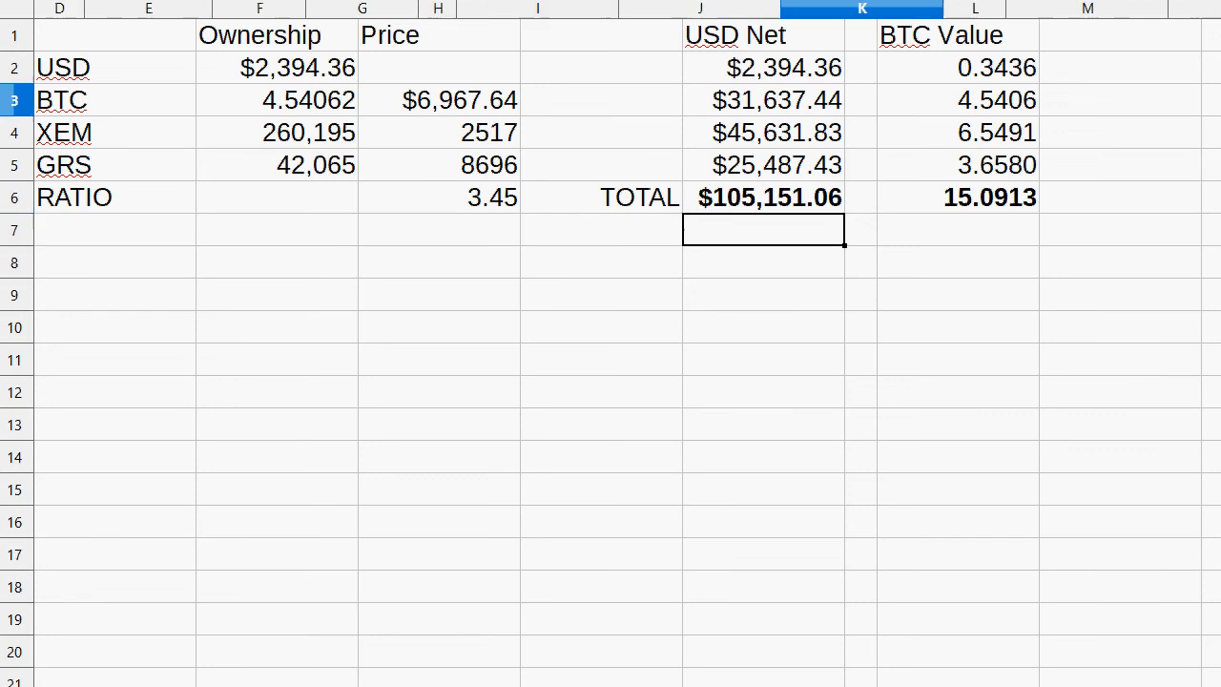
- Fill trade row 112 with −52,000 XEM at 2517 and a GRS price of 8696
scroll(down, 3)
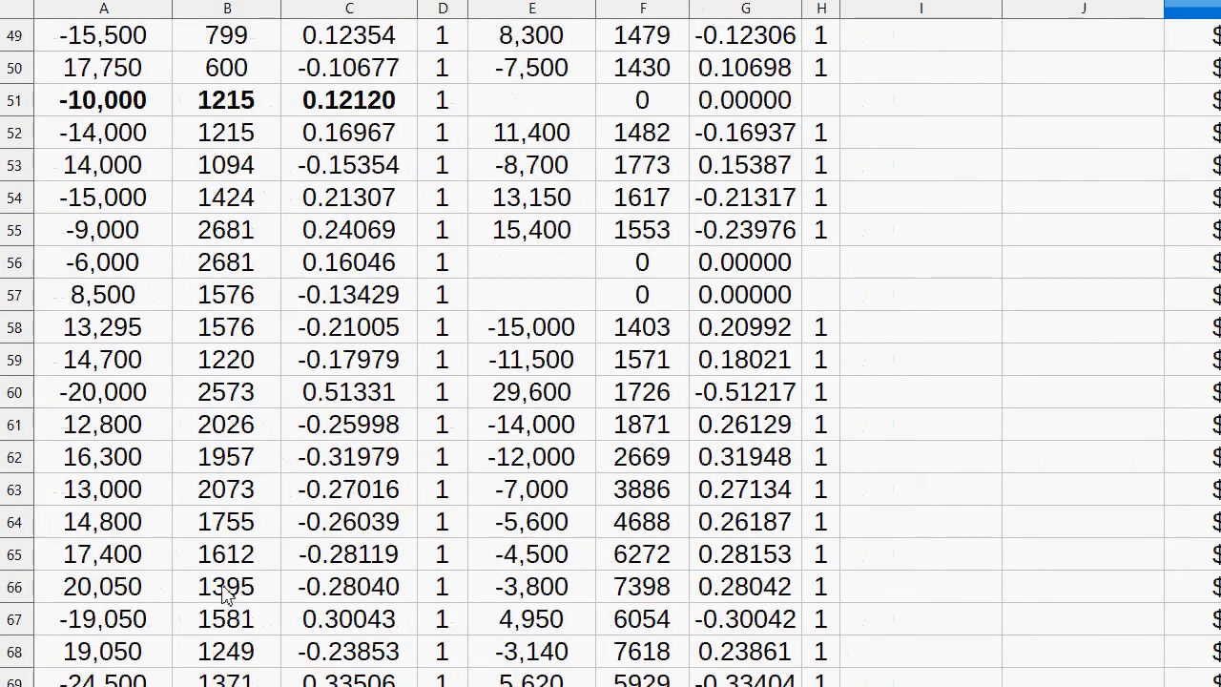
scroll(down, 3)
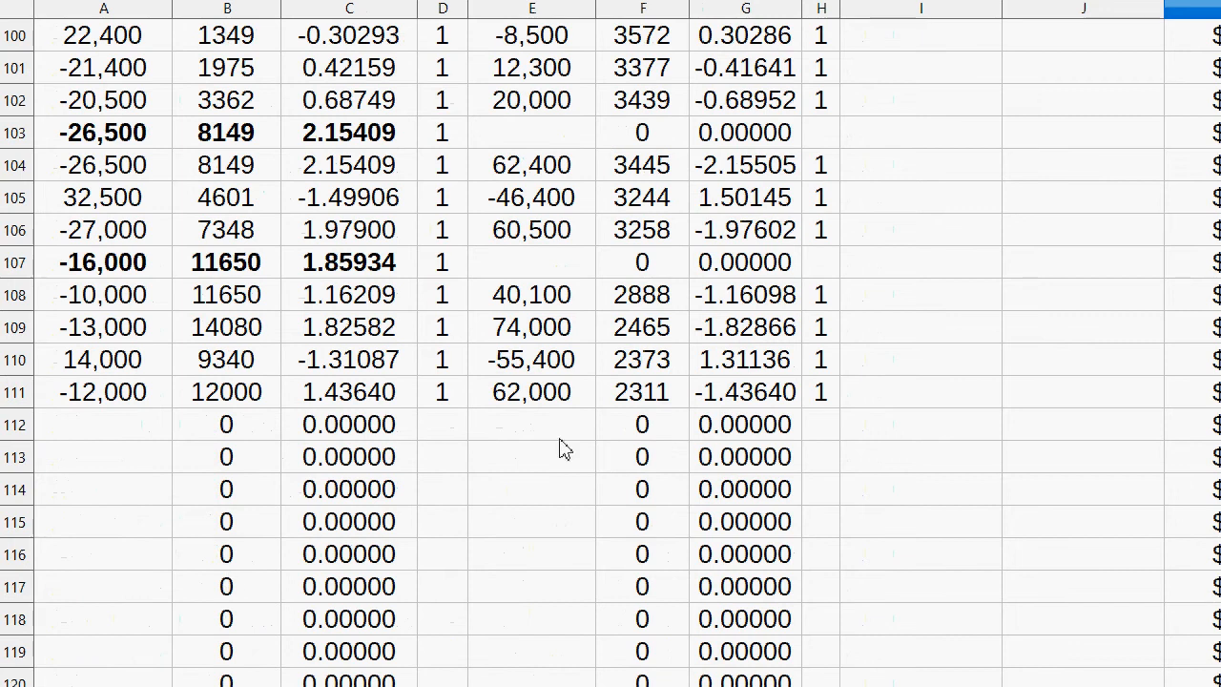
click(531, 424)
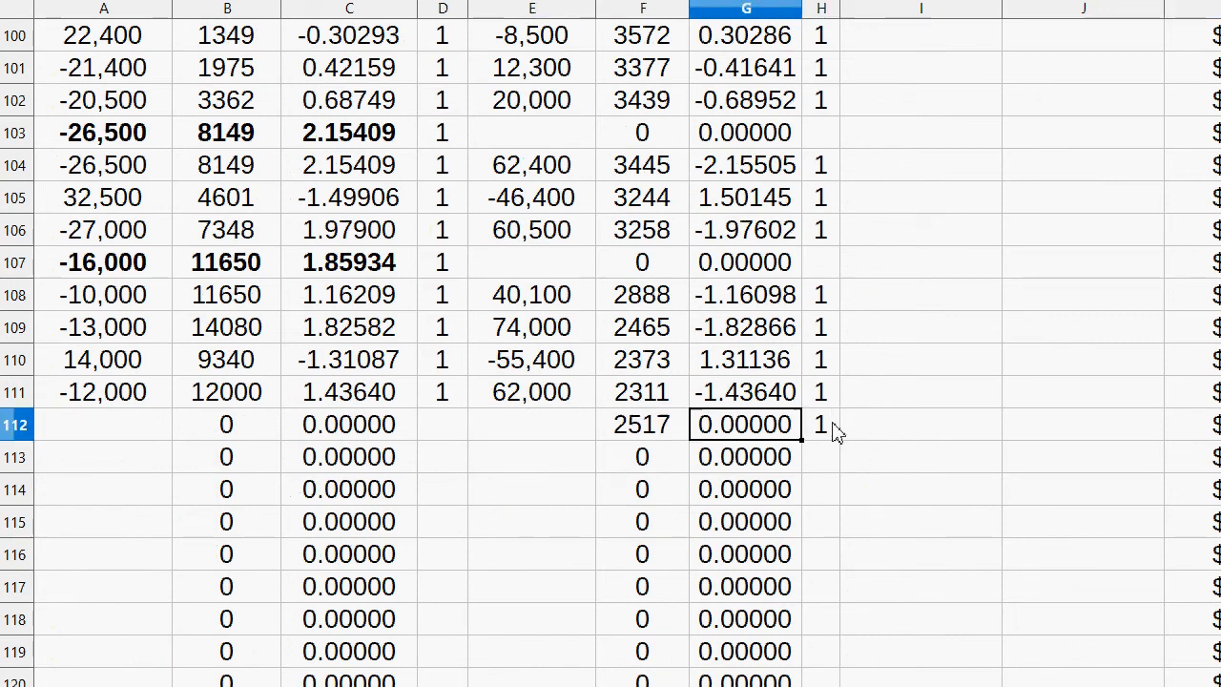
click(532, 425)
text(-52,000)
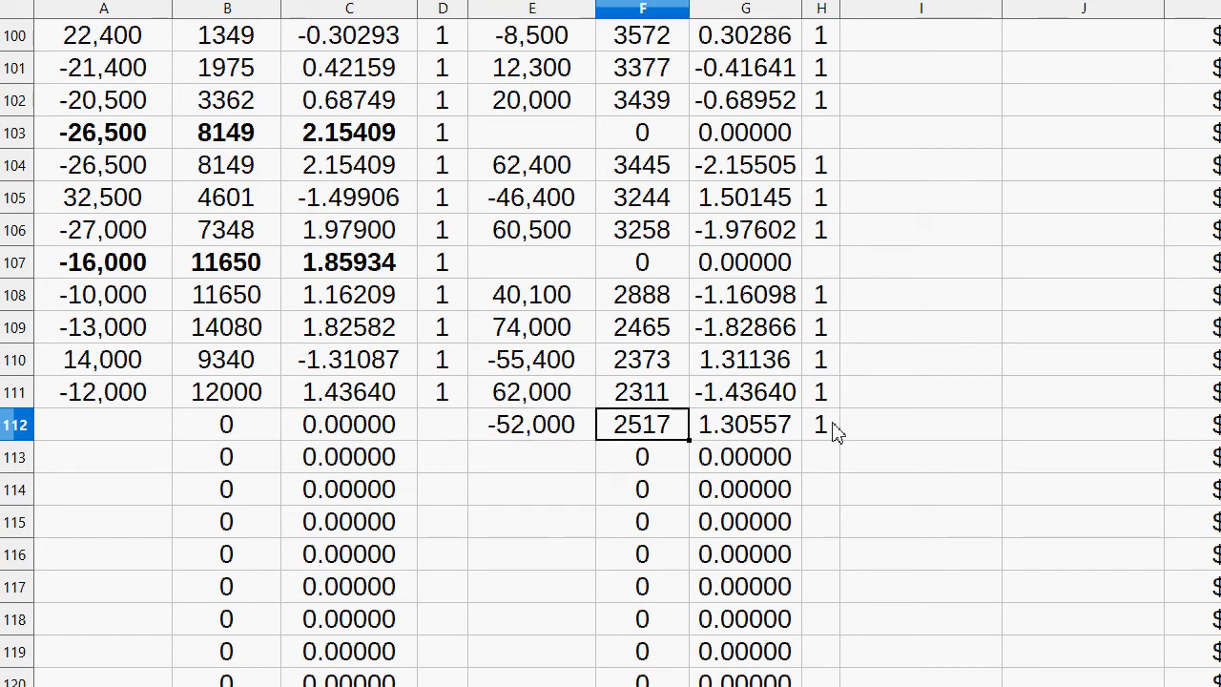
click(348, 424)
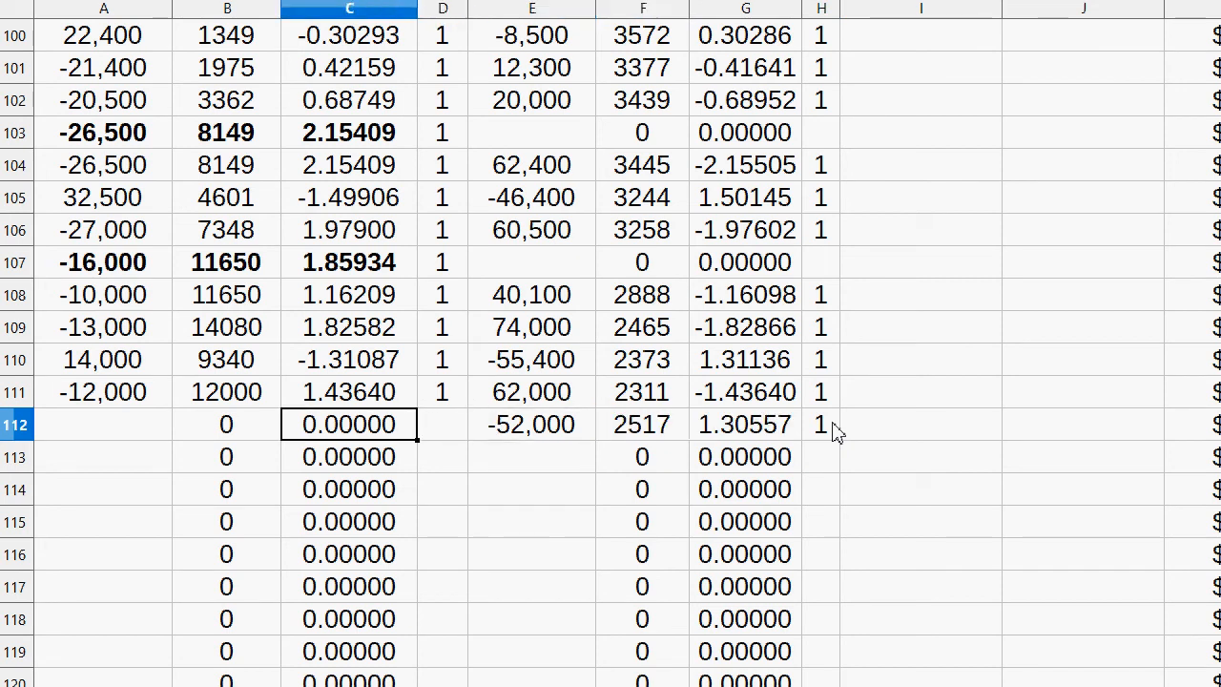
text(8696)
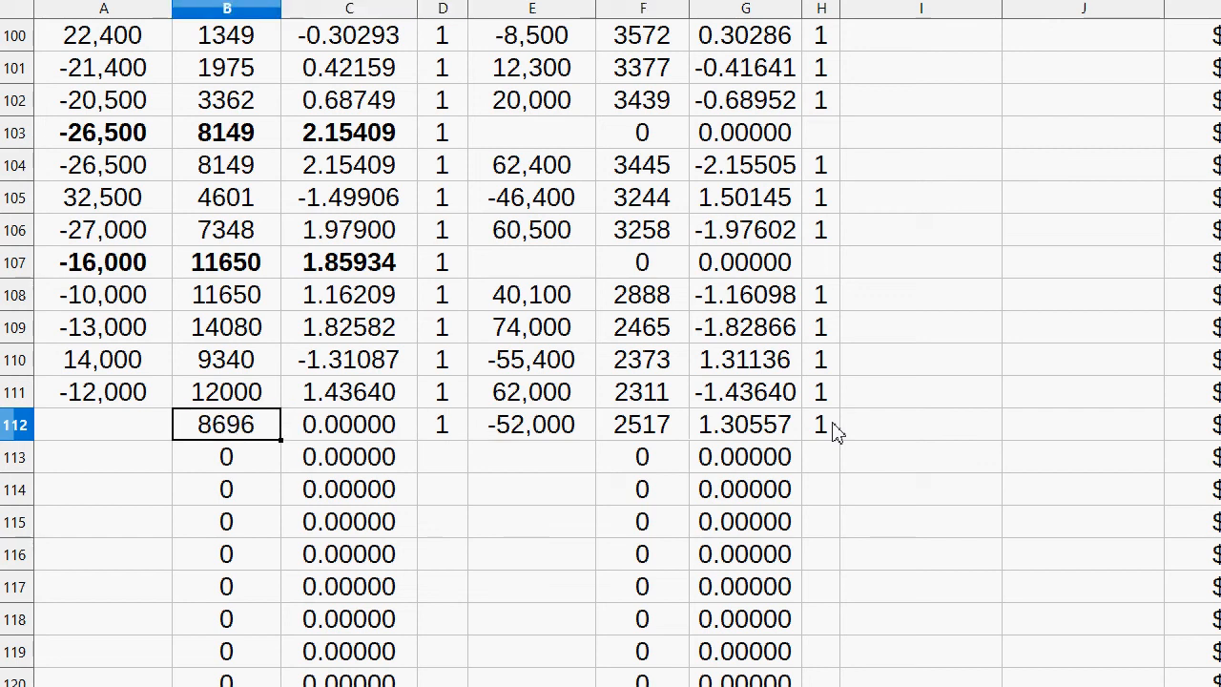
click(103, 425)
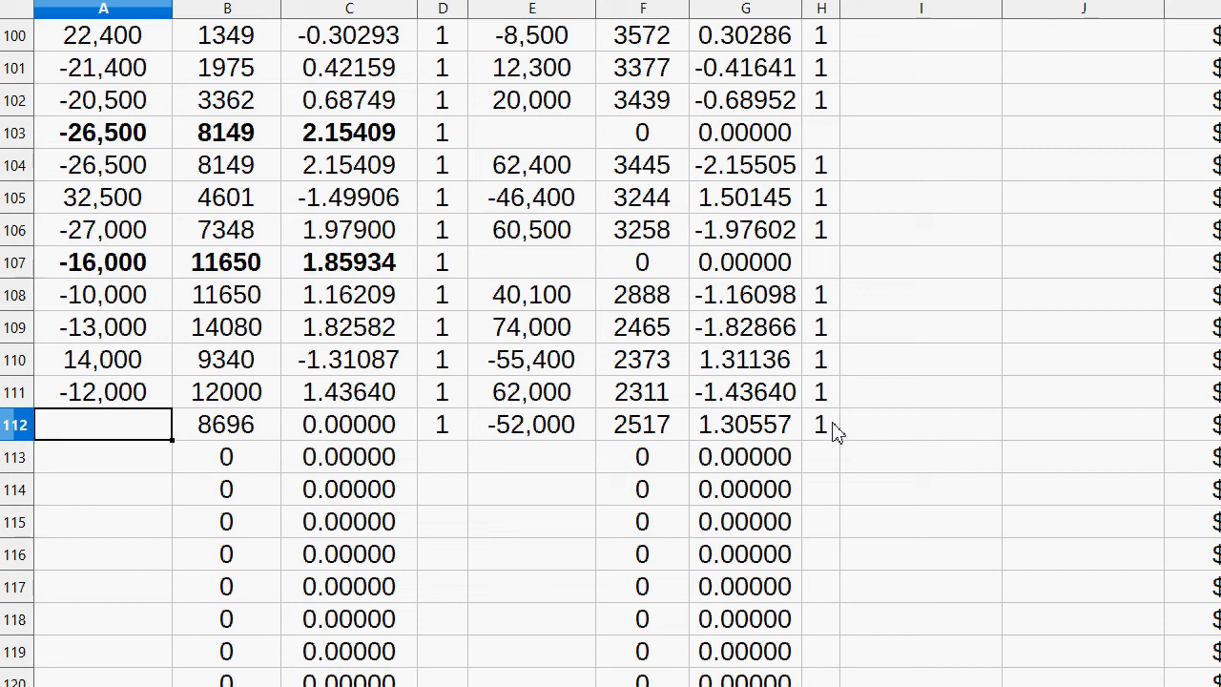
text(15000)
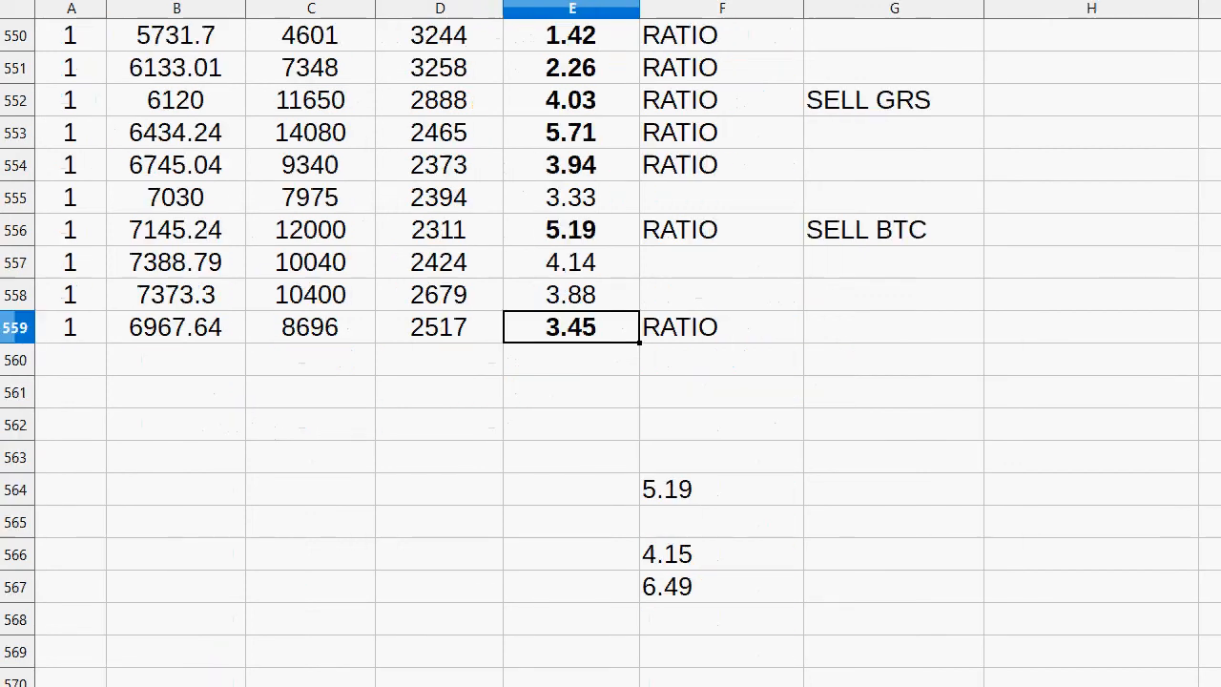
- Add price rows ending 6355.13, 7621, 3076; label row 564 RATIO and bold 2.48
click(721, 488)
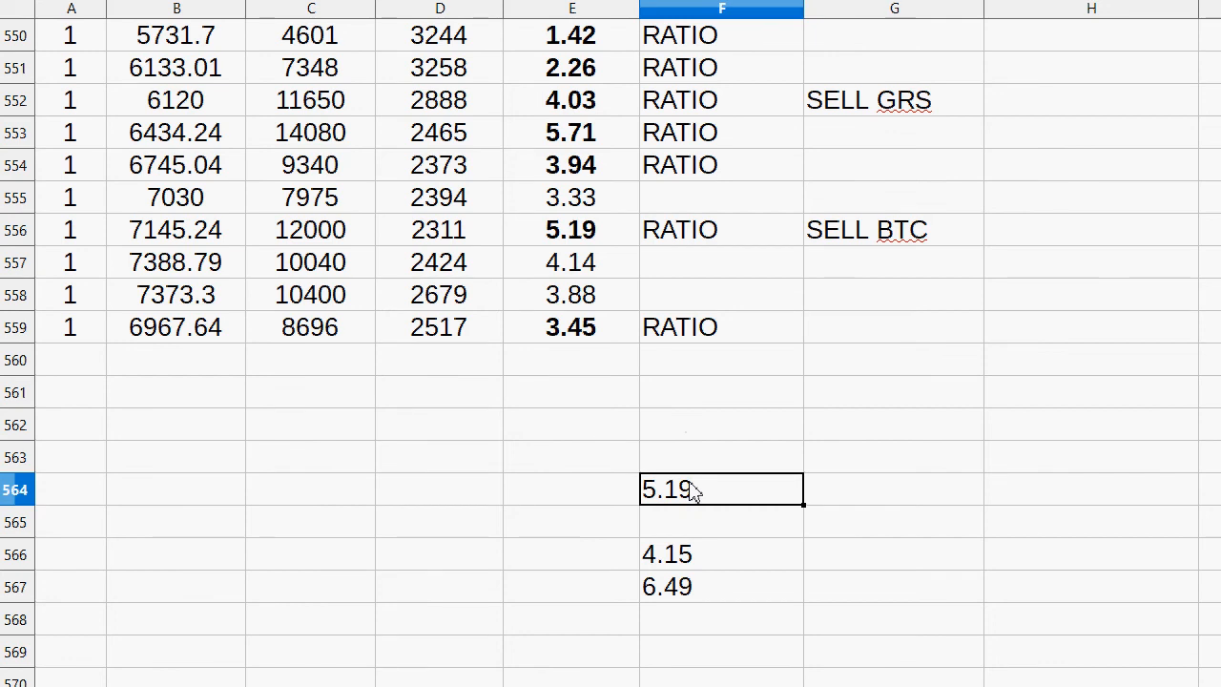
text(3.45)
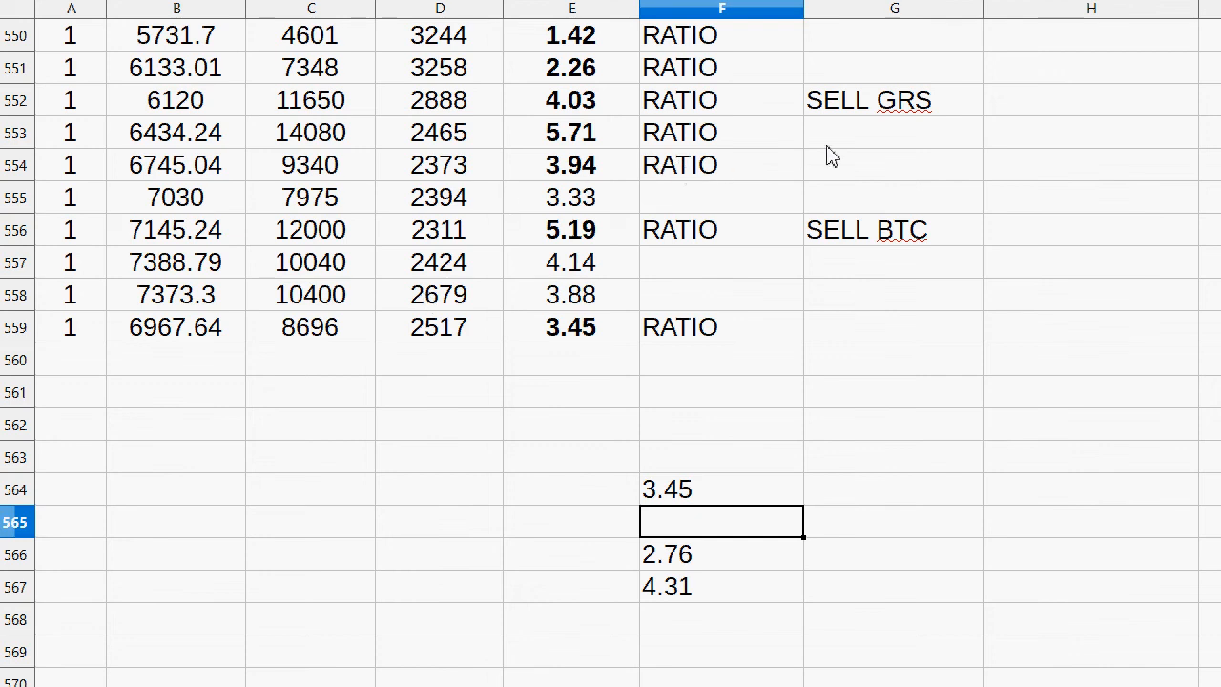
click(311, 197)
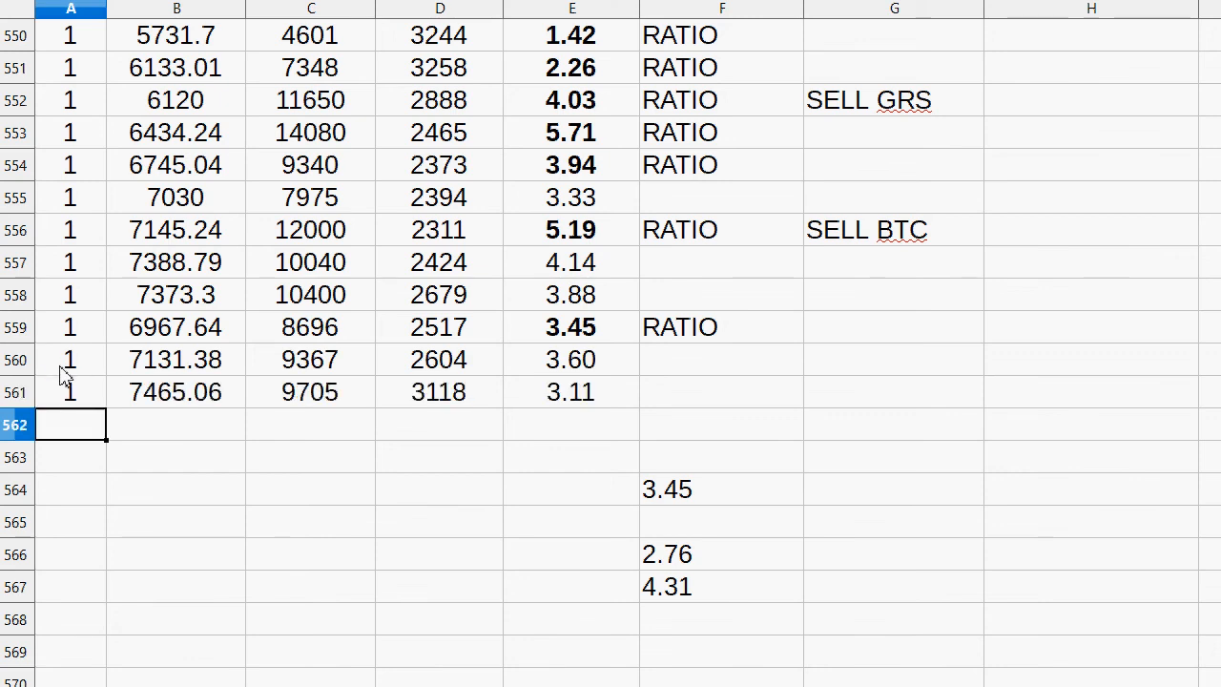
key(Enter)
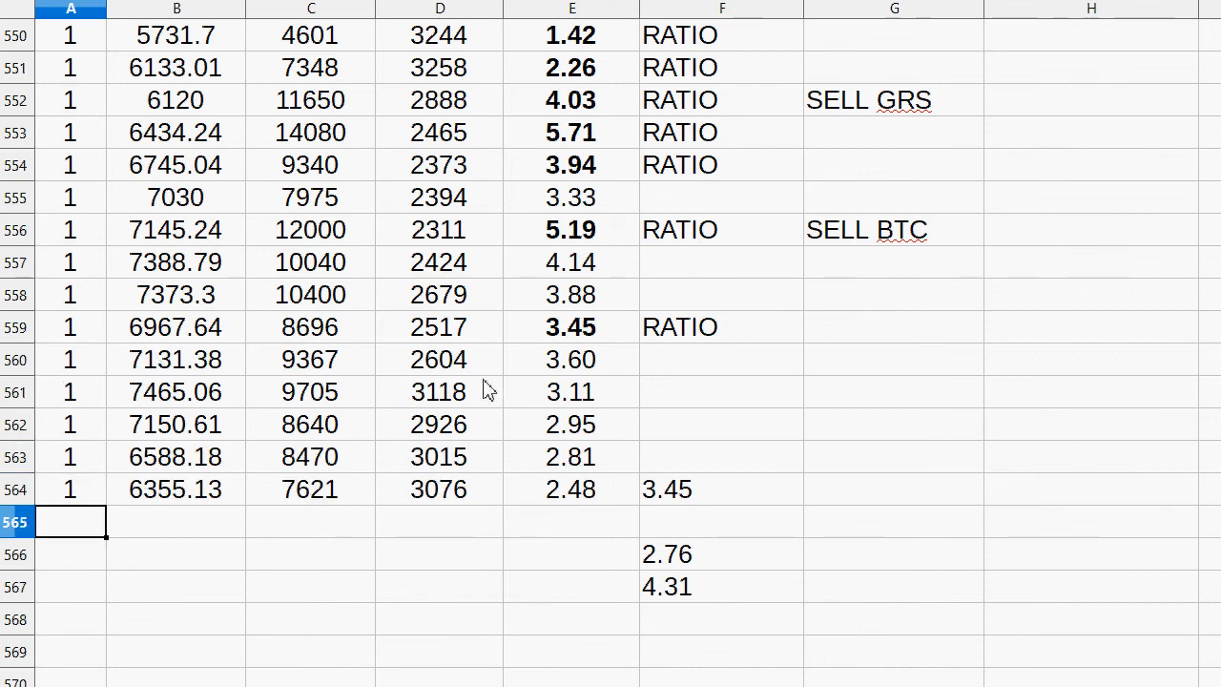
mouse_move(453, 490)
text(RA)
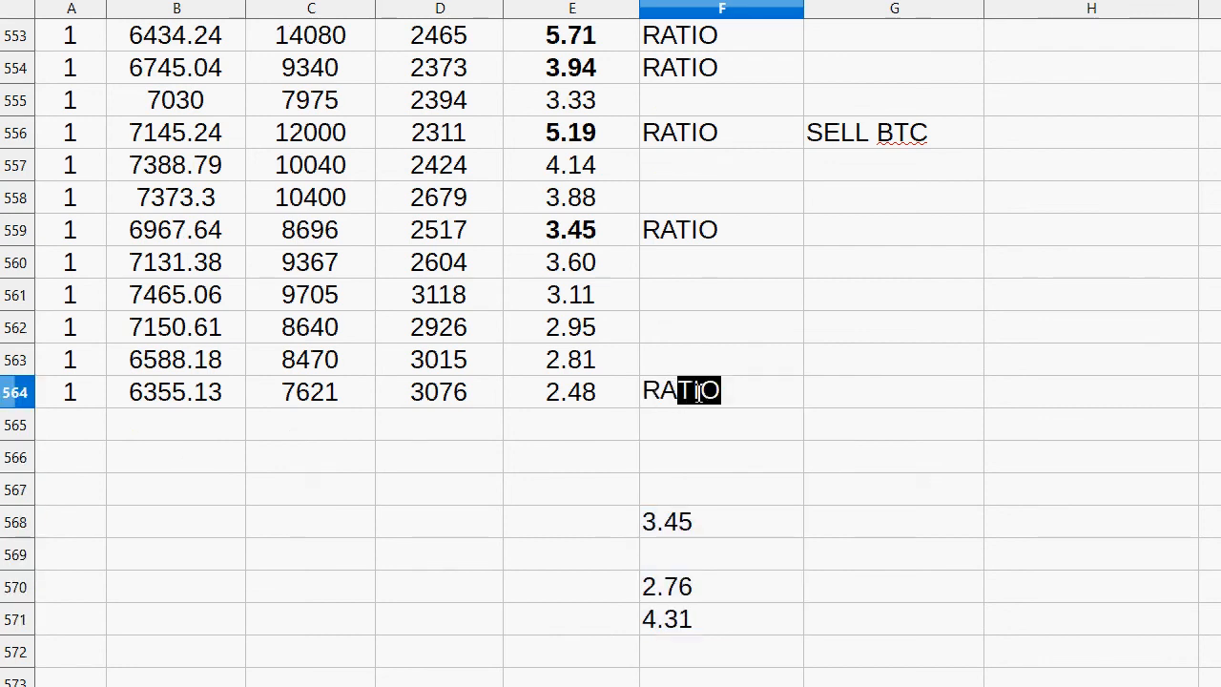
click(175, 391)
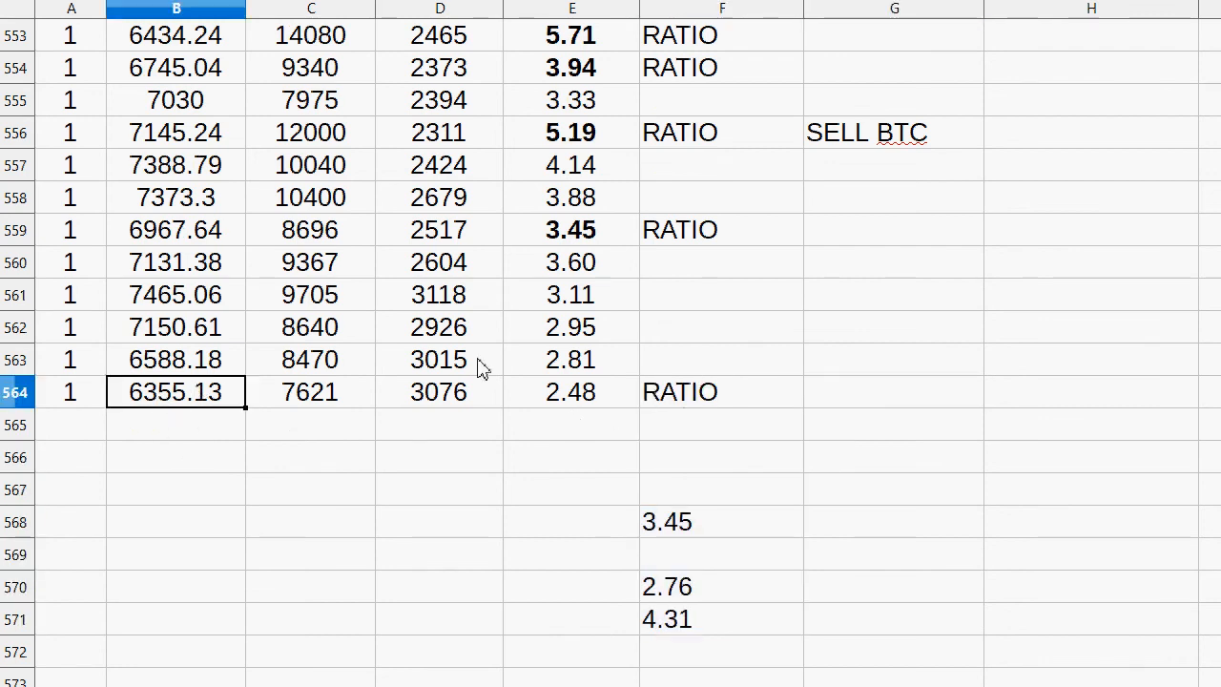
click(572, 391)
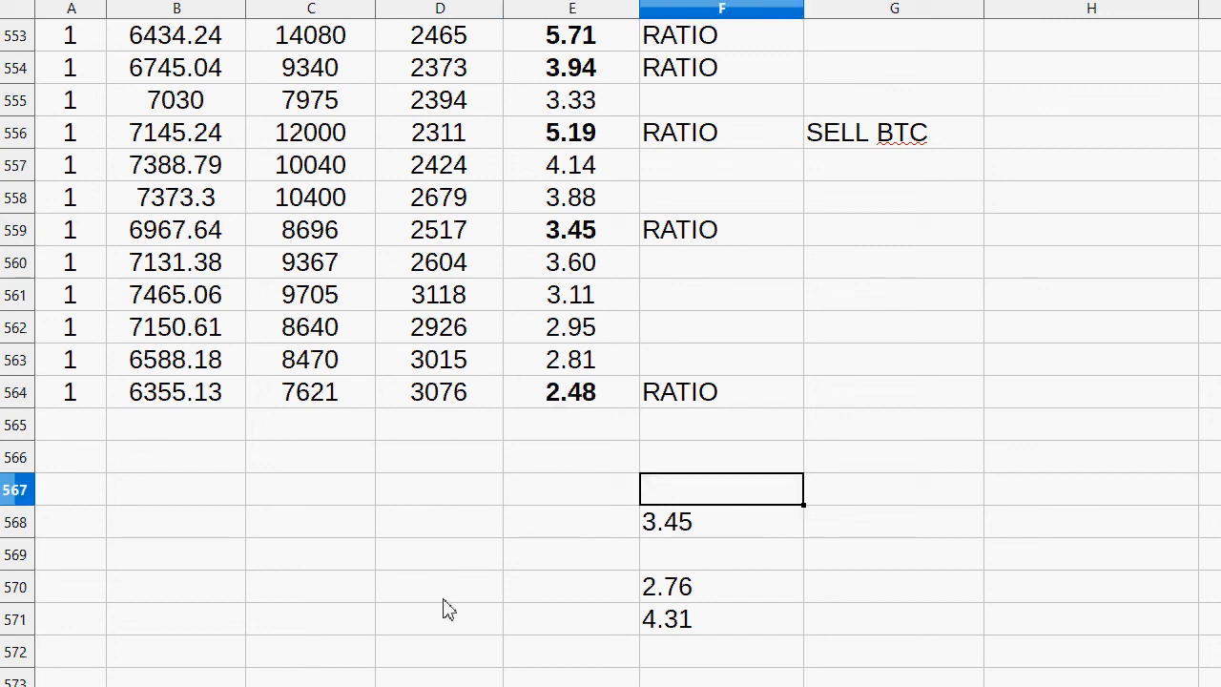
mouse_move(291, 574)
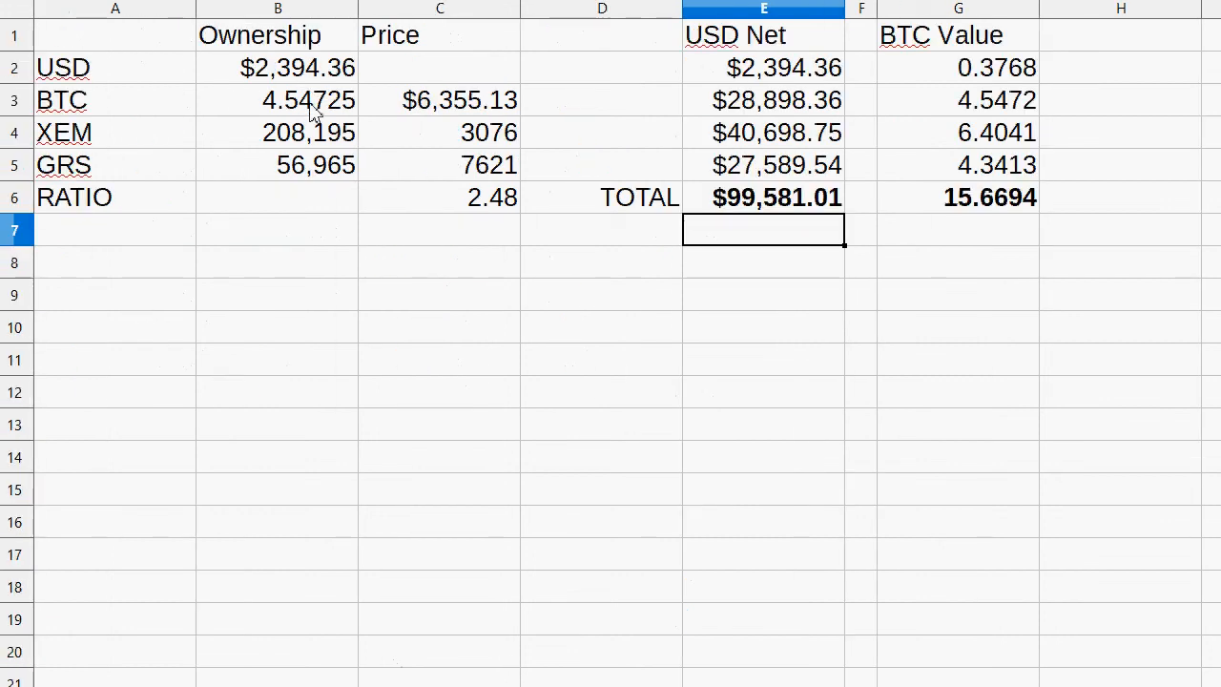
- Flag trade row 113 as a new trade and log selling 46,000 XEM
click(278, 131)
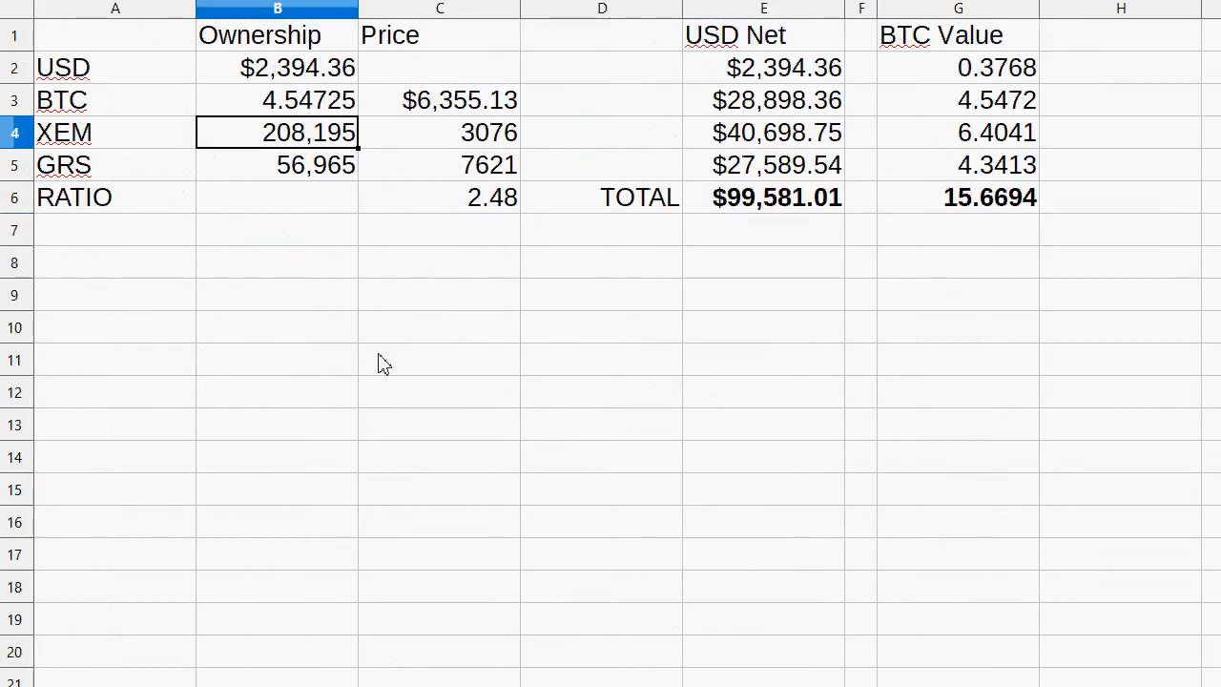
mouse_move(334, 599)
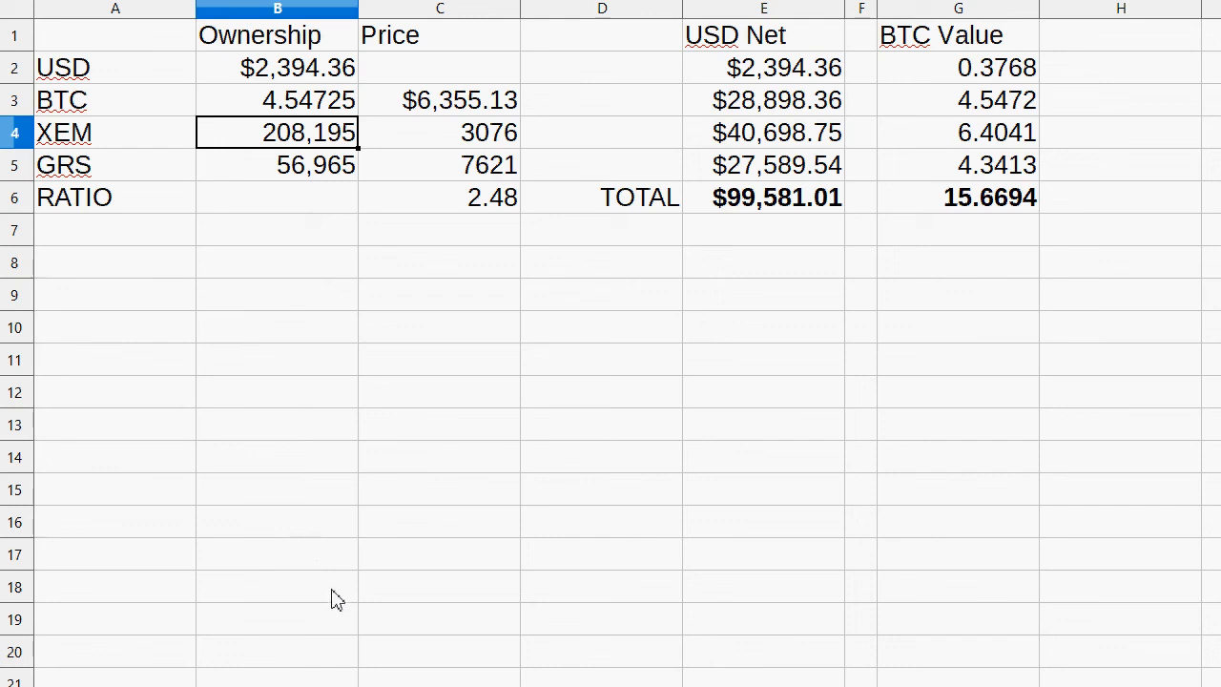
scroll(down, 3)
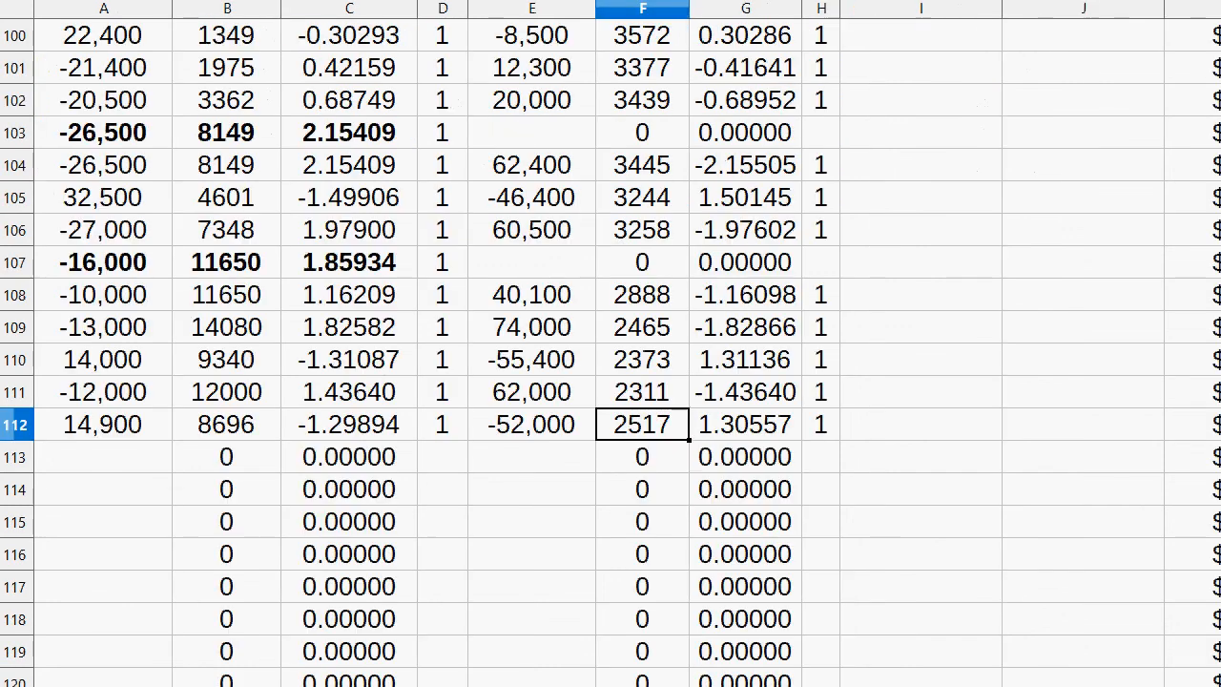
click(745, 456)
text(1)
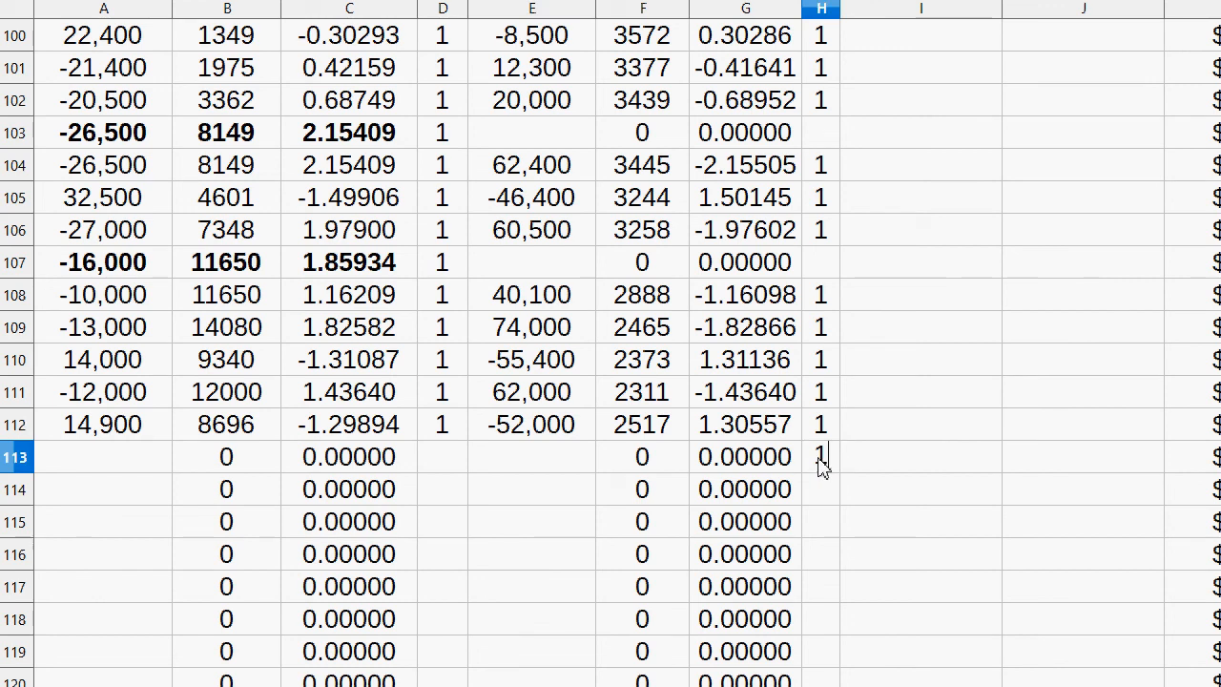
text(-4,600)
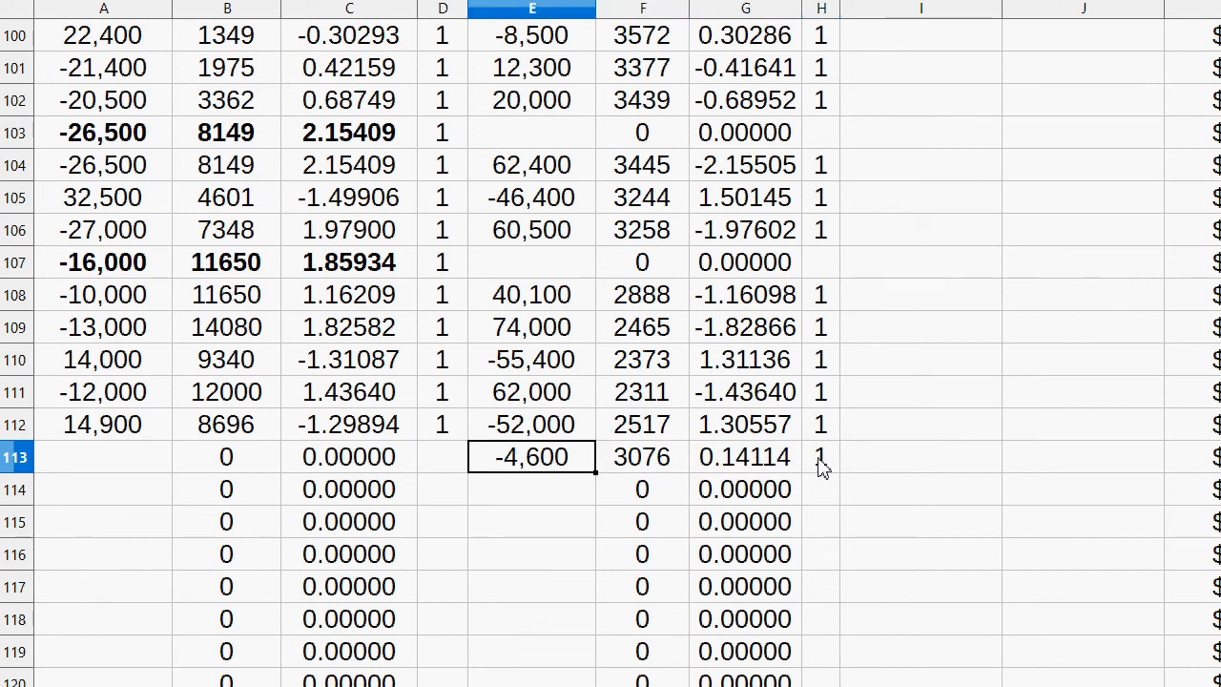
text(-46)
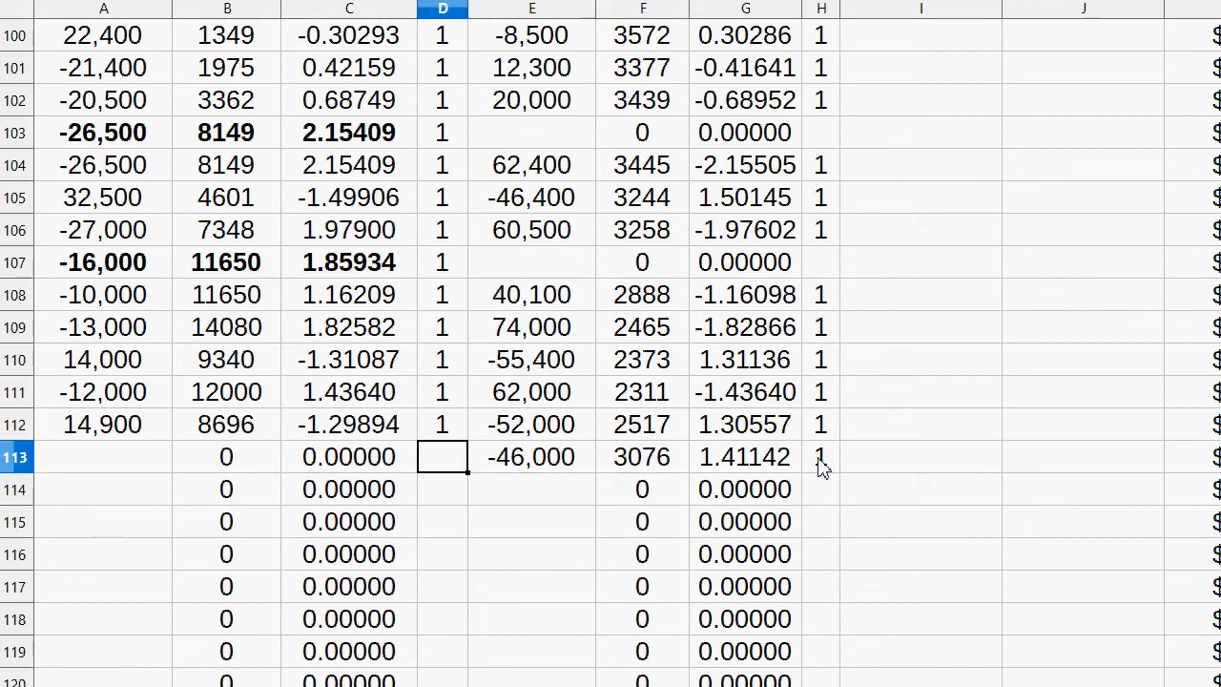
- Log buying 18,400 GRS at 7621 in row 113, adjusting the amount from 19,000
click(227, 456)
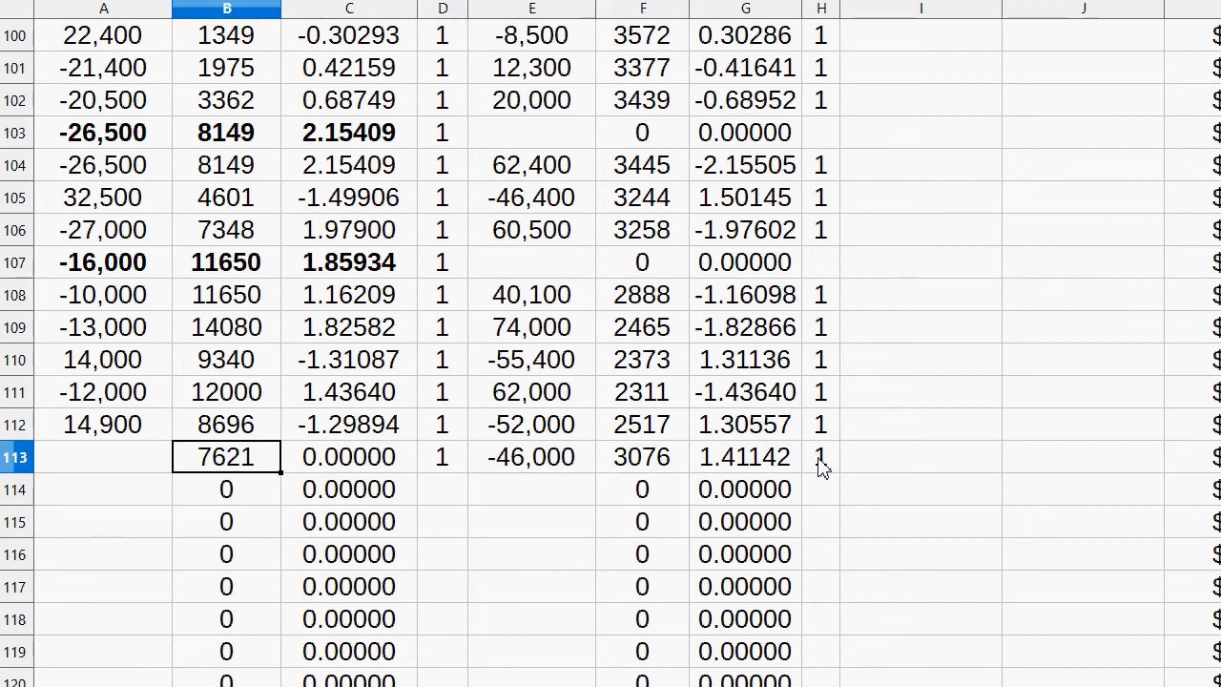
click(103, 456)
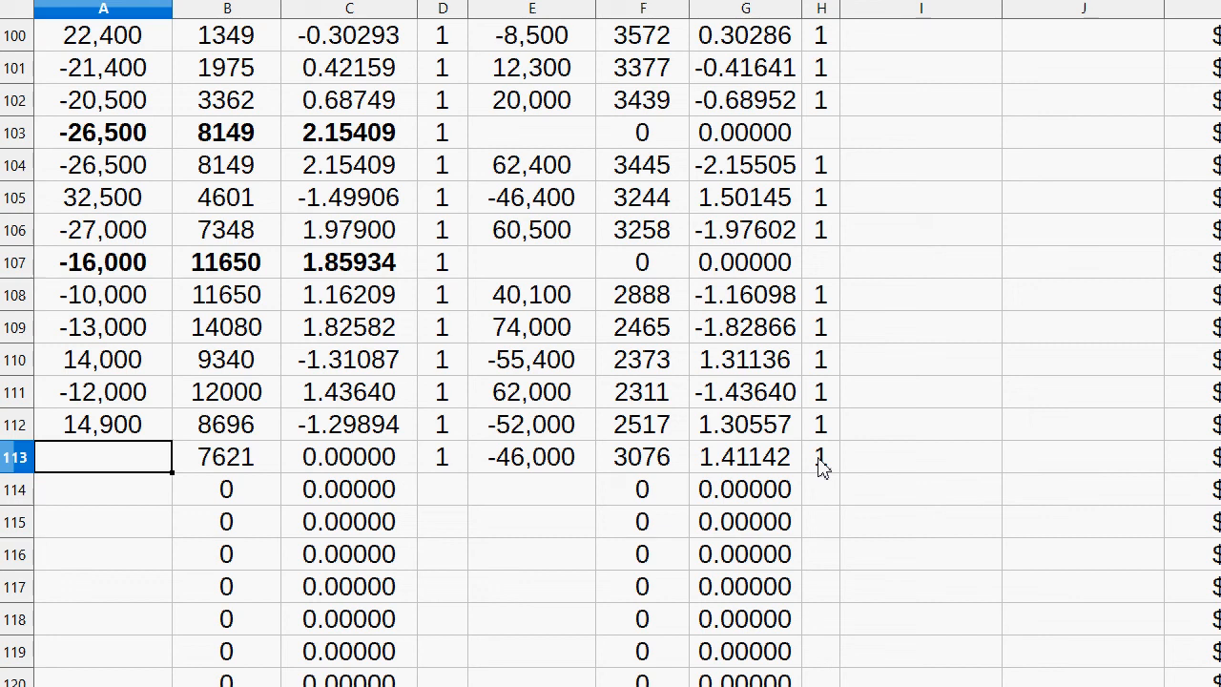
text(1)
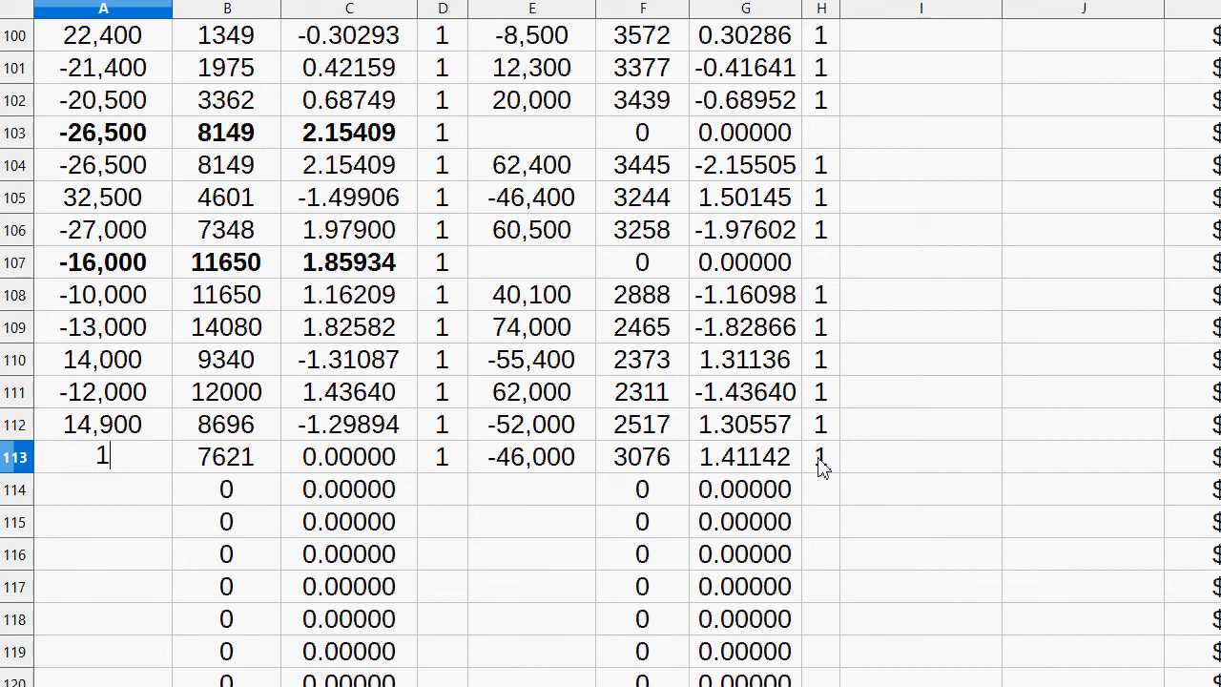
text(19000)
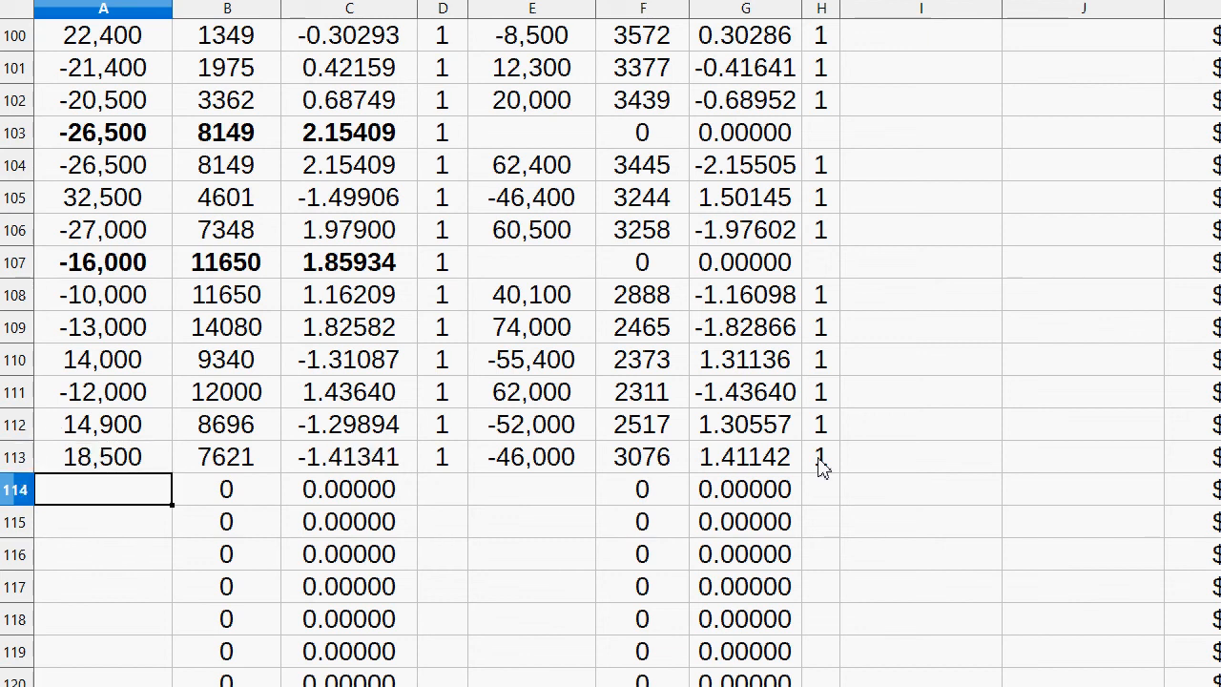
text(183)
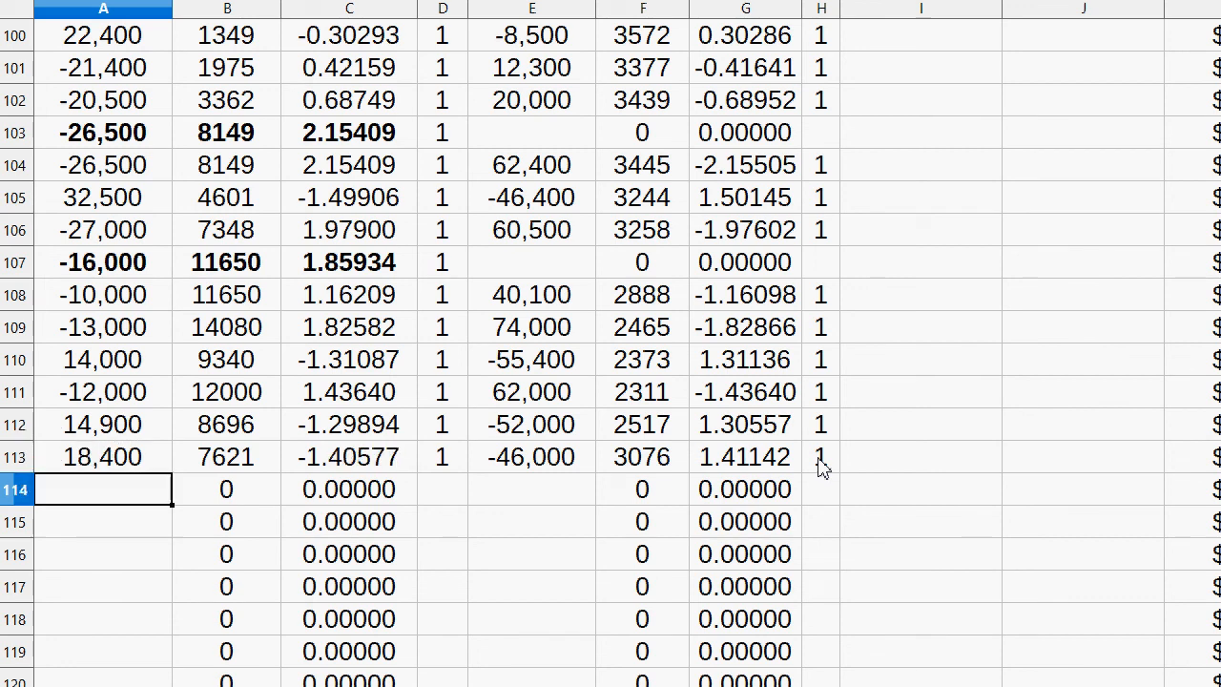
text(76)
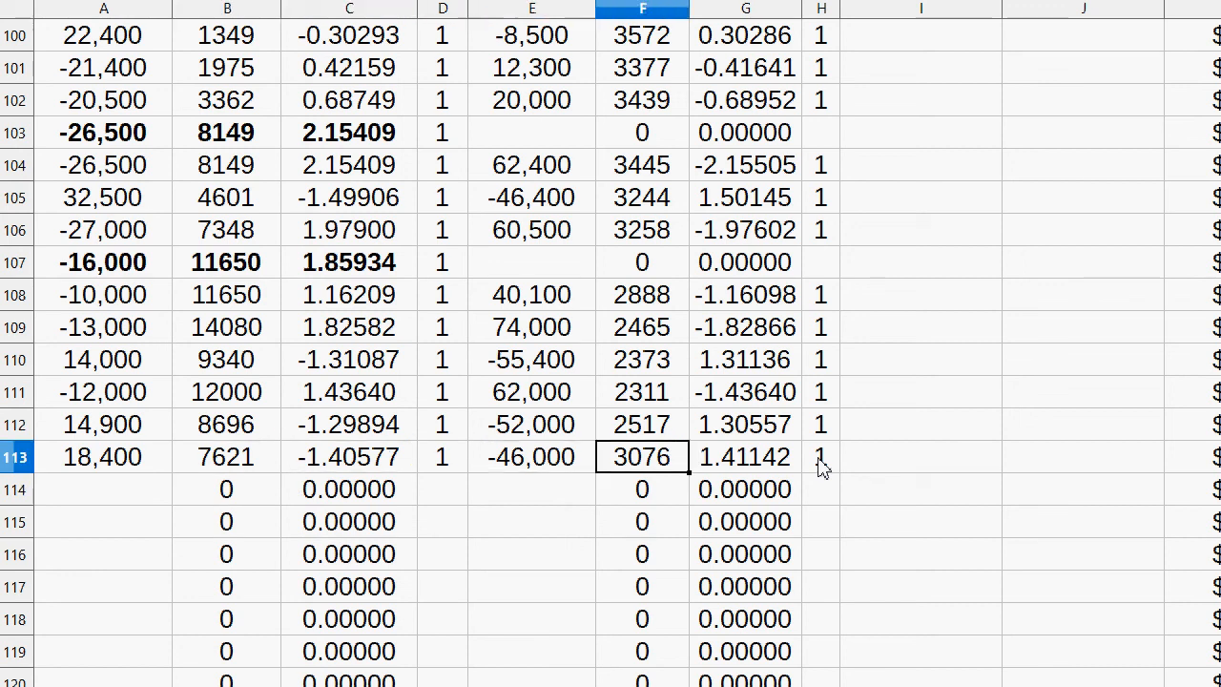
mouse_move(568, 480)
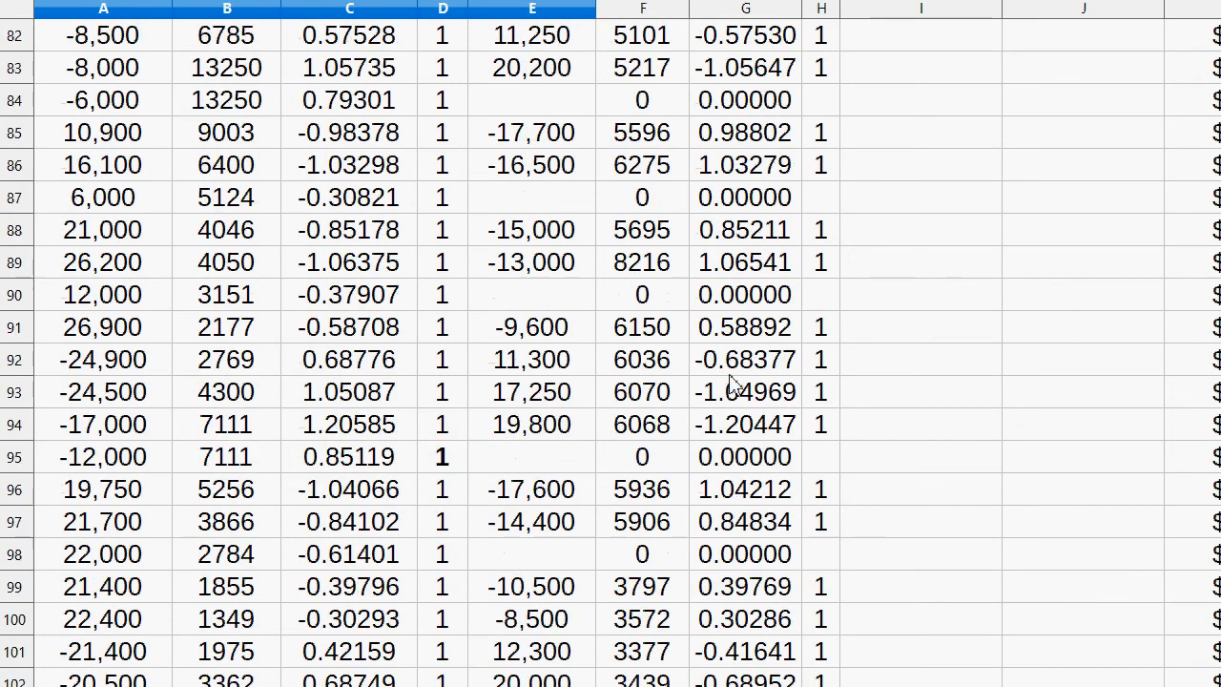
- Scroll the trade log and return to the price history sheet ending at row 564
scroll(up, 3)
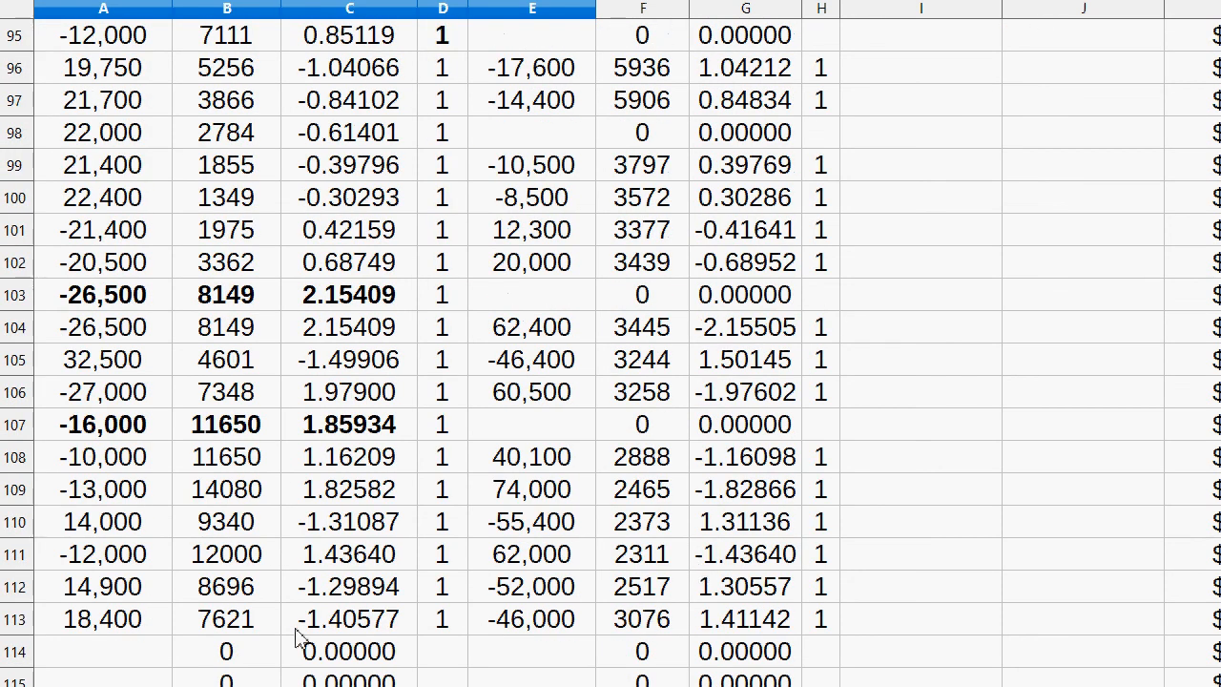
click(532, 618)
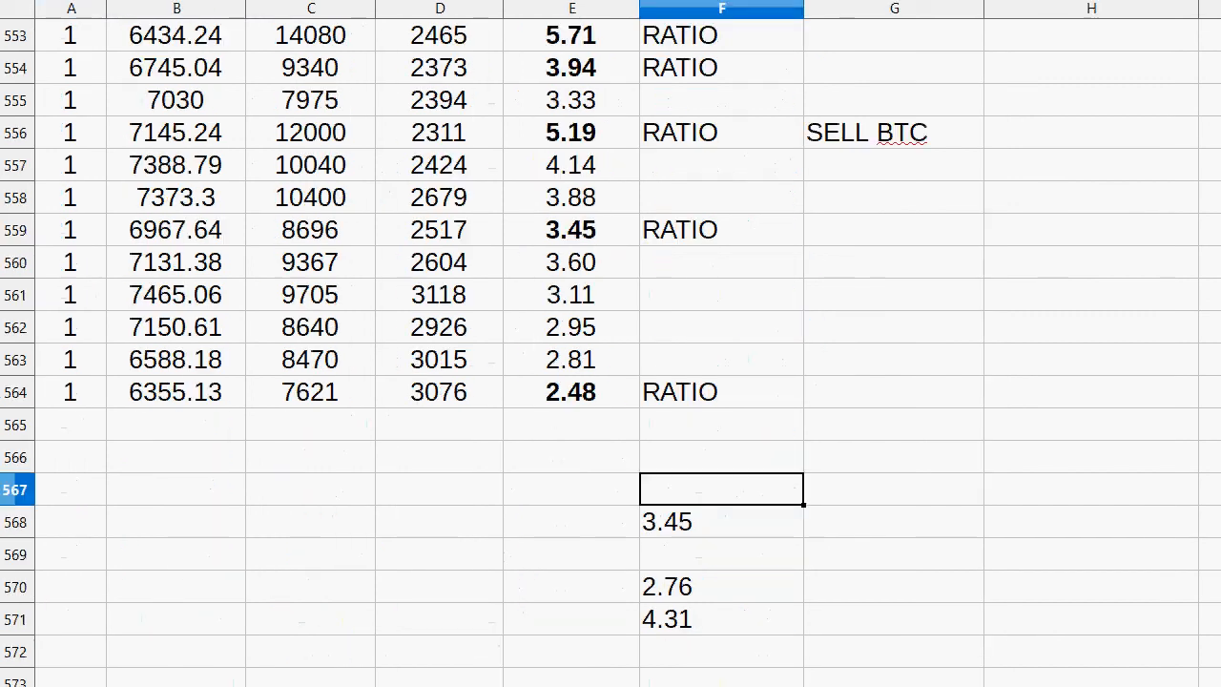
- Log price rows 565–567 and mark row 567 BUY GRS
click(720, 522)
text(2.48)
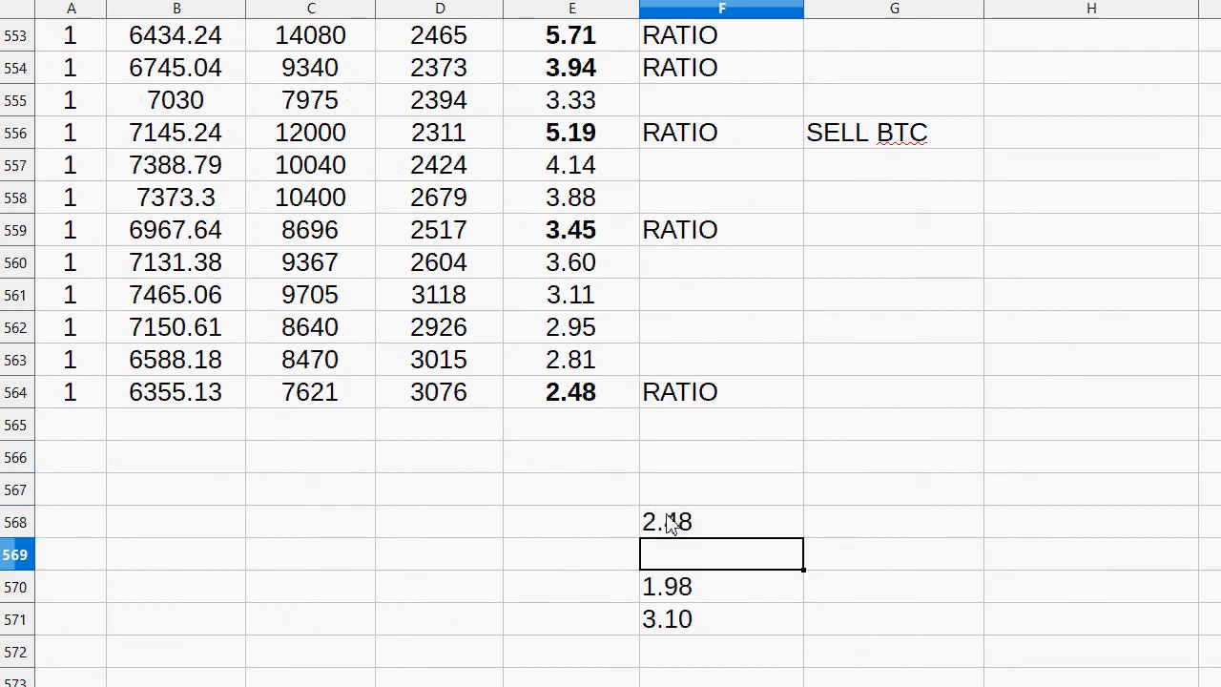
scroll(down, 3)
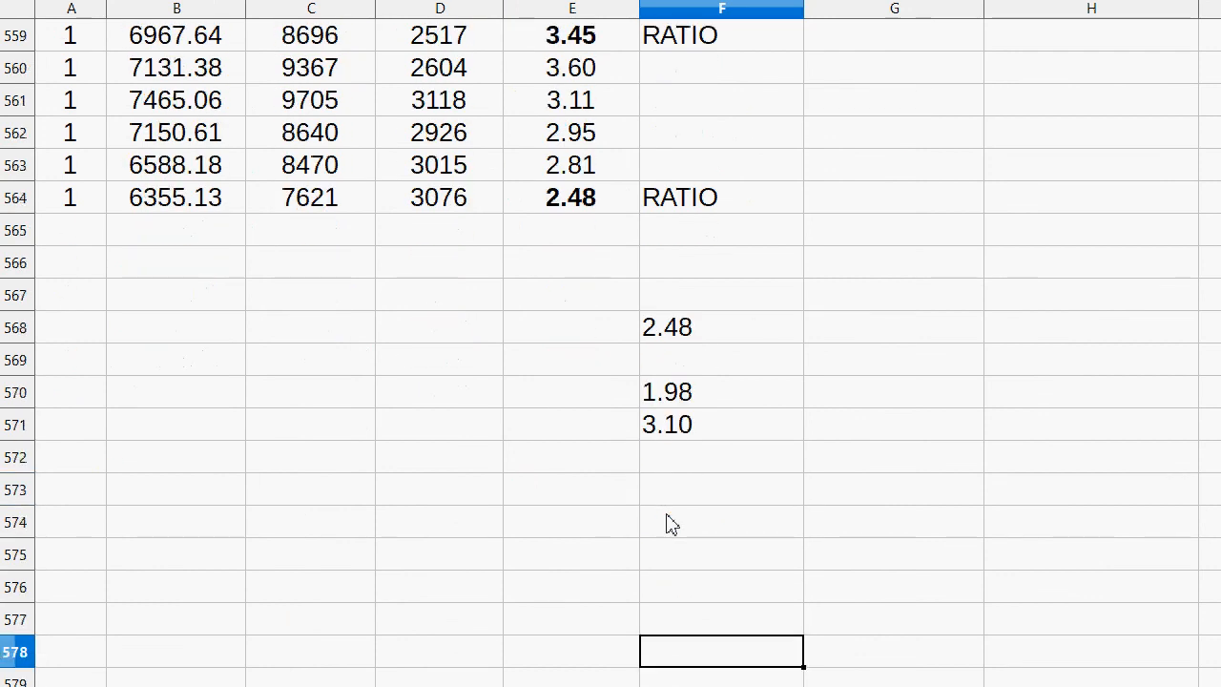
click(70, 198)
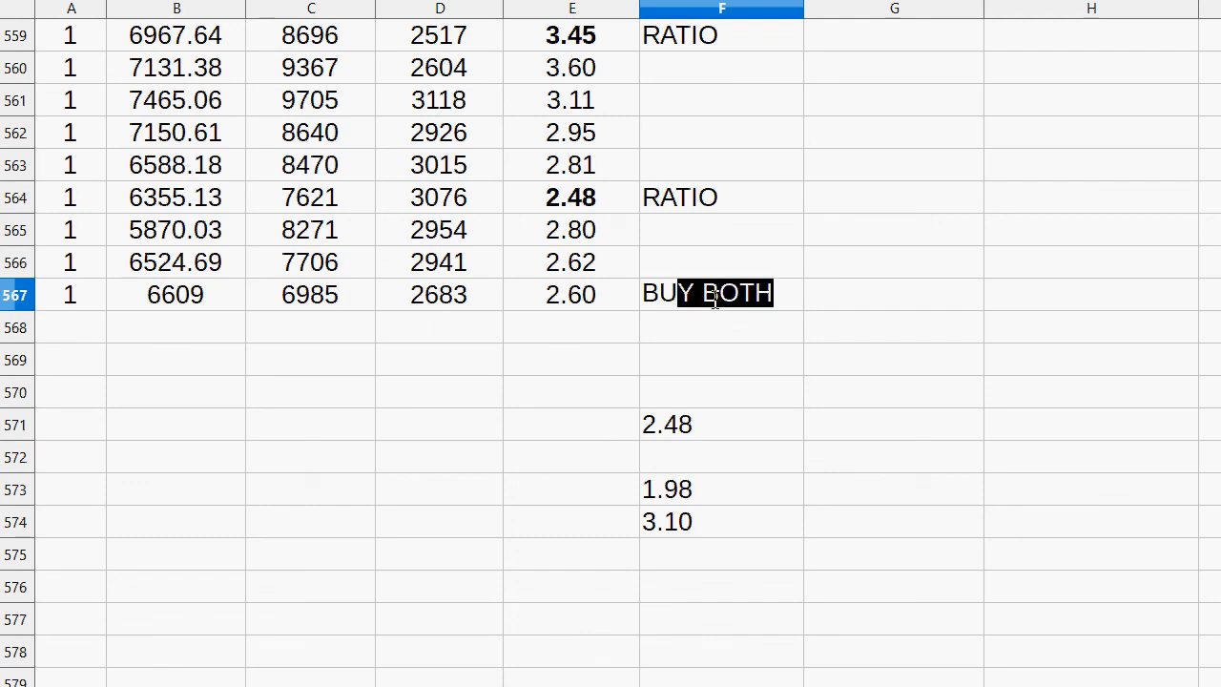
text(BUY GRS)
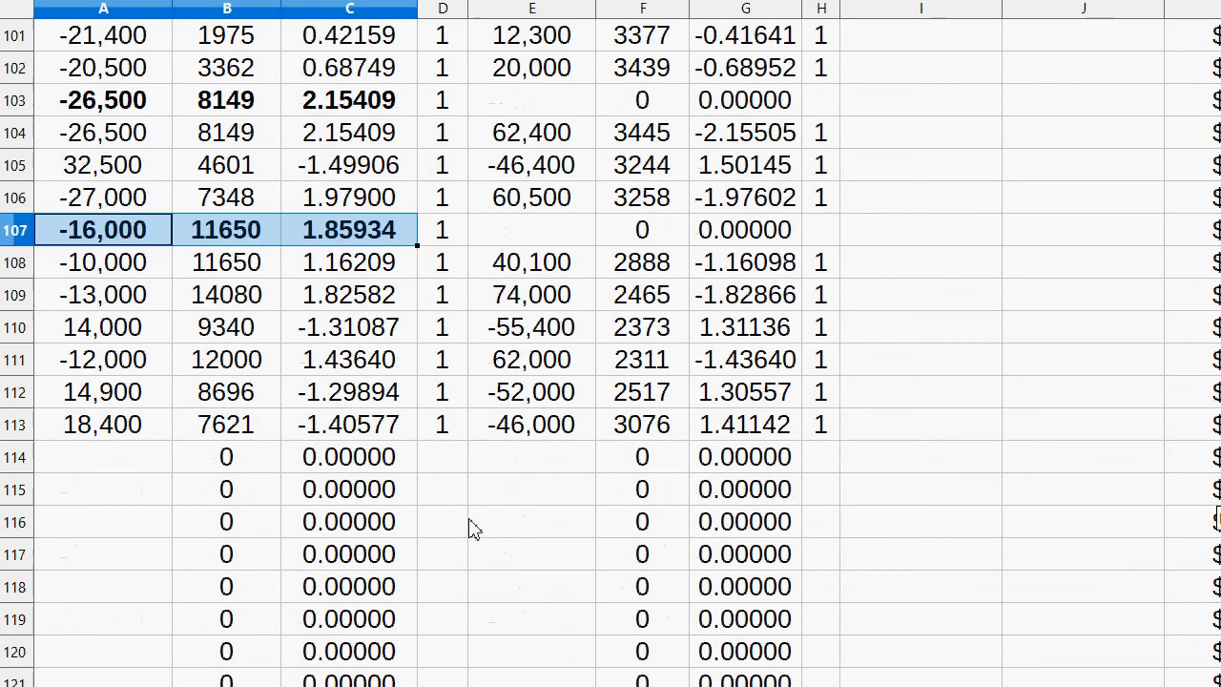
- Enter 22,000 GRS in trade row 114 and compare it with row 107's 14,900 amount
click(442, 456)
text(1)
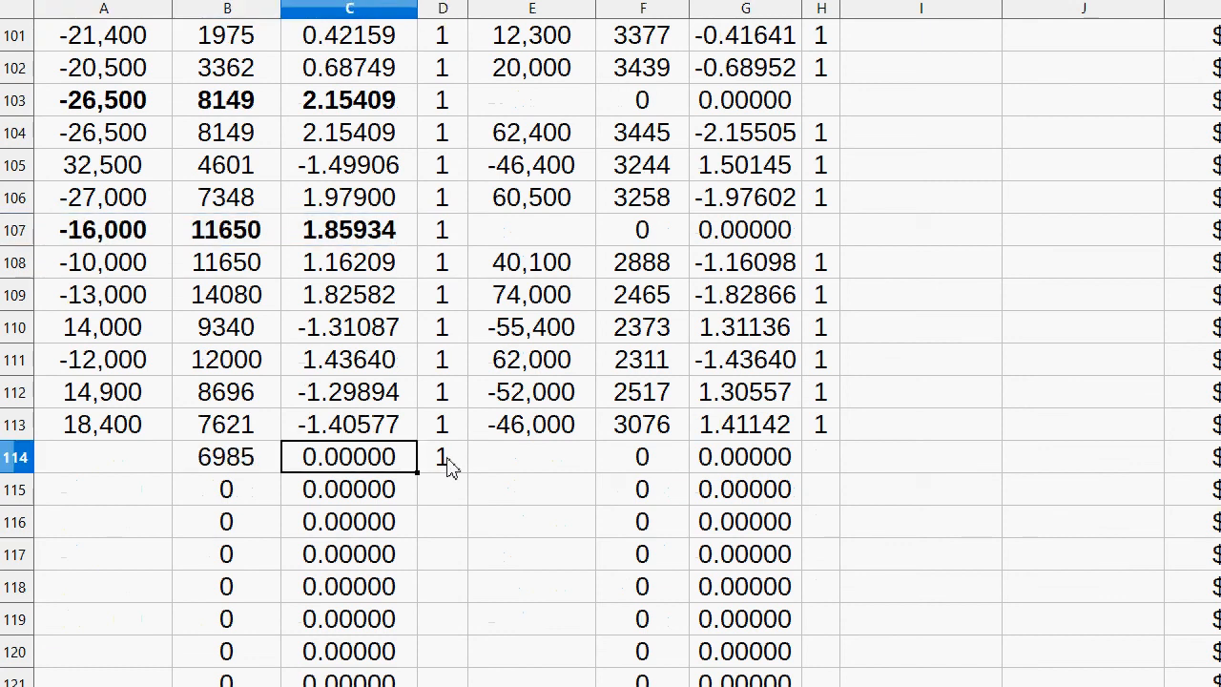
text(22,000)
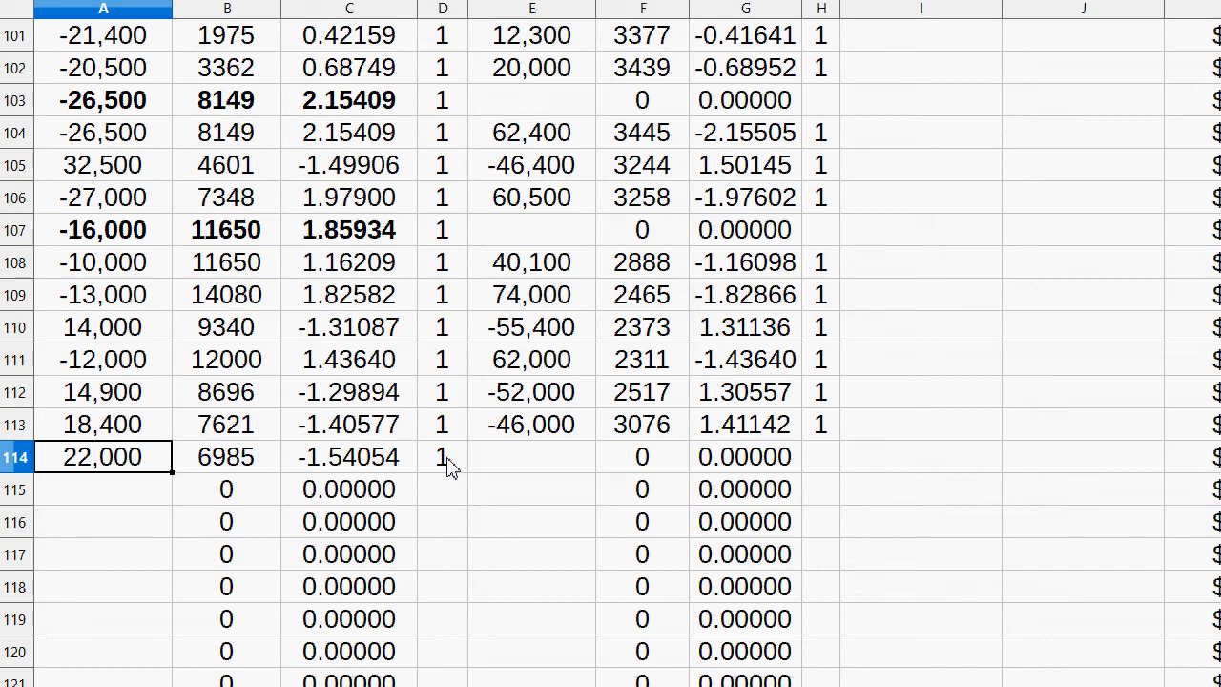
click(226, 392)
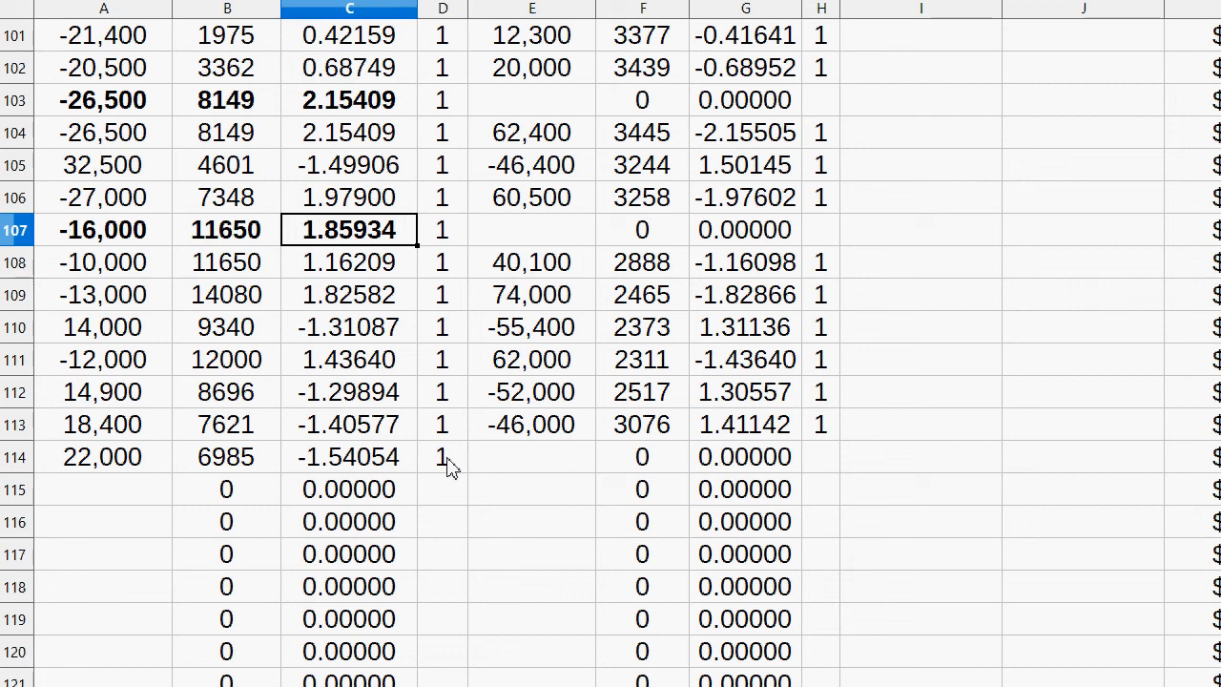
click(103, 392)
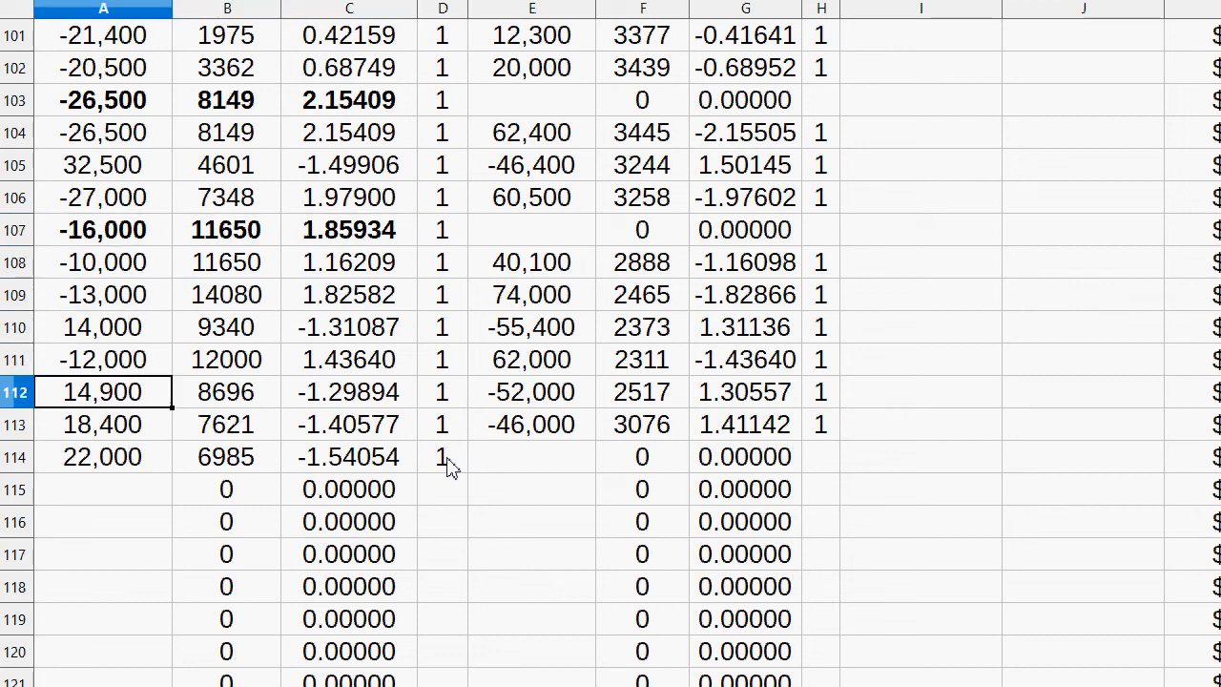
click(102, 457)
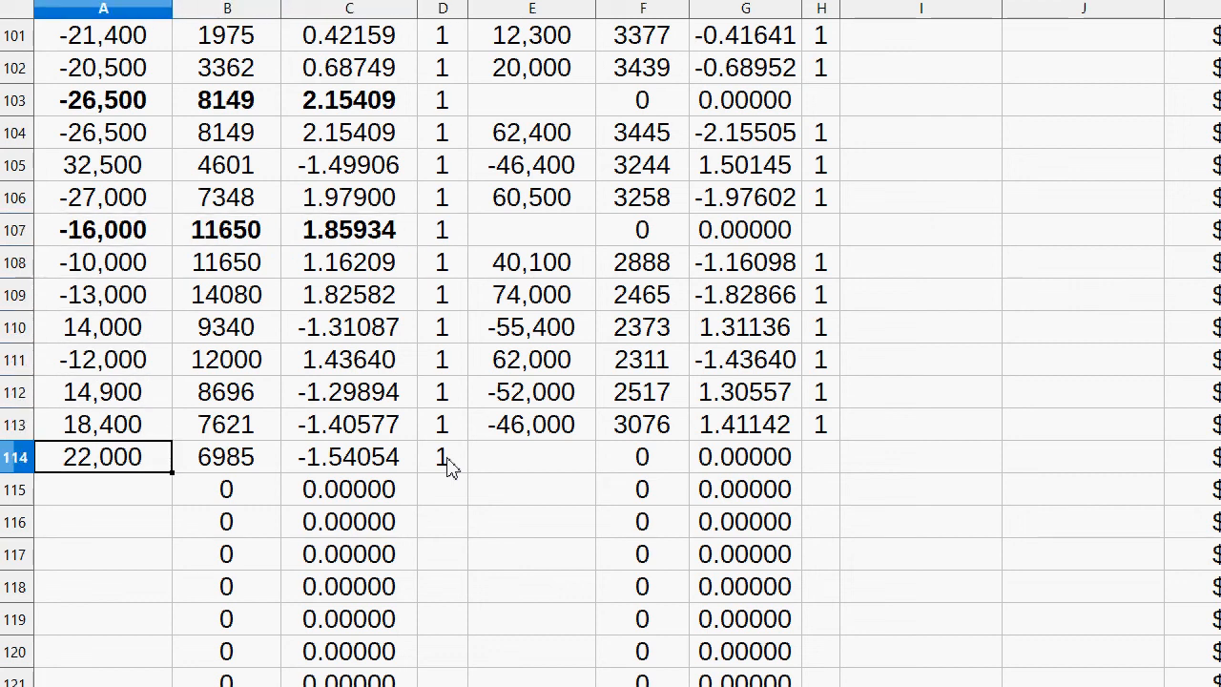
click(349, 456)
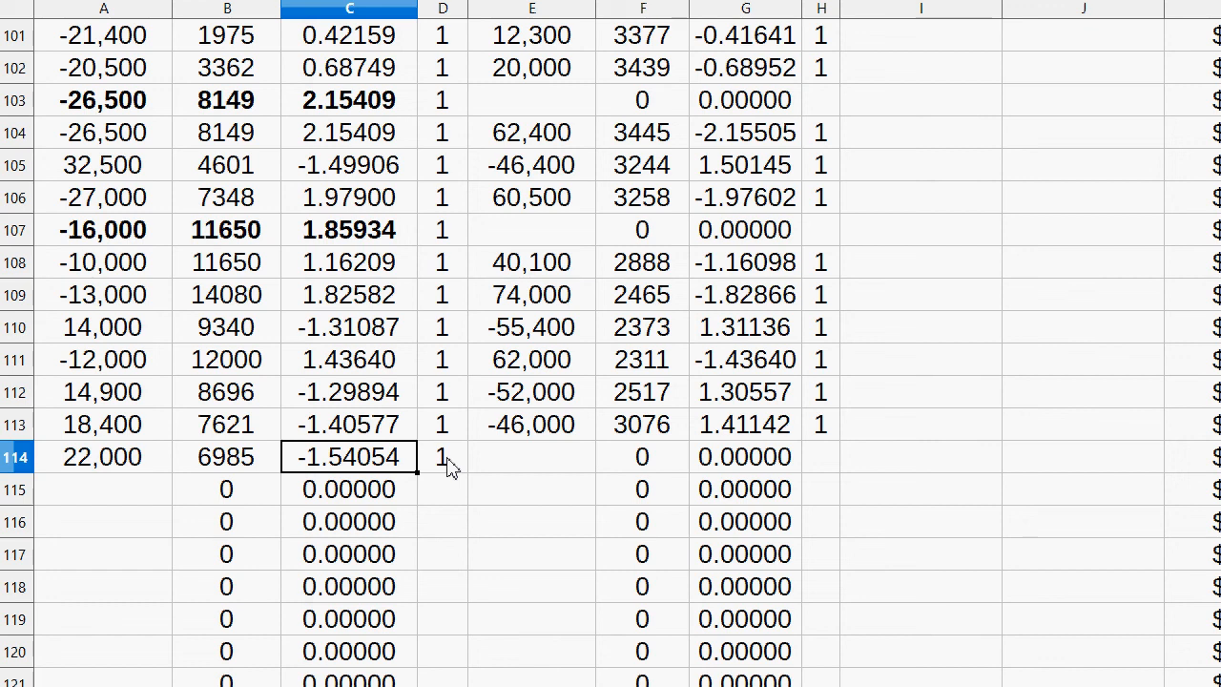
click(226, 457)
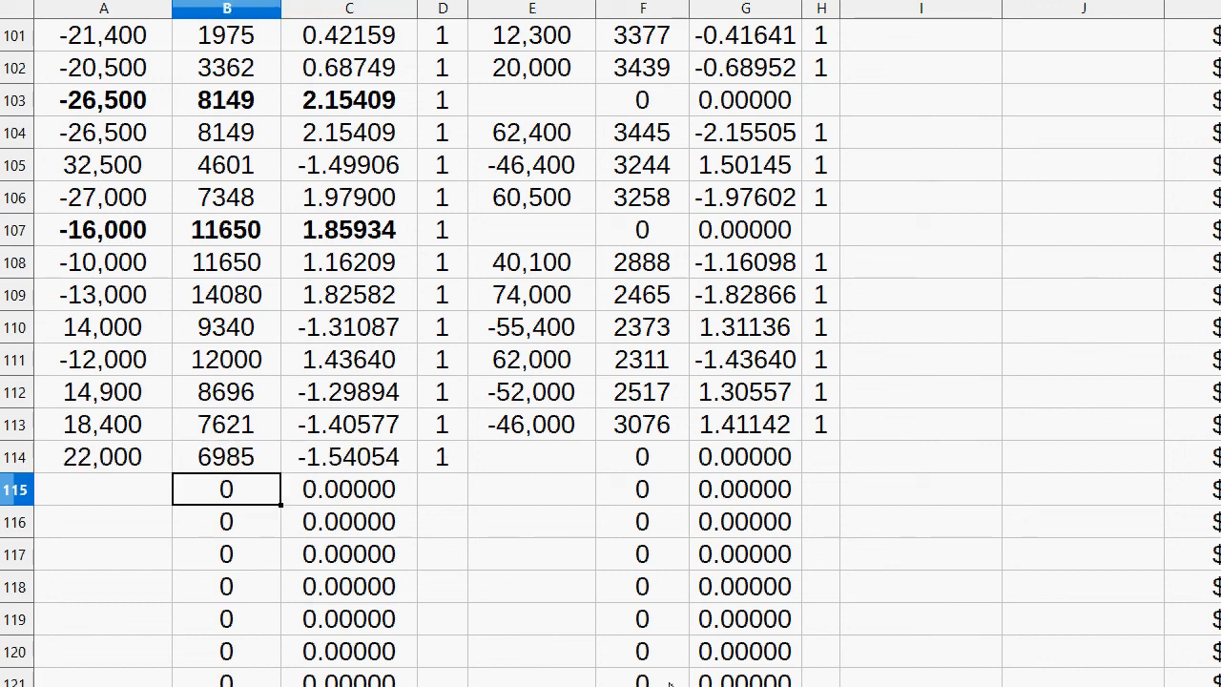
mouse_move(277, 677)
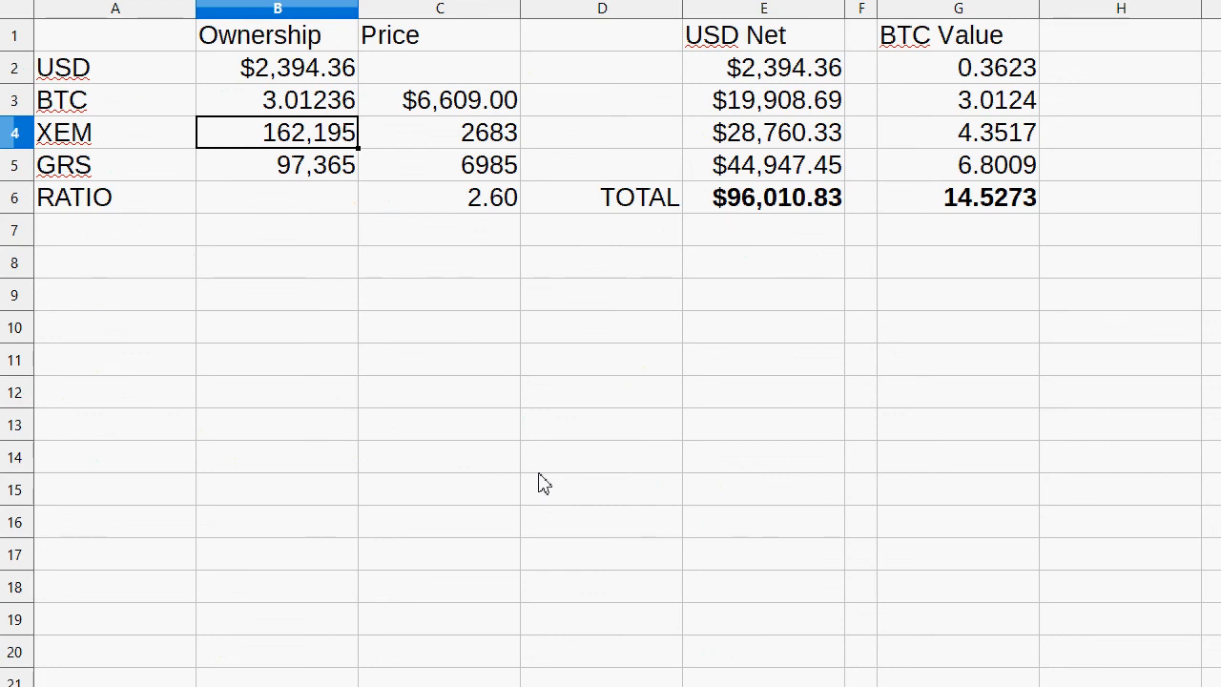
mouse_move(180, 625)
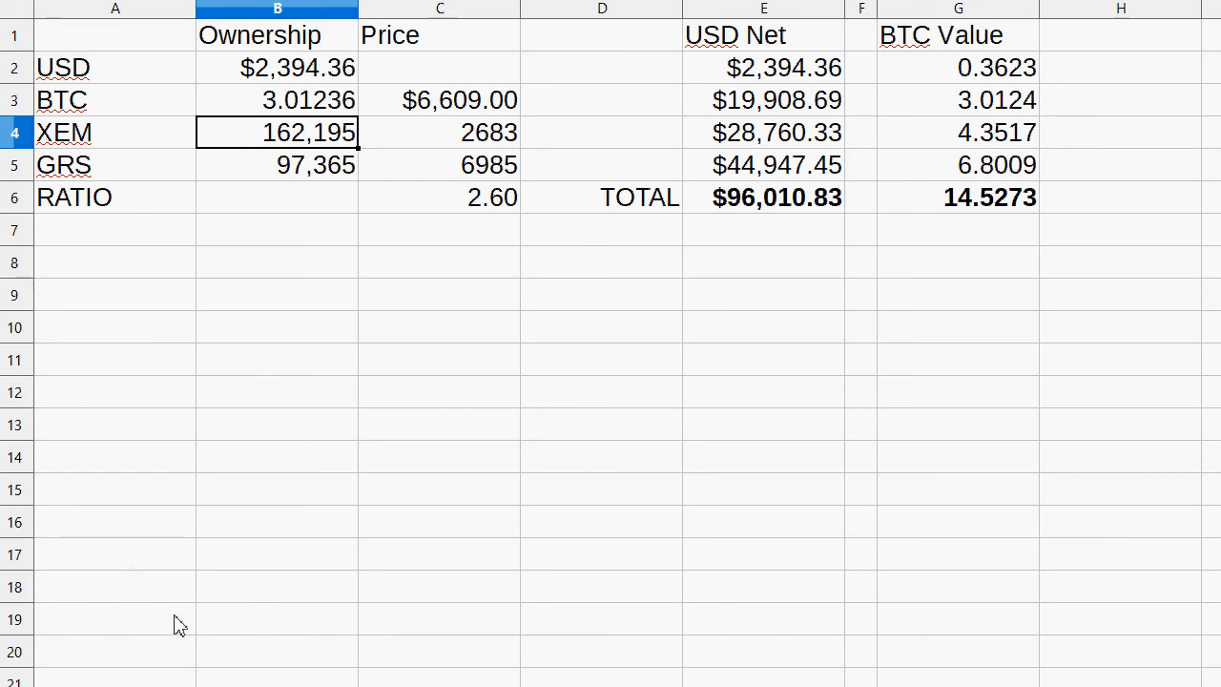
- Verify the BTC price $6,609 and the XEM 162,195 and GRS 97,365 holdings with their BTC values
click(440, 100)
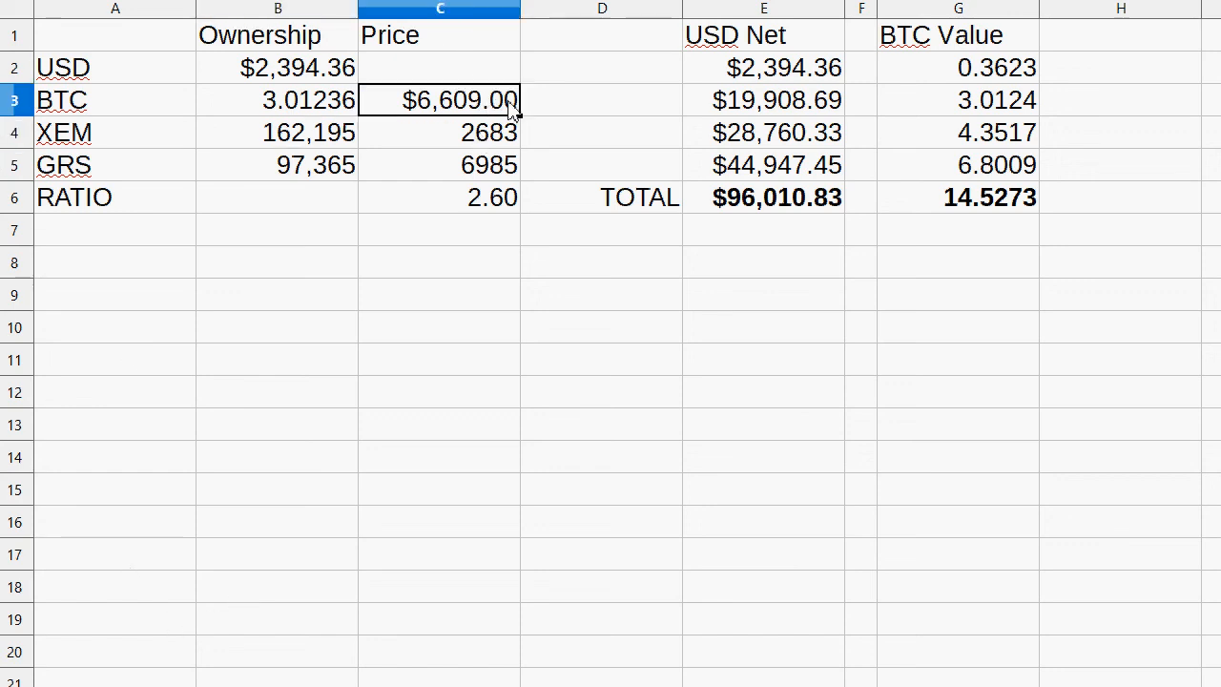
mouse_move(596, 148)
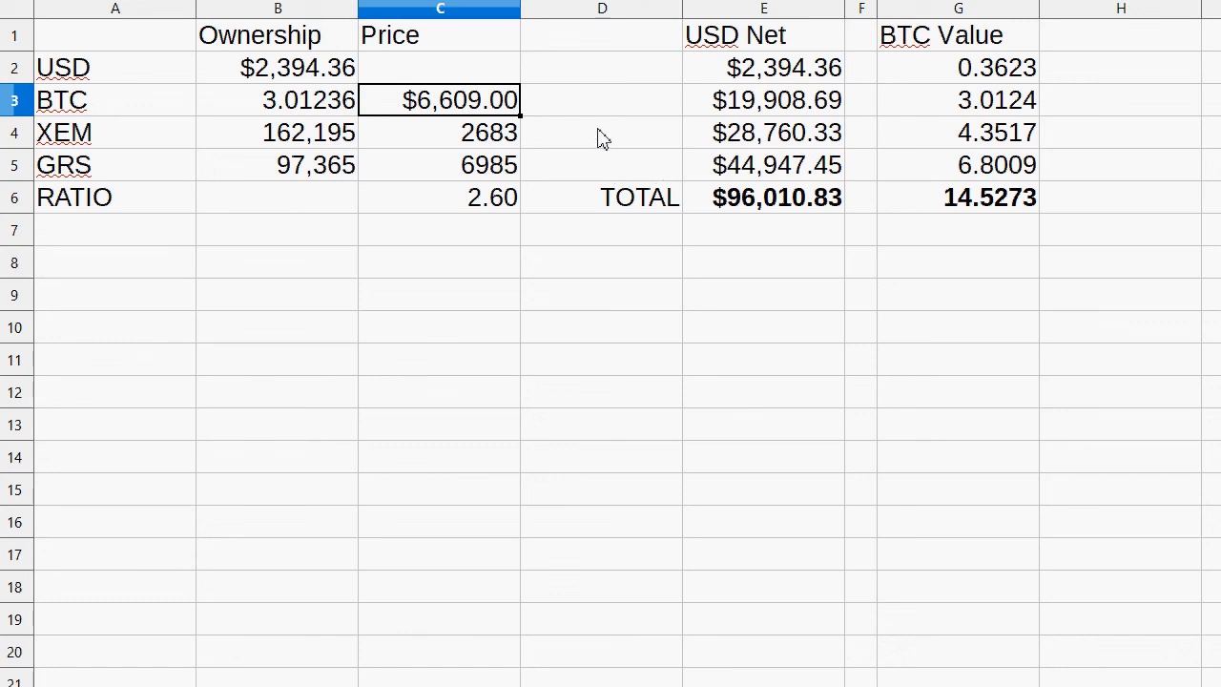
mouse_move(792, 198)
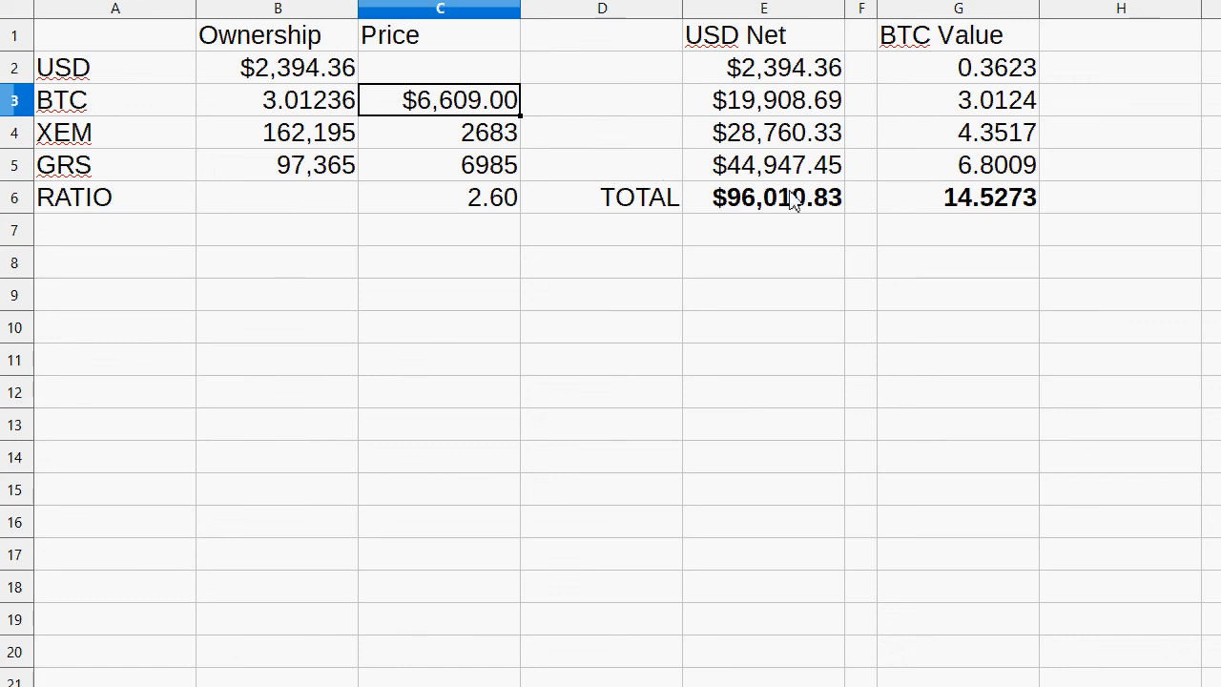
mouse_move(776, 99)
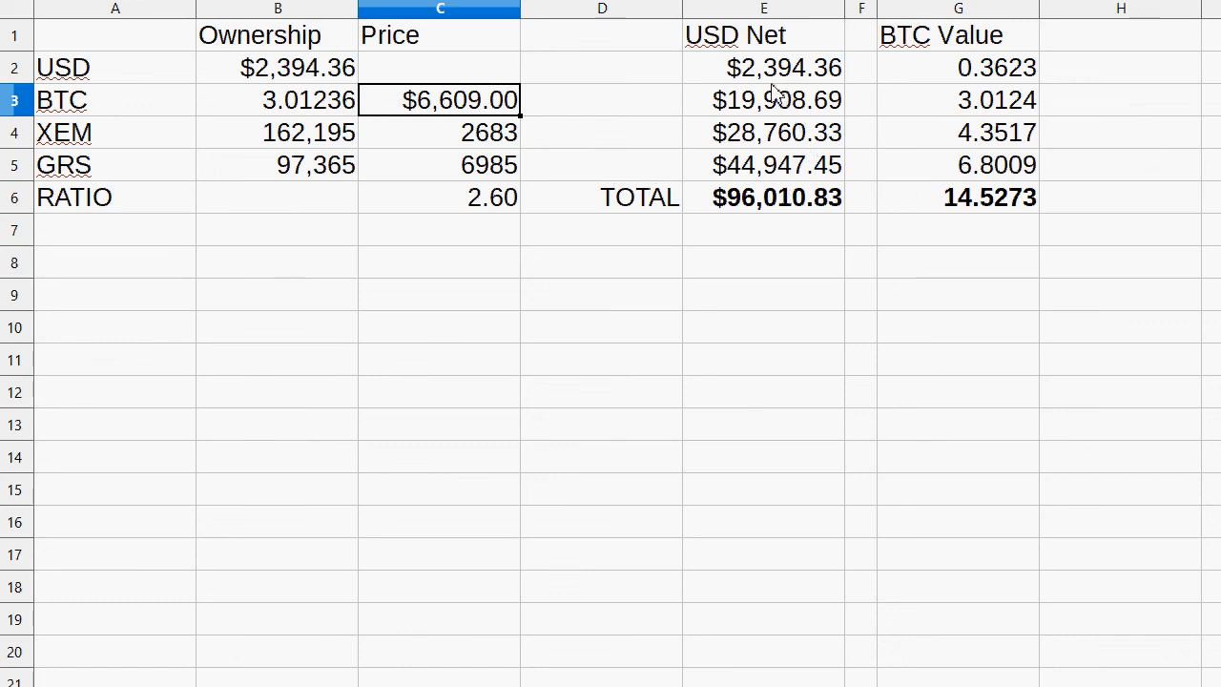
mouse_move(267, 109)
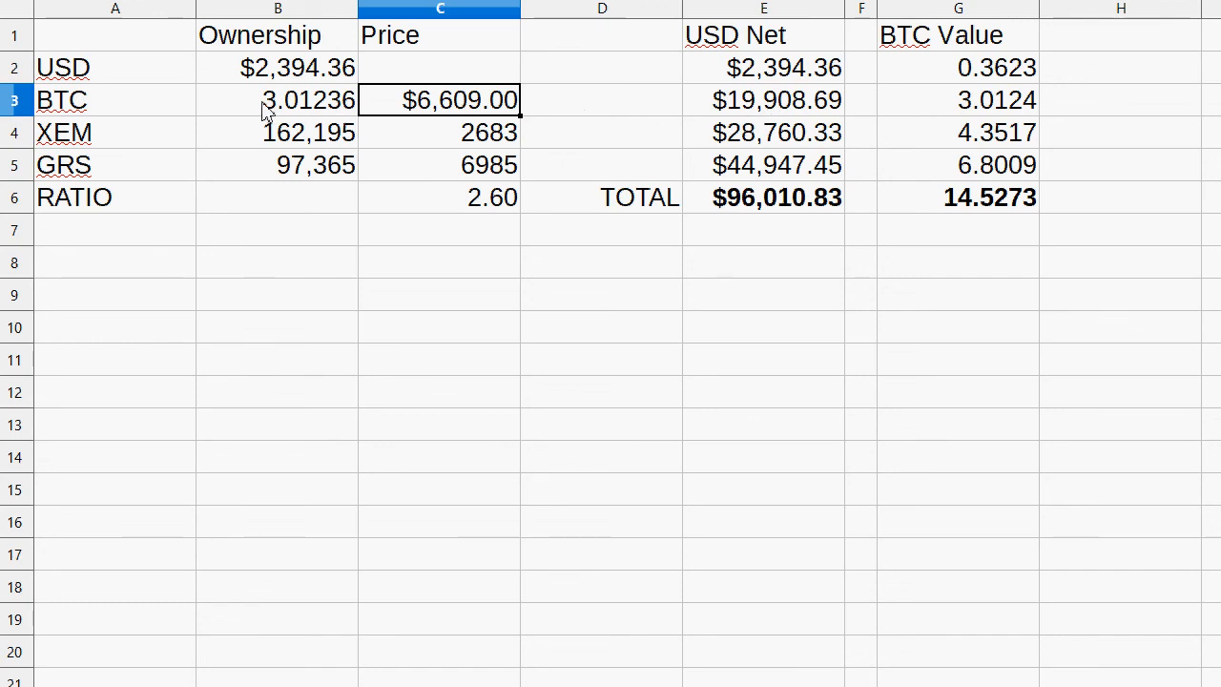
click(958, 100)
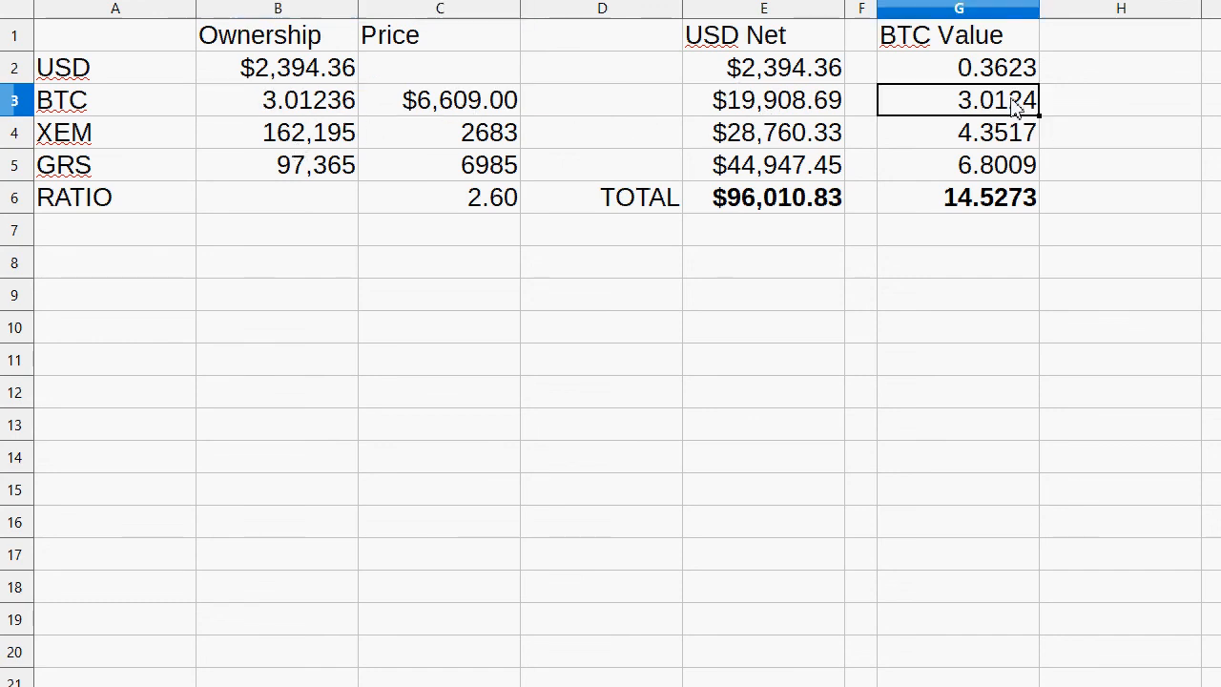
click(278, 133)
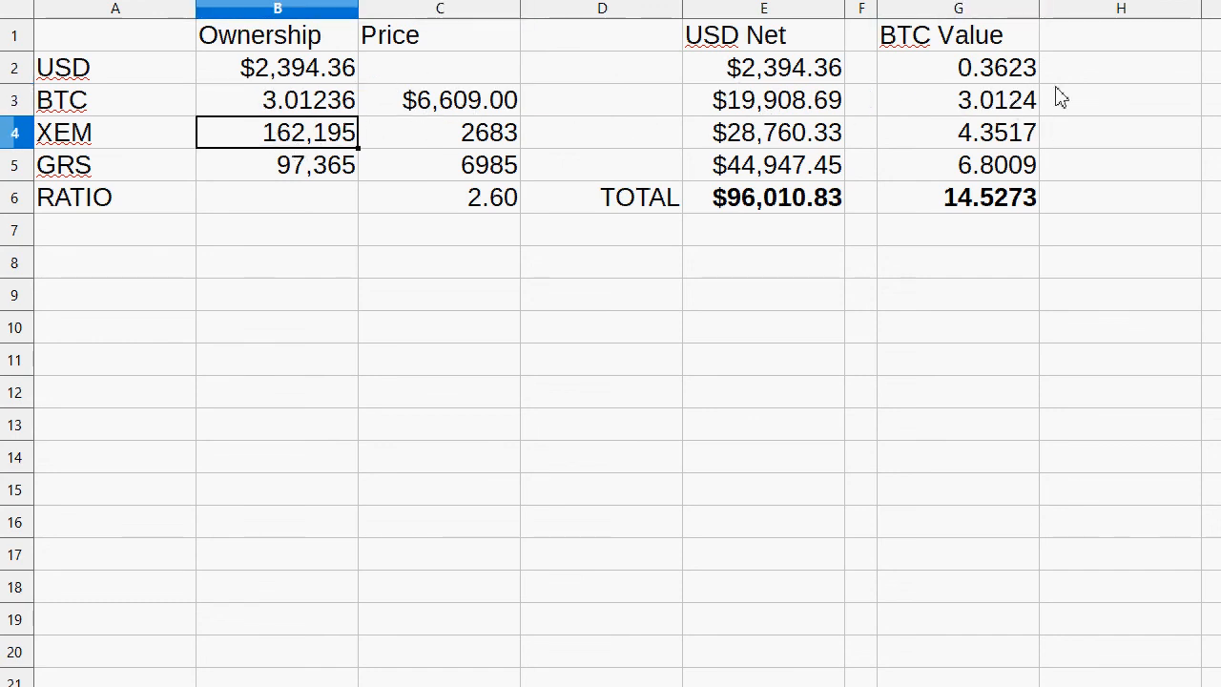
click(958, 132)
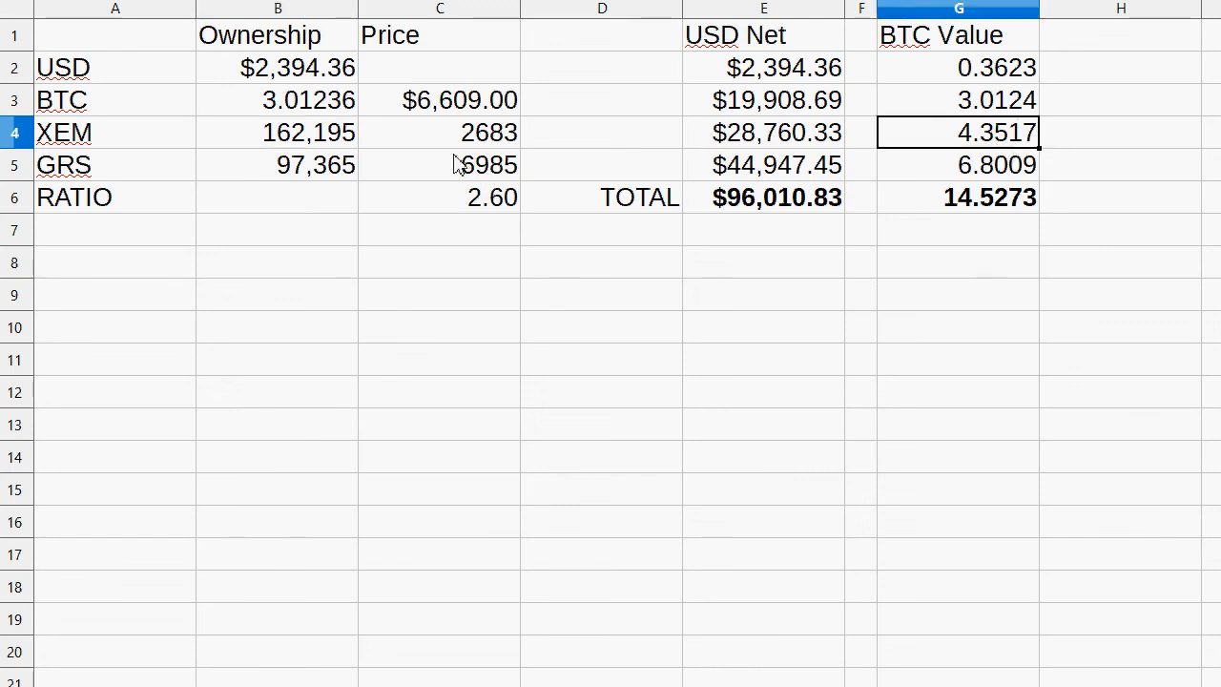
click(278, 165)
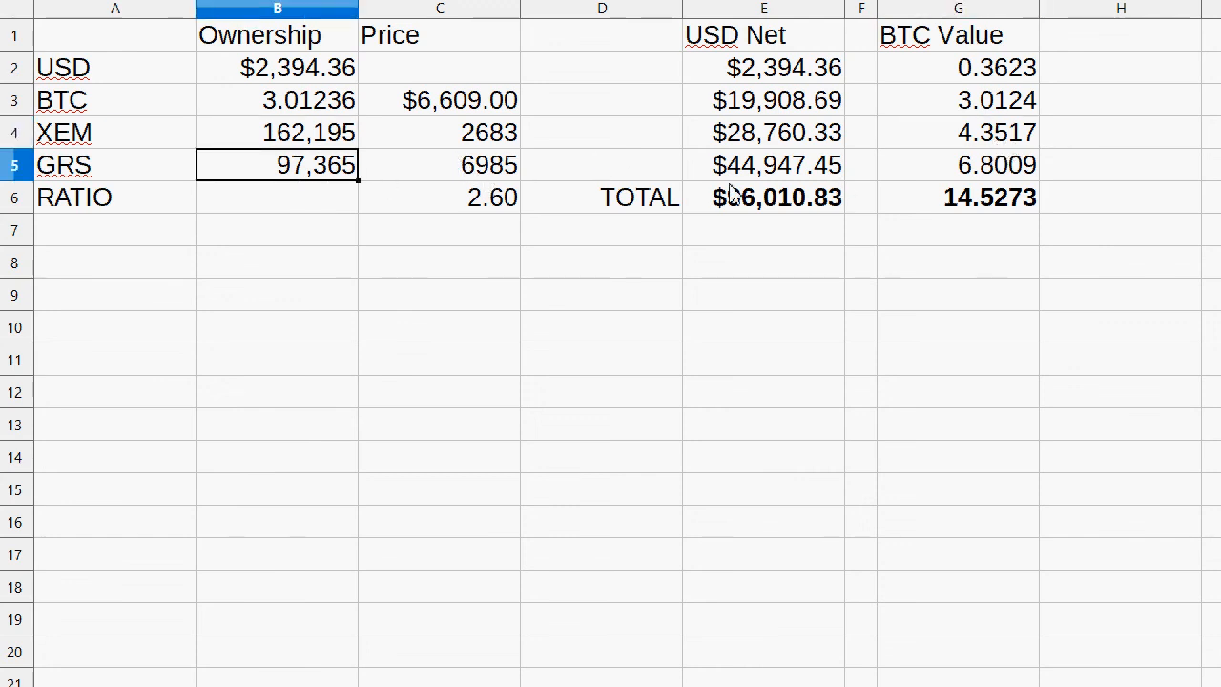
click(959, 164)
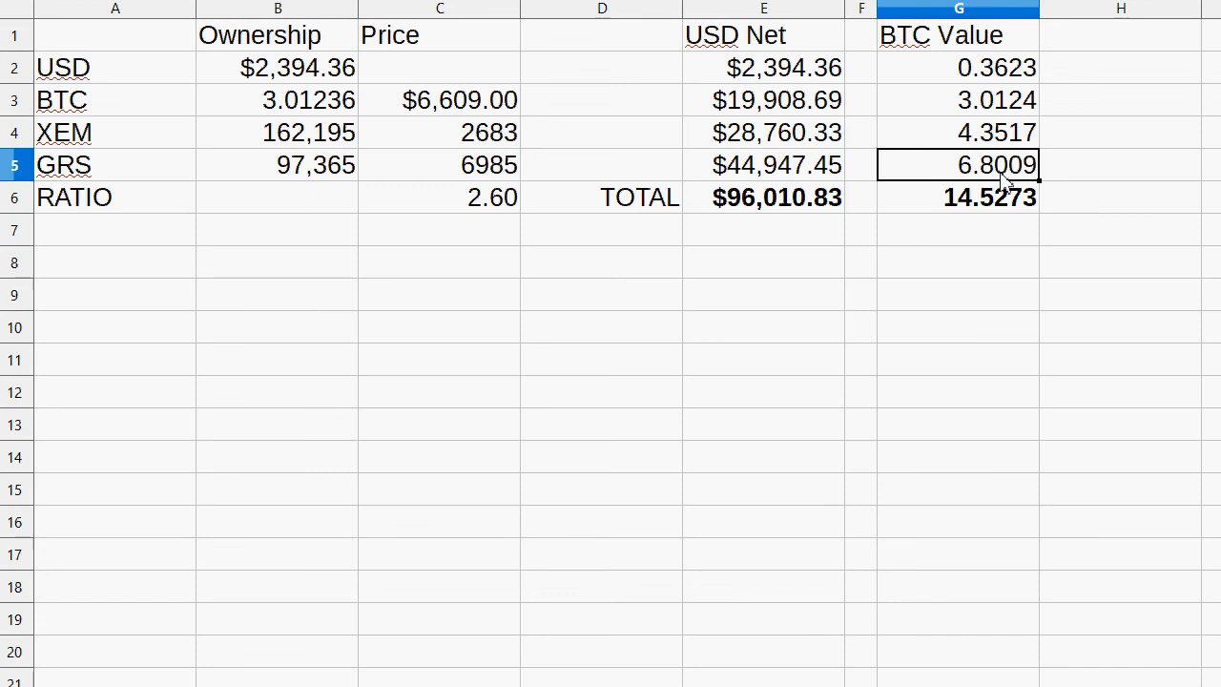
- Select XEM/GRS holdings, check the $96,010.83 USD total and 3.01236 BTC holding
drag(277, 132, 276, 164)
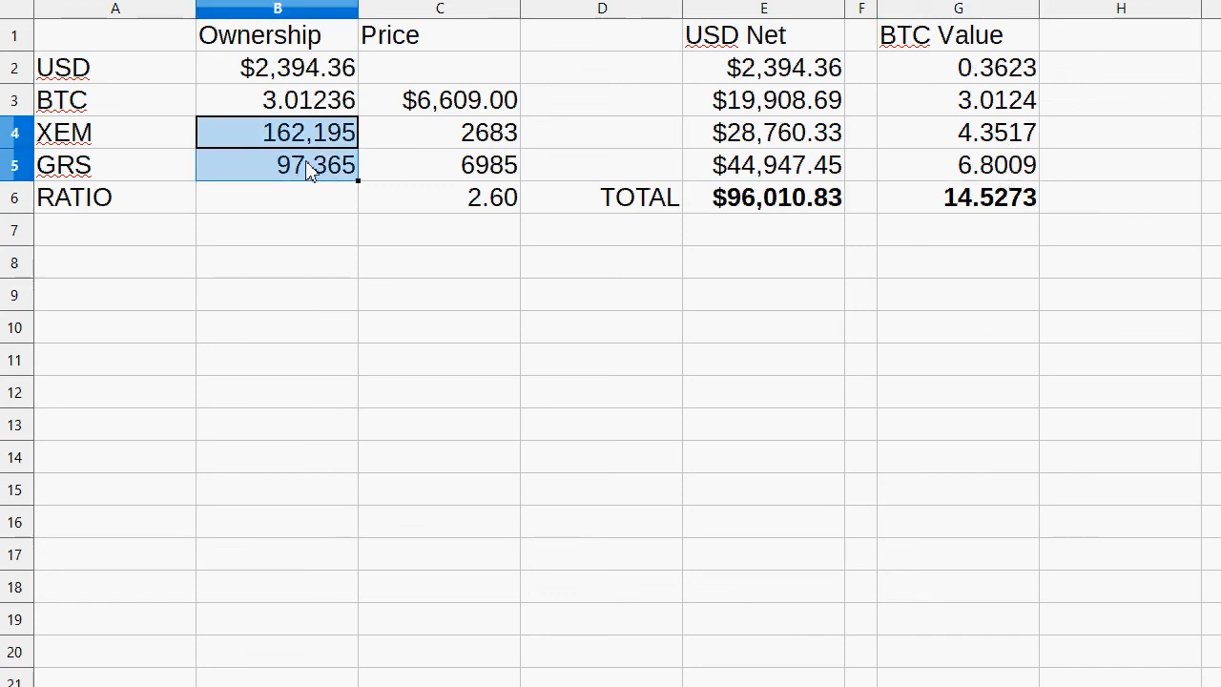
click(278, 197)
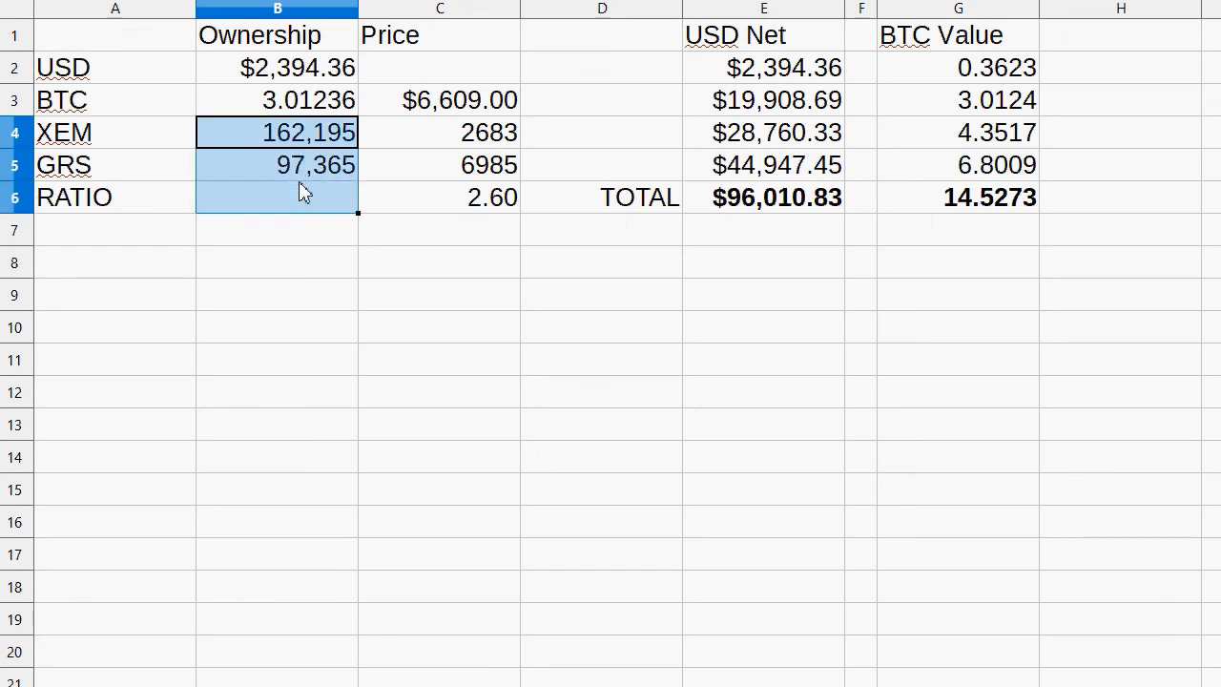
click(276, 164)
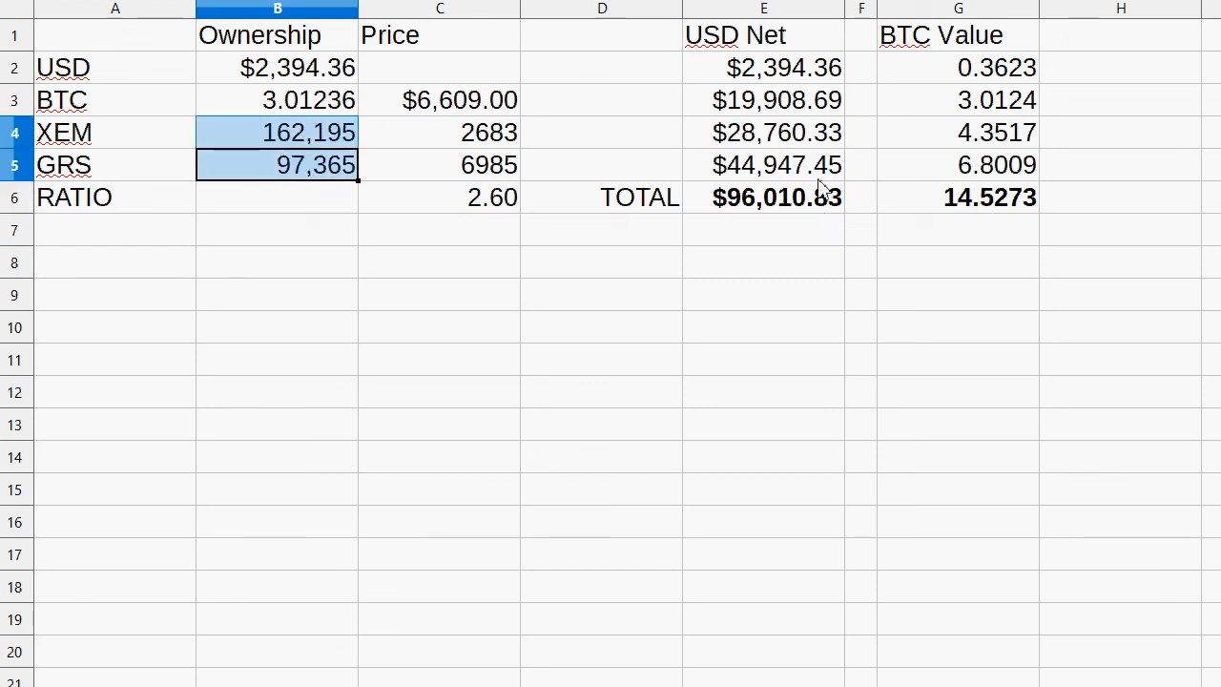
click(763, 197)
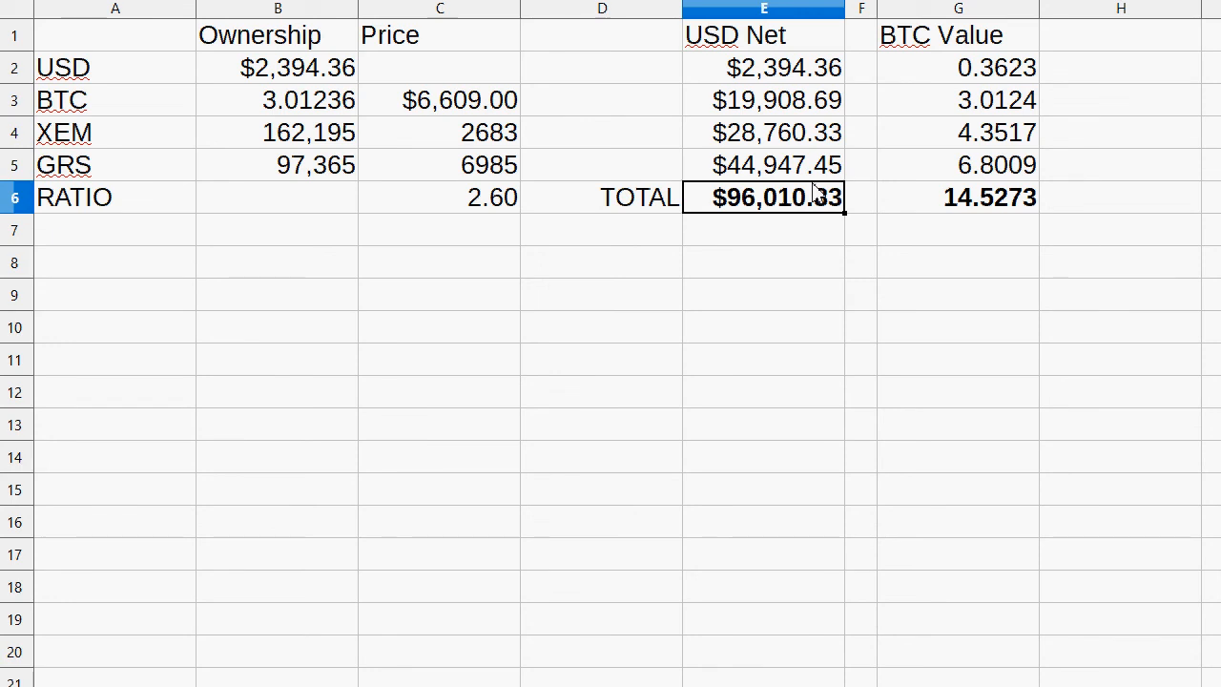
mouse_move(832, 235)
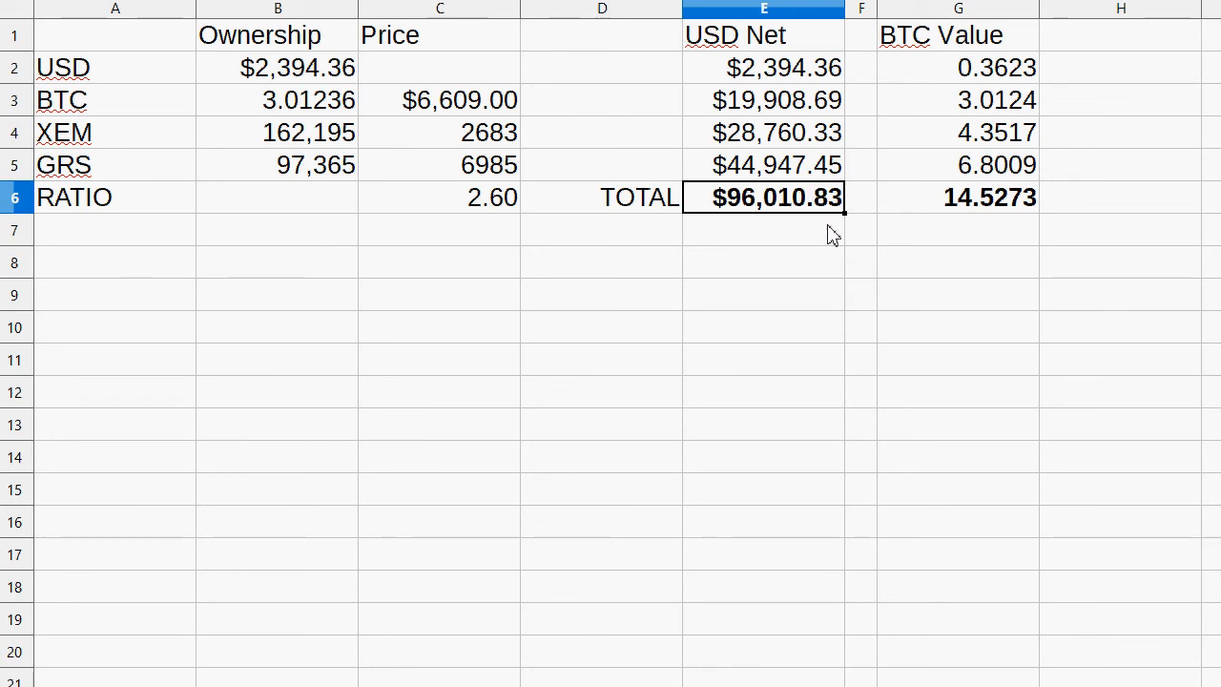
click(276, 100)
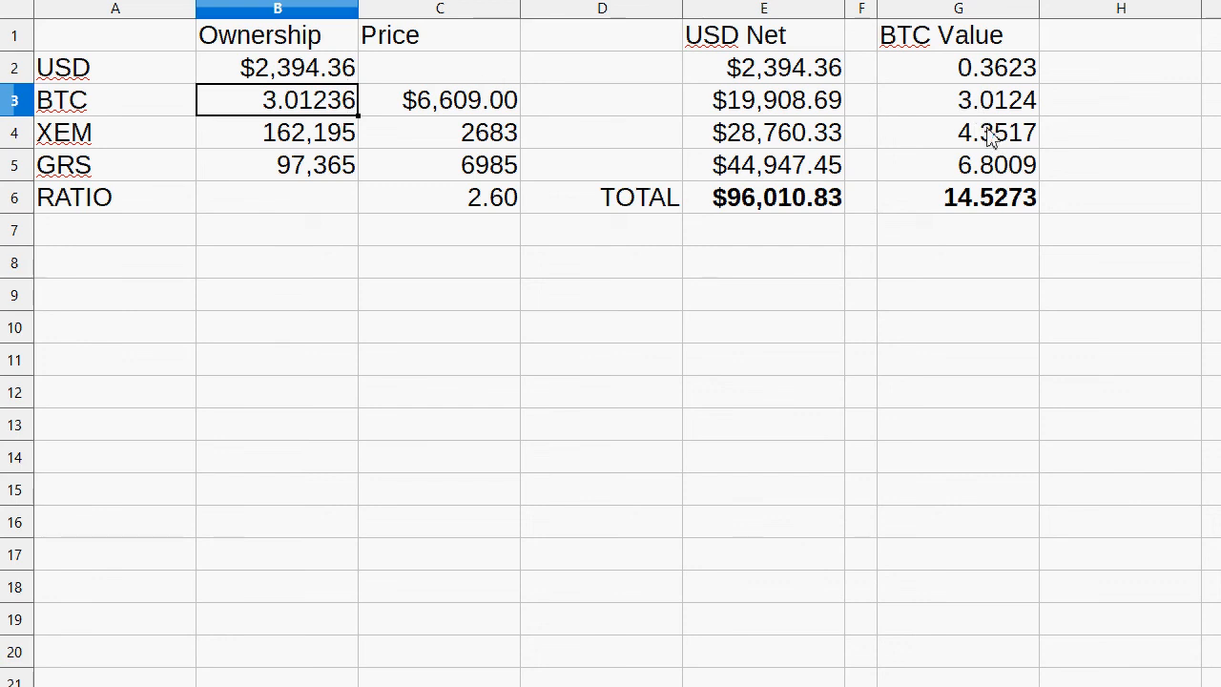
drag(959, 132, 959, 164)
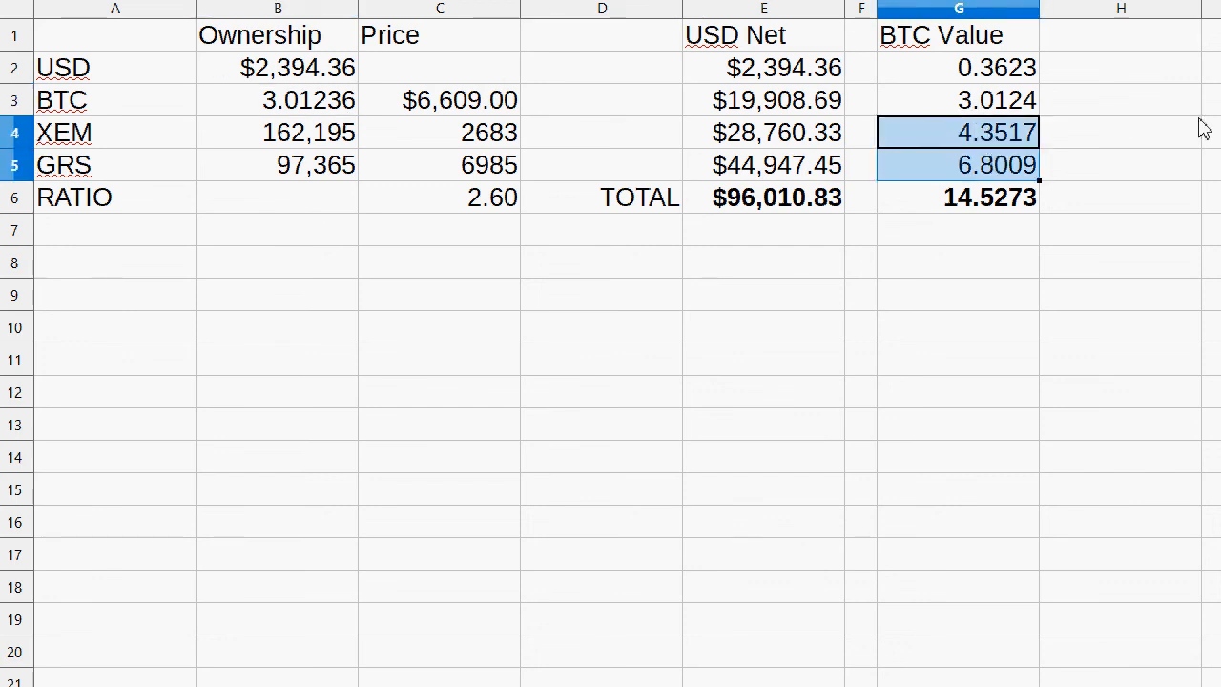